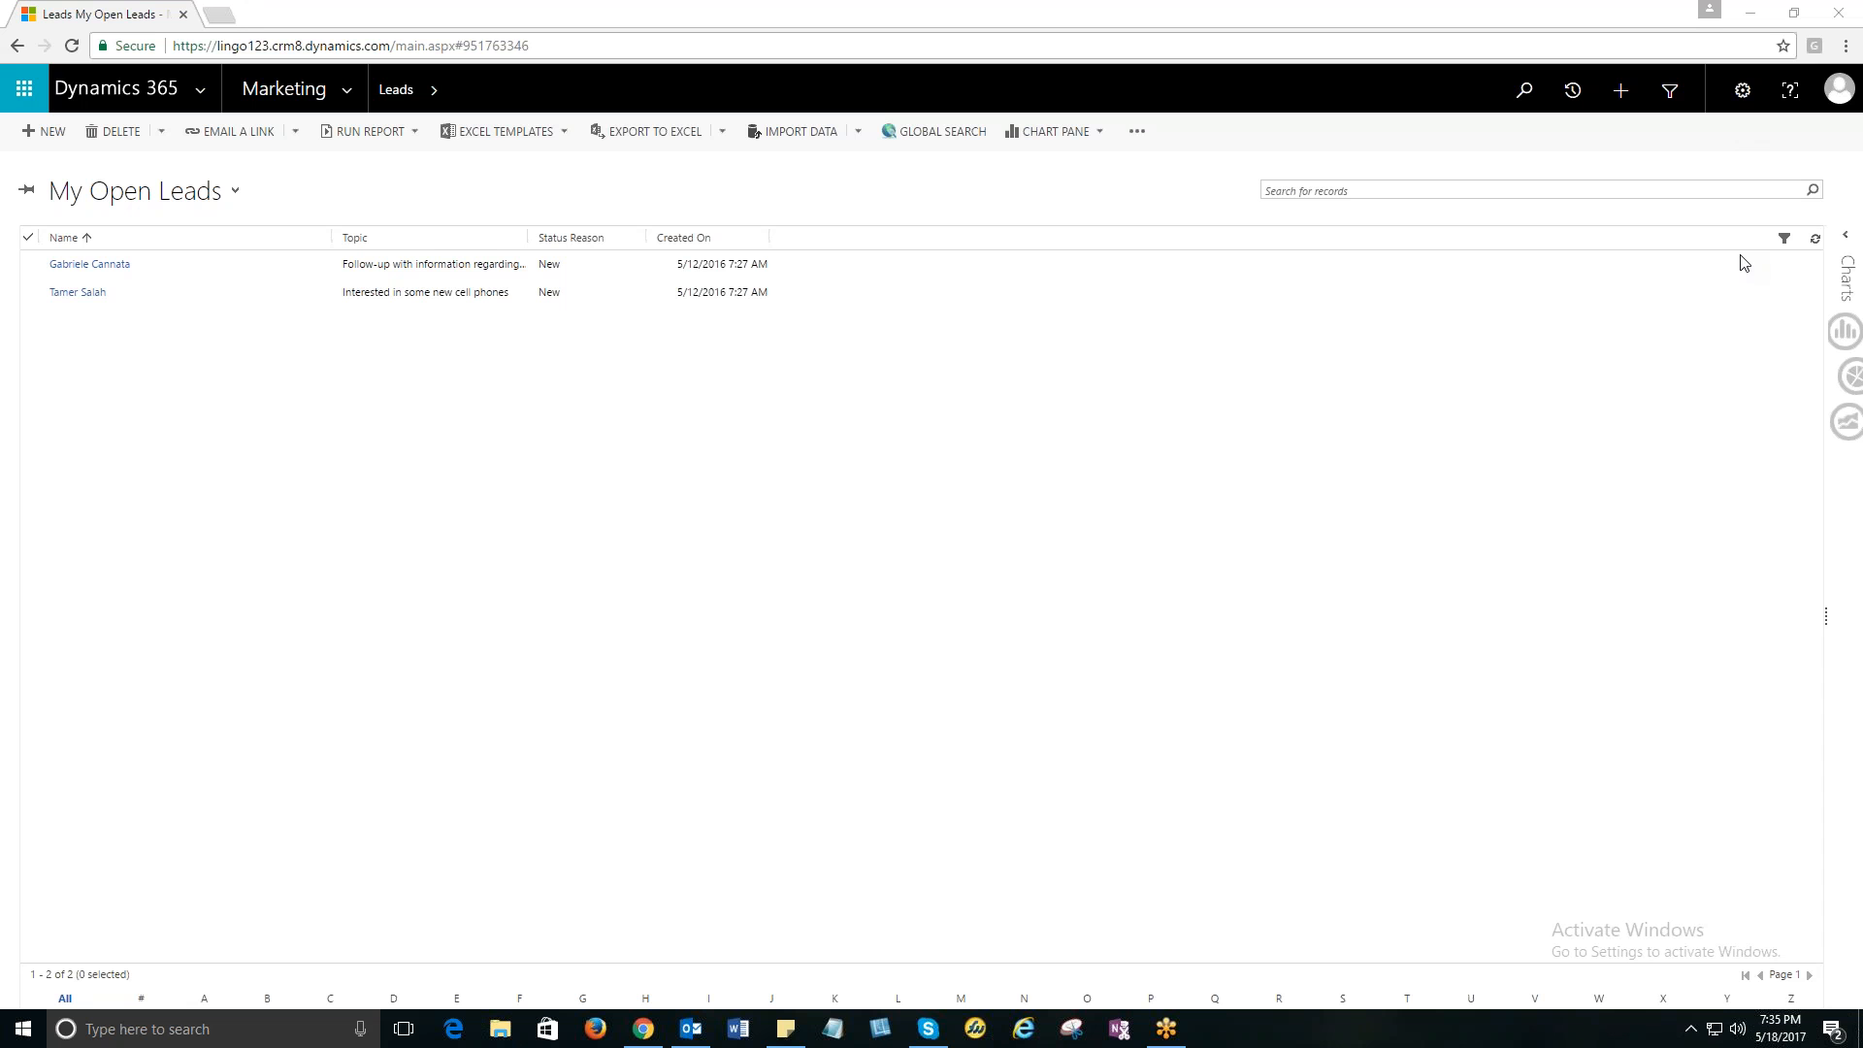
mouse_move(1007, 581)
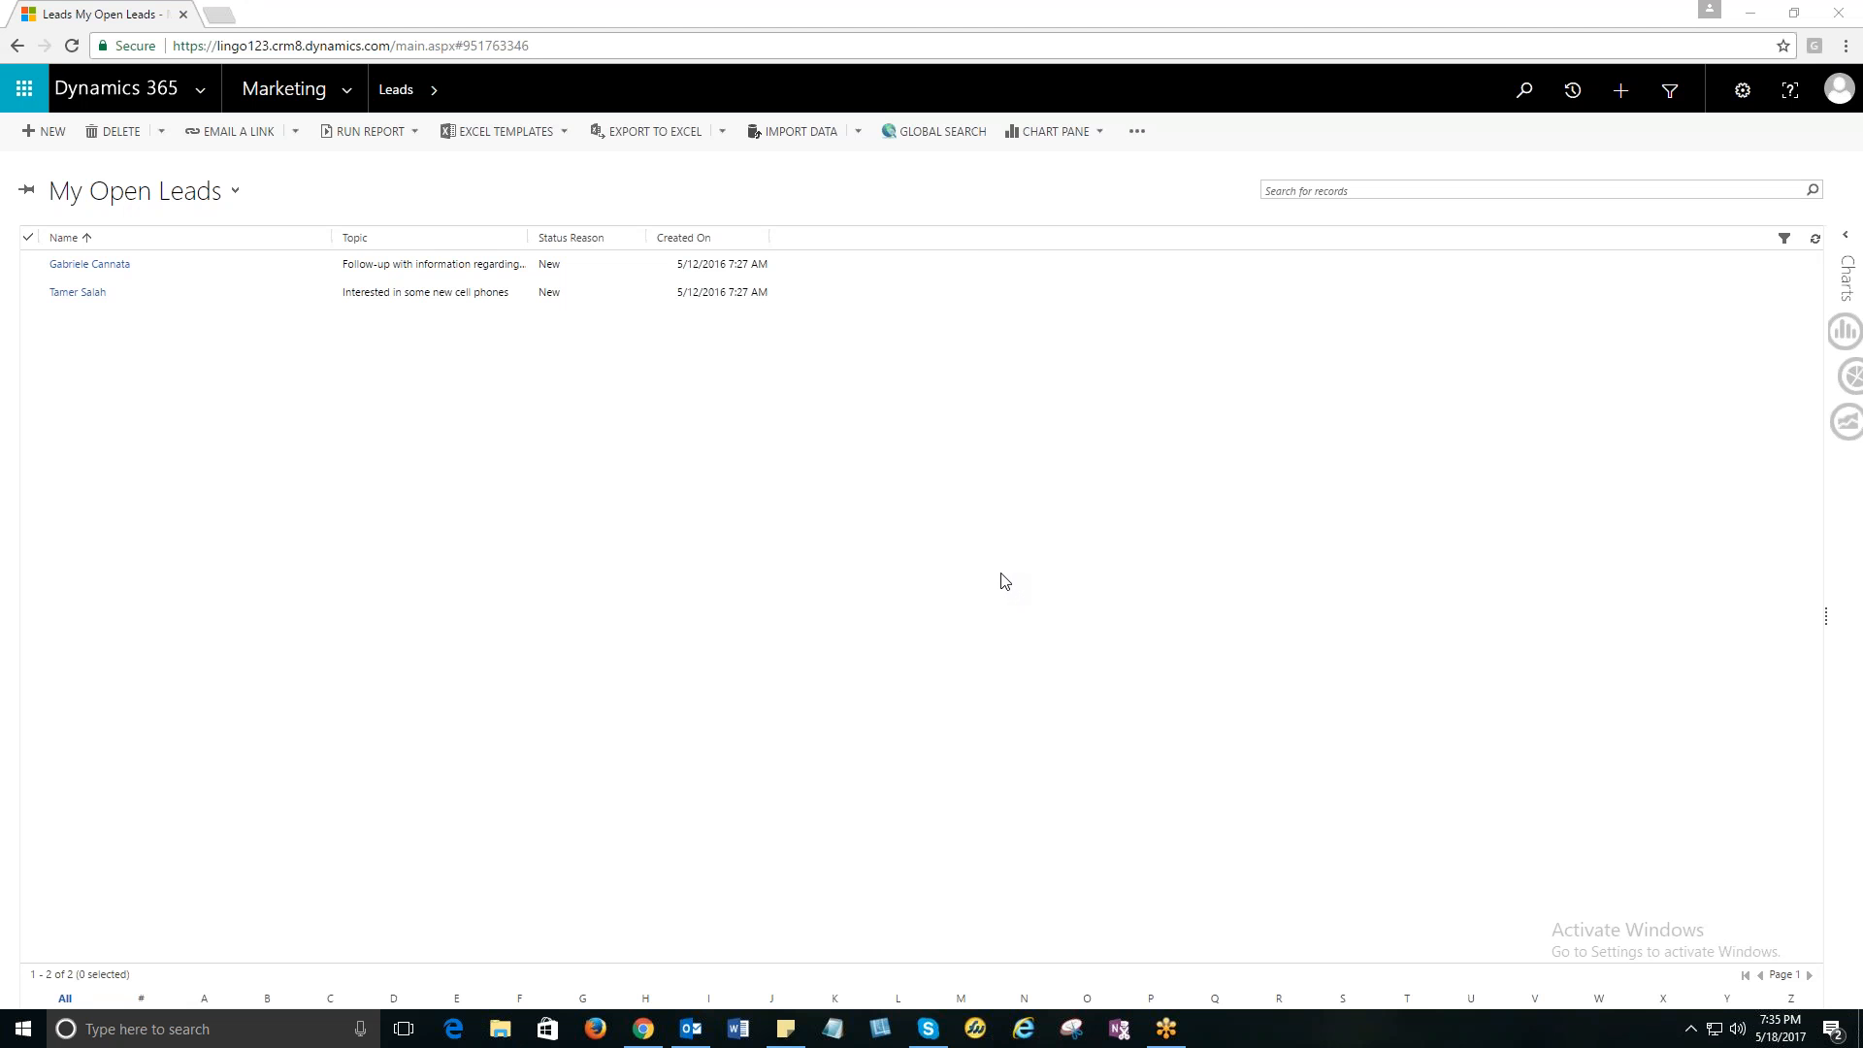
mouse_move(990, 621)
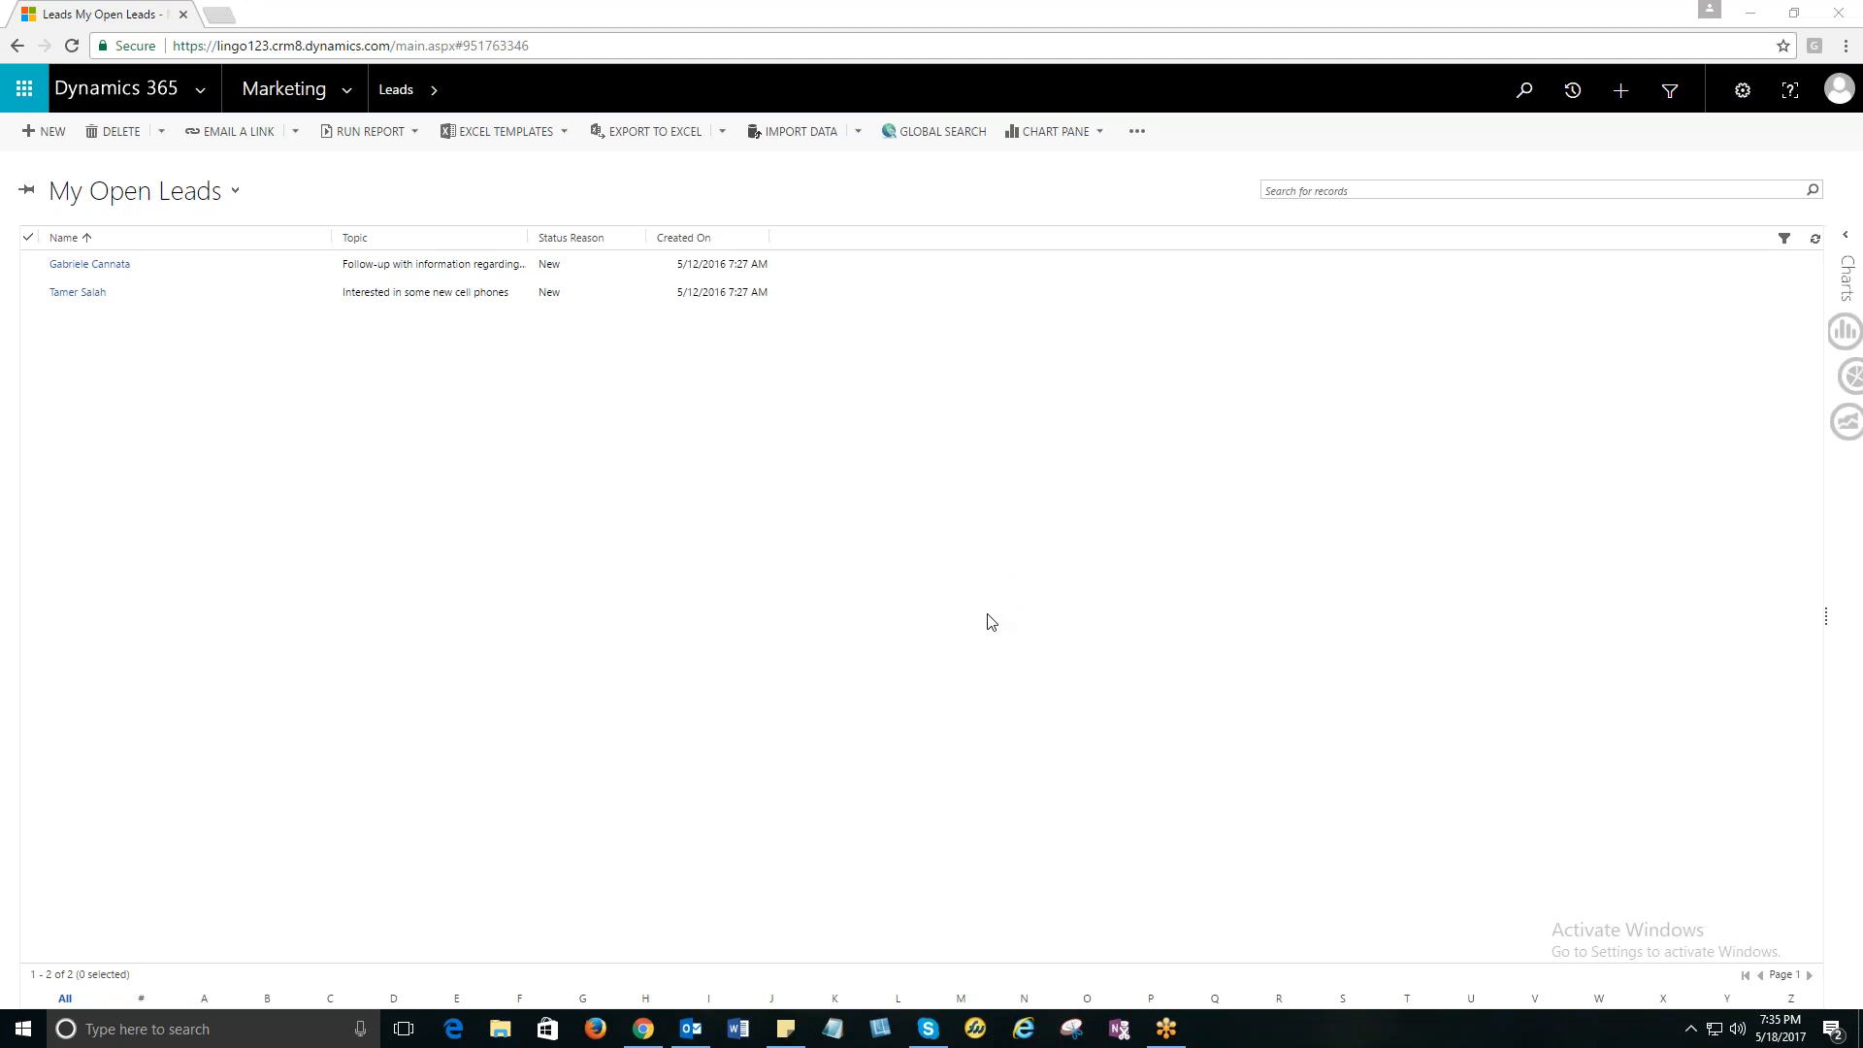
mouse_move(915, 647)
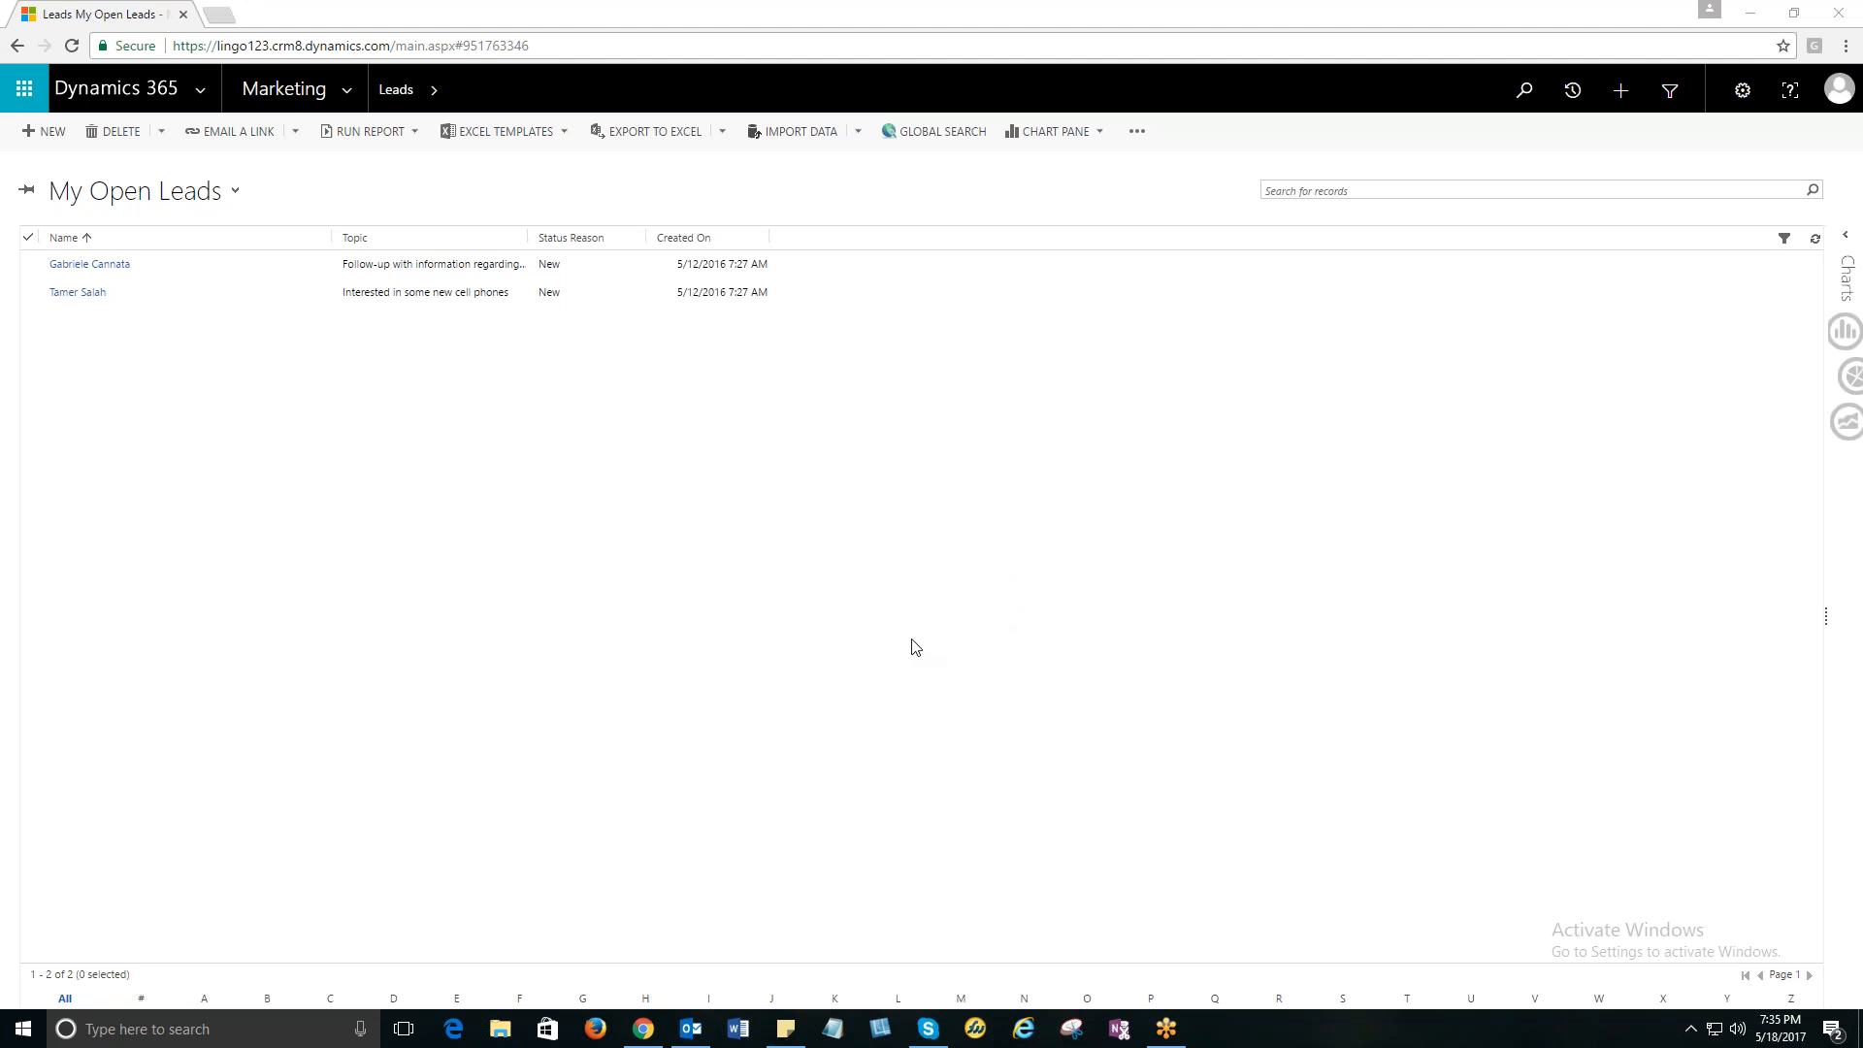
mouse_move(896, 667)
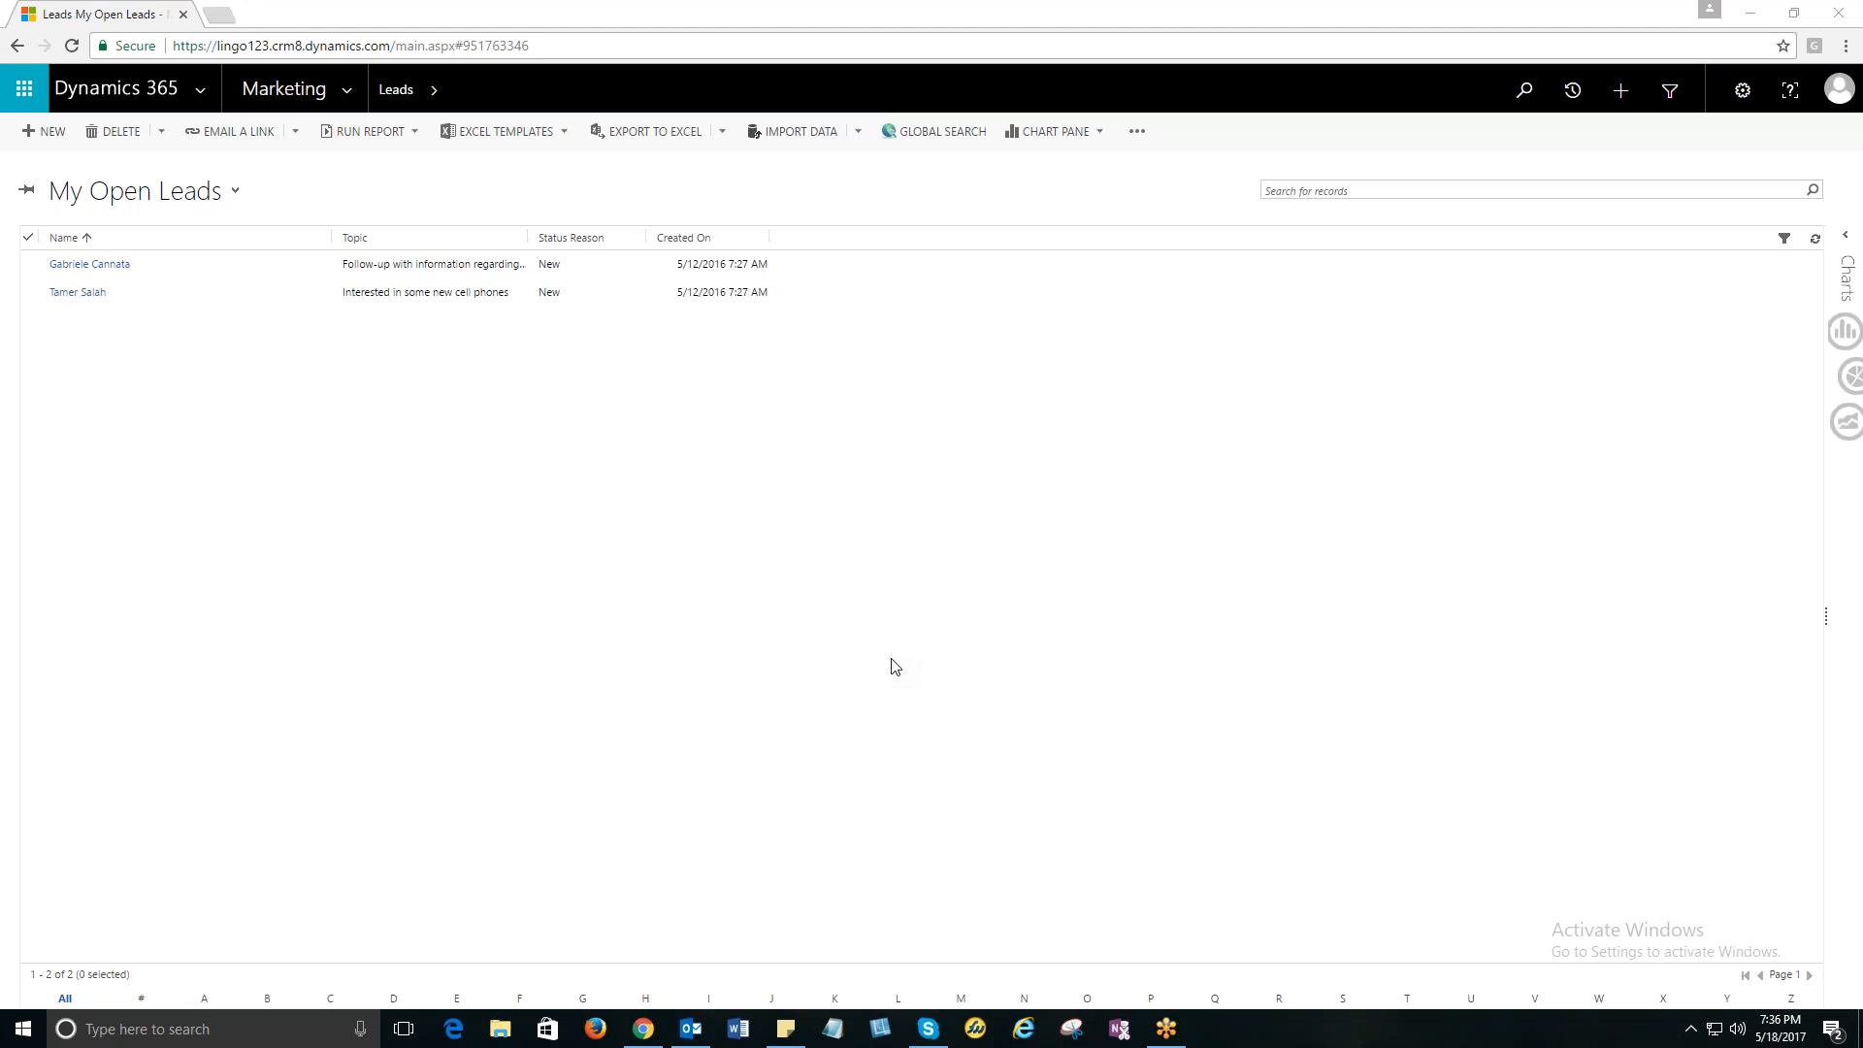
mouse_move(853, 676)
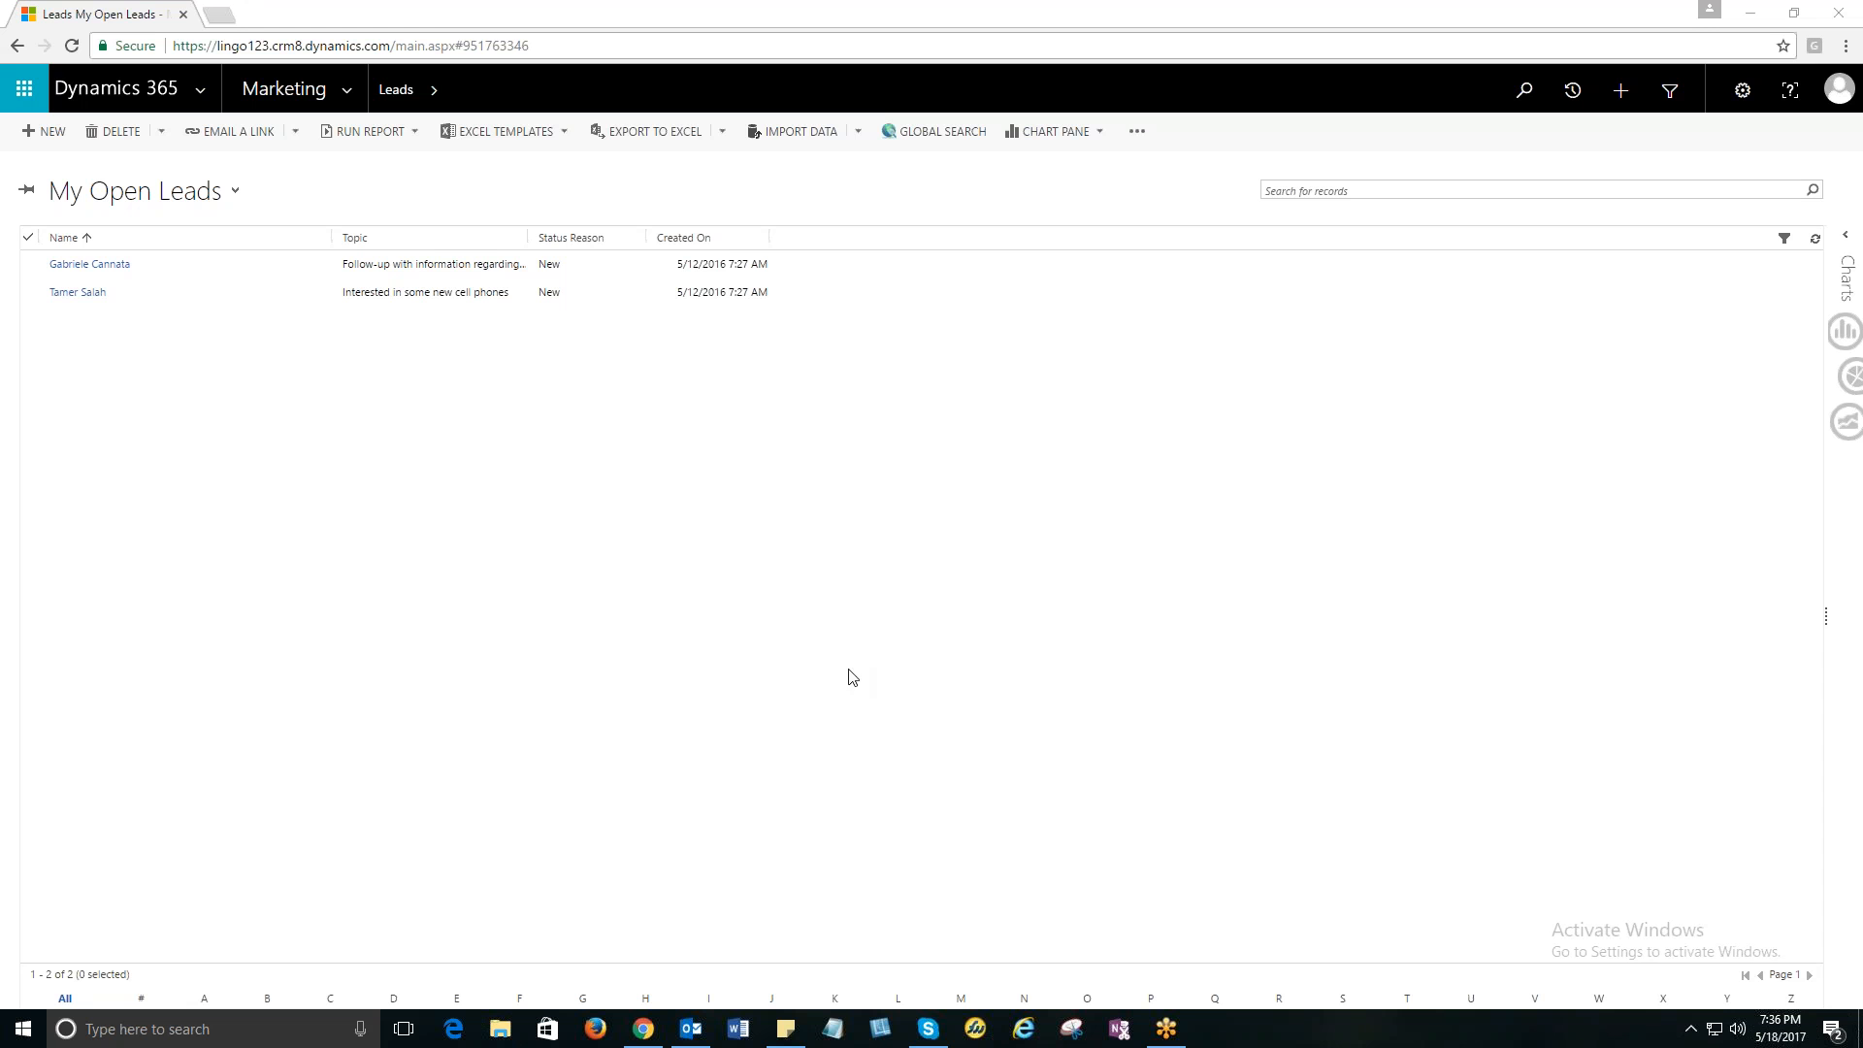
mouse_move(1032, 634)
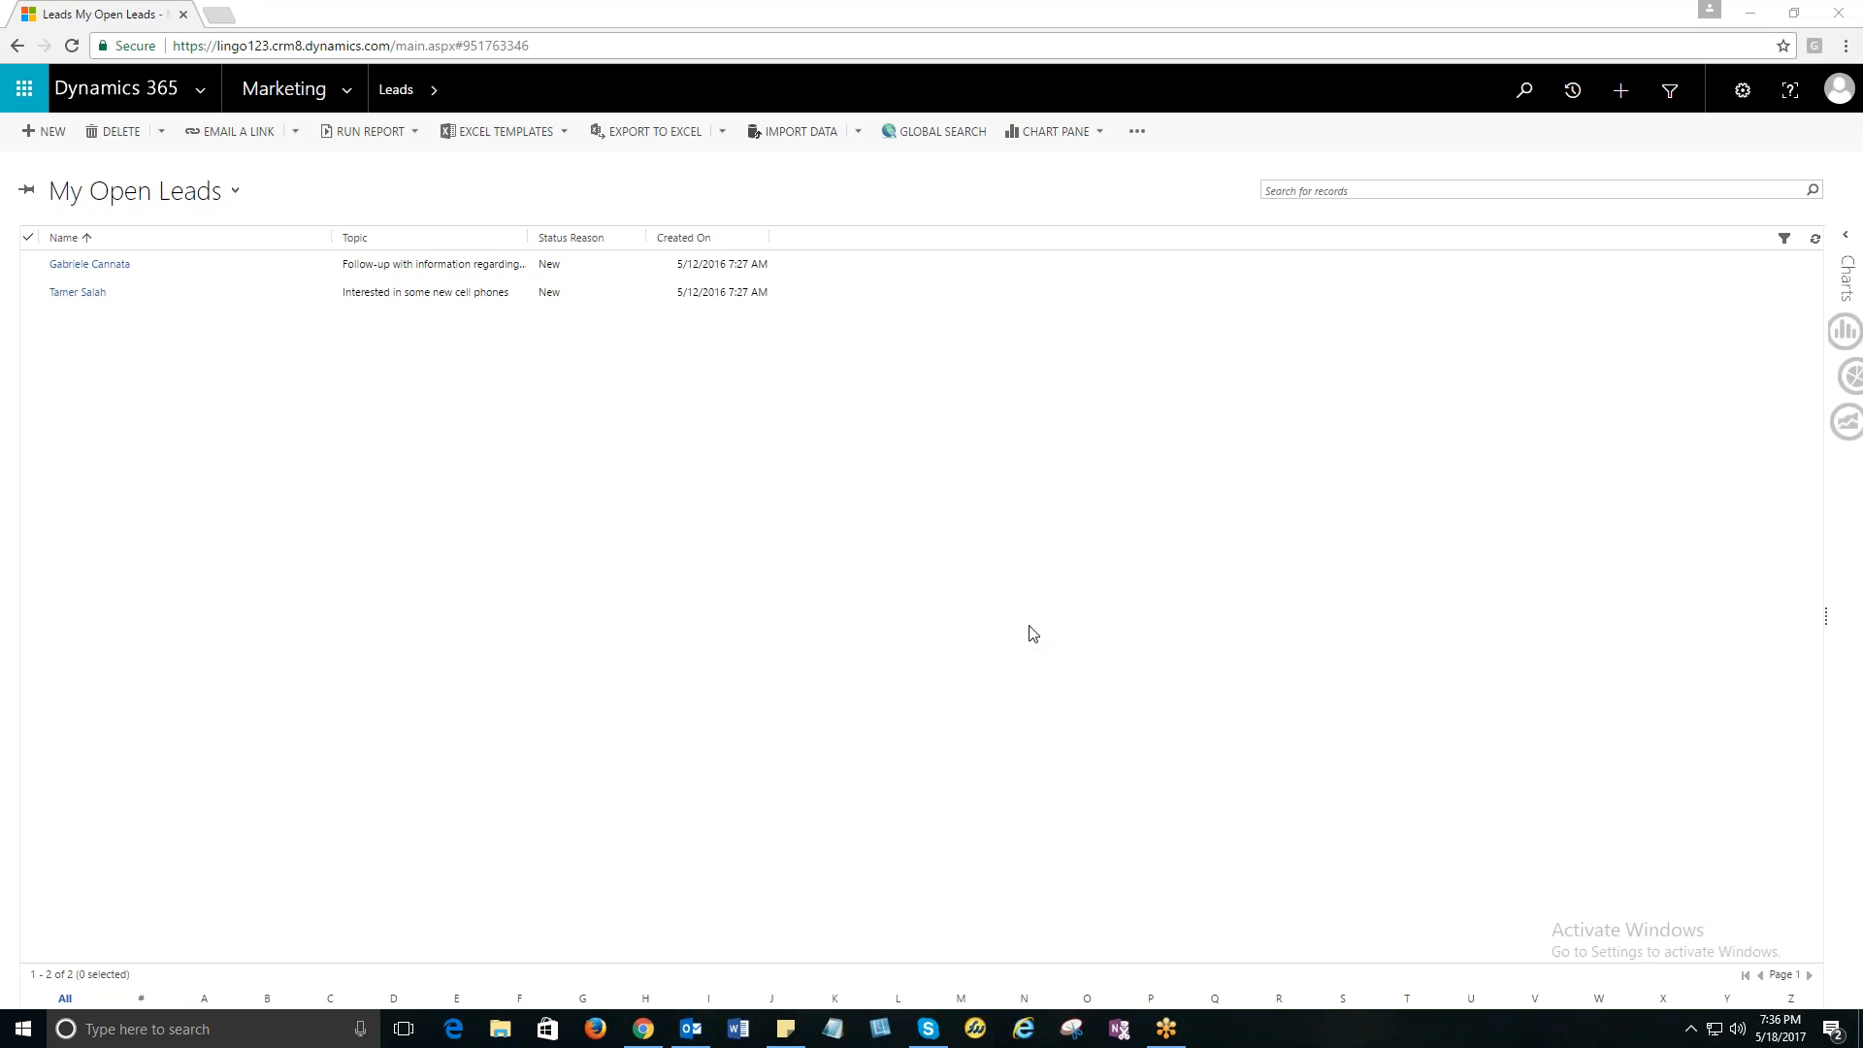
mouse_move(1134, 595)
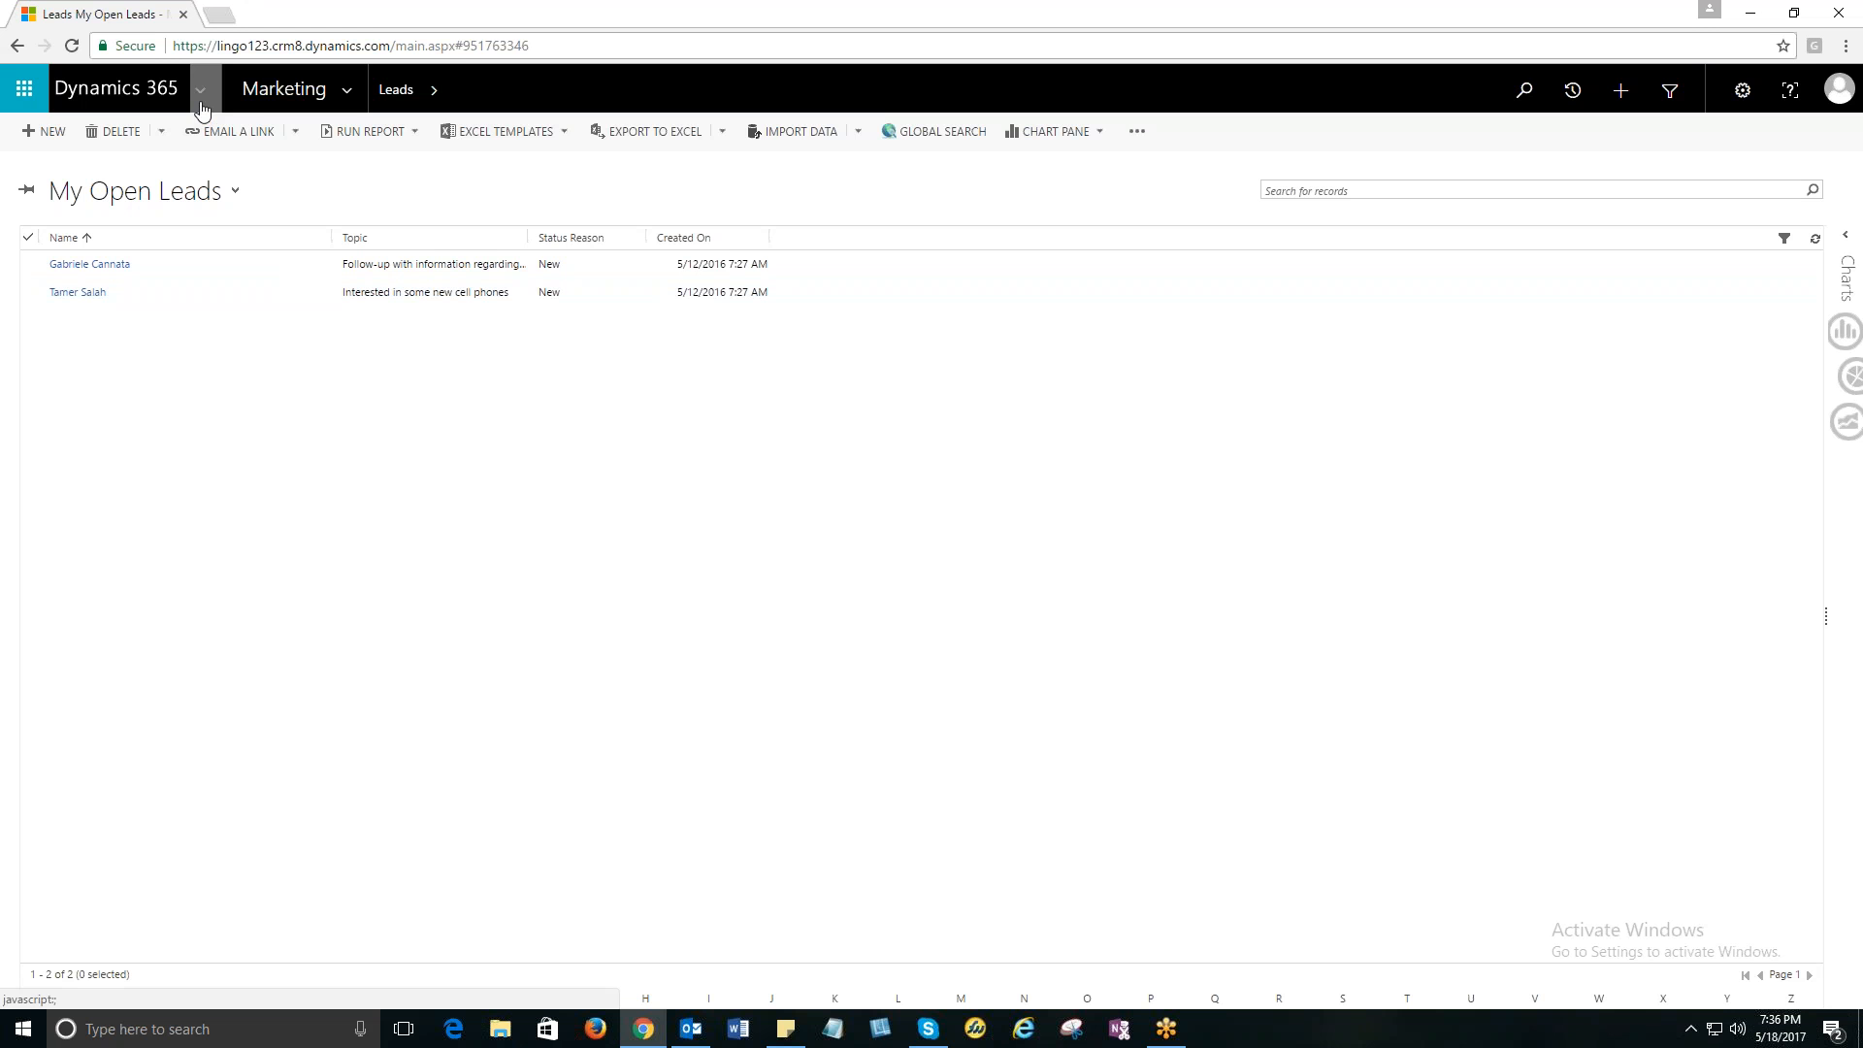
Go to the Workplace area and open the Calendar for Thursday, May 18, 2017.
click(200, 89)
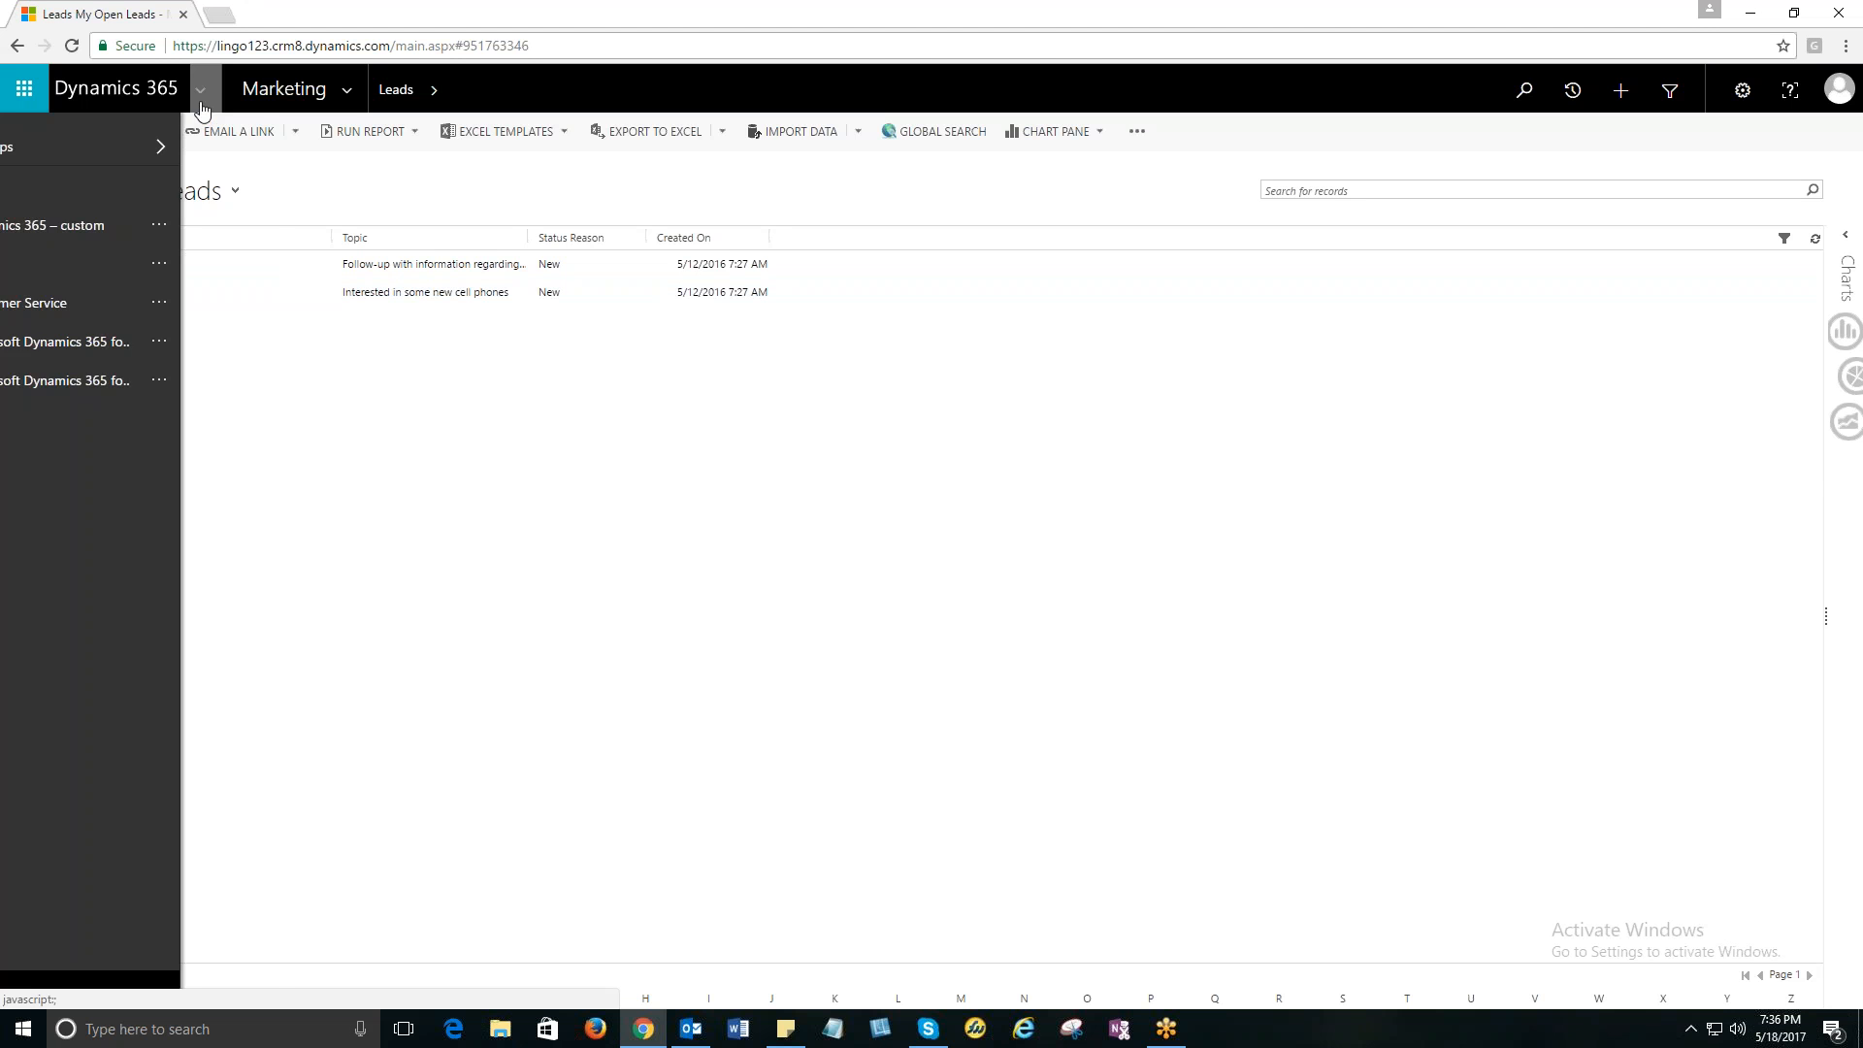
click(200, 90)
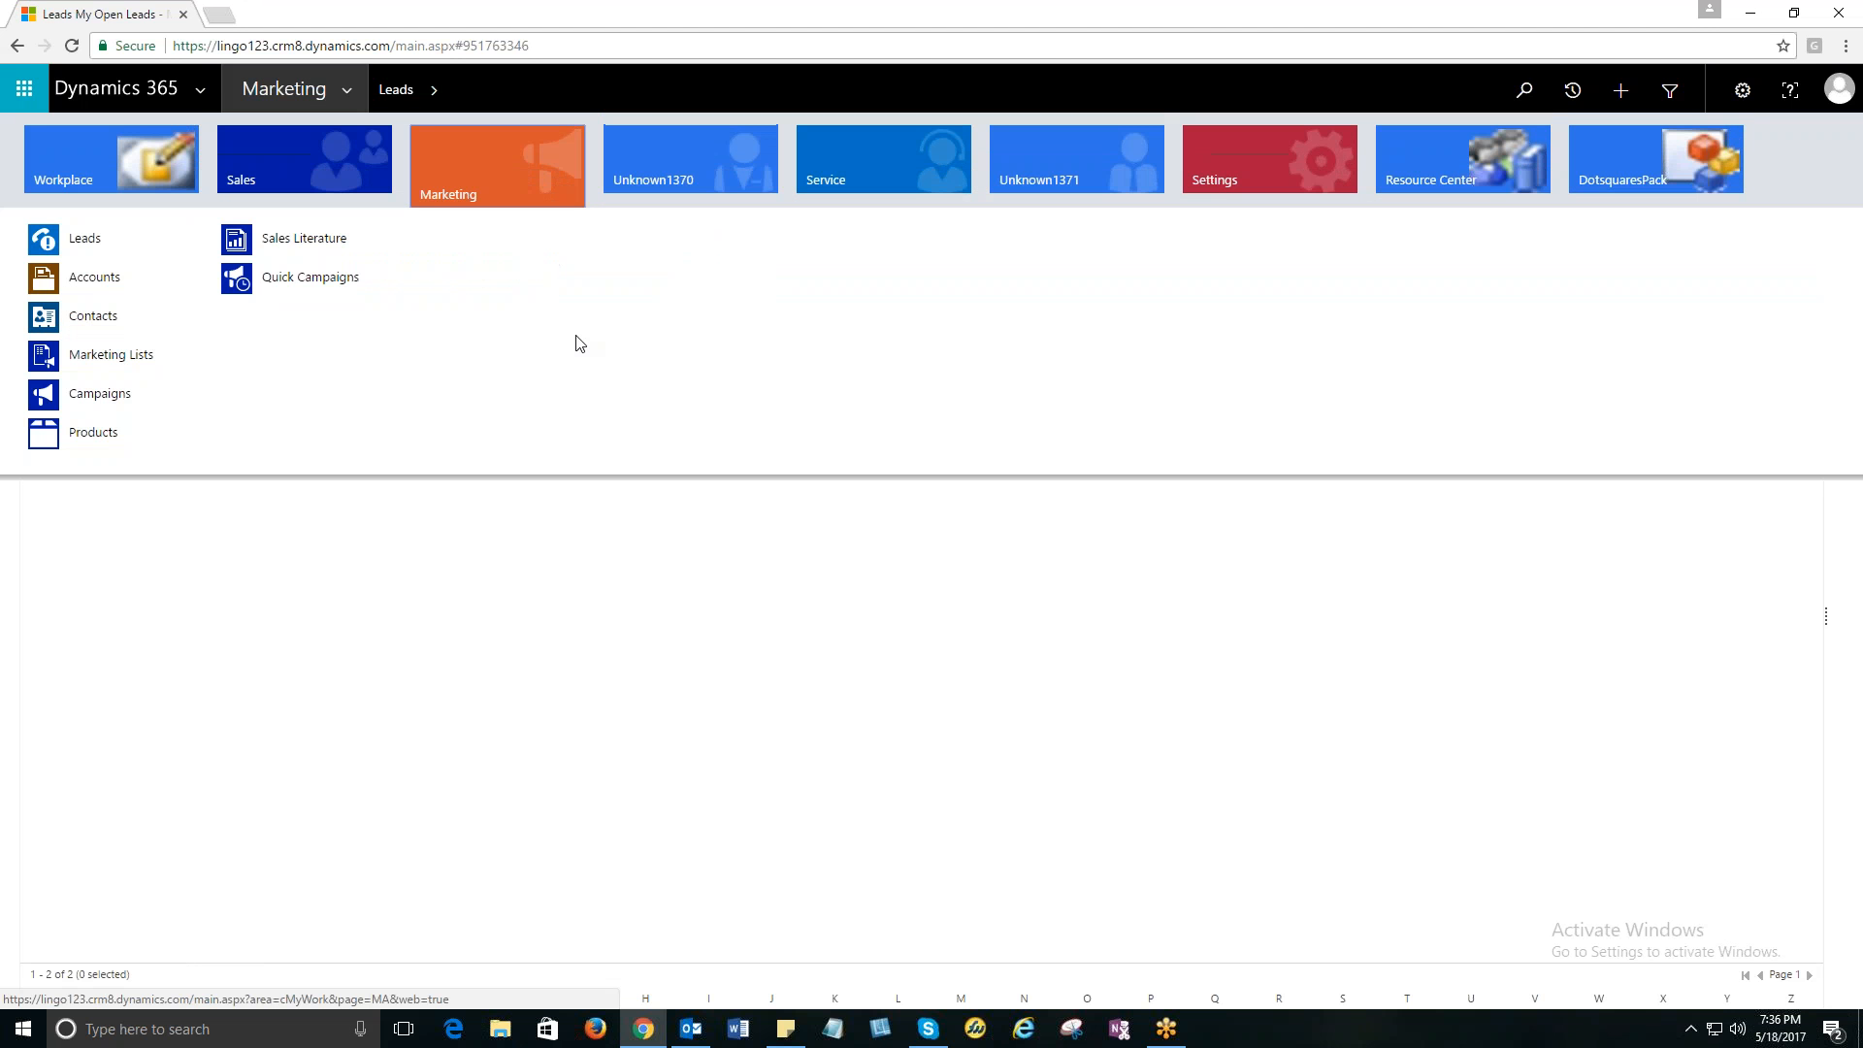
mouse_move(304, 343)
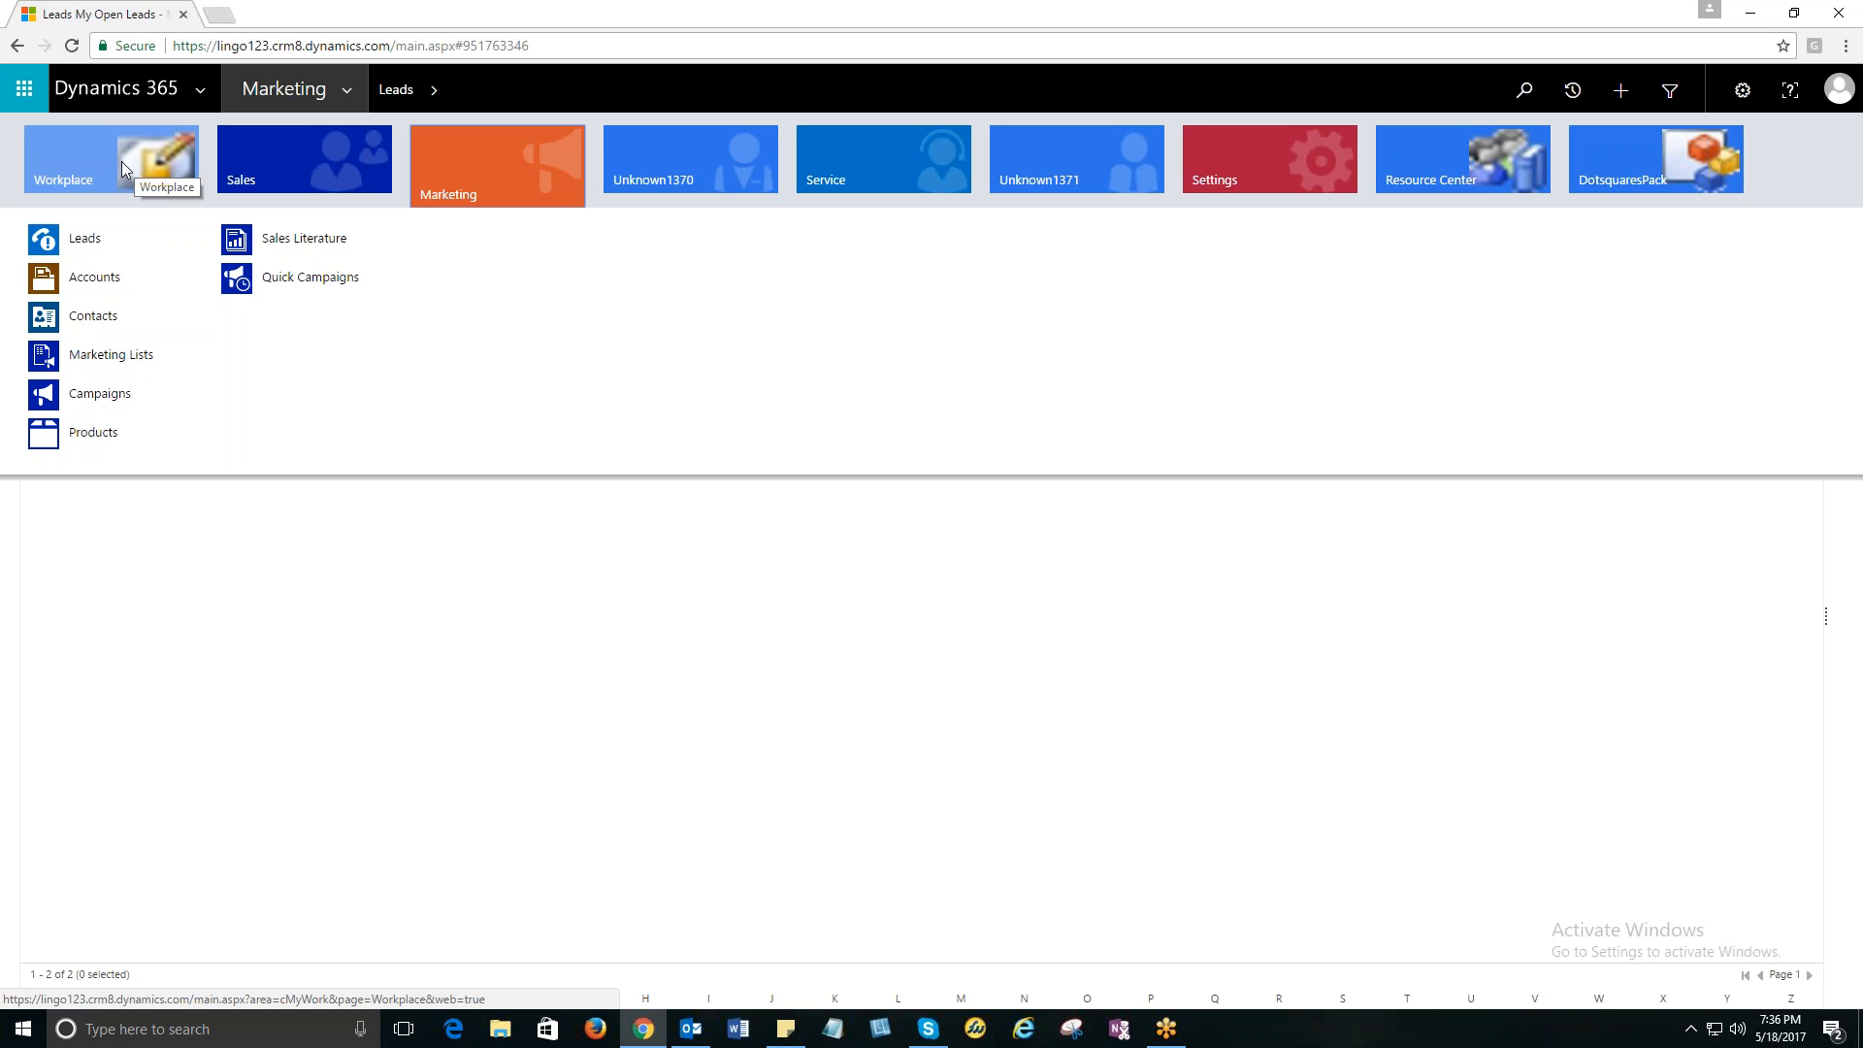
click(107, 158)
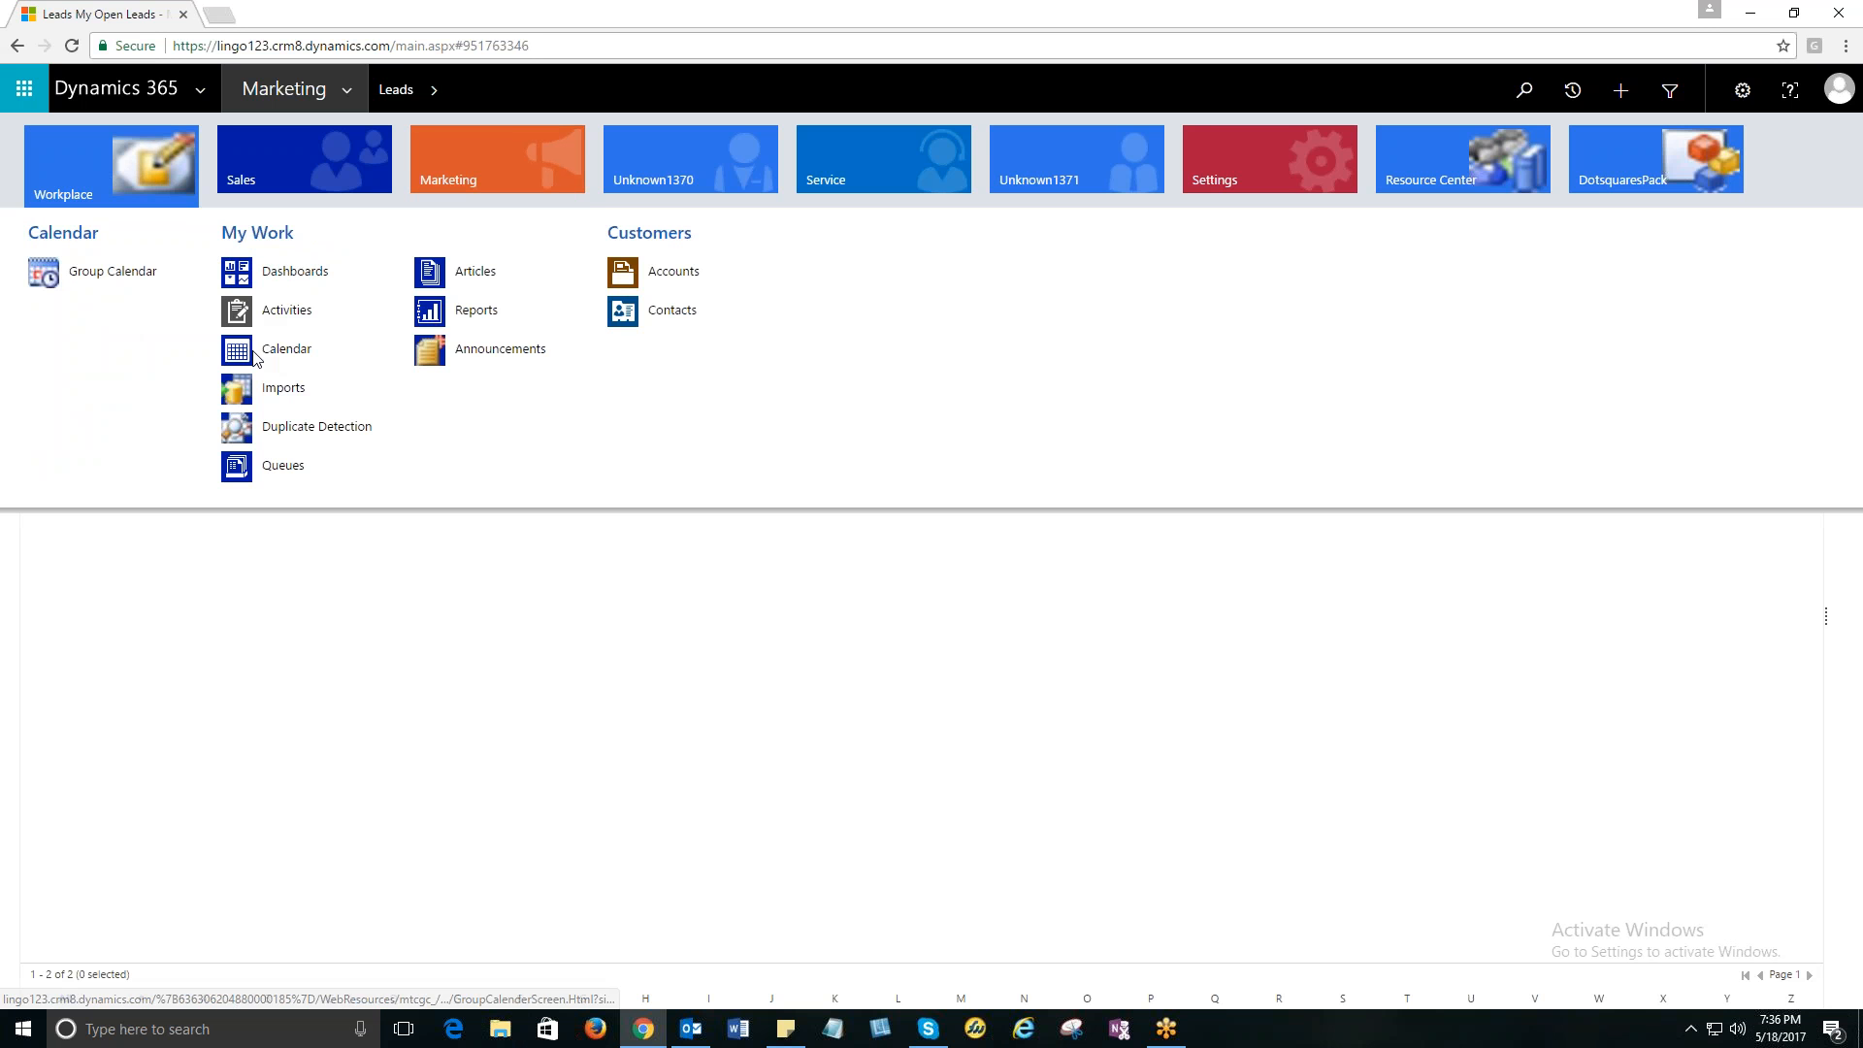
click(286, 348)
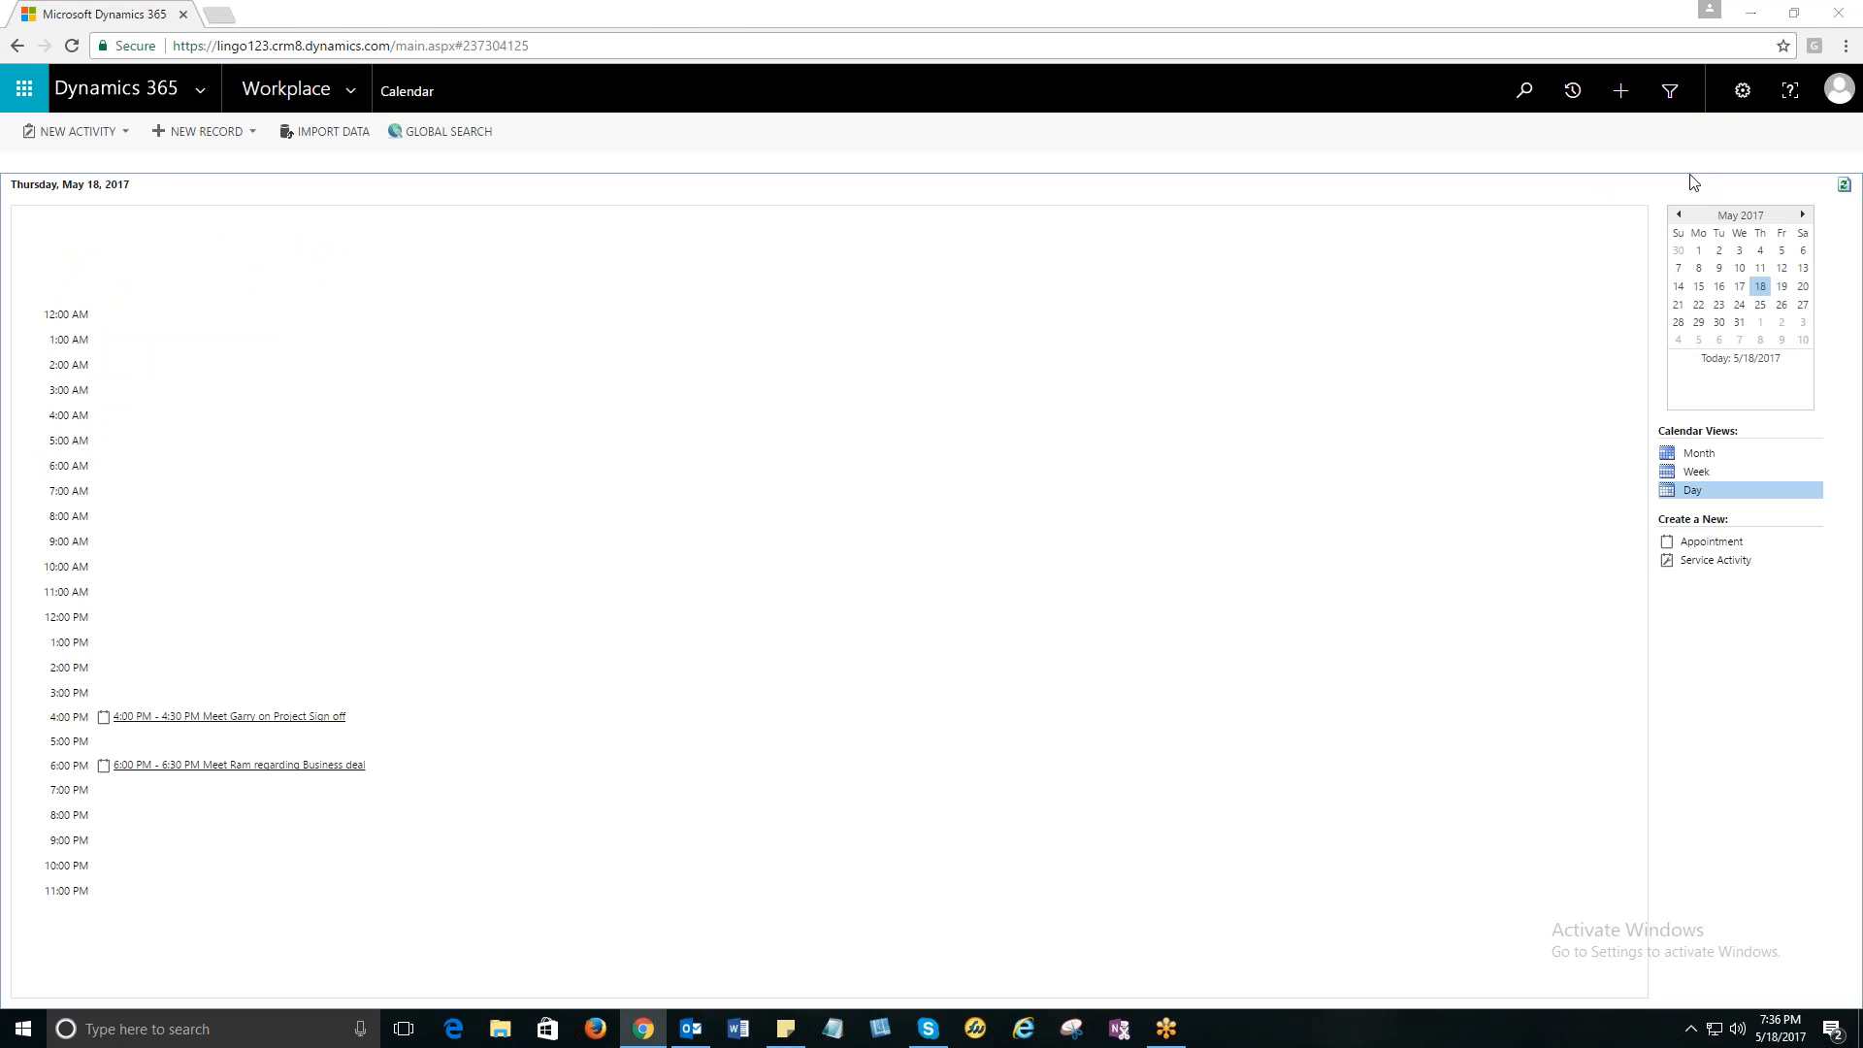
mouse_move(1218, 621)
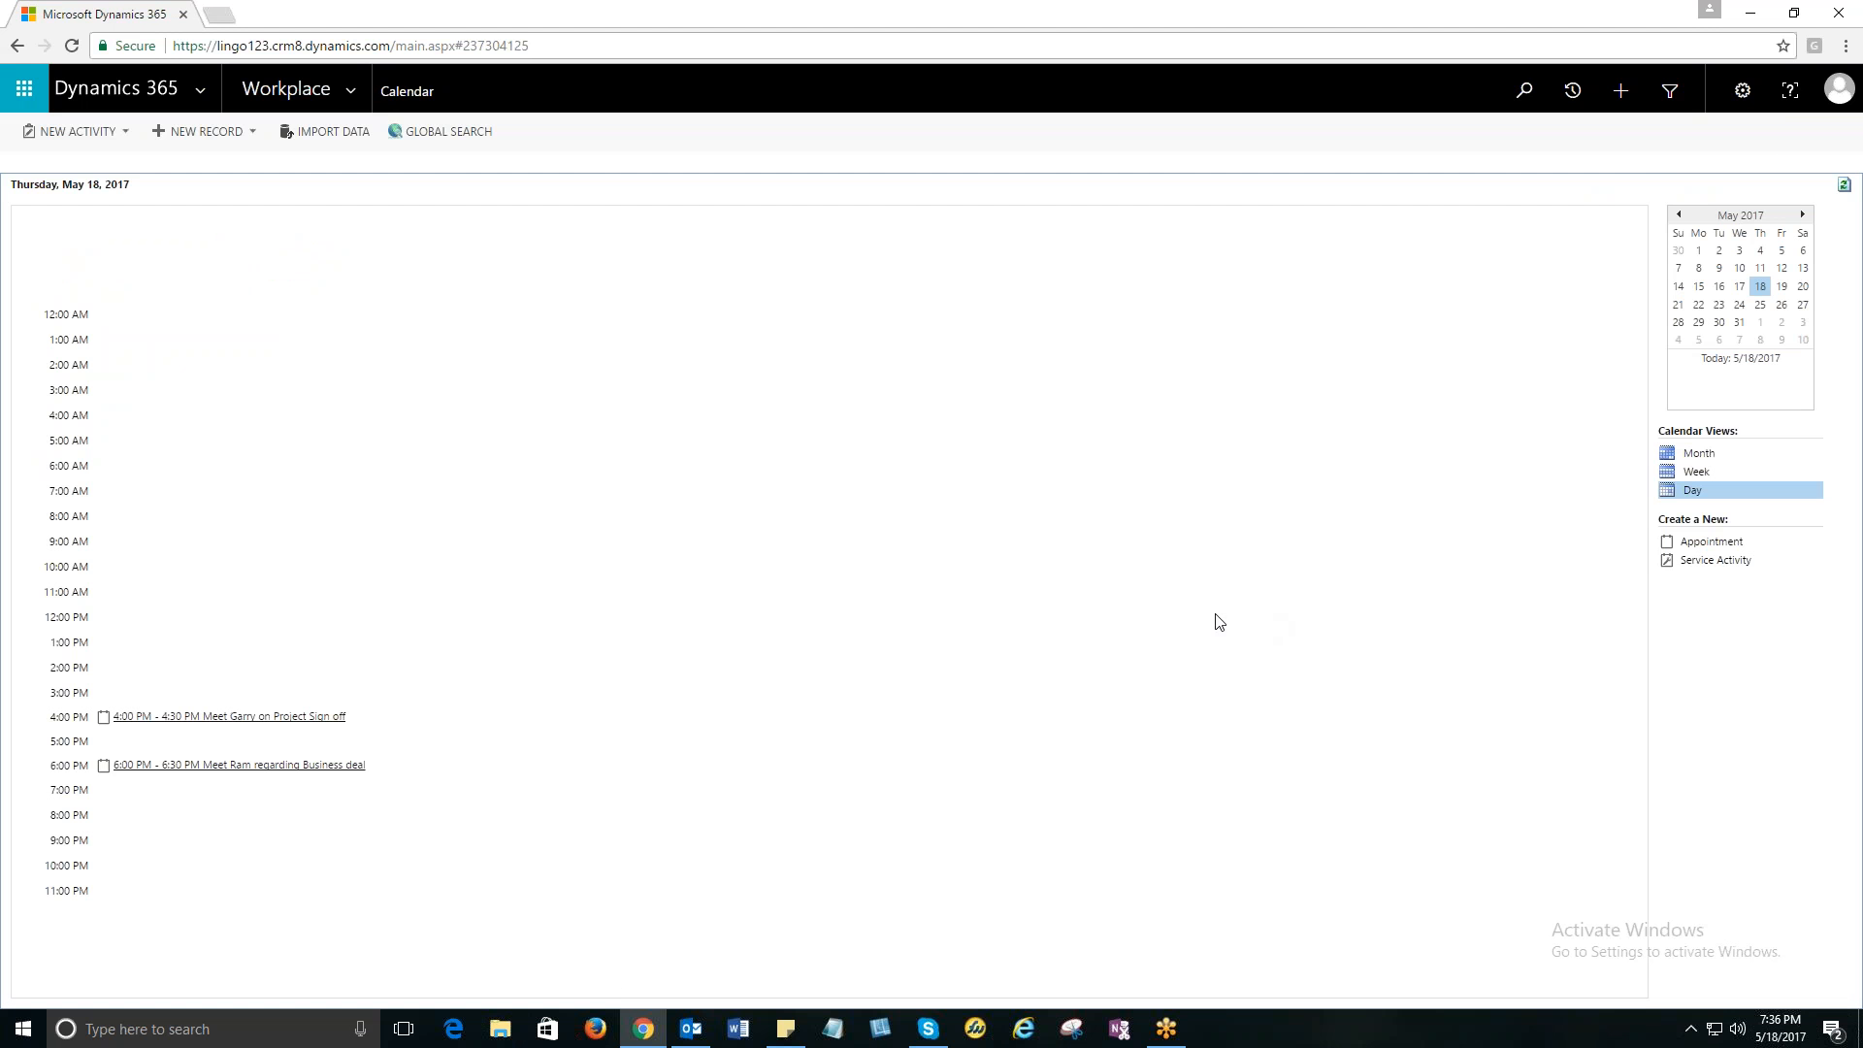
mouse_move(1307, 499)
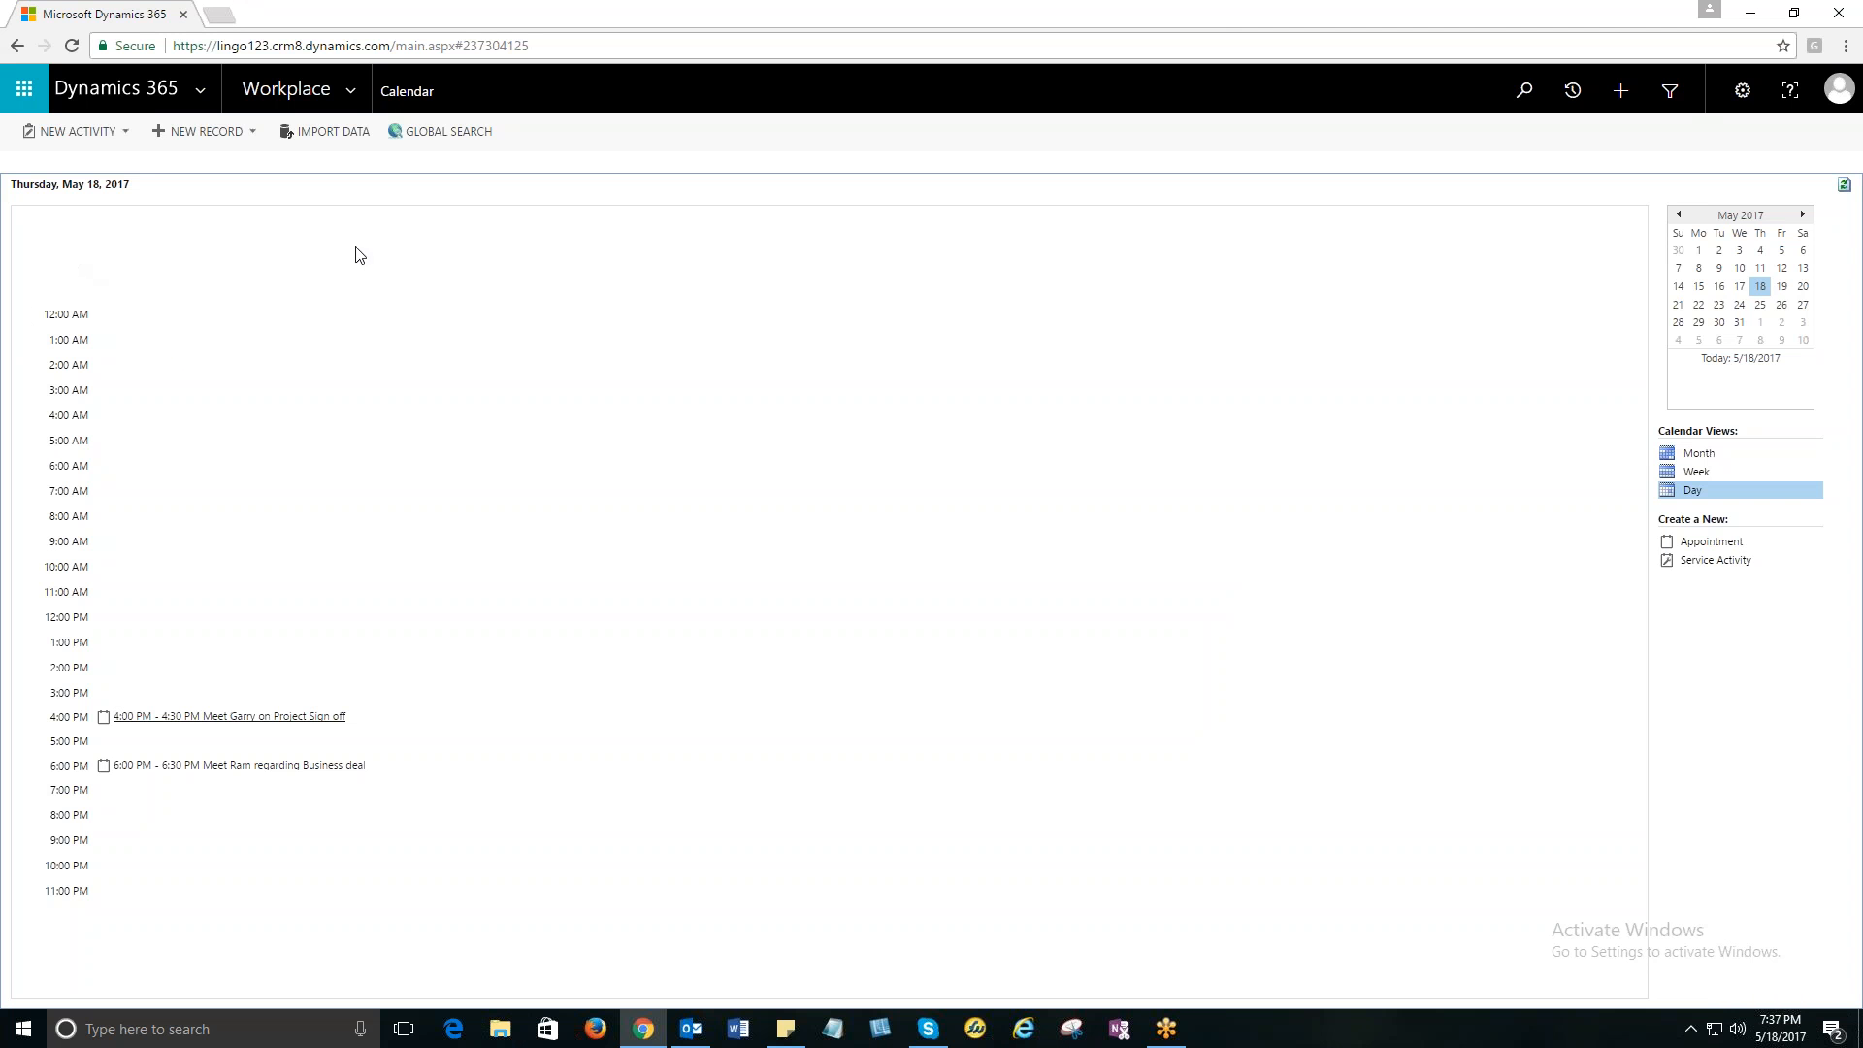
mouse_move(514, 814)
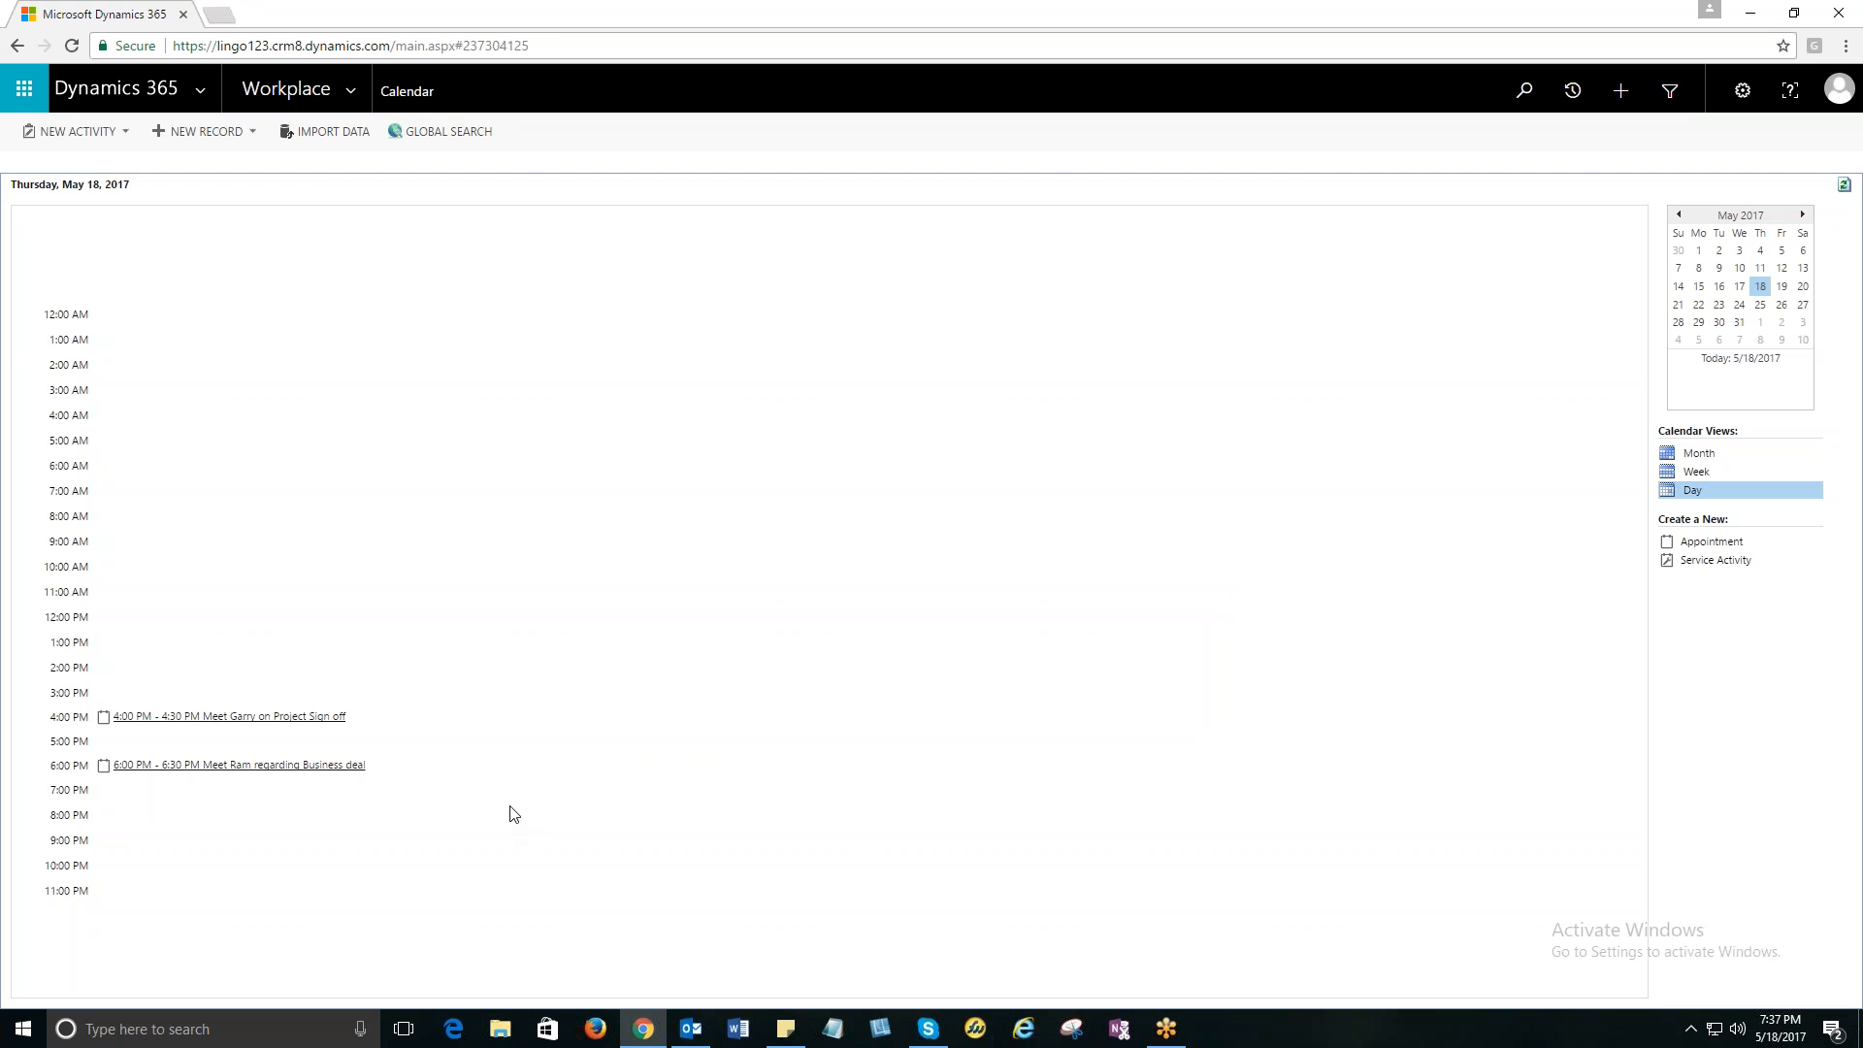
mouse_move(1446, 613)
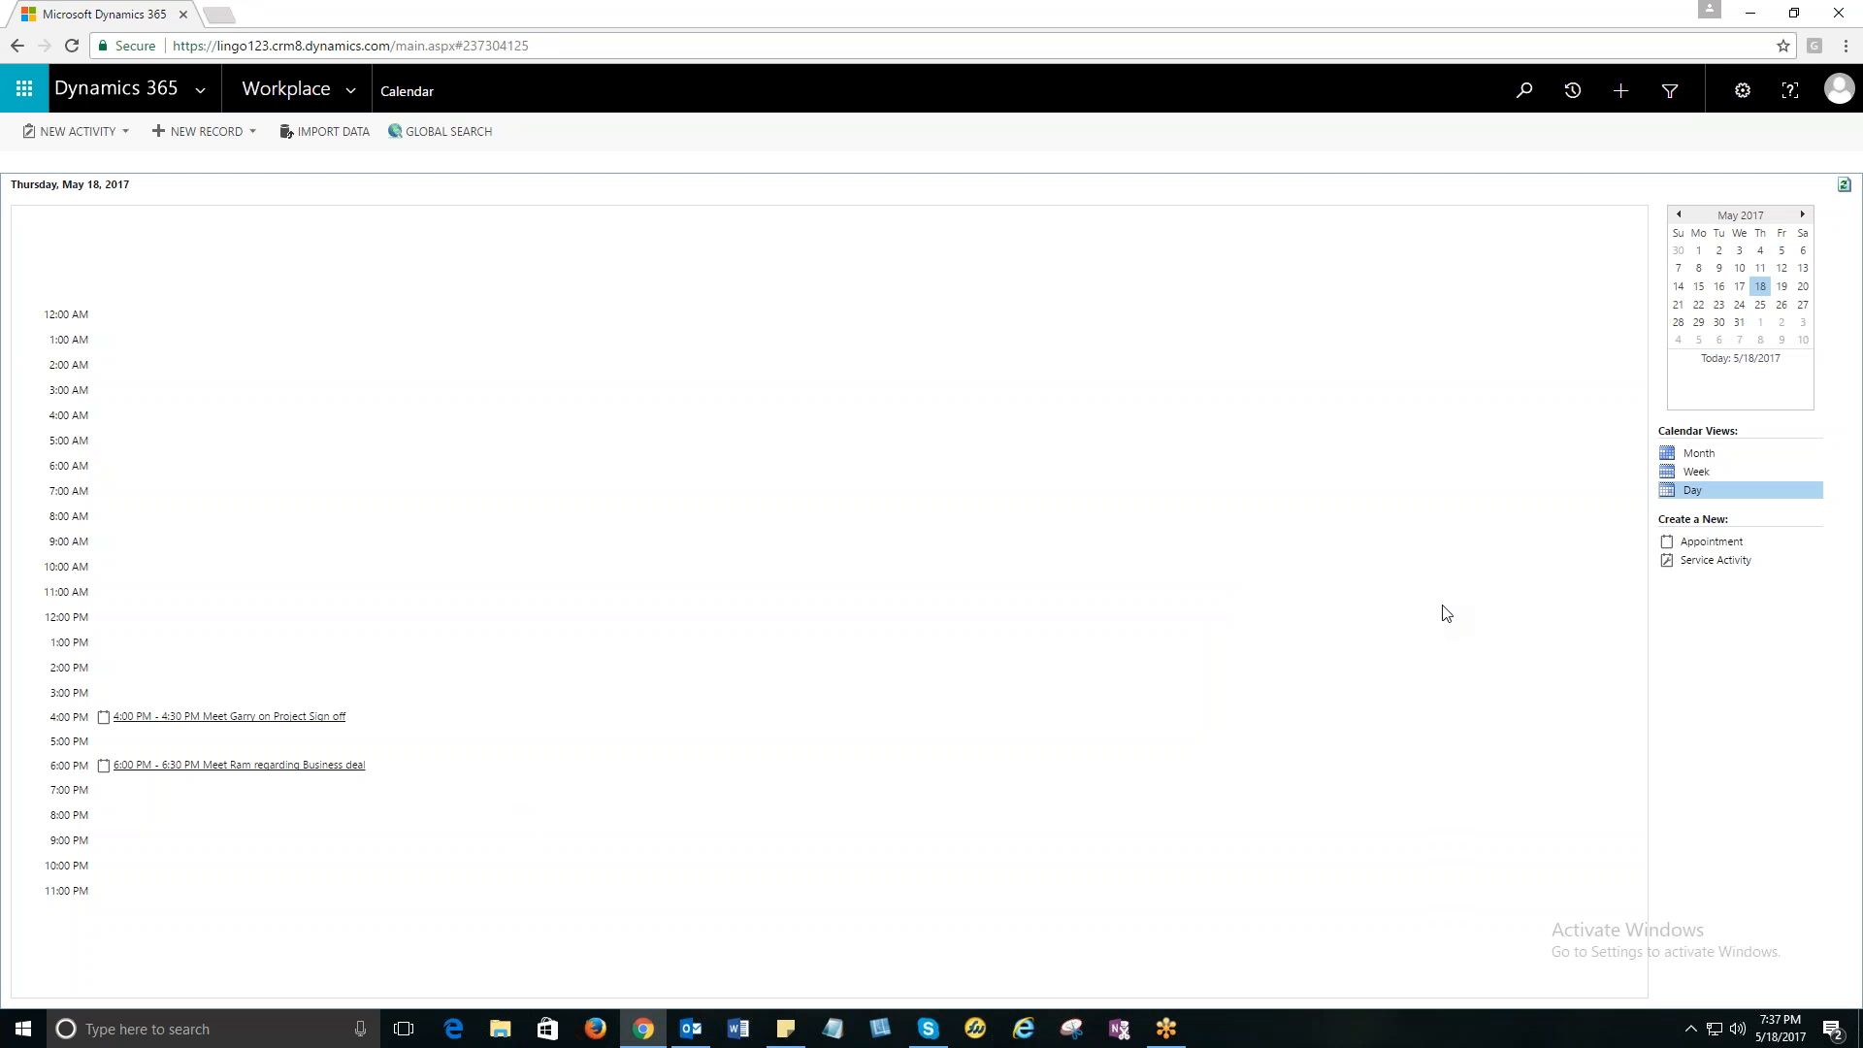
mouse_move(1608, 470)
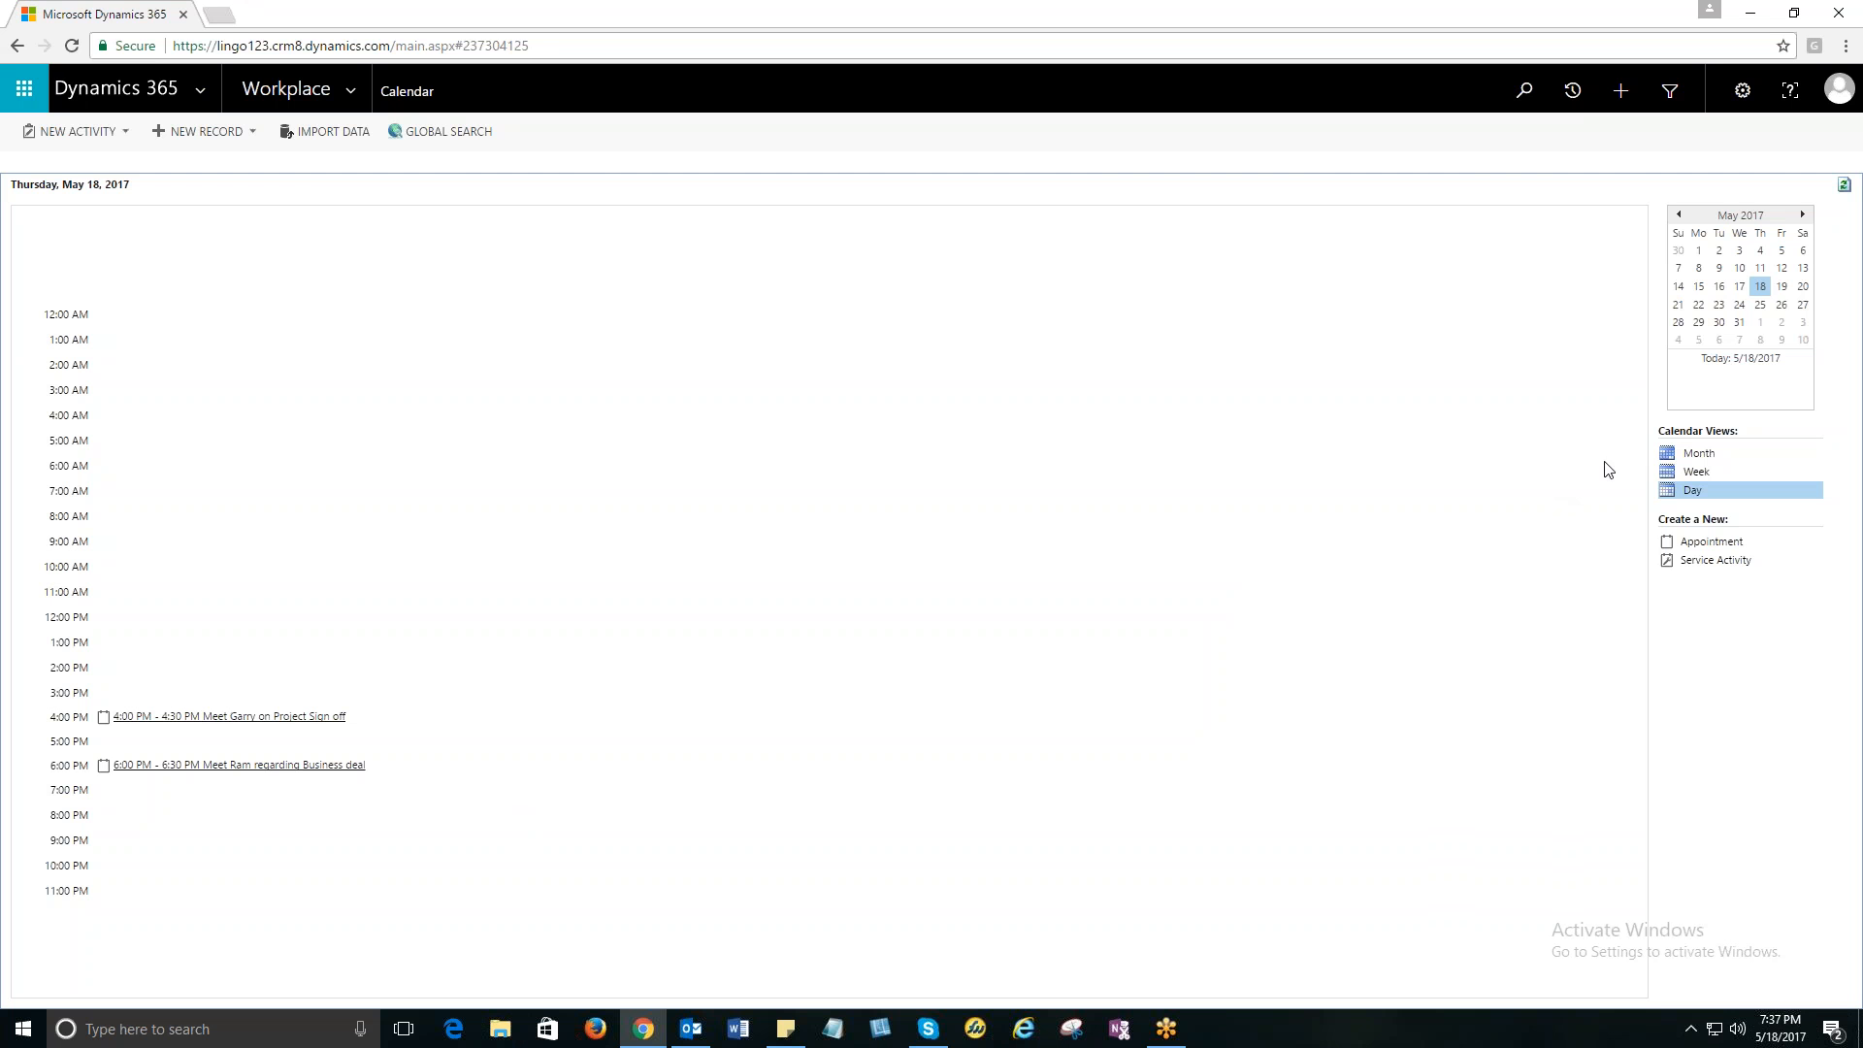
mouse_move(1721, 449)
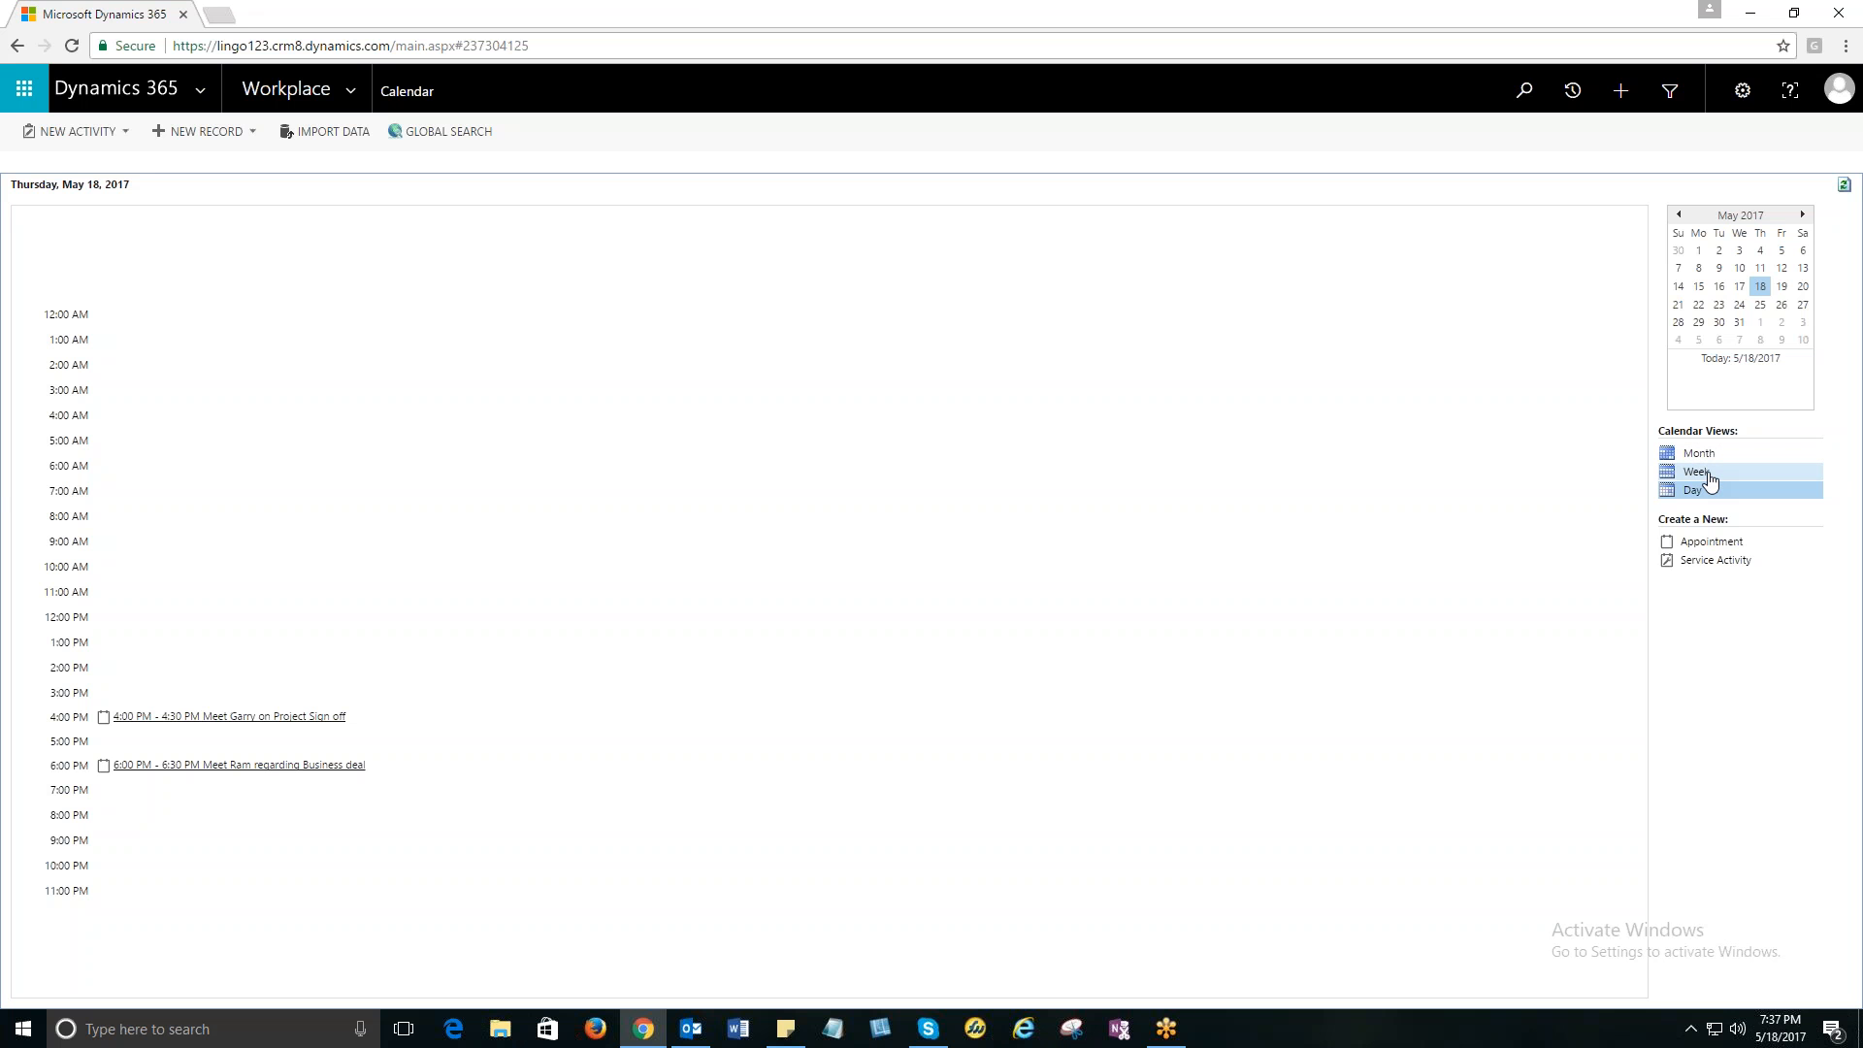
Switch the calendar from day to Week, then to the May 2017 Month view.
click(1697, 471)
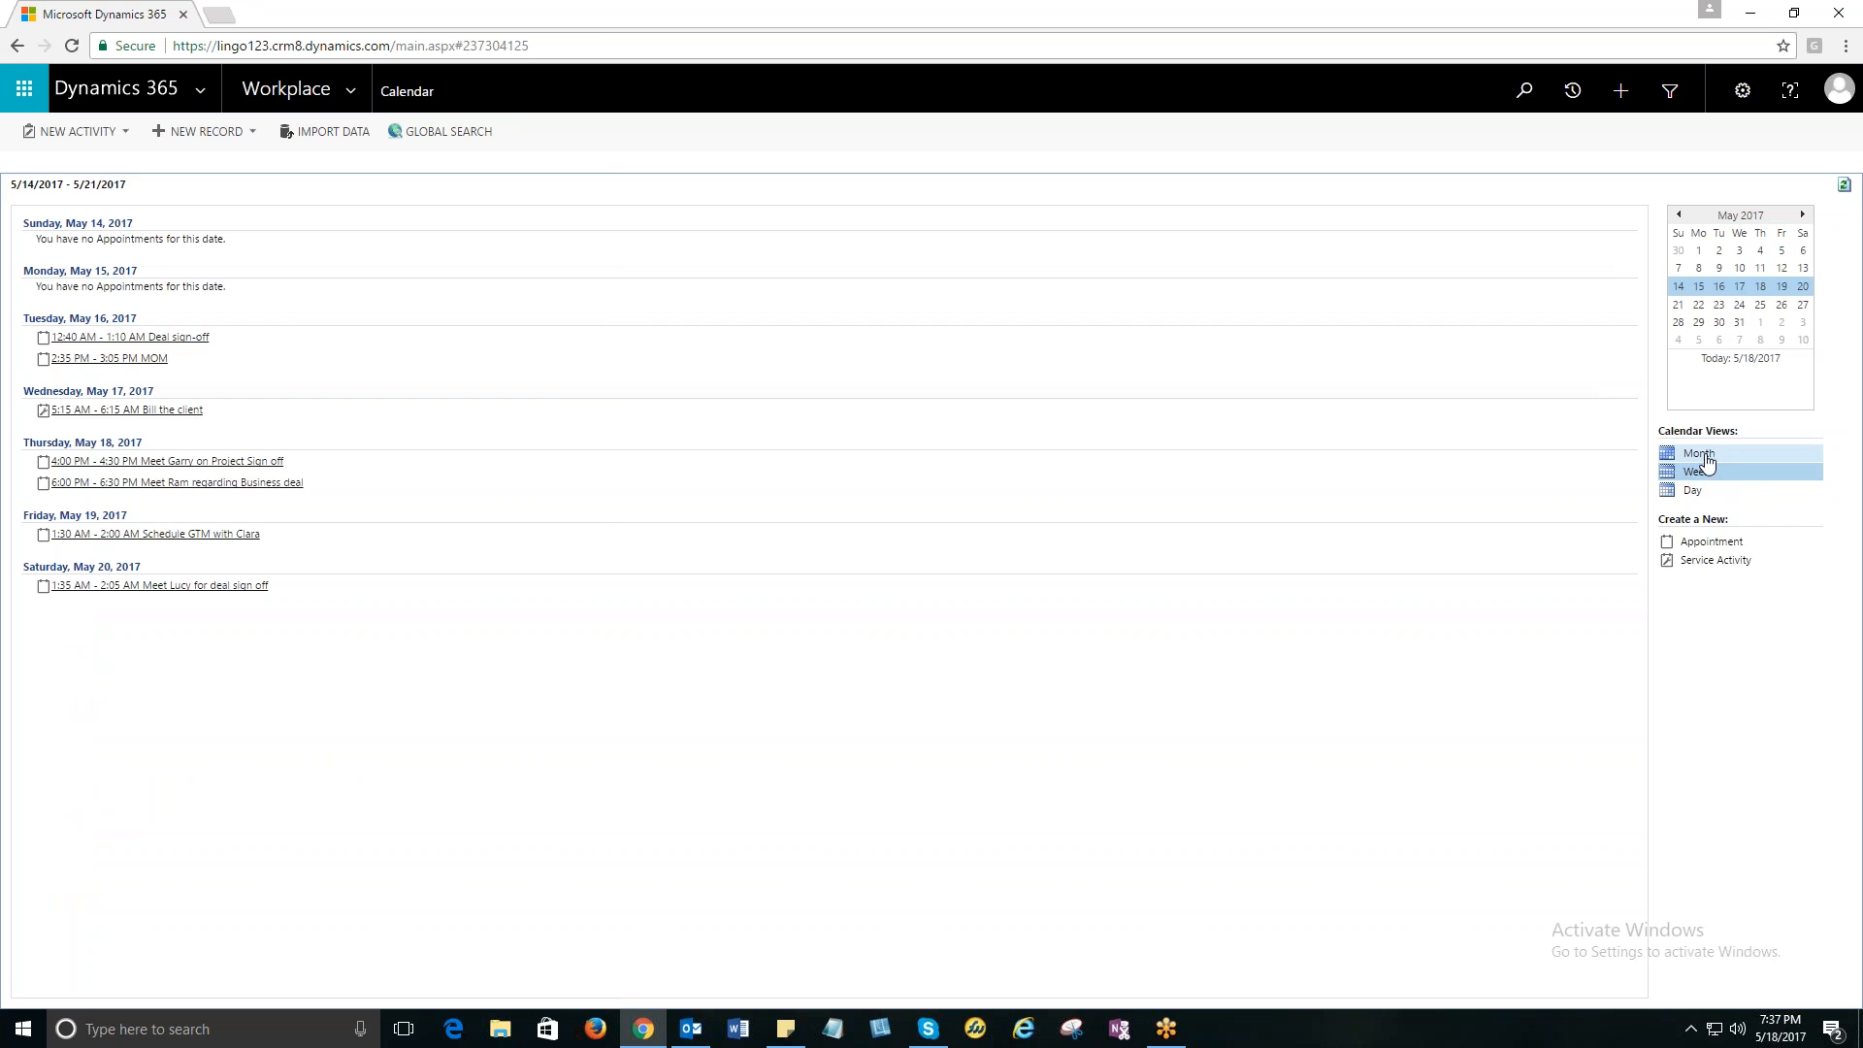
click(1698, 453)
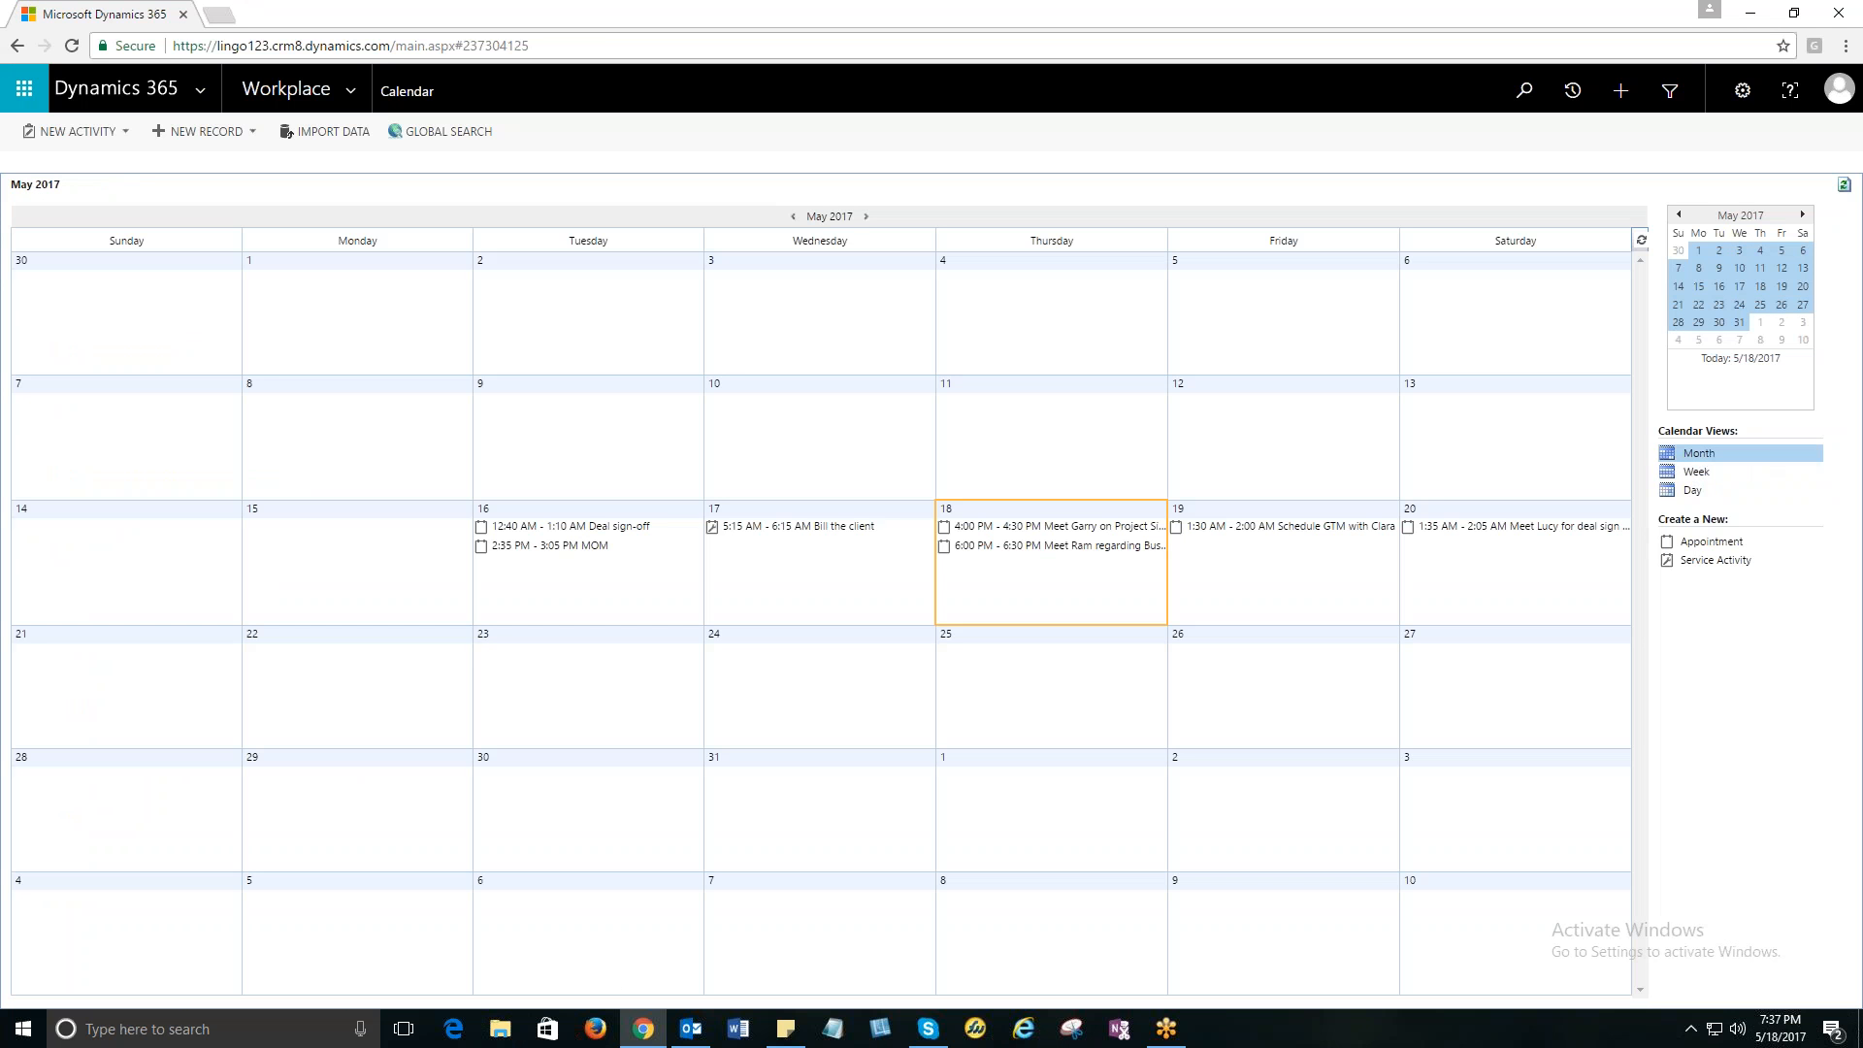
mouse_move(1726, 413)
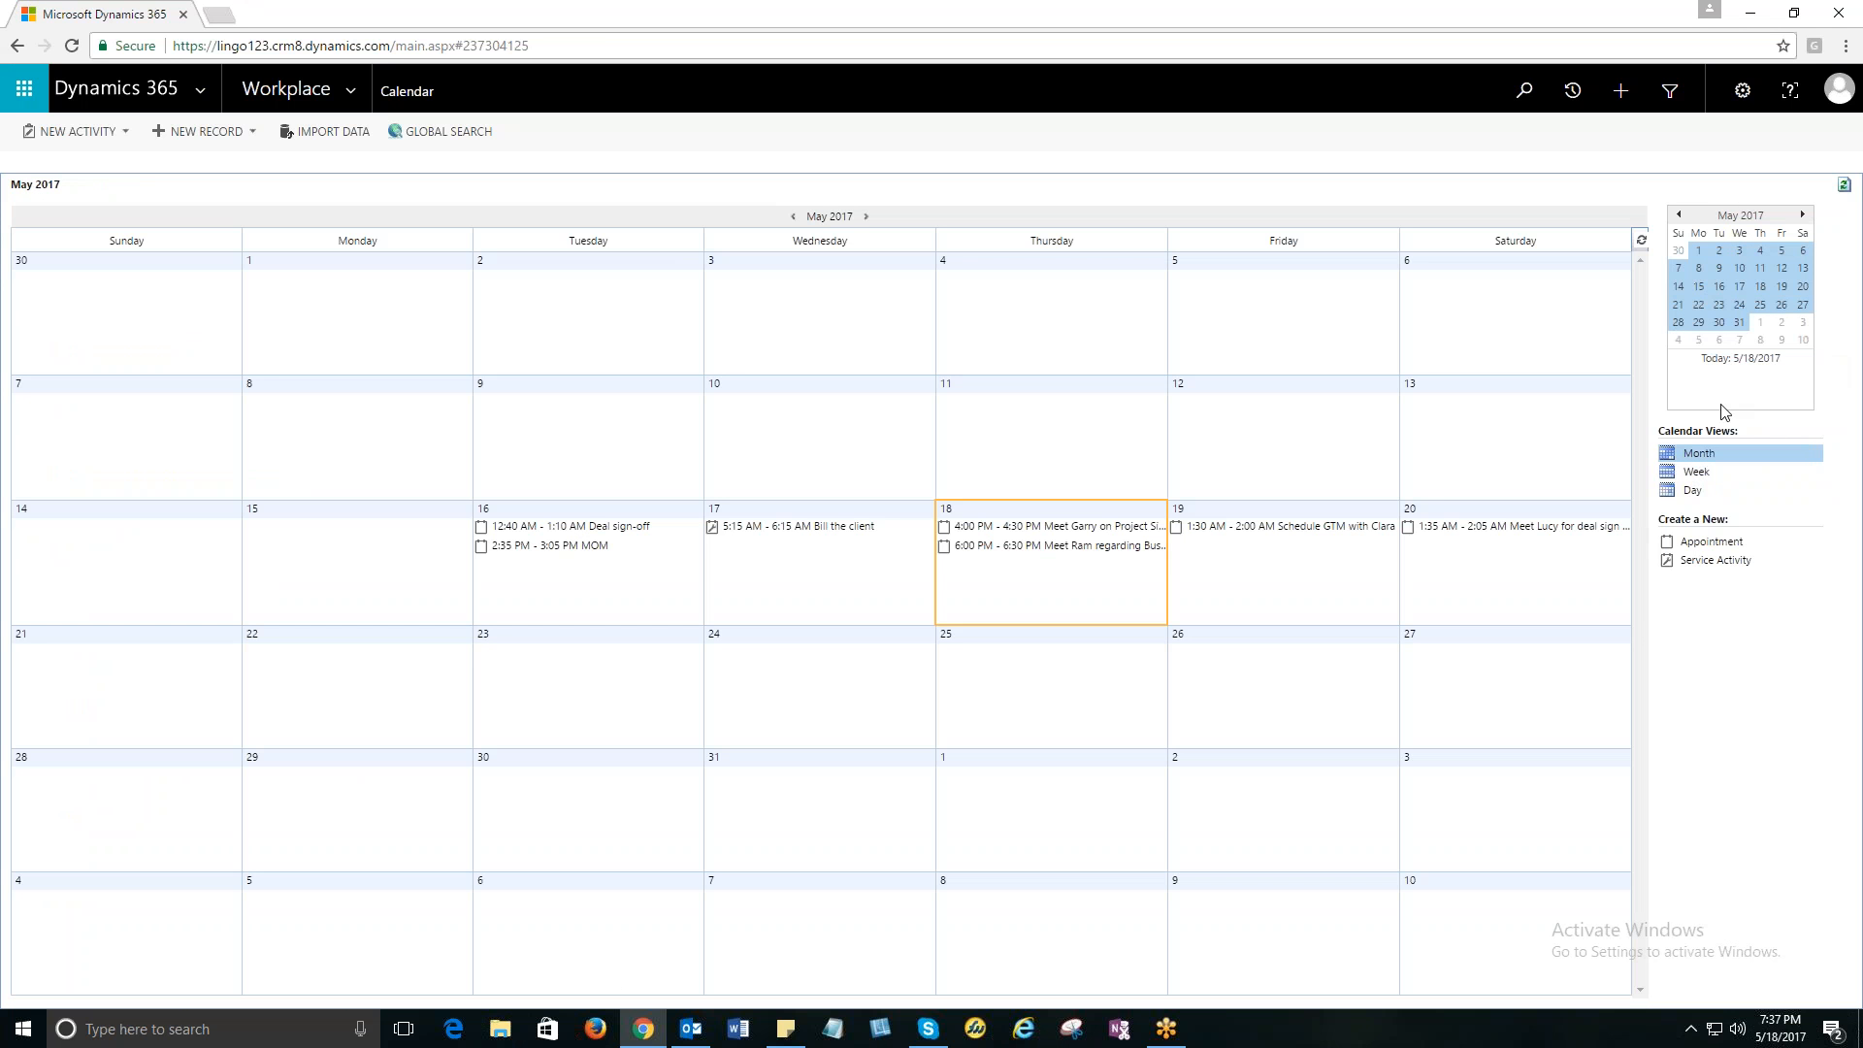
mouse_move(1714, 378)
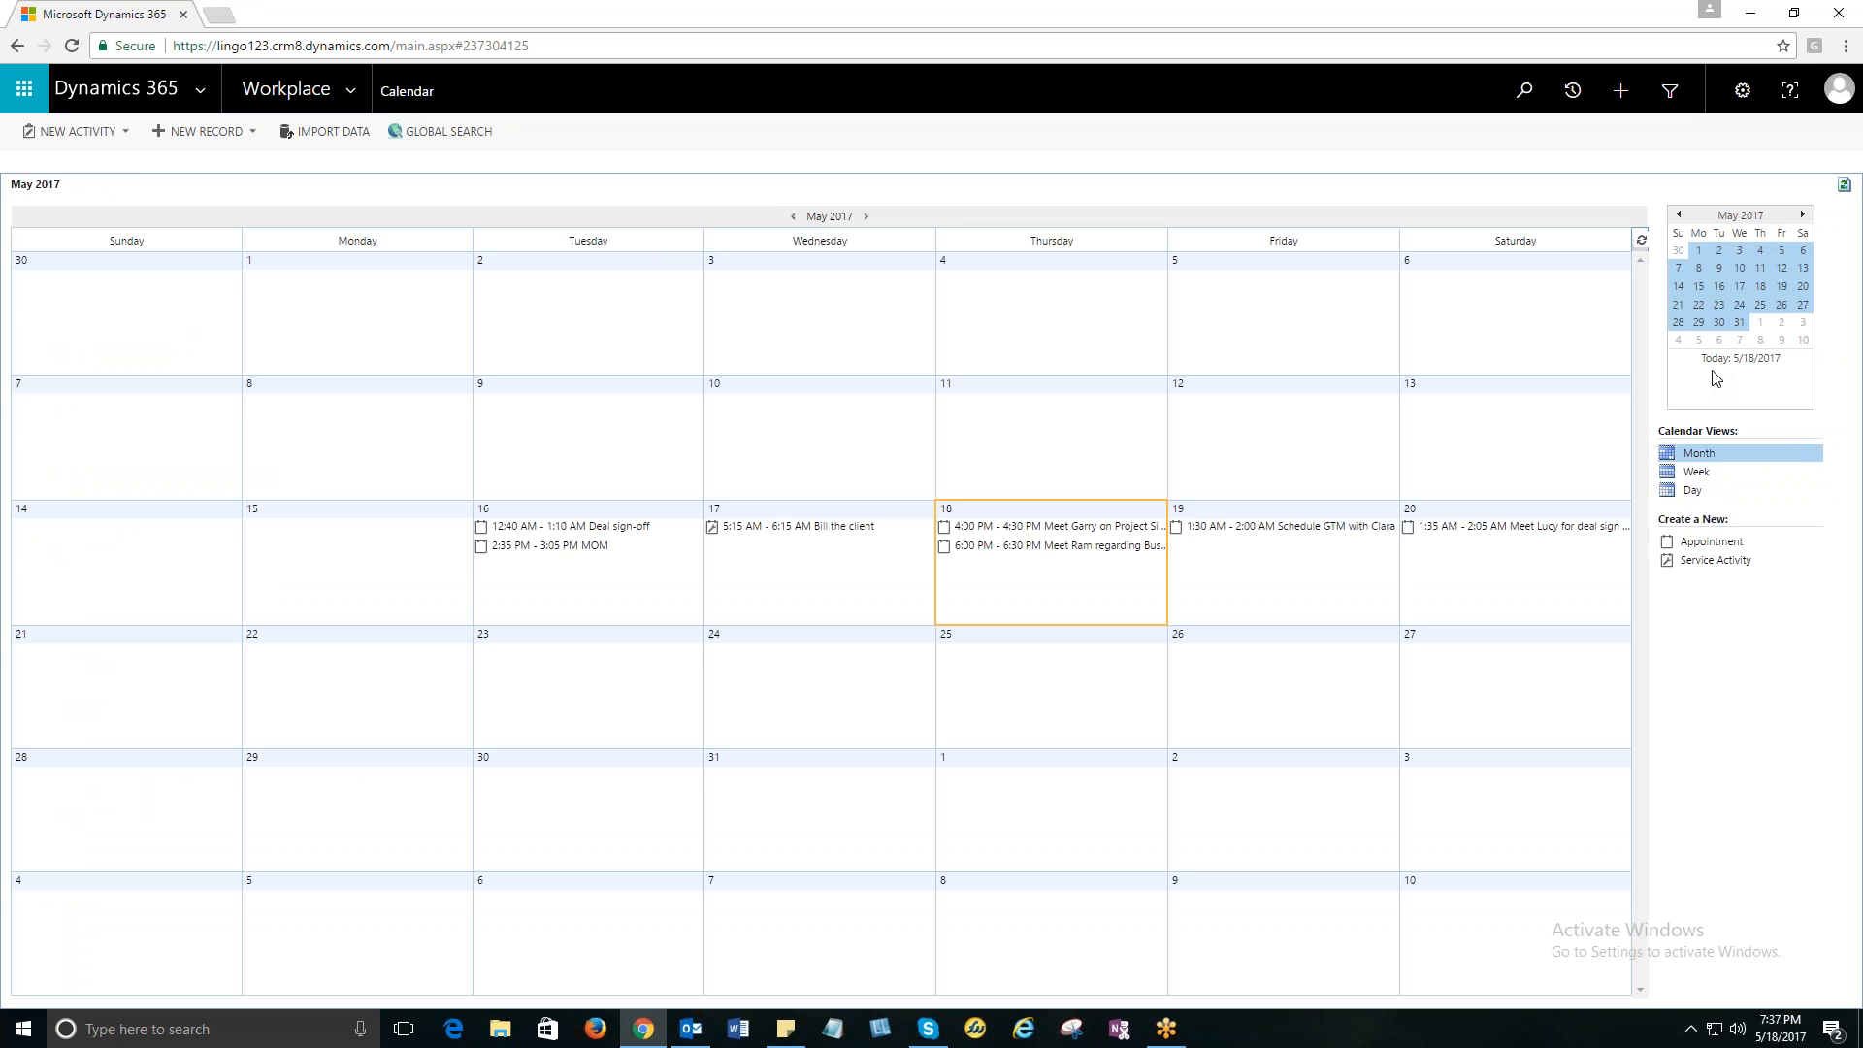
mouse_move(1719, 628)
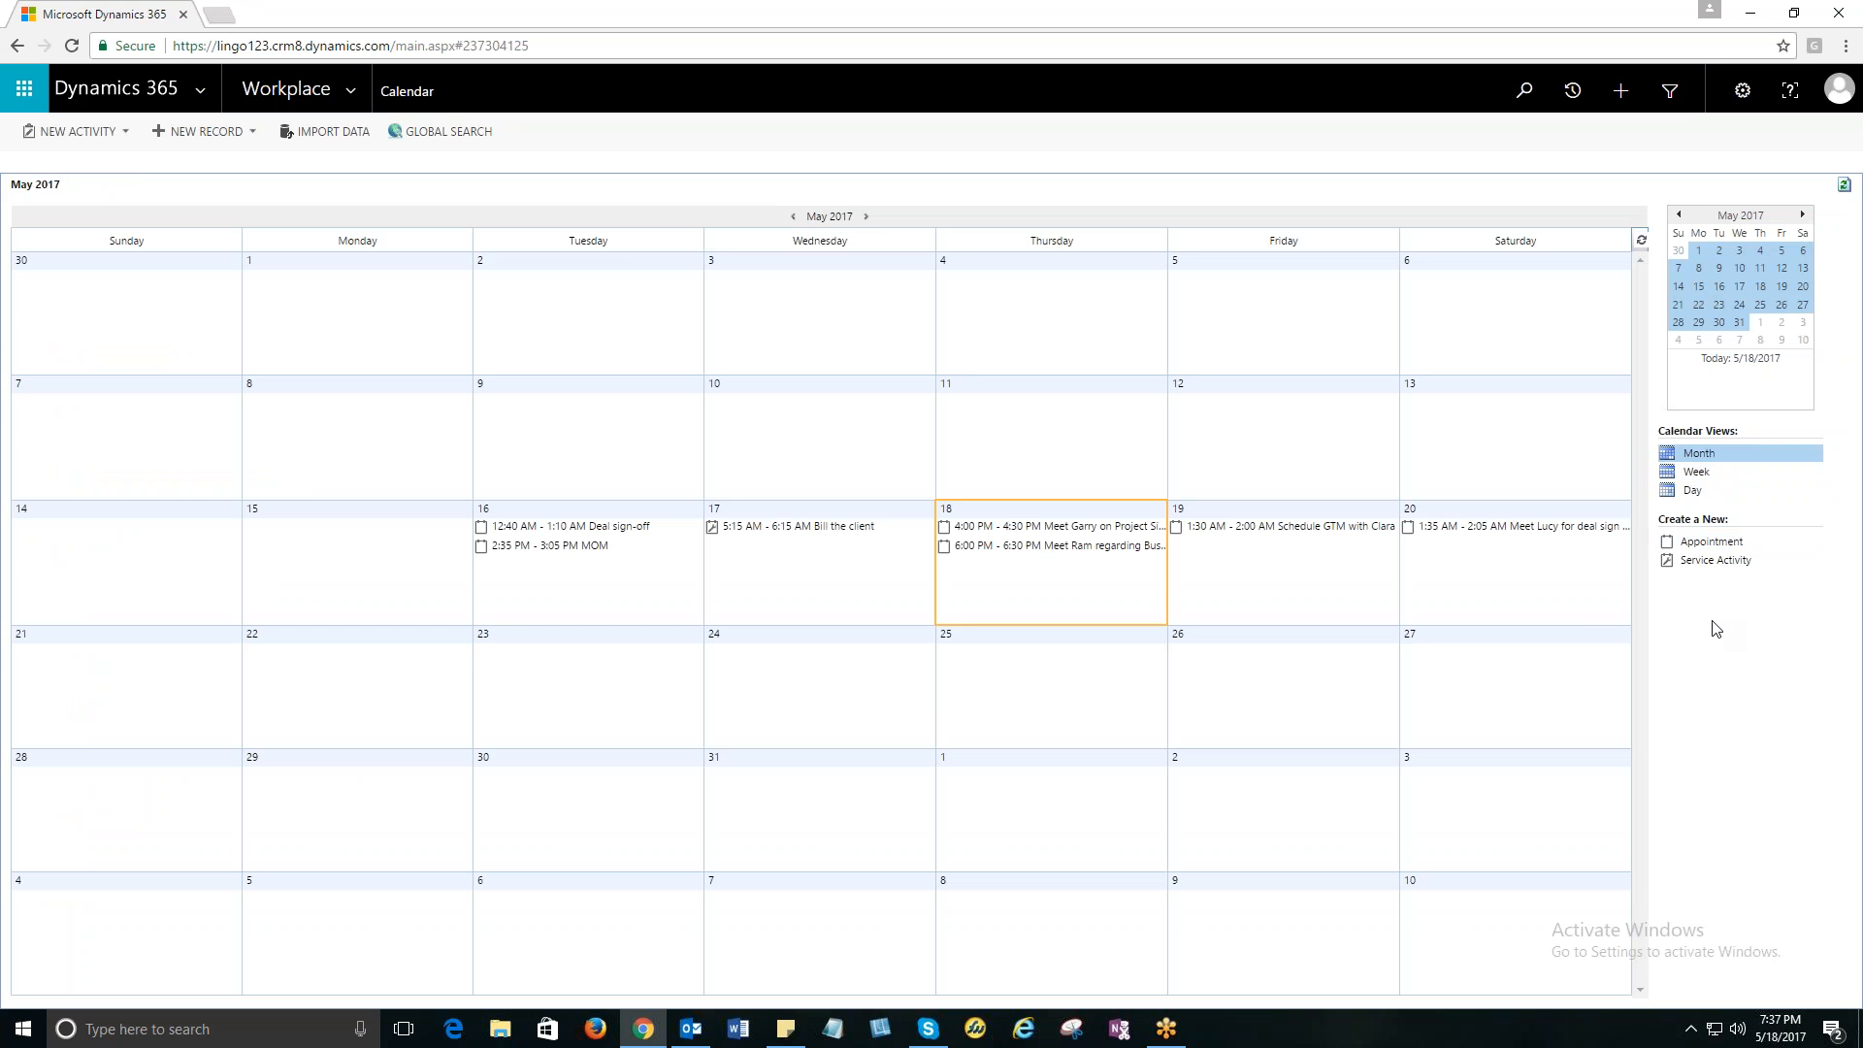
mouse_move(1567, 663)
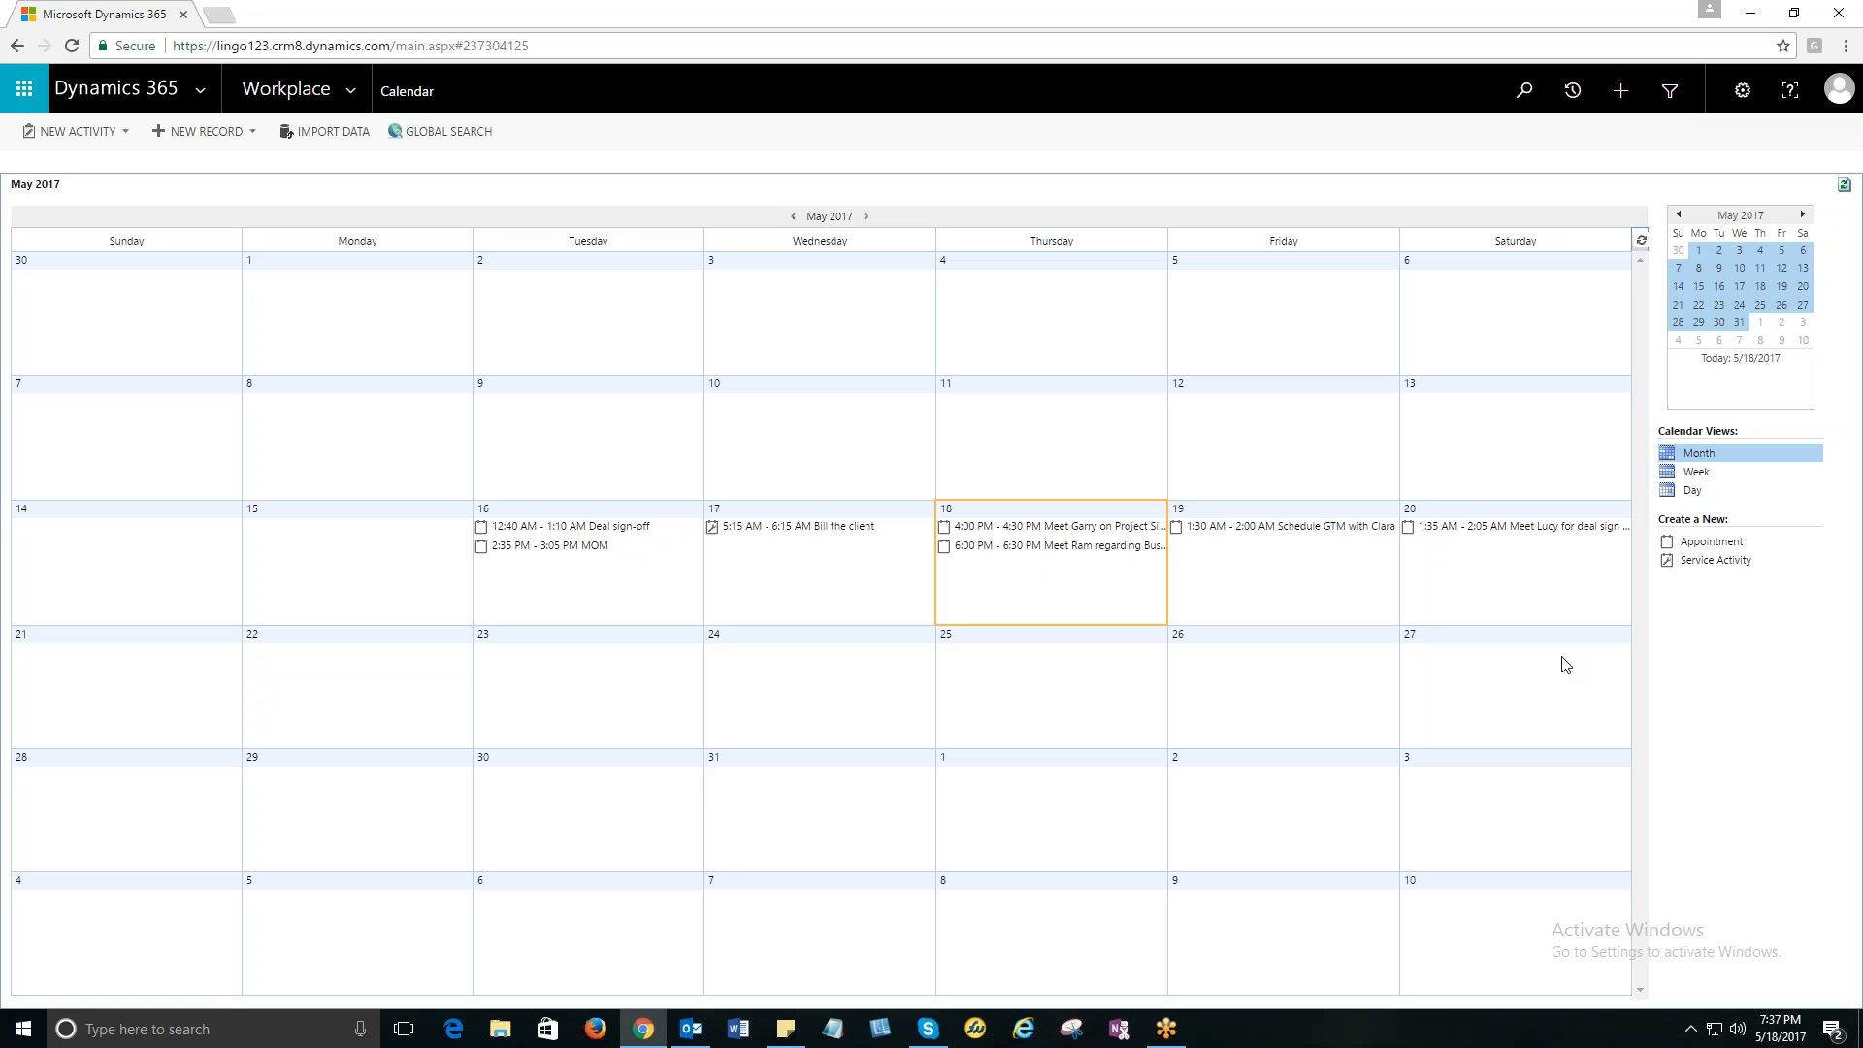
mouse_move(1688, 635)
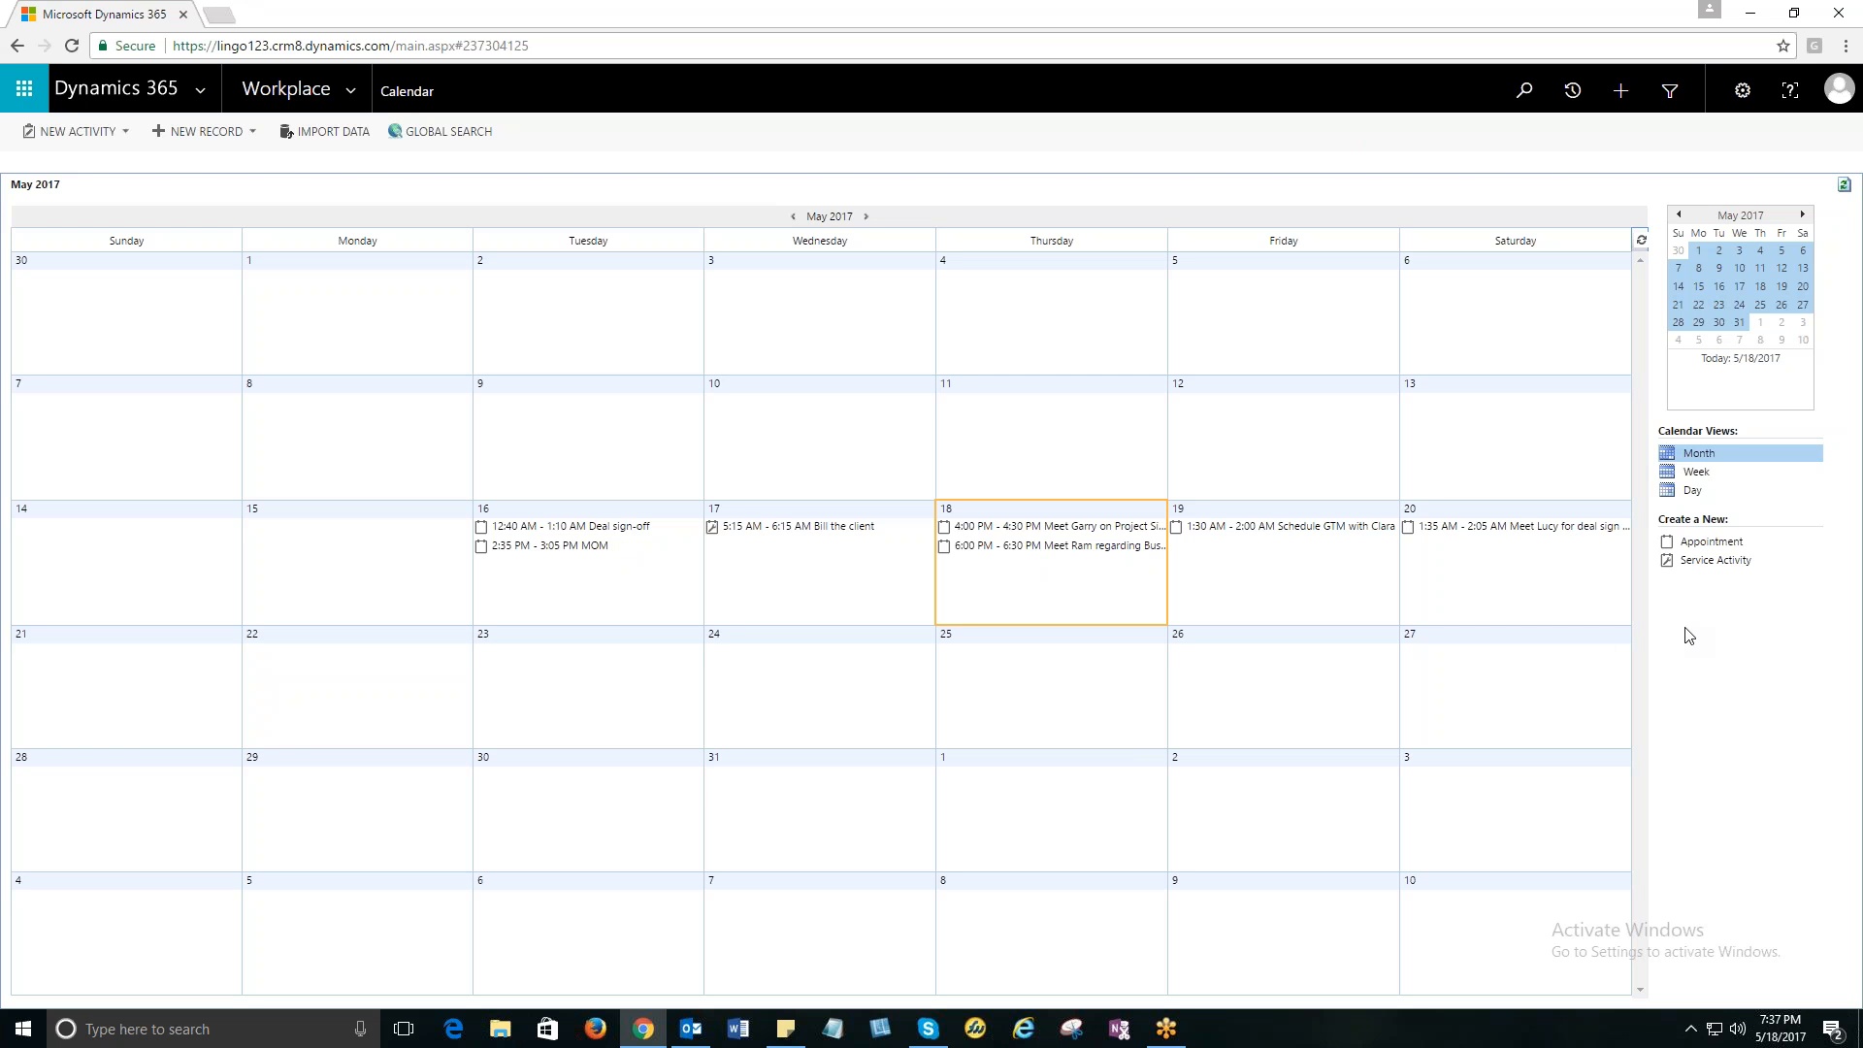
mouse_move(1689, 612)
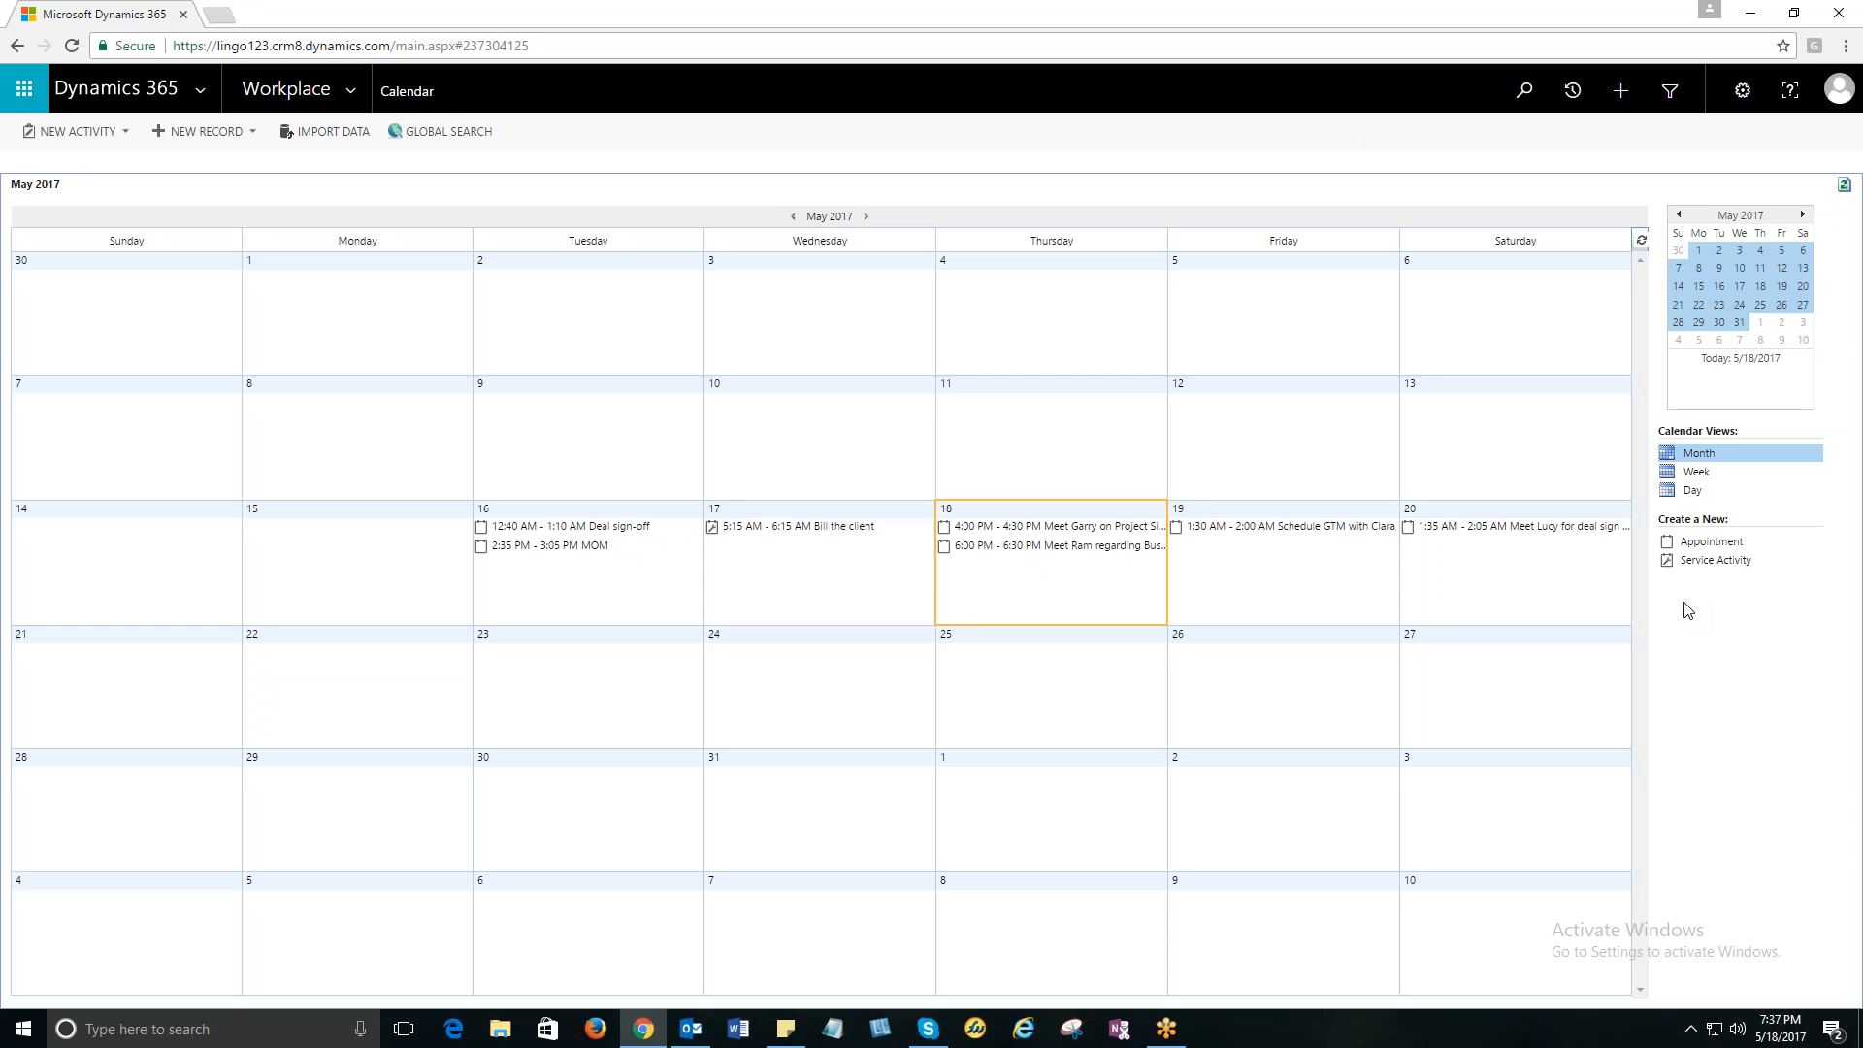
mouse_move(1680, 630)
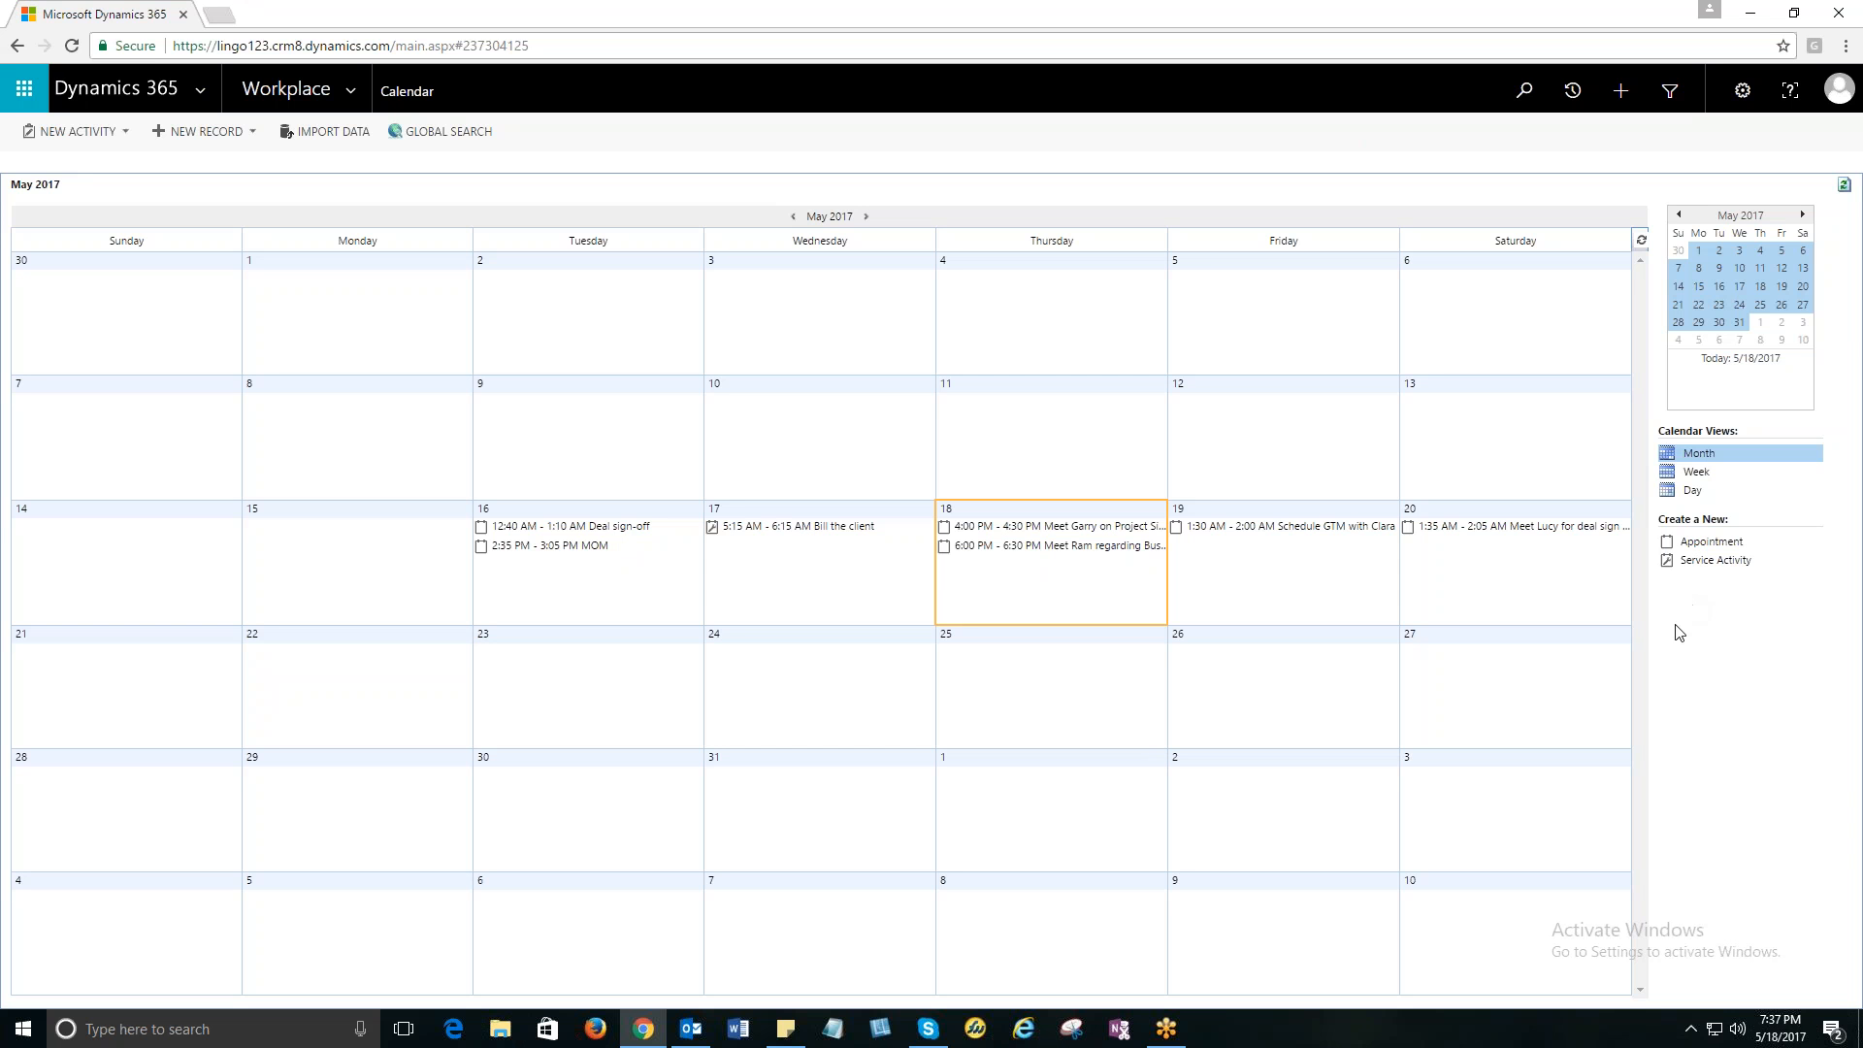
mouse_move(1776, 675)
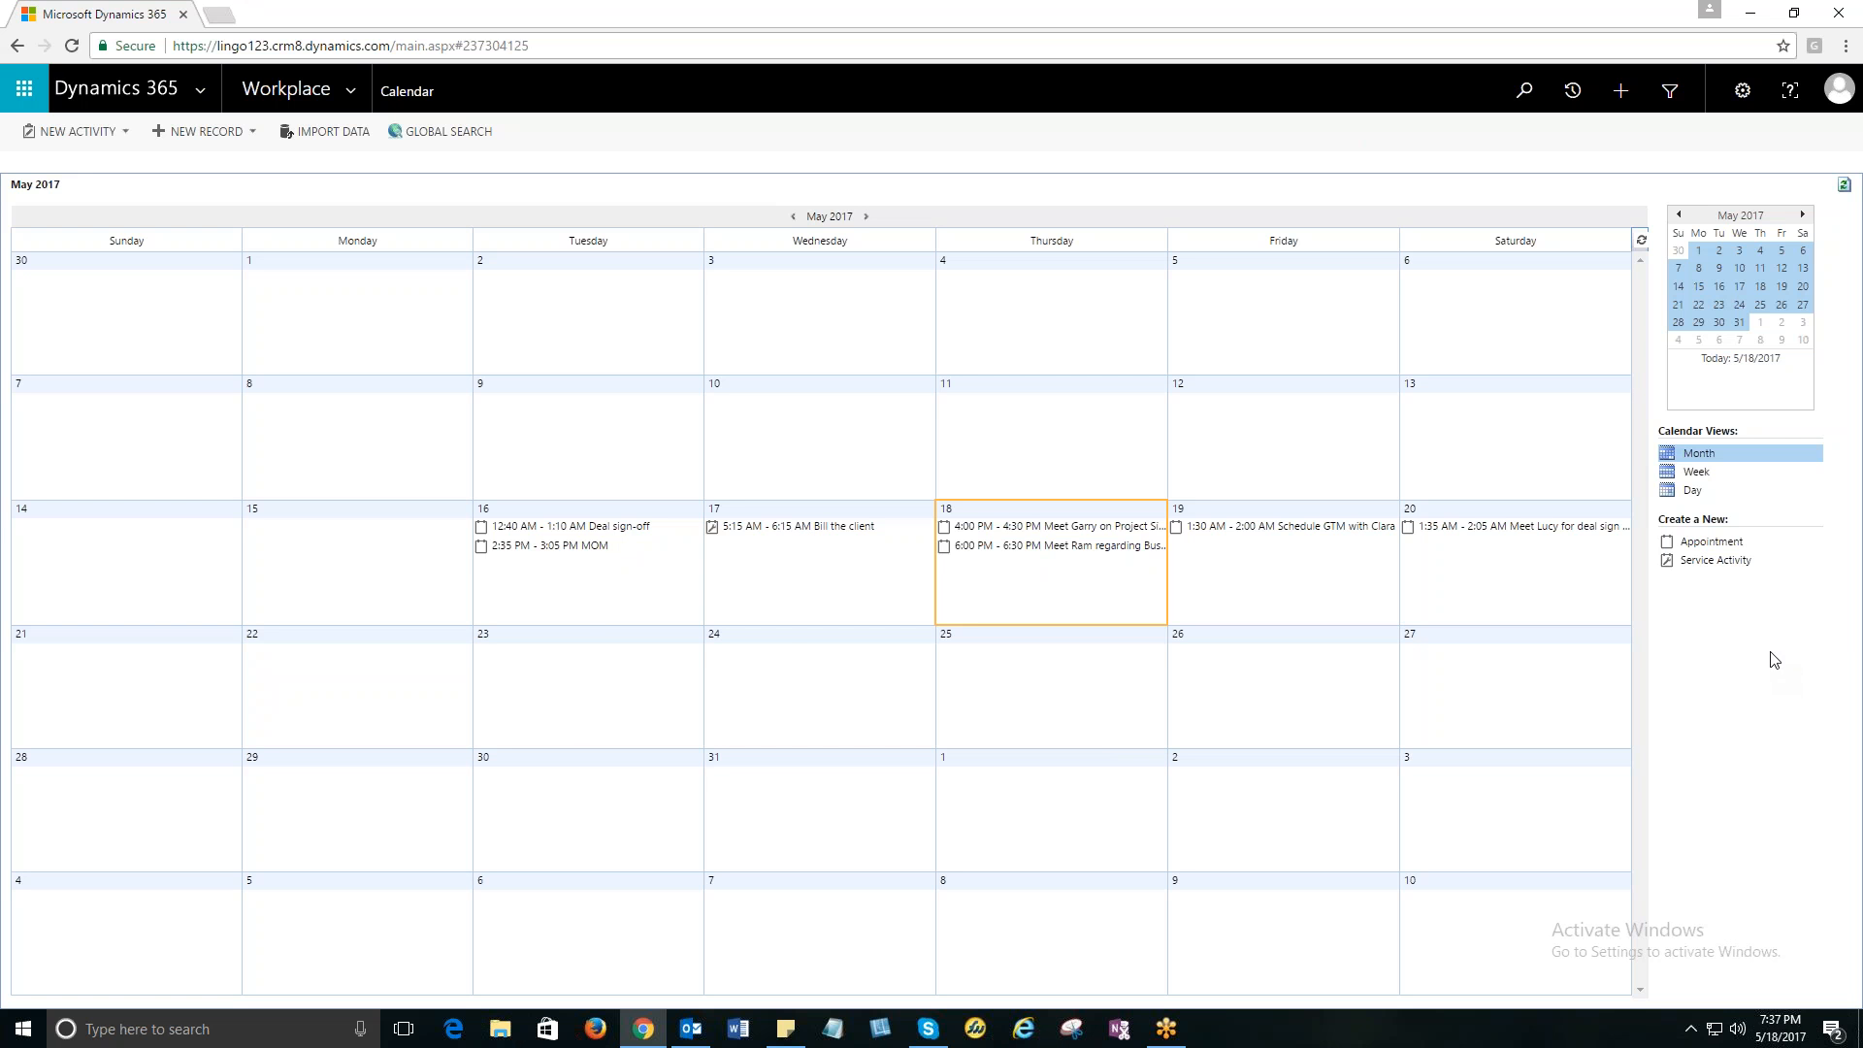
mouse_move(557, 582)
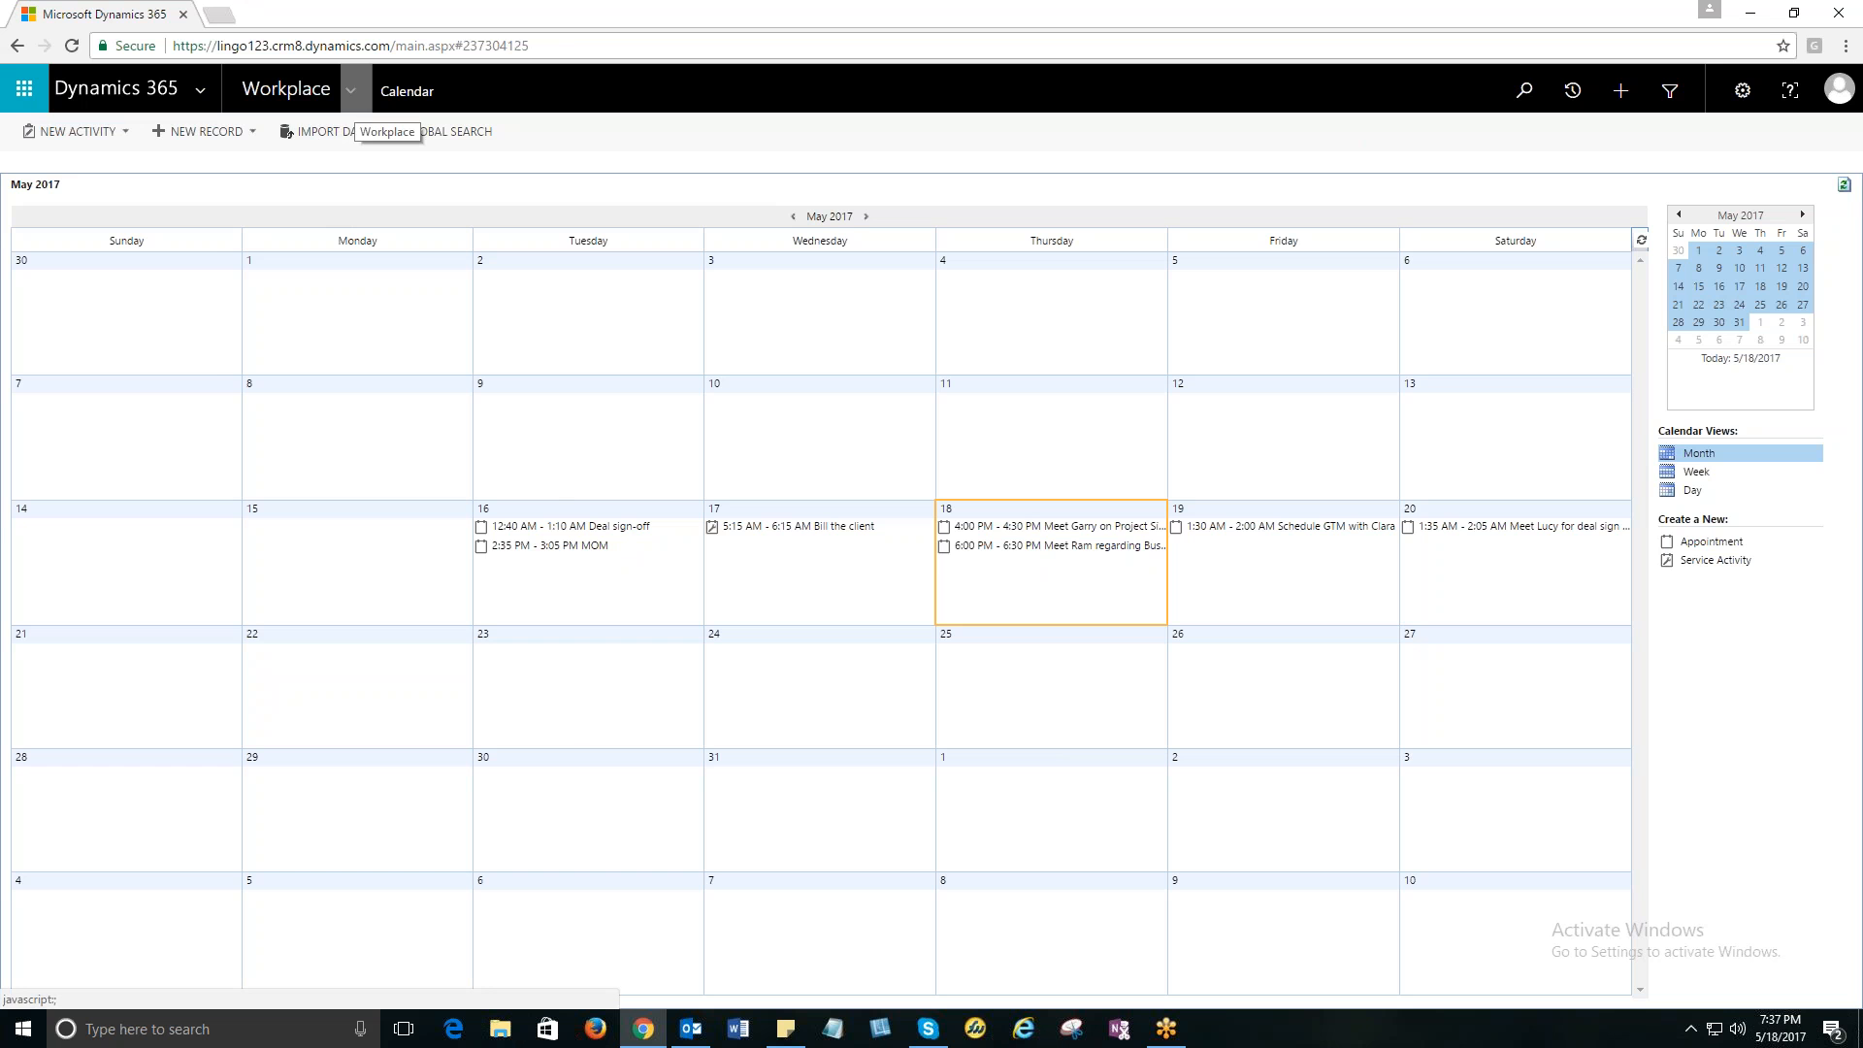
Open the navigation menu on the Service area, listing Service Calendar and My Calendar.
click(349, 89)
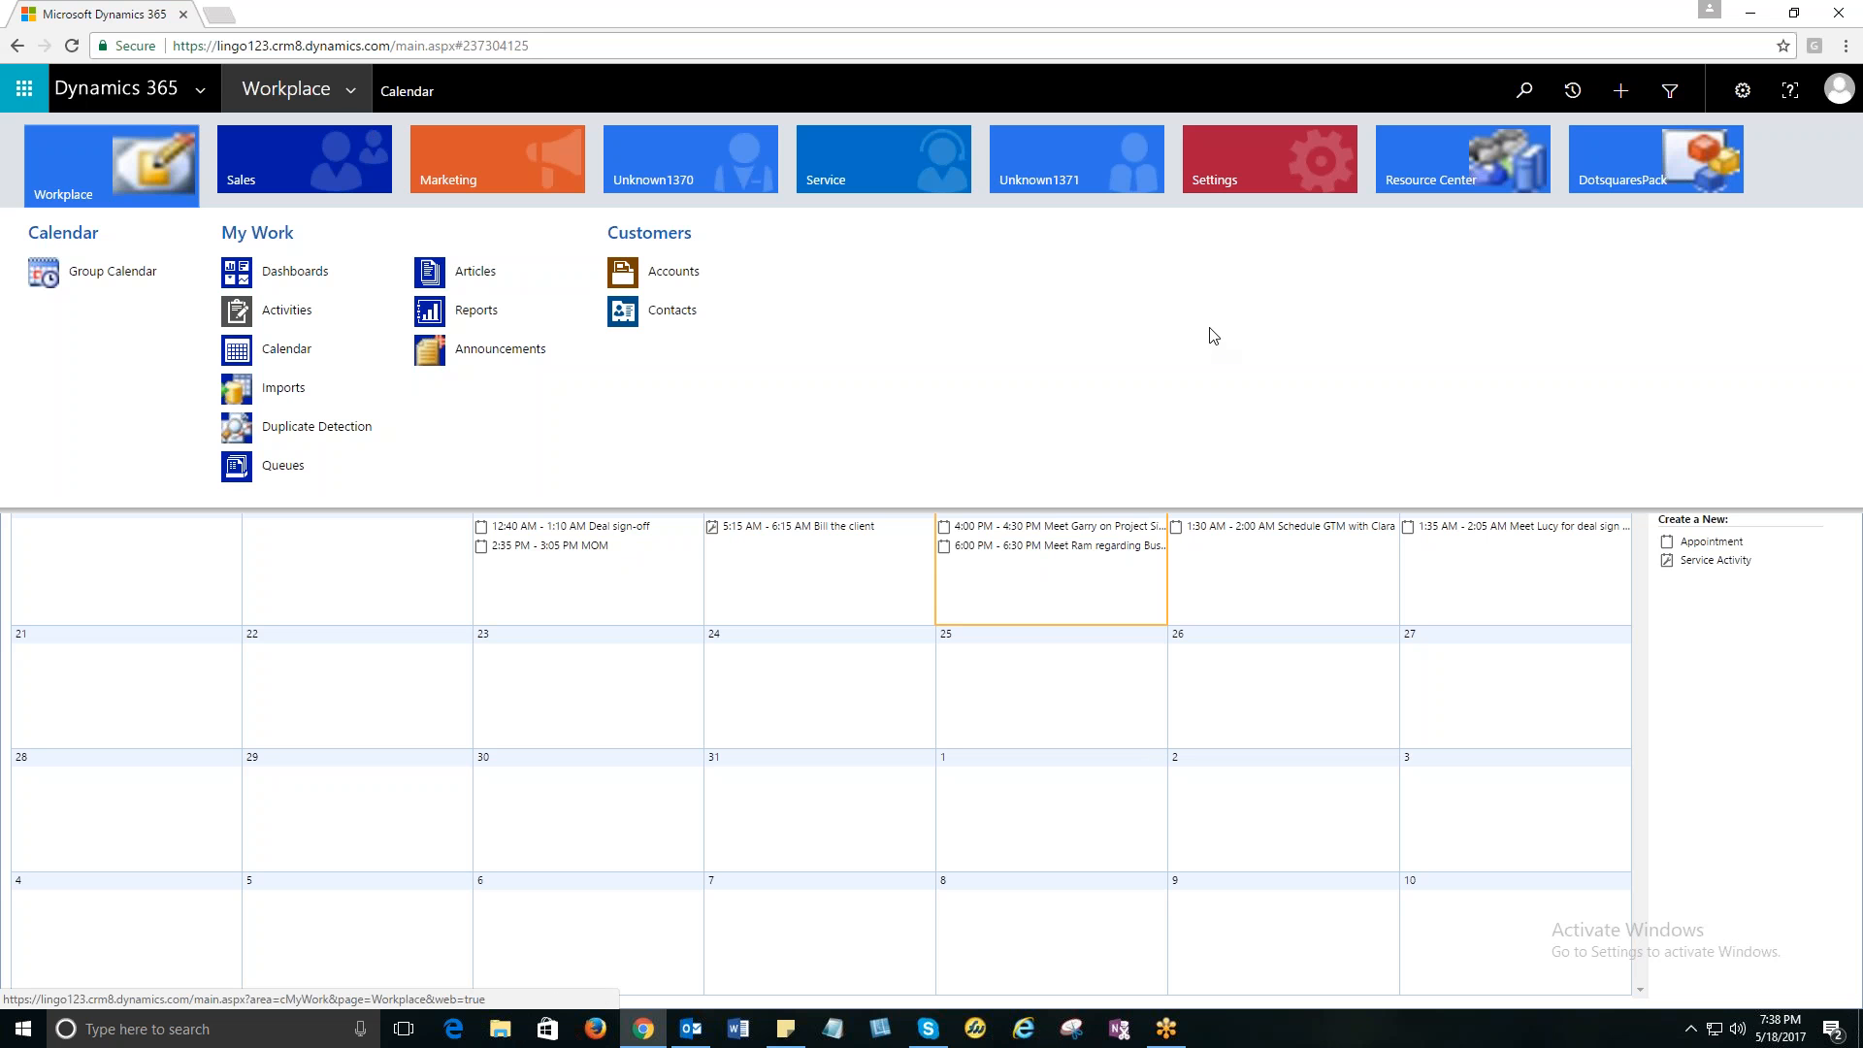
mouse_move(1204, 342)
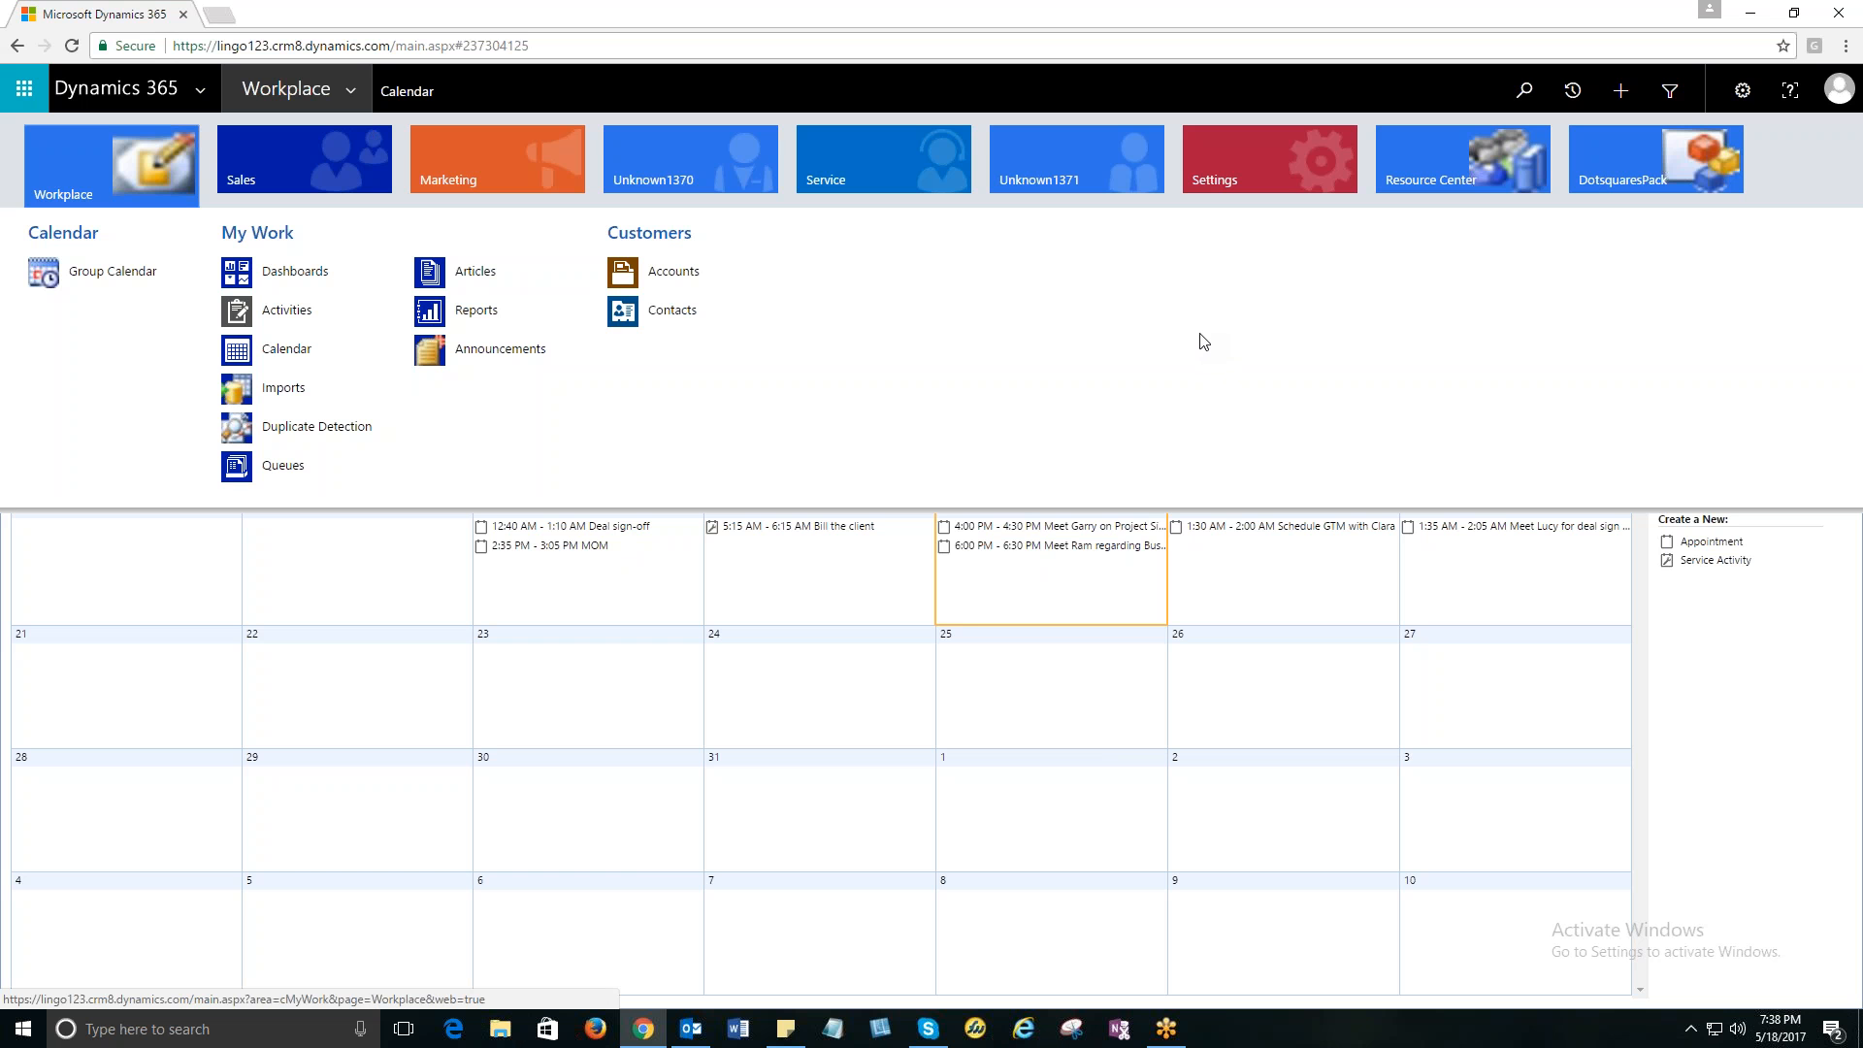
mouse_move(534, 435)
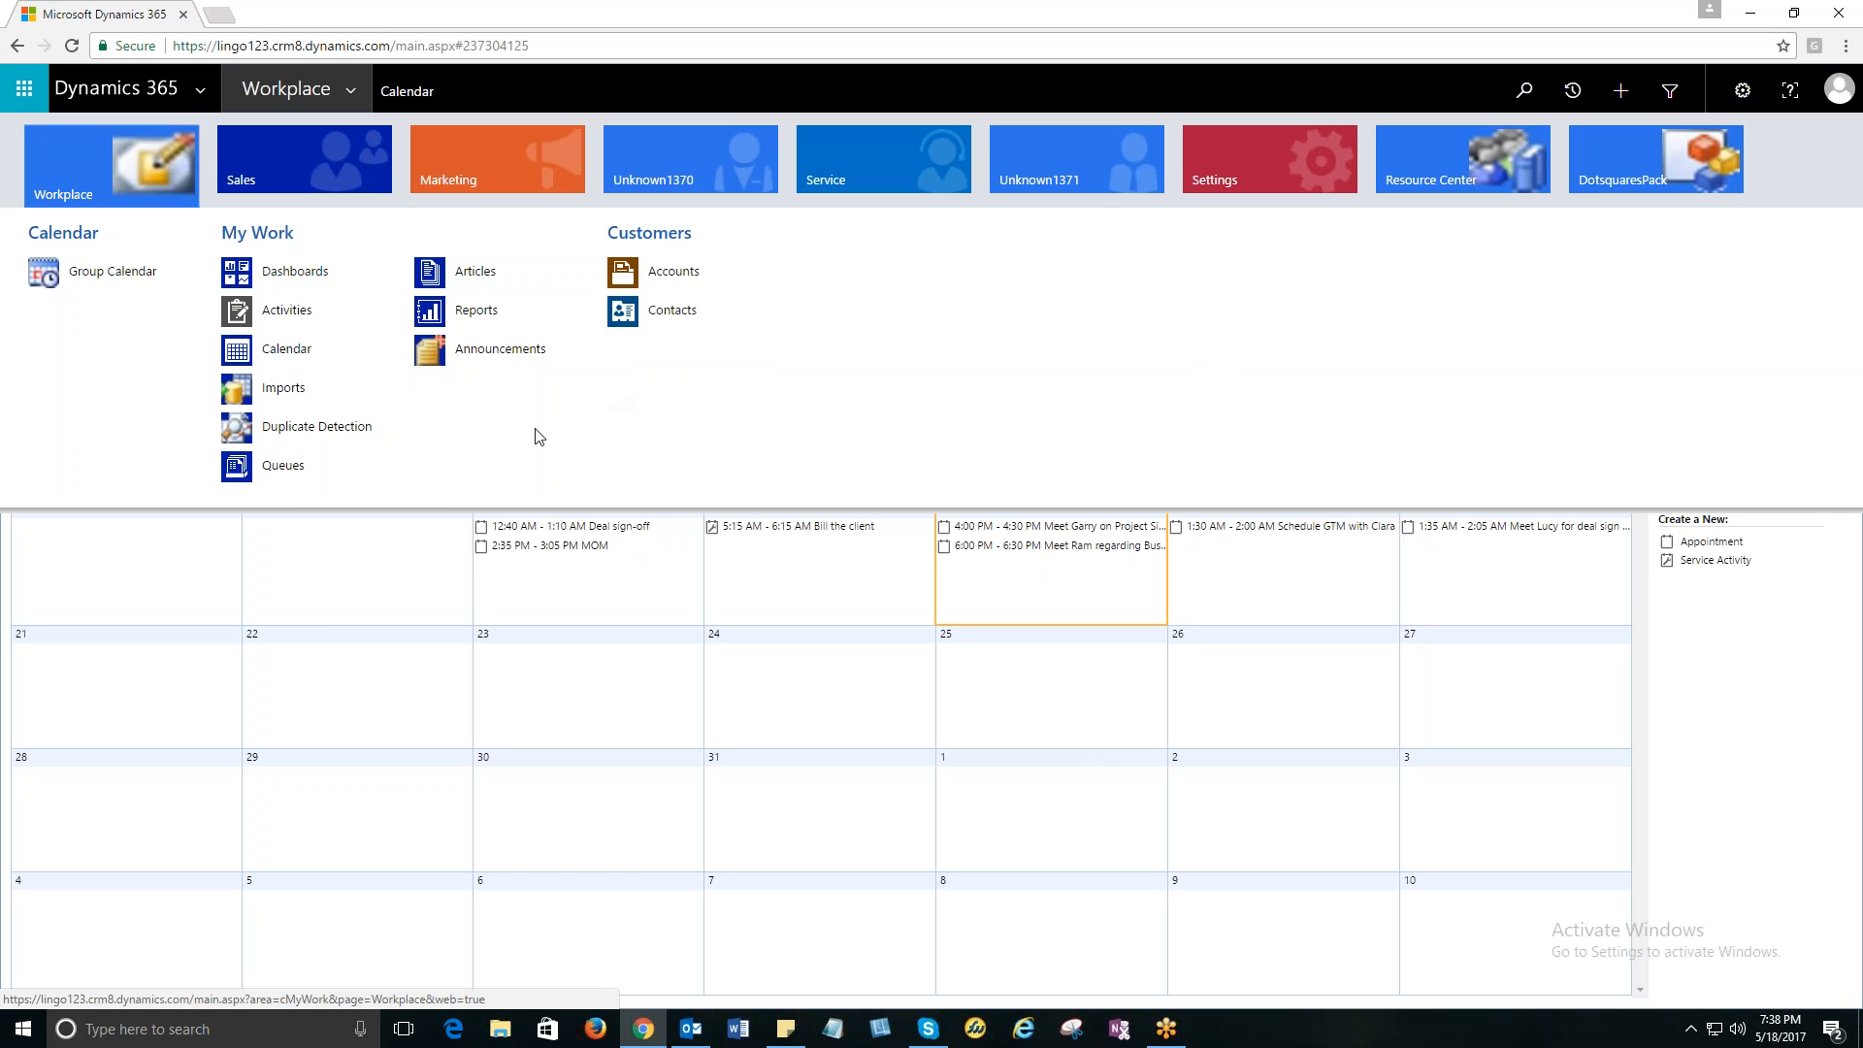
mouse_move(868, 316)
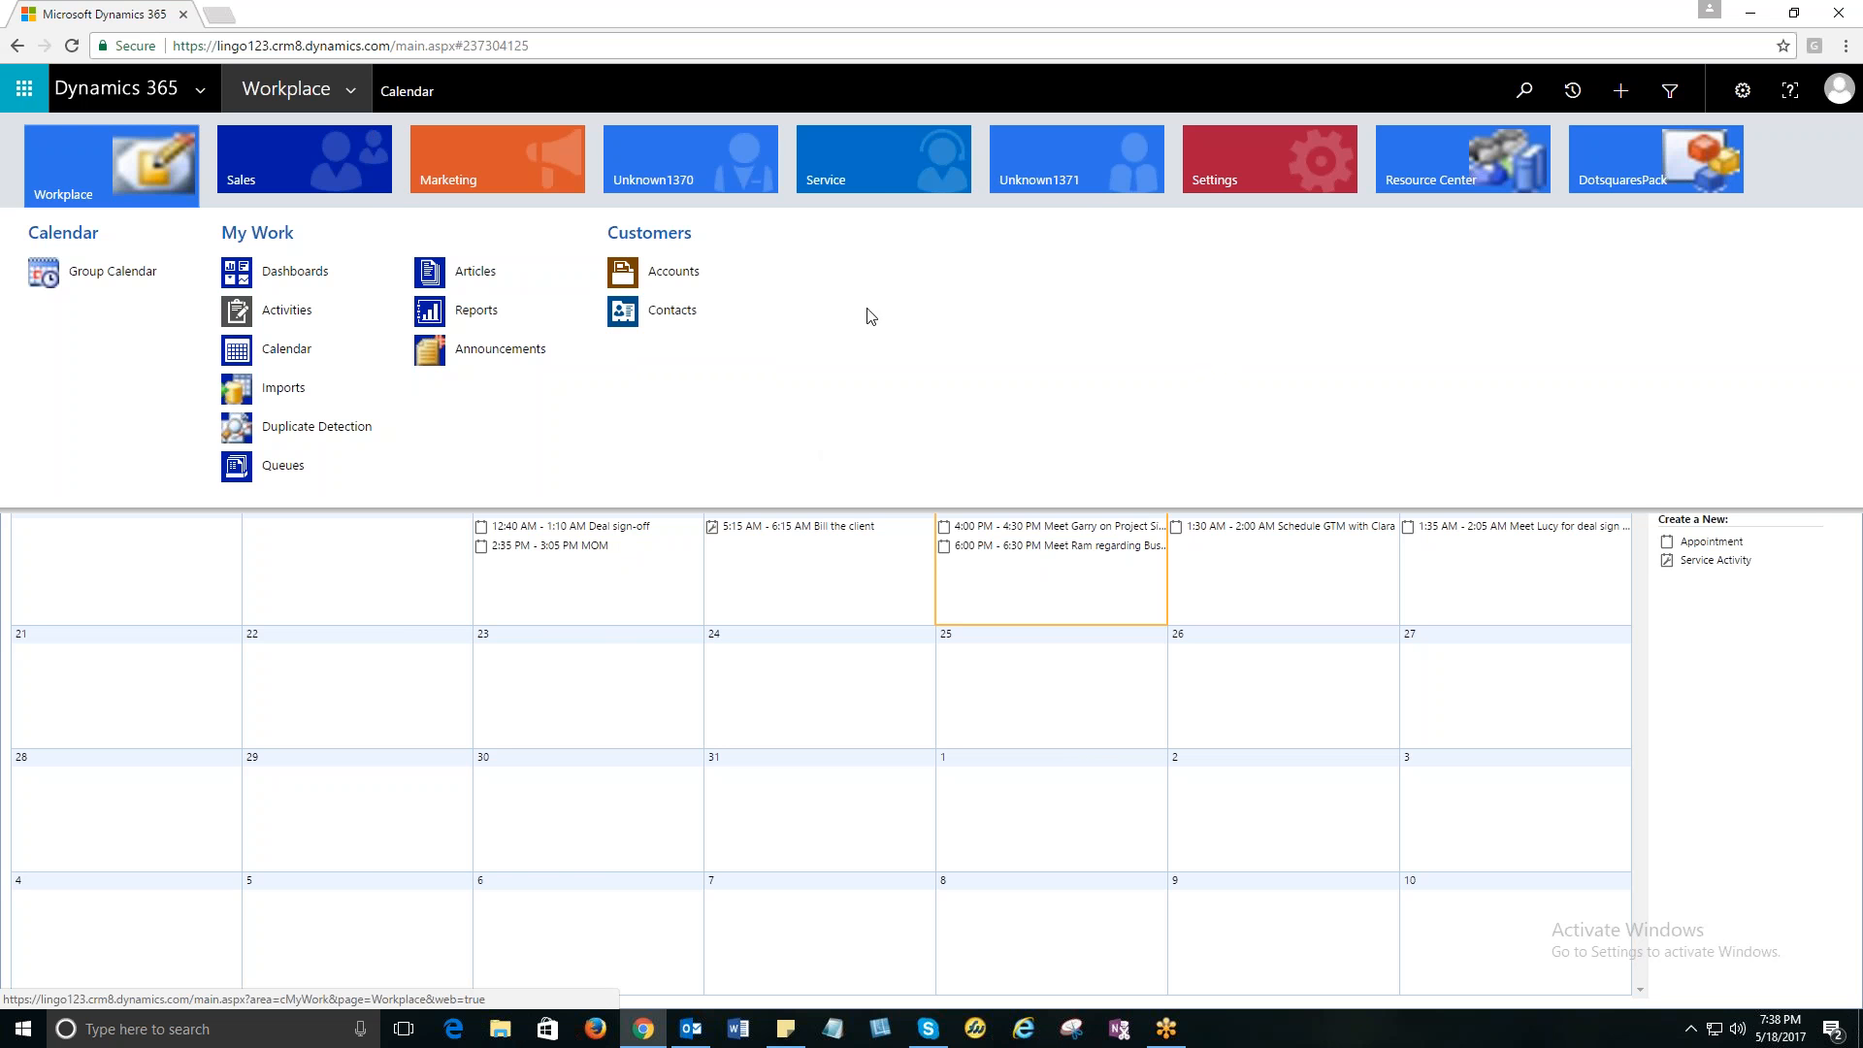
click(882, 158)
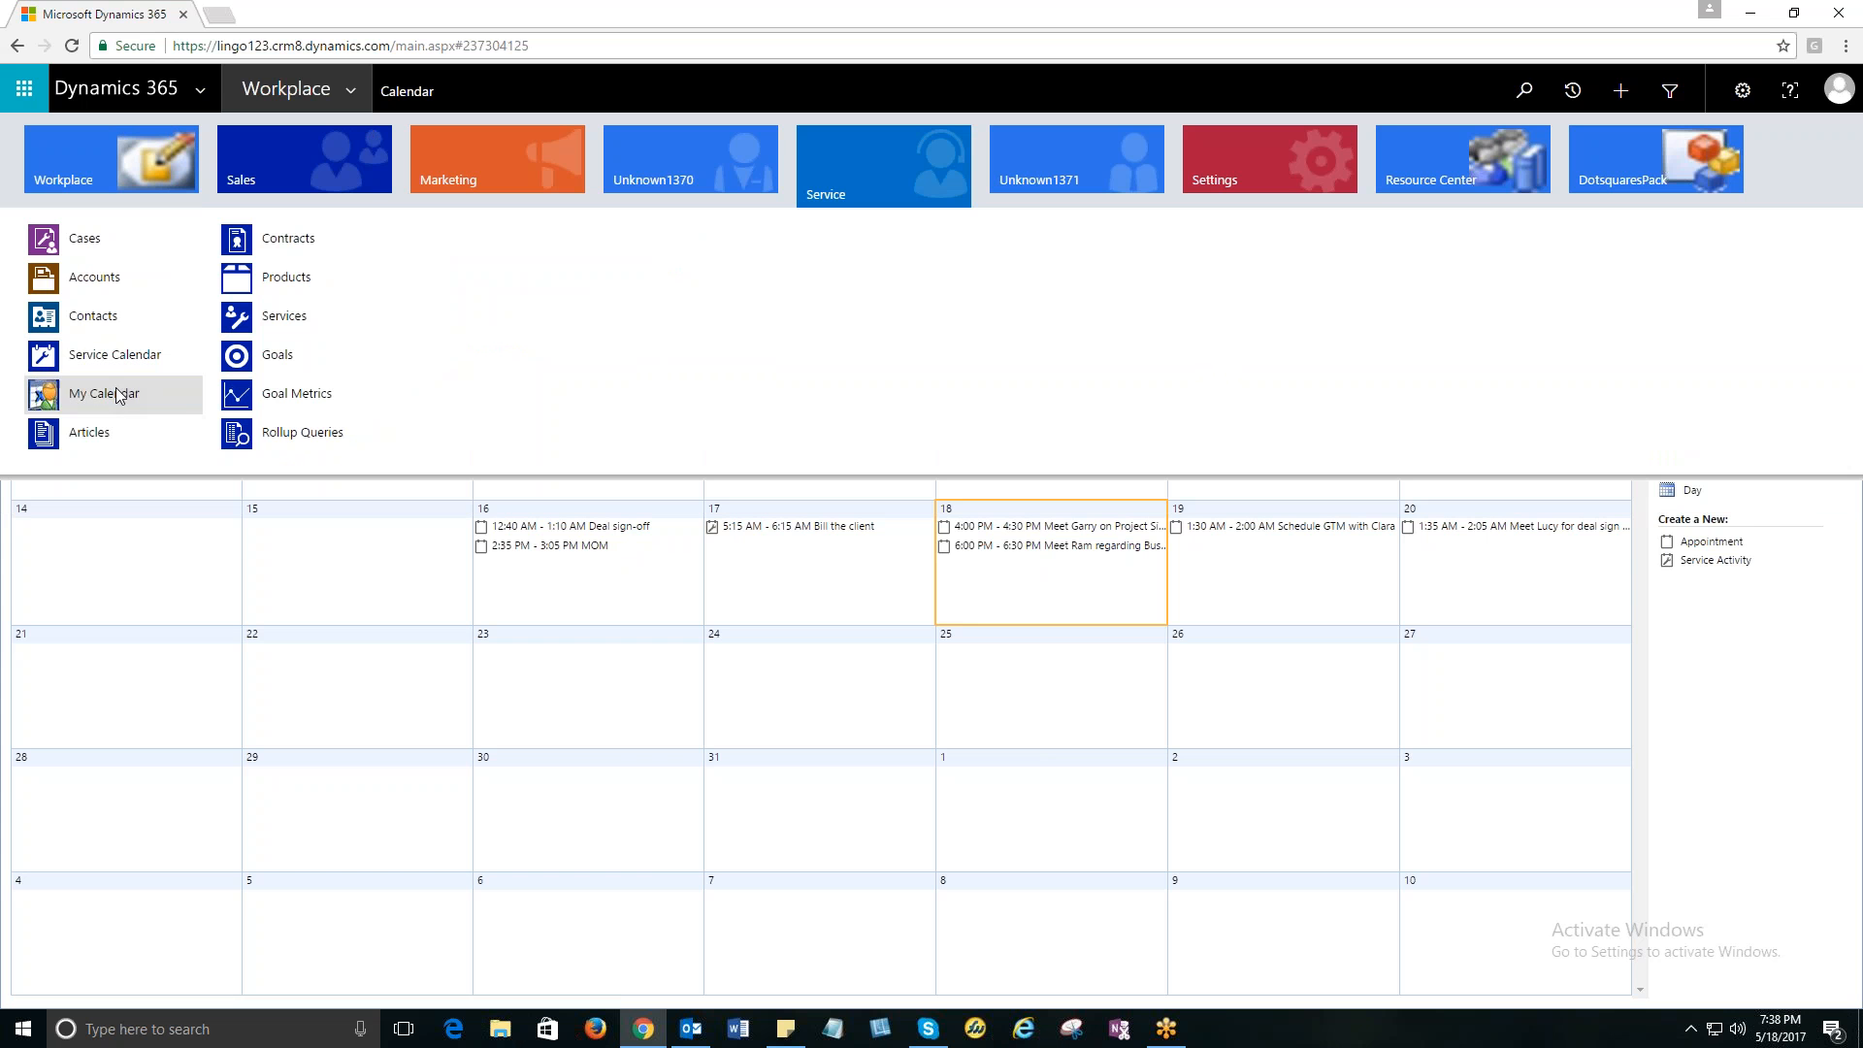
mouse_move(104, 393)
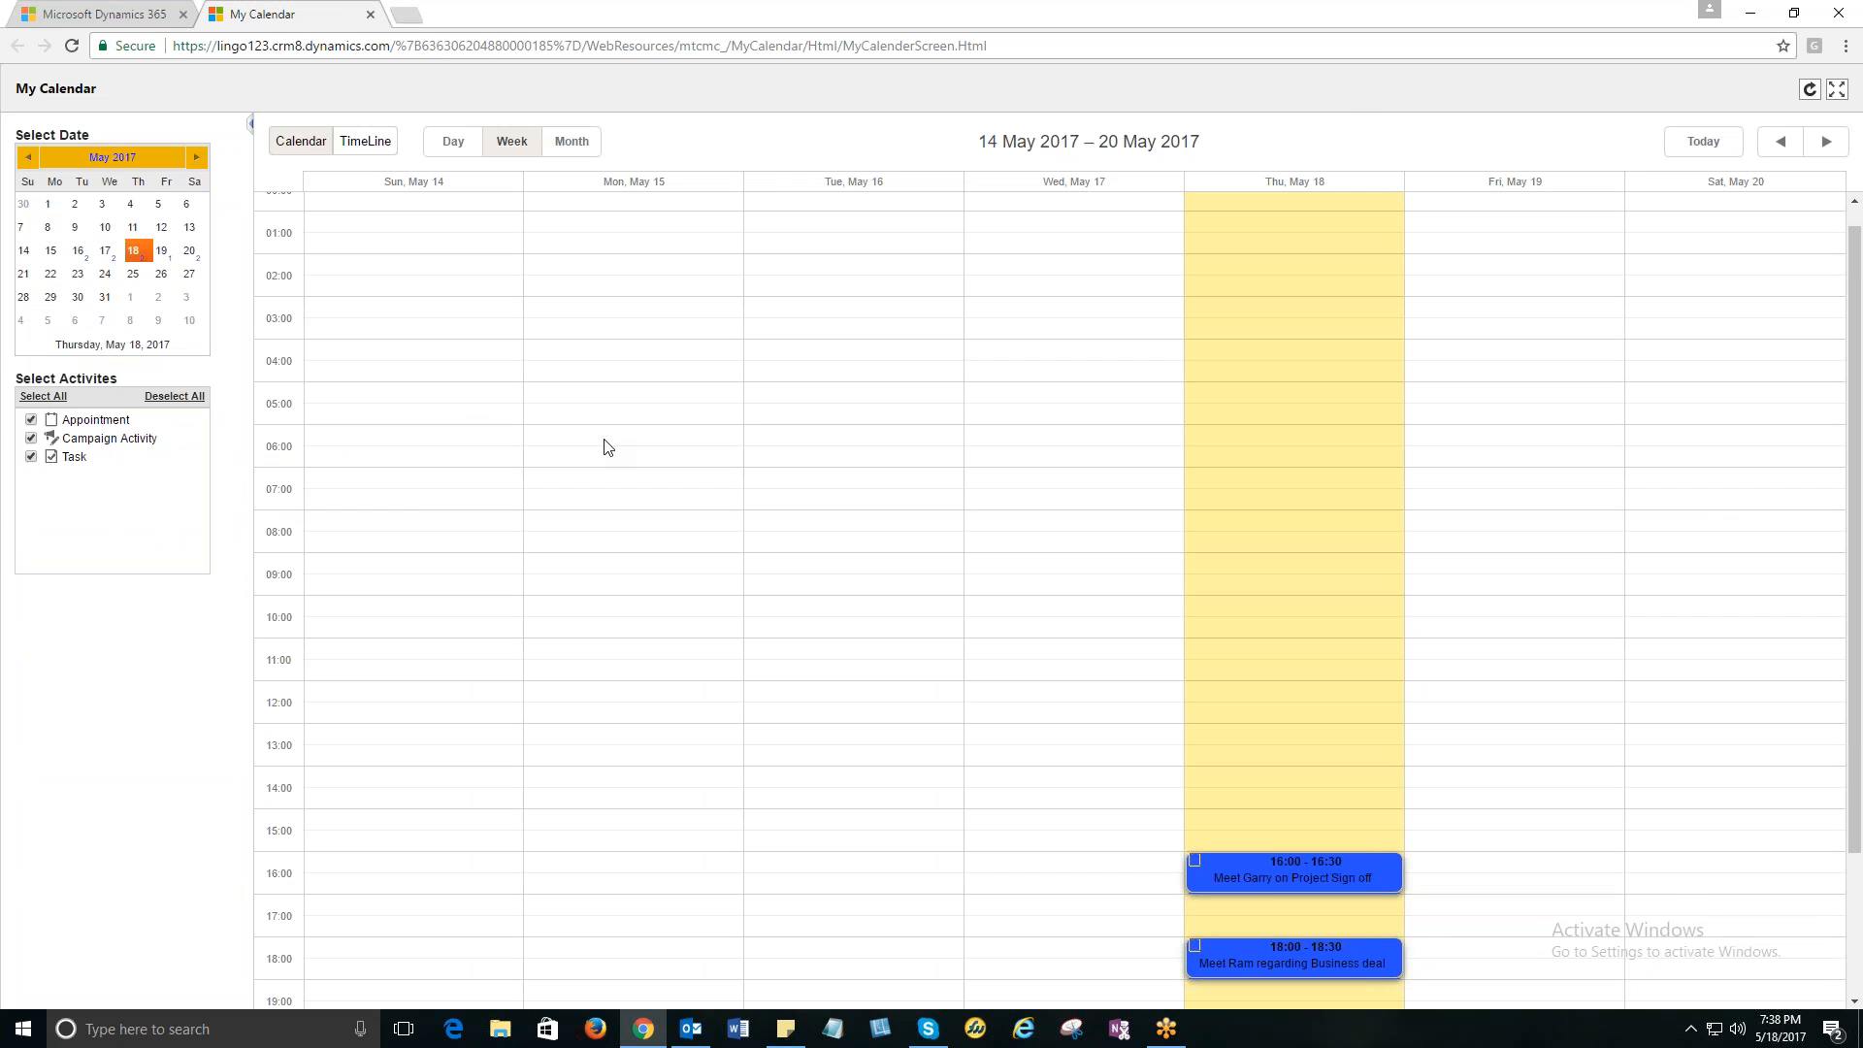
scroll(down, 3)
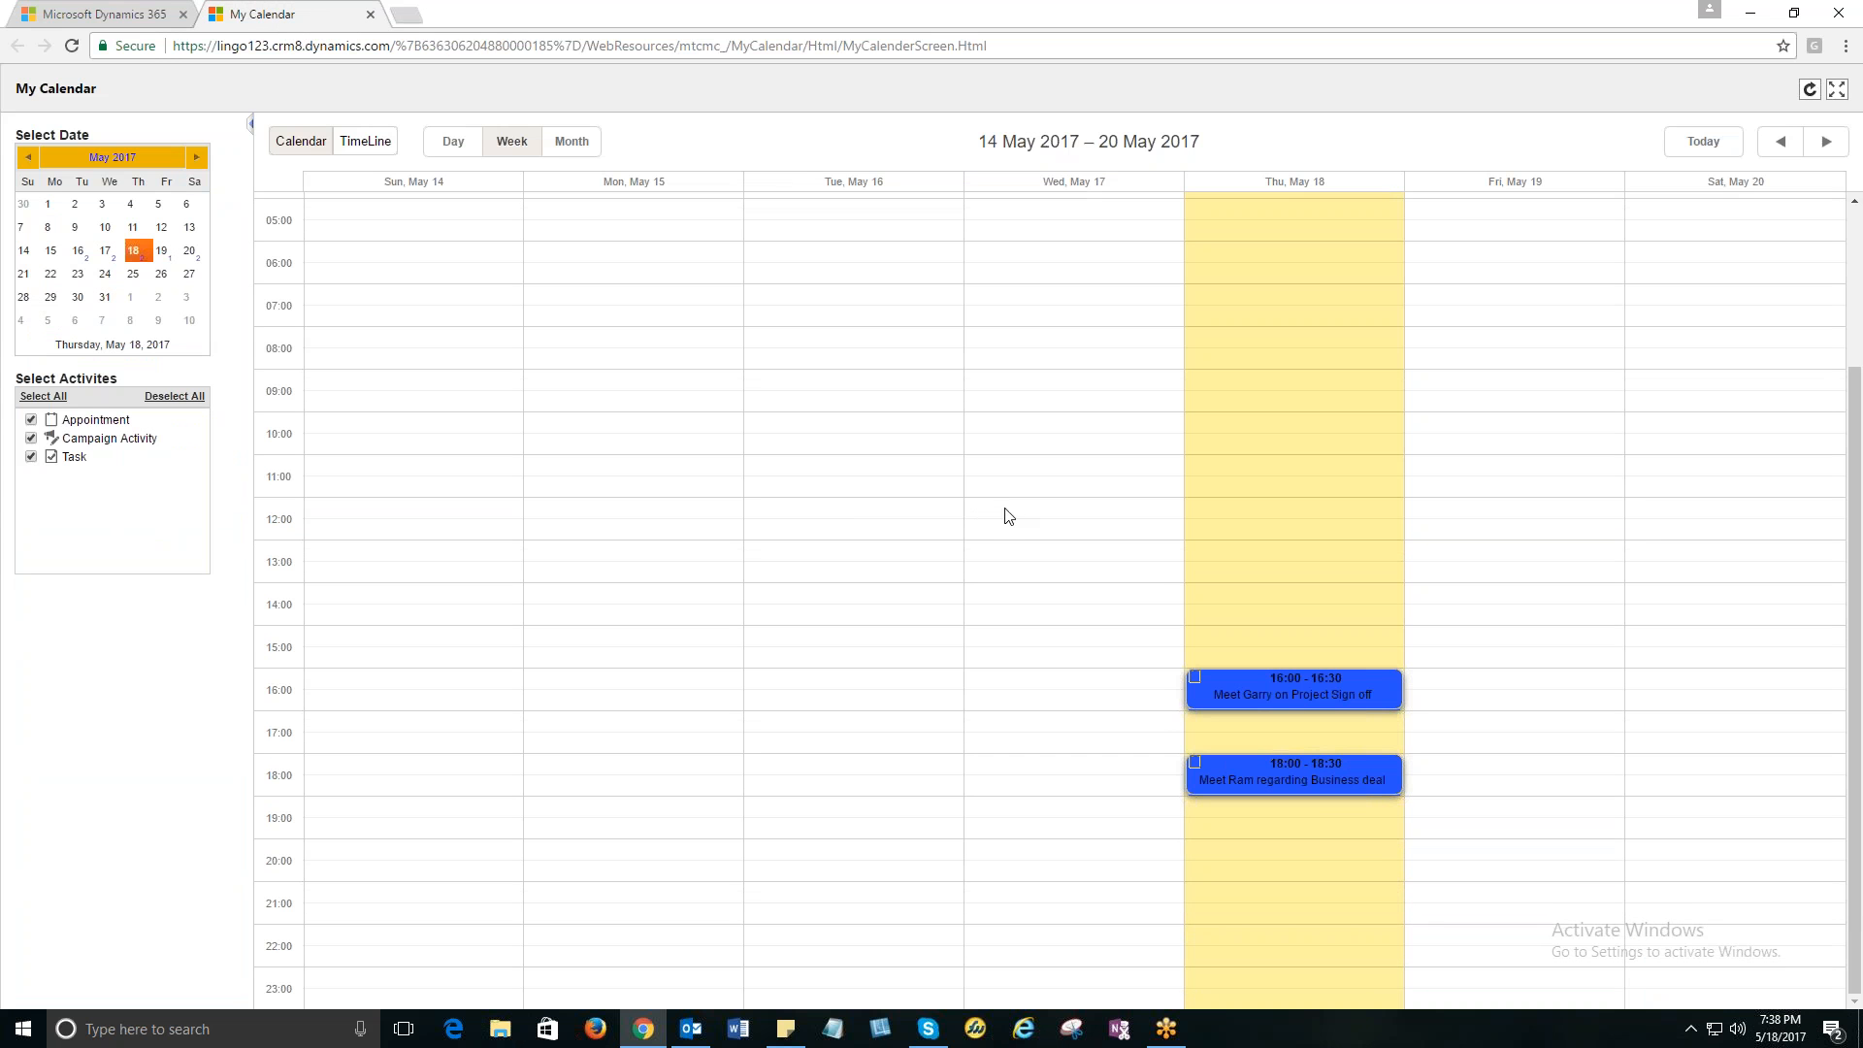
mouse_move(951, 526)
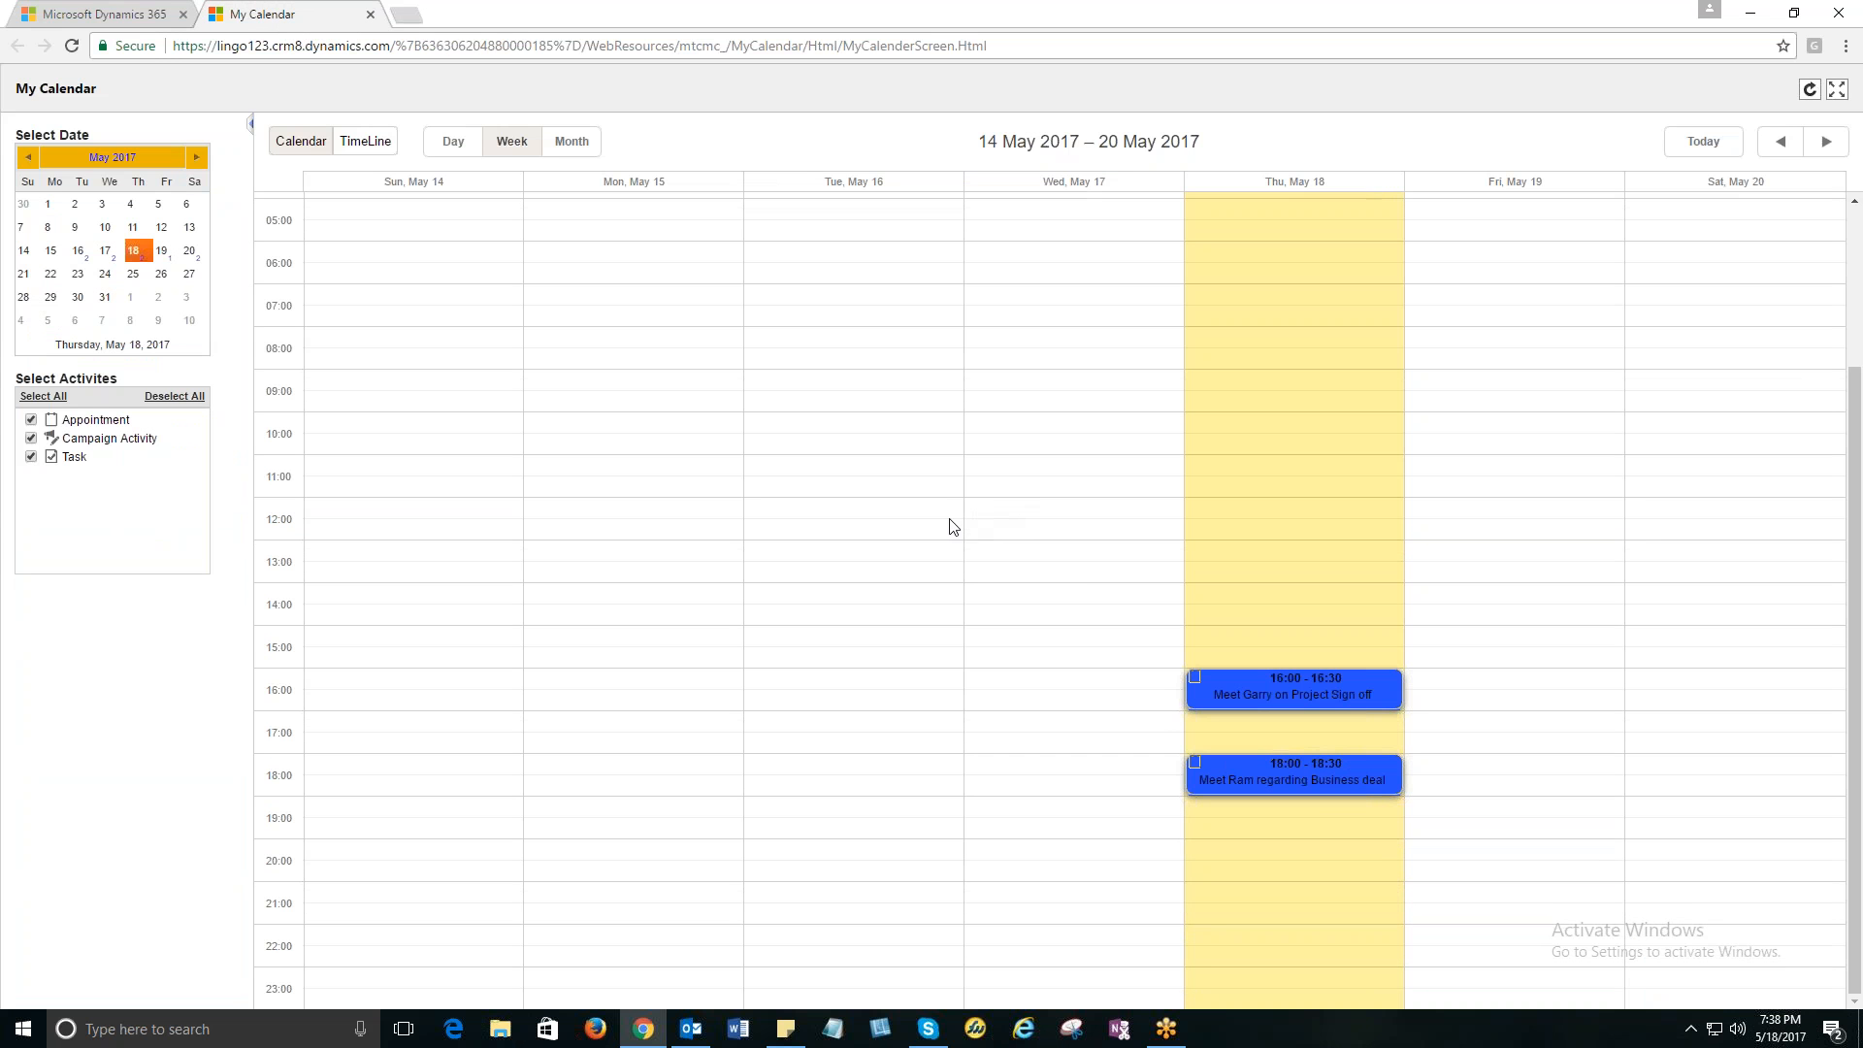
mouse_move(823, 559)
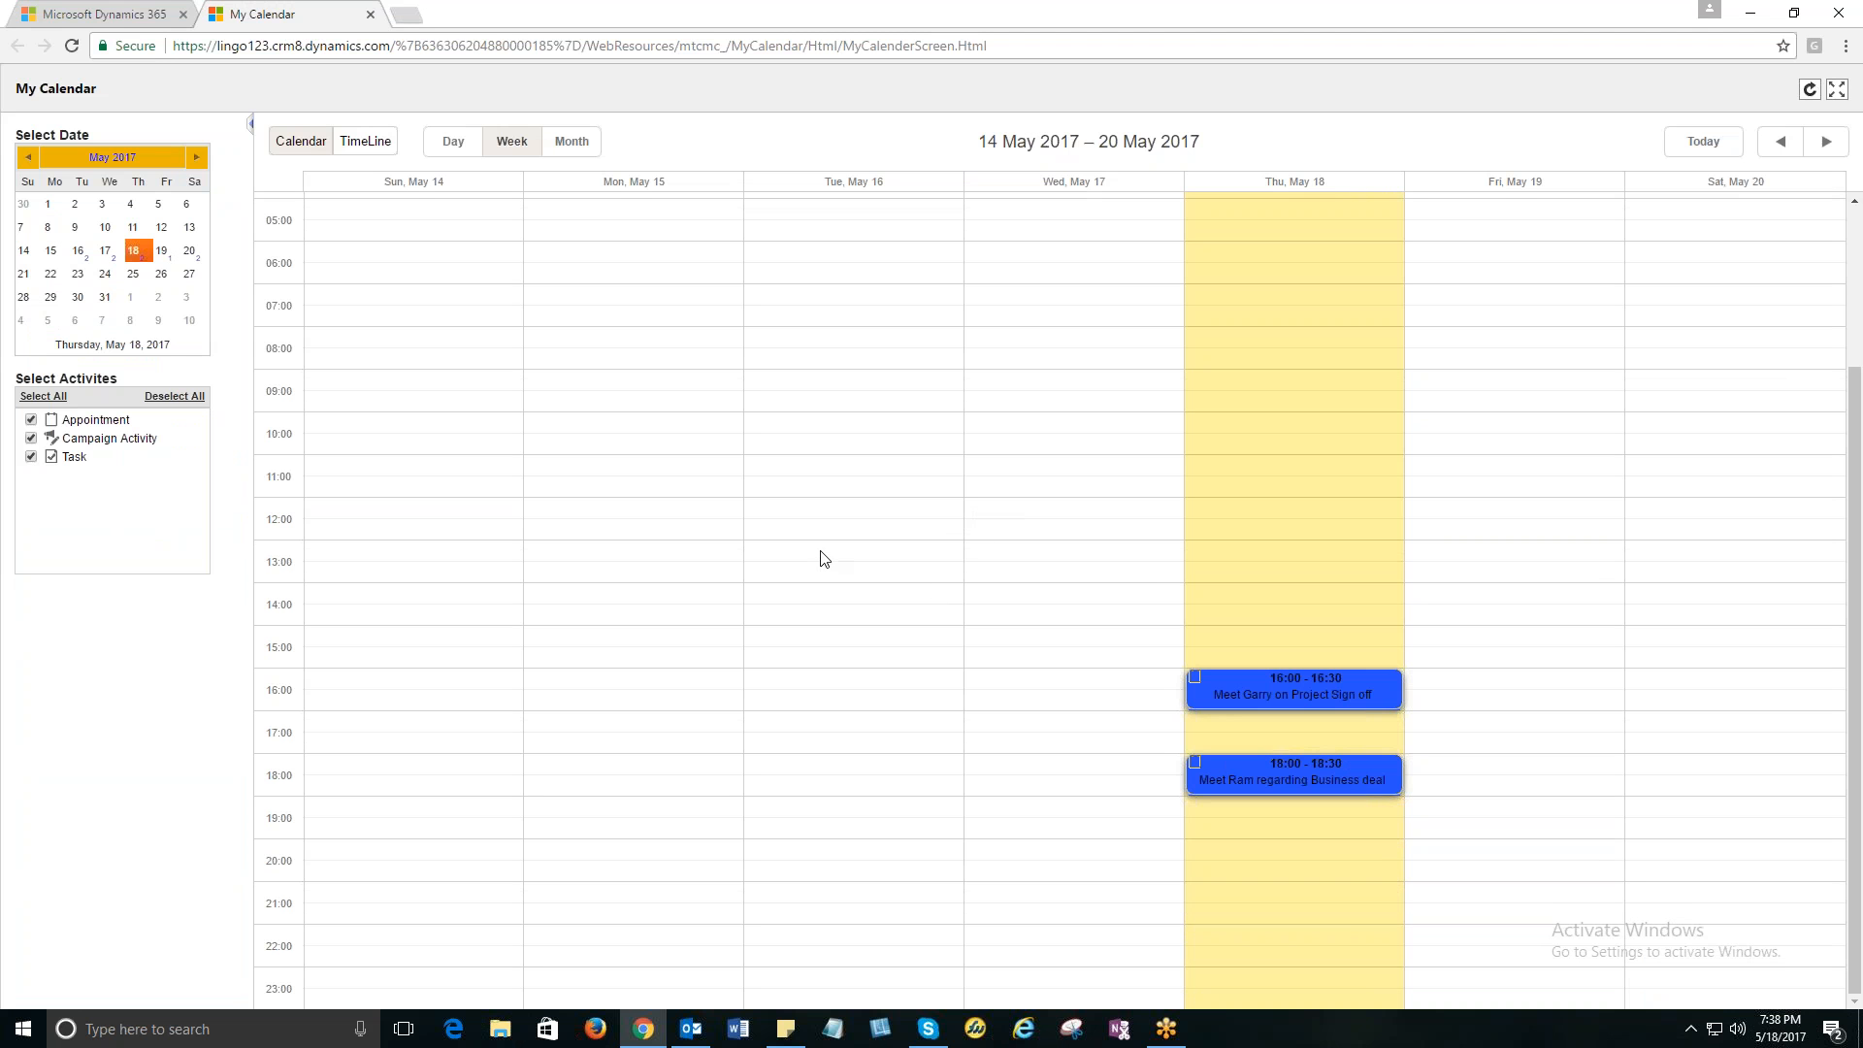
mouse_move(1349, 491)
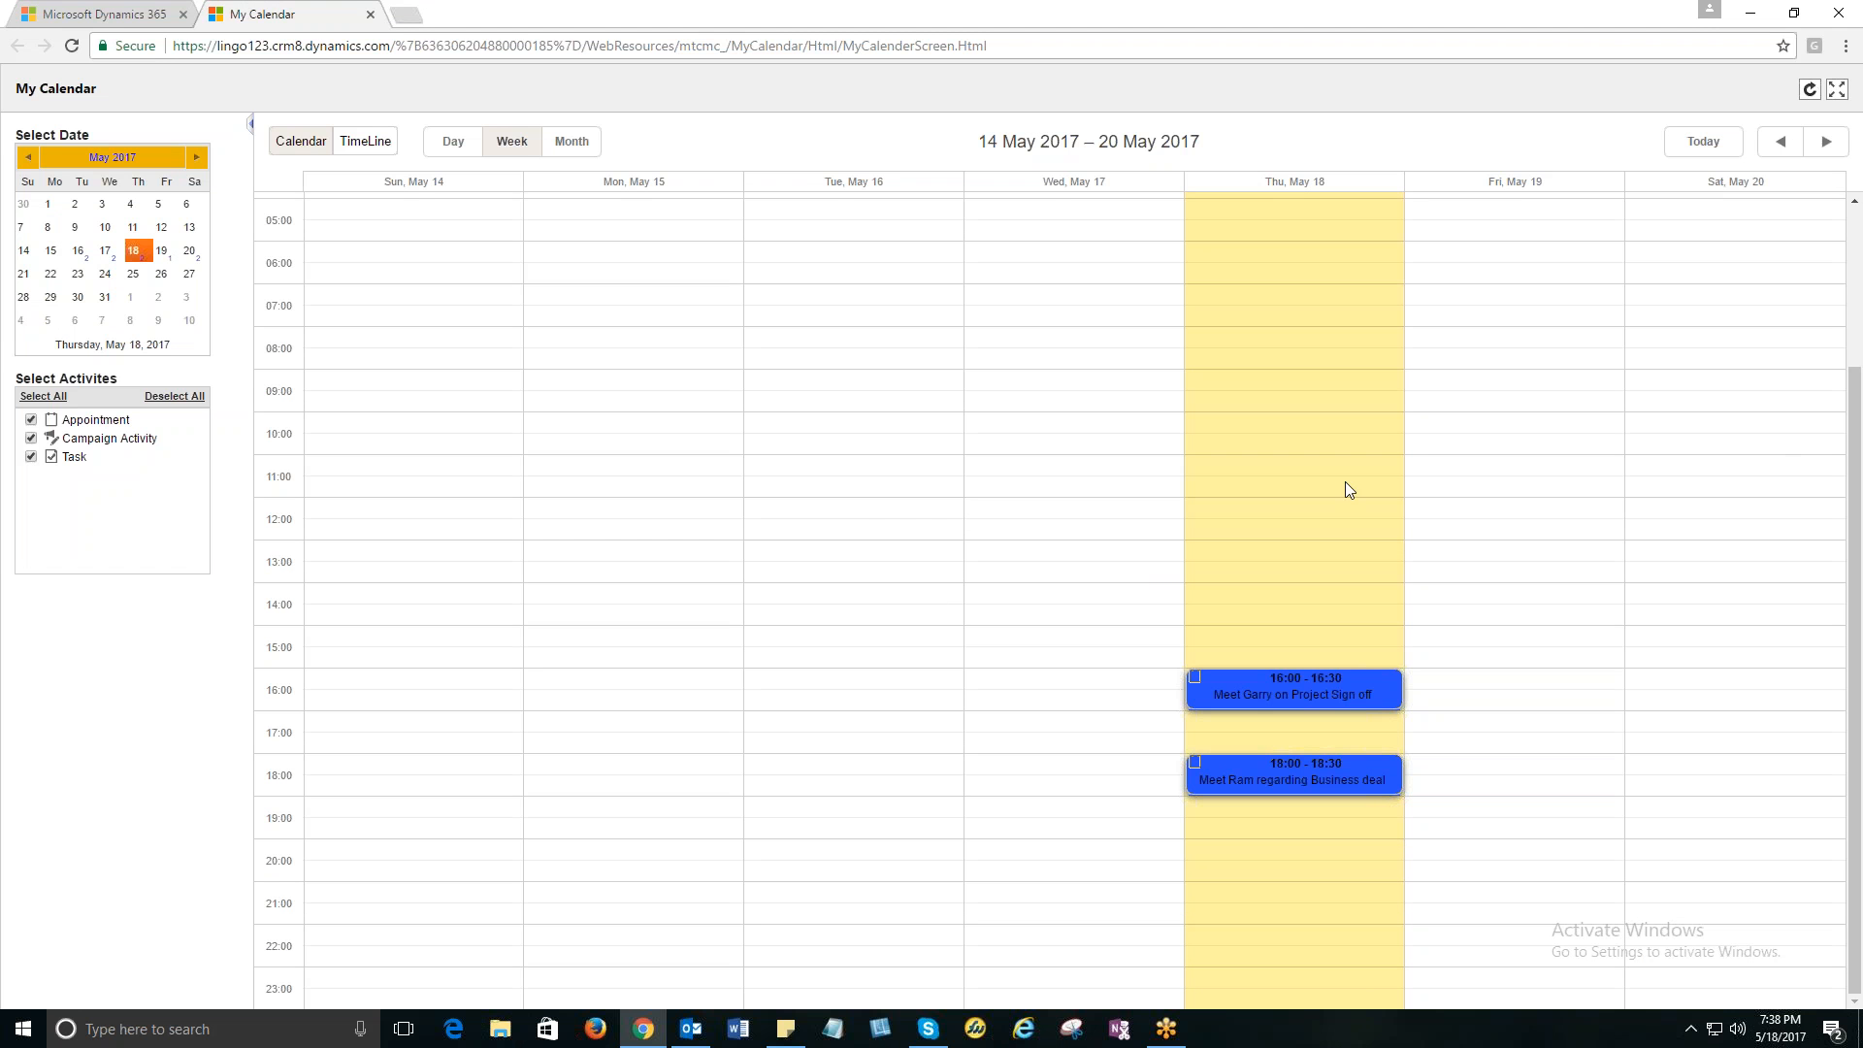
mouse_move(965, 478)
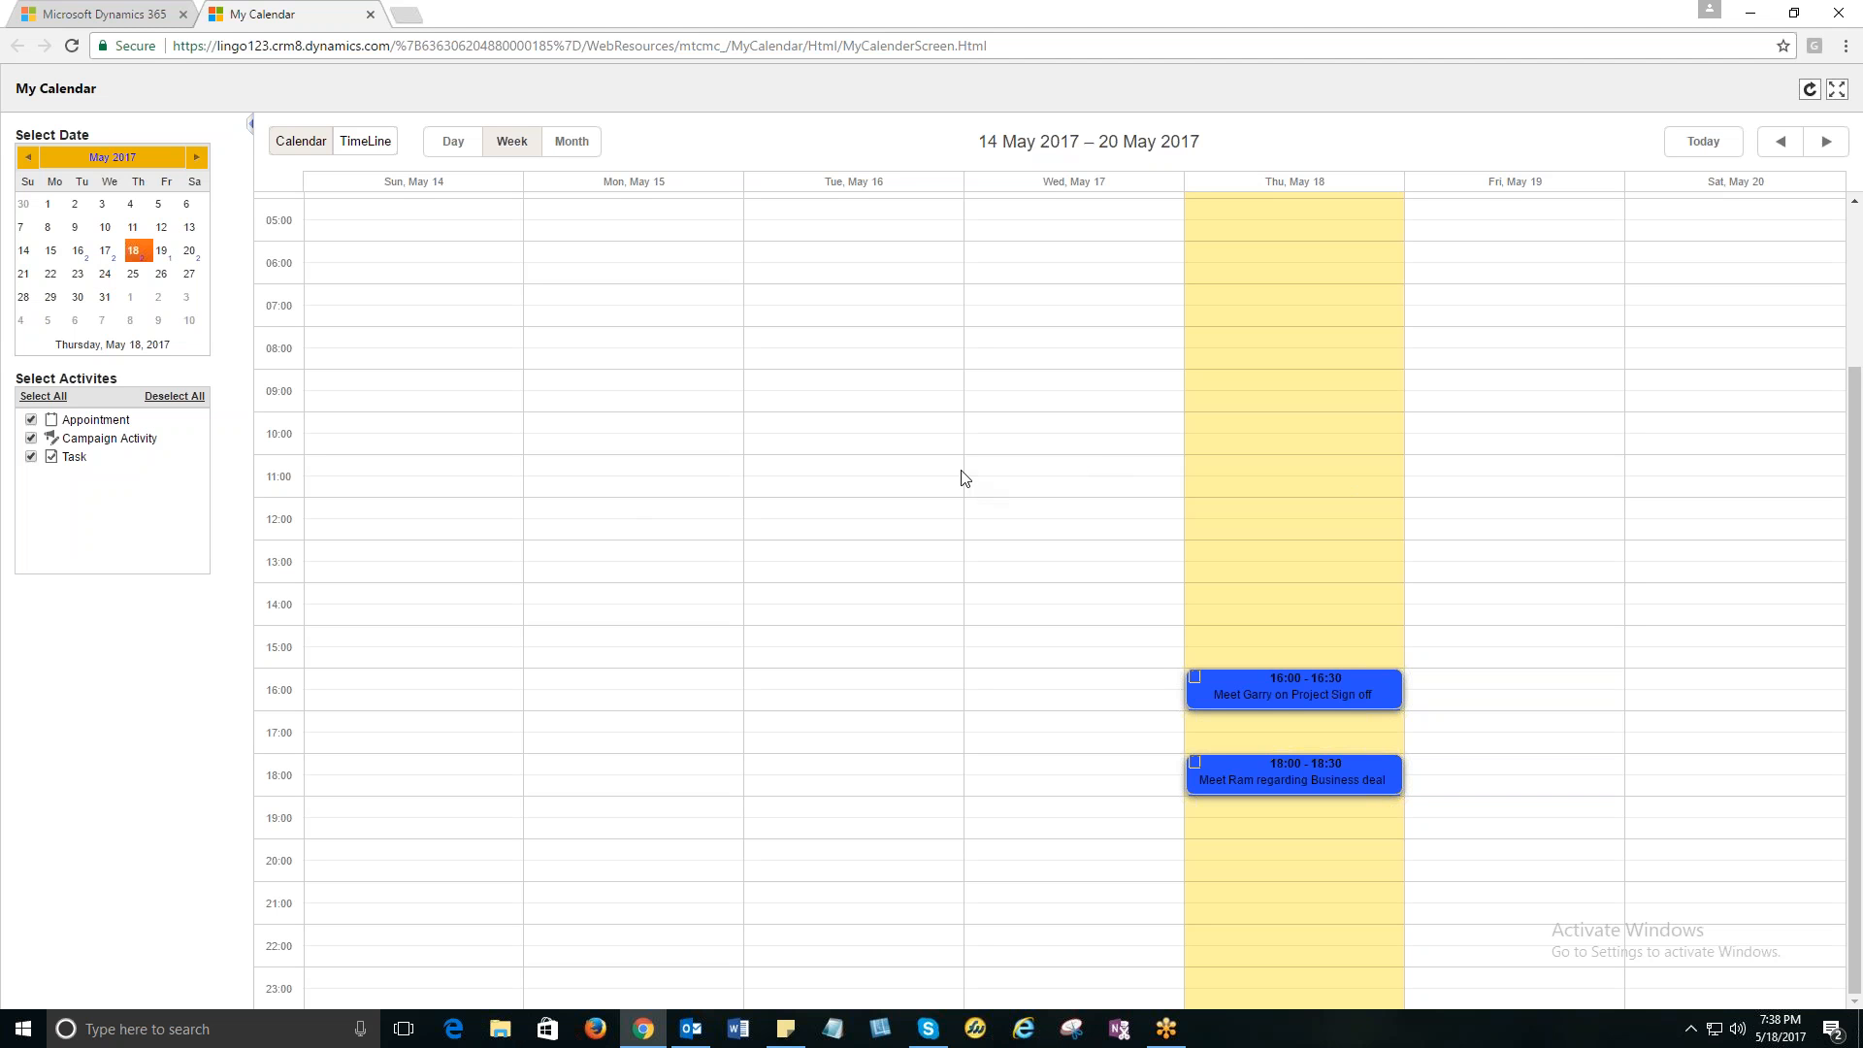
mouse_move(202, 260)
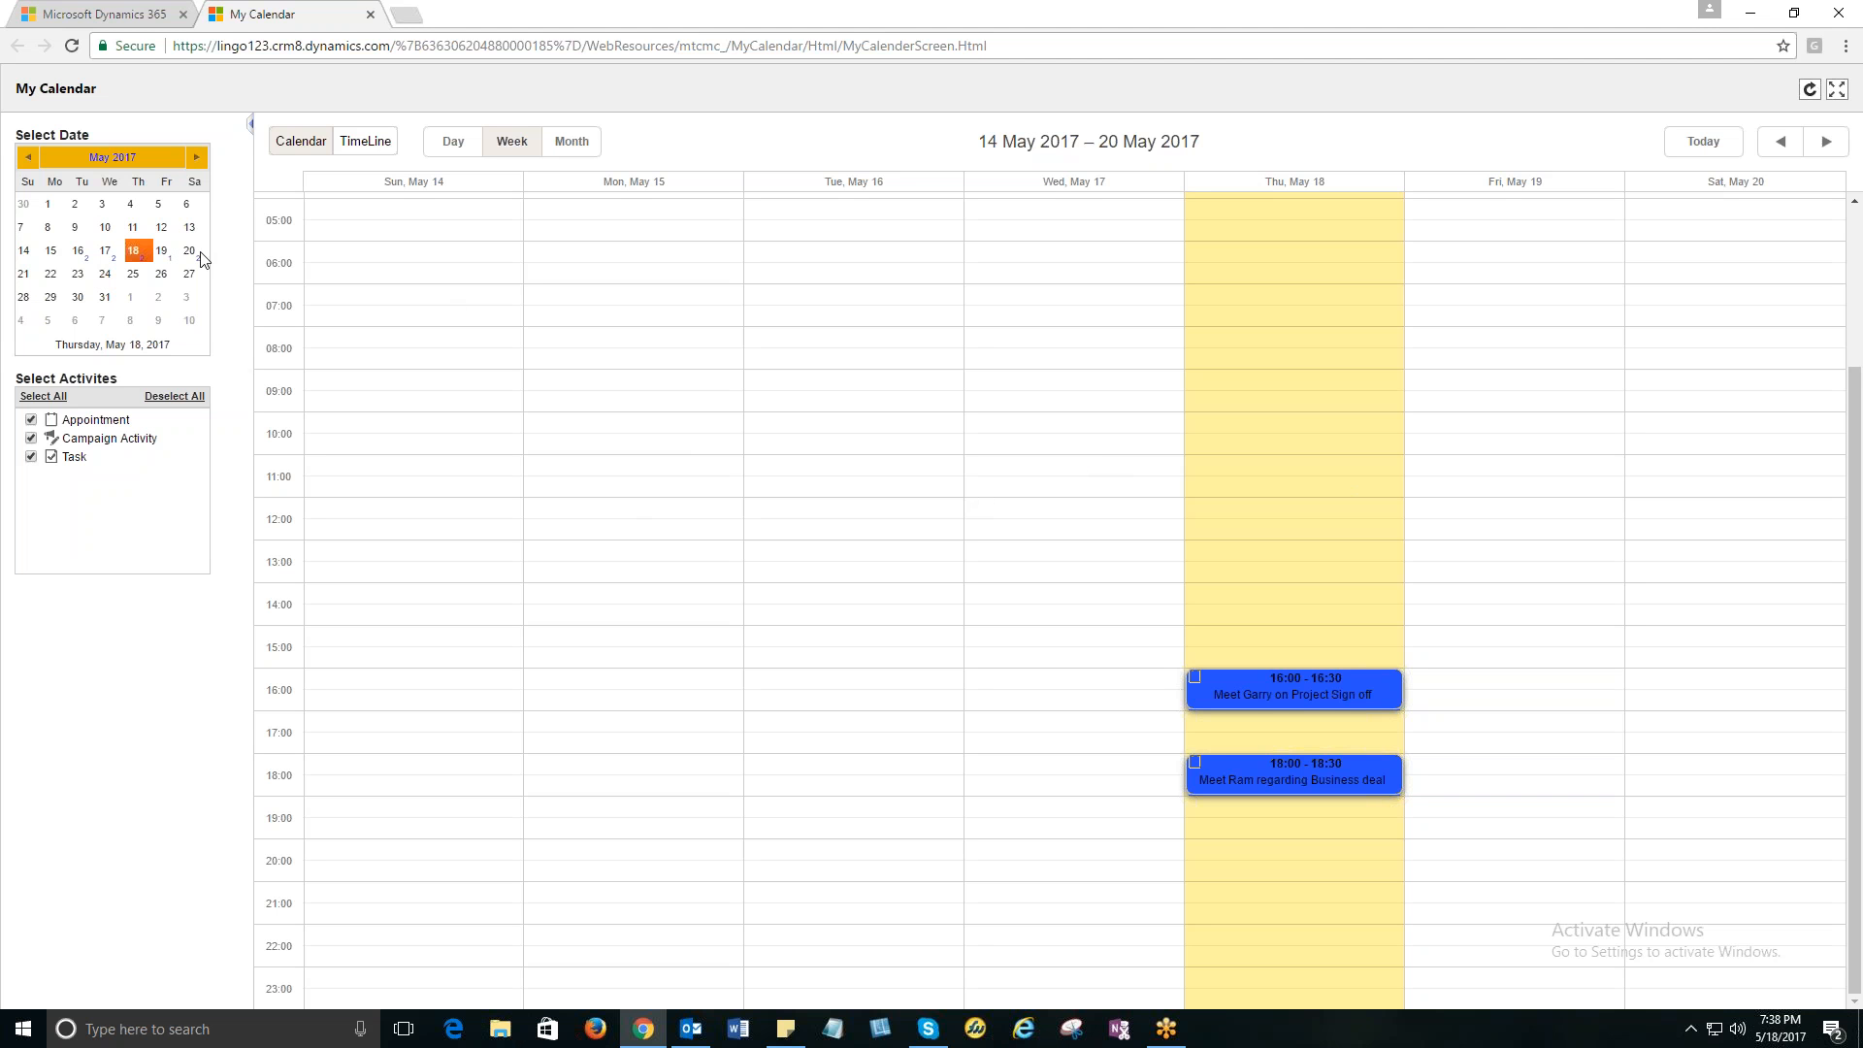
mouse_move(221, 307)
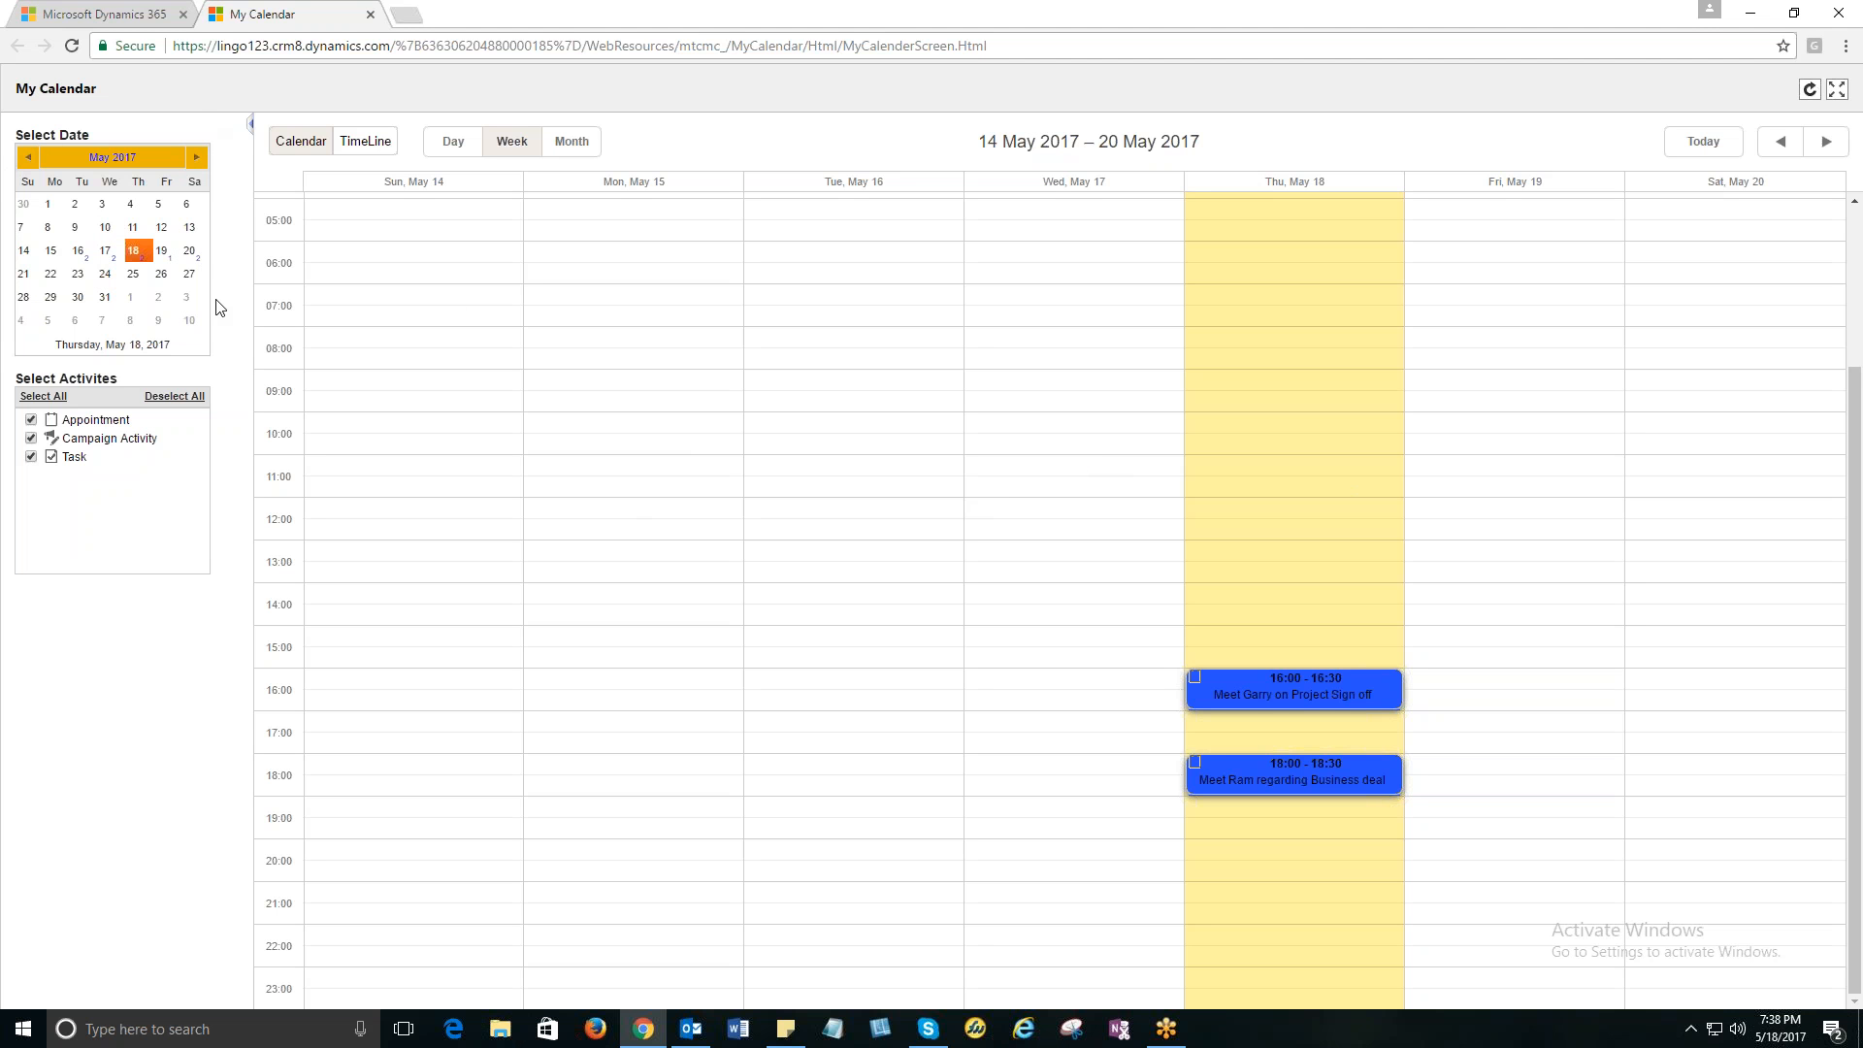
mouse_move(105, 344)
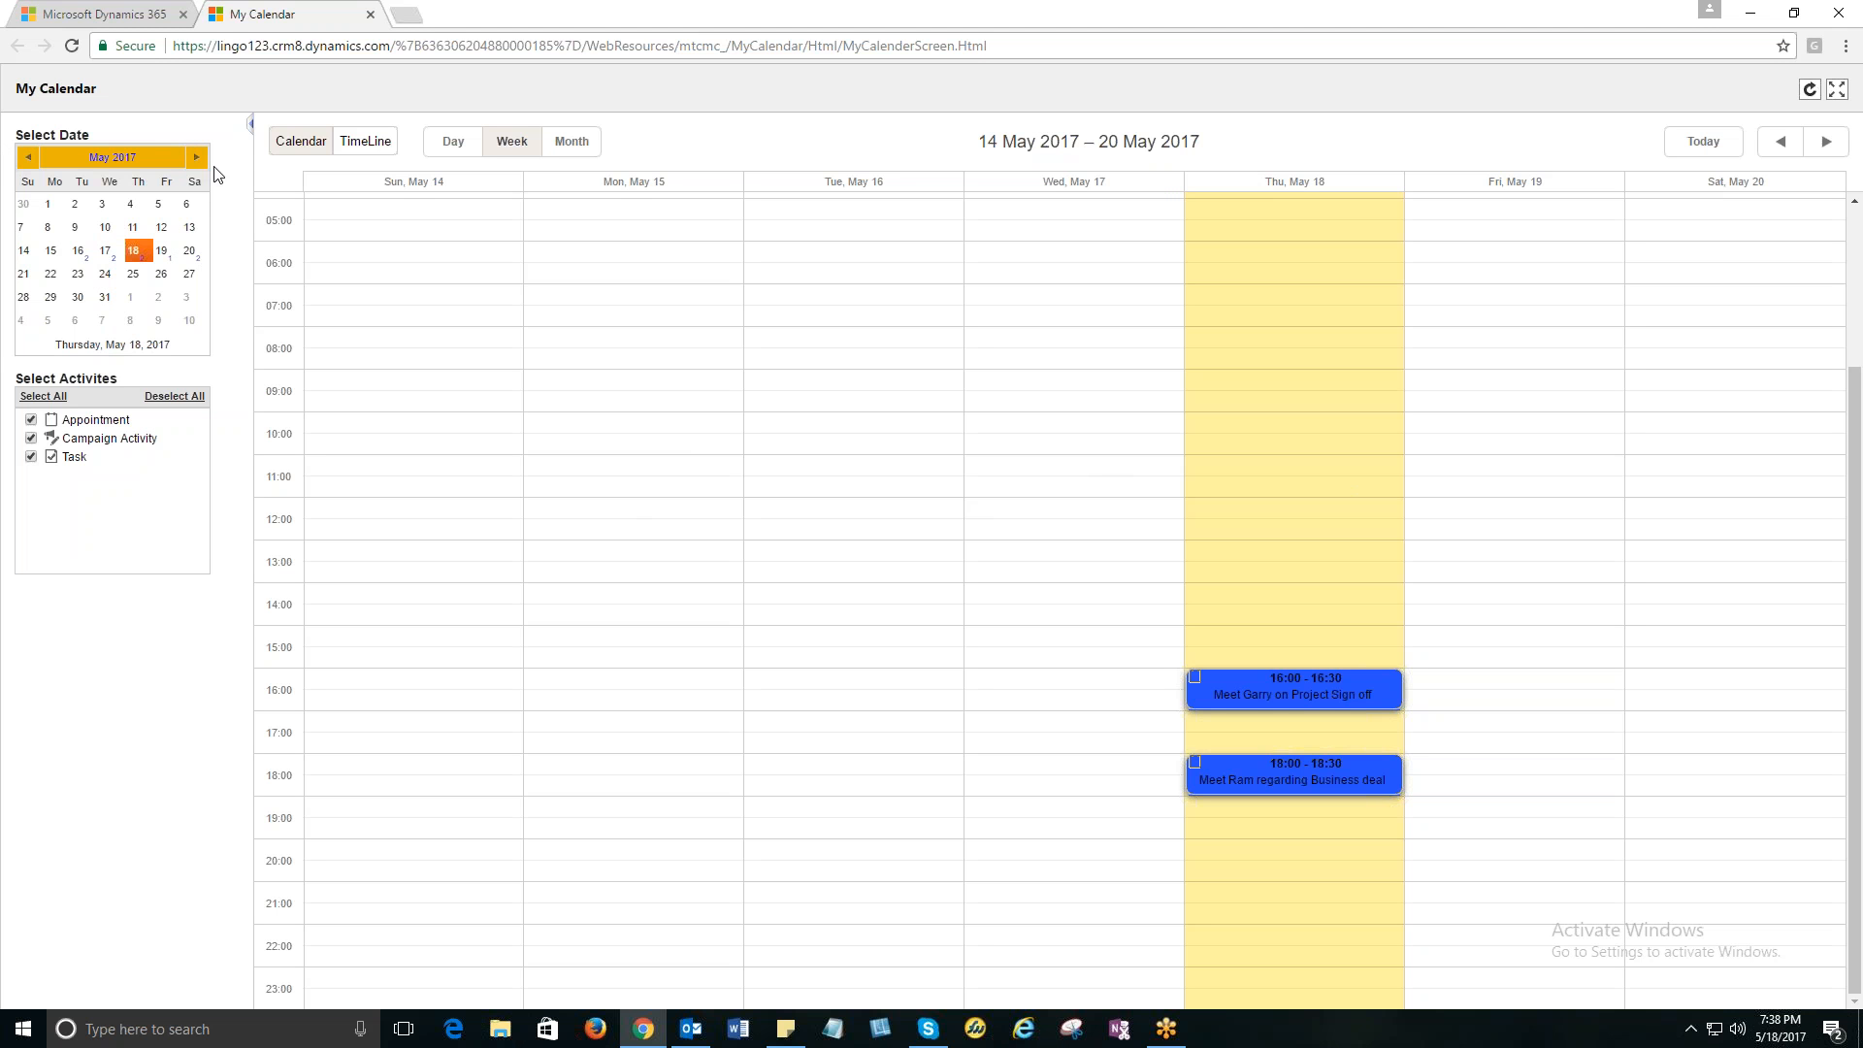
mouse_move(227, 223)
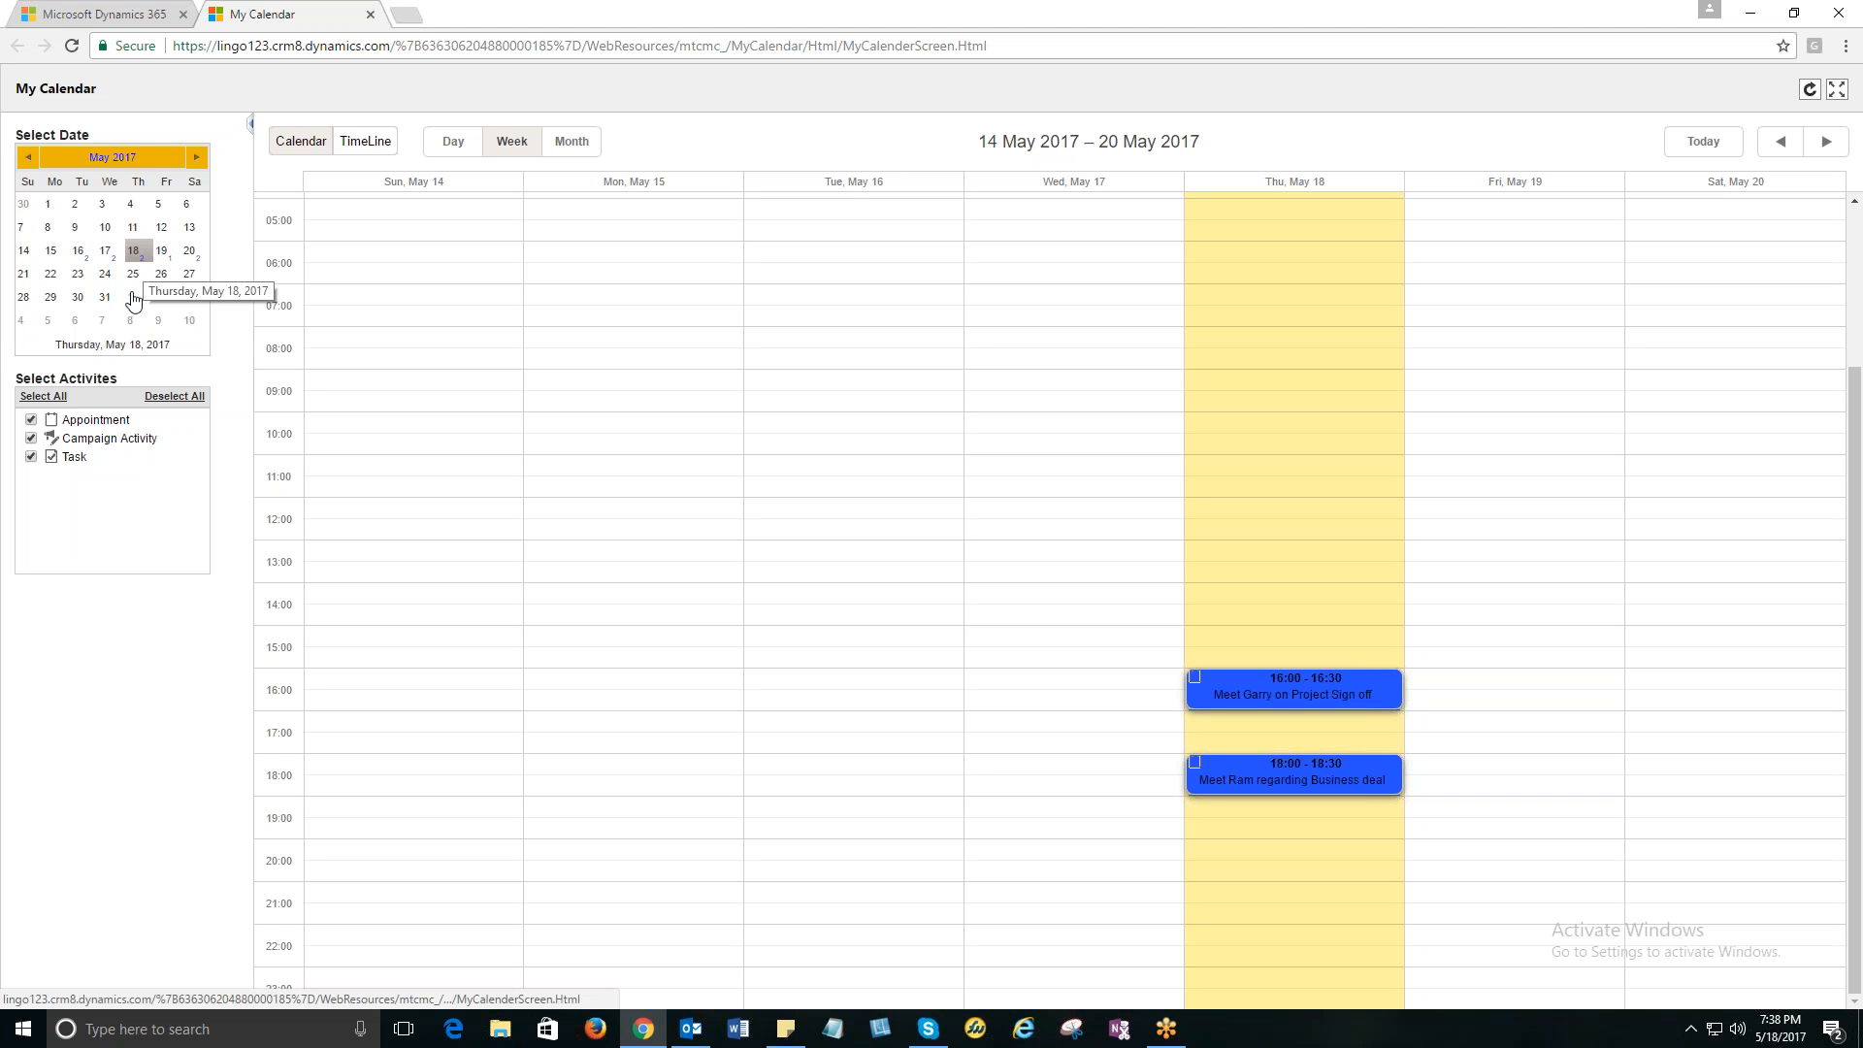
mouse_move(134, 250)
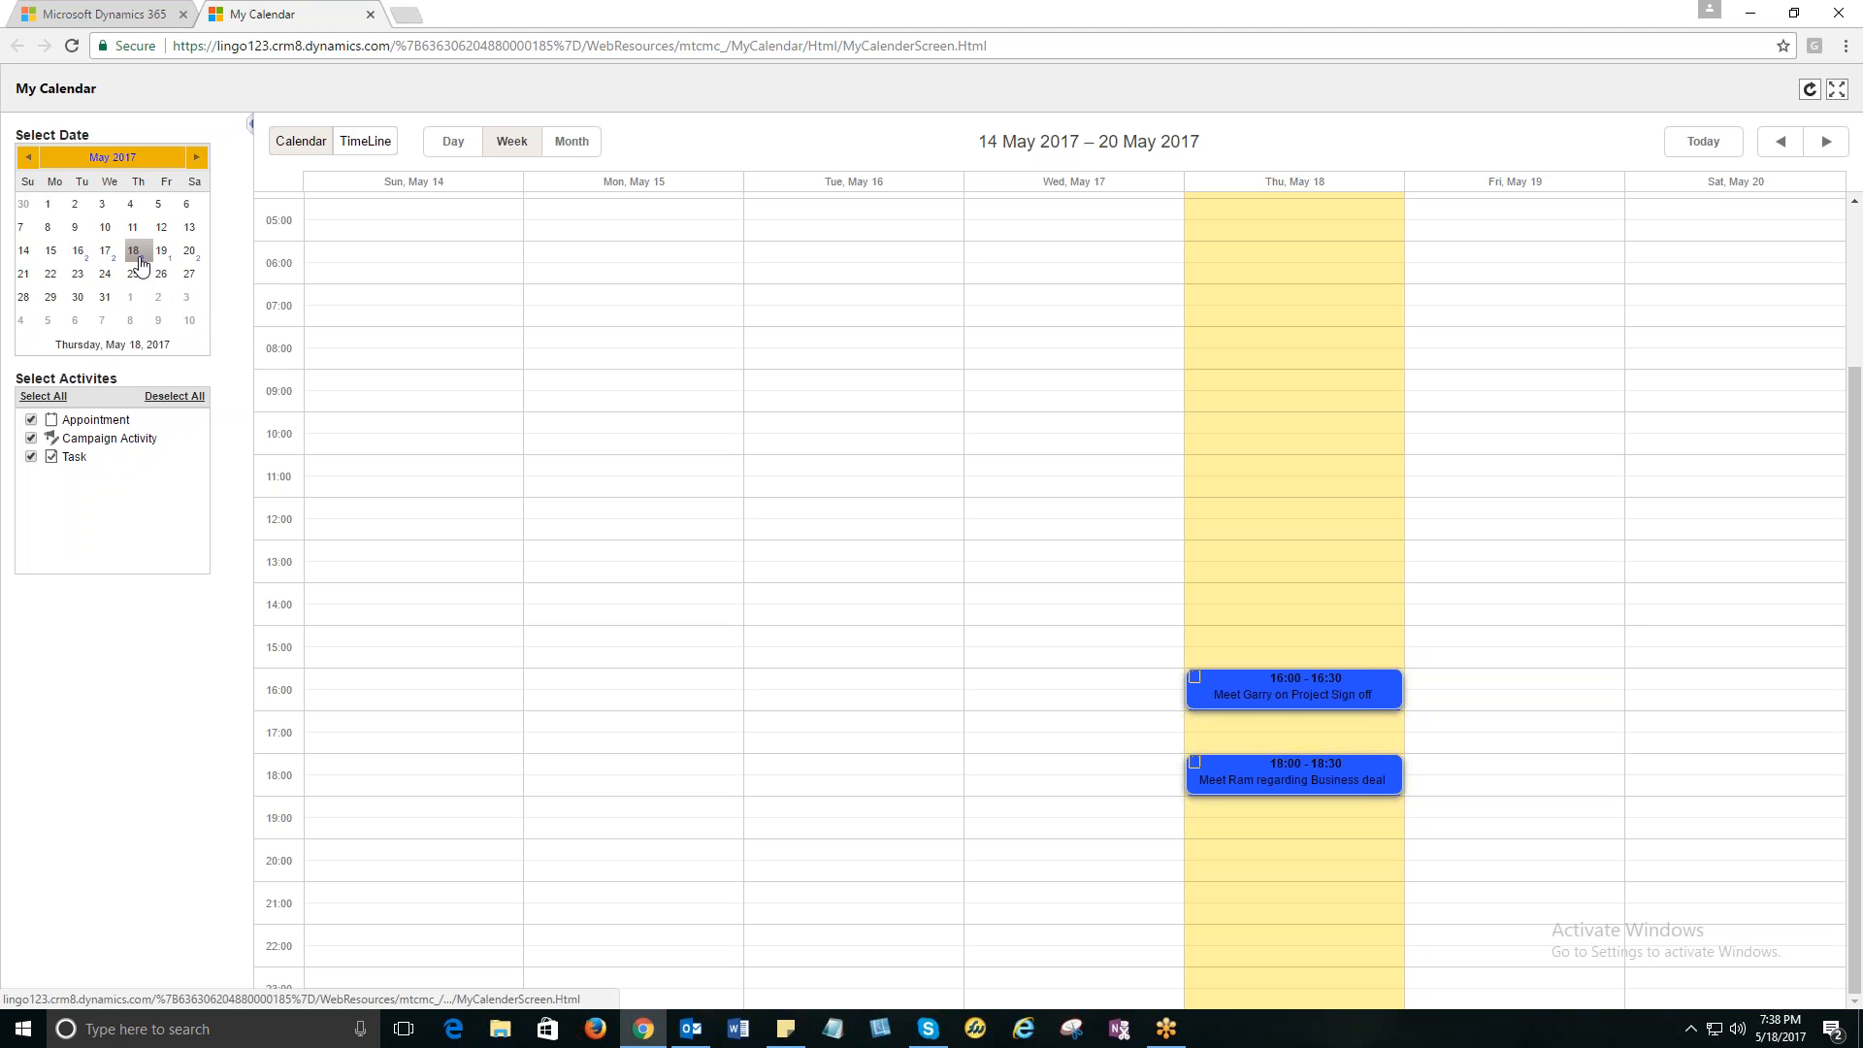
click(132, 251)
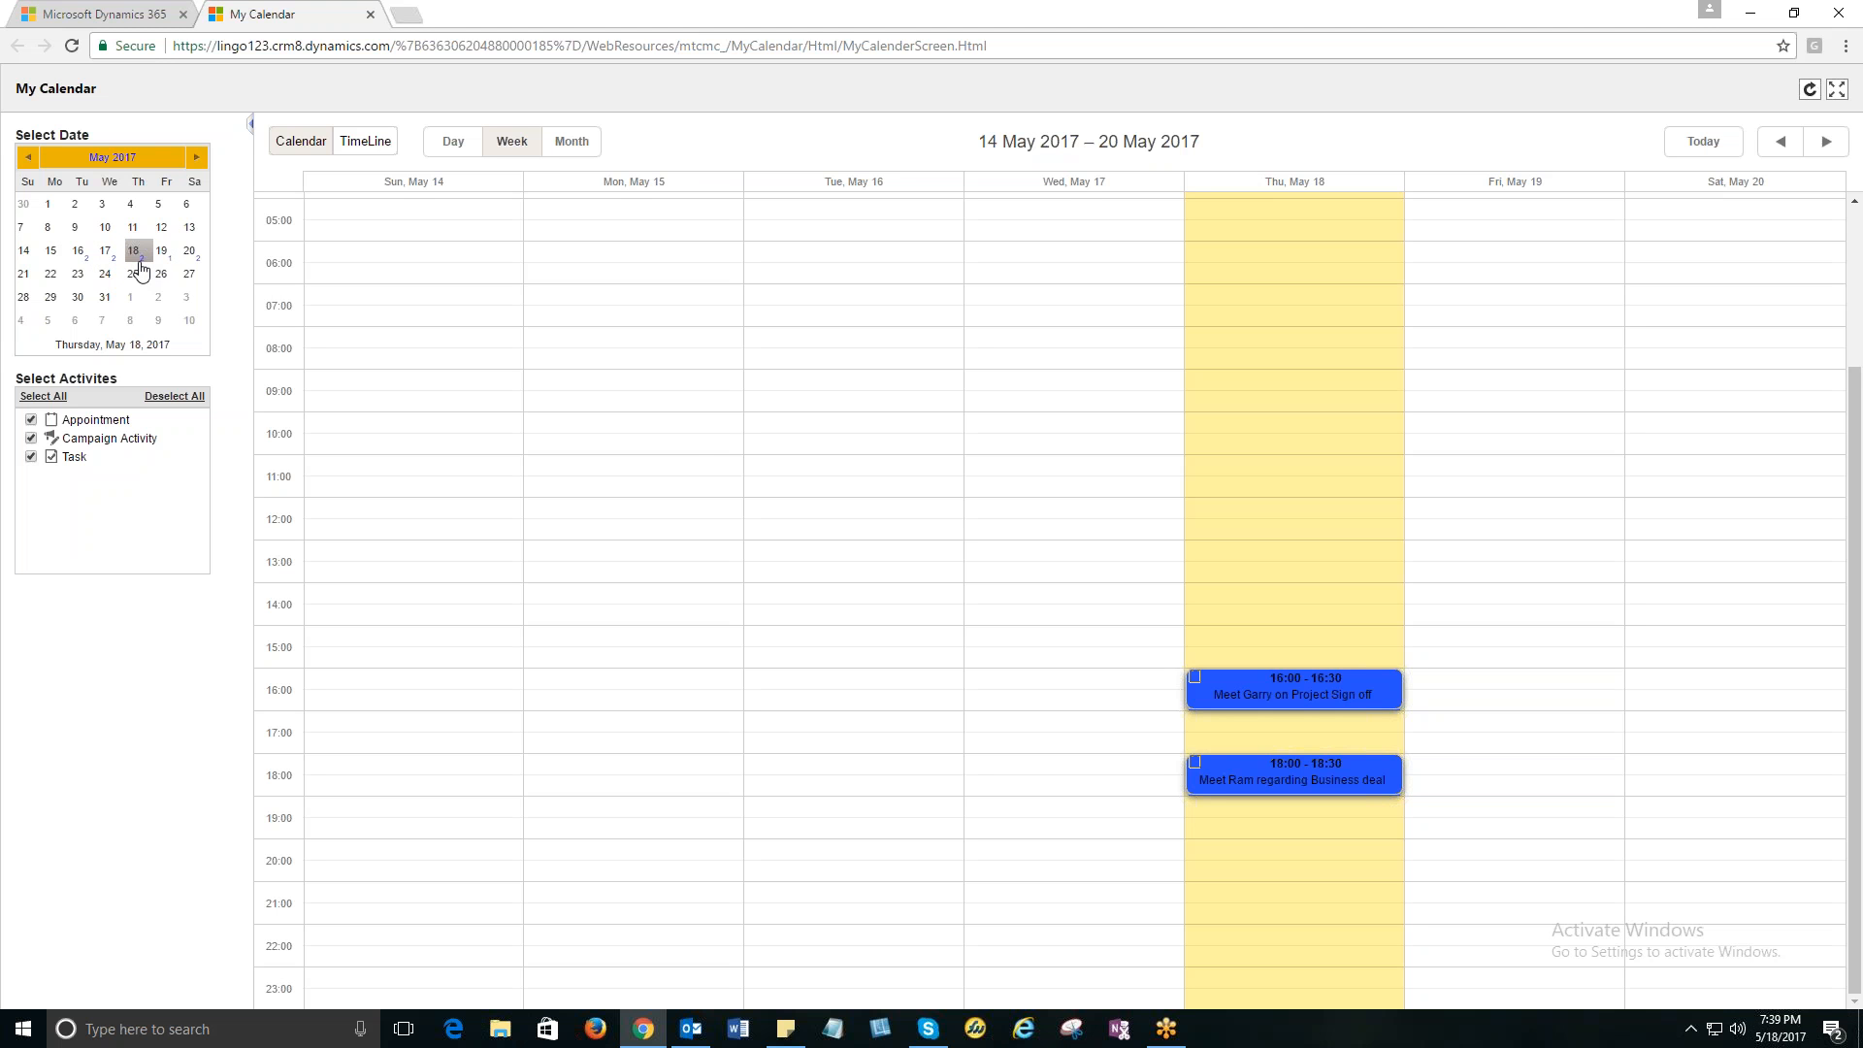
click(132, 251)
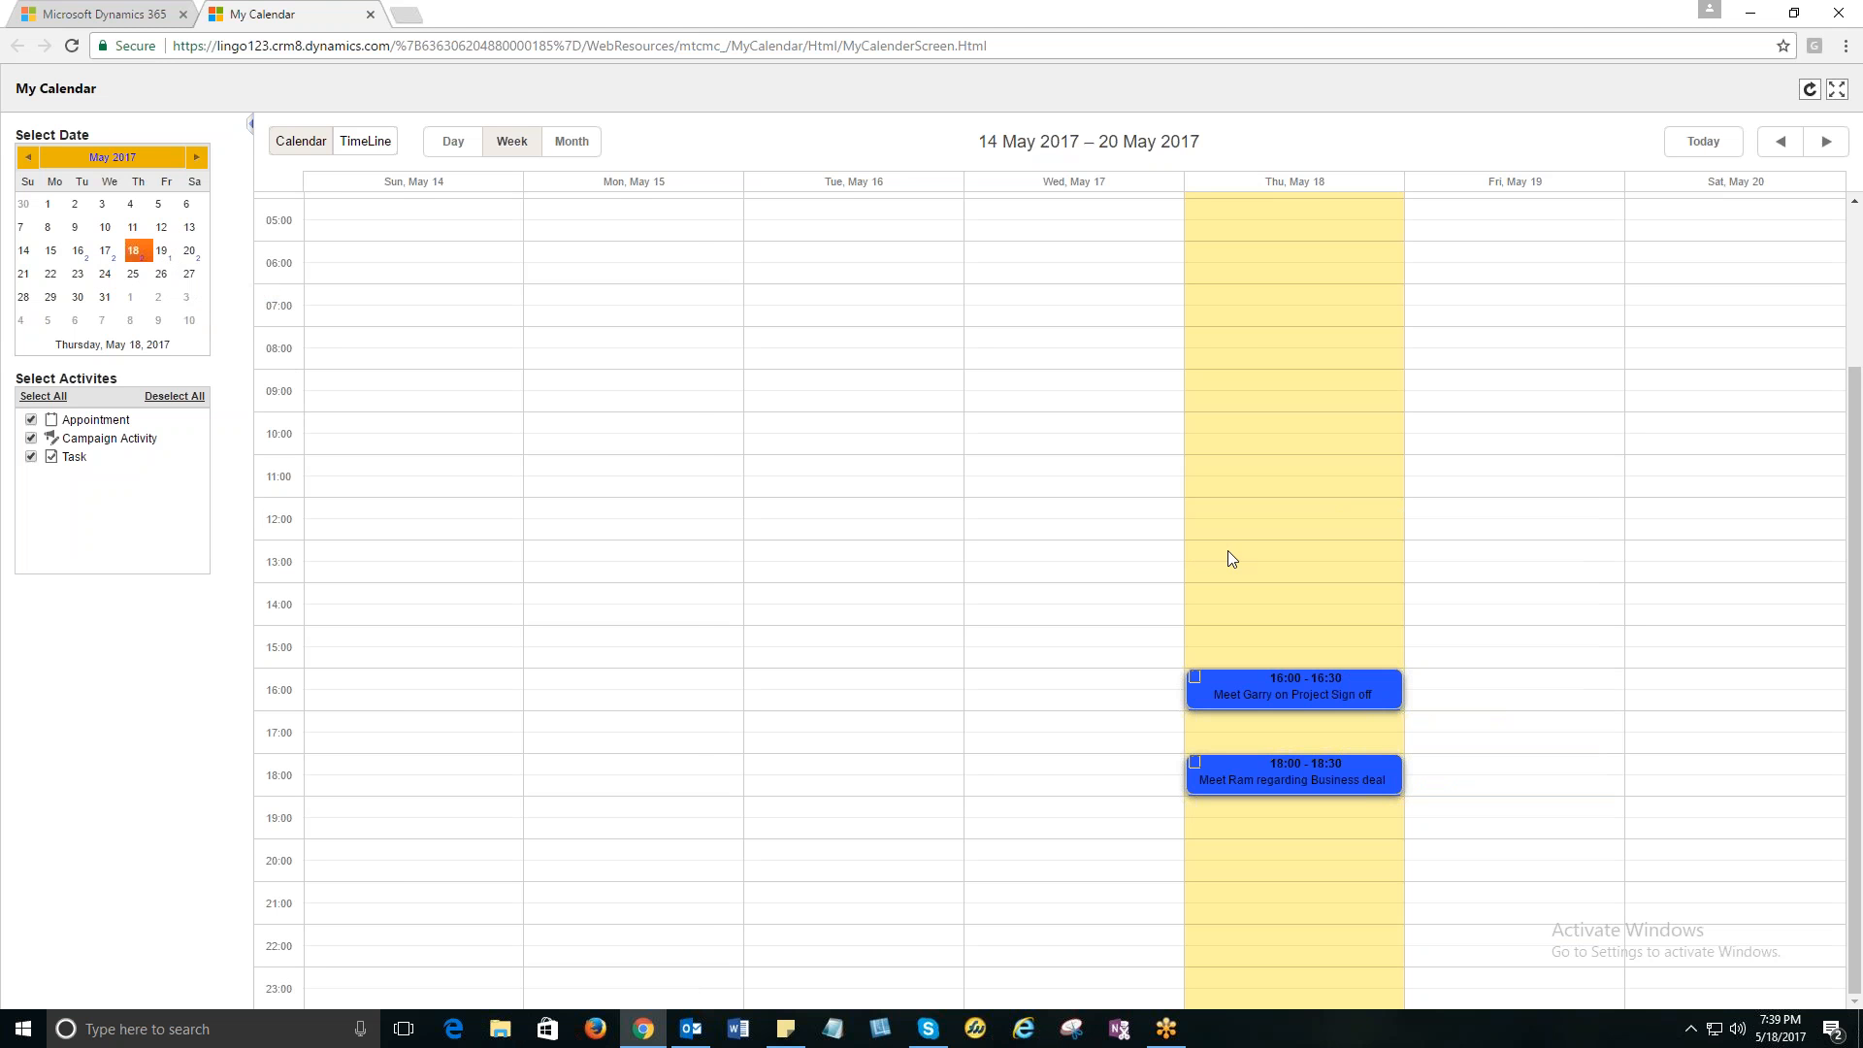
mouse_move(1222, 541)
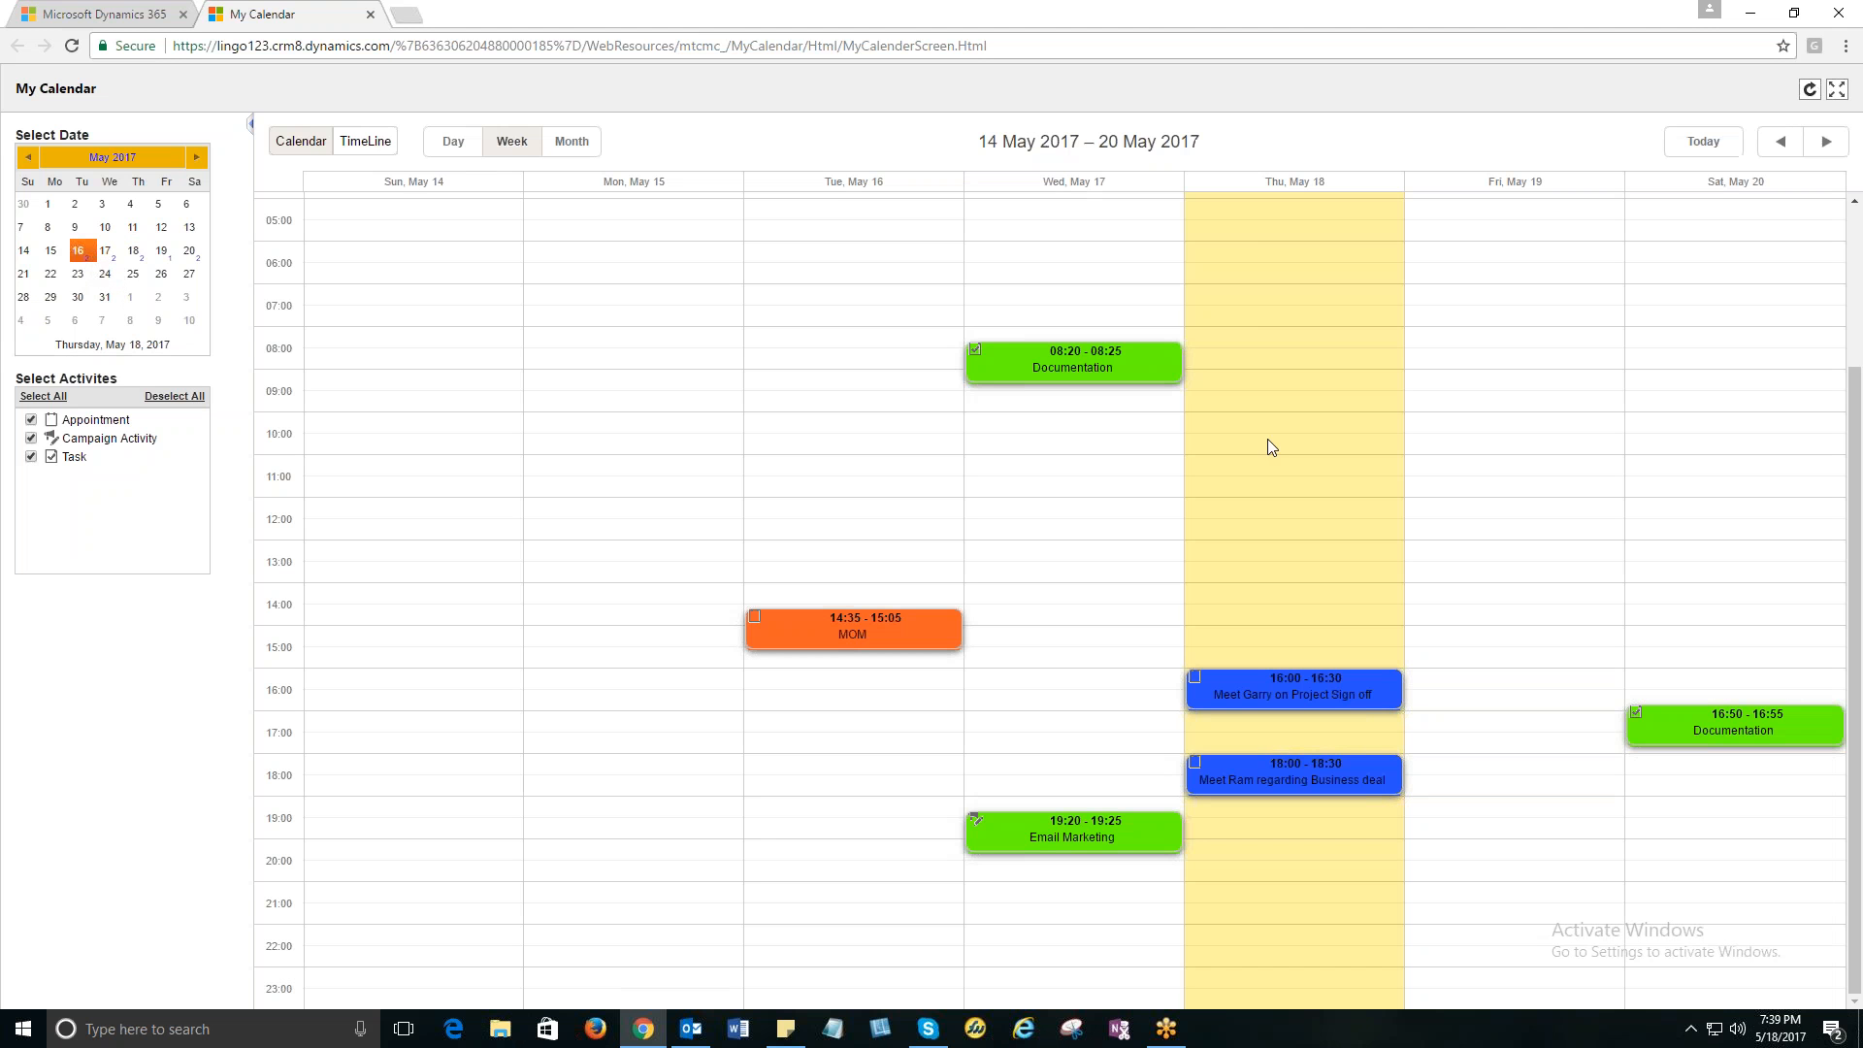
mouse_move(853, 614)
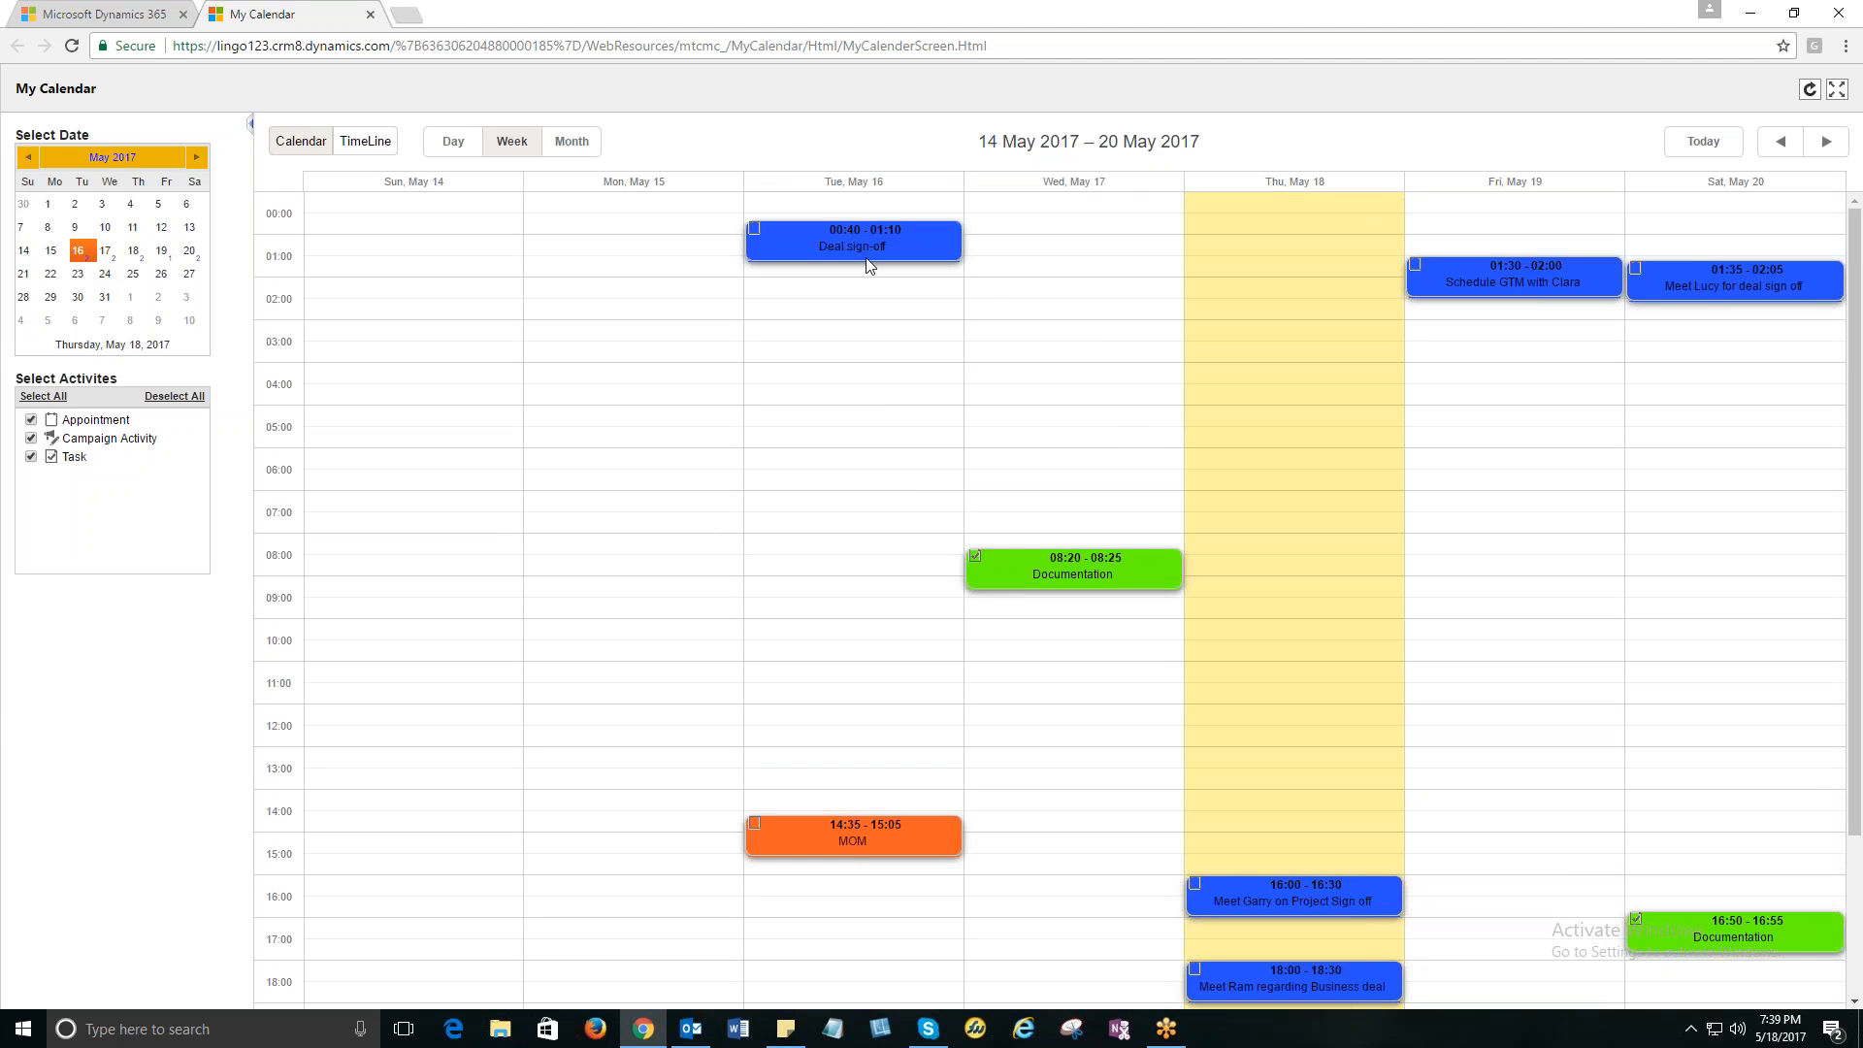
mouse_move(631, 526)
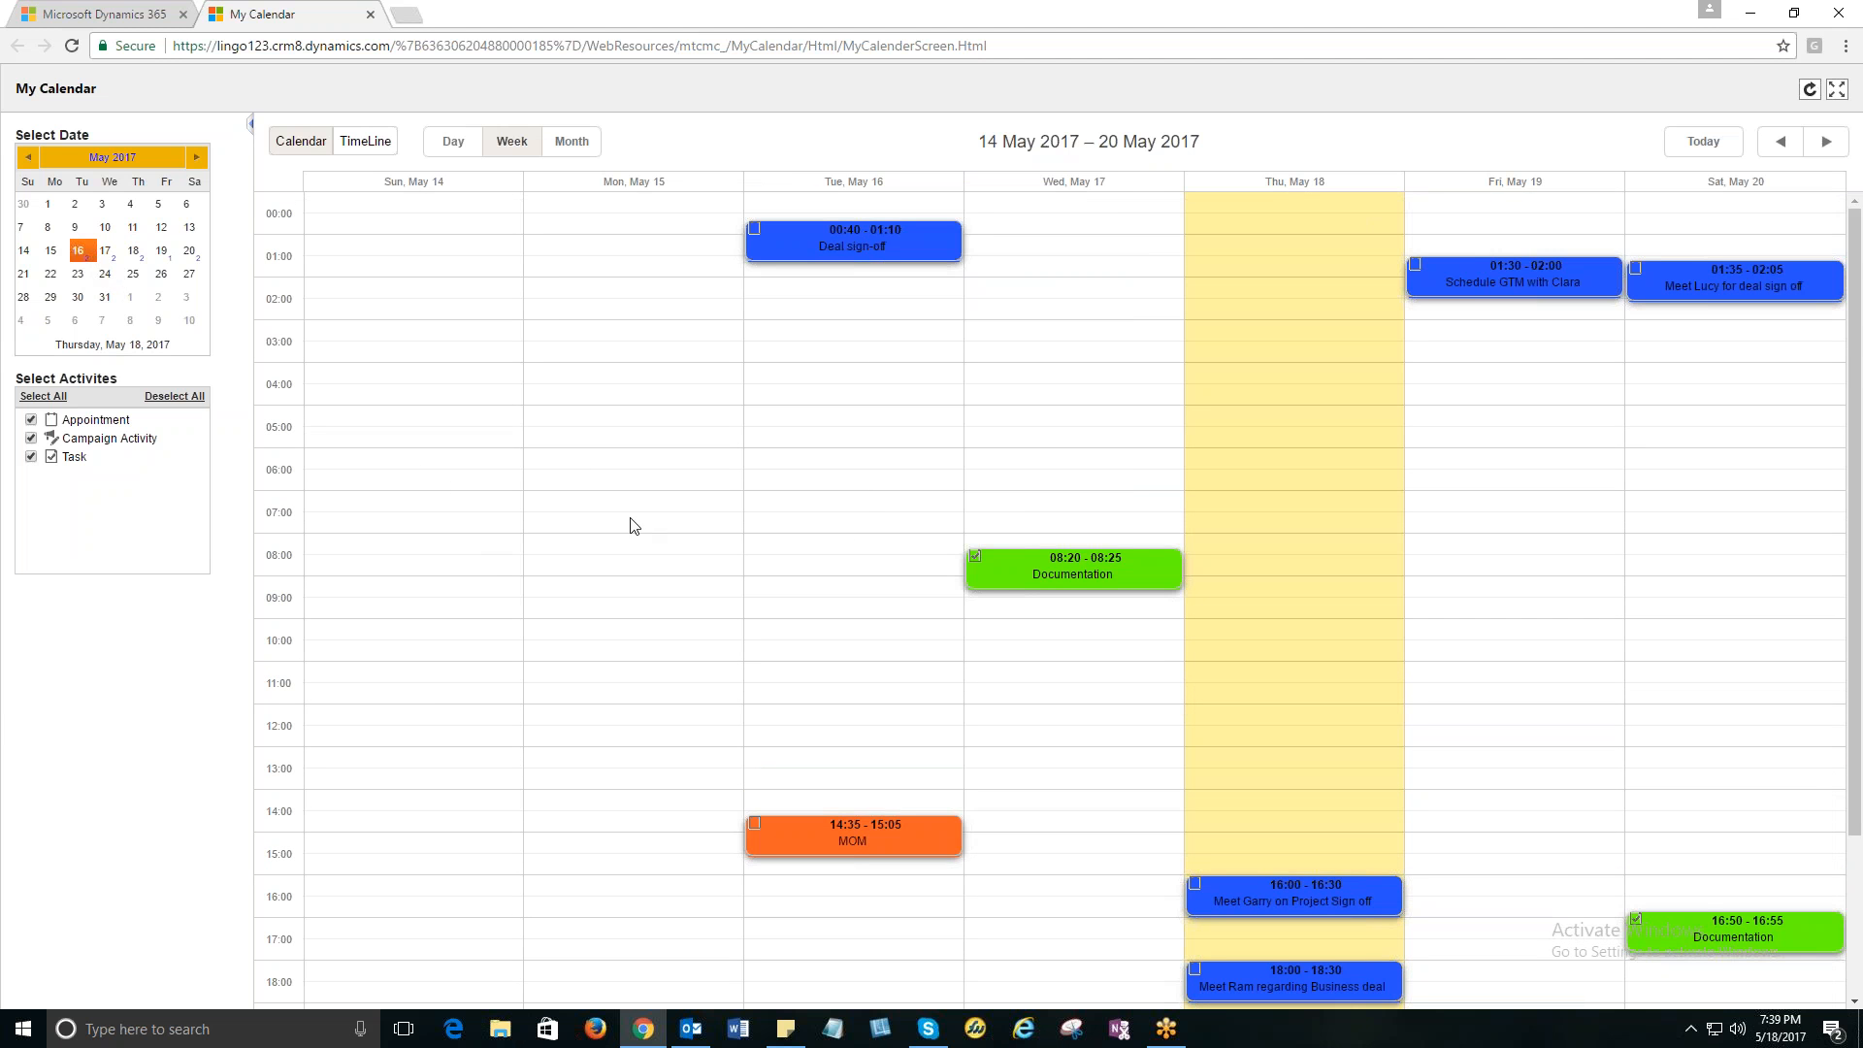
mouse_move(581, 642)
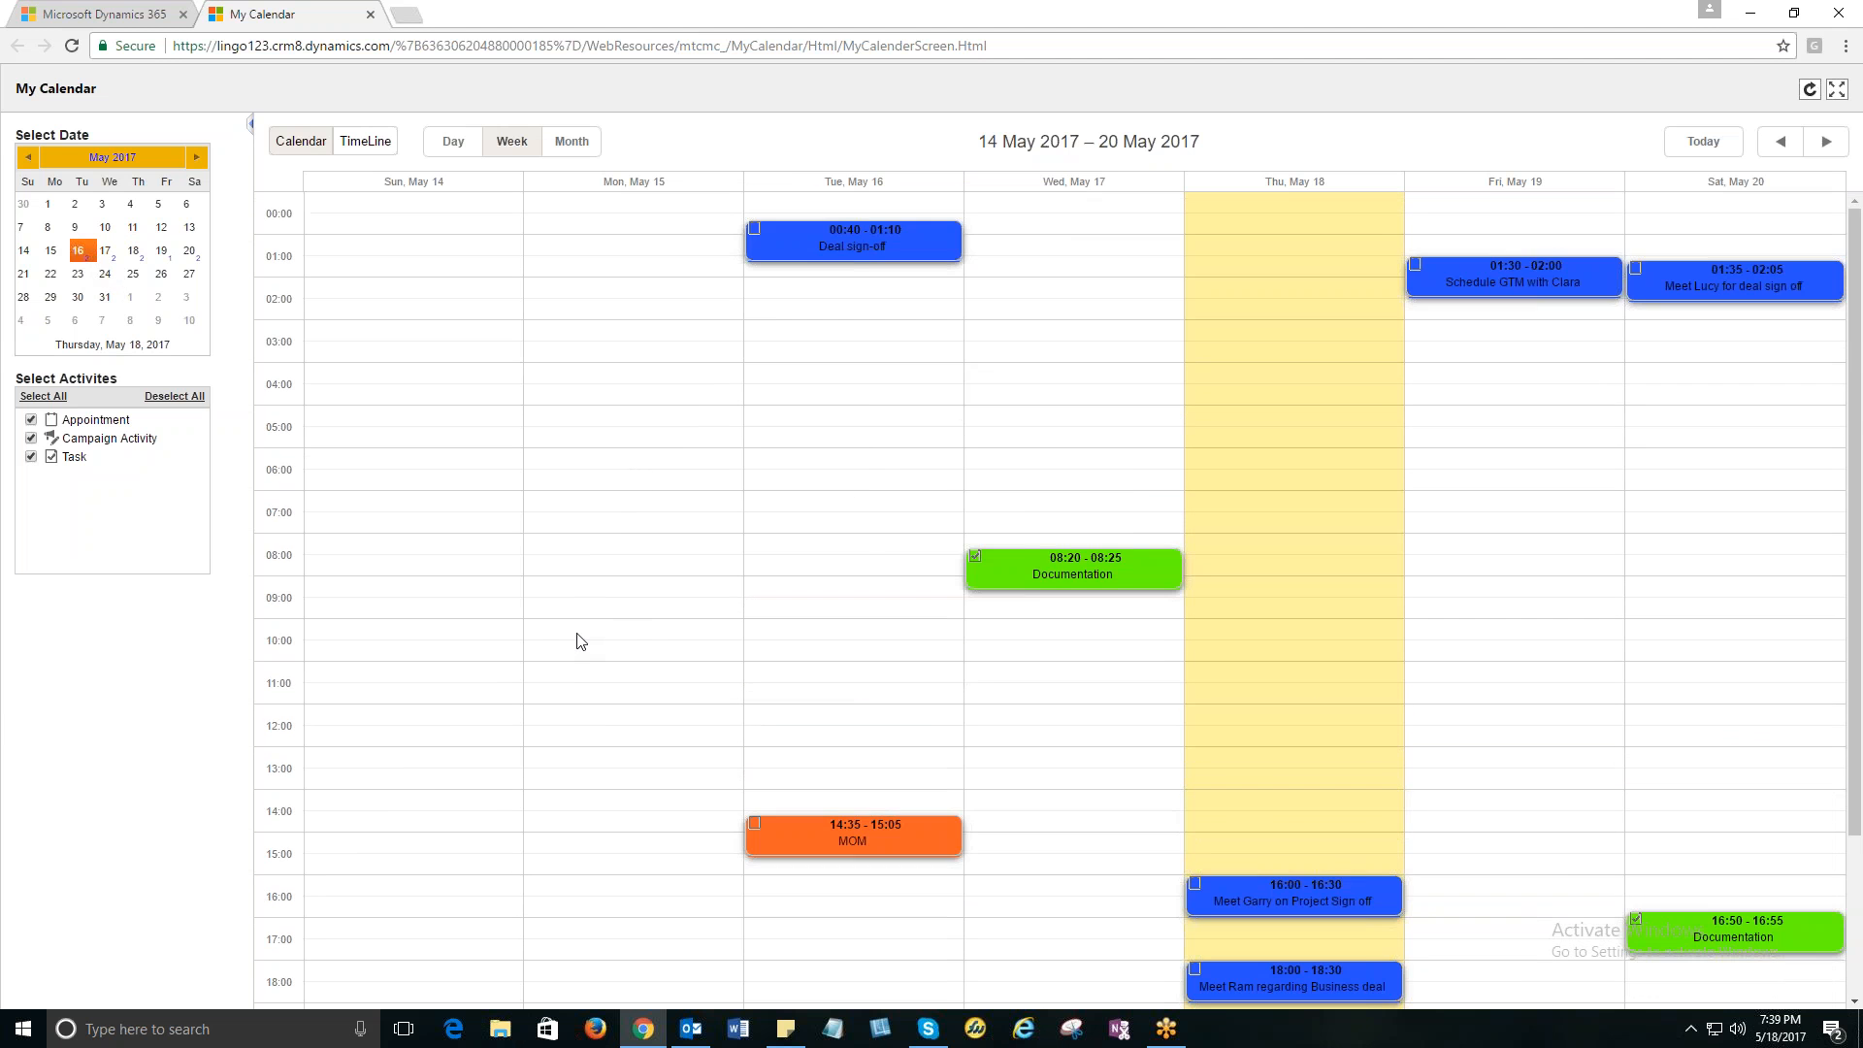
mouse_move(557, 595)
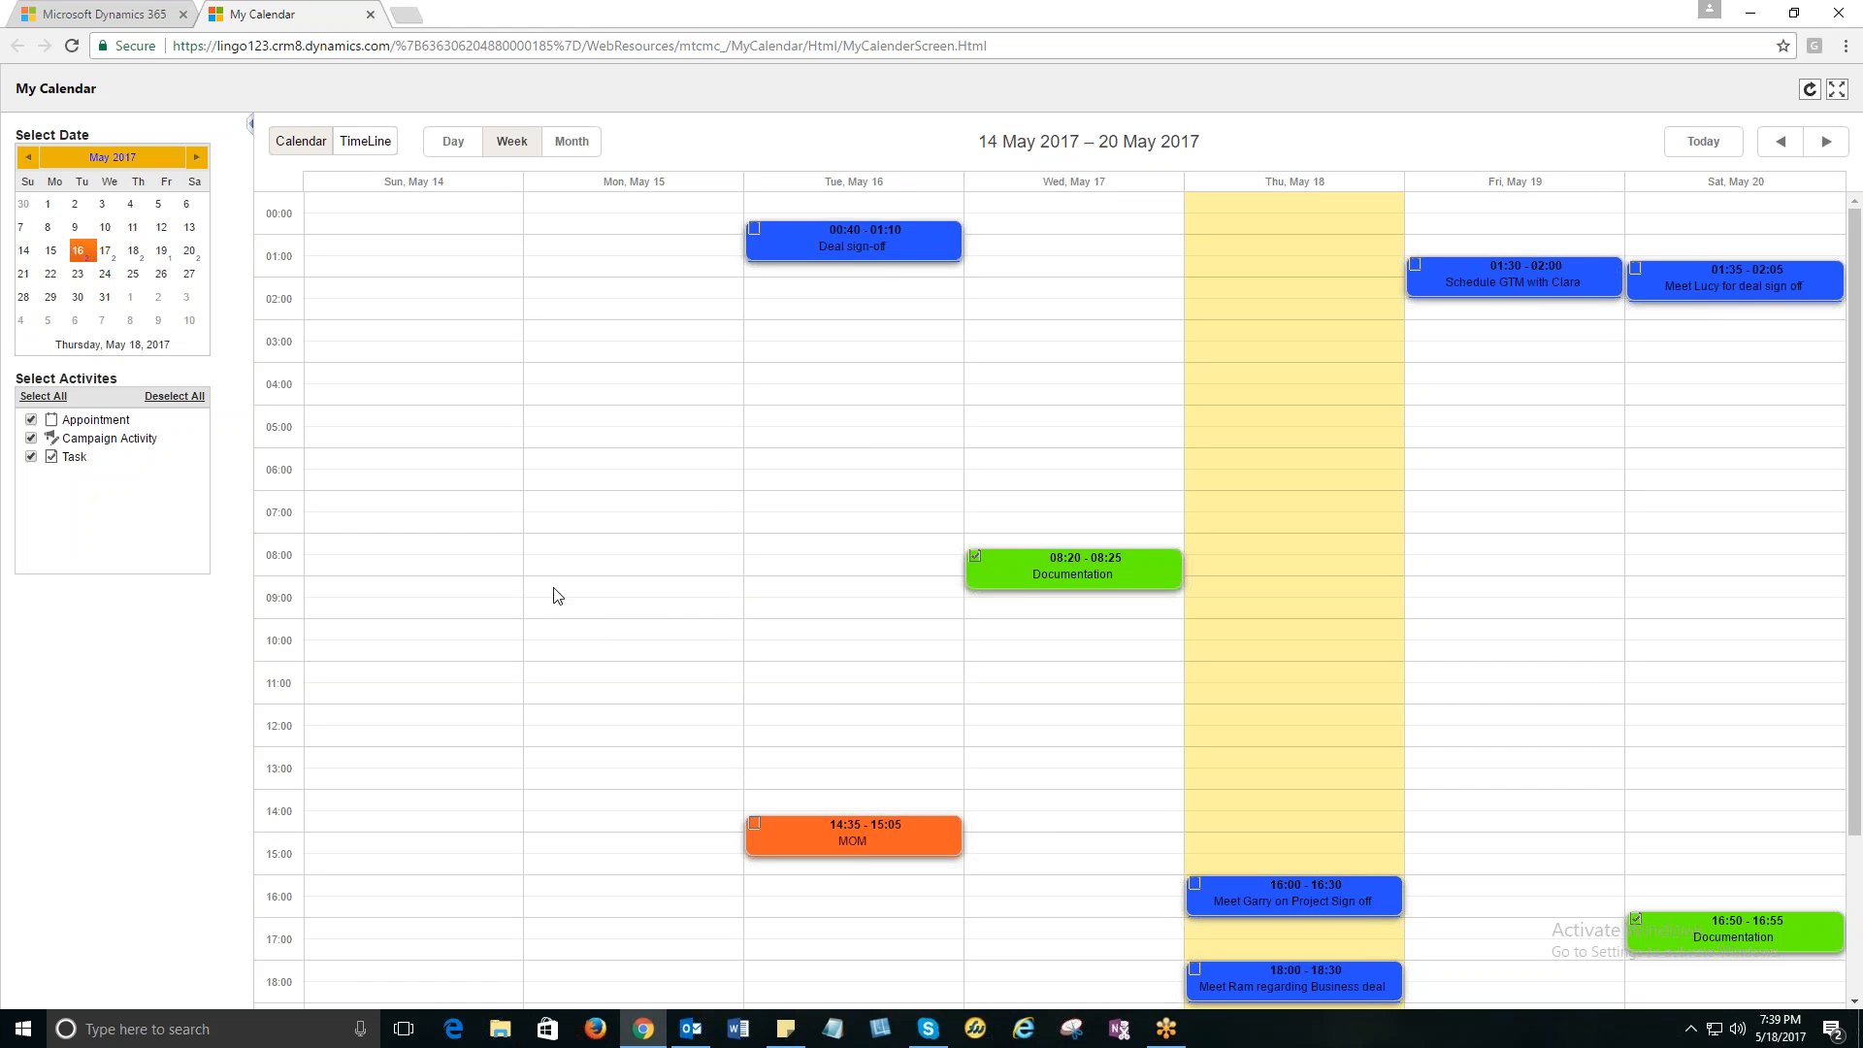
mouse_move(560, 520)
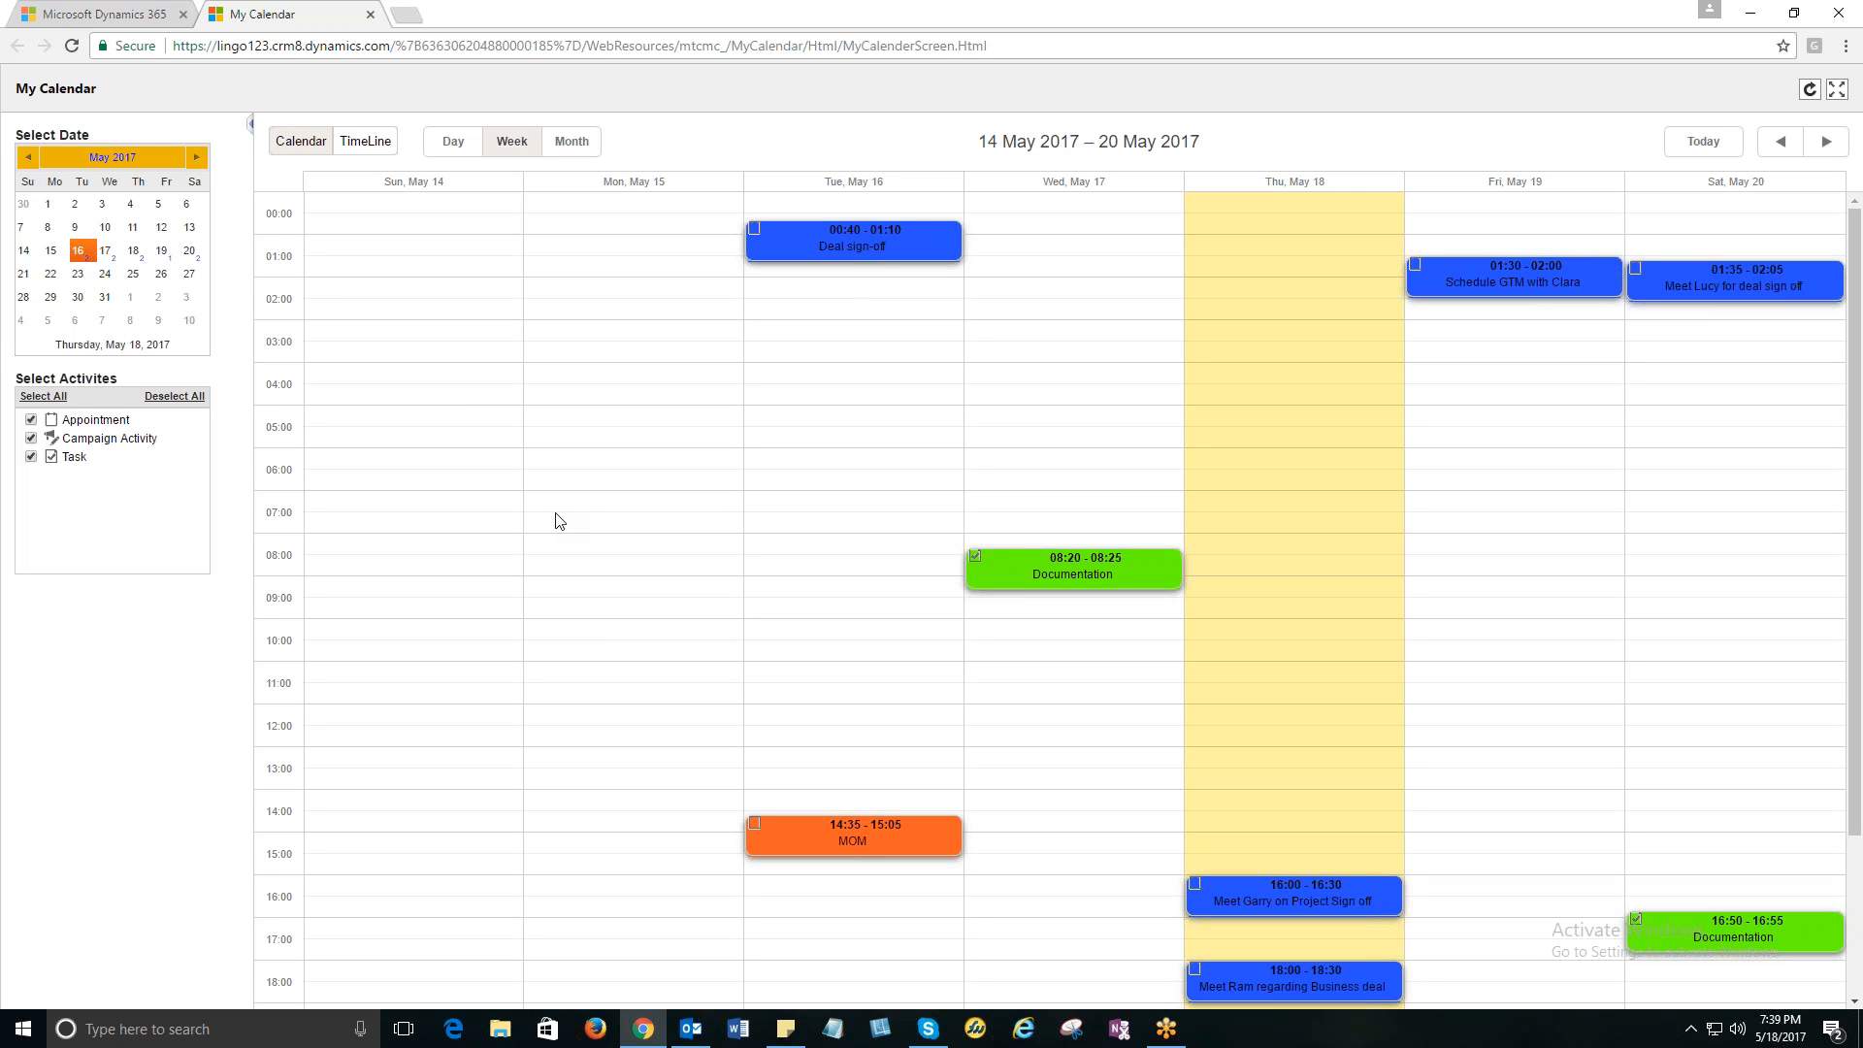
mouse_move(591, 496)
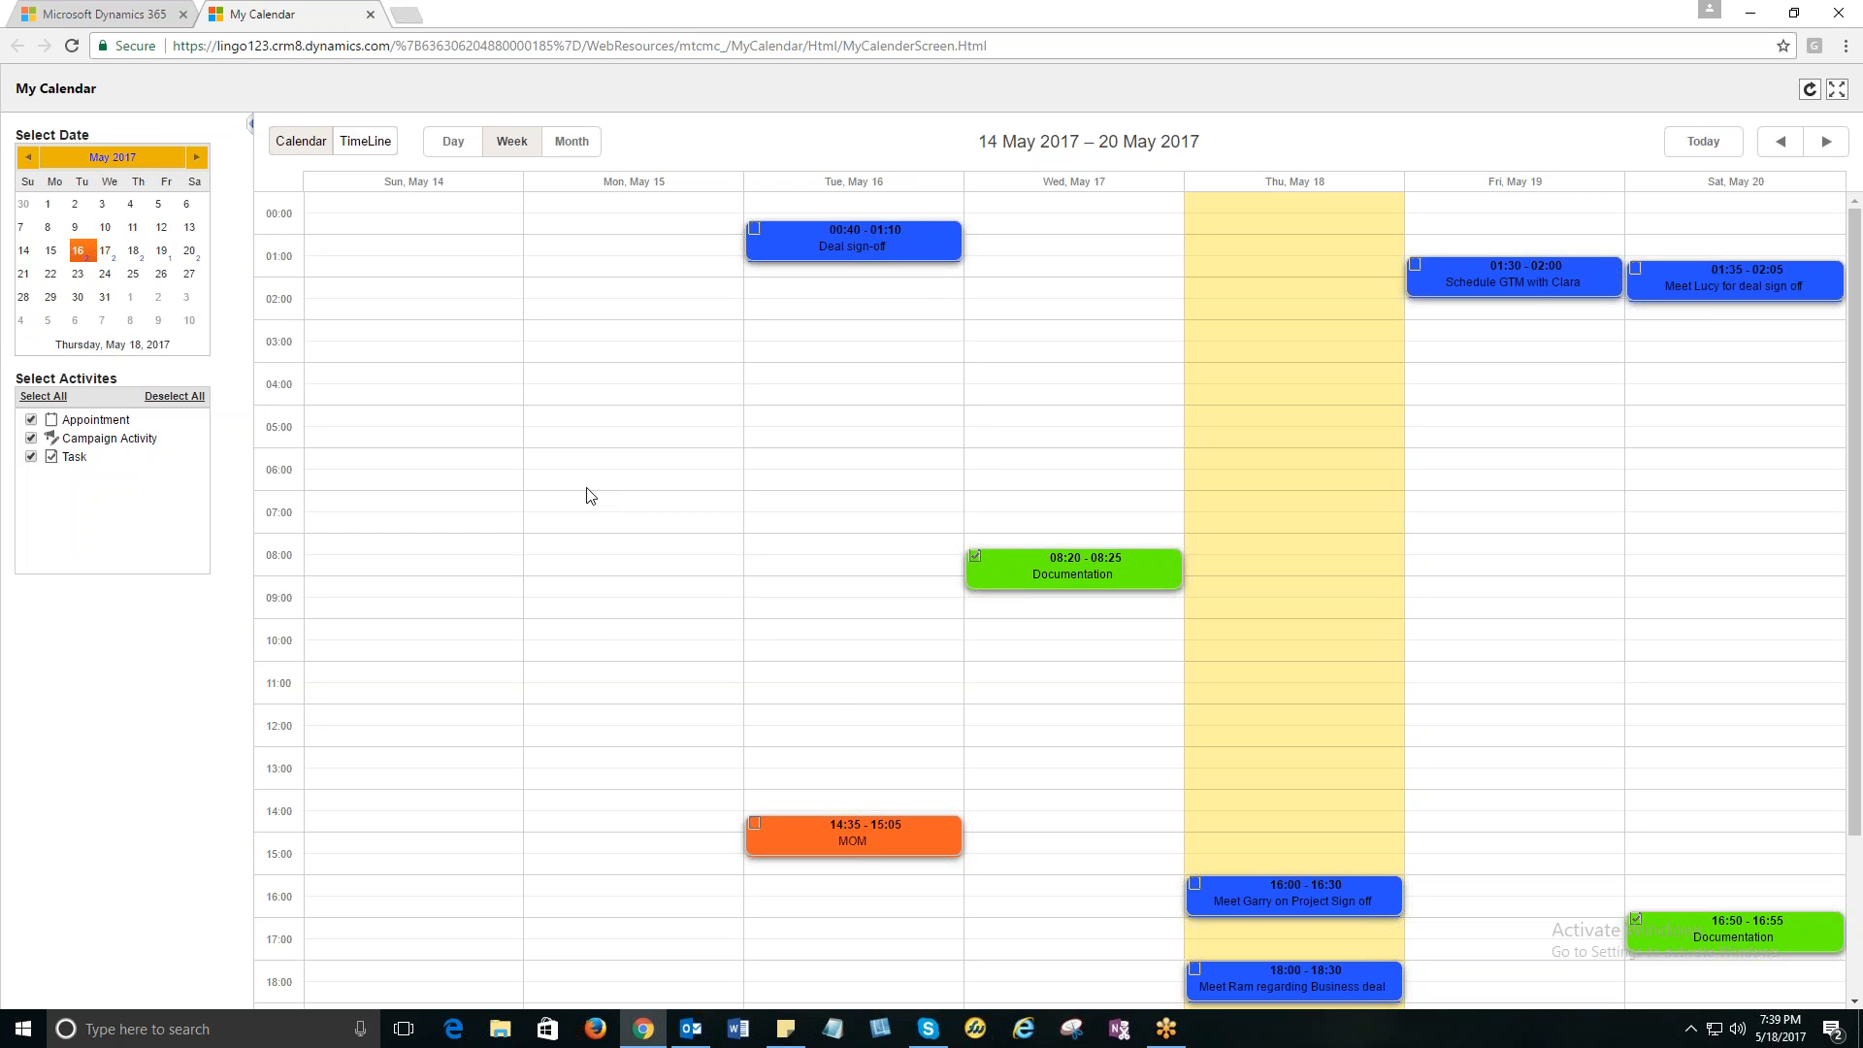
mouse_move(176, 743)
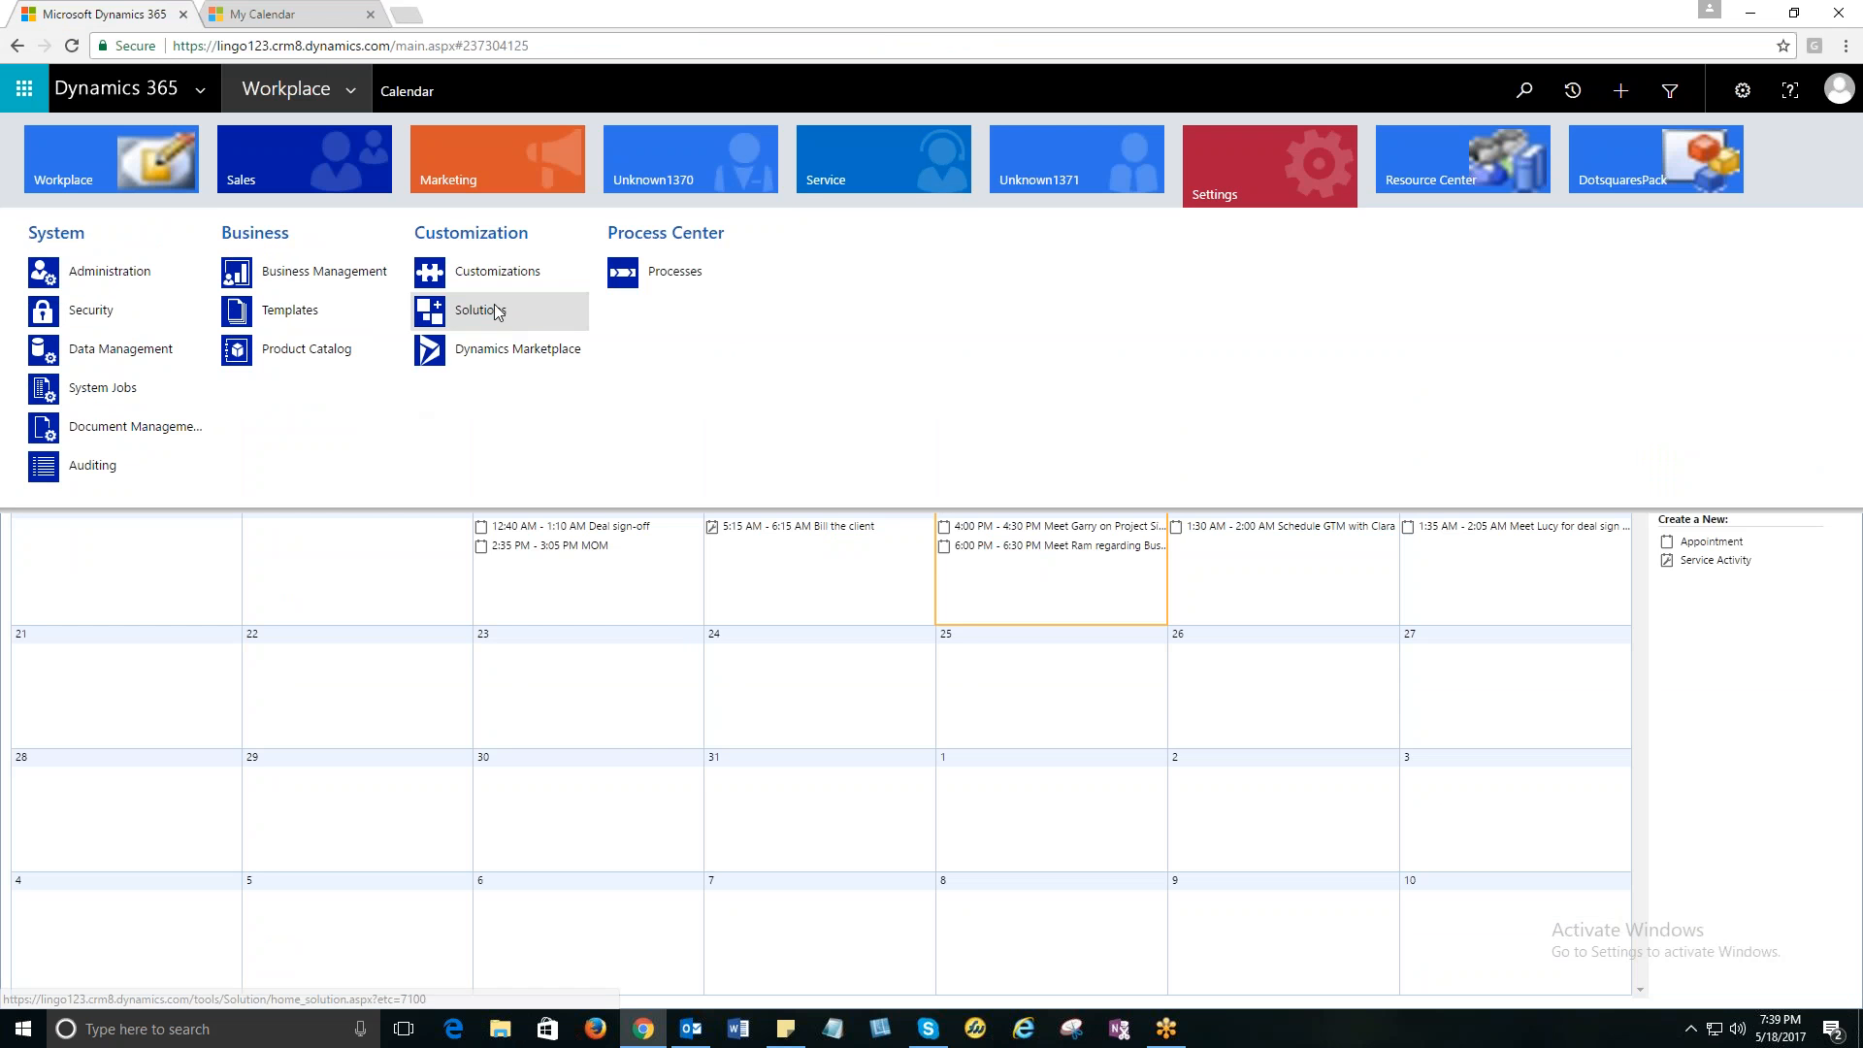
Open the installed solutions list to reach the My Calendar solution.
click(477, 310)
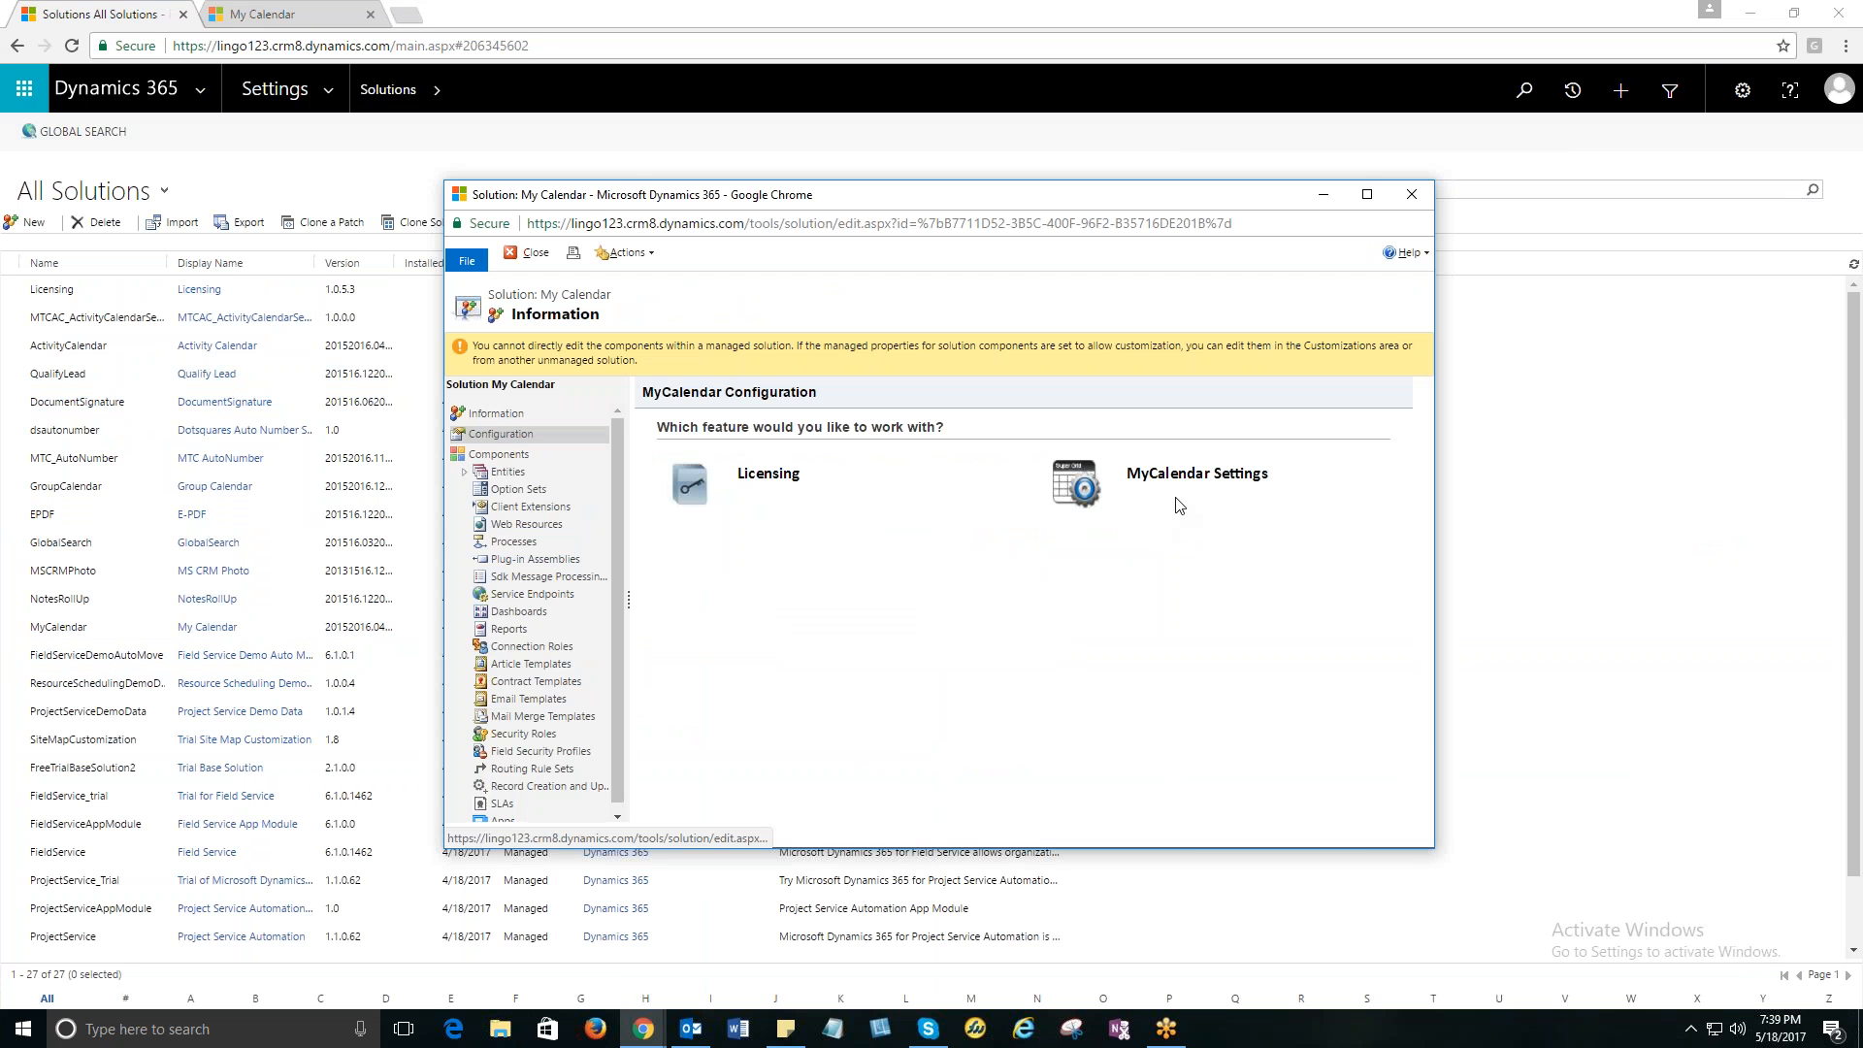
Open MyCalendar Settings and view the Campaign Activity and Fax colour settings.
click(1076, 486)
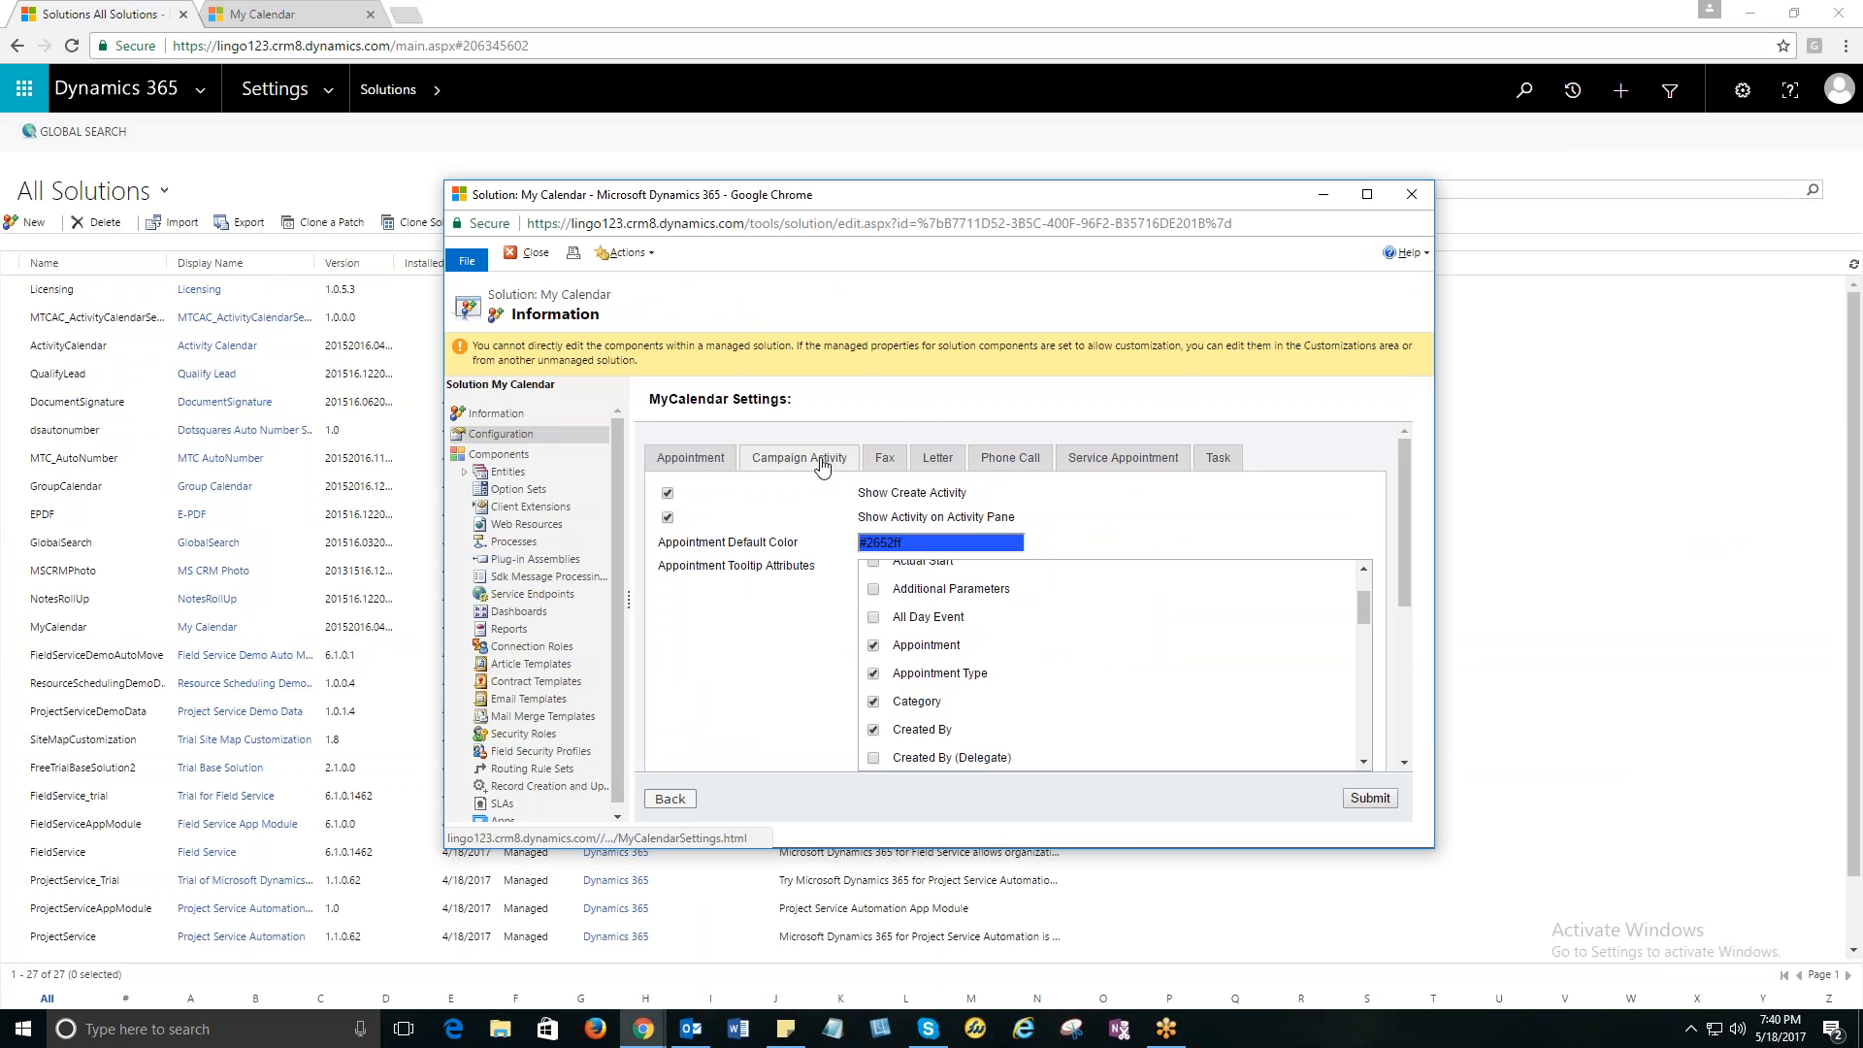
click(798, 457)
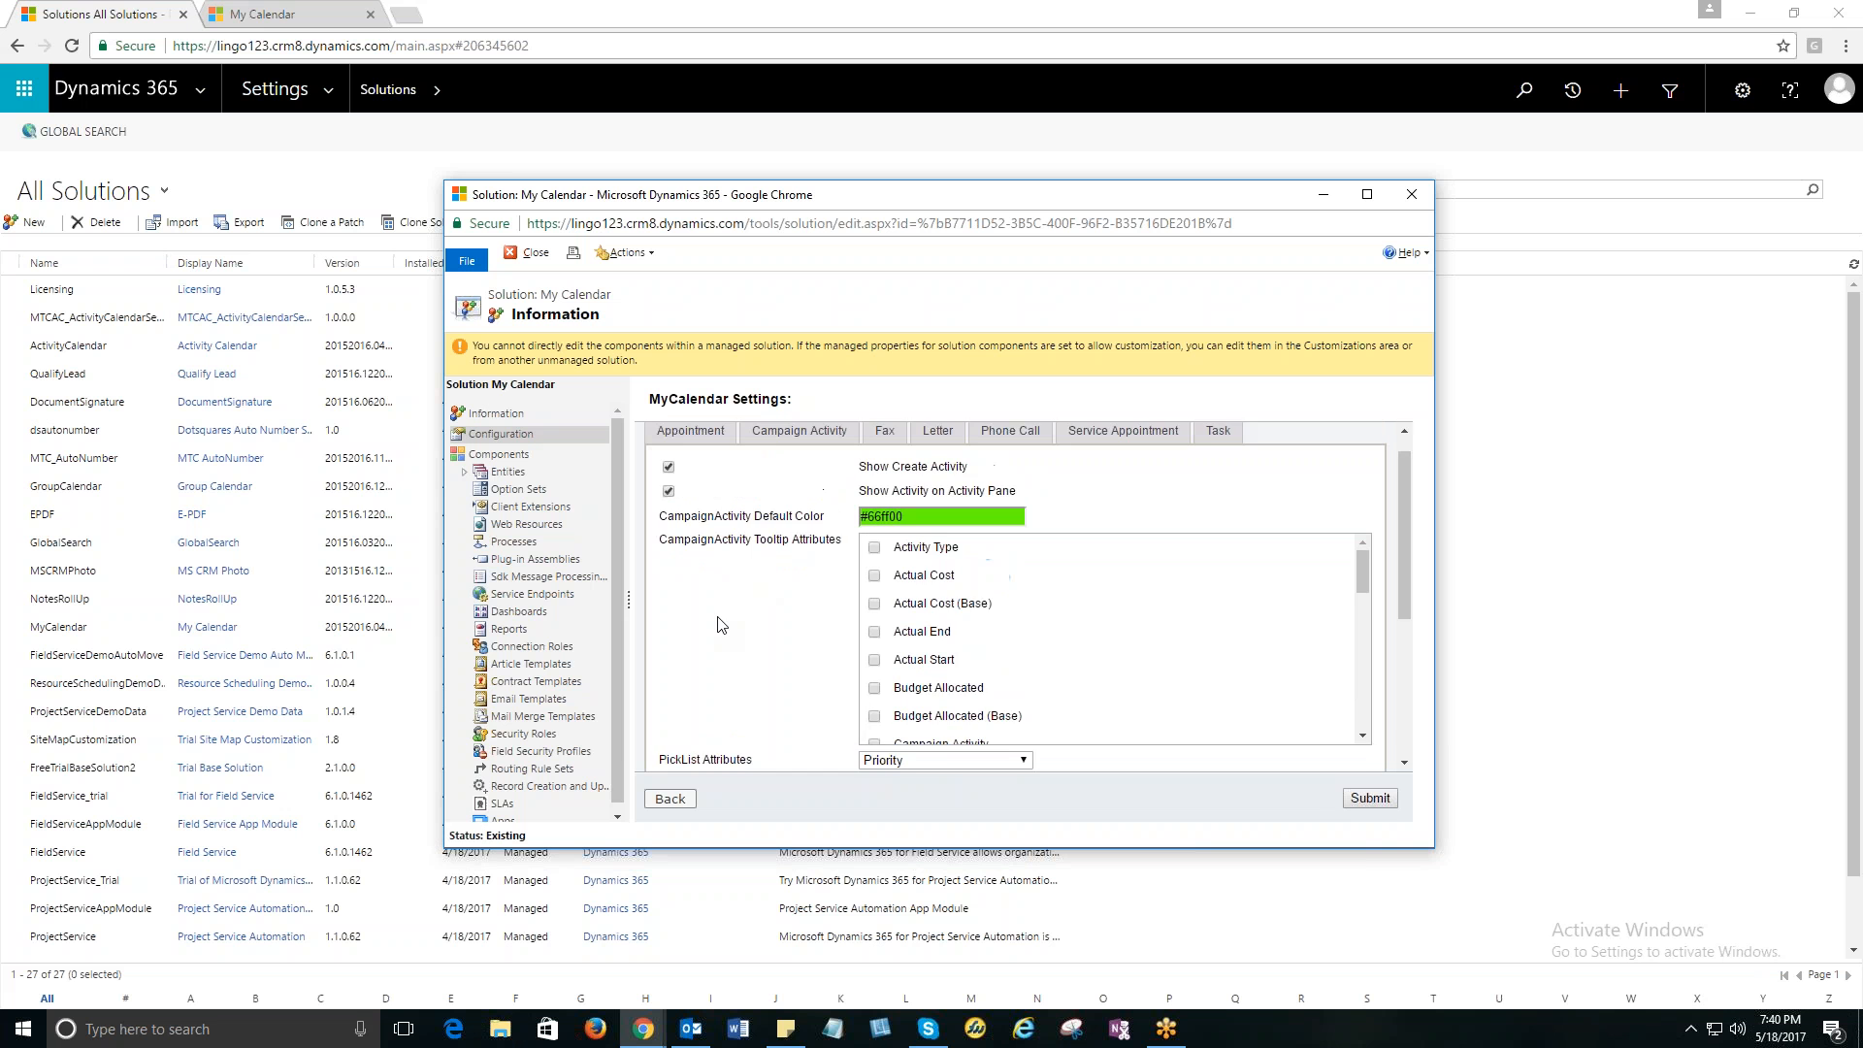
click(884, 430)
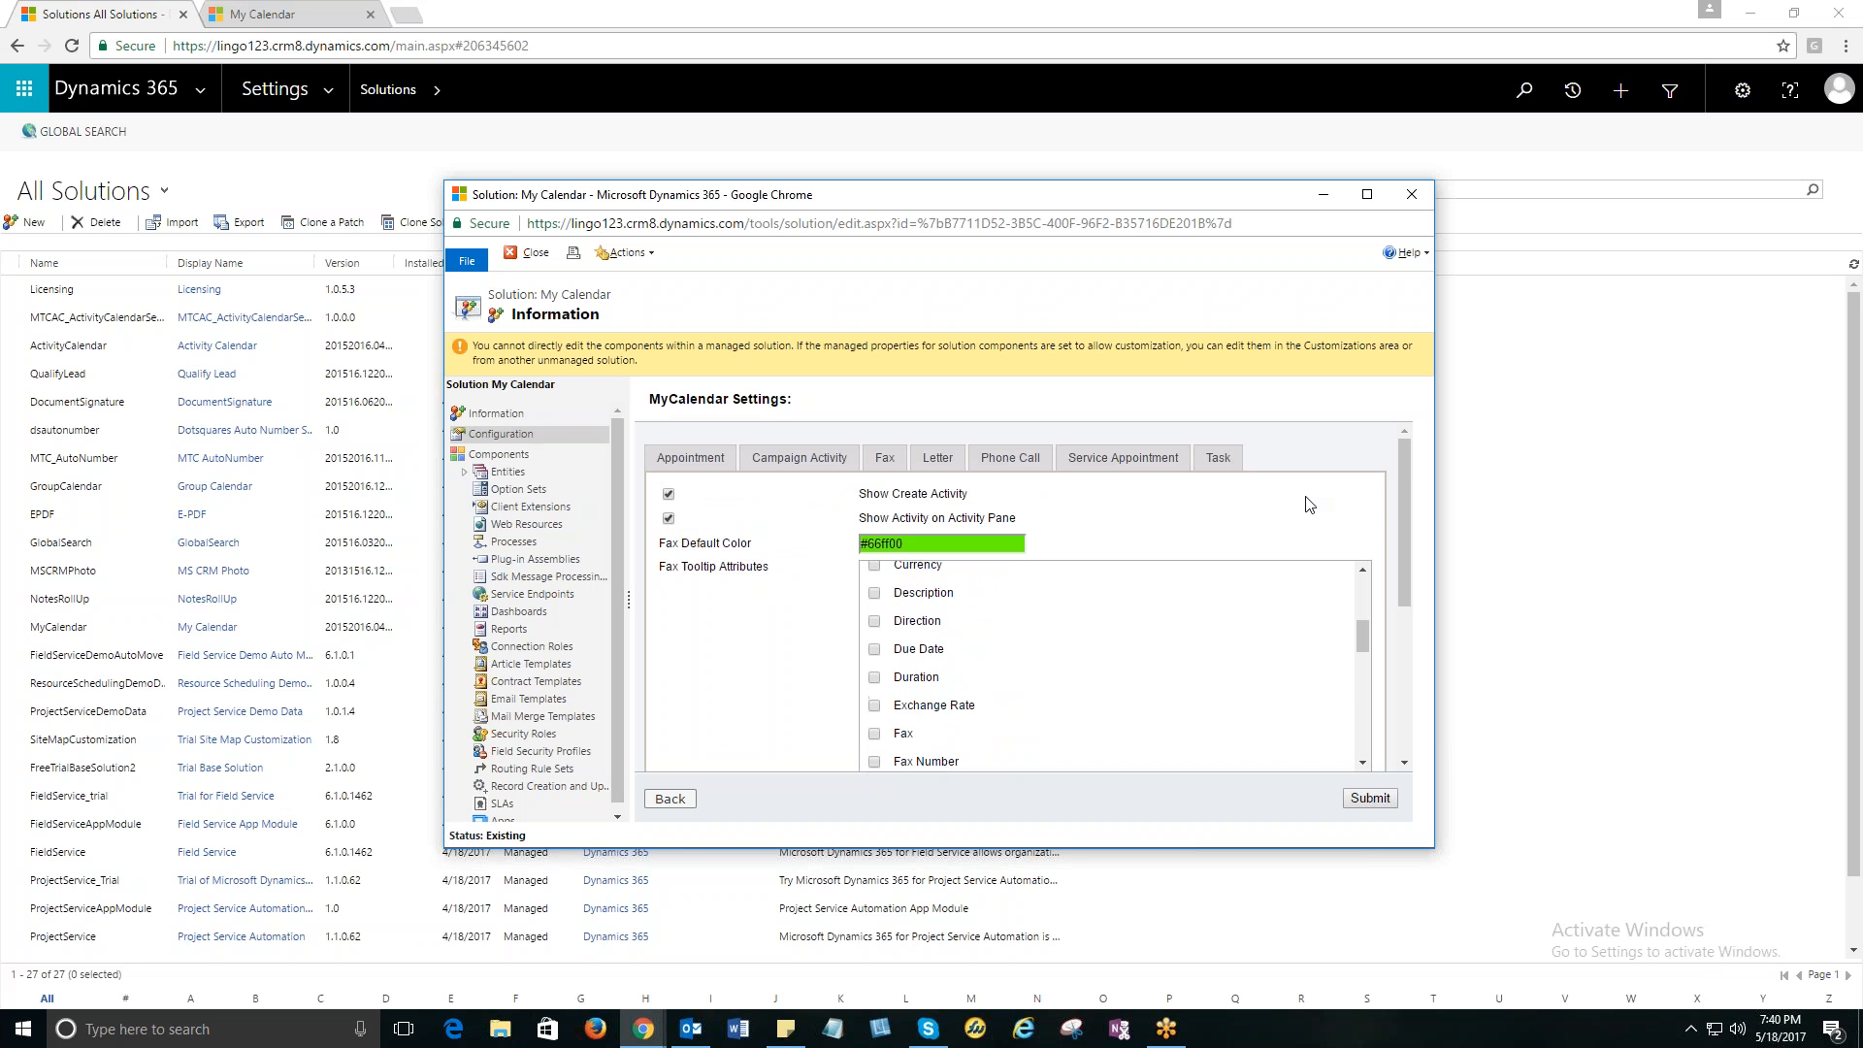
mouse_move(996, 591)
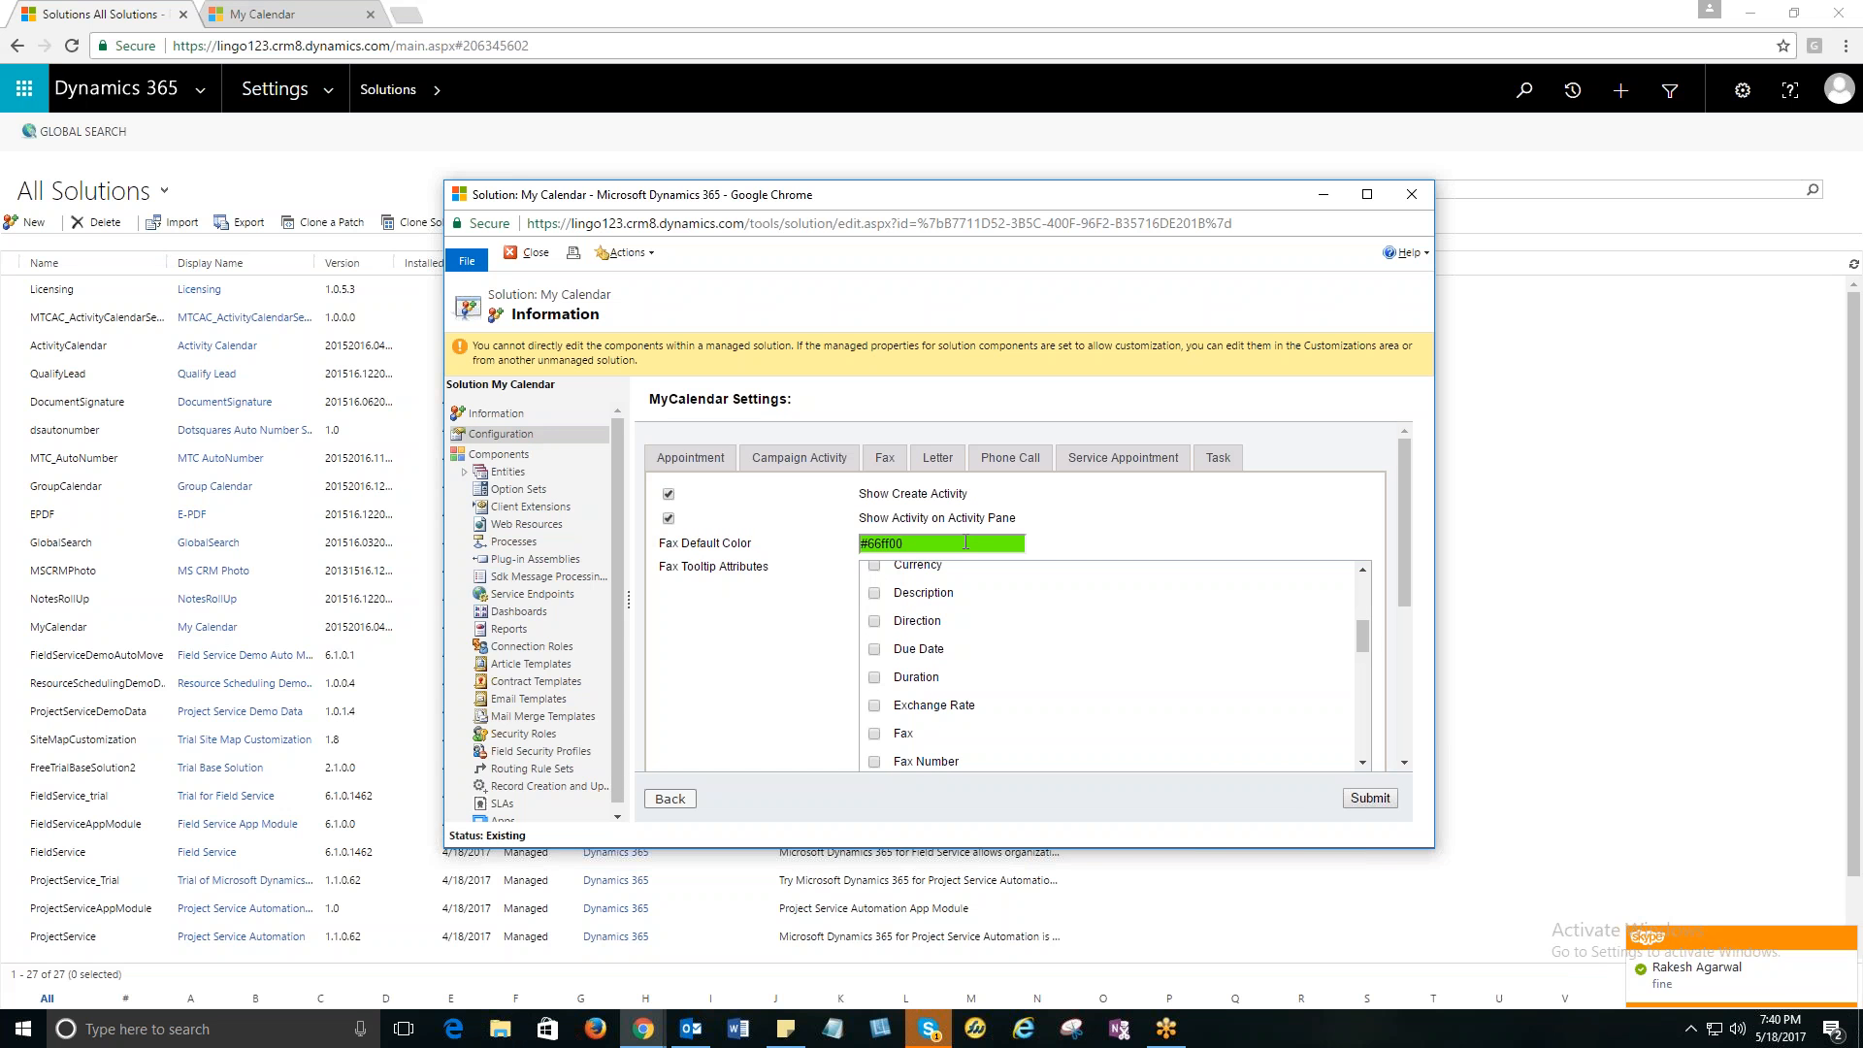
Save the #66ff00 Low priority colour row and confirm the Saved alert.
scroll(down, 3)
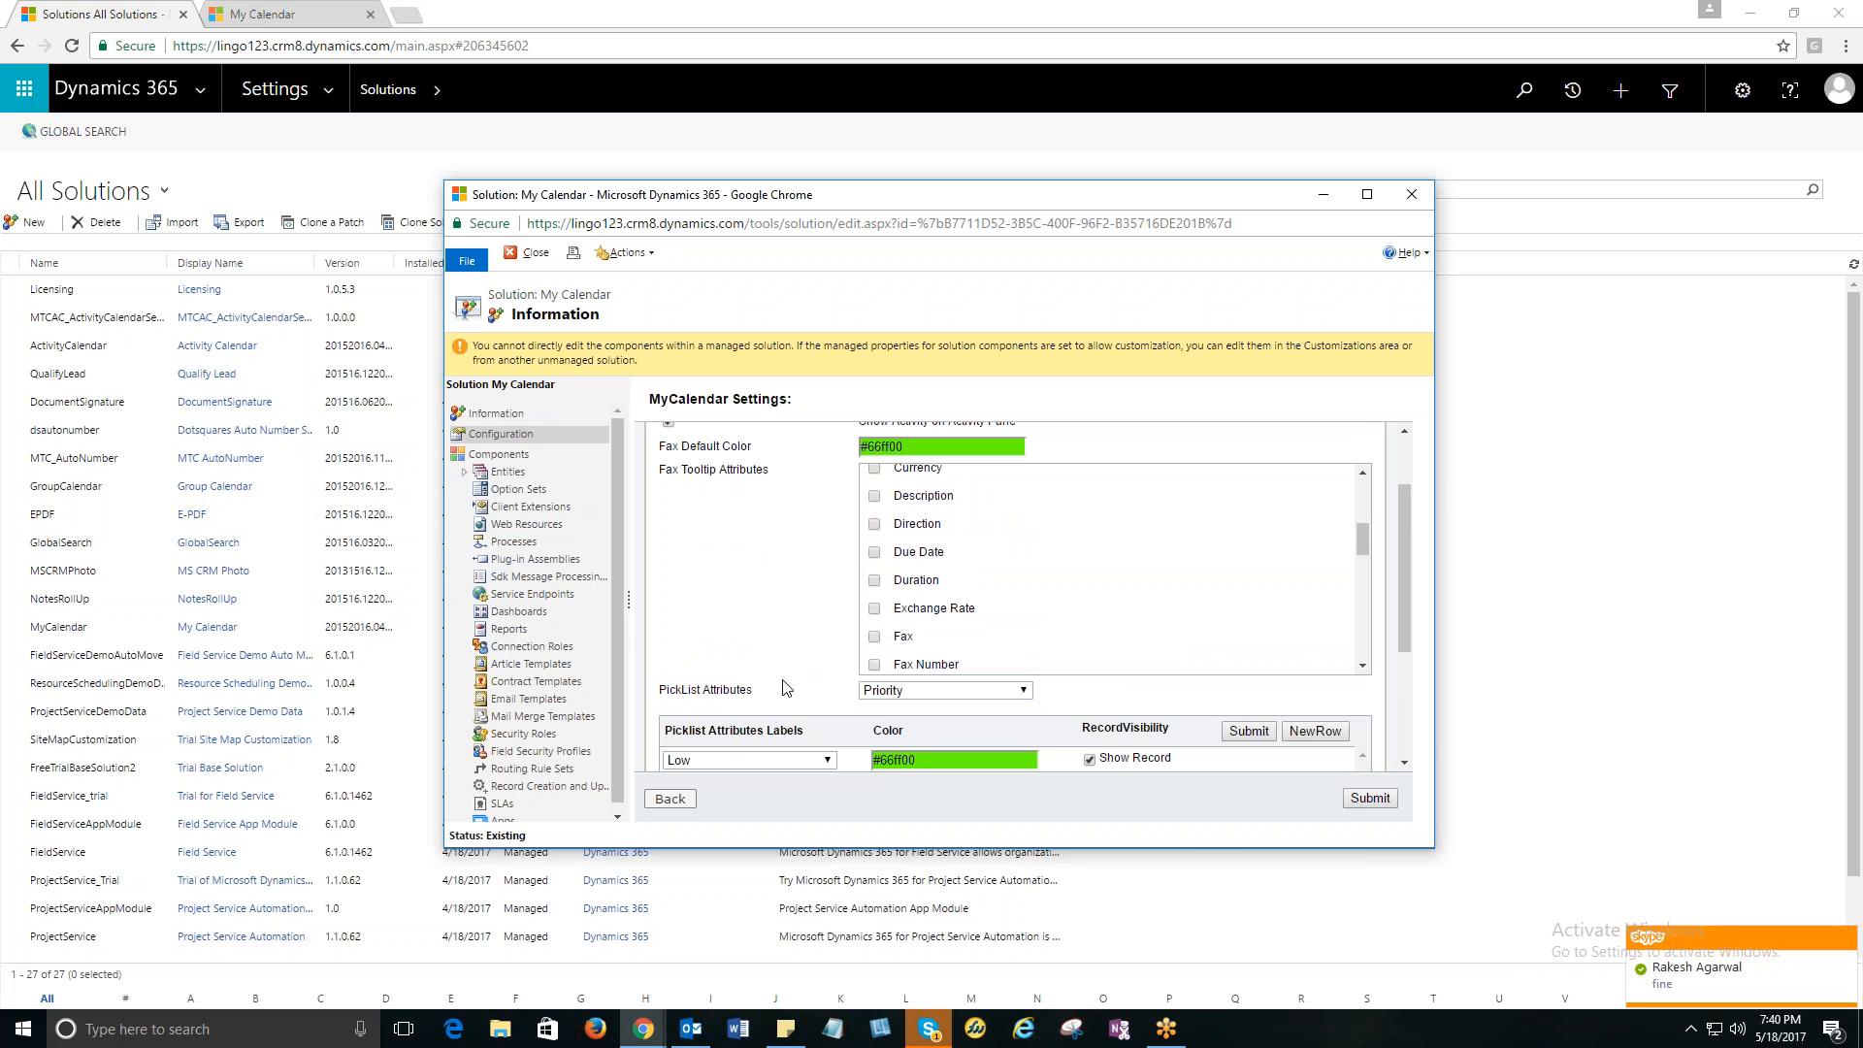
mouse_move(964, 591)
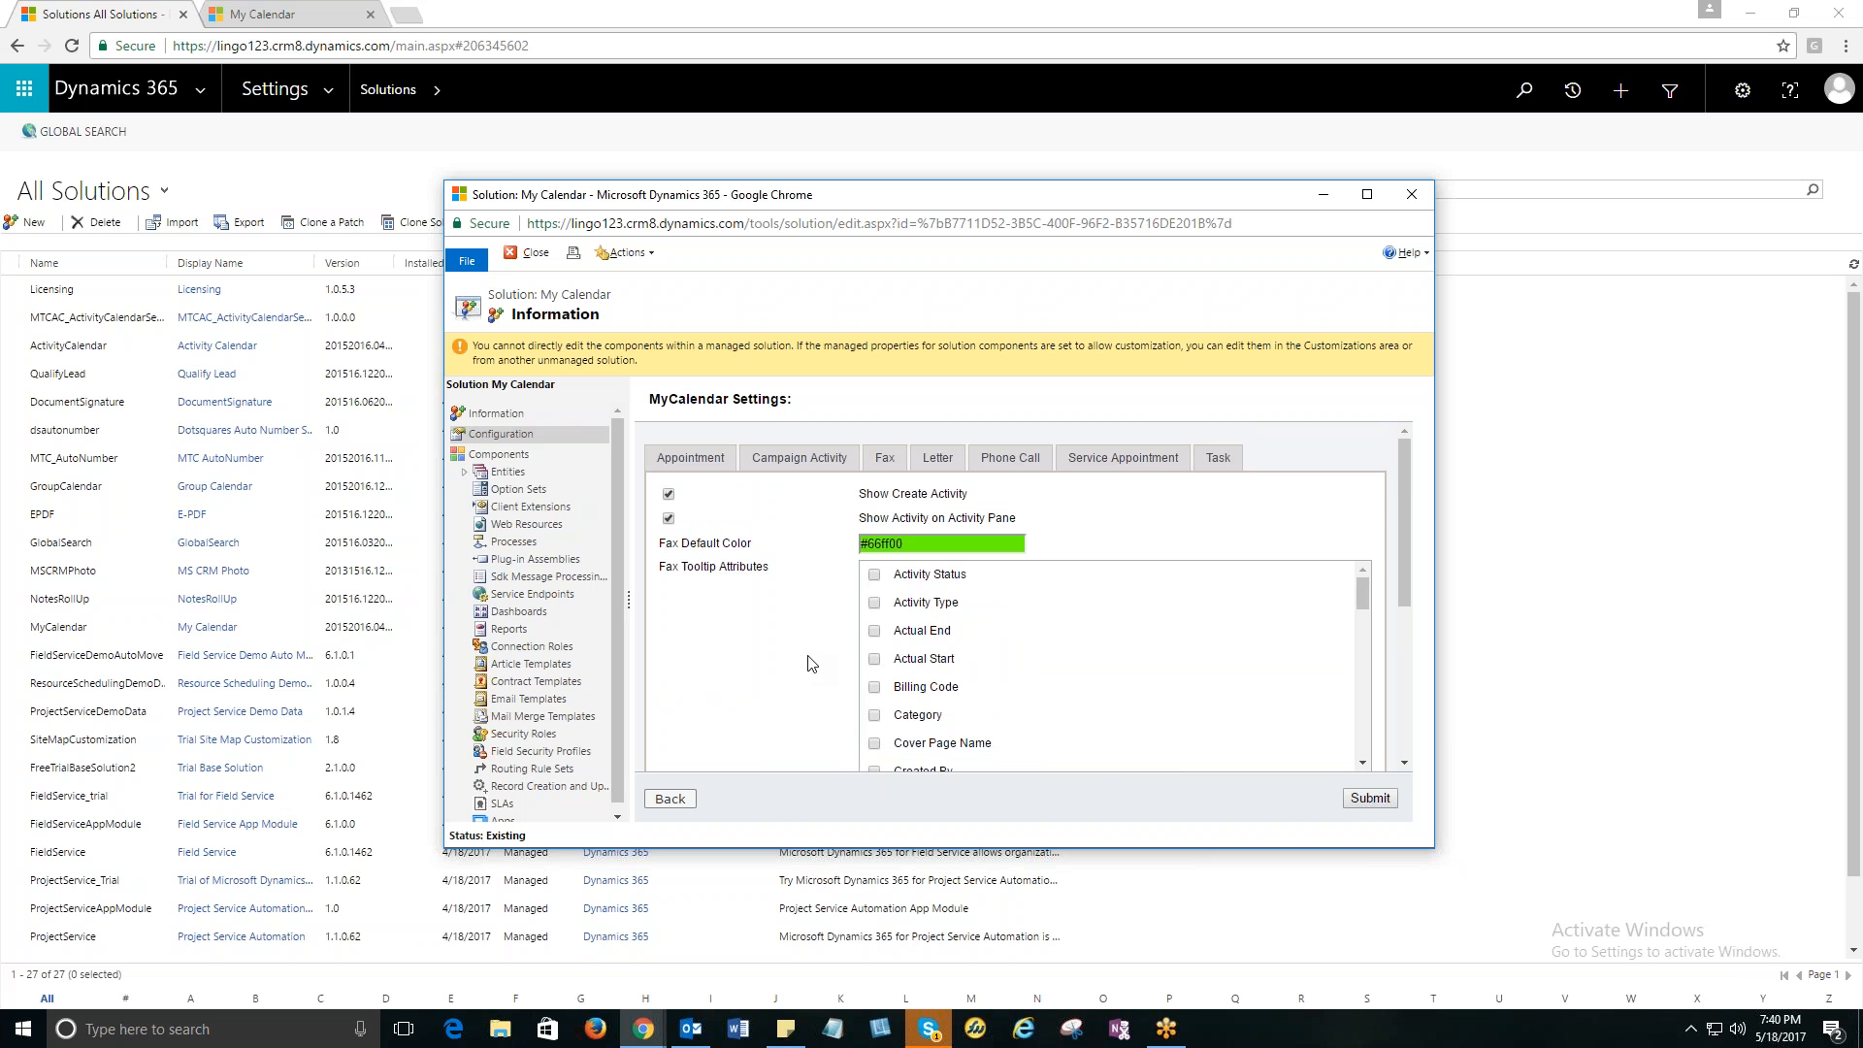
mouse_move(757, 635)
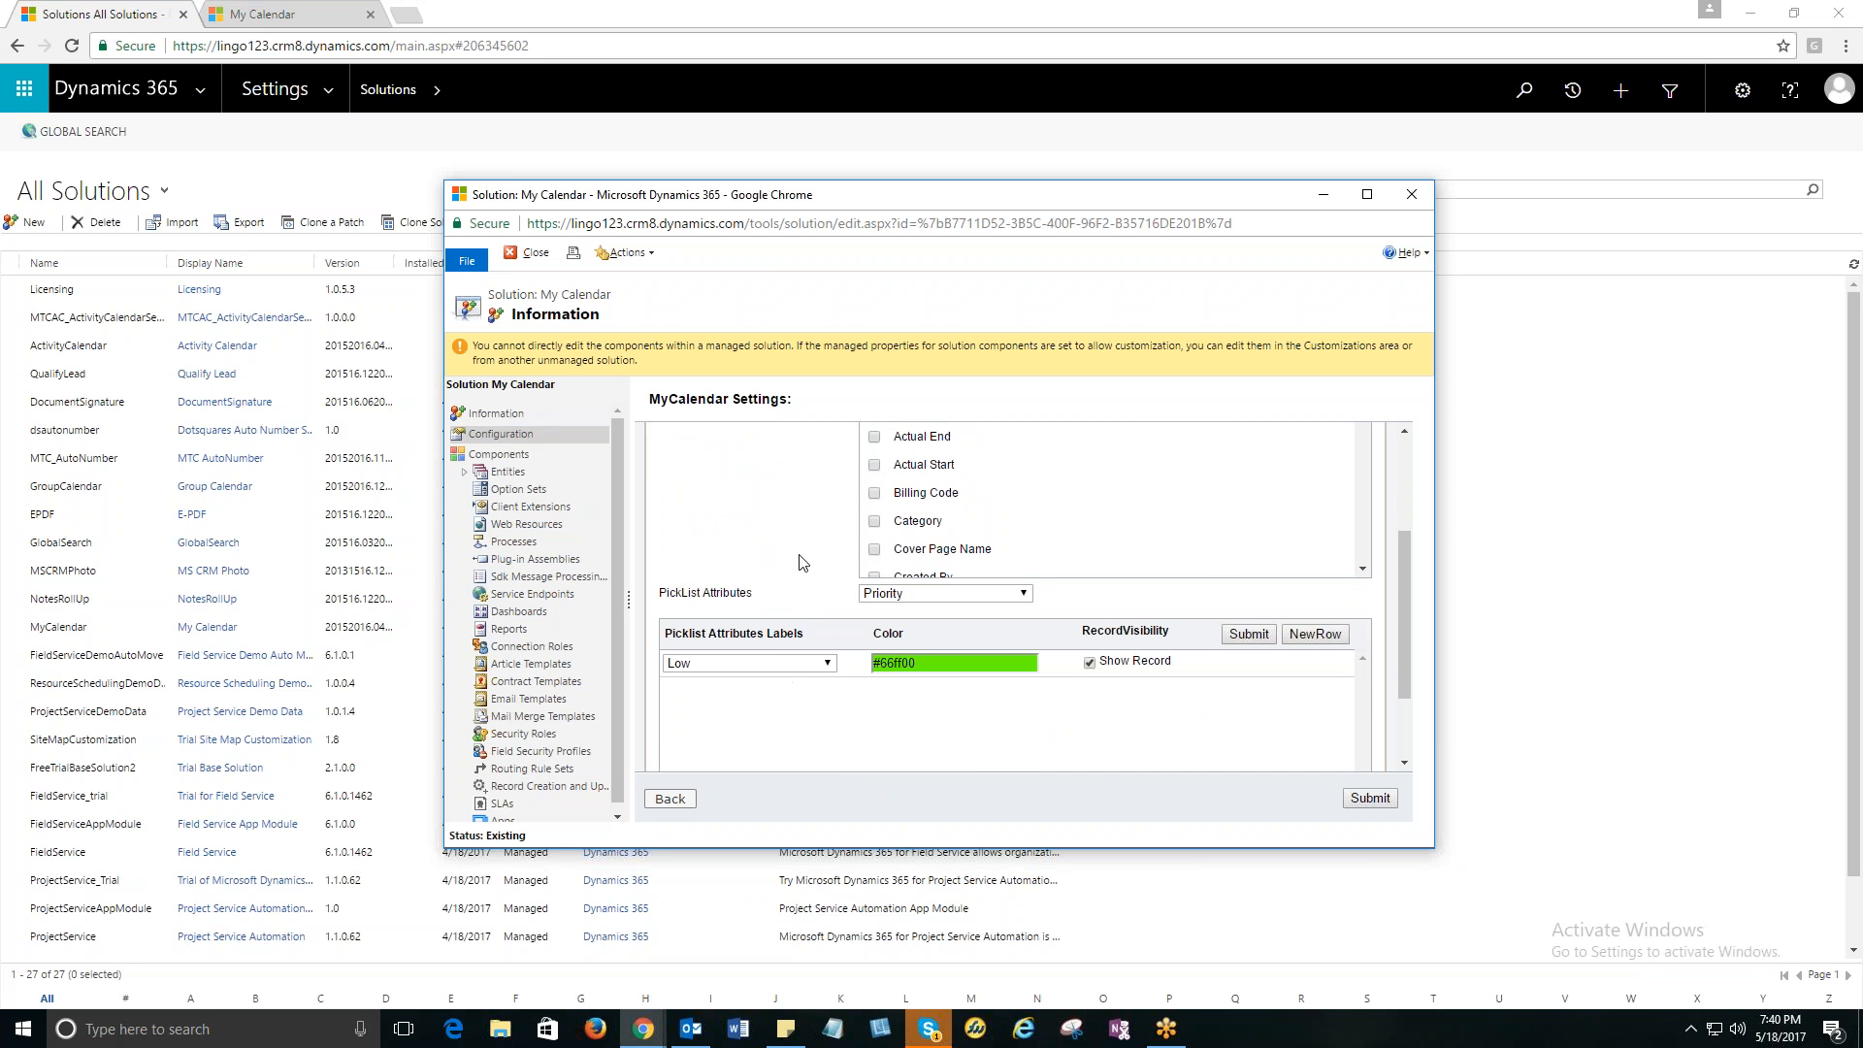
mouse_move(798, 609)
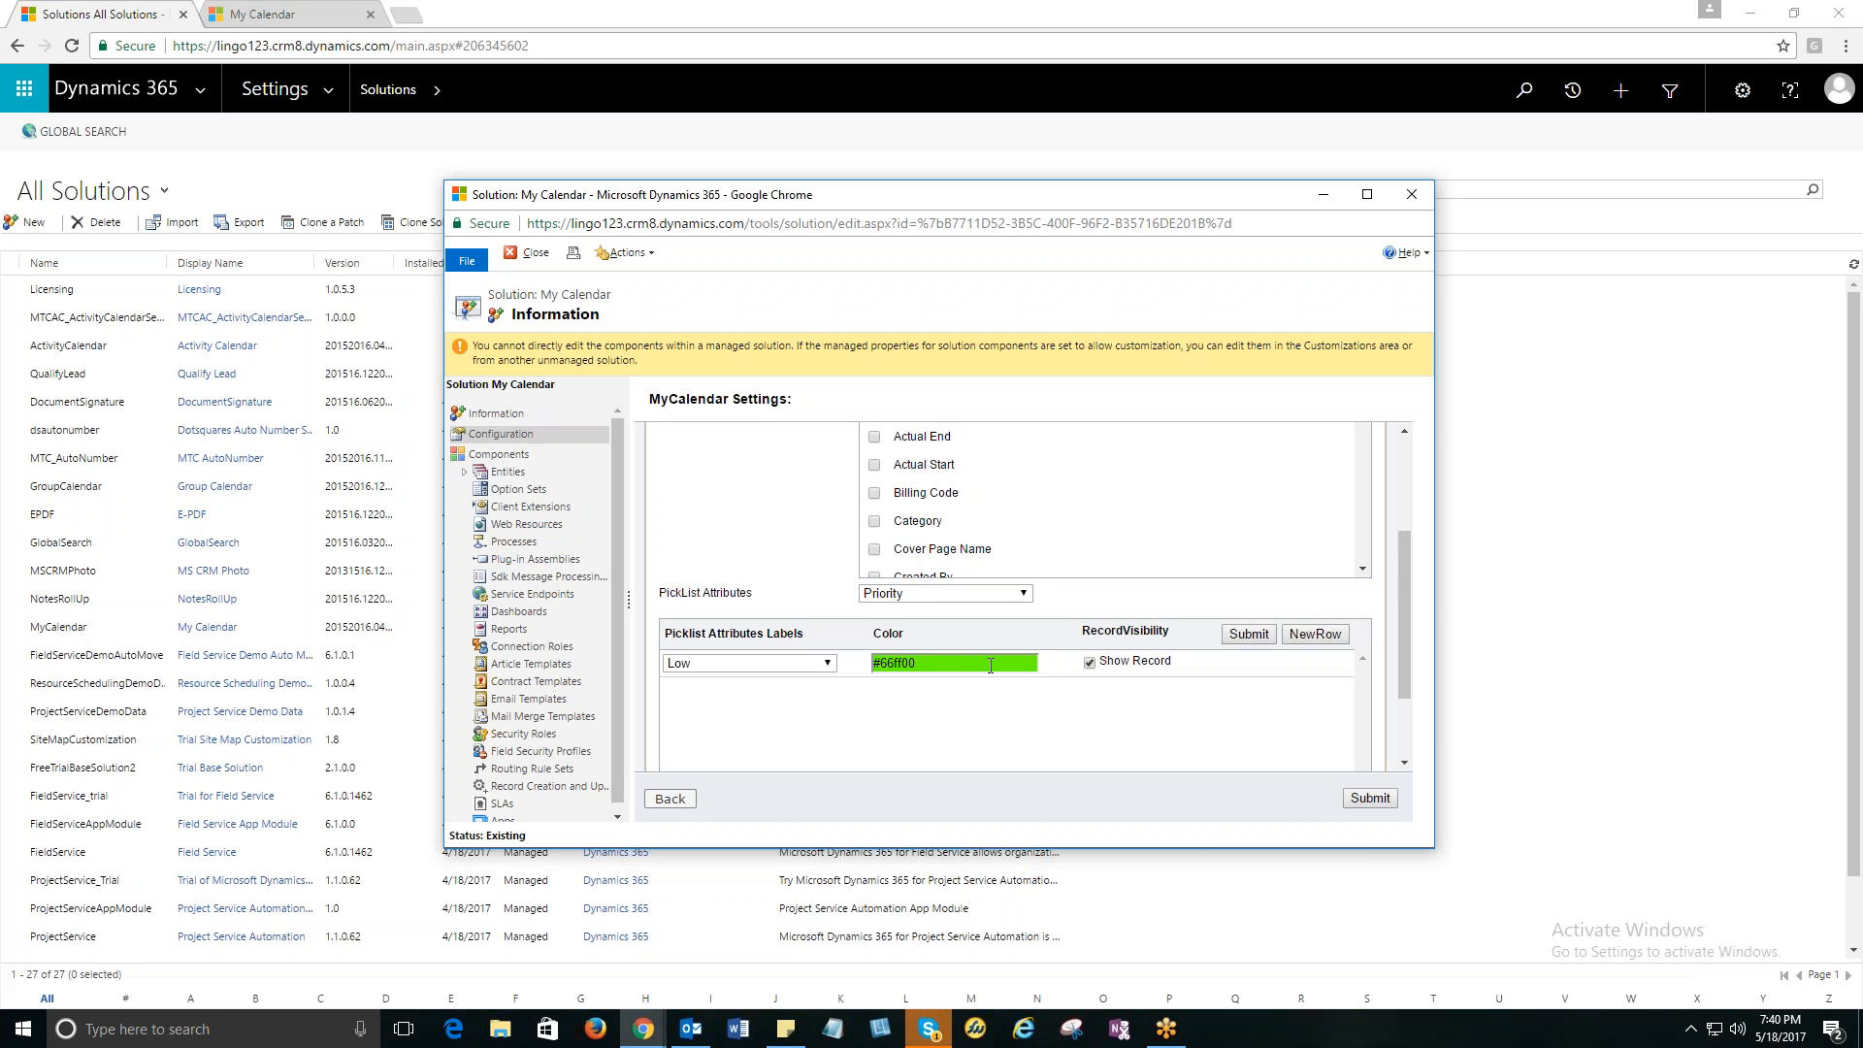
scroll(down, 3)
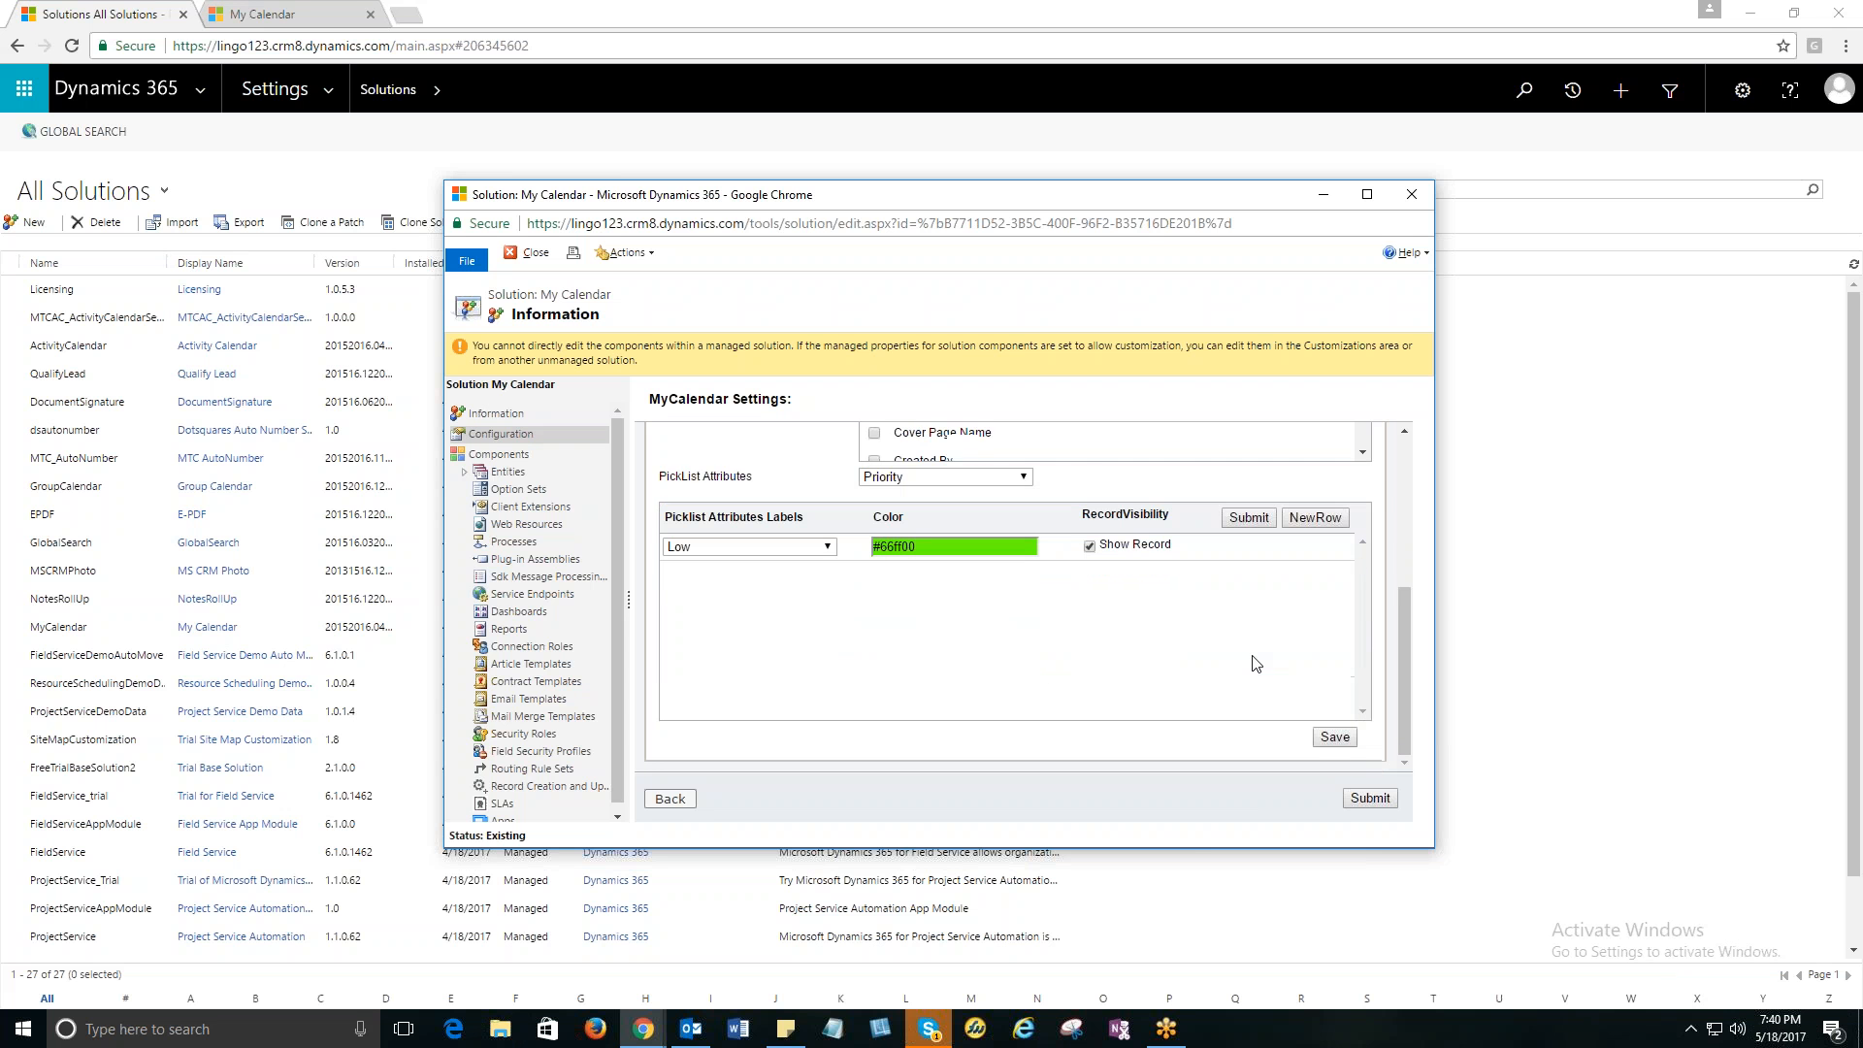
click(1333, 736)
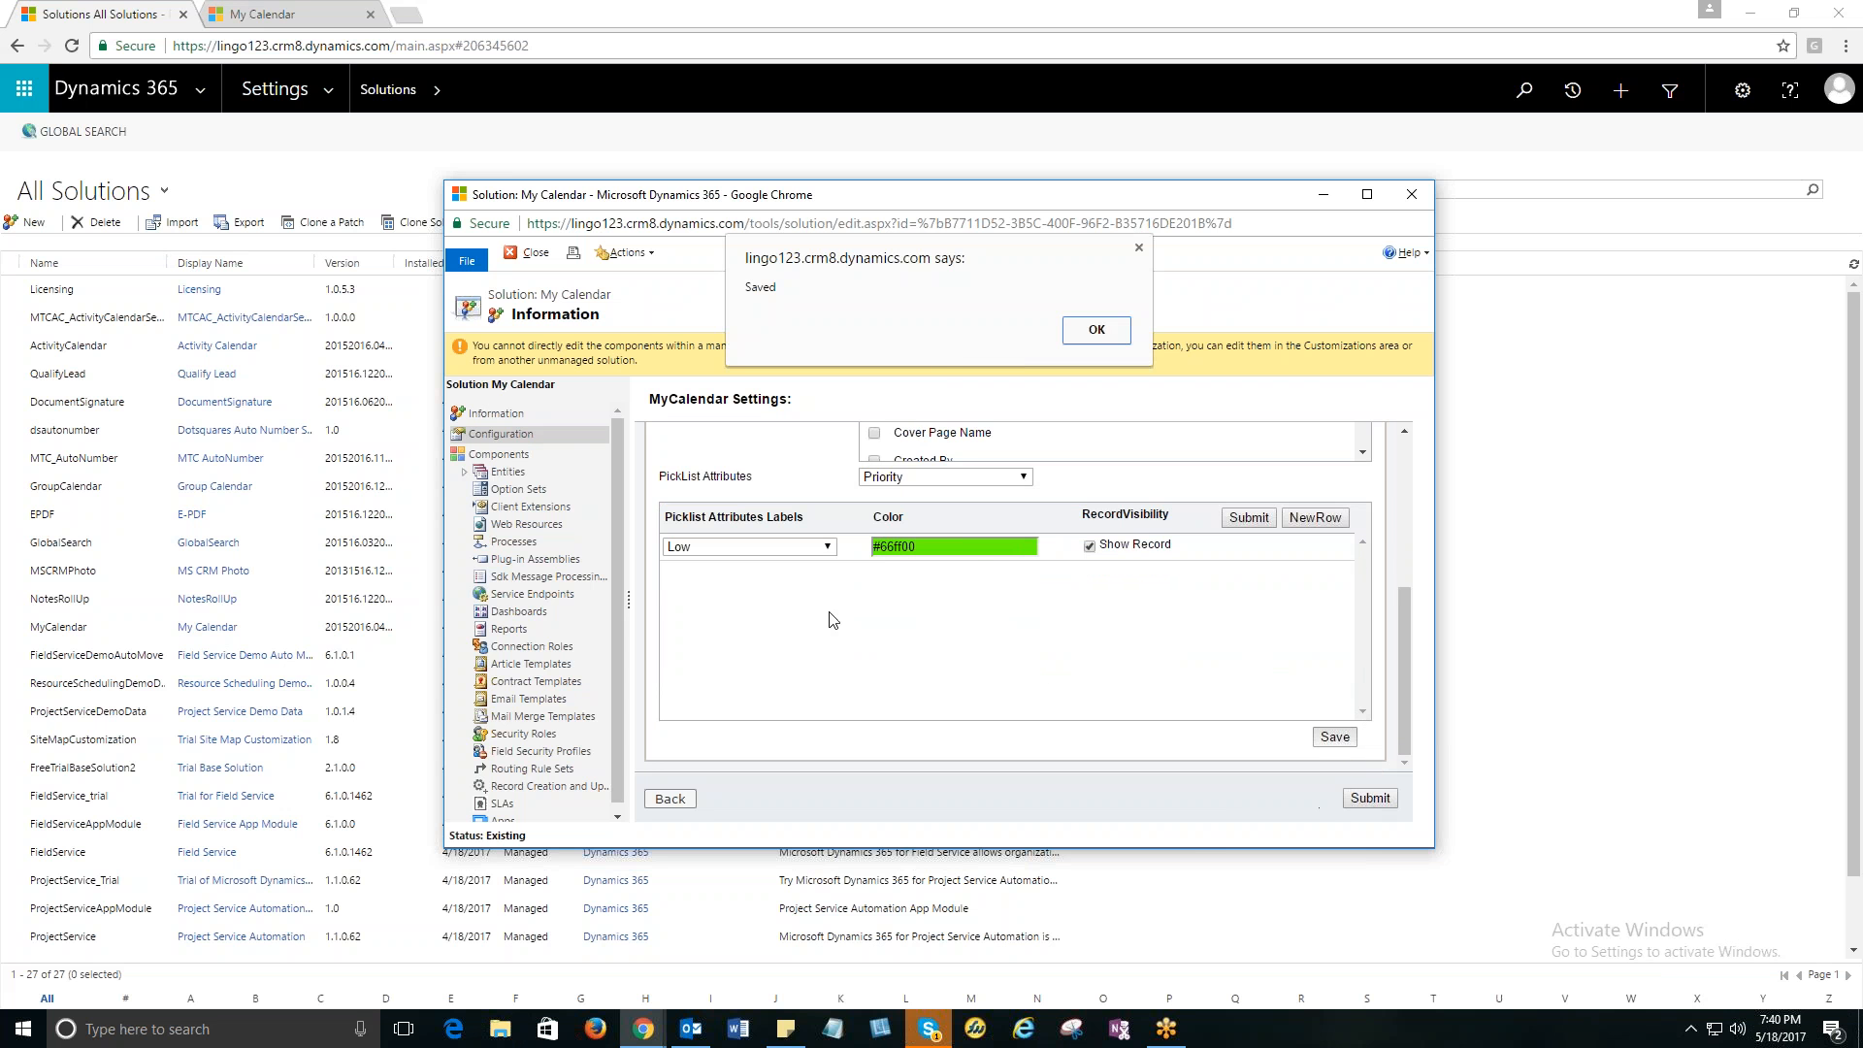
click(1095, 329)
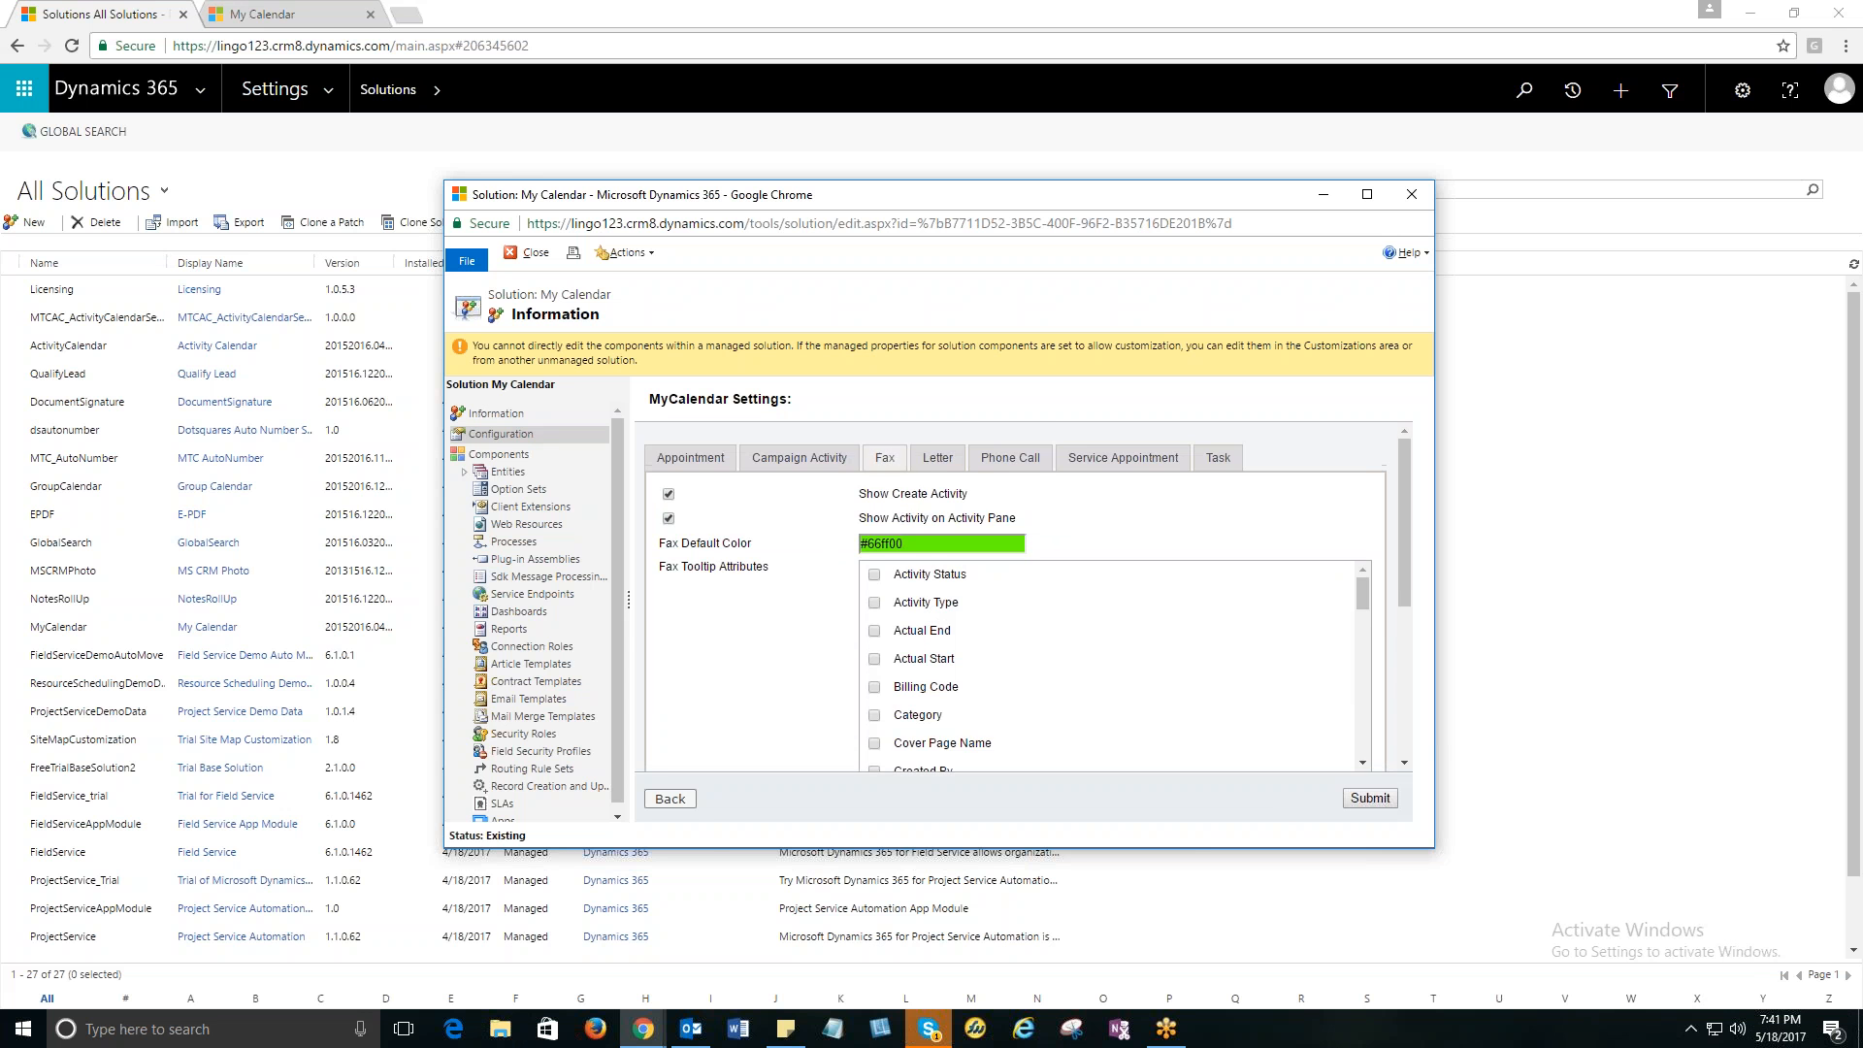
Submit the Letter activity calendar settings and confirm the alert.
click(937, 457)
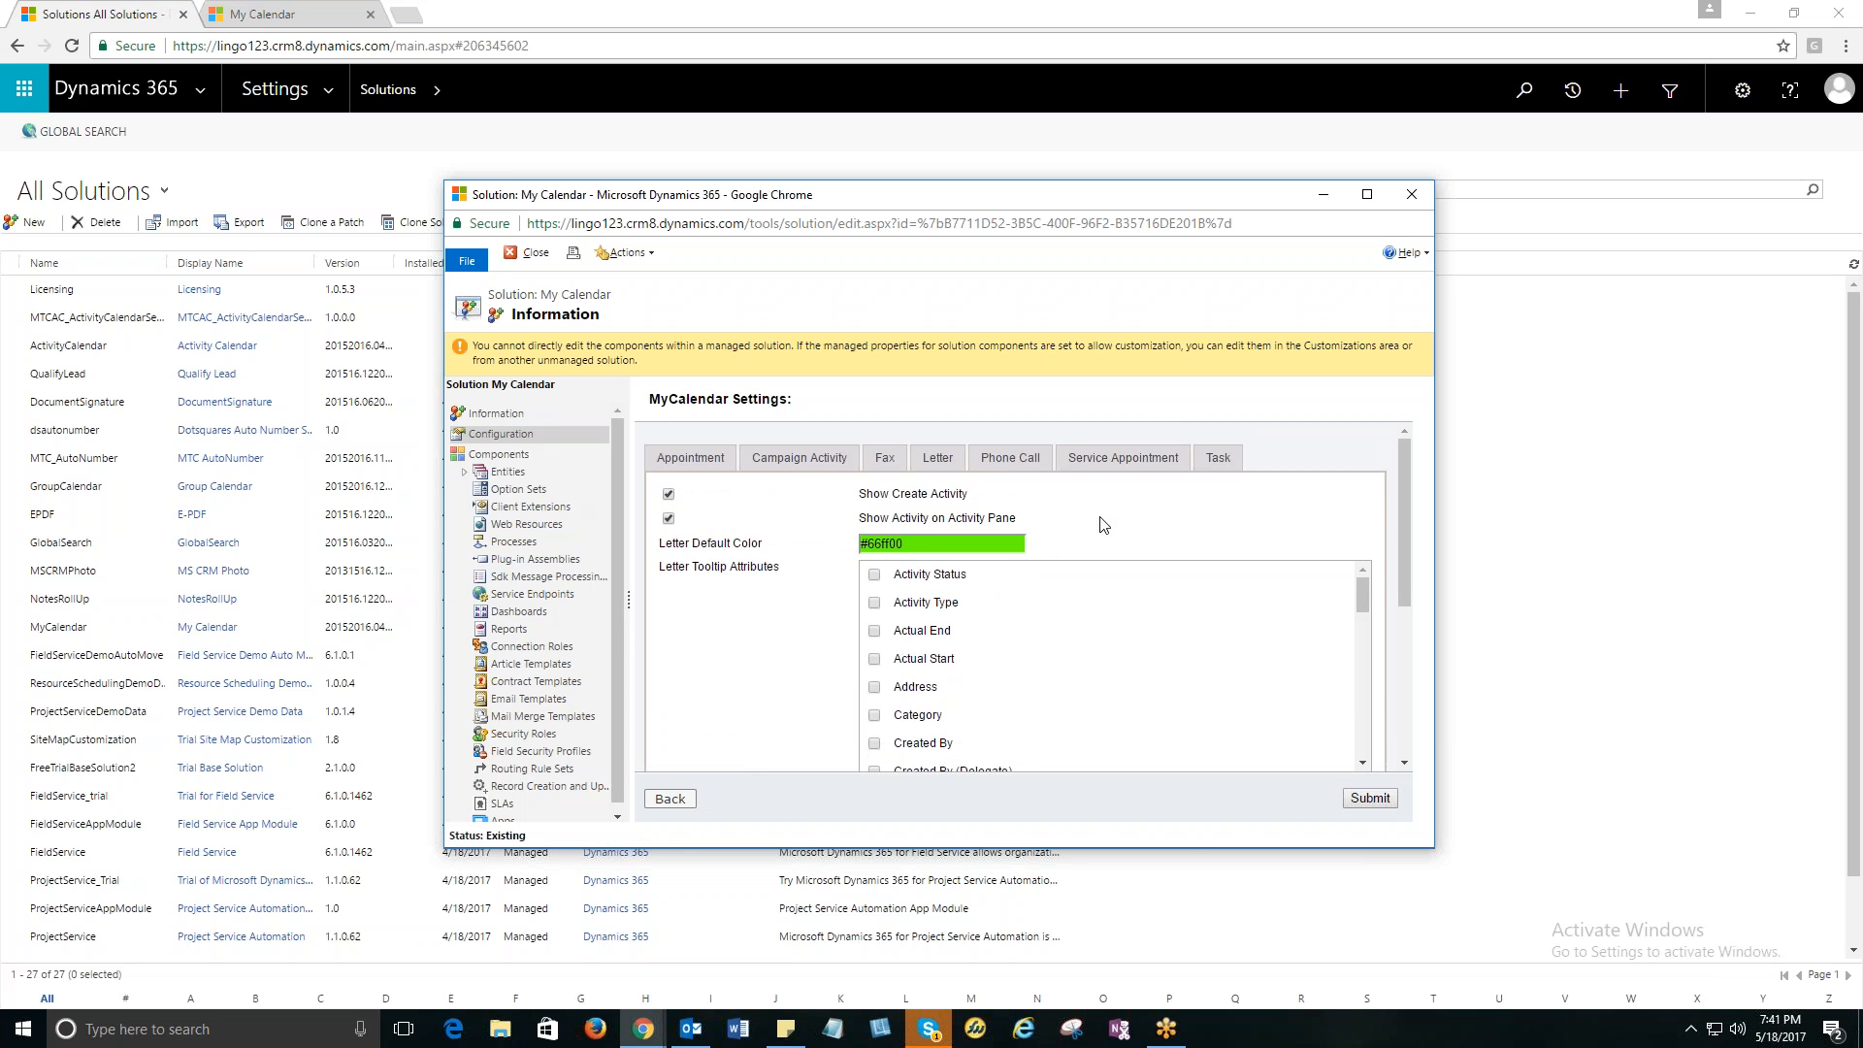
scroll(down, 3)
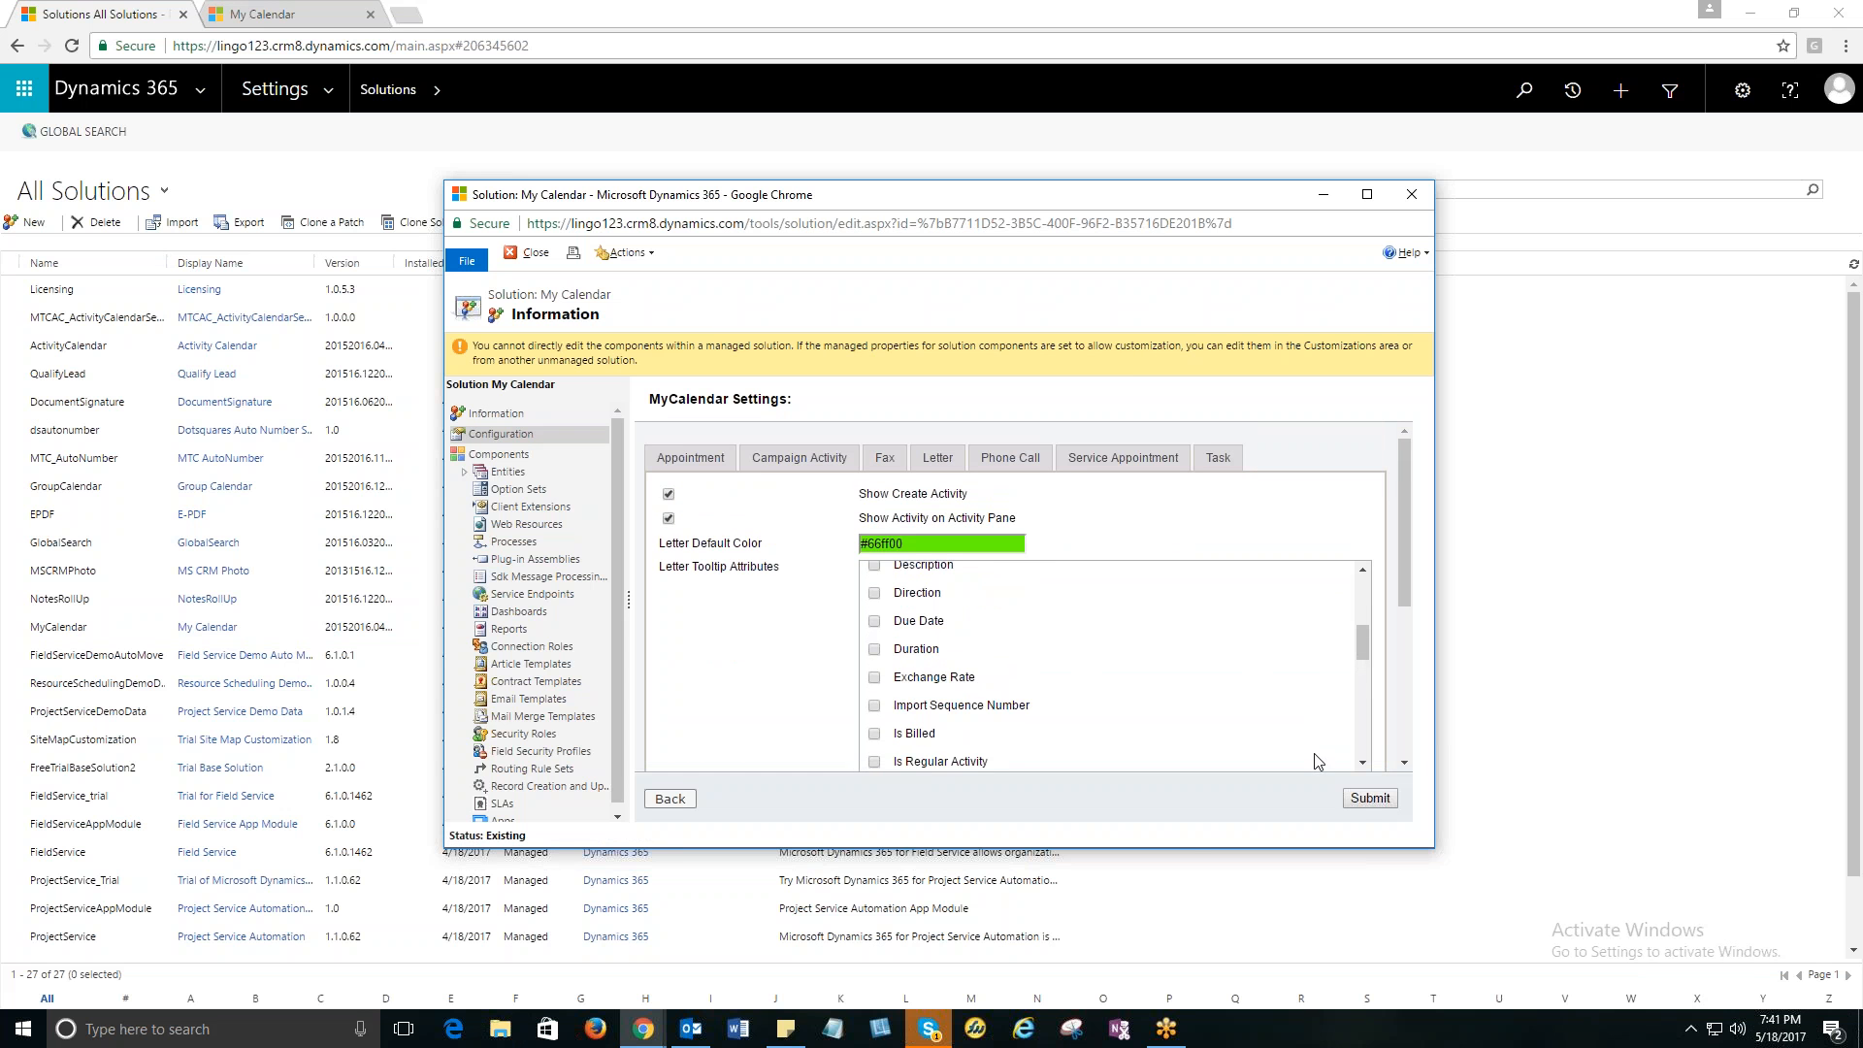
click(1370, 798)
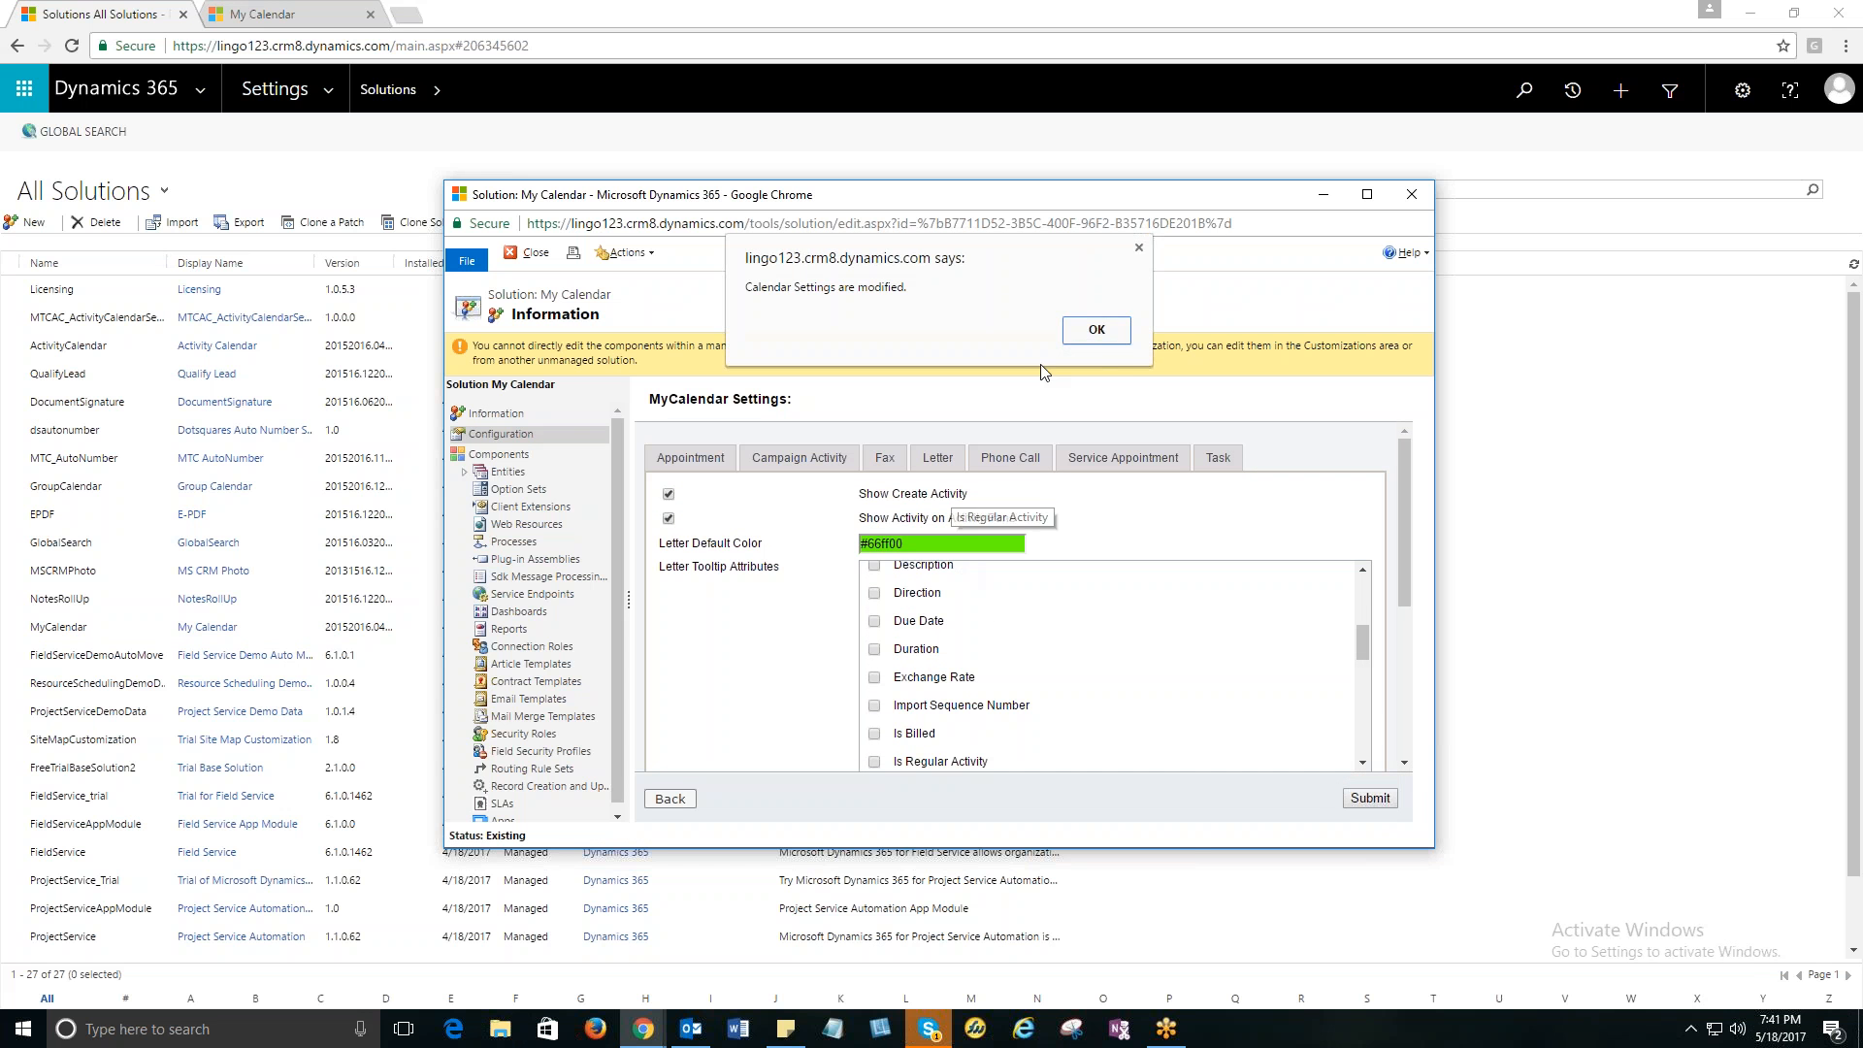
click(1094, 329)
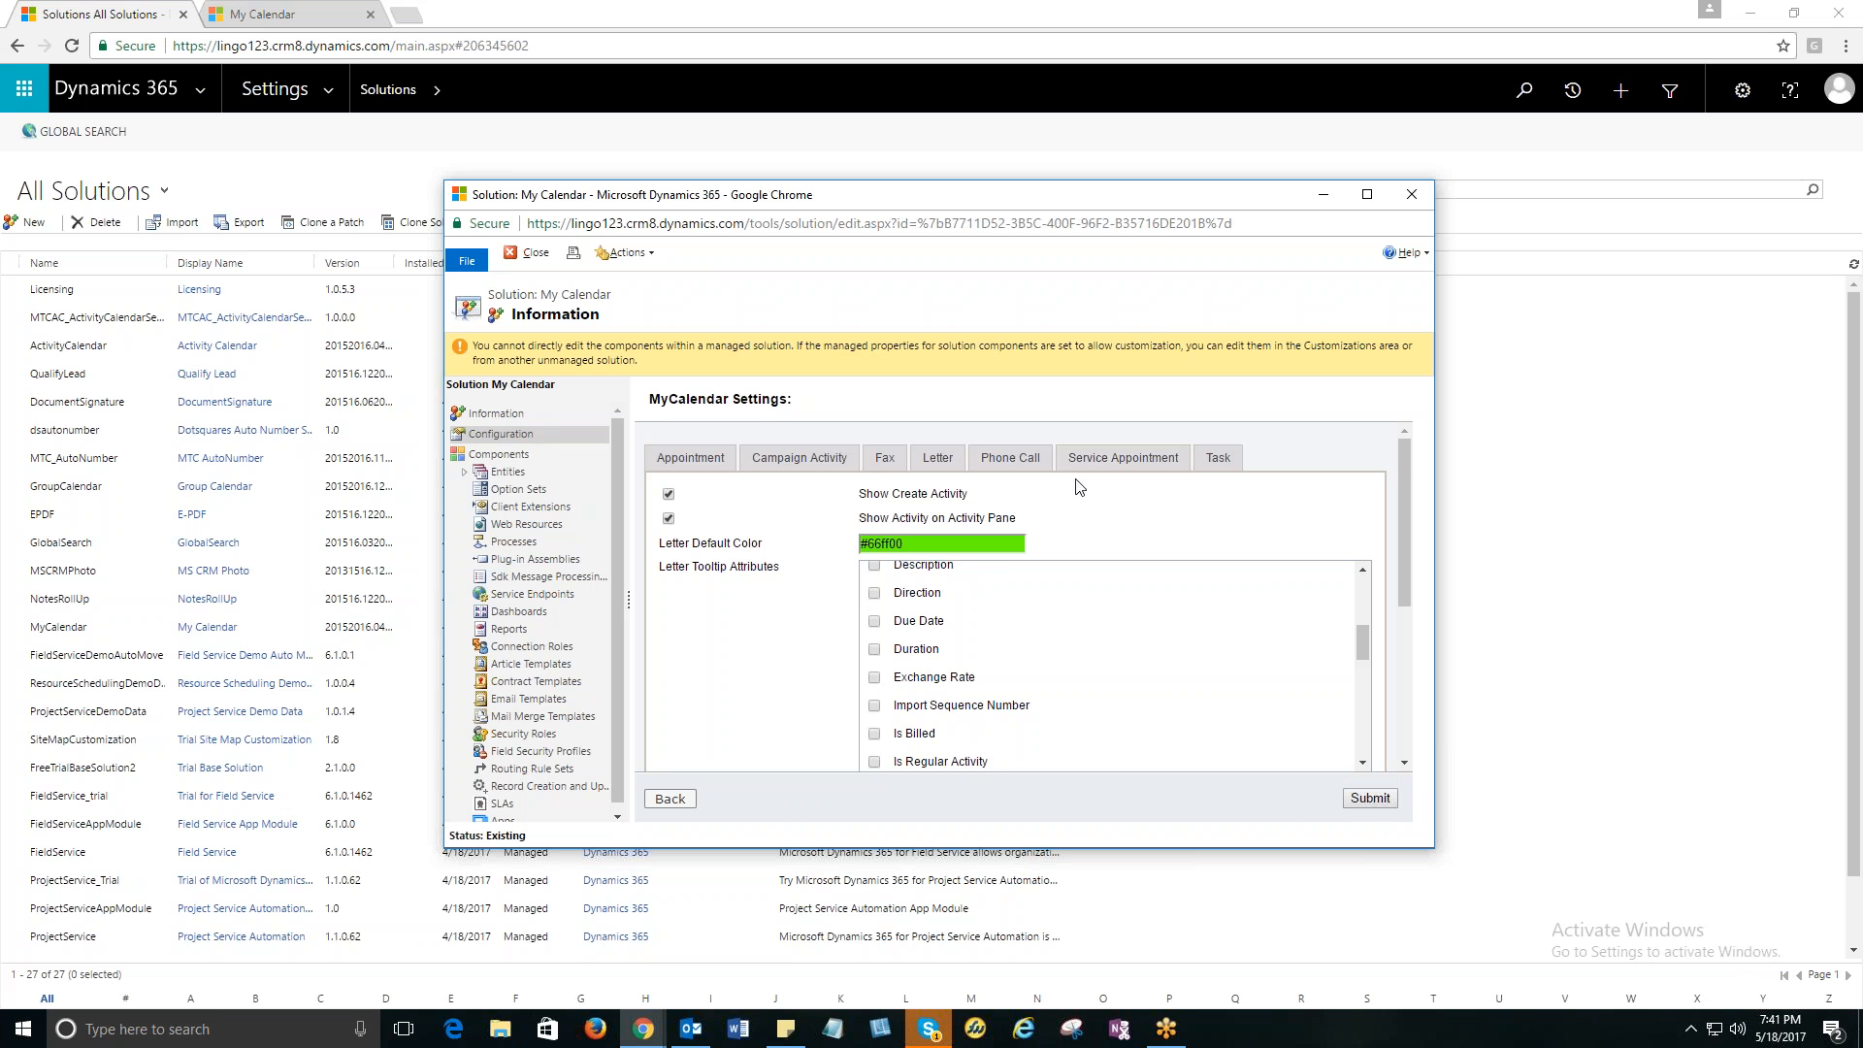
Save the Letter's #66ff00 Low priority colour row and dismiss both alerts.
click(1008, 457)
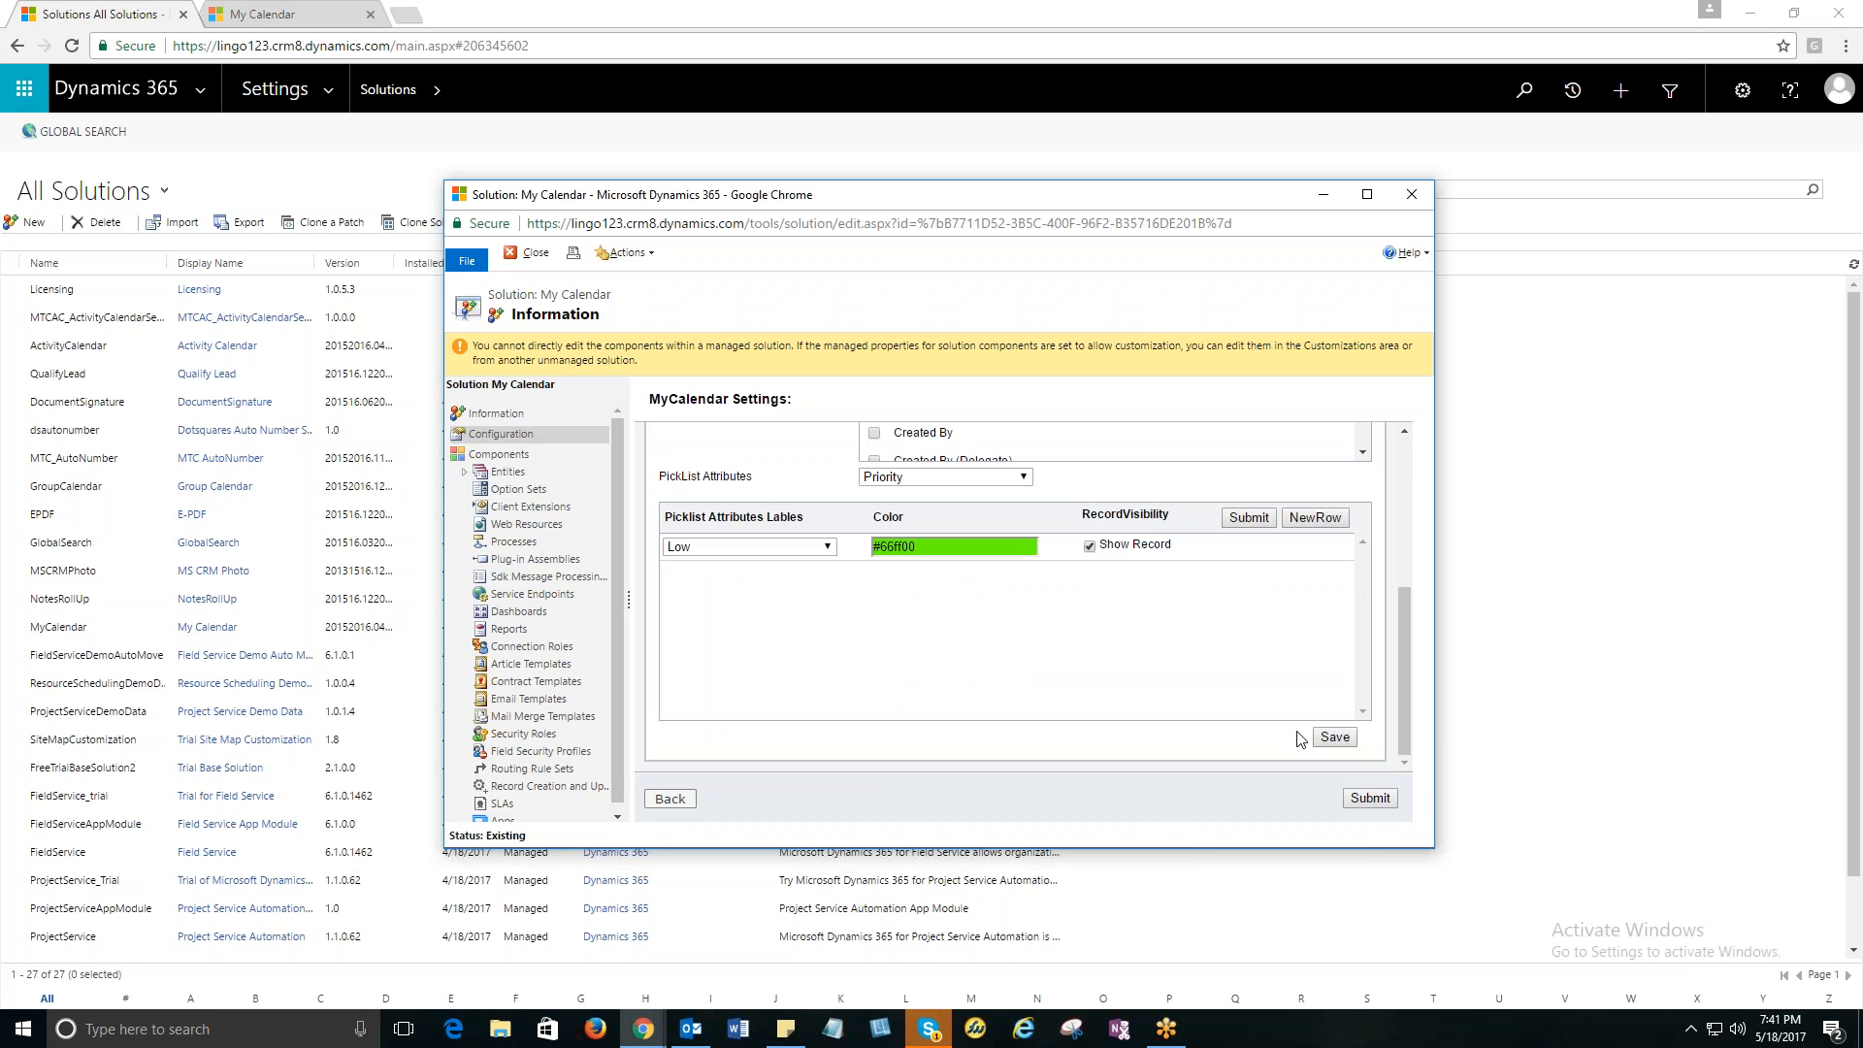
click(1333, 737)
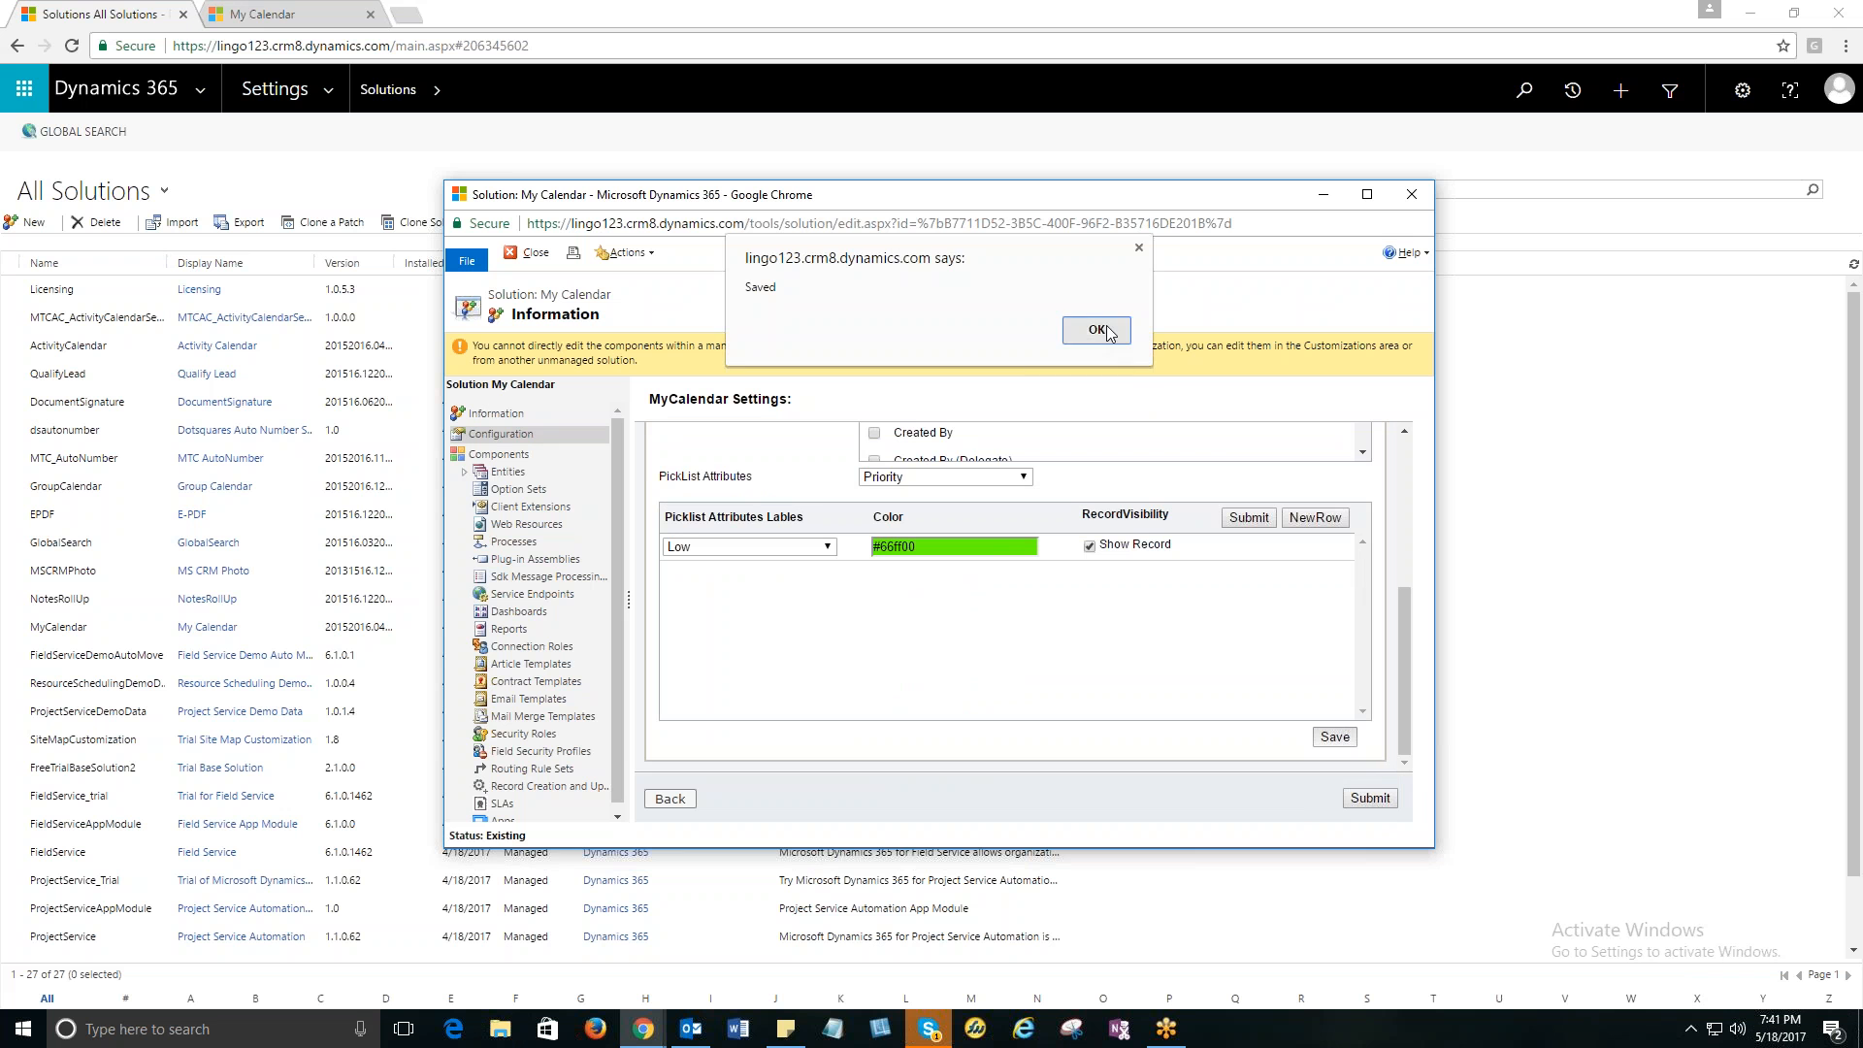
click(1095, 330)
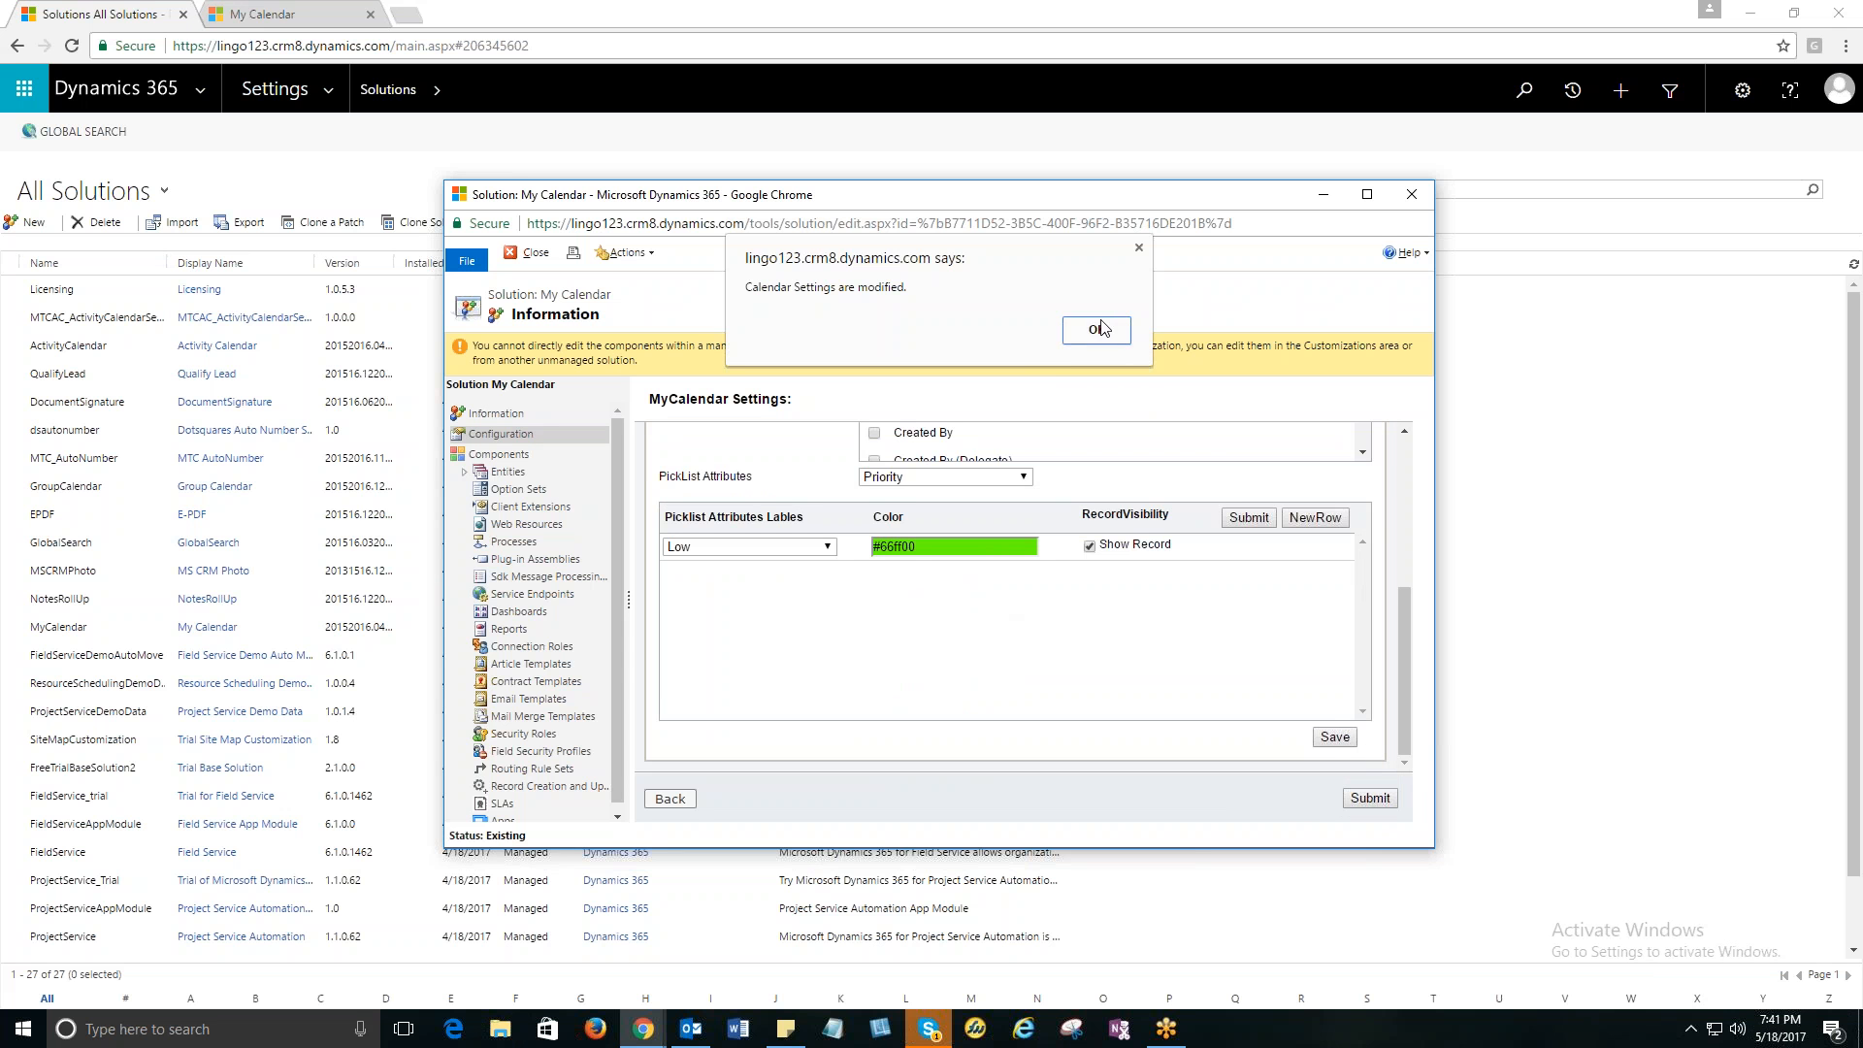
click(1095, 329)
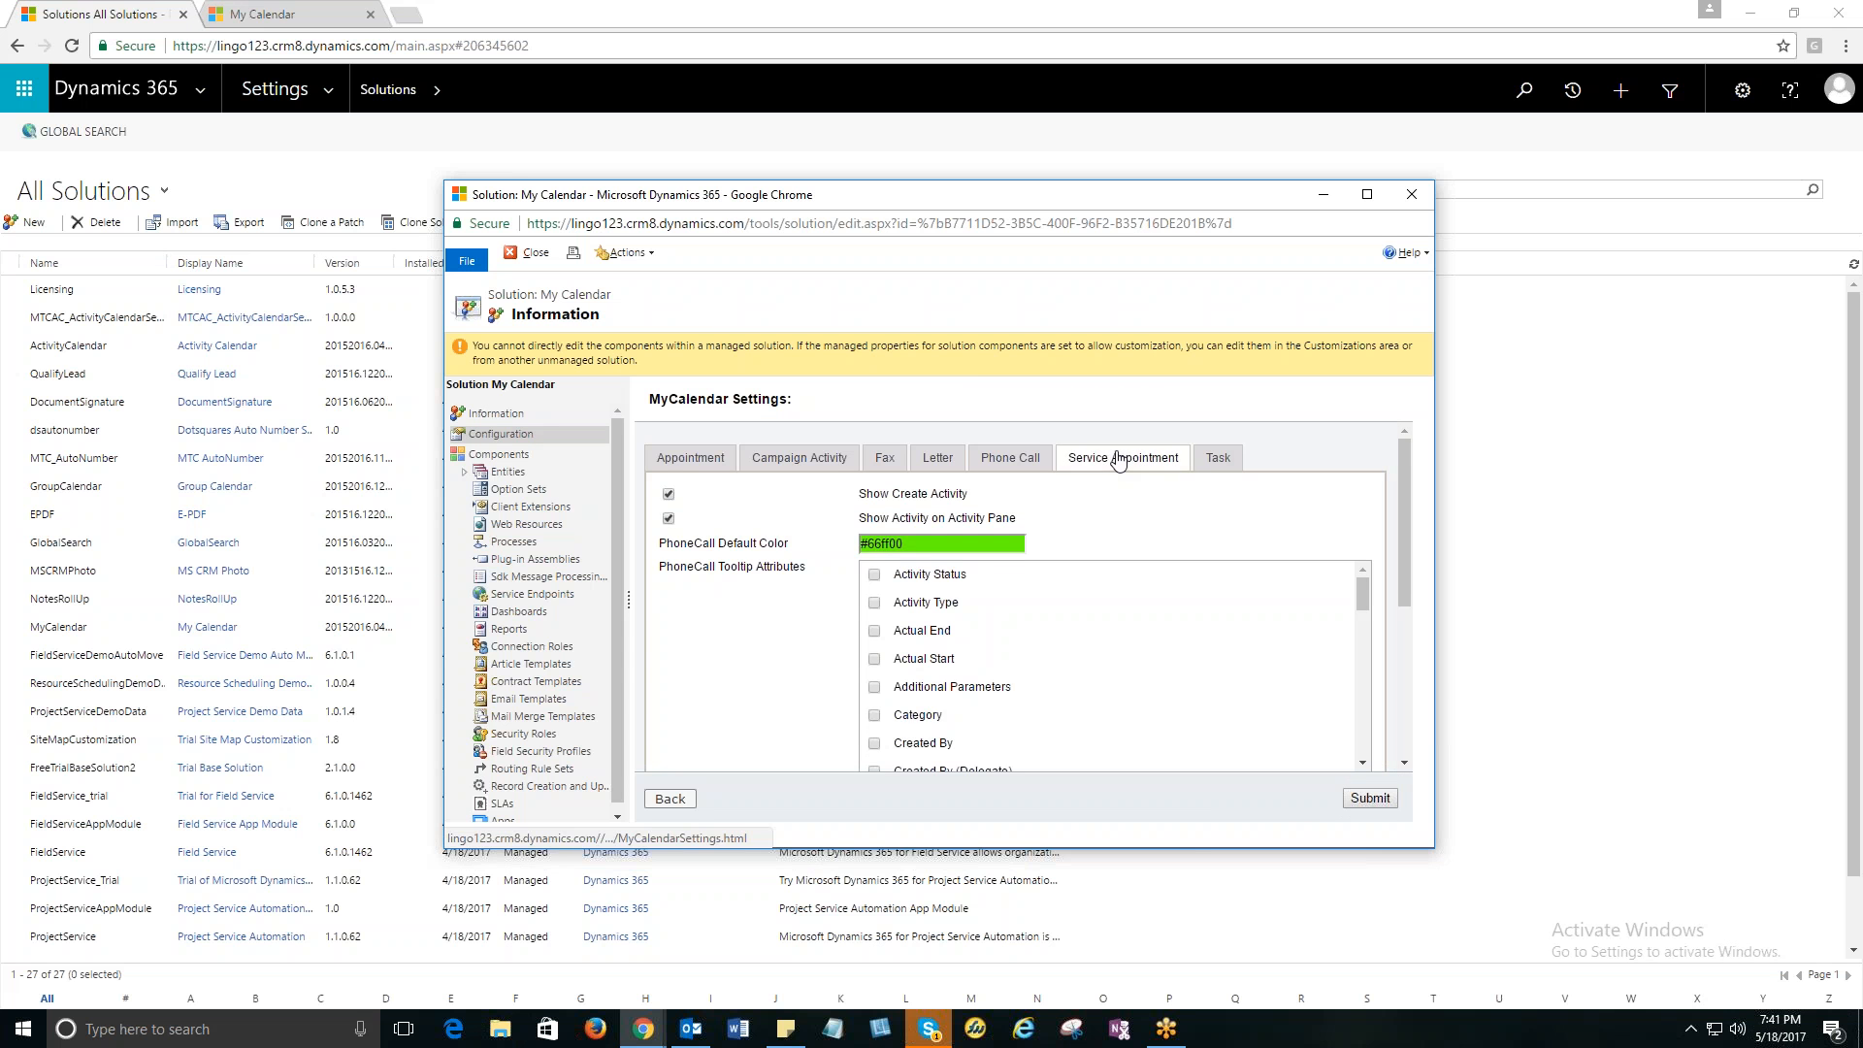
Submit the Service Appointment settings, confirm, and close the My Calendar solution window.
click(1121, 457)
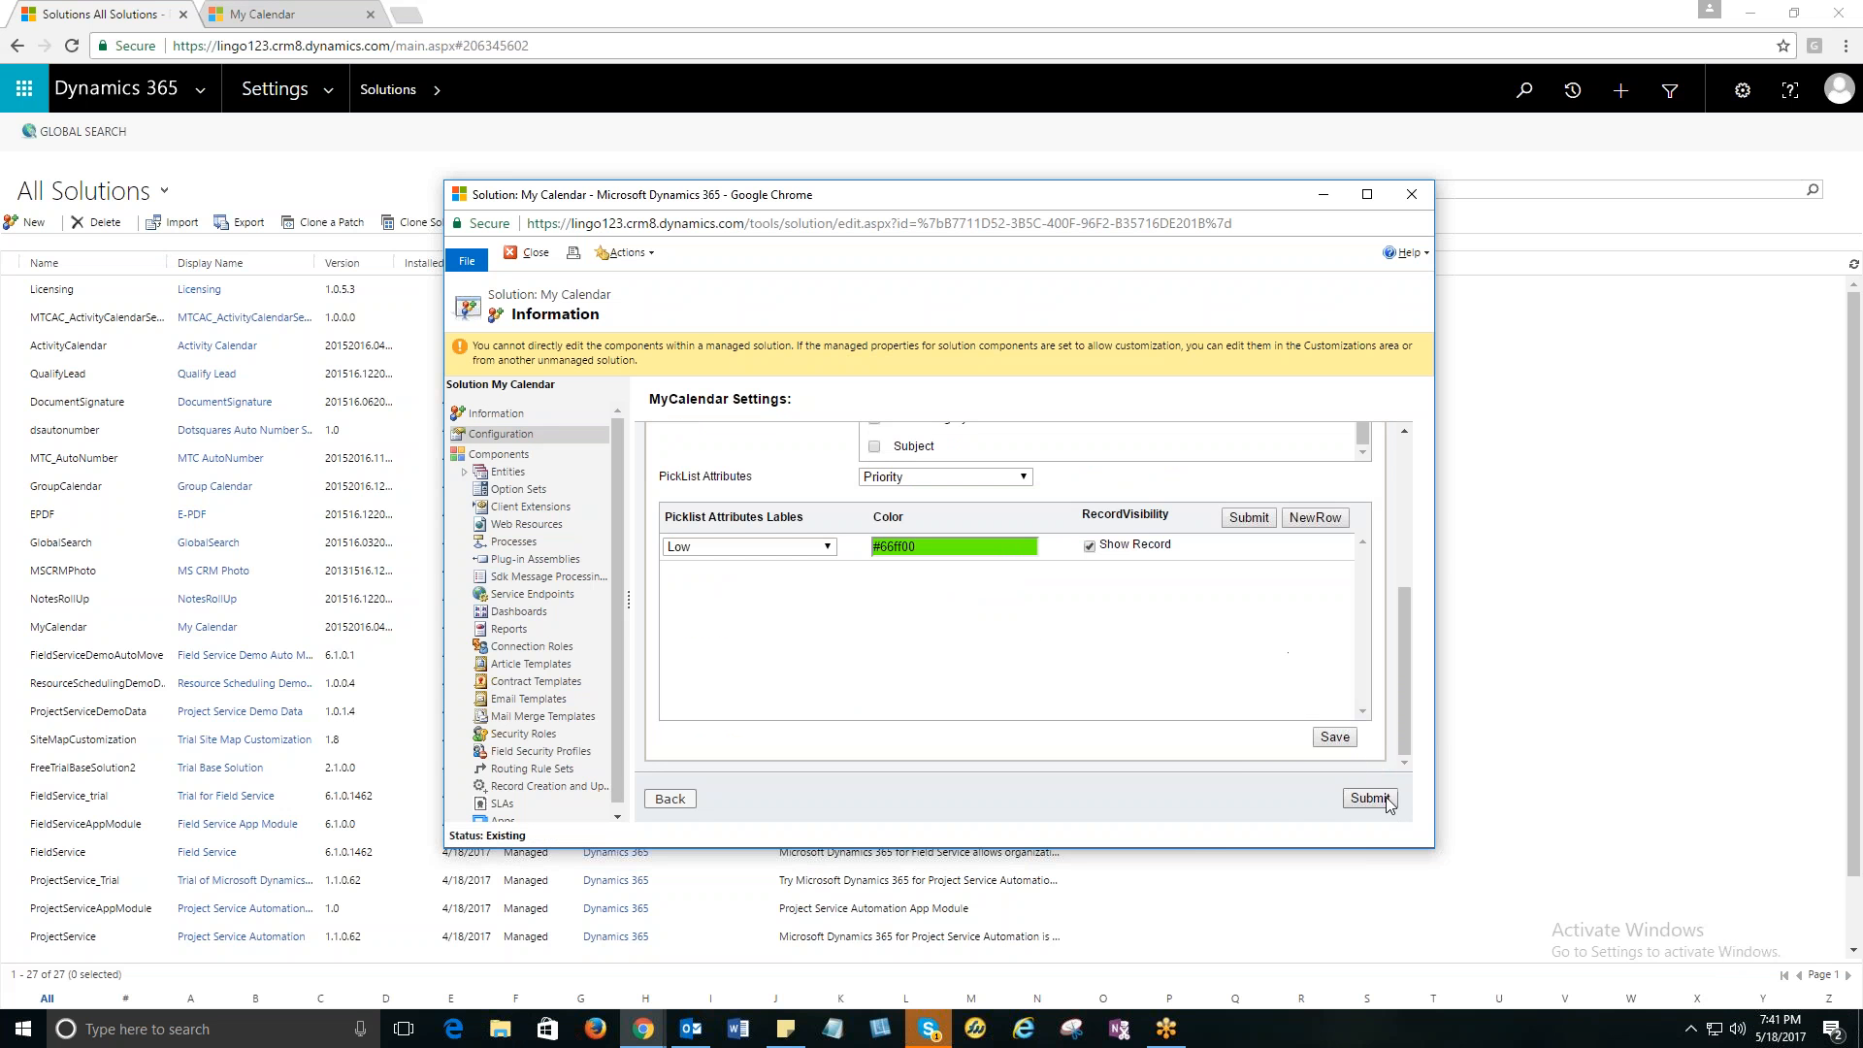
click(1368, 797)
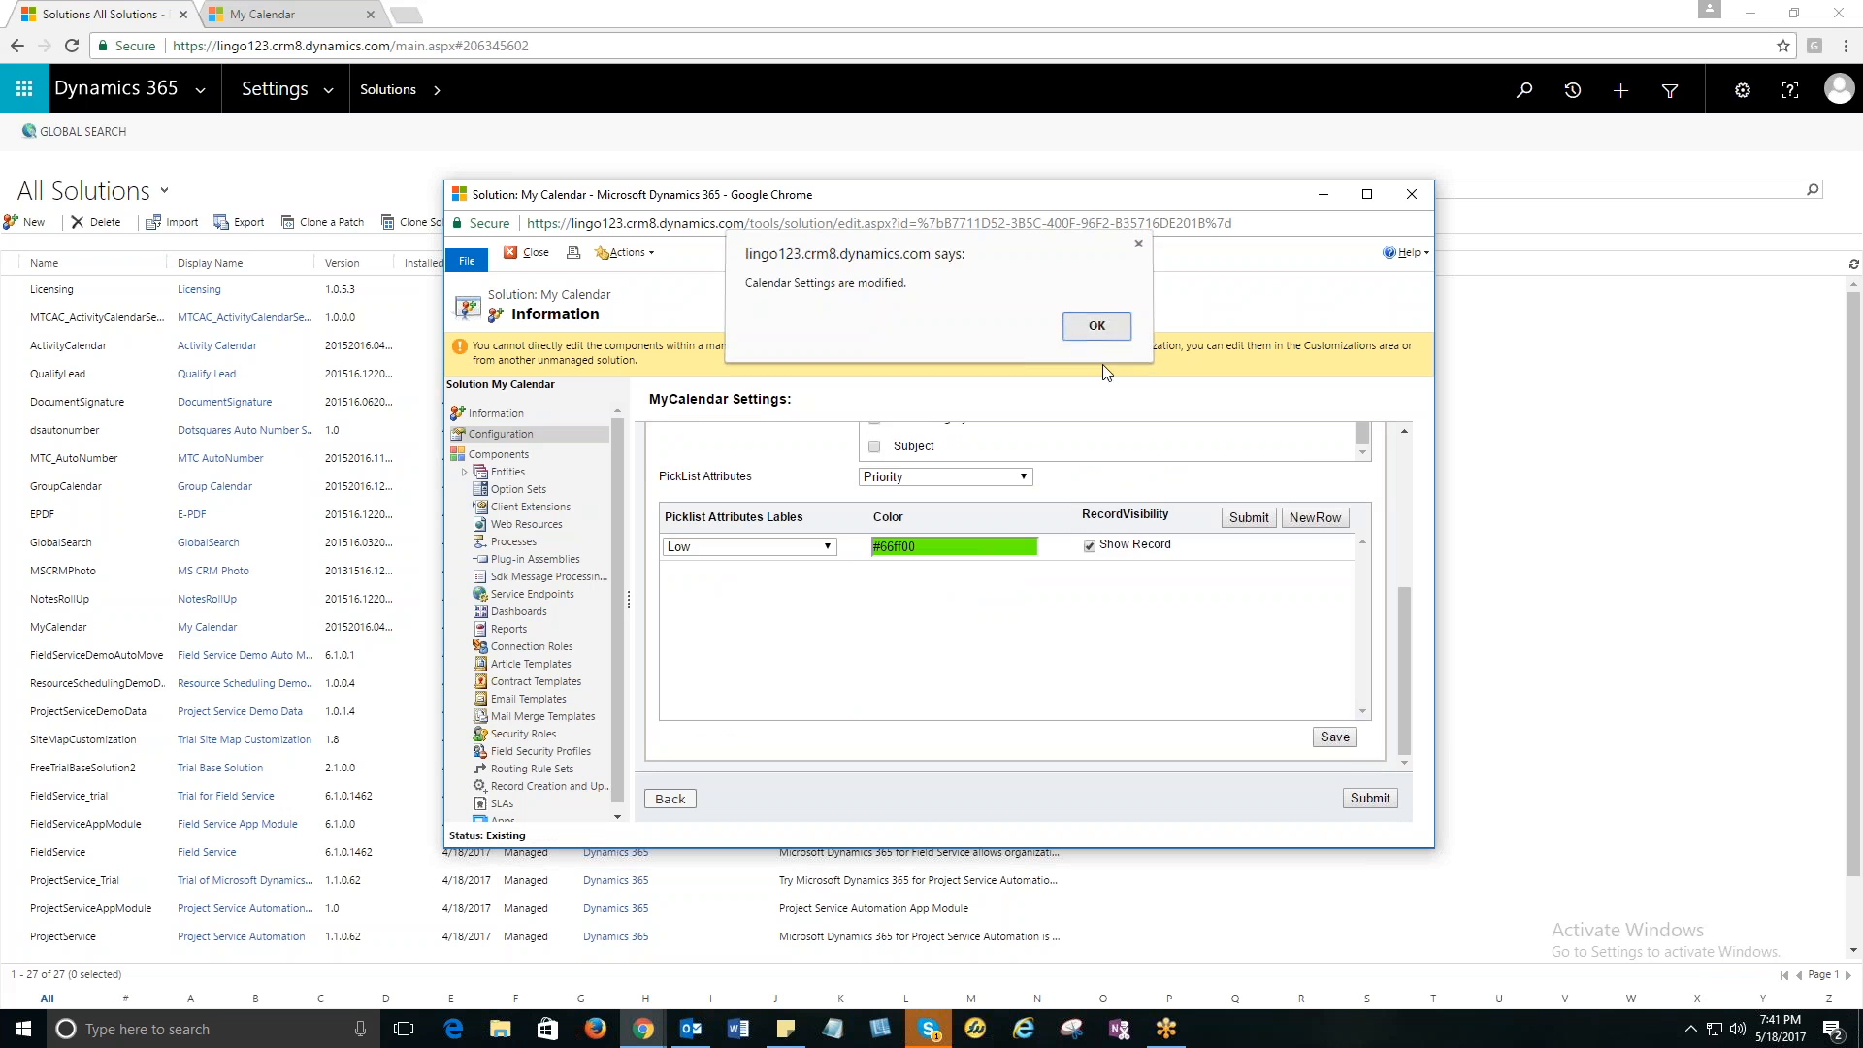
click(1095, 326)
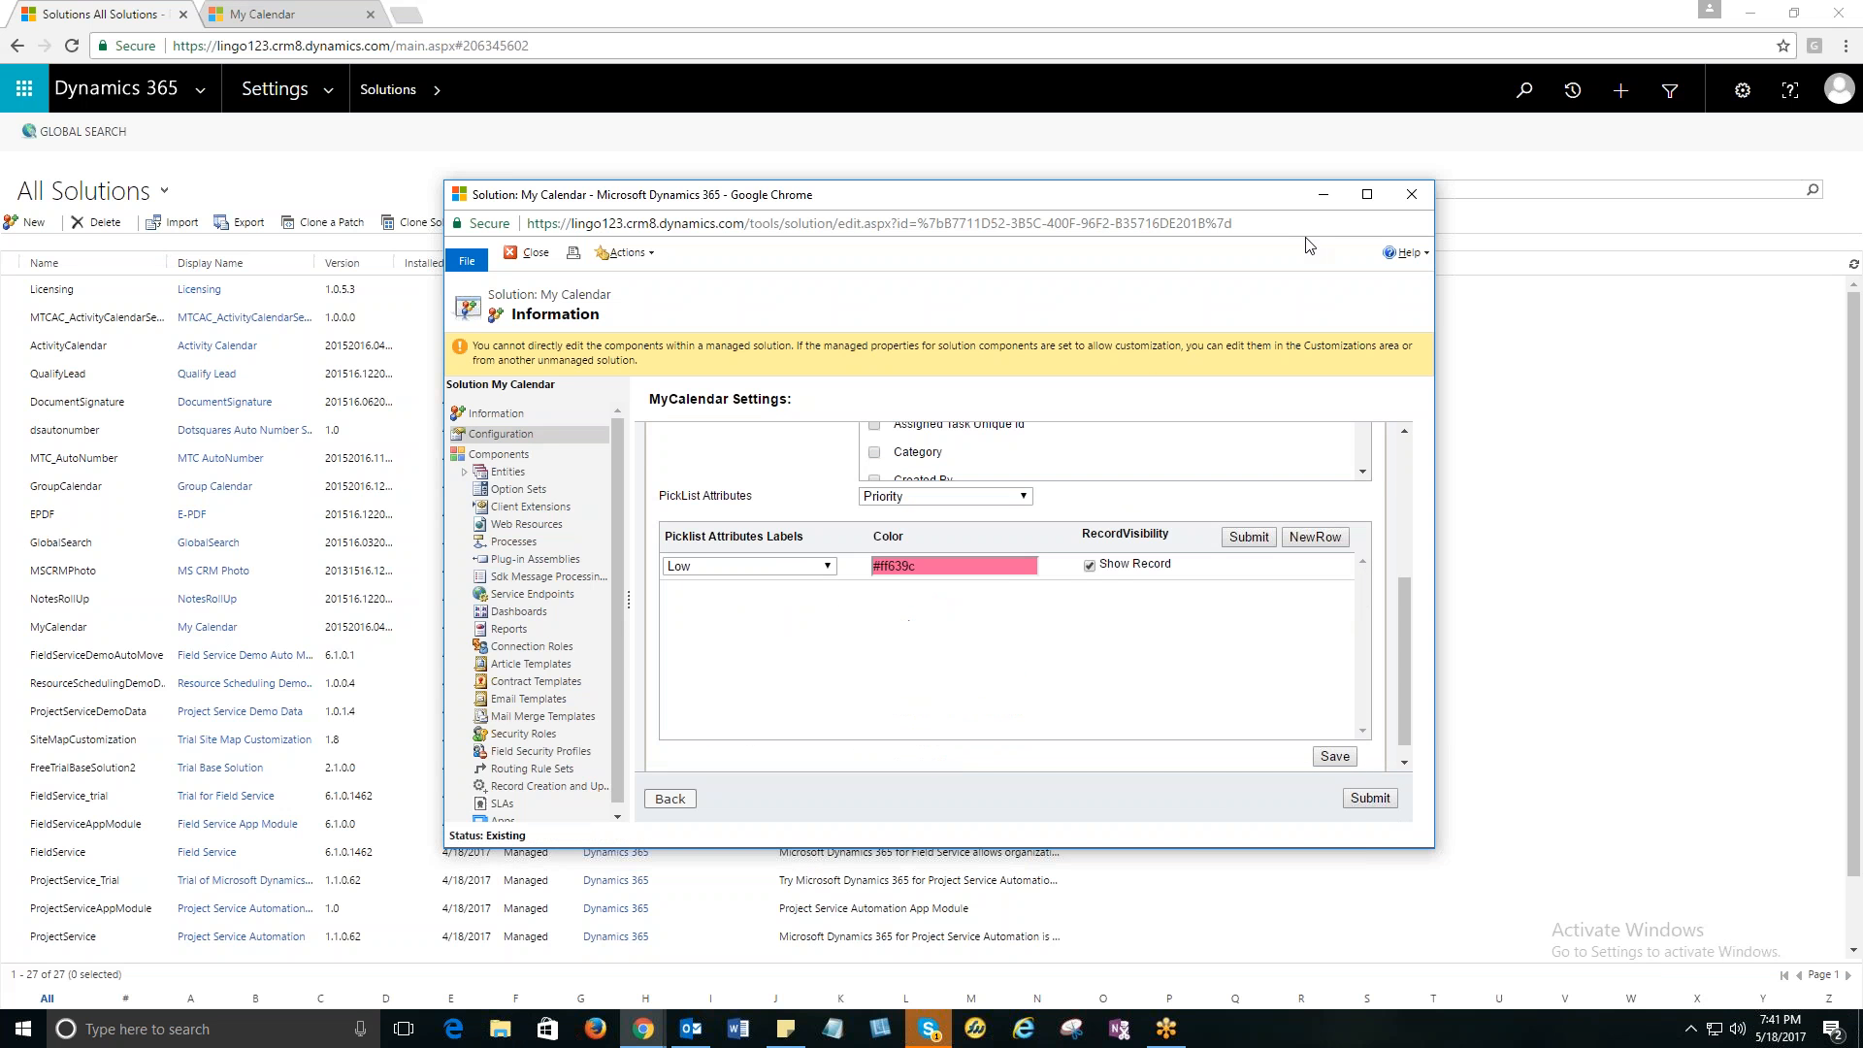
mouse_move(1412, 195)
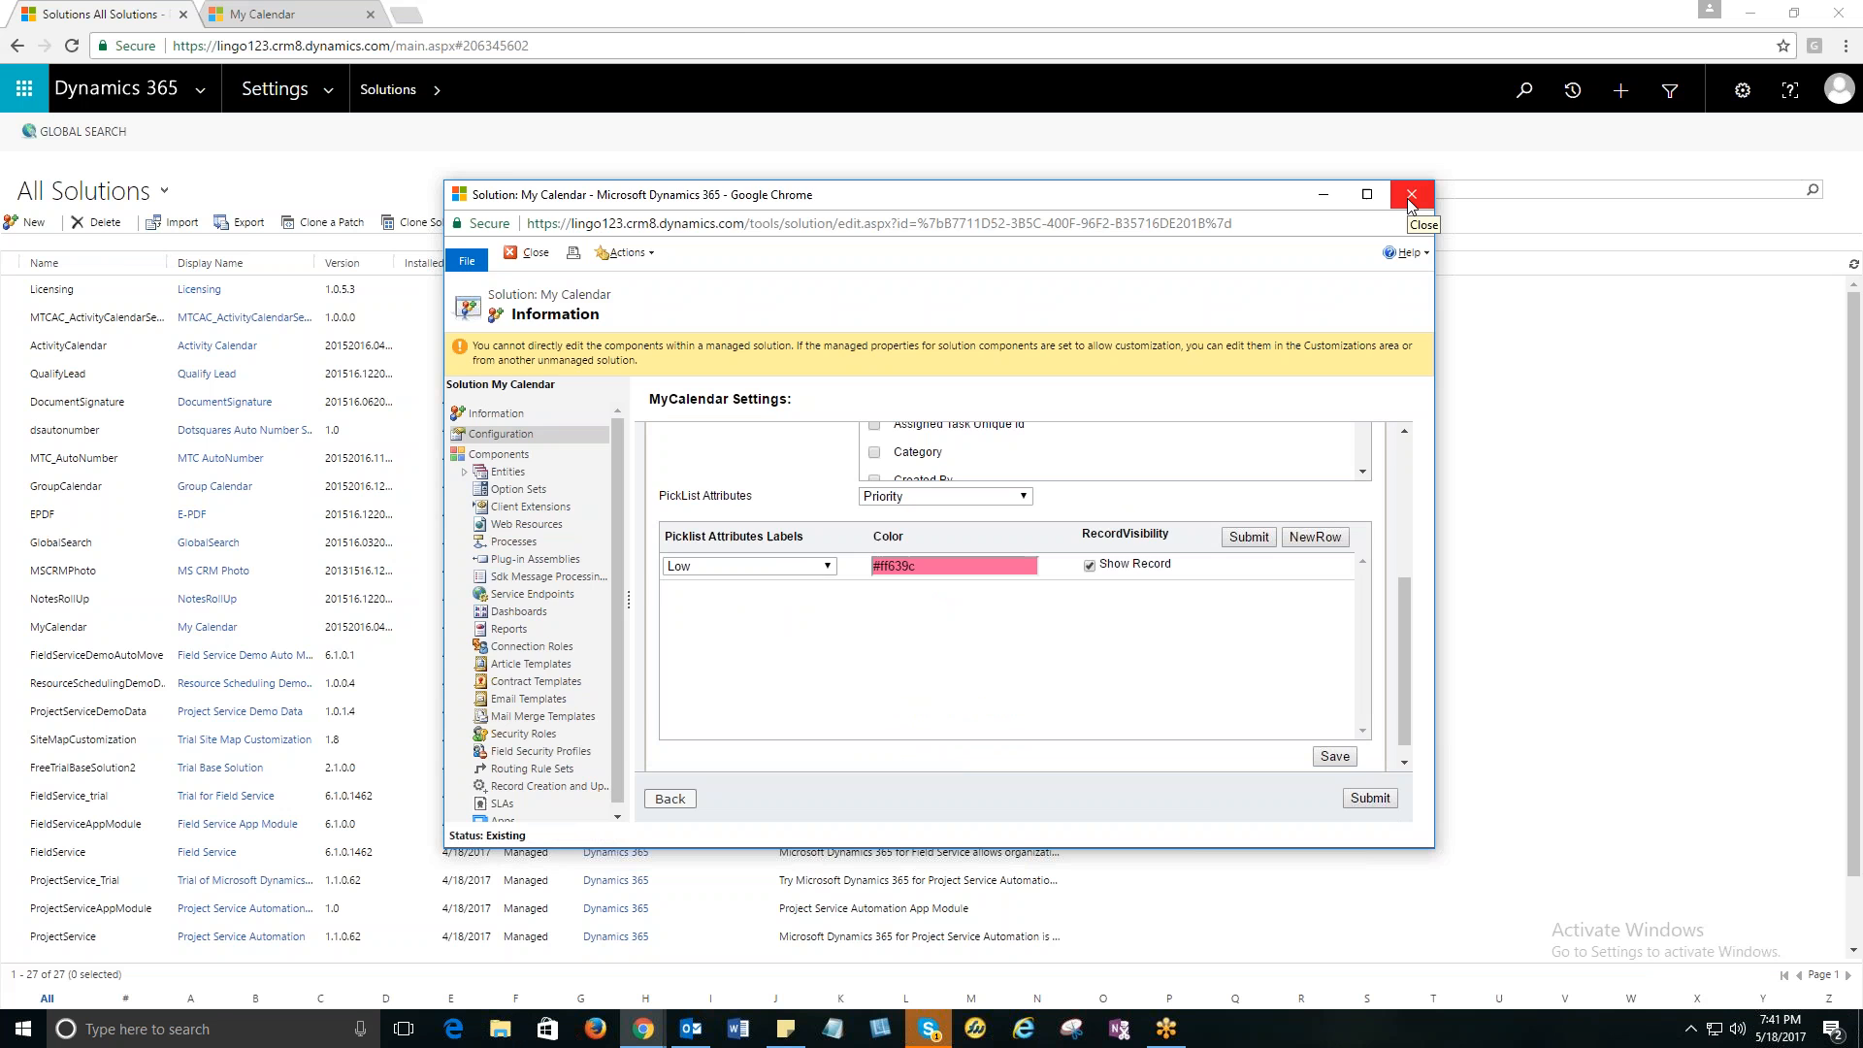
click(1412, 194)
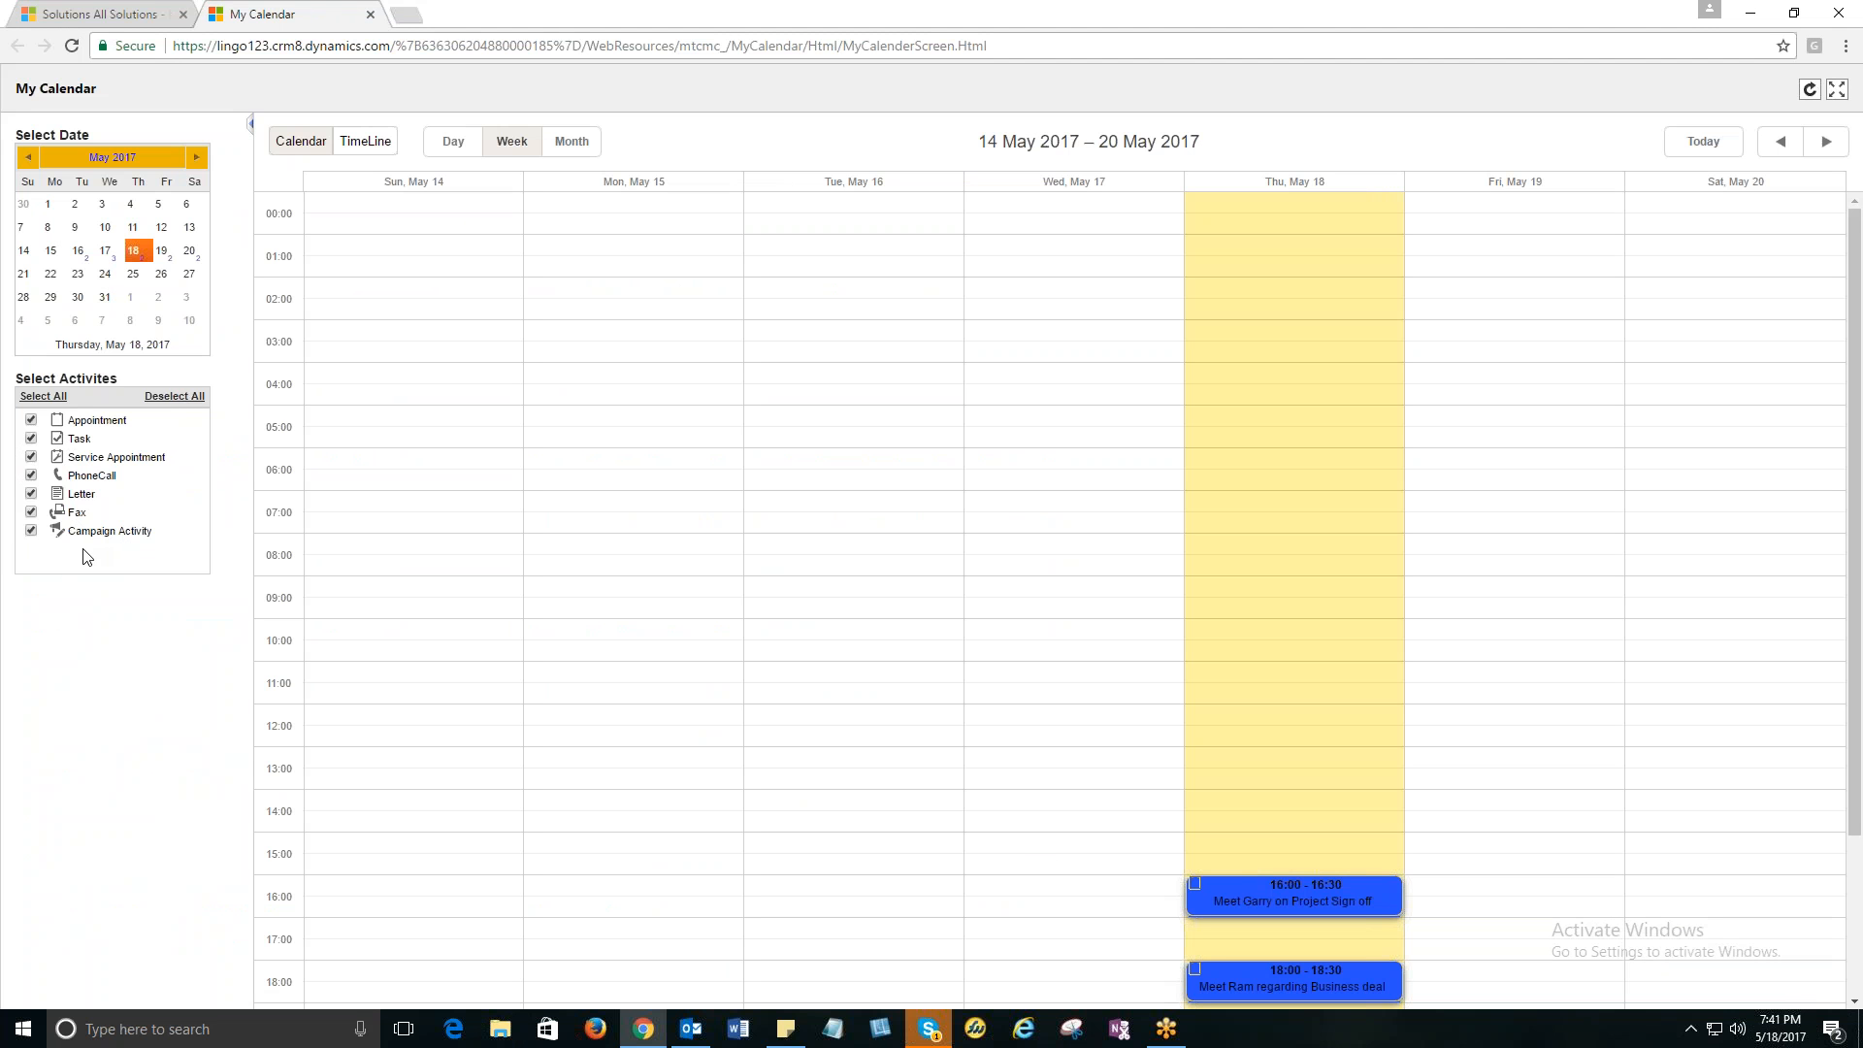
mouse_move(162, 552)
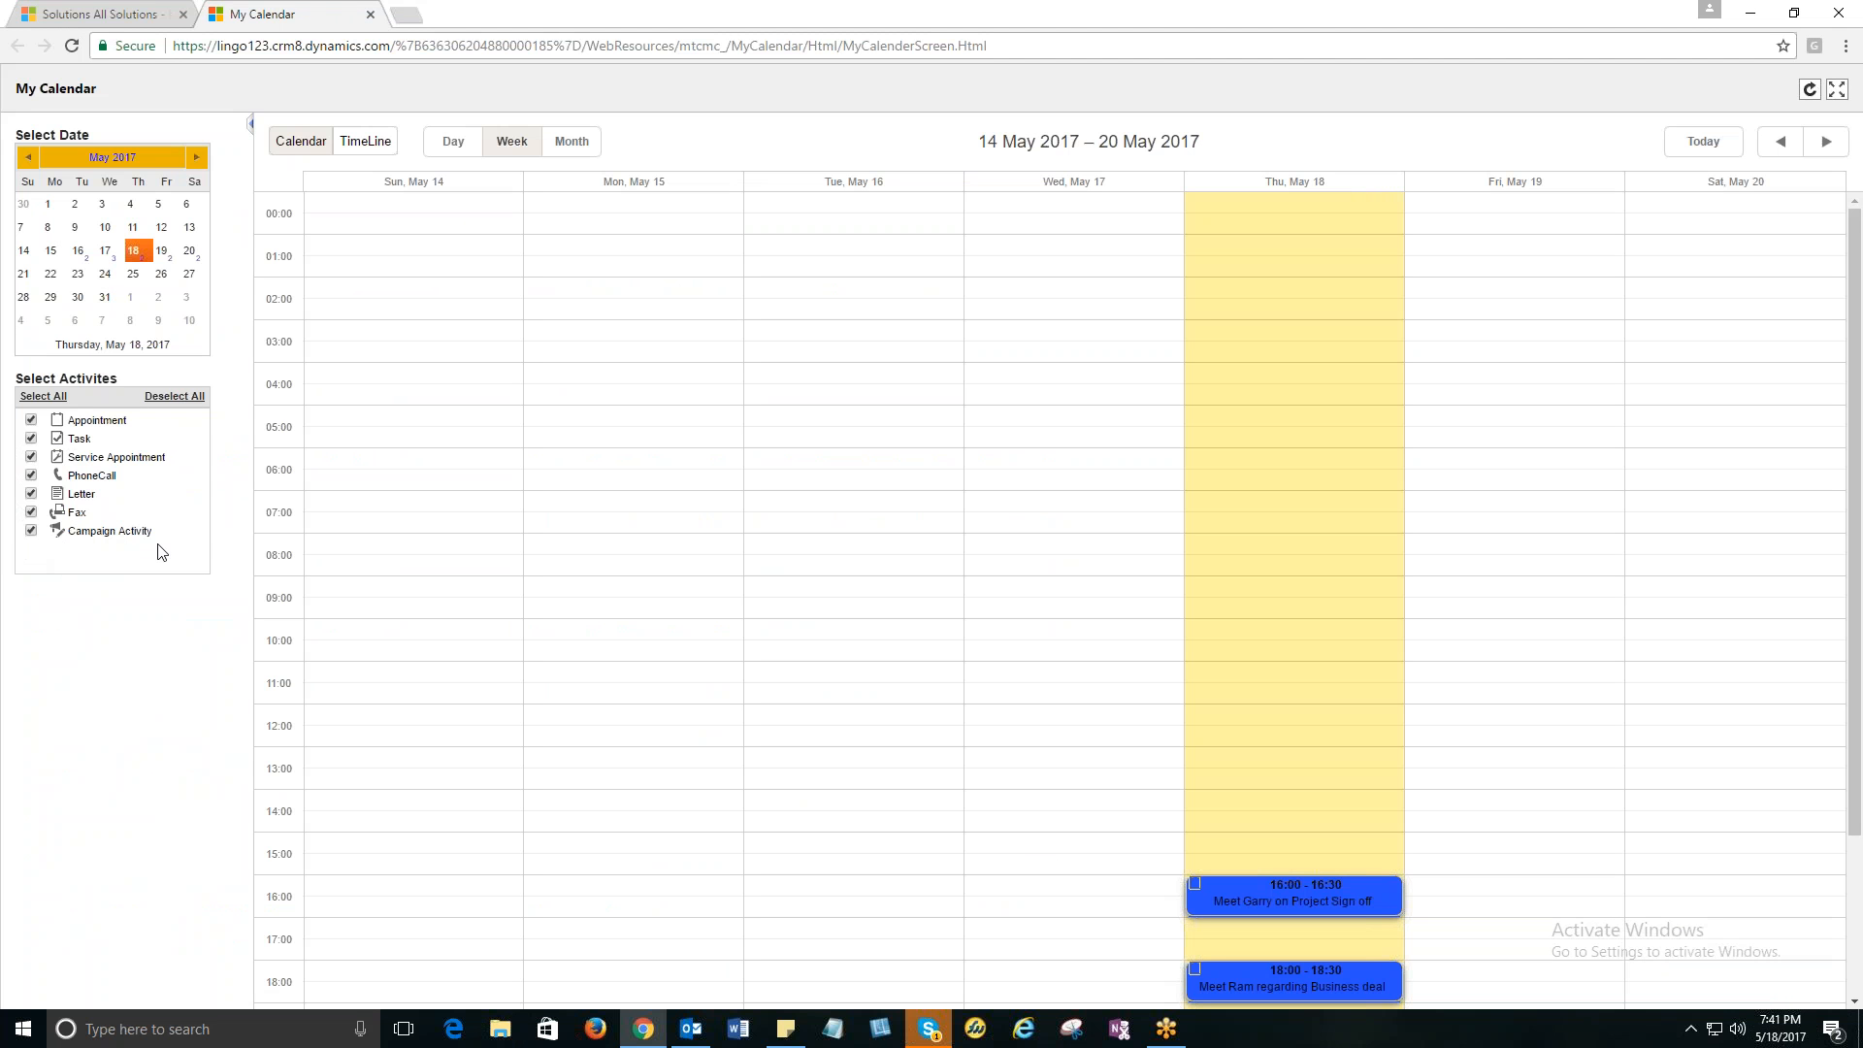
mouse_move(175, 571)
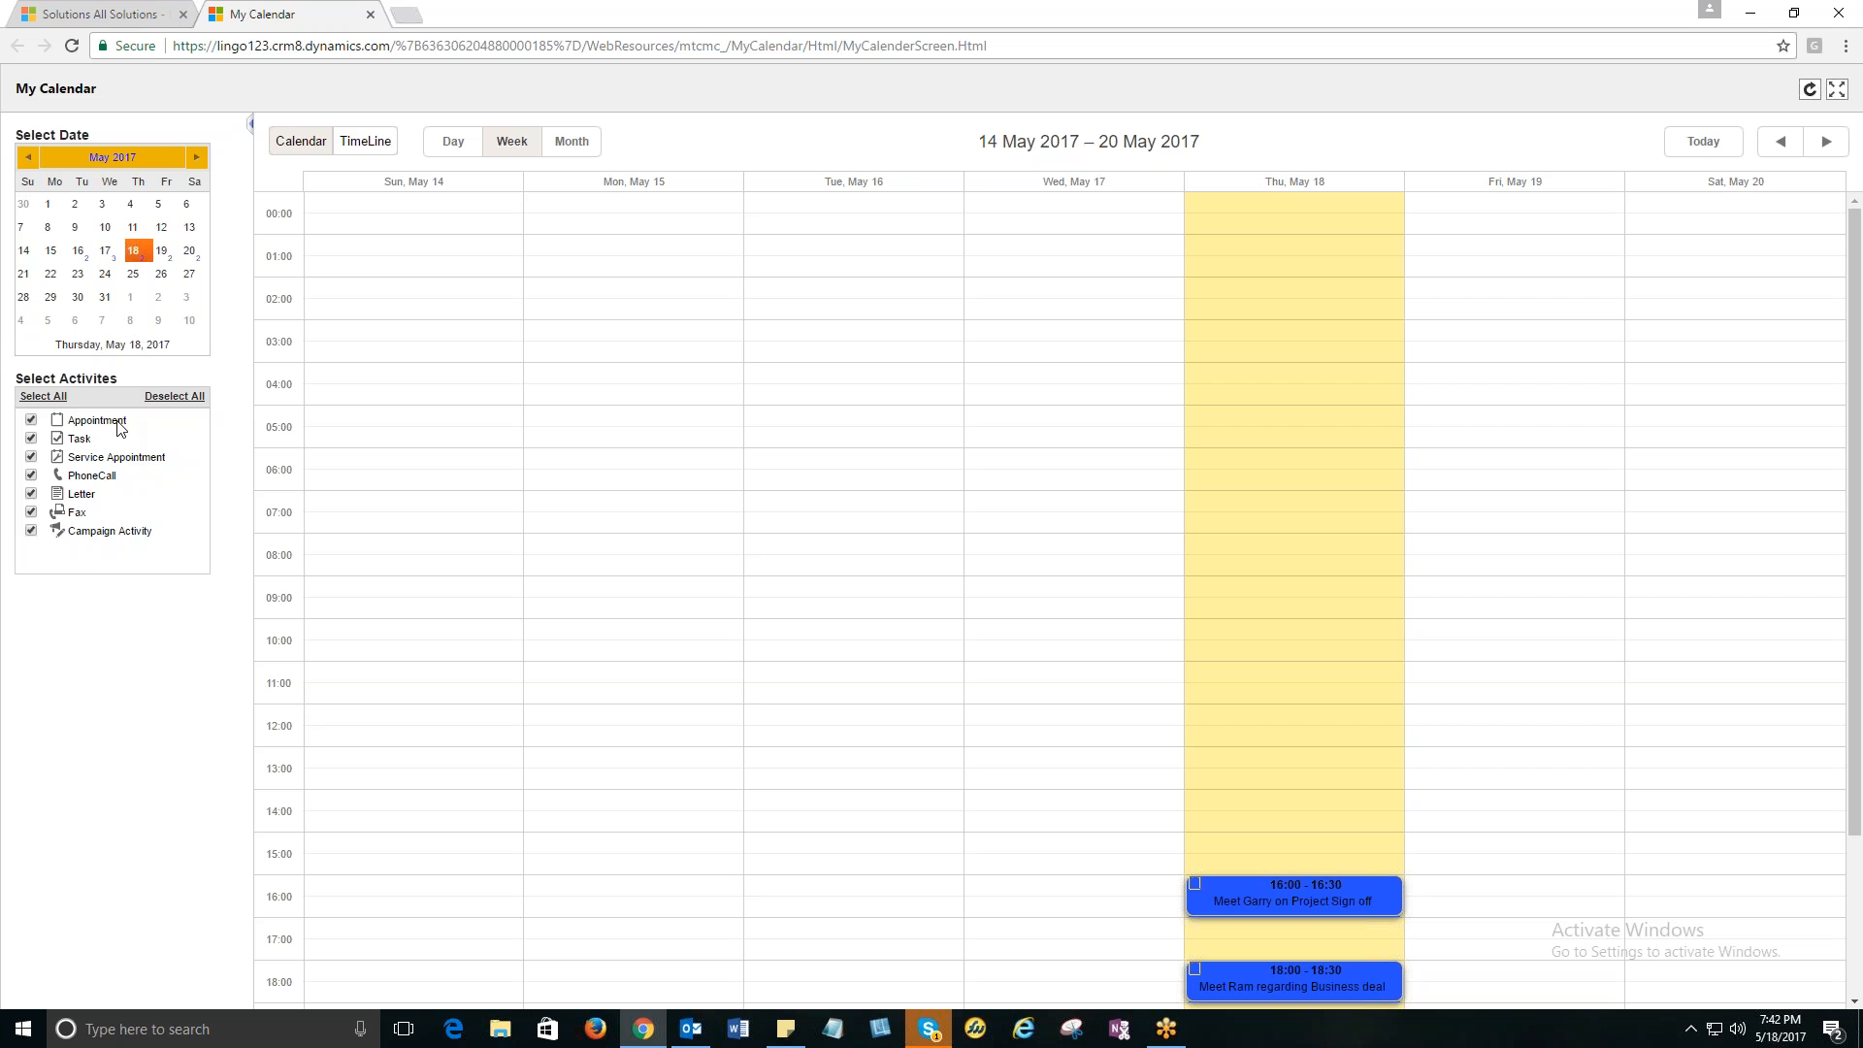
mouse_move(116, 459)
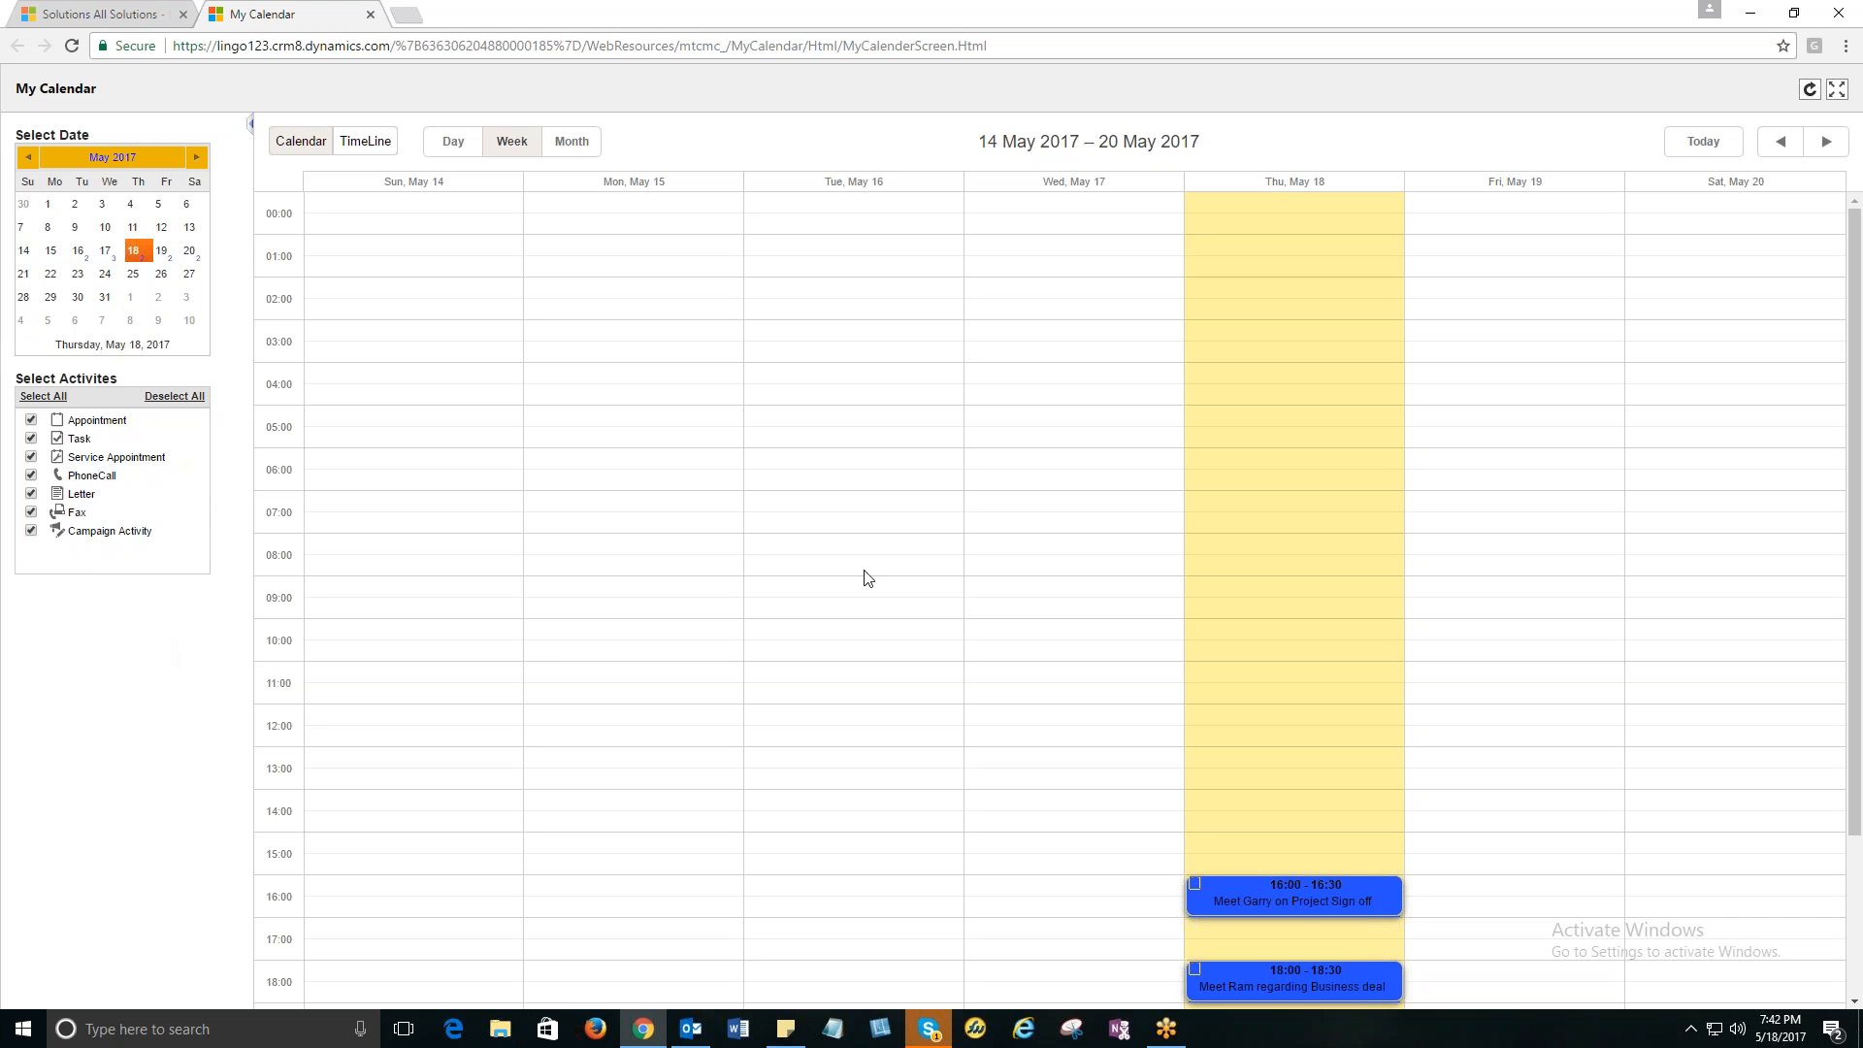
mouse_move(296, 482)
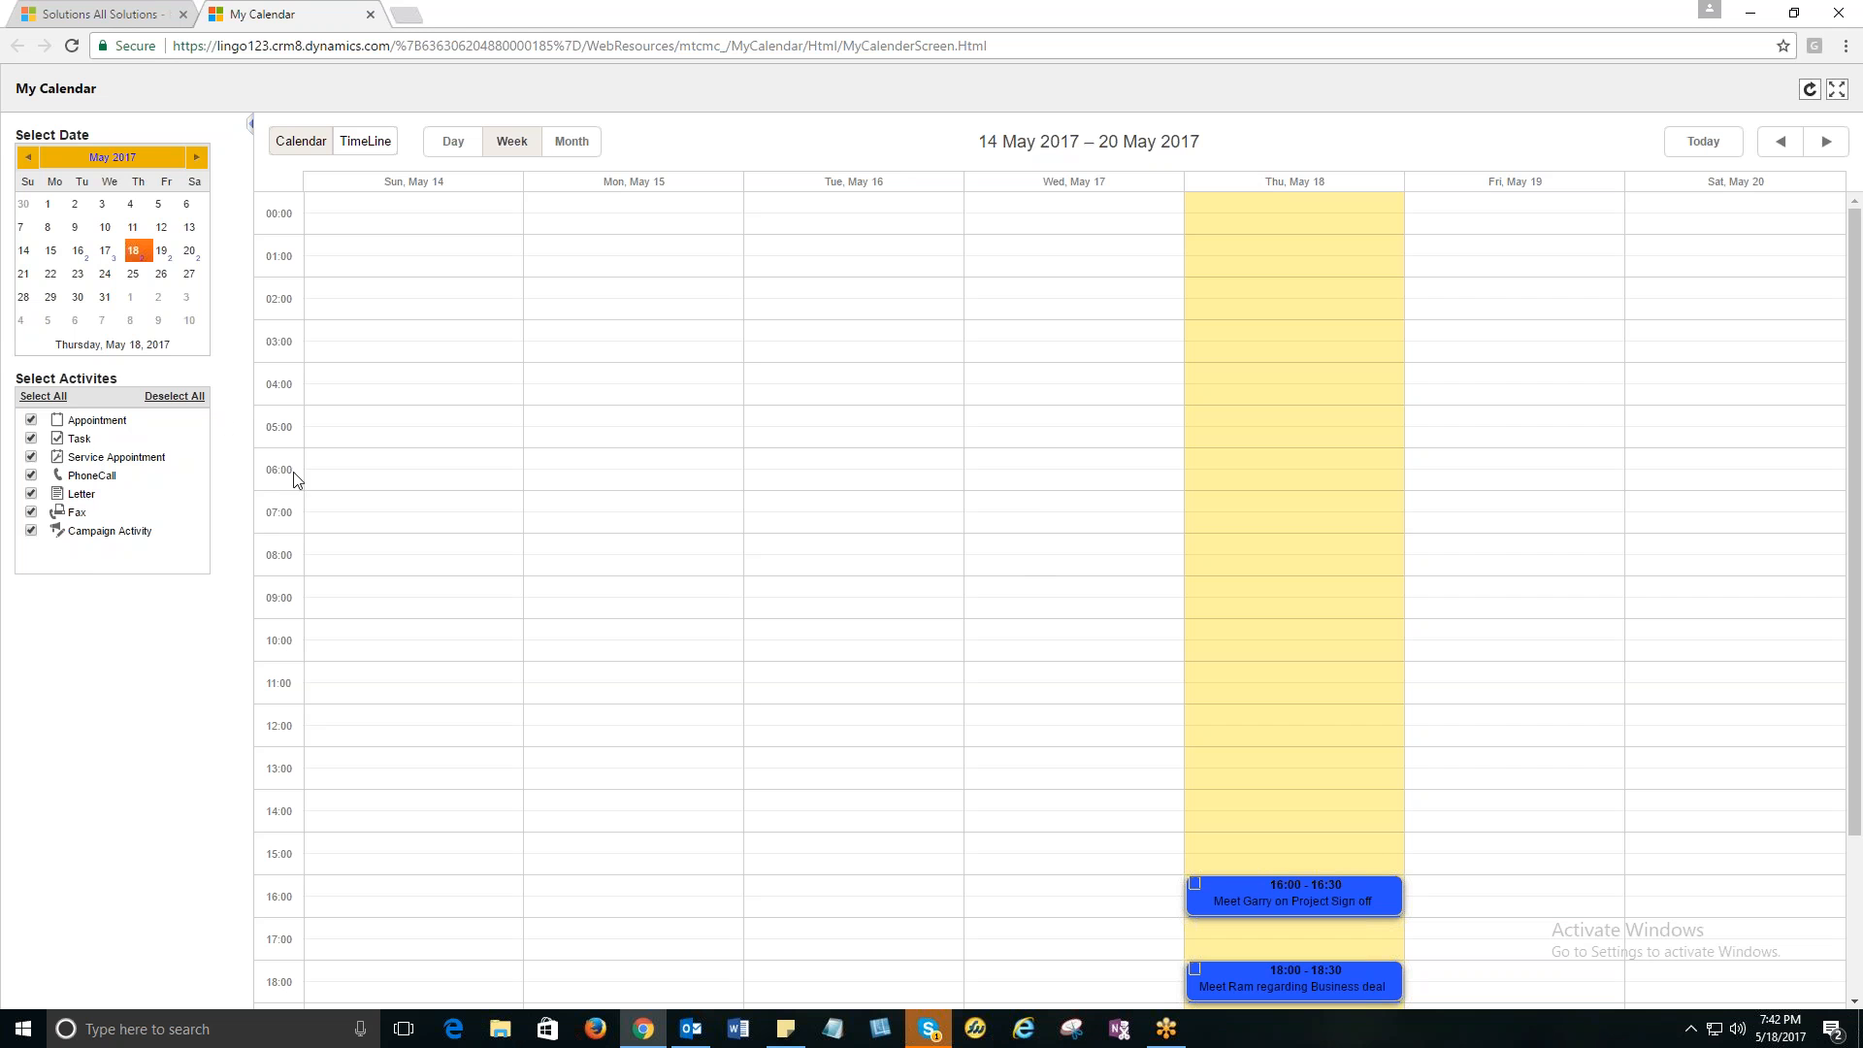
mouse_move(85, 461)
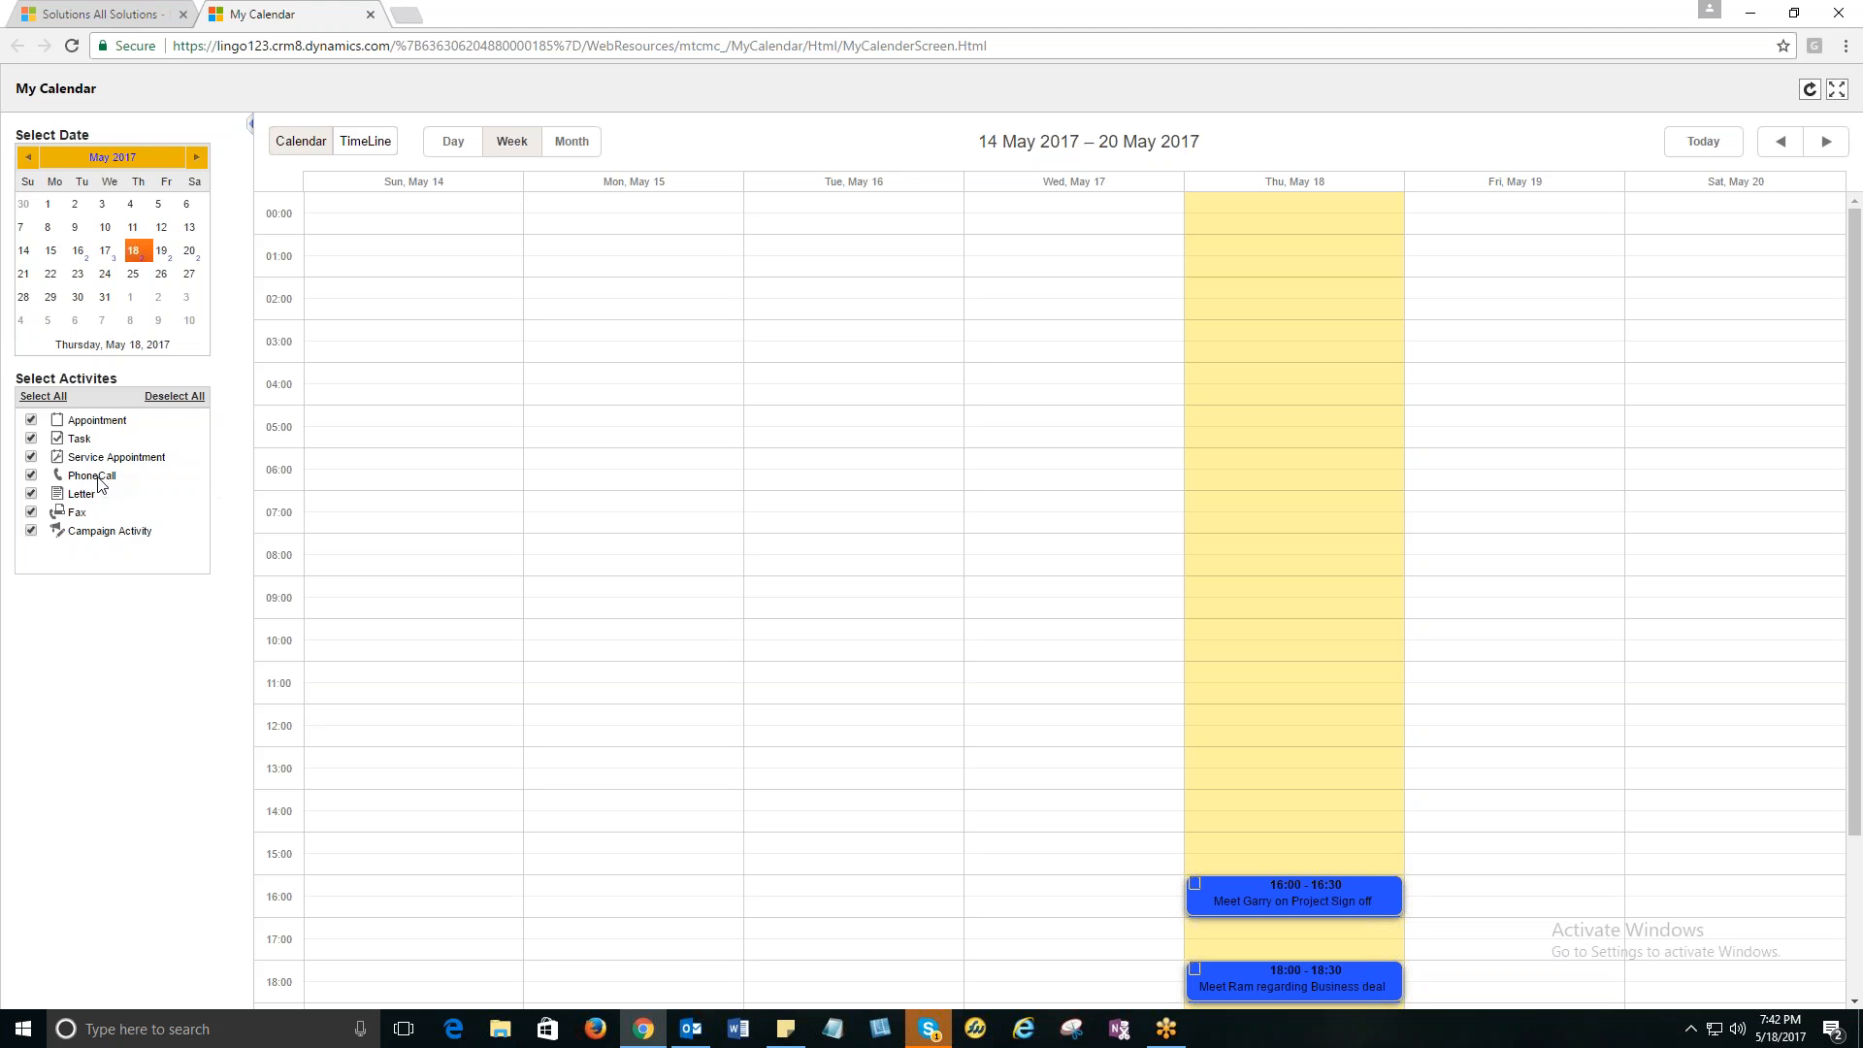
mouse_move(186, 633)
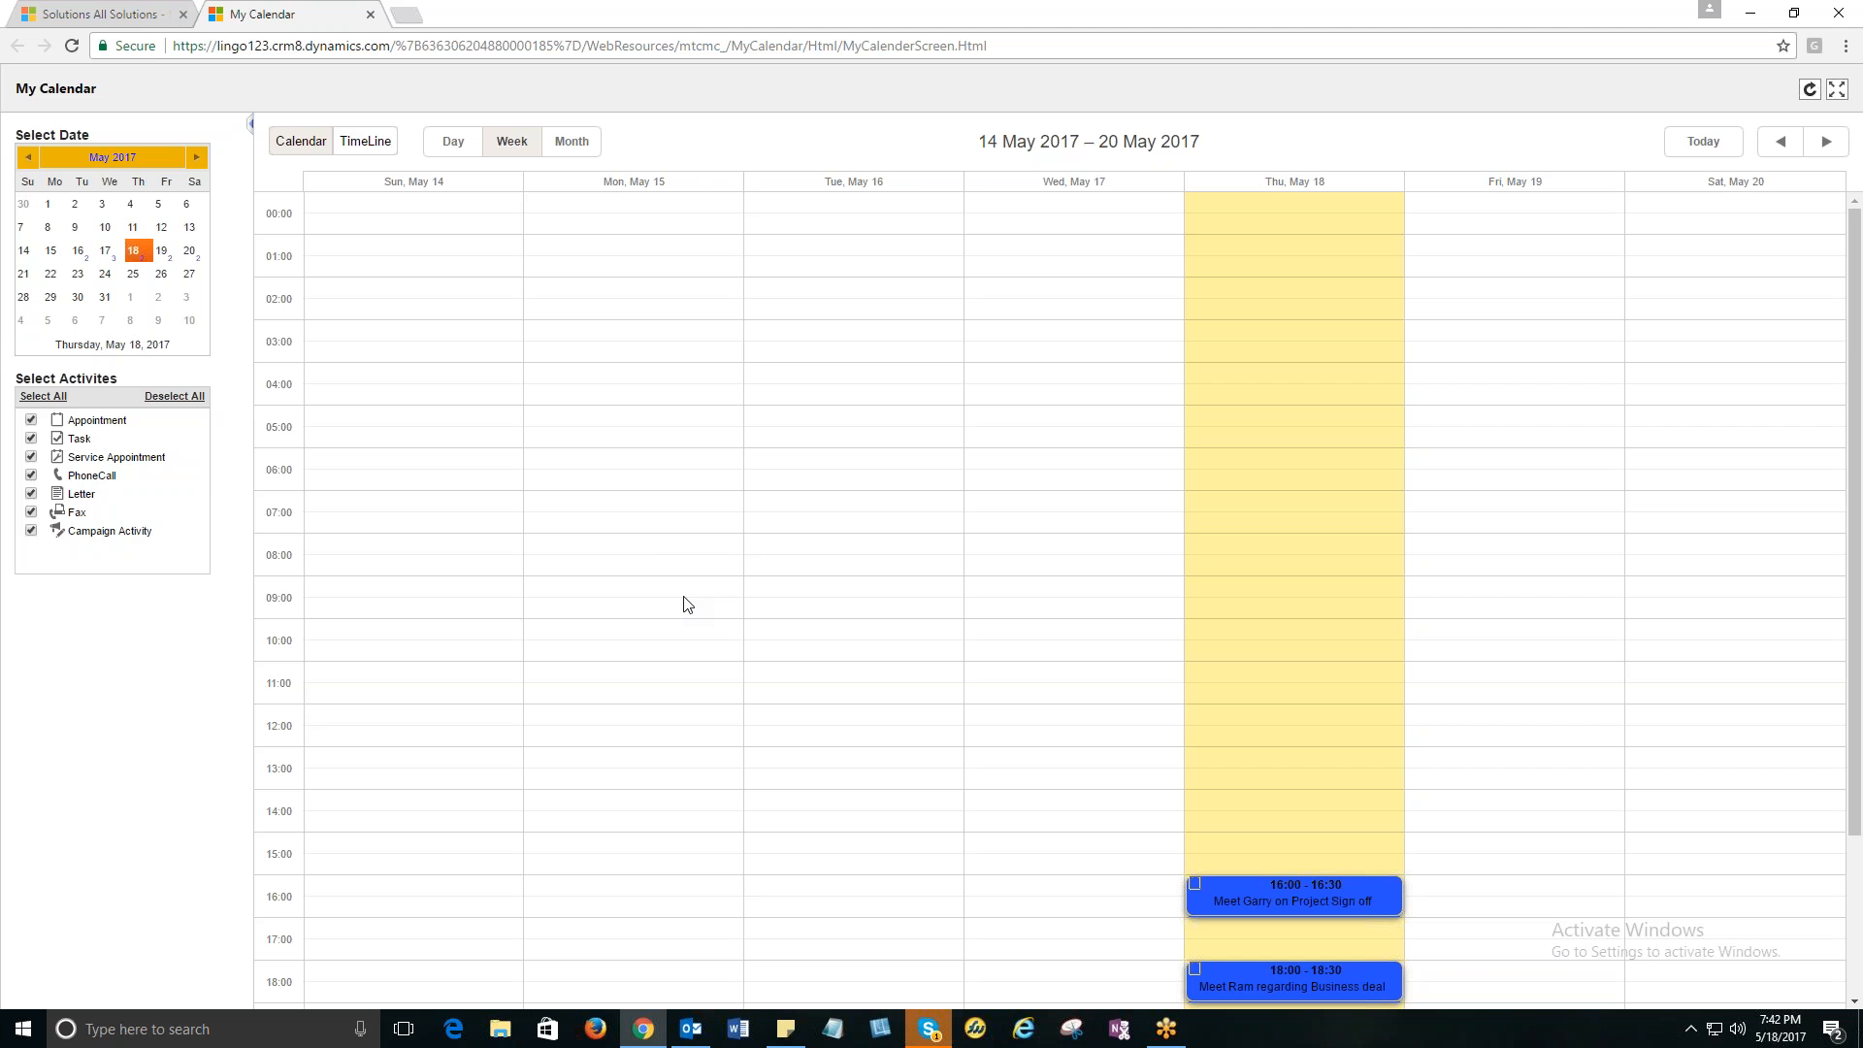
Scroll the 14–20 May week view down through Thursday's 16:00 and 18:00 meetings.
scroll(down, 3)
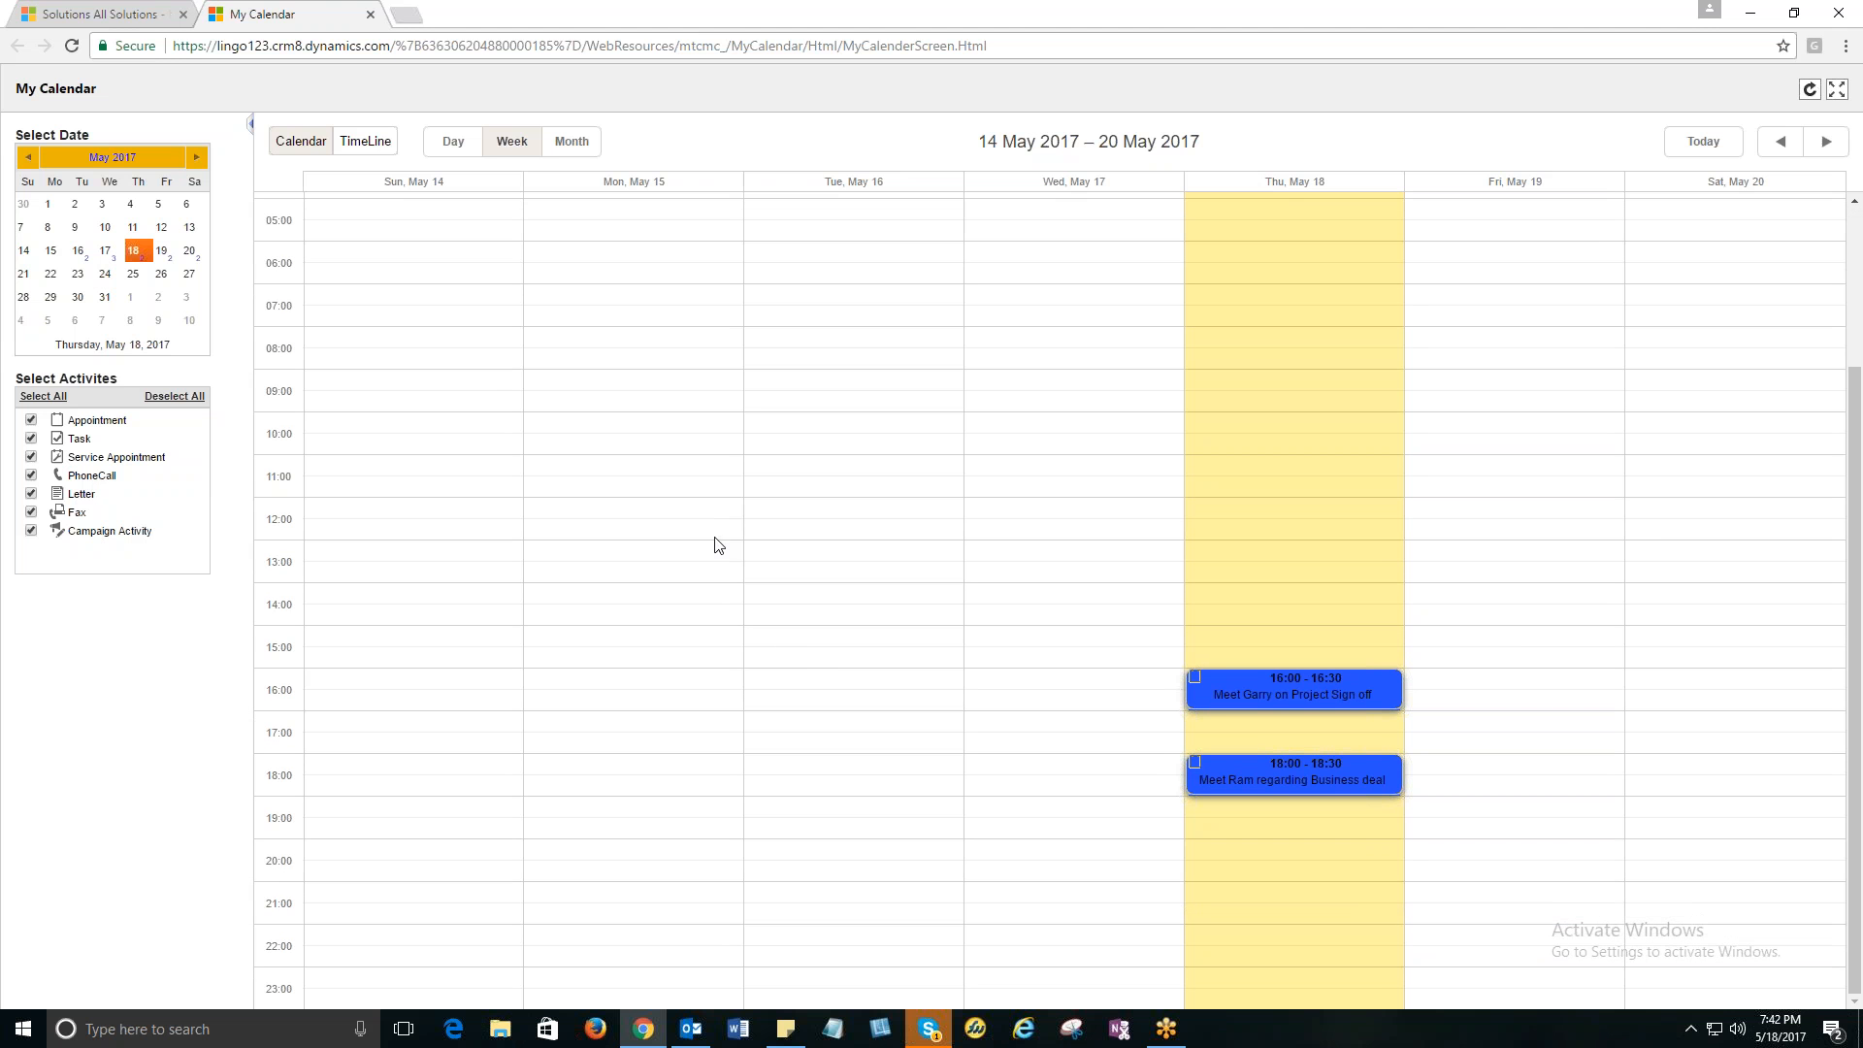
mouse_move(930, 478)
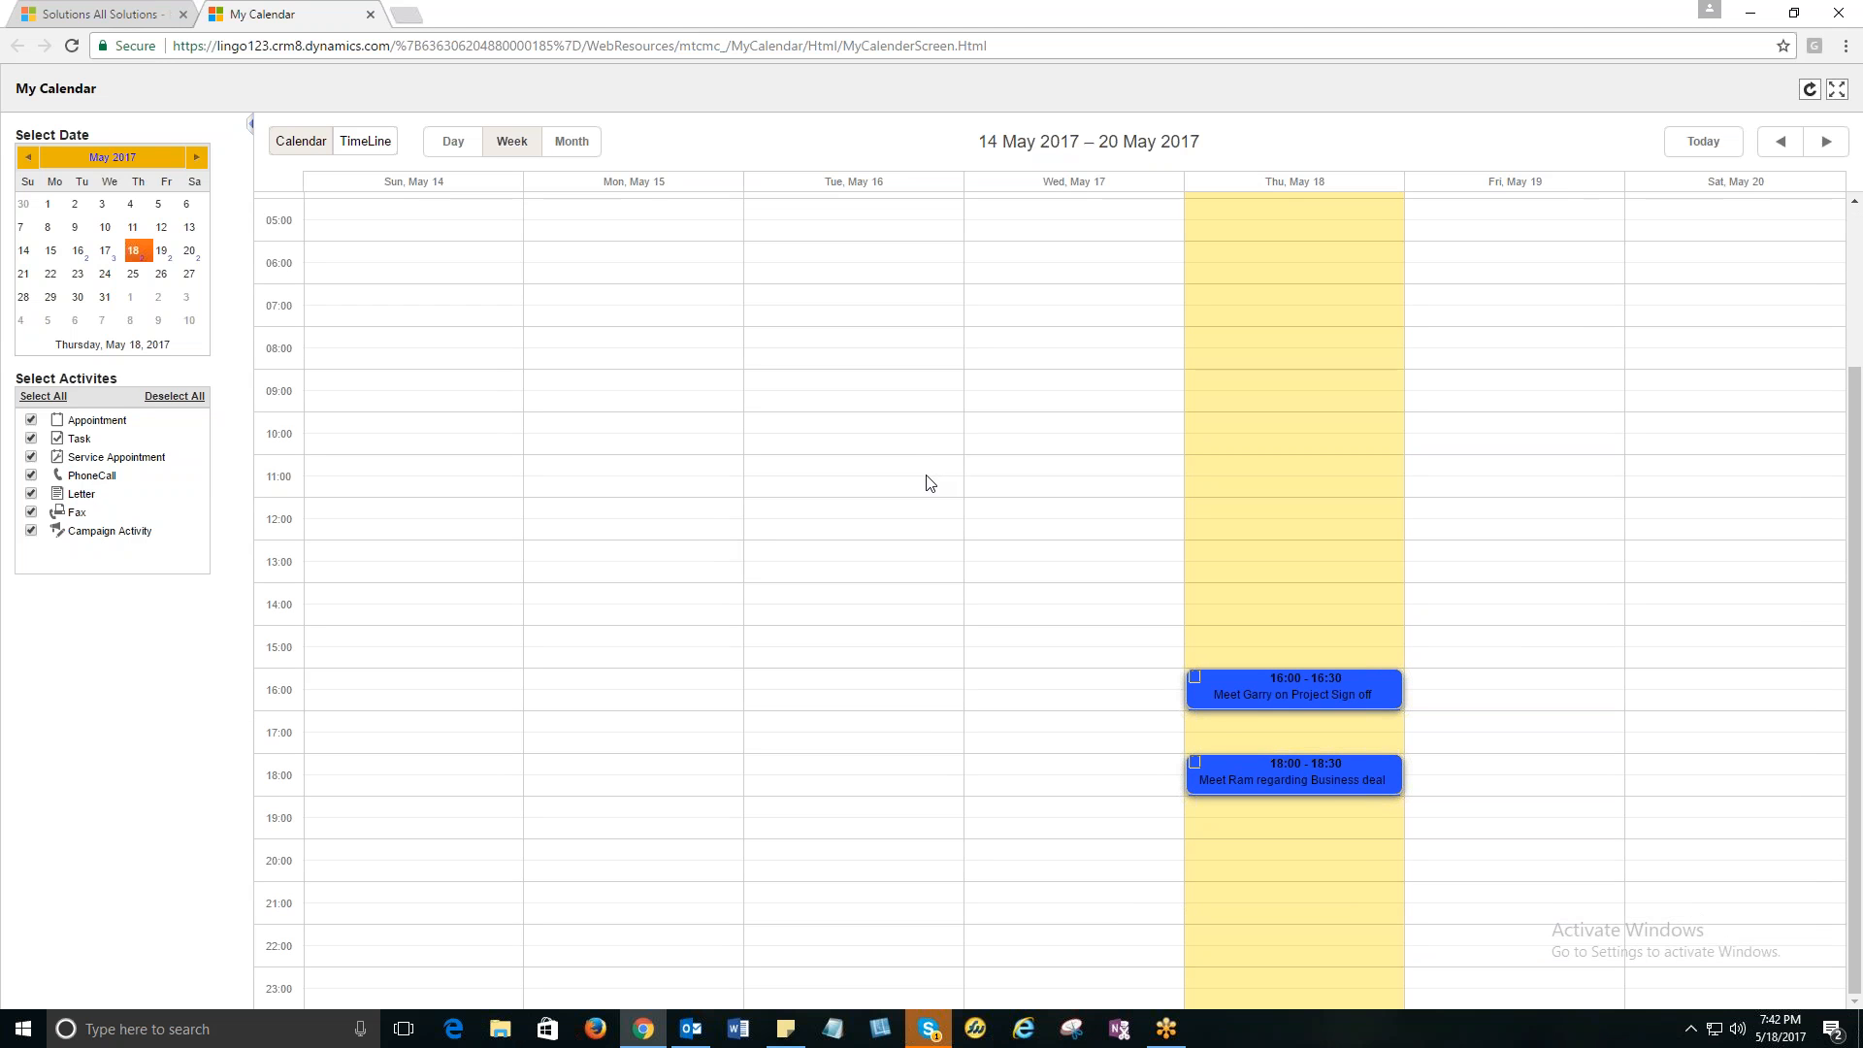
mouse_move(1708, 388)
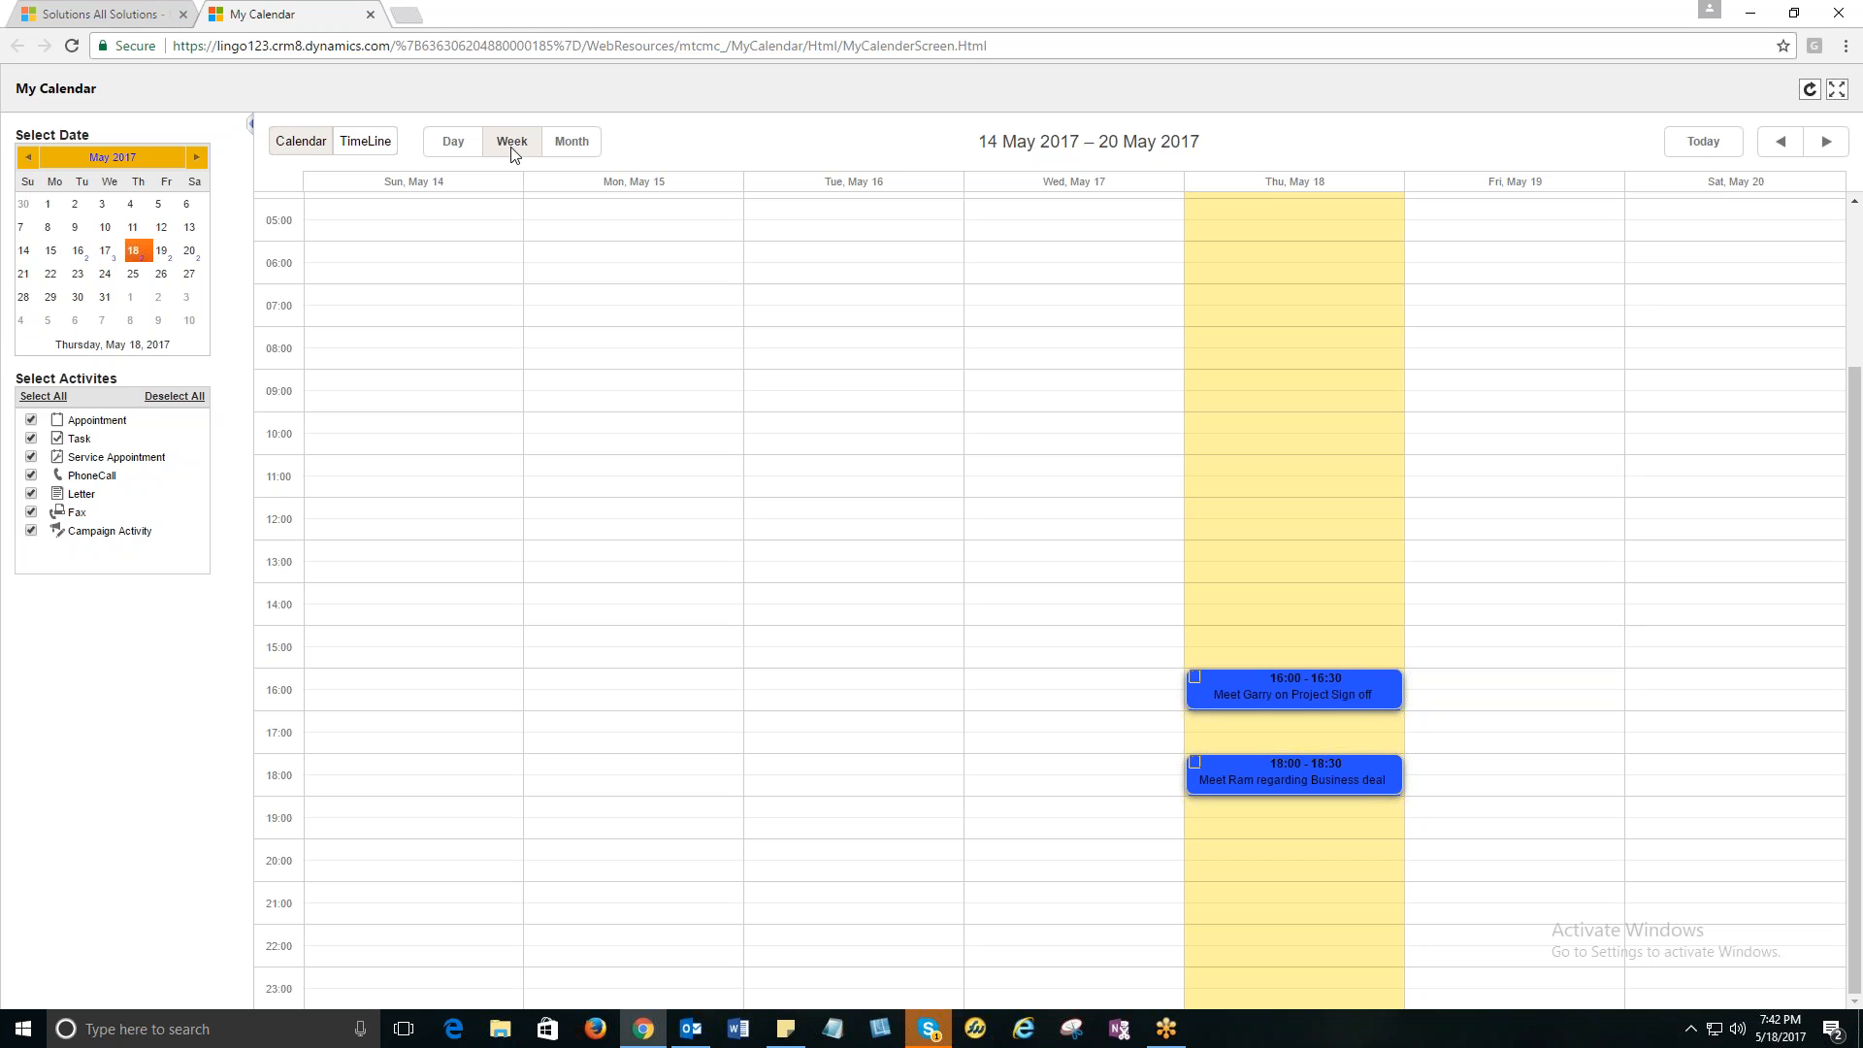
mouse_move(1344, 549)
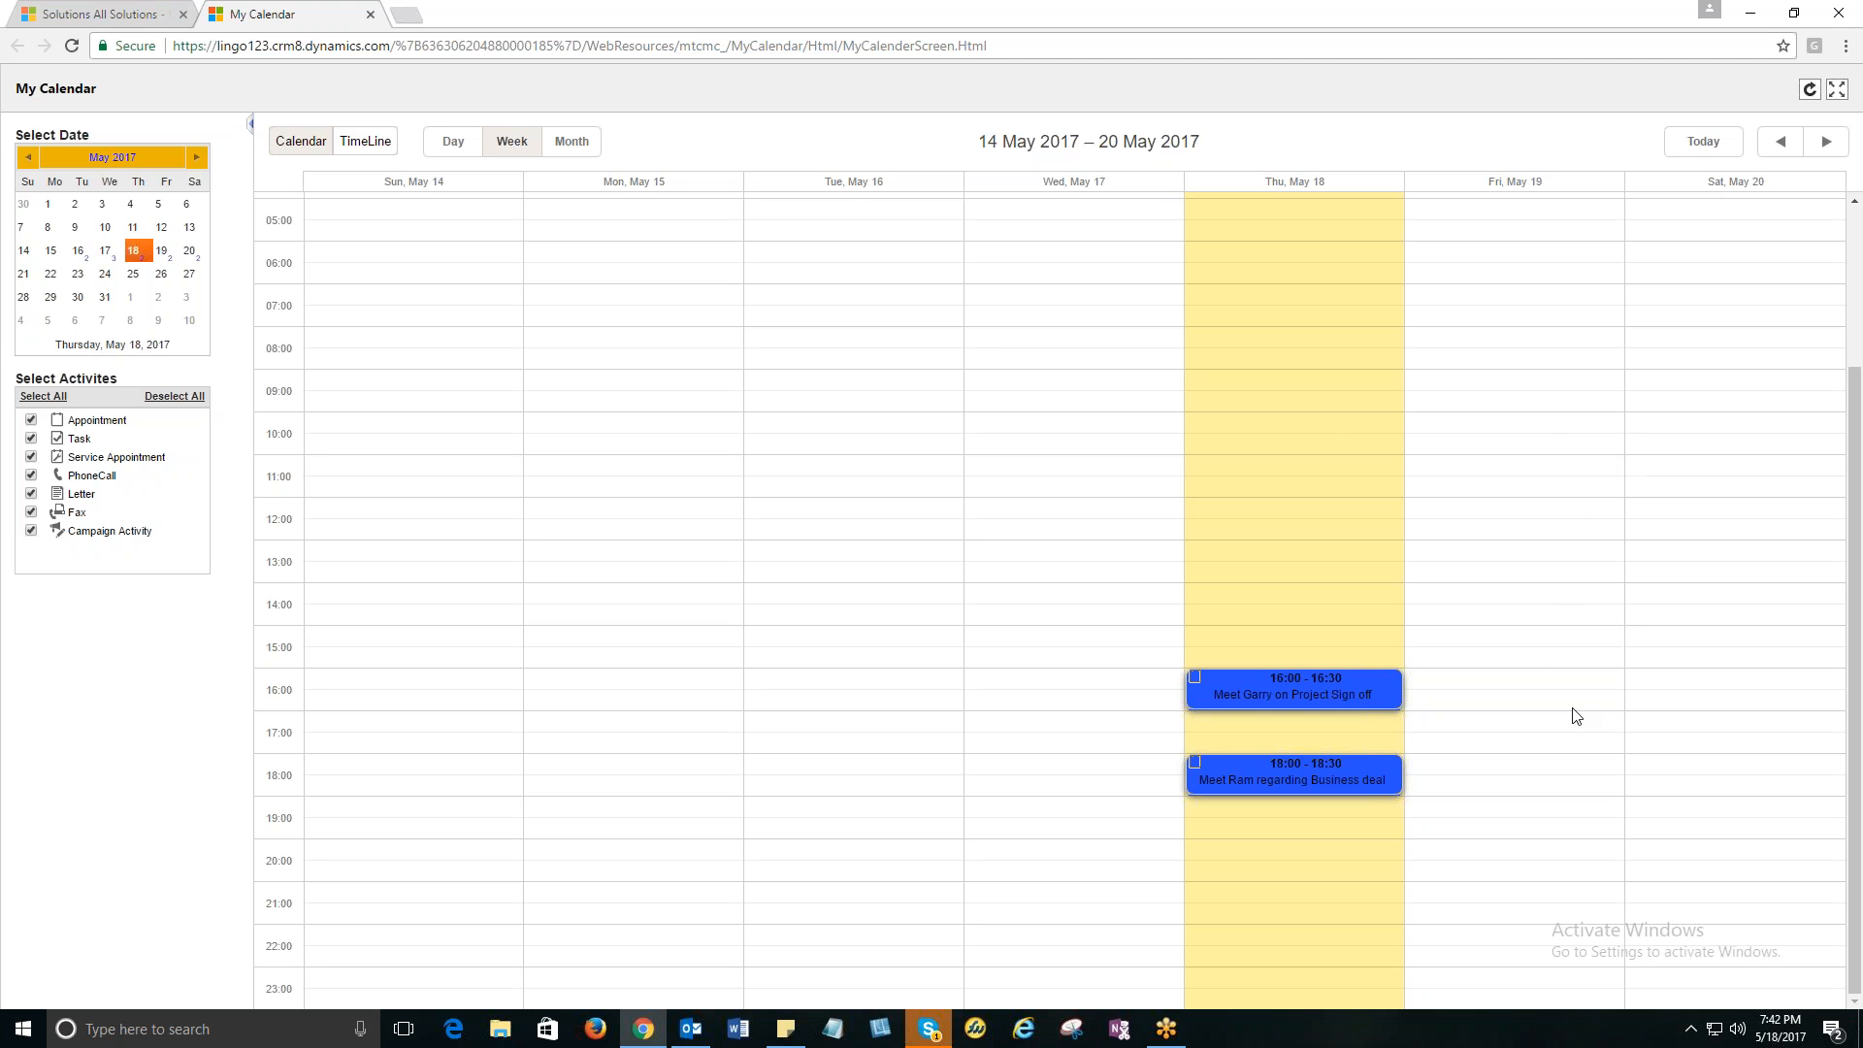
mouse_move(1530, 566)
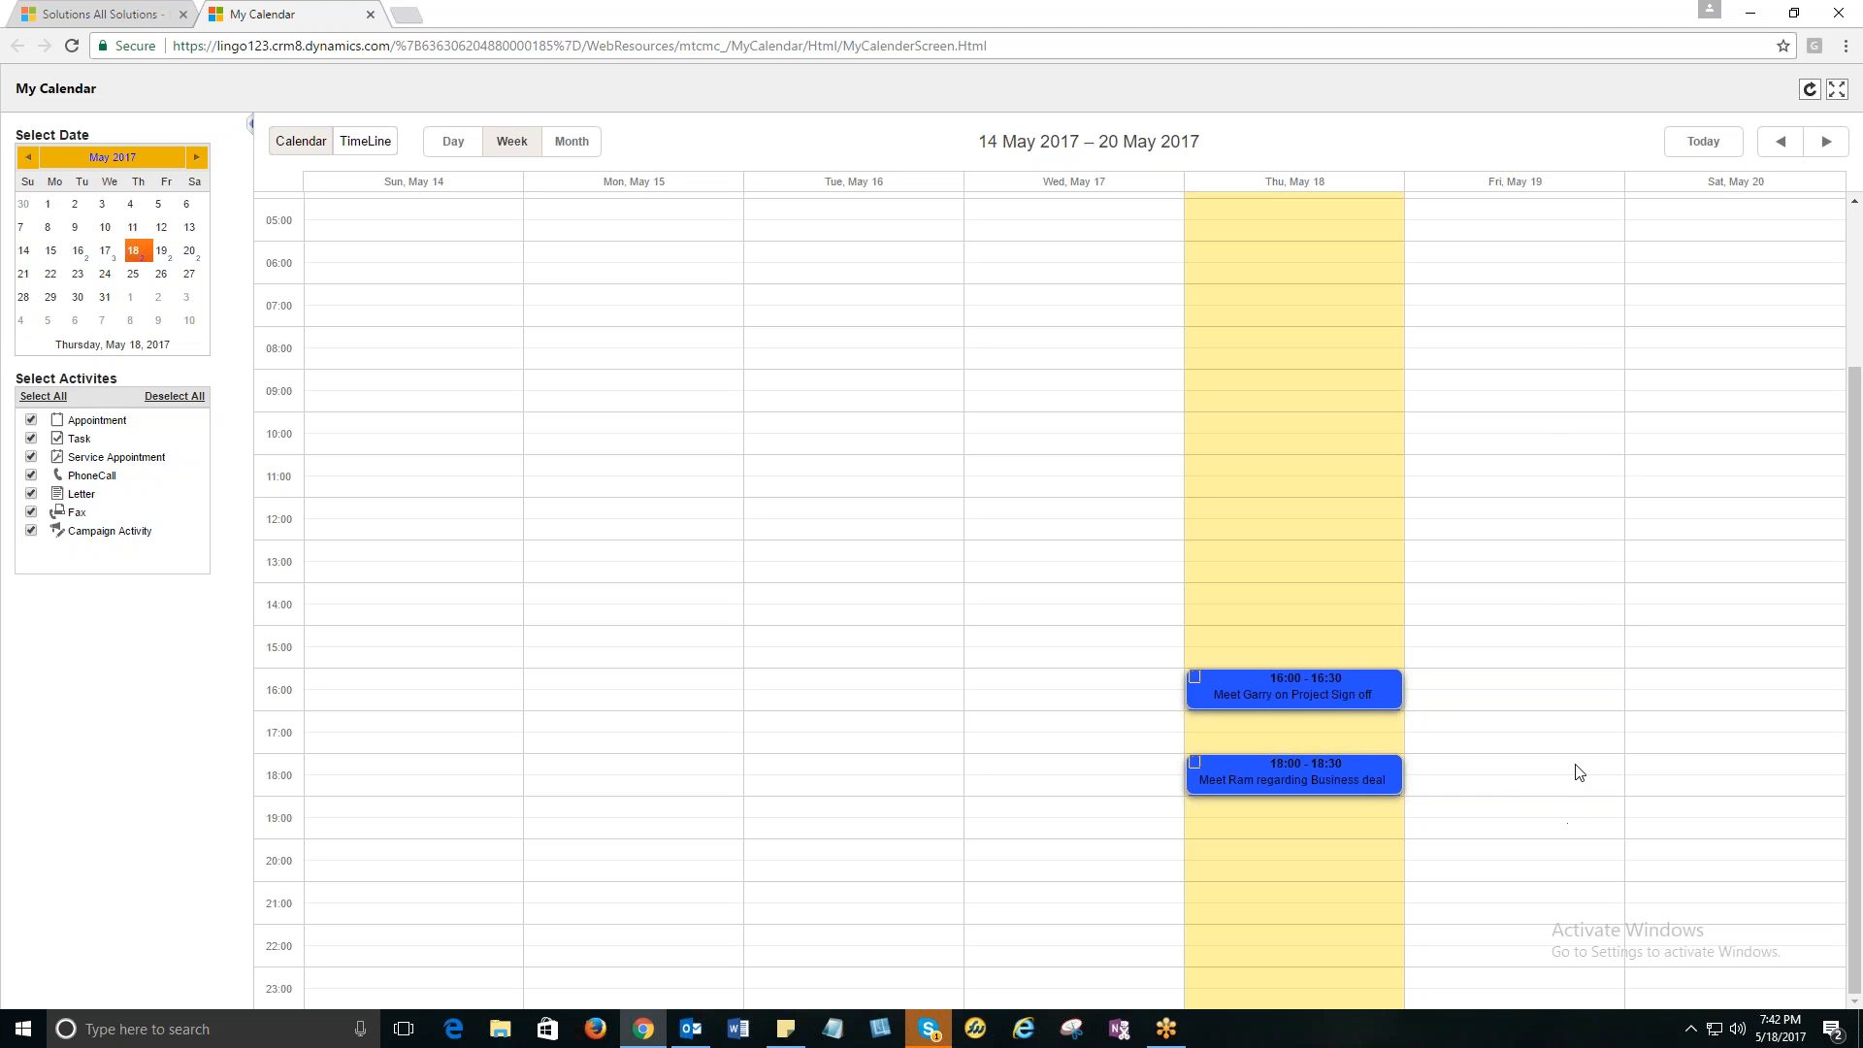
mouse_move(1525, 702)
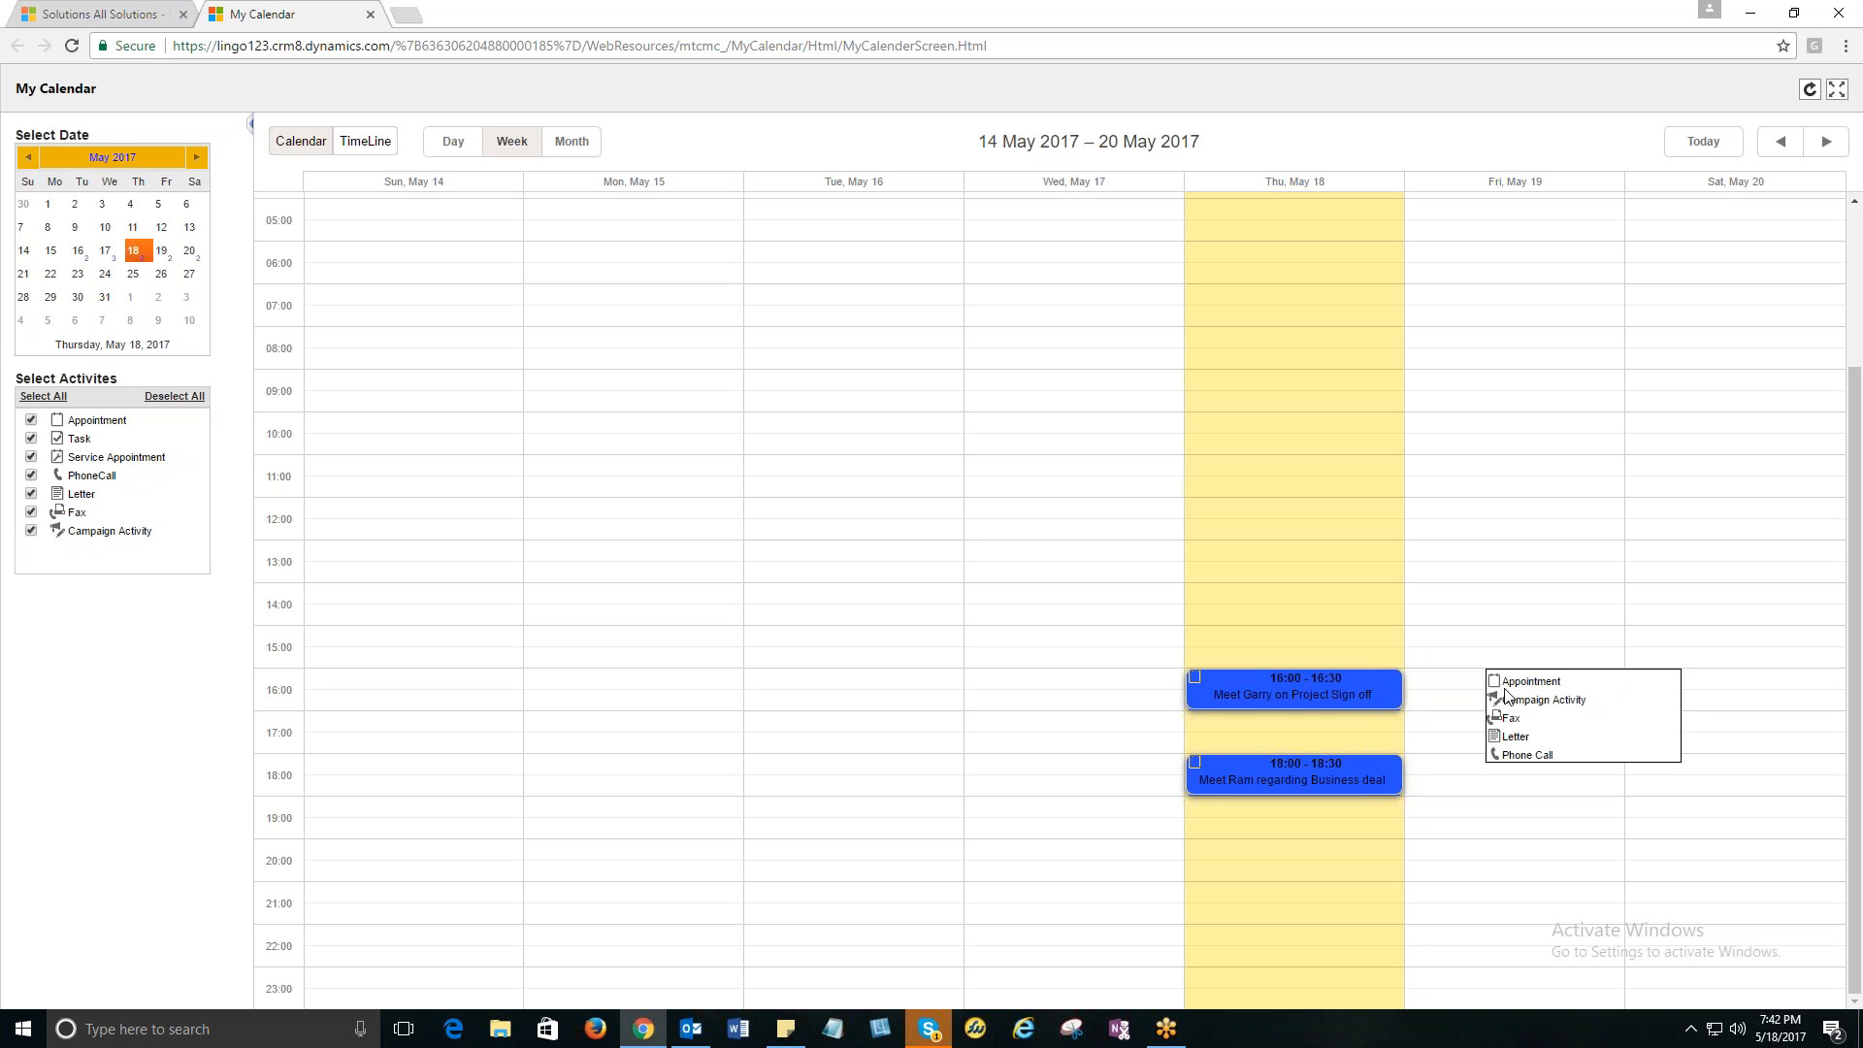
mouse_move(1524, 755)
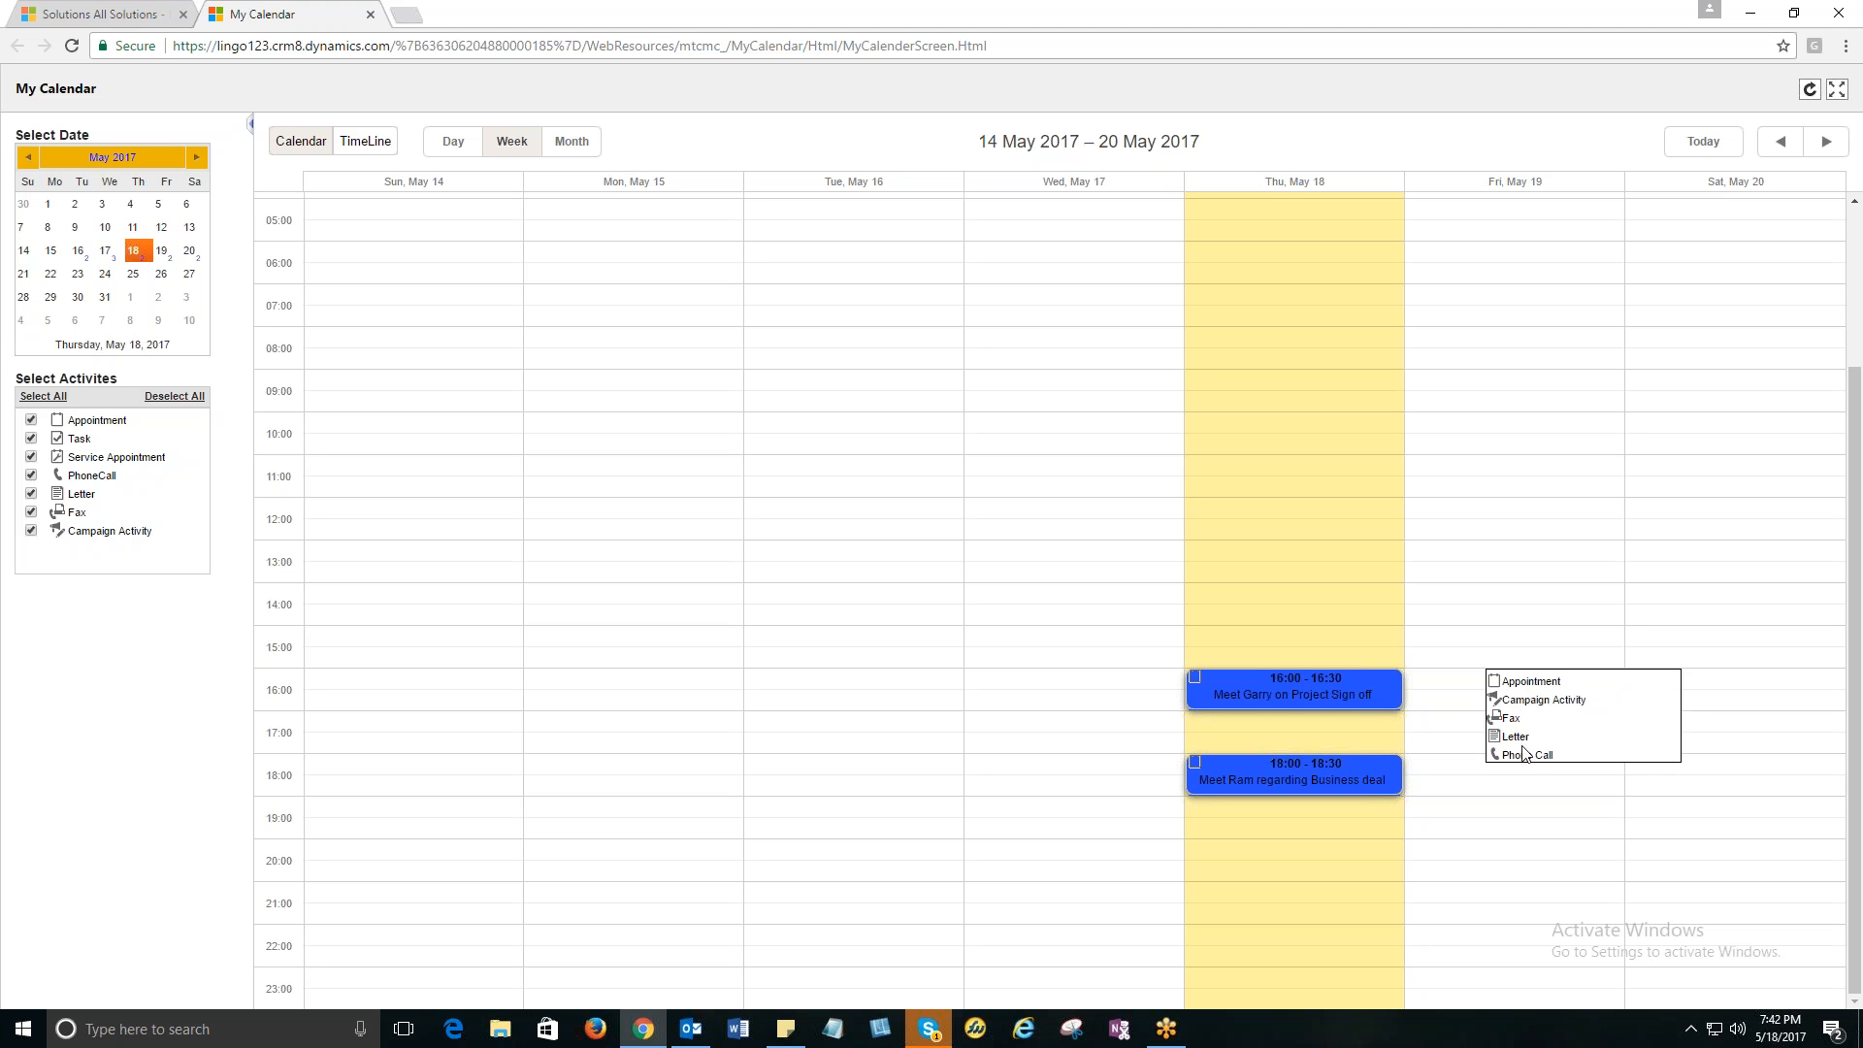
mouse_move(1525, 755)
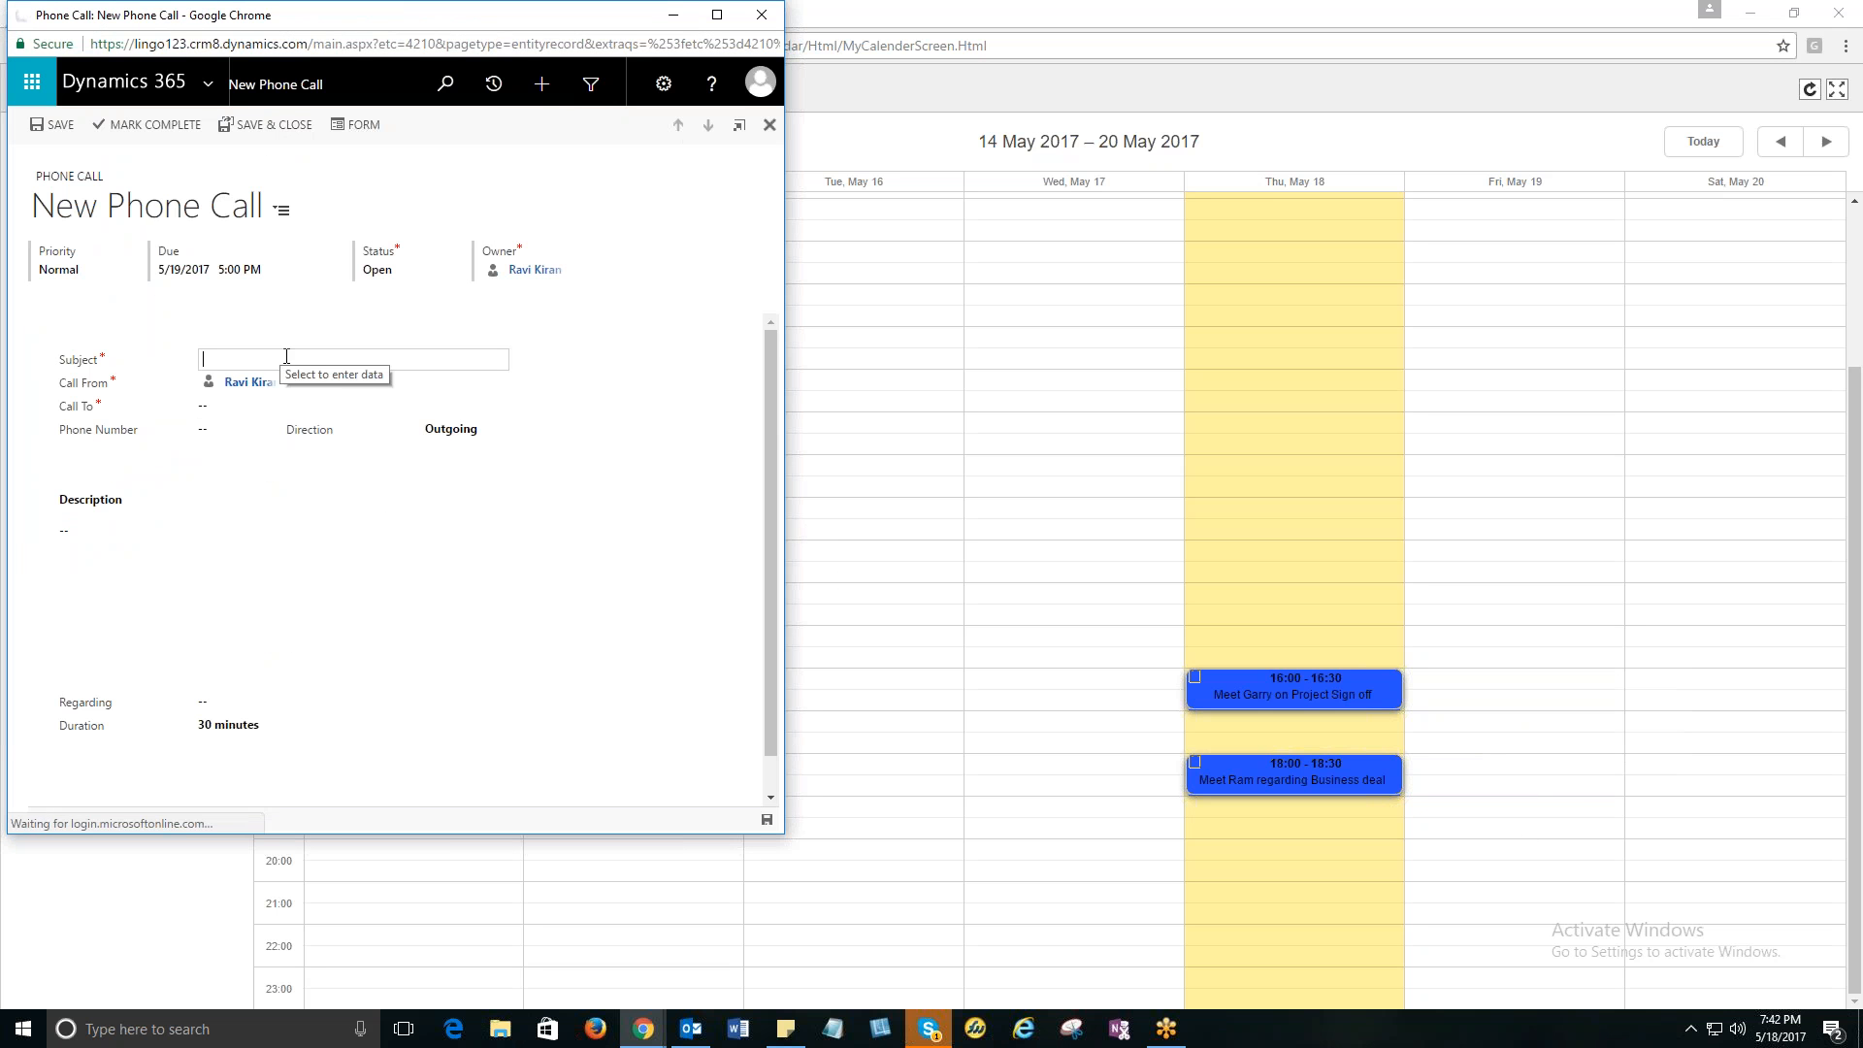
Save phone call 'Call Clara' to A. Datum, due 19 May 2017 at 5:00 PM.
text(Call Clara)
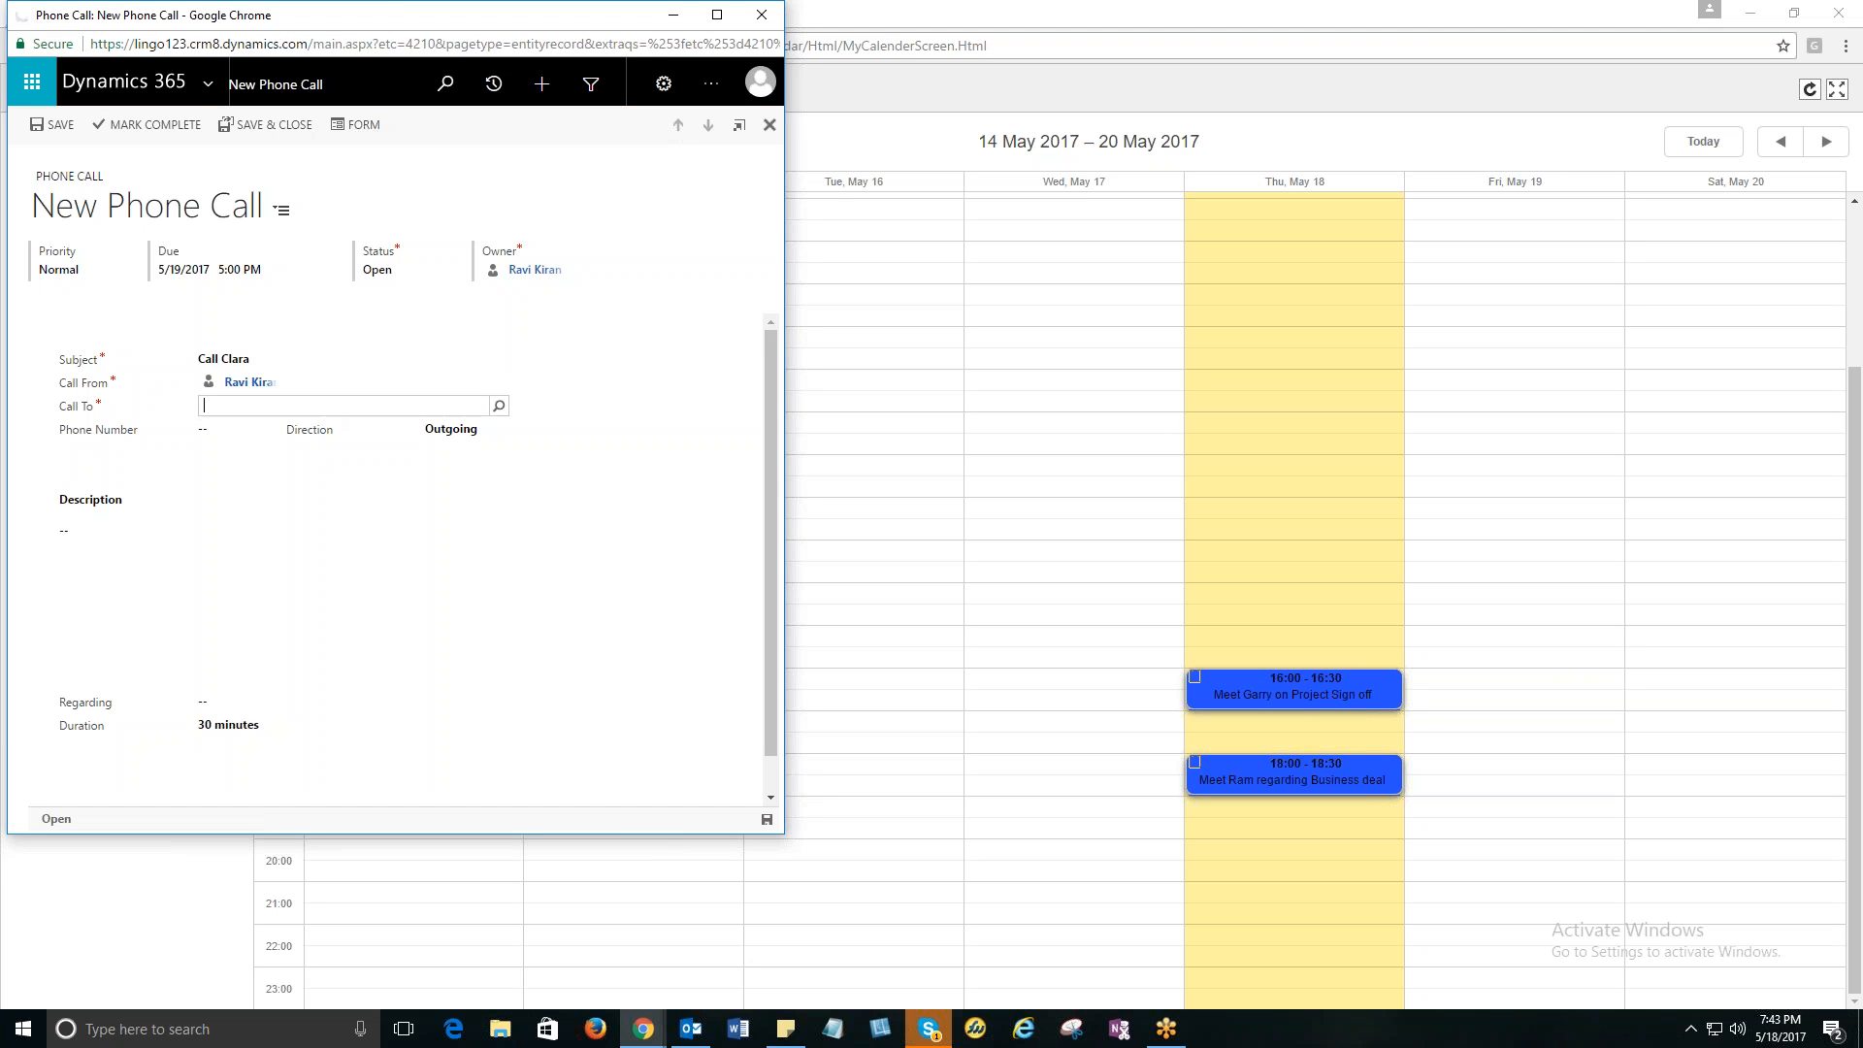
text(A. Datum;)
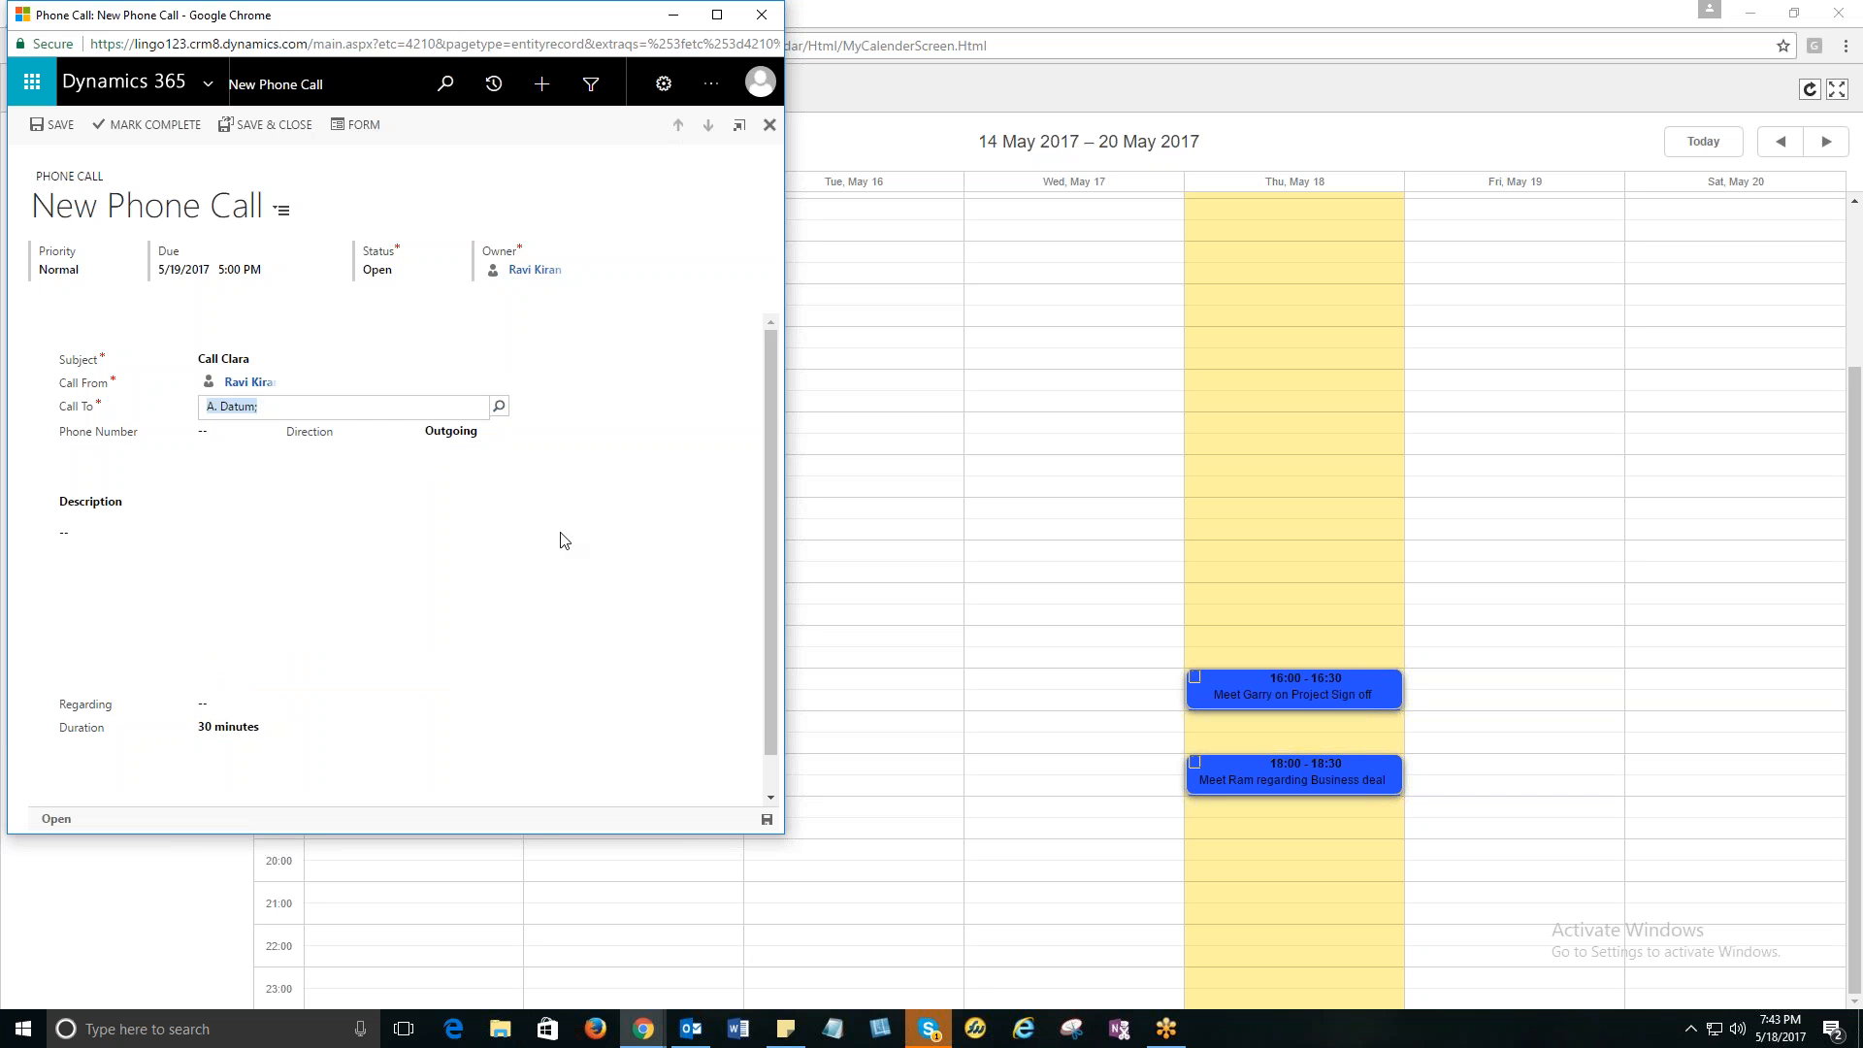
mouse_move(768, 821)
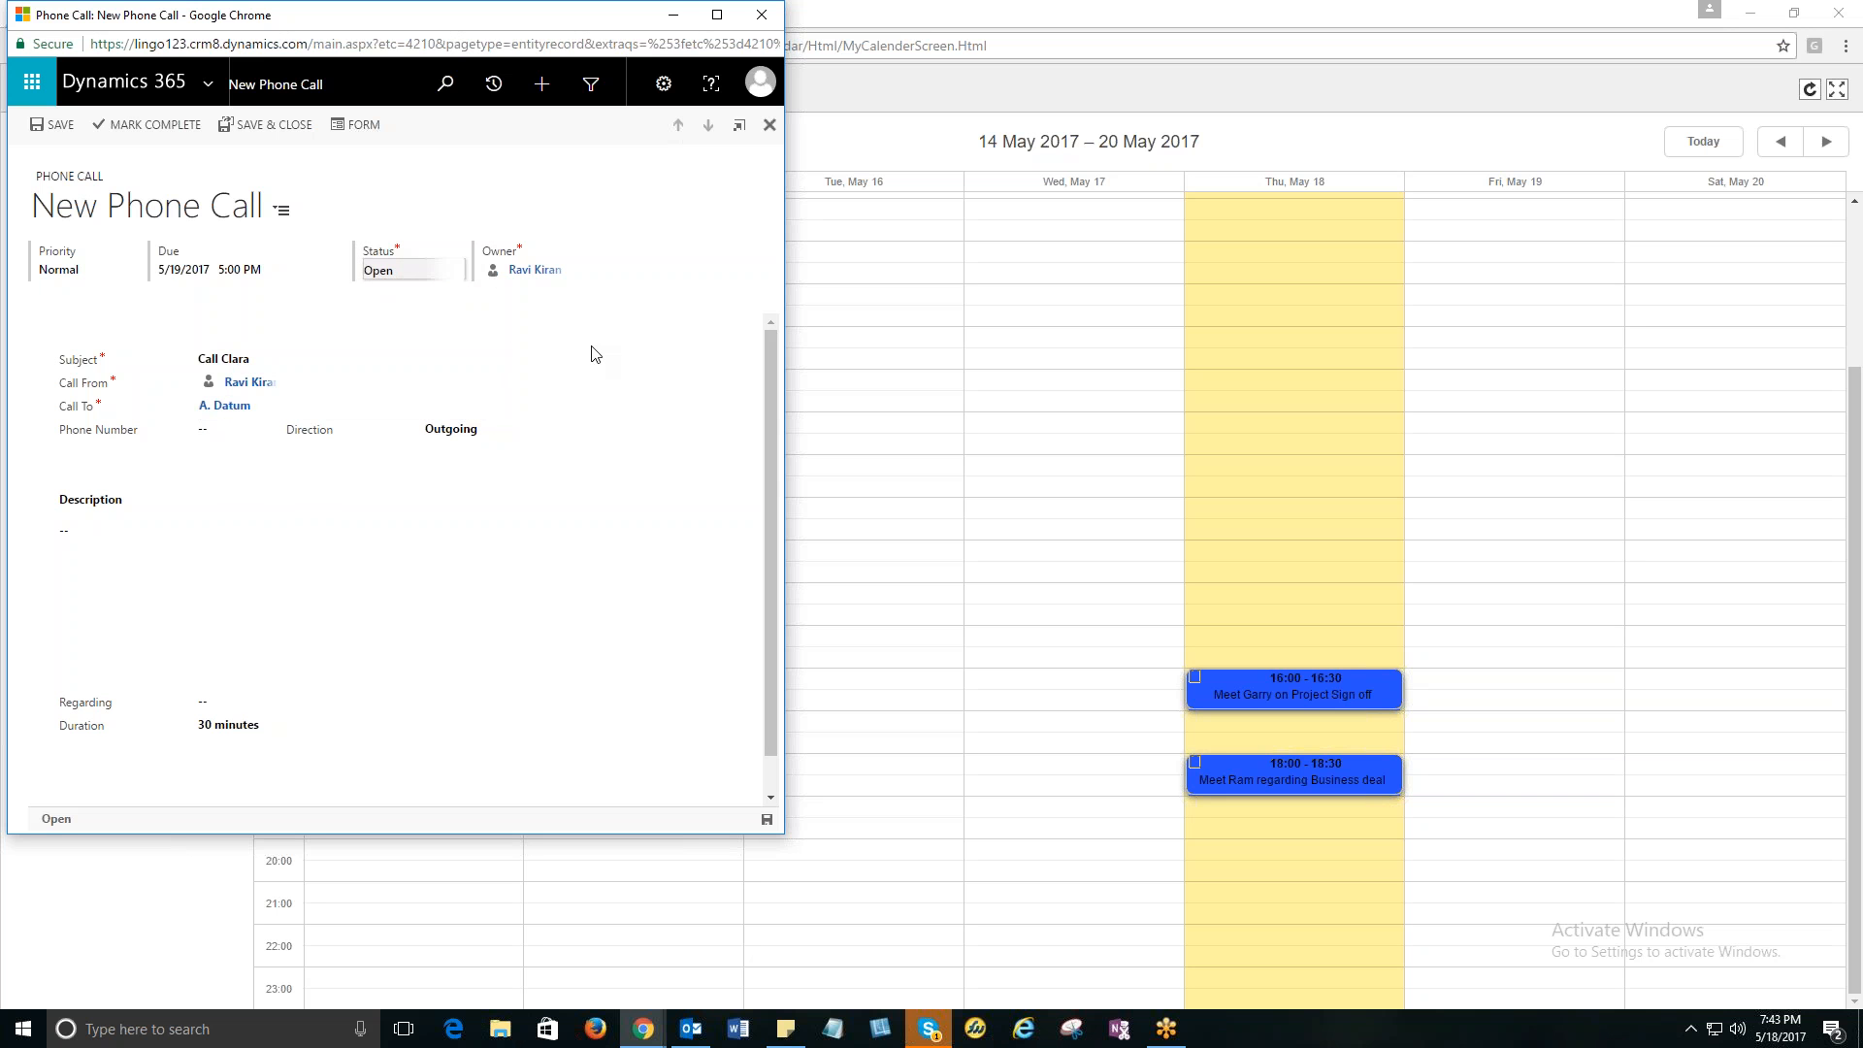
mouse_move(713, 716)
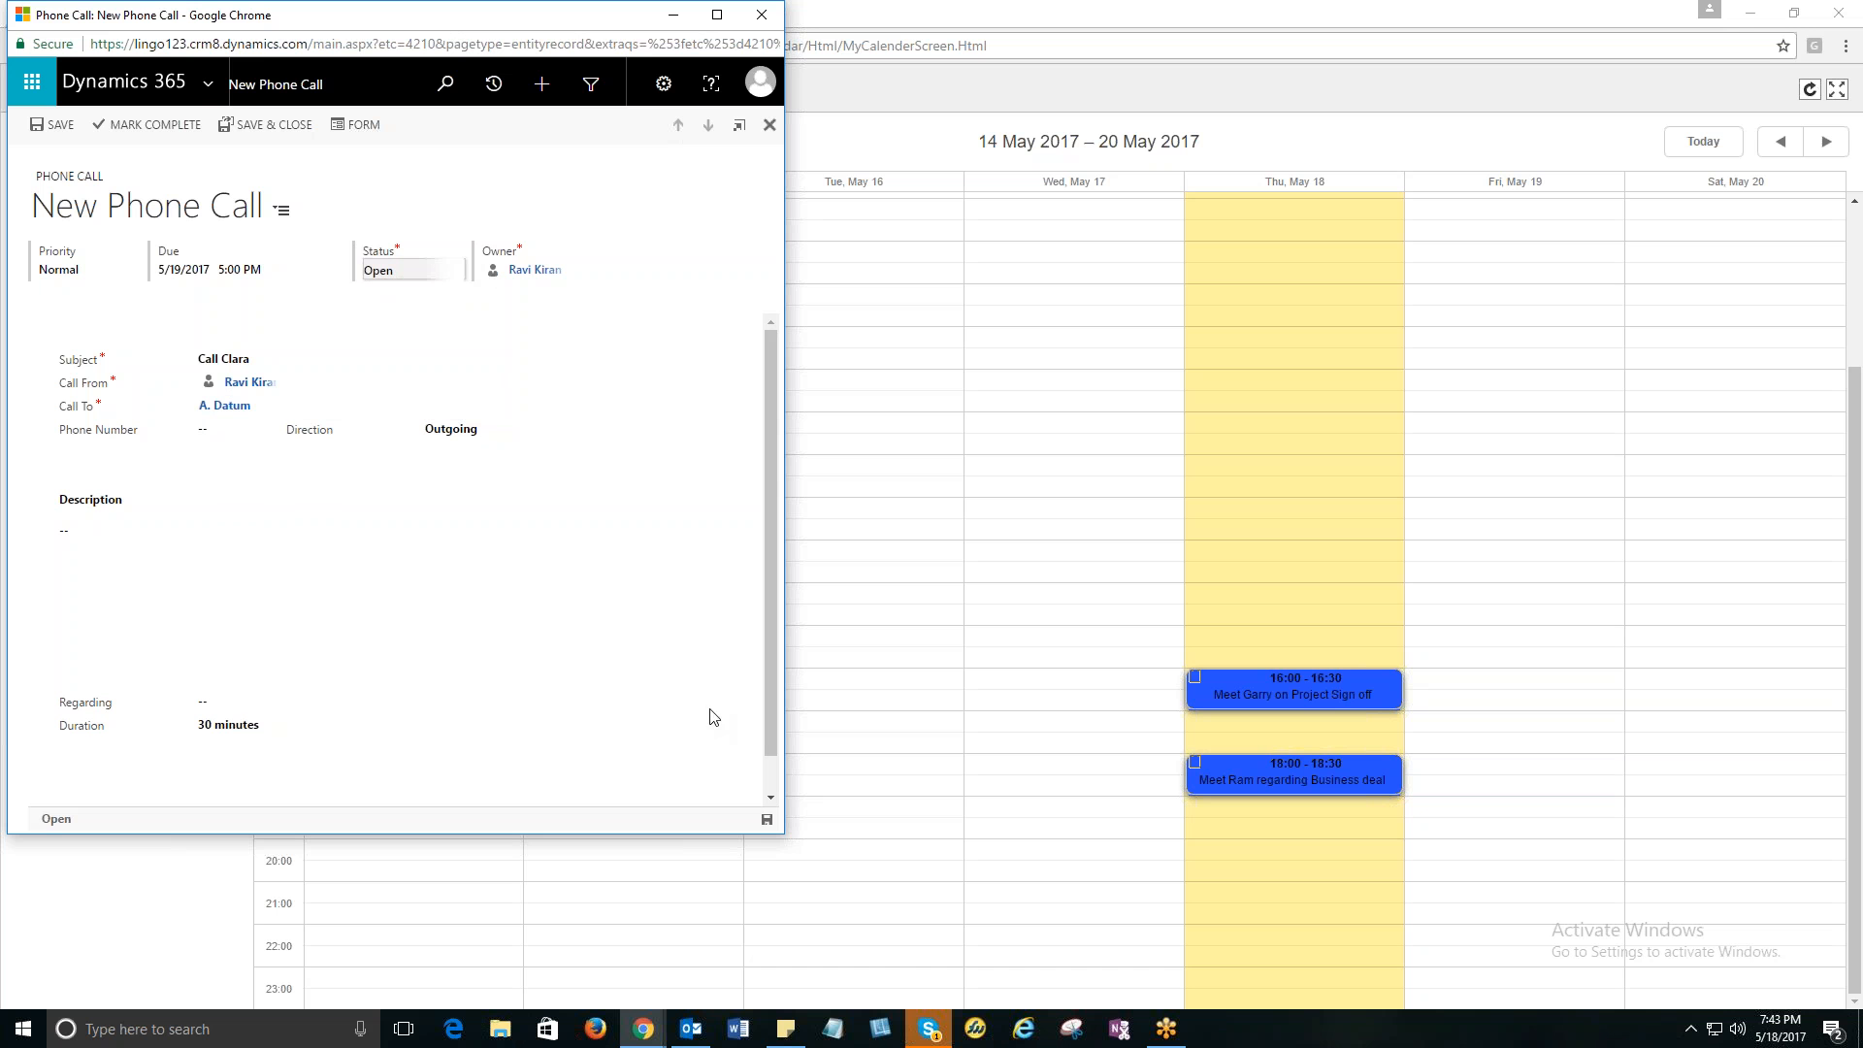
mouse_move(768, 820)
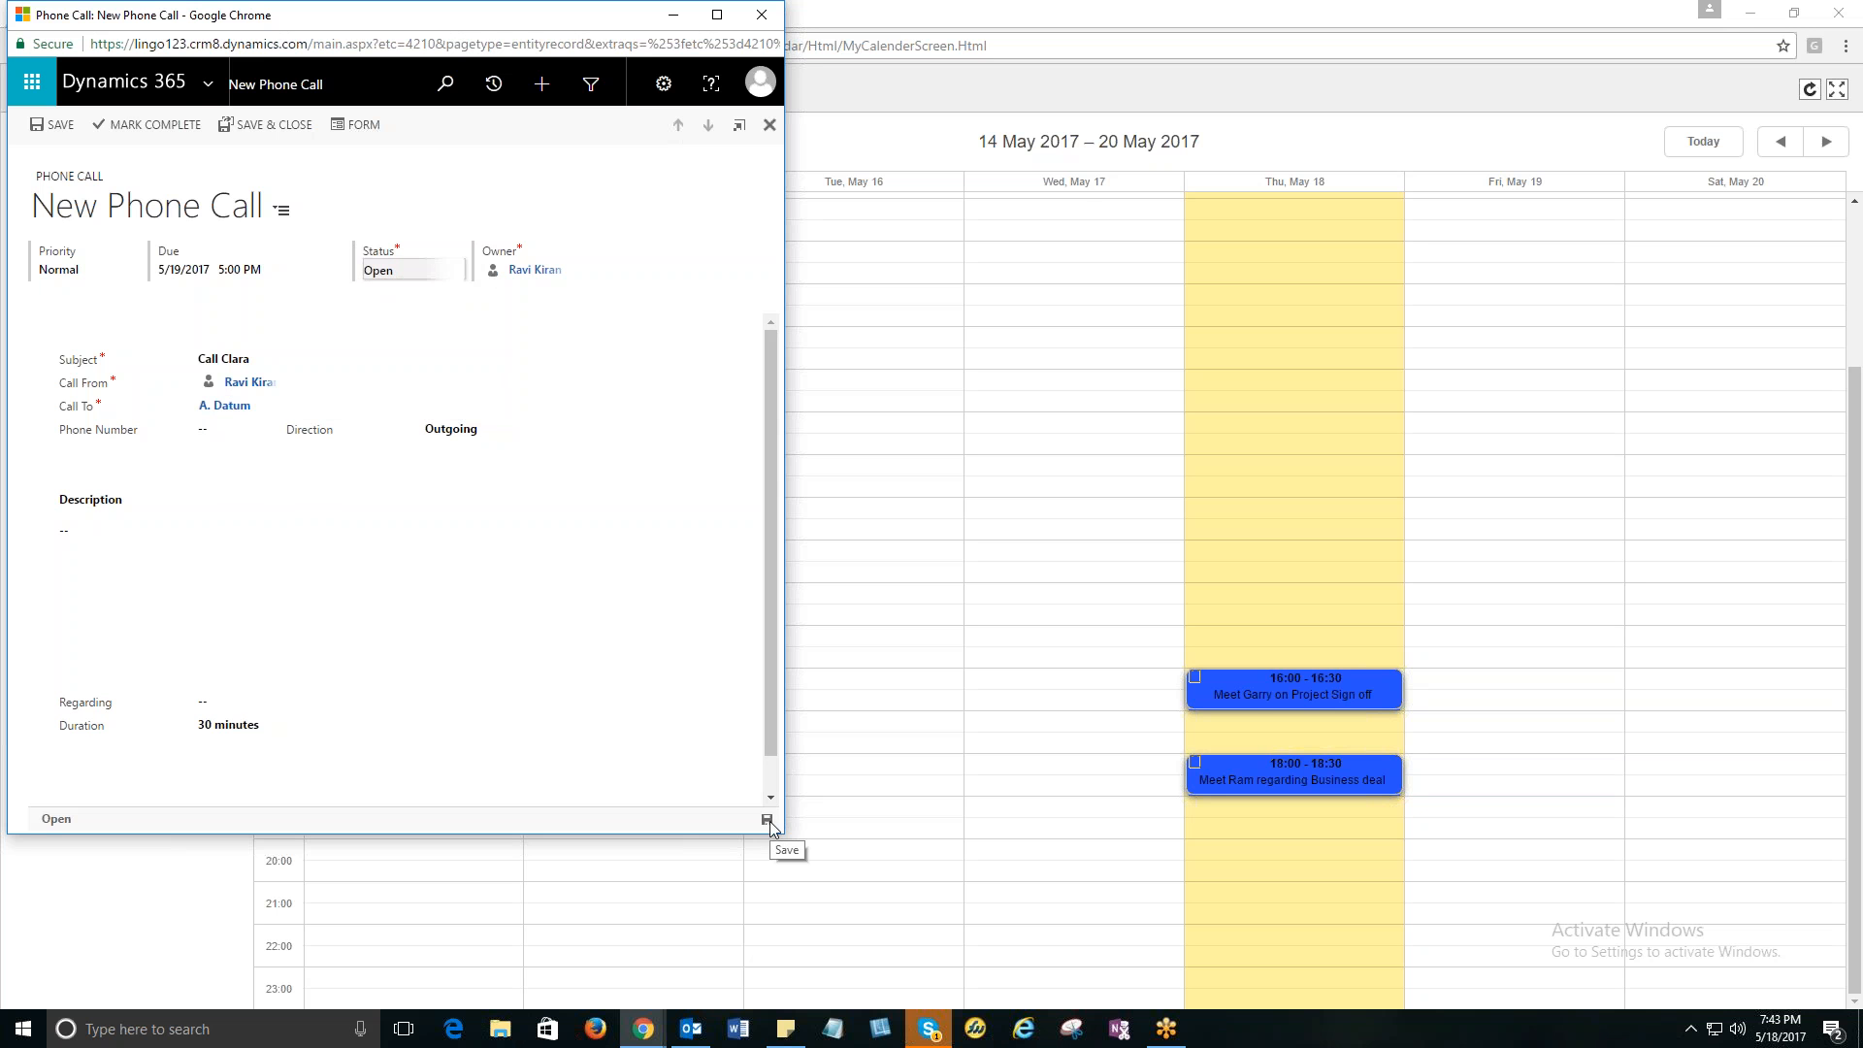
click(767, 820)
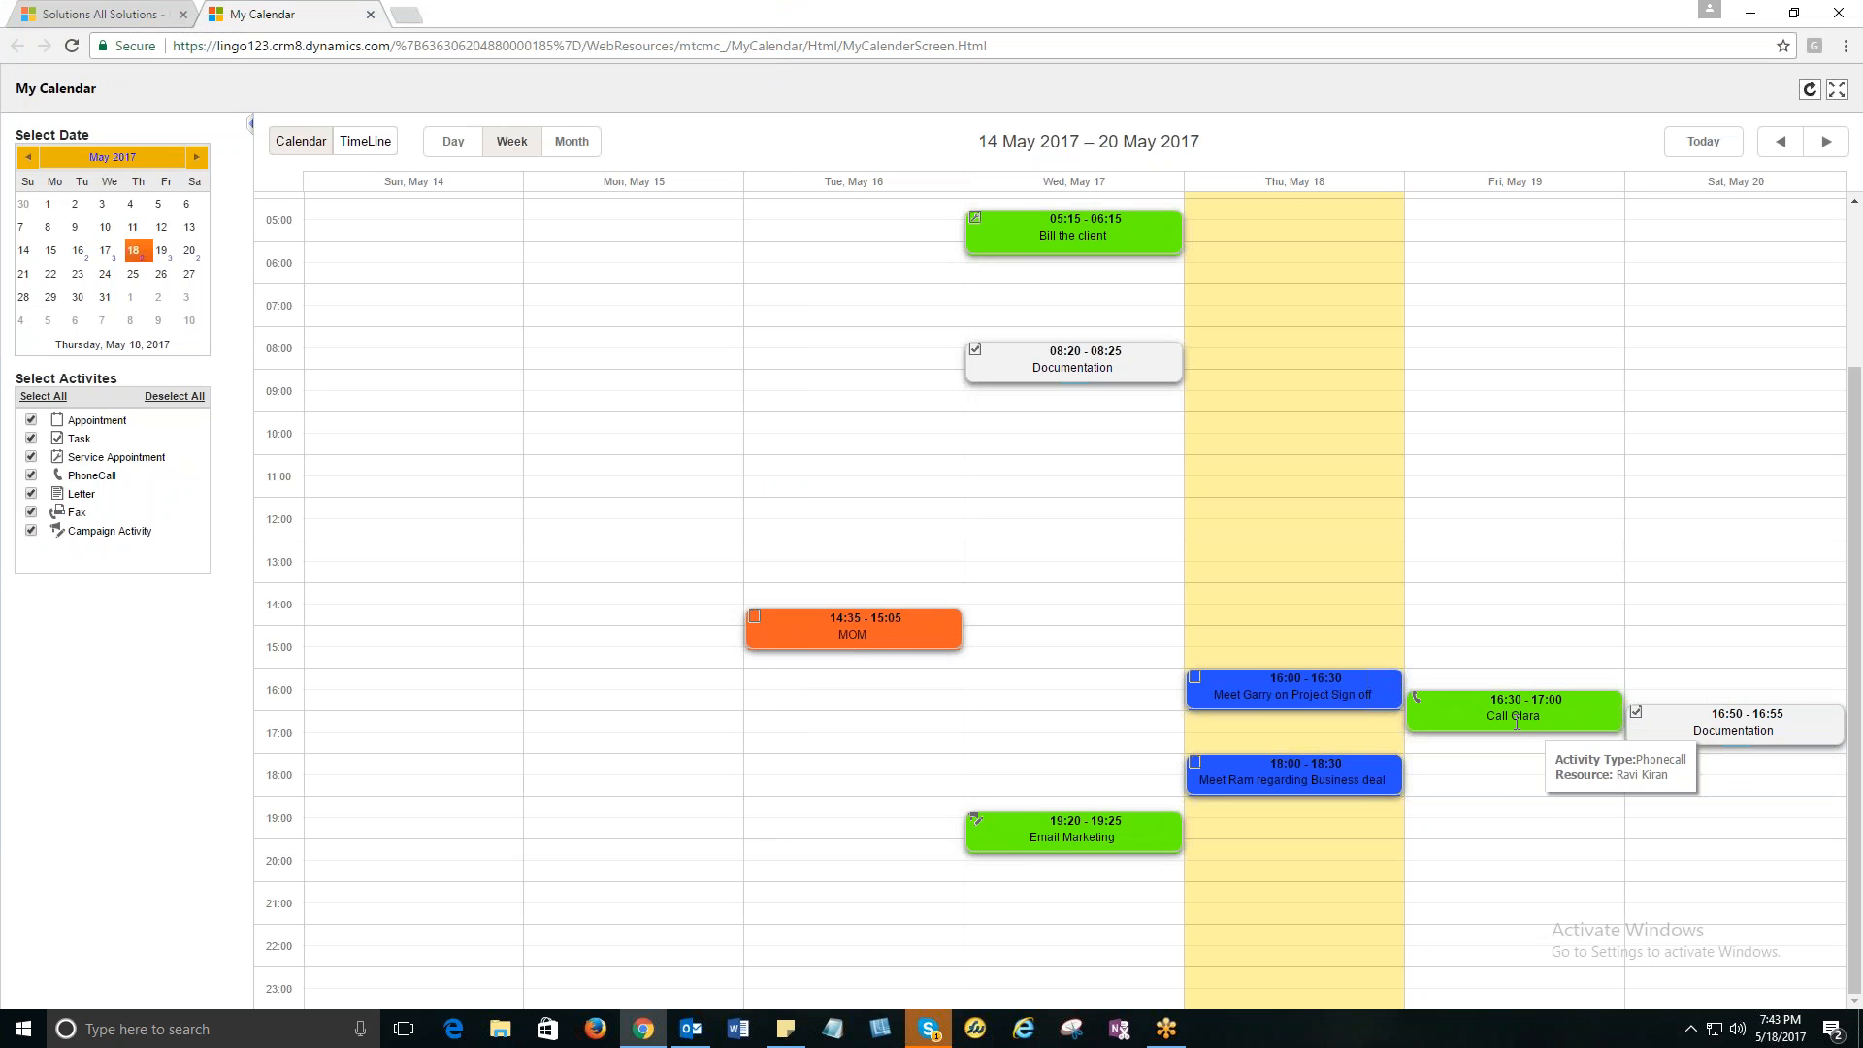
mouse_move(1525, 793)
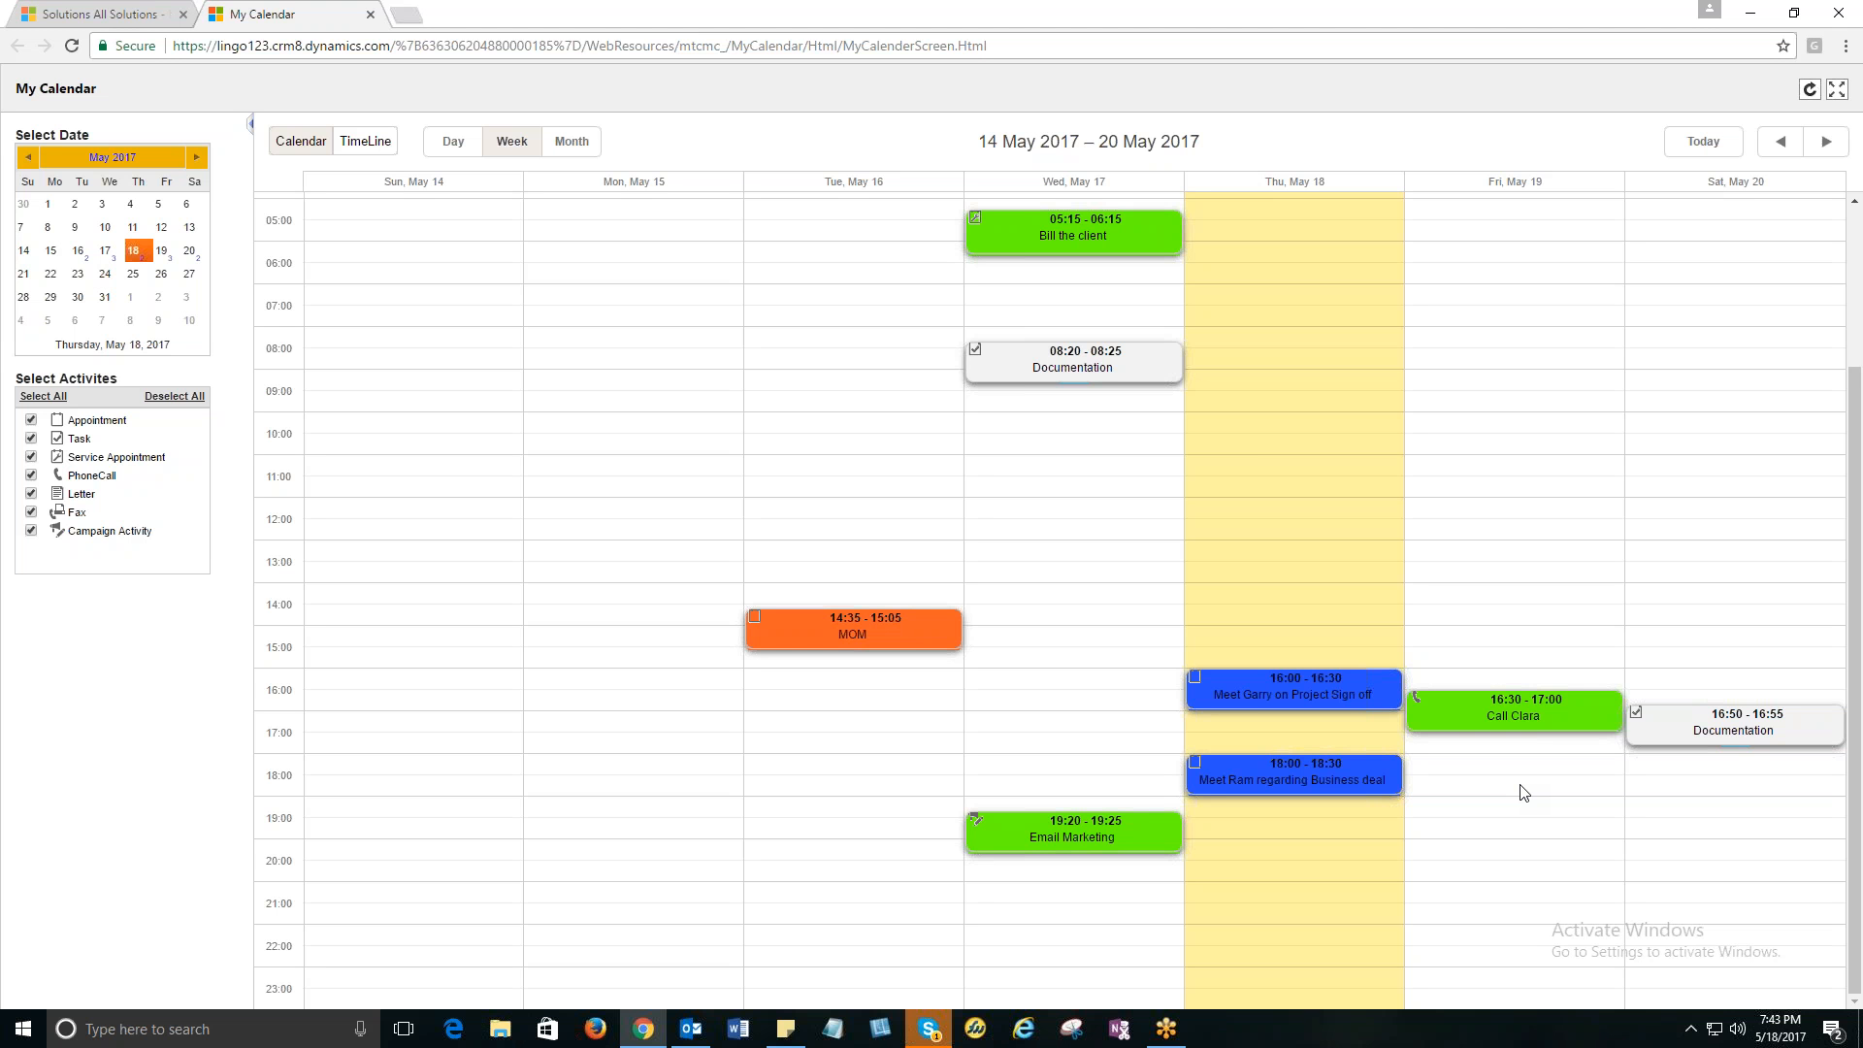
mouse_move(1634, 581)
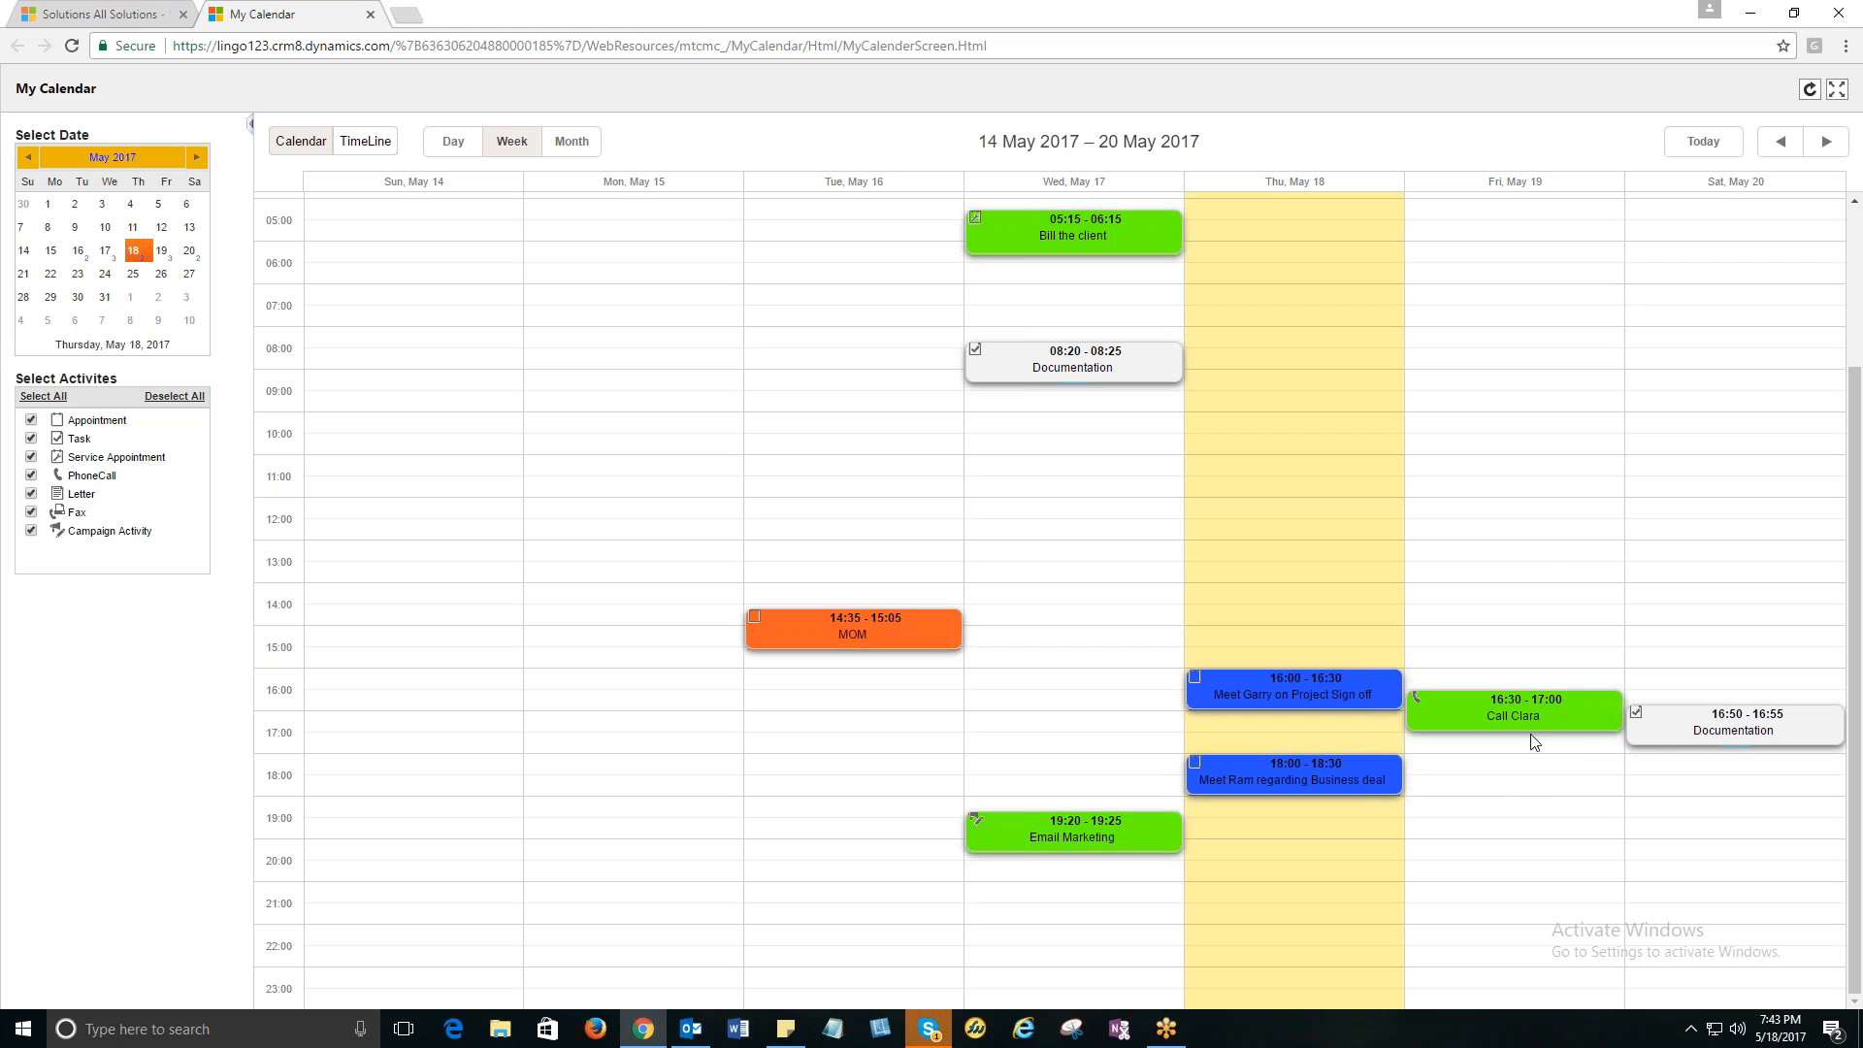
mouse_move(1581, 722)
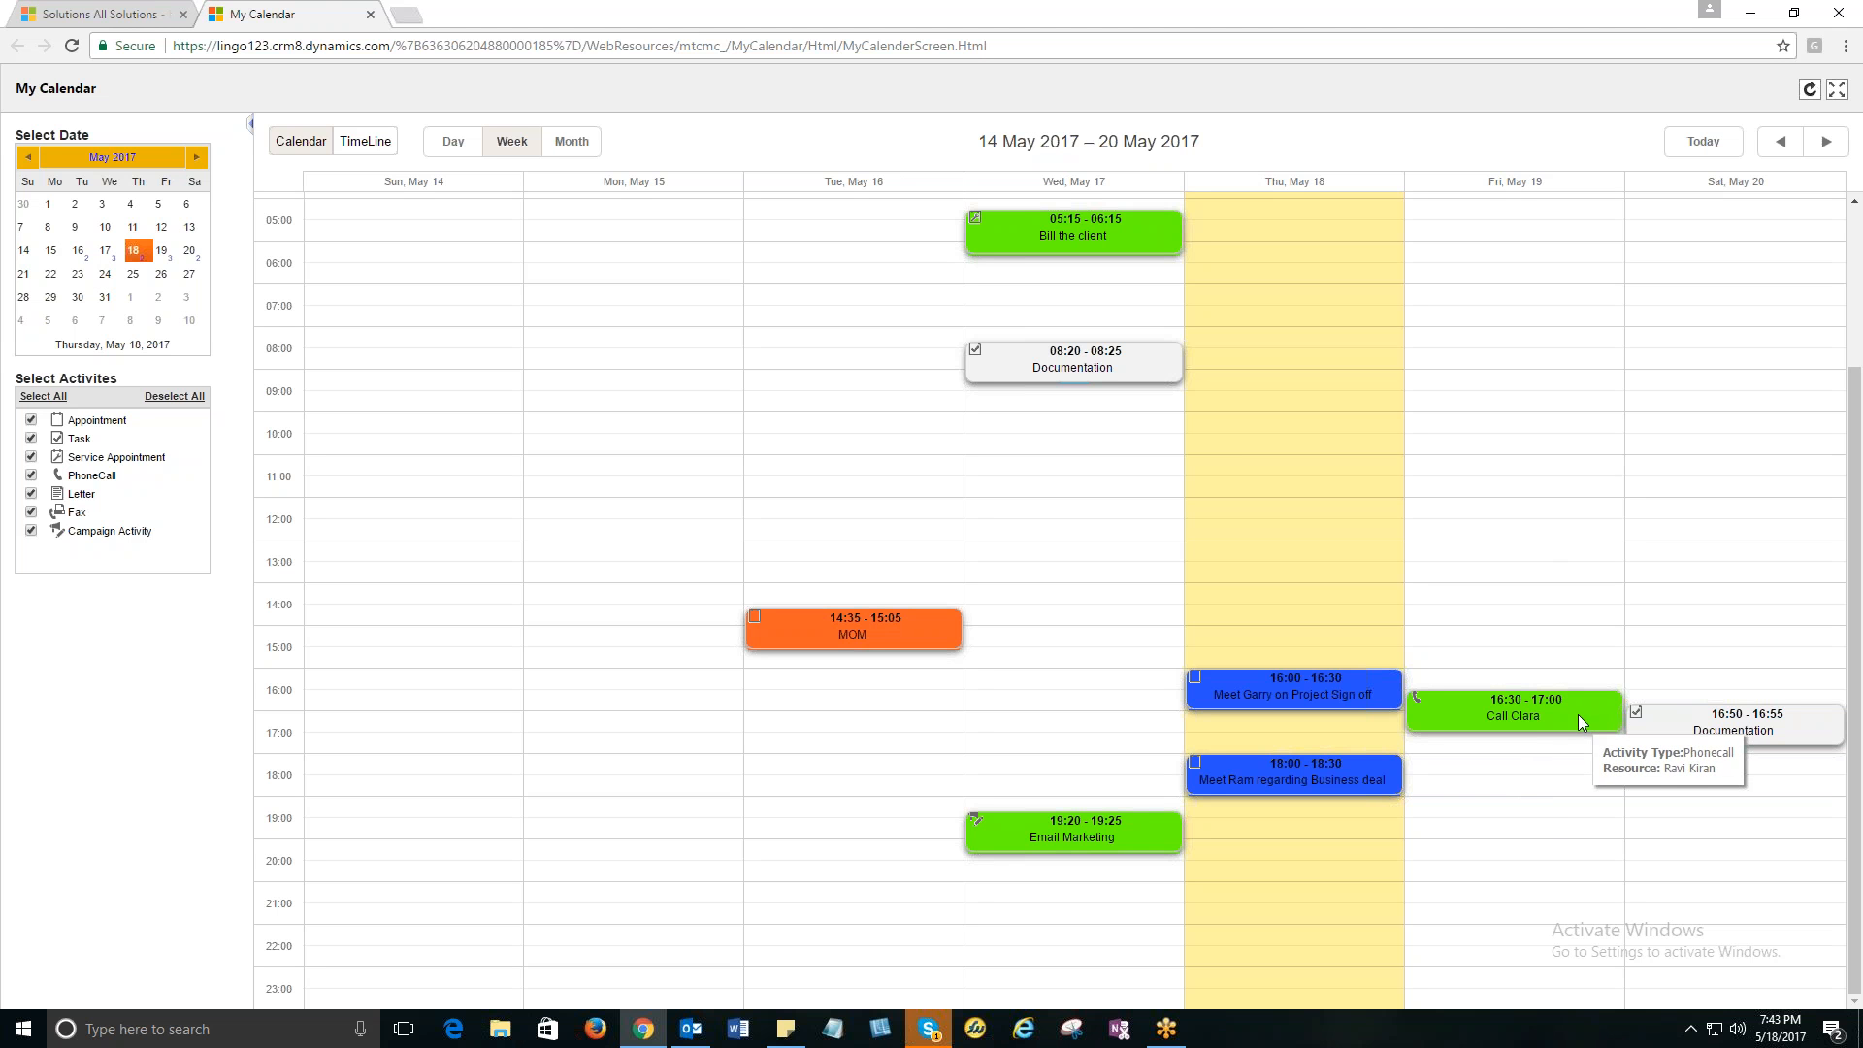
mouse_move(1565, 581)
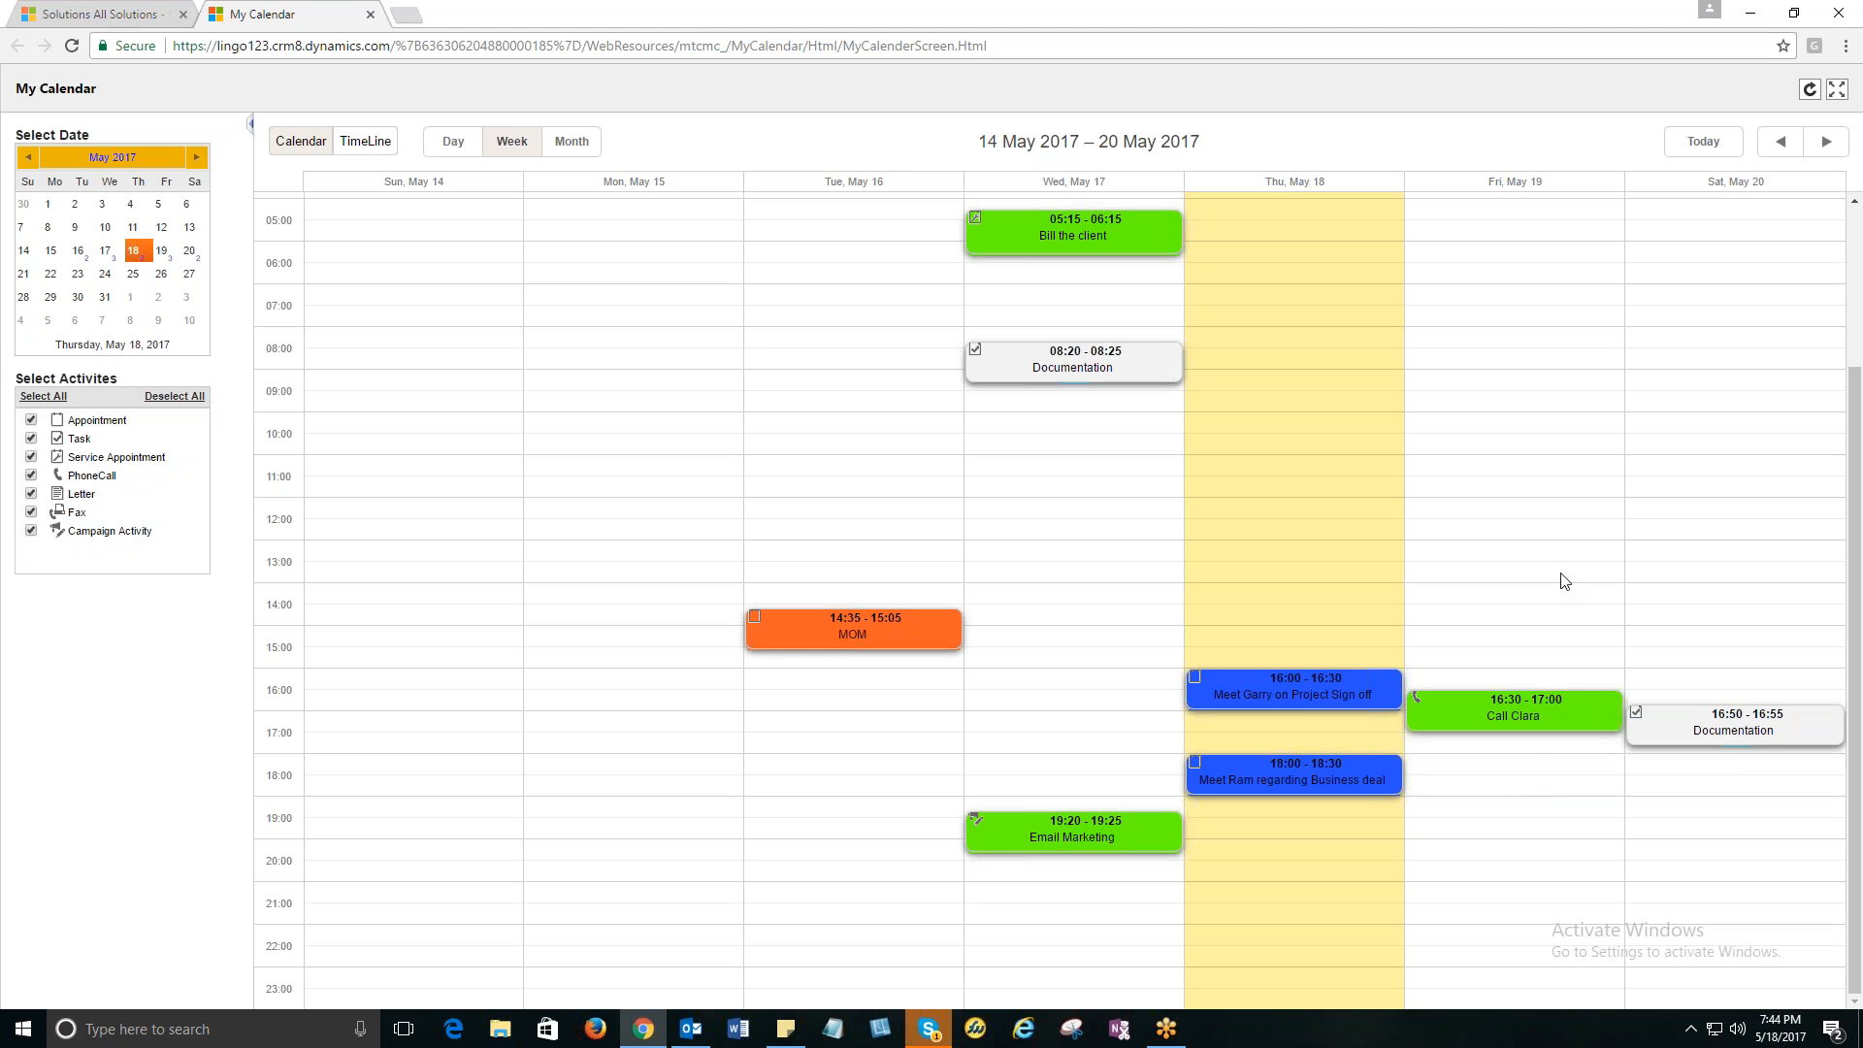
mouse_move(1426, 499)
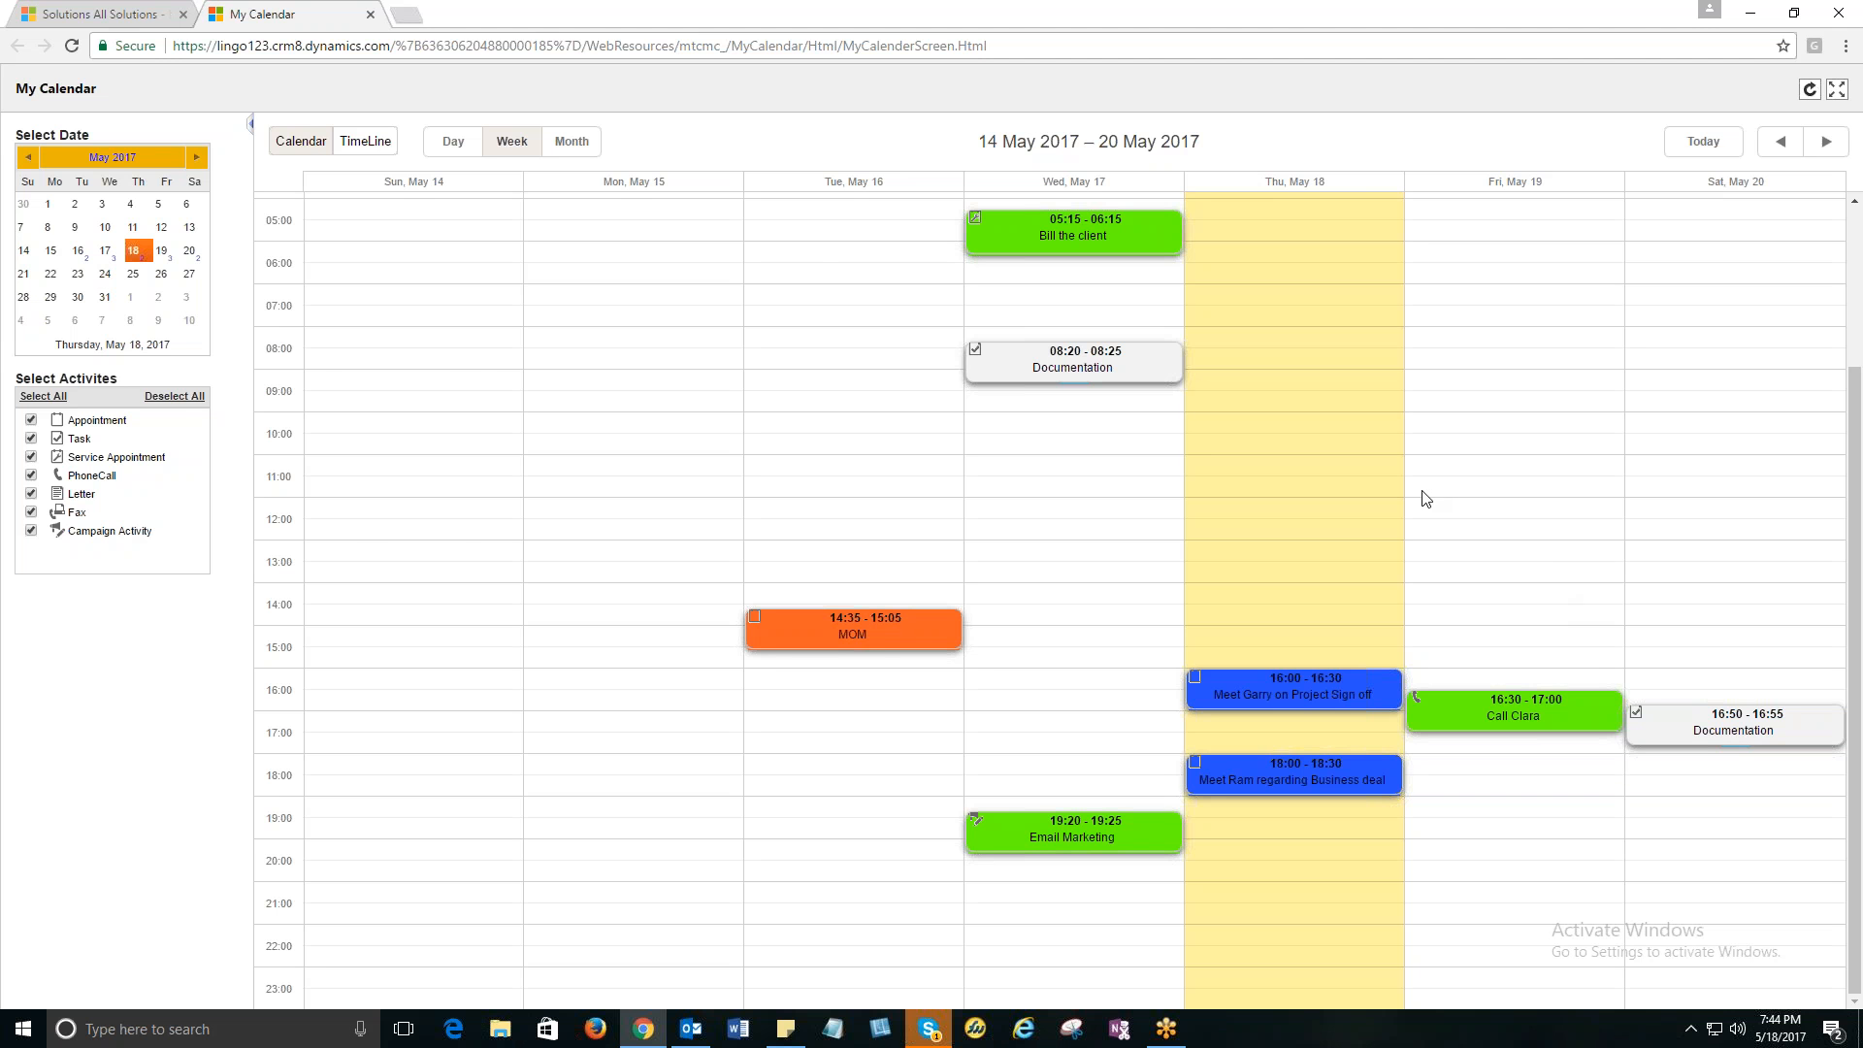
Refresh My Calendar to show Call Clara, then return to the All Solutions list.
click(101, 12)
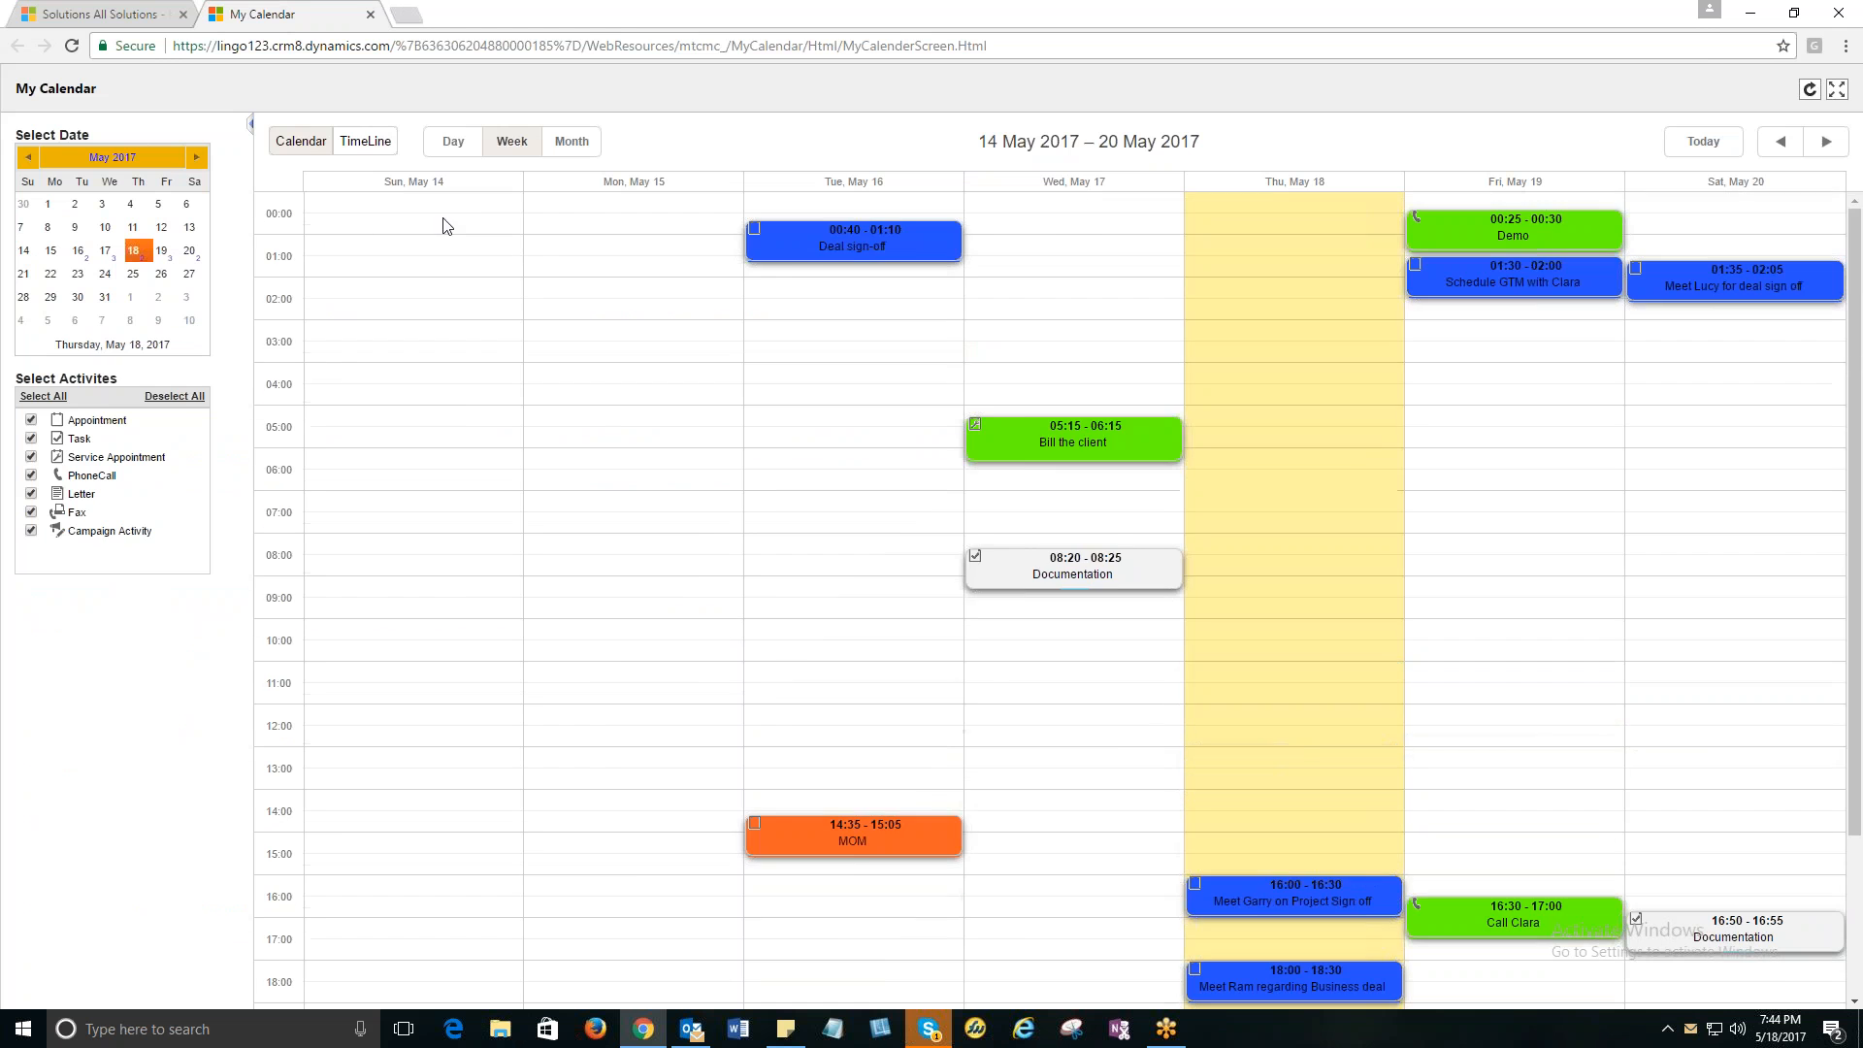
click(97, 13)
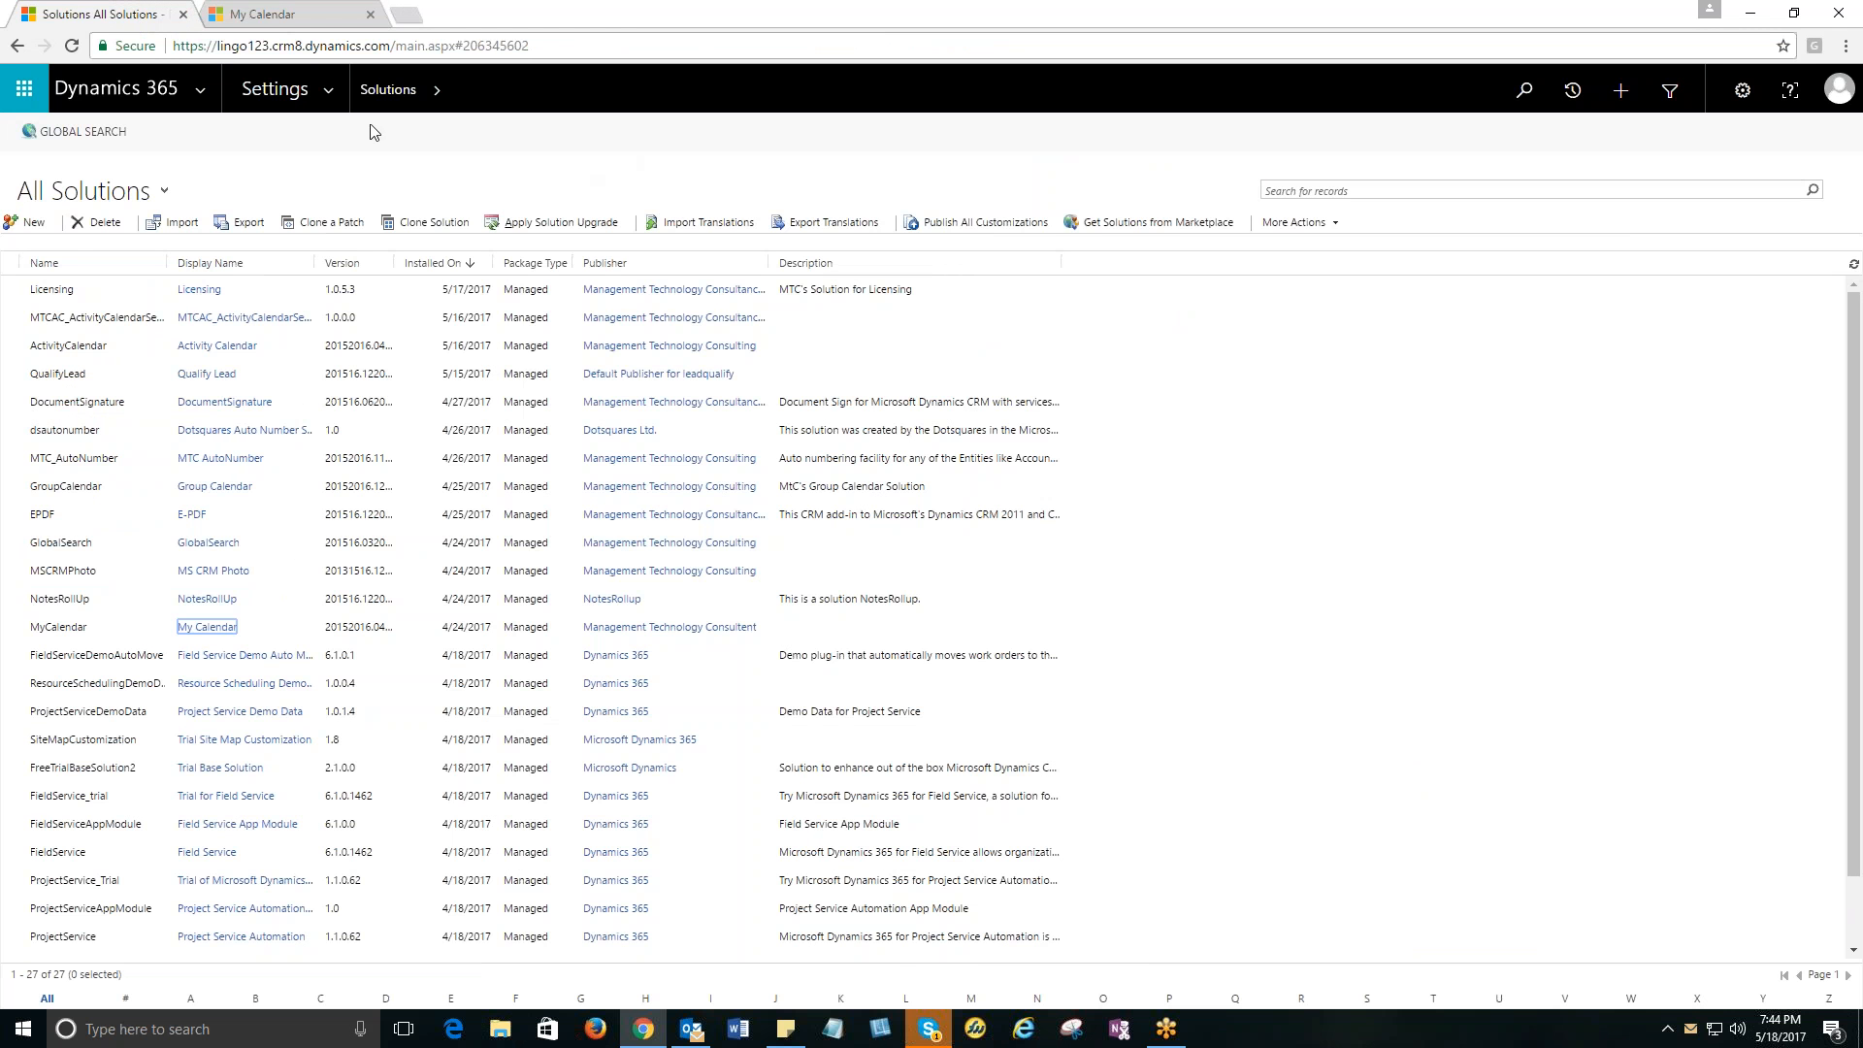
Show the standard Workplace Calendar week of 14–20 May in a new tab, then return to My Calendar.
click(274, 89)
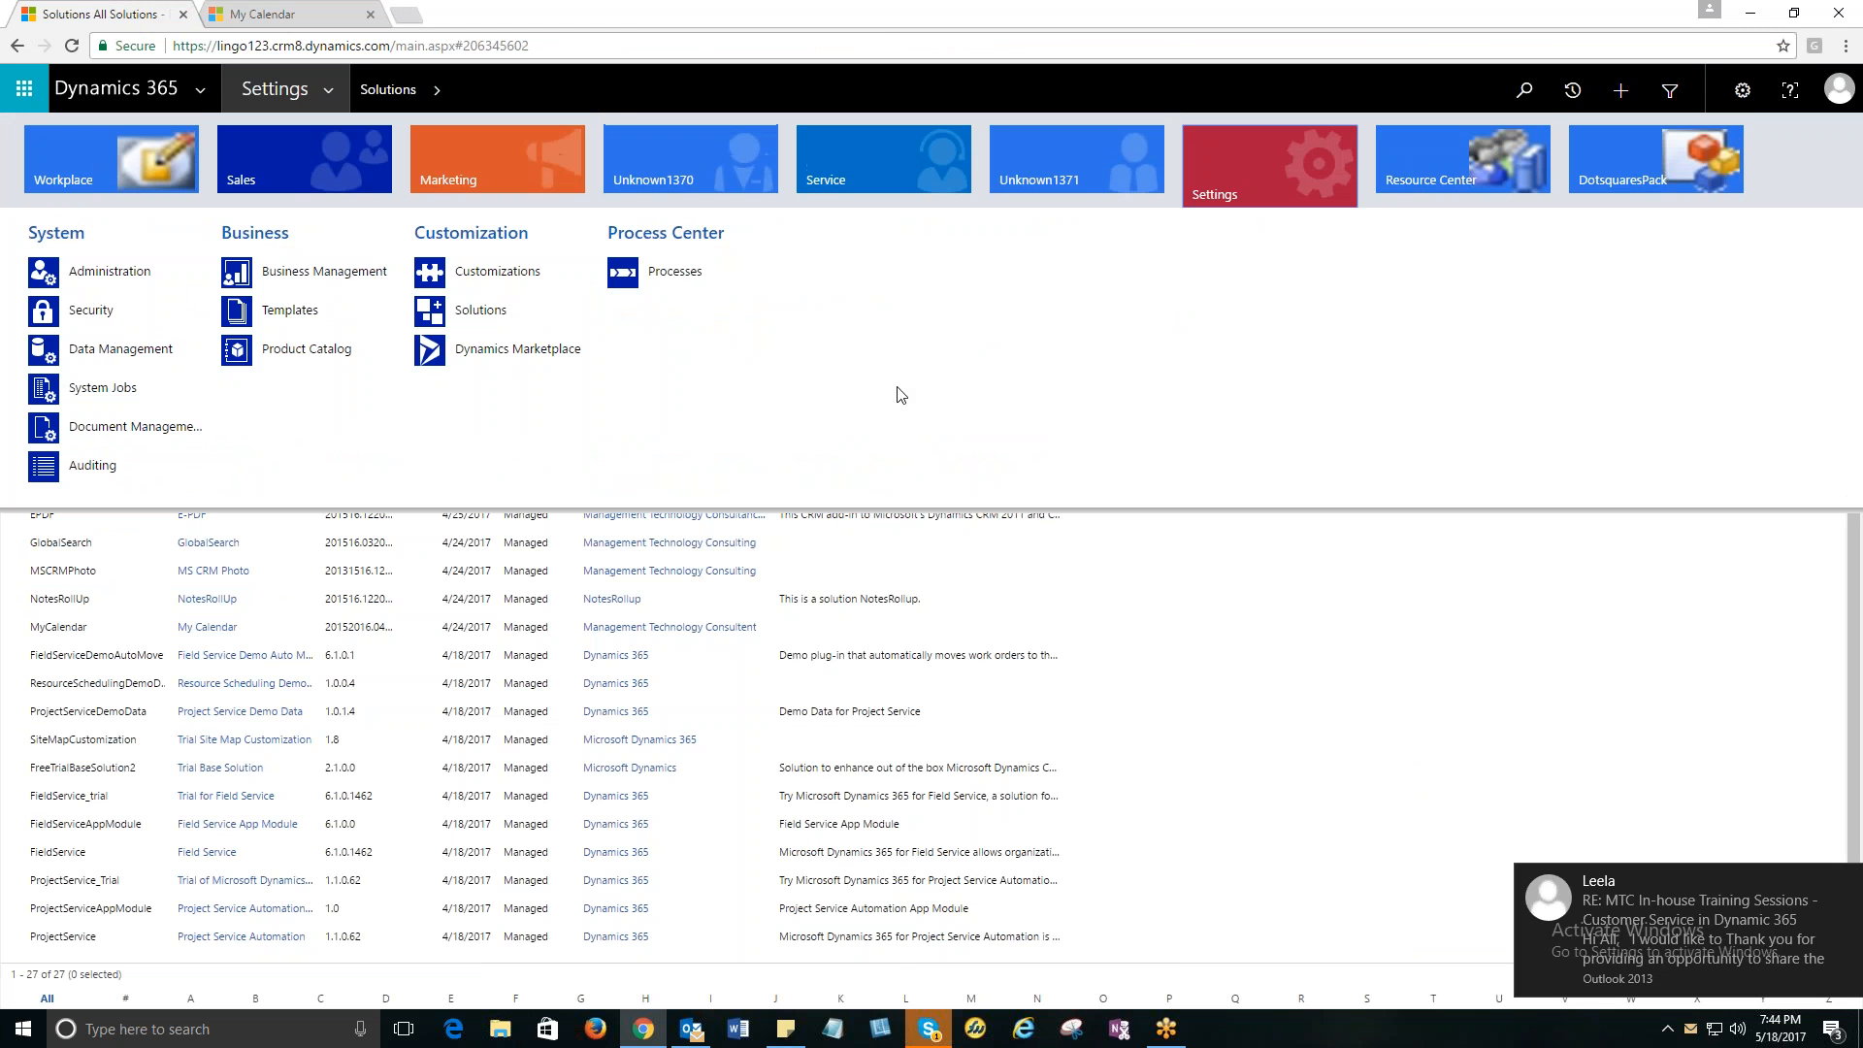
mouse_move(504, 179)
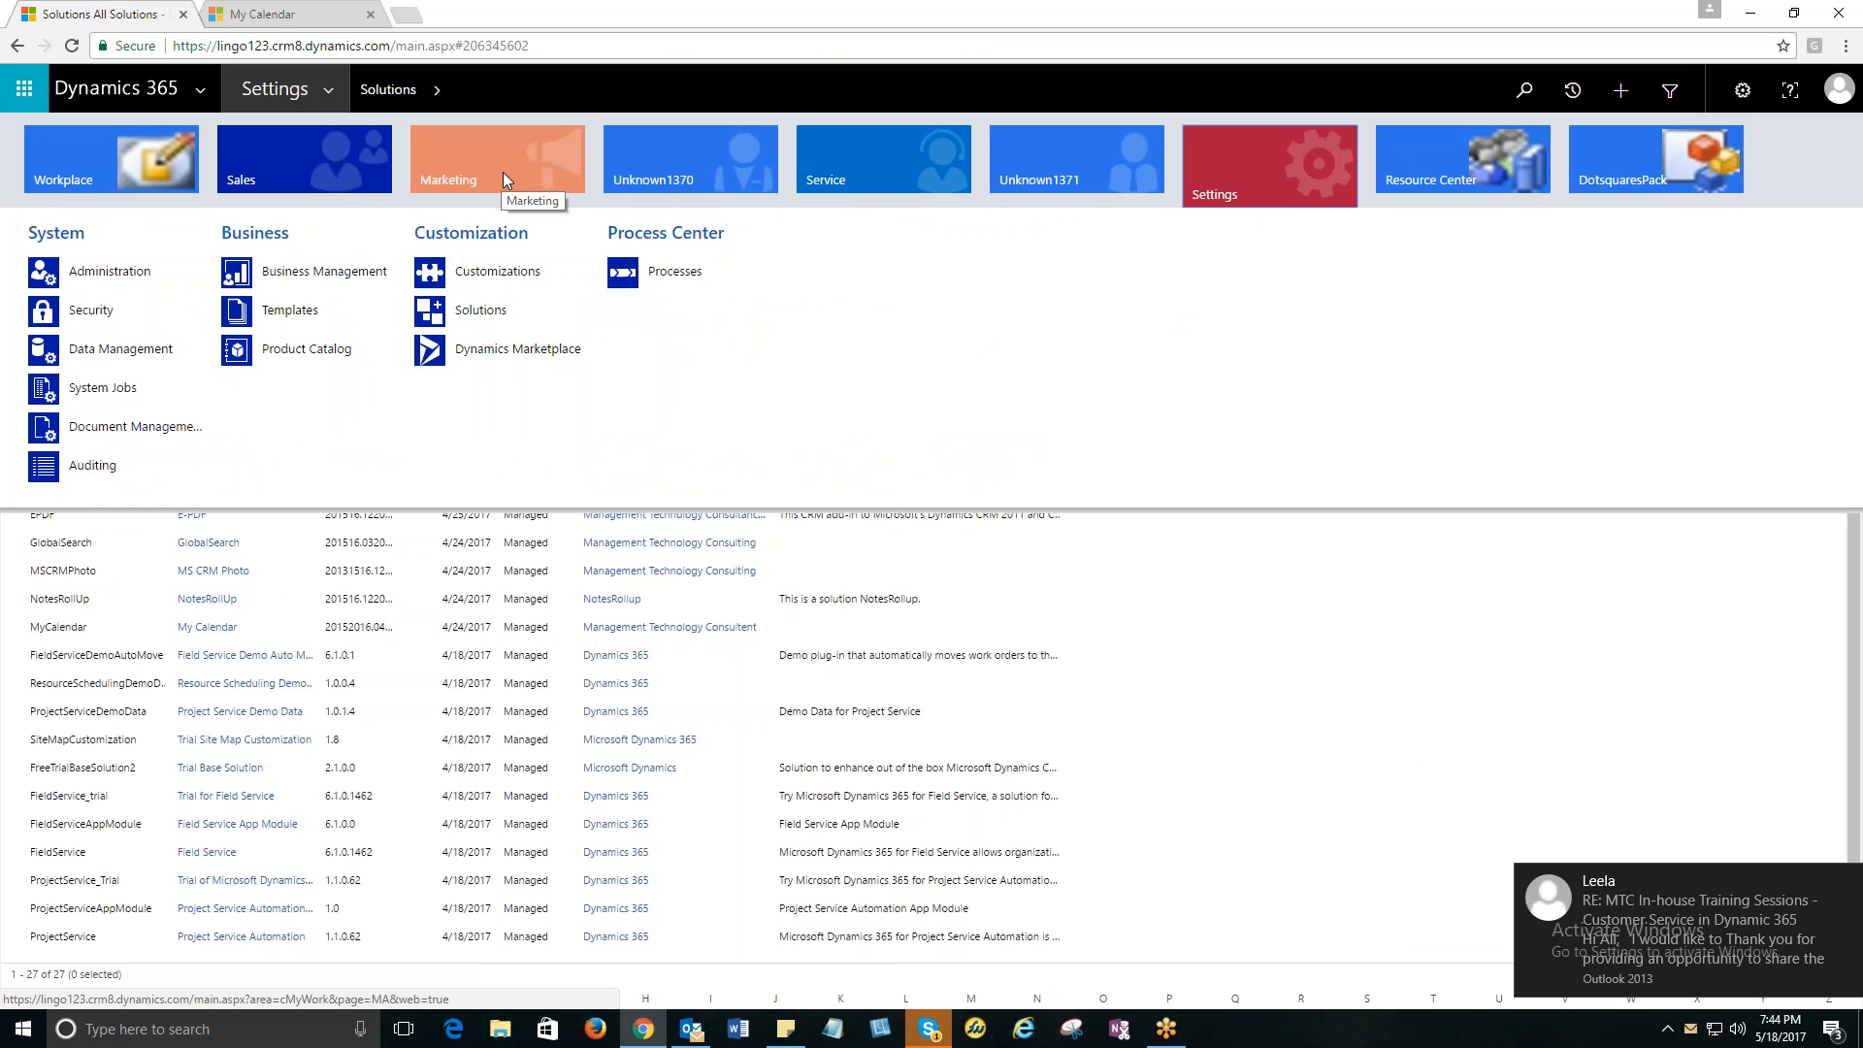
click(109, 159)
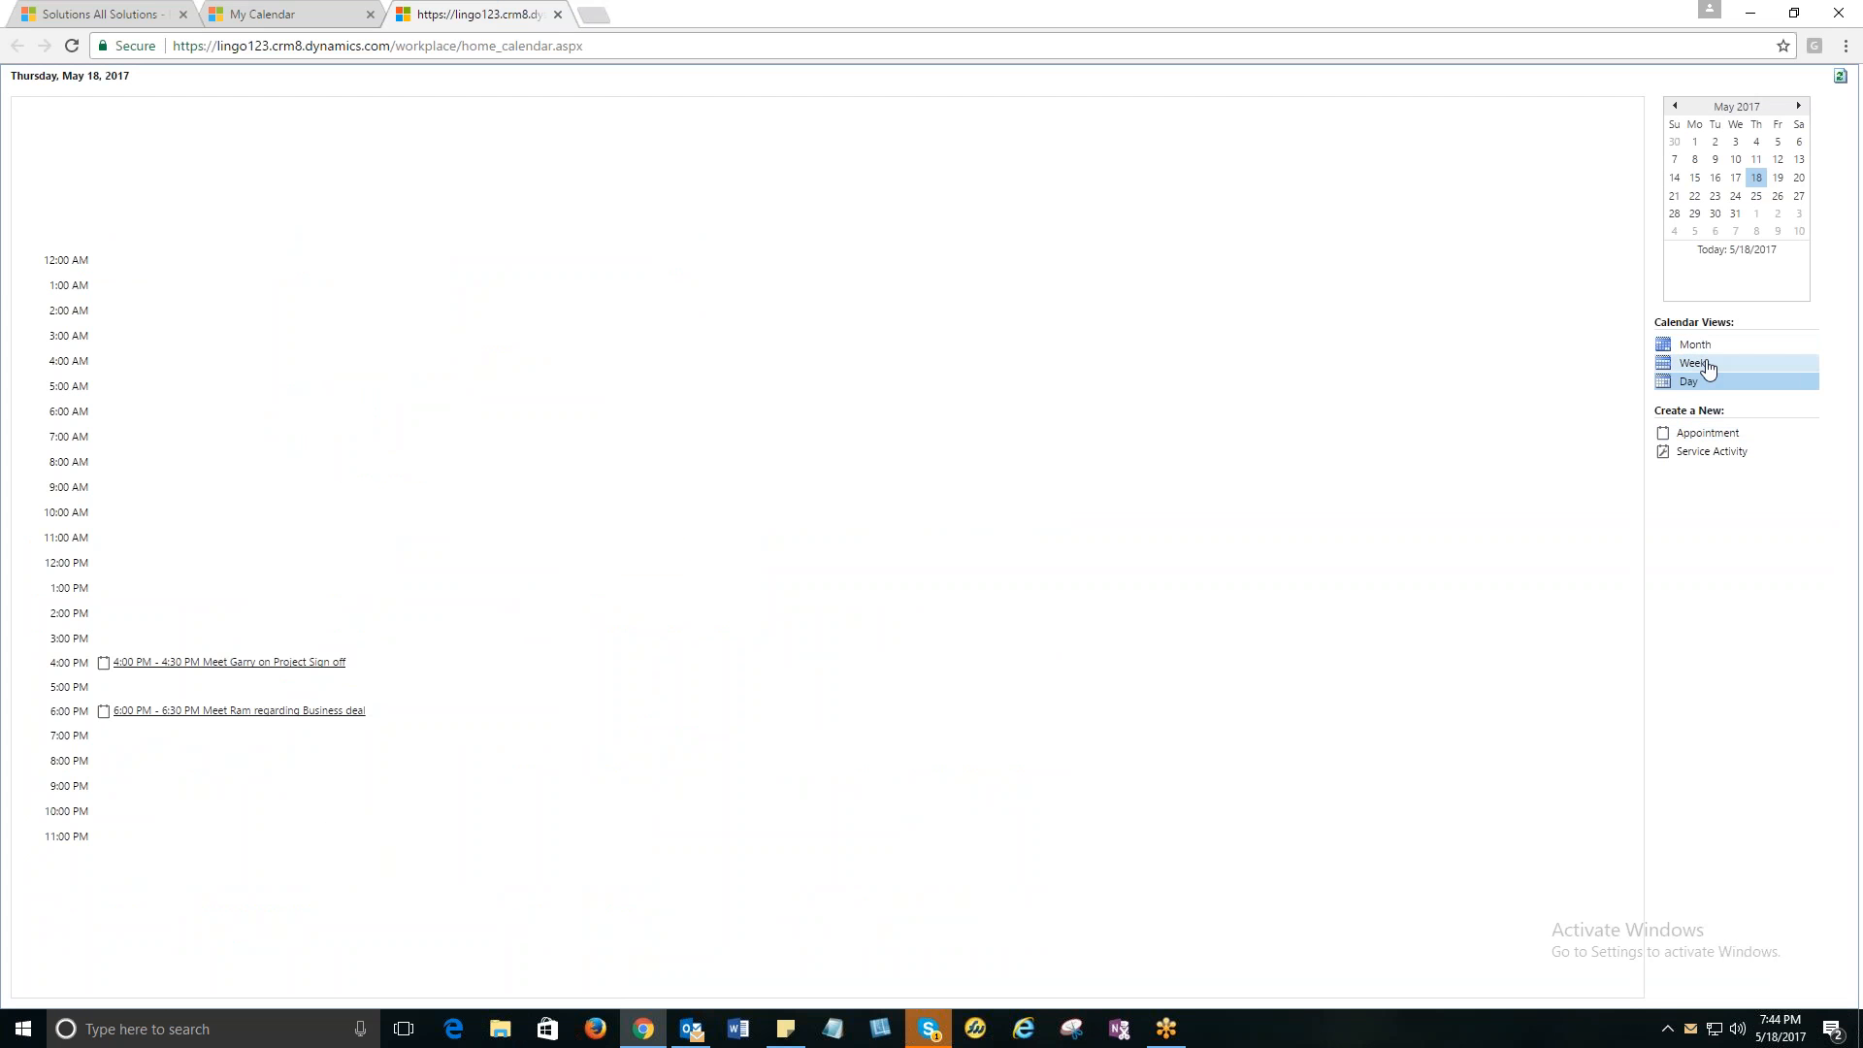
click(1694, 362)
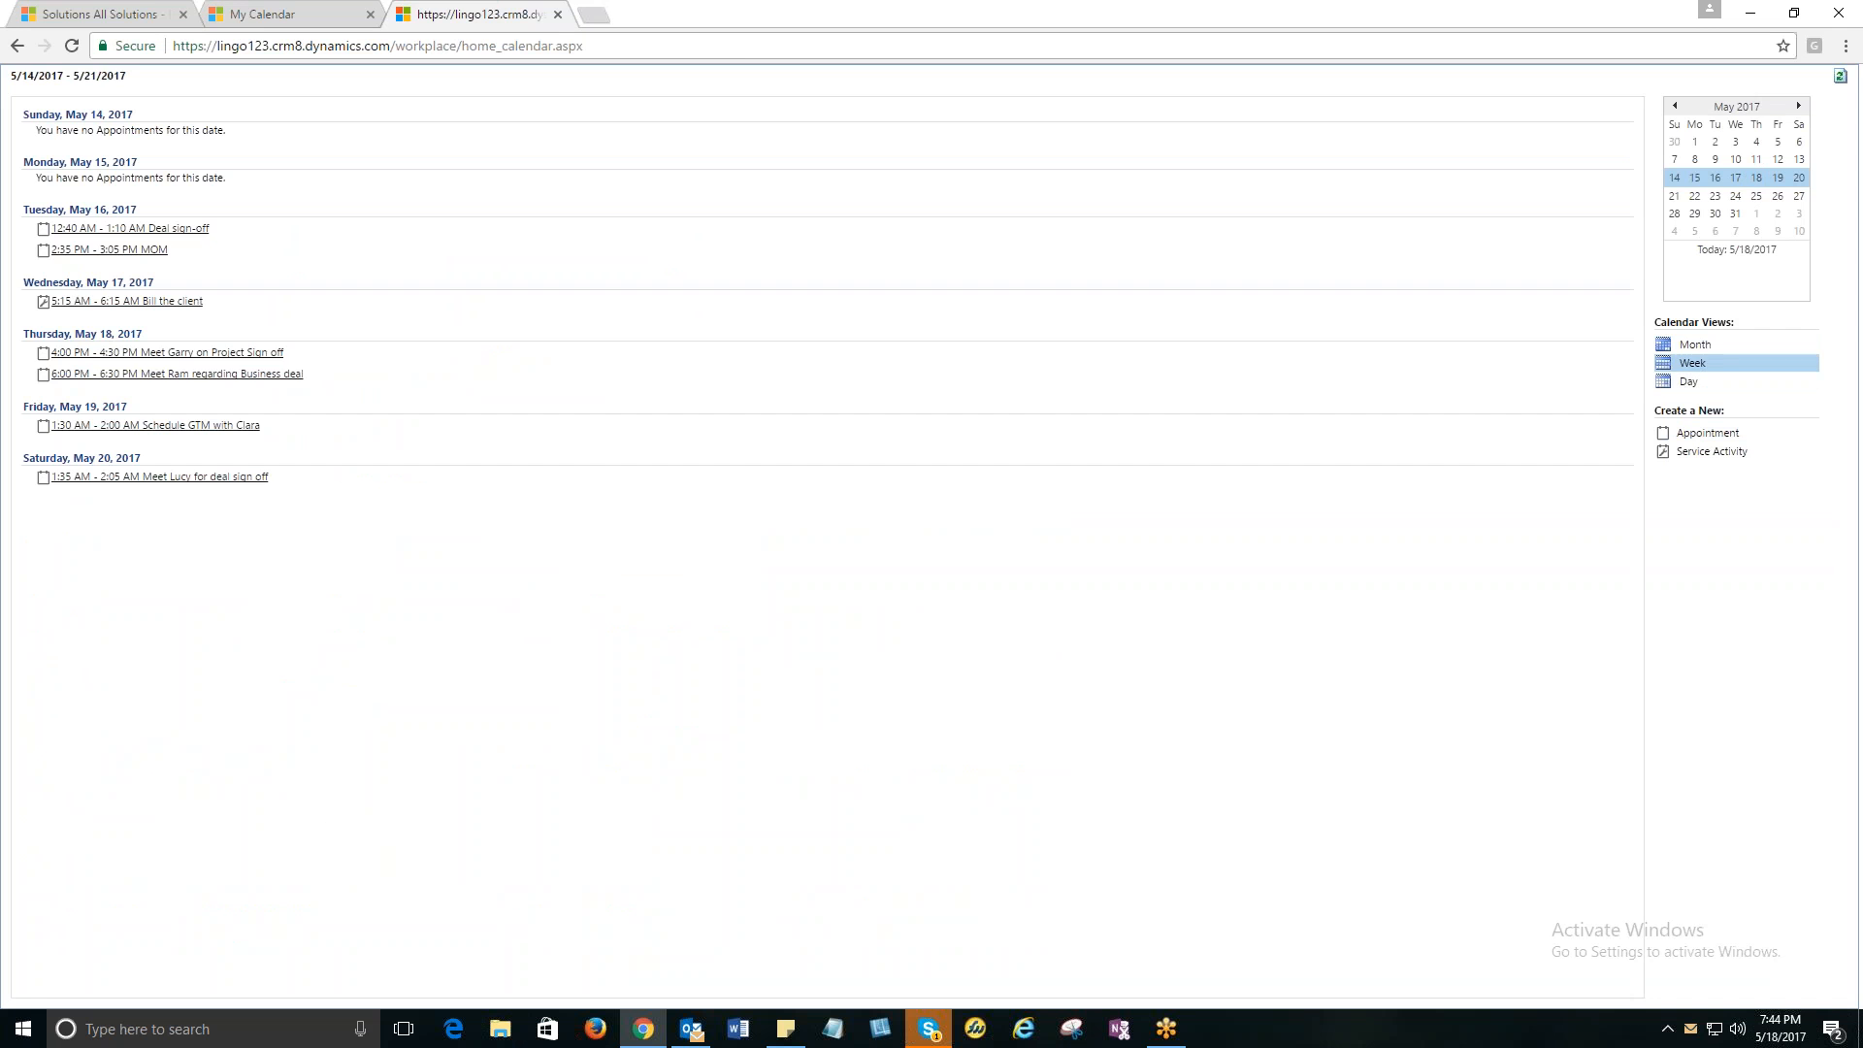
click(285, 12)
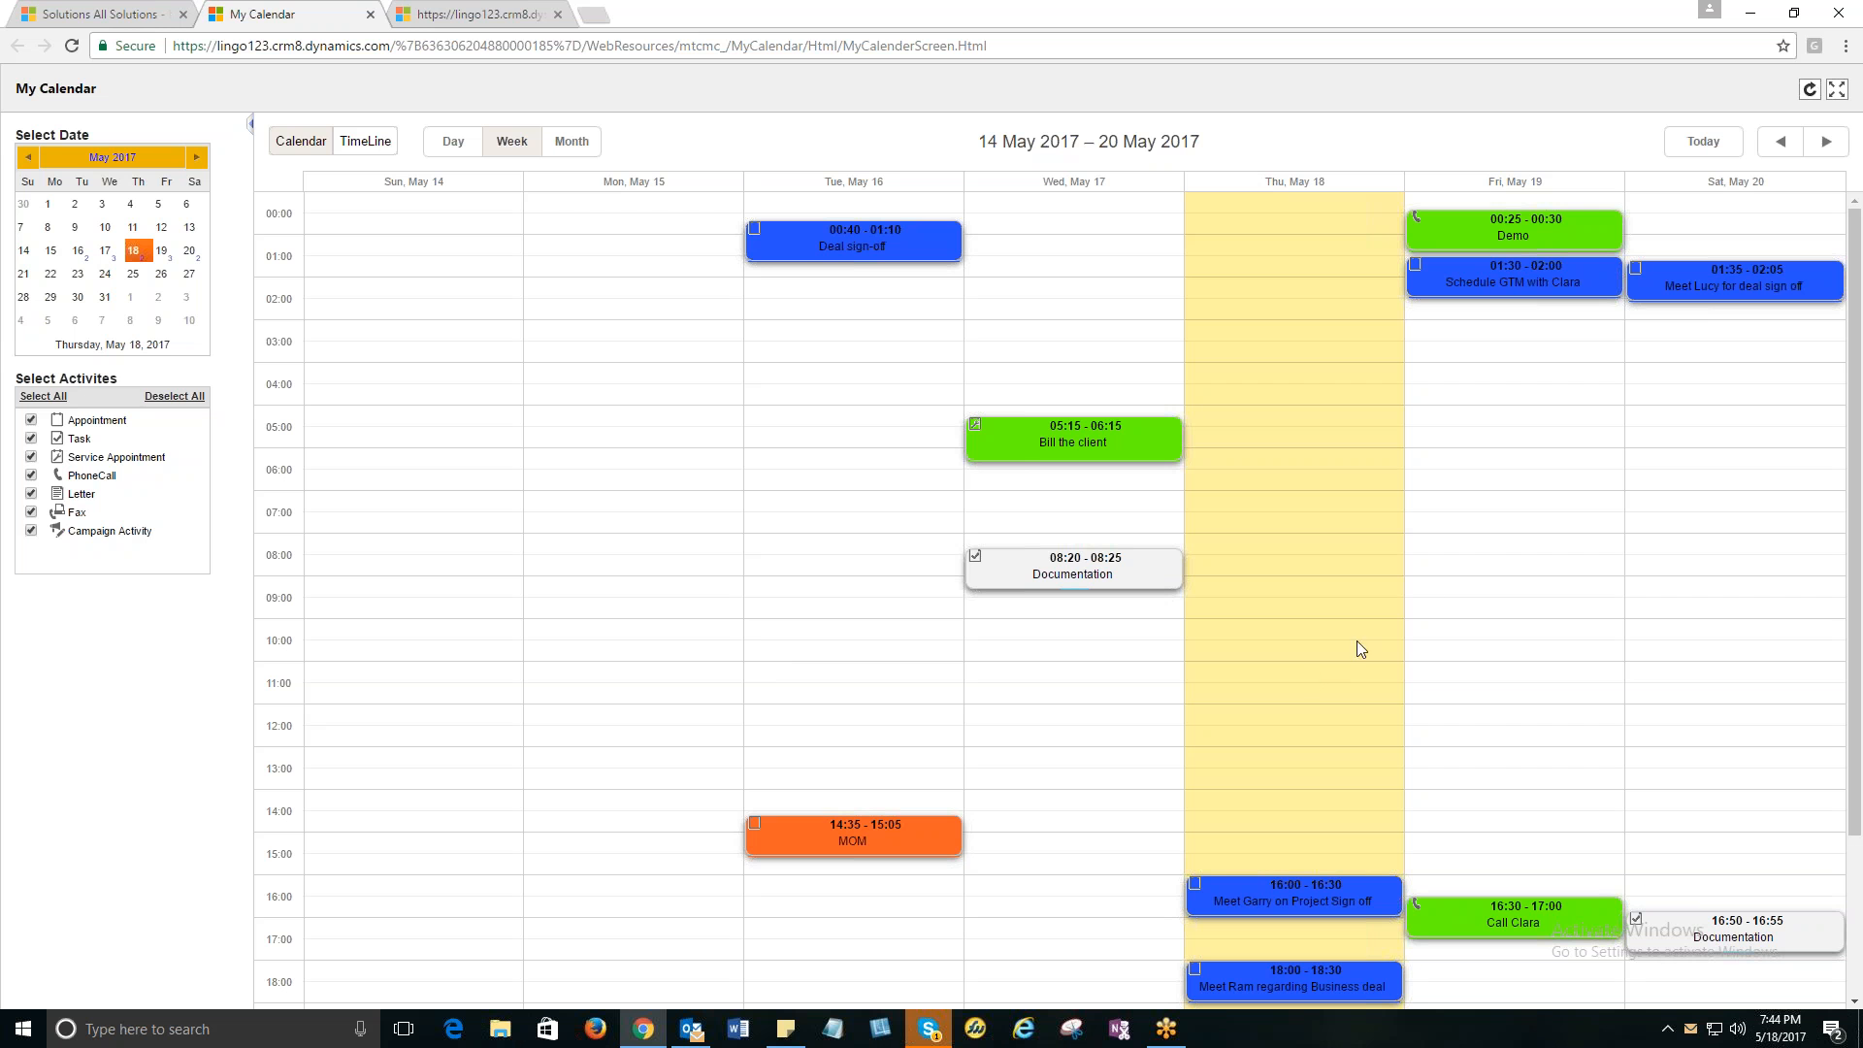
mouse_move(1679, 641)
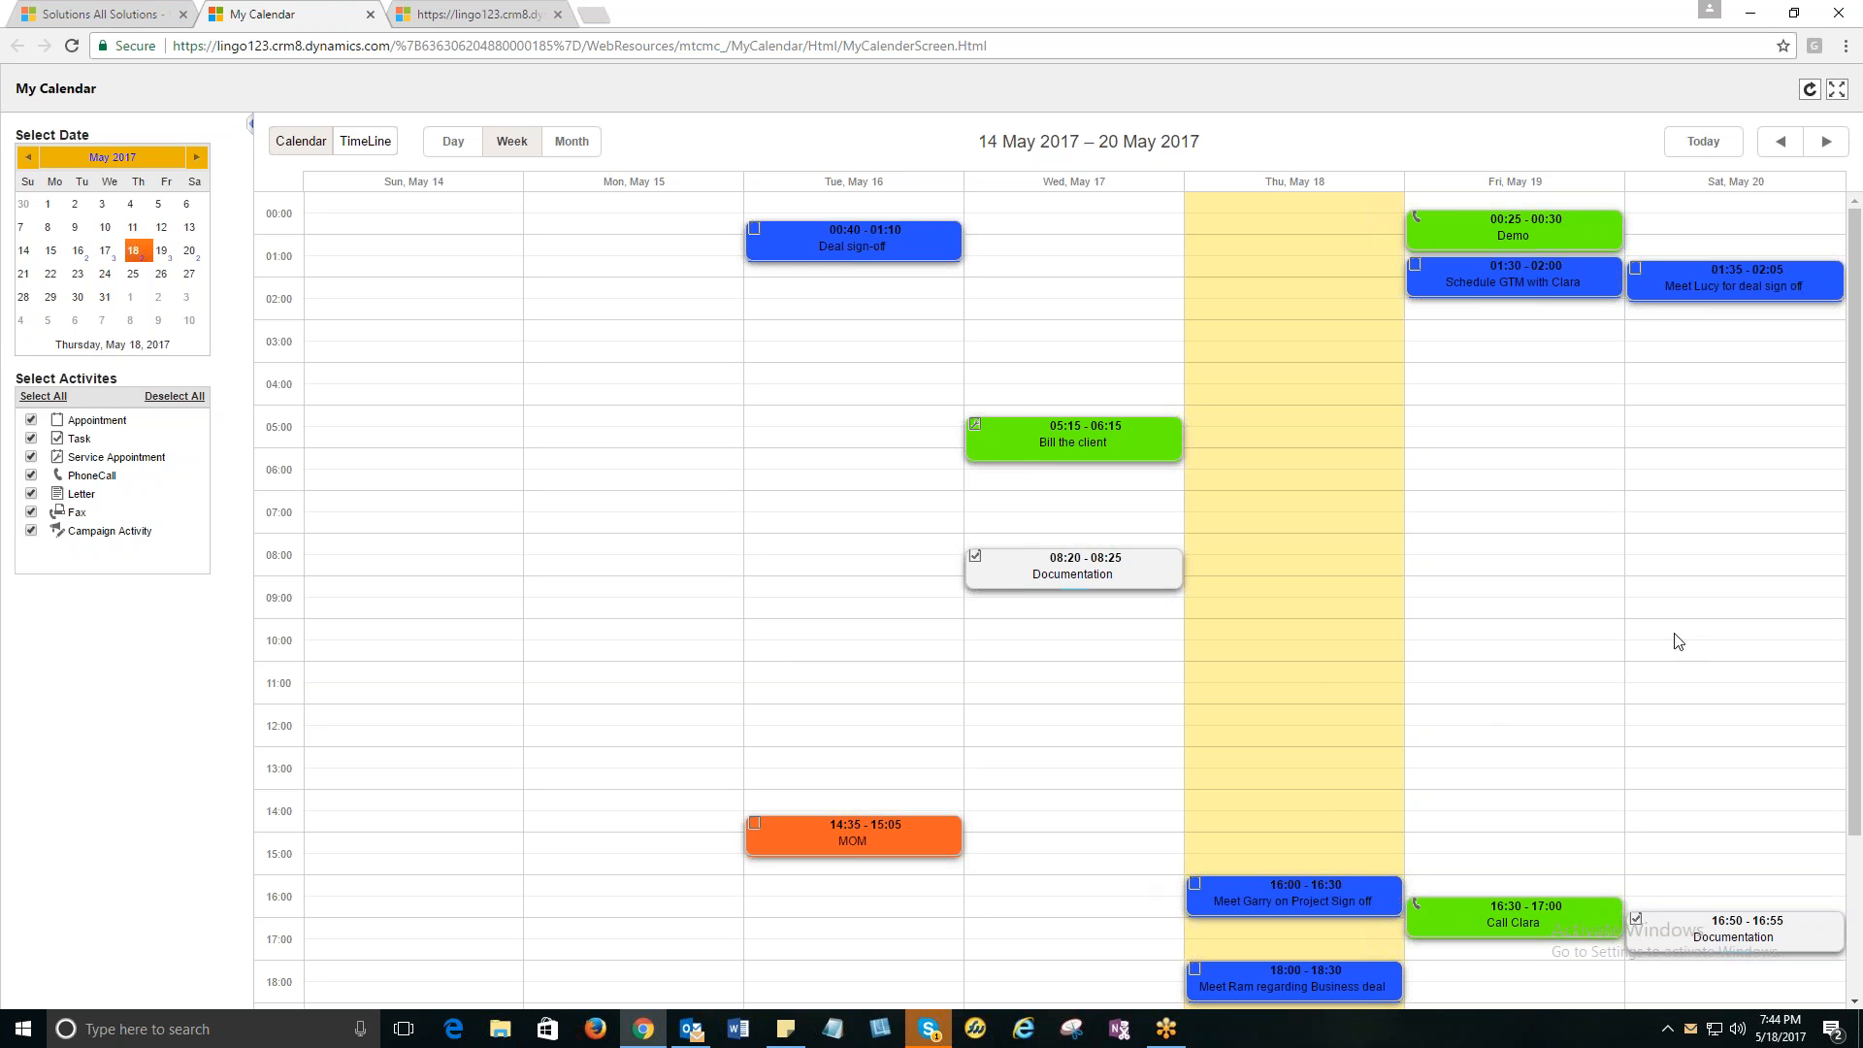
mouse_move(1519, 678)
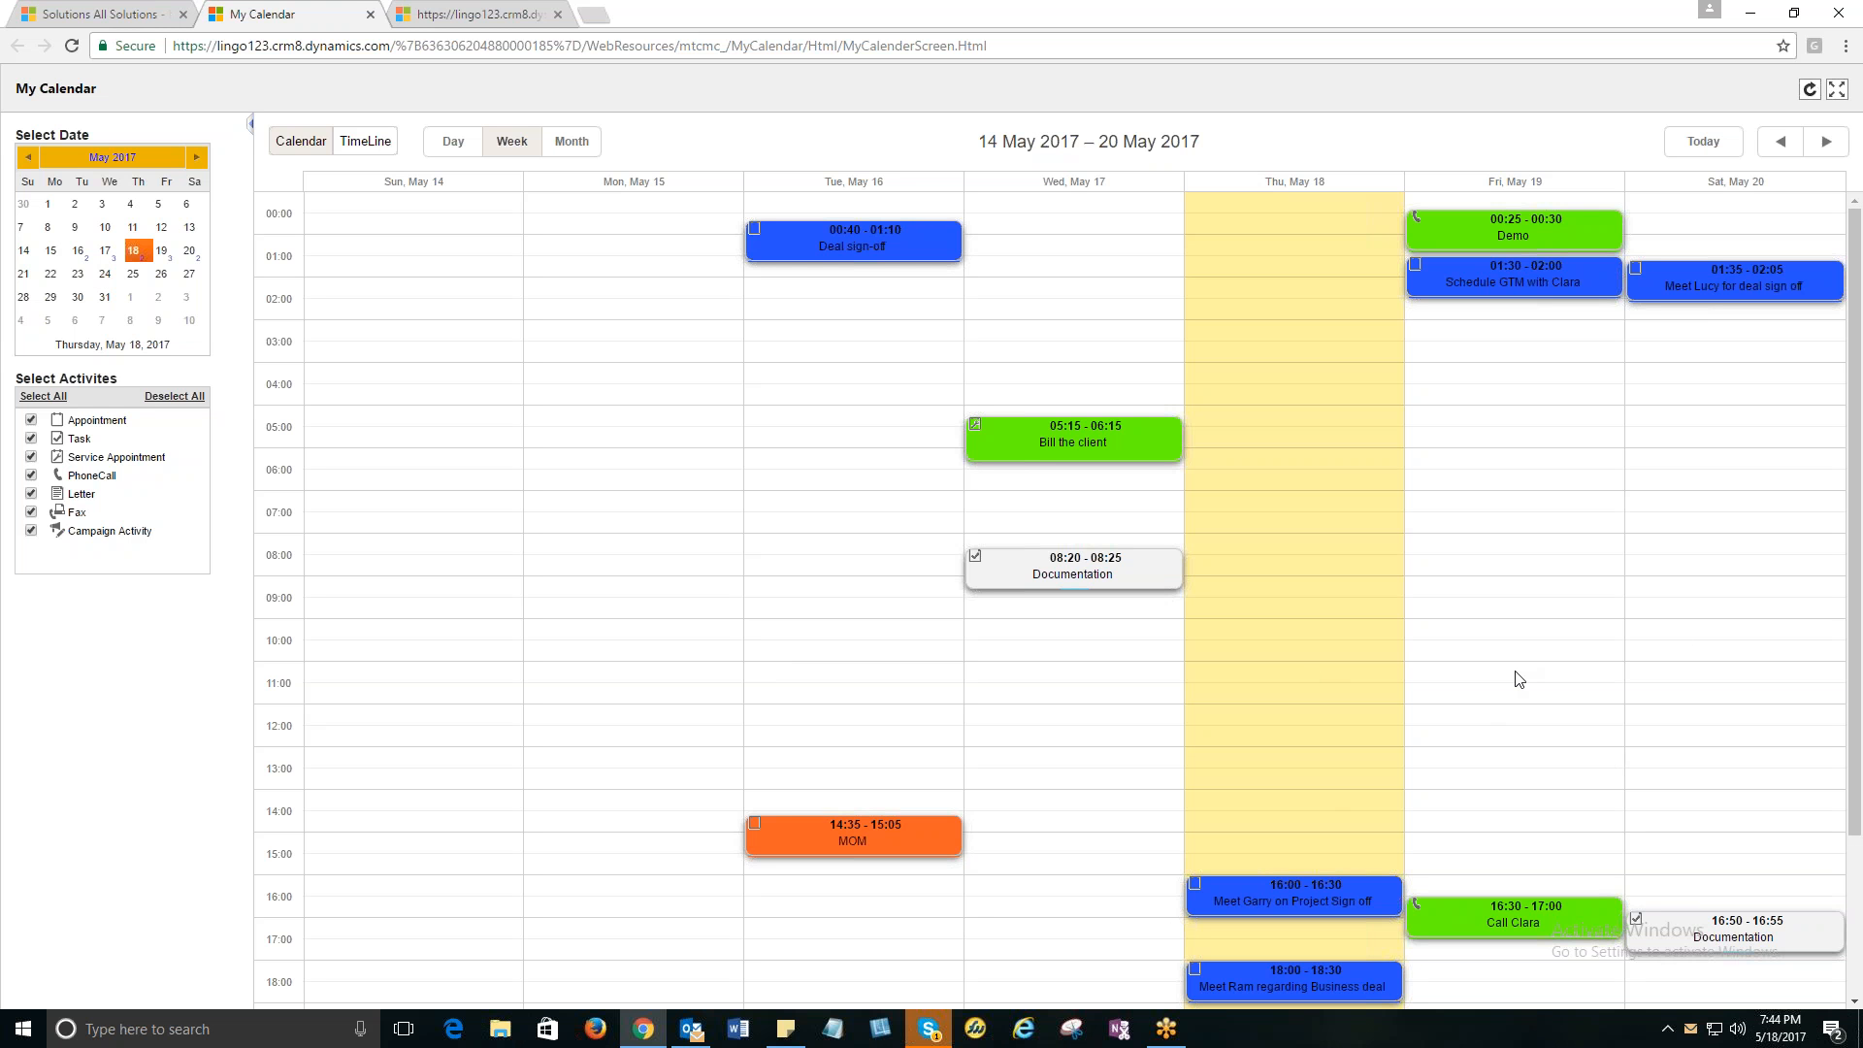
mouse_move(1565, 695)
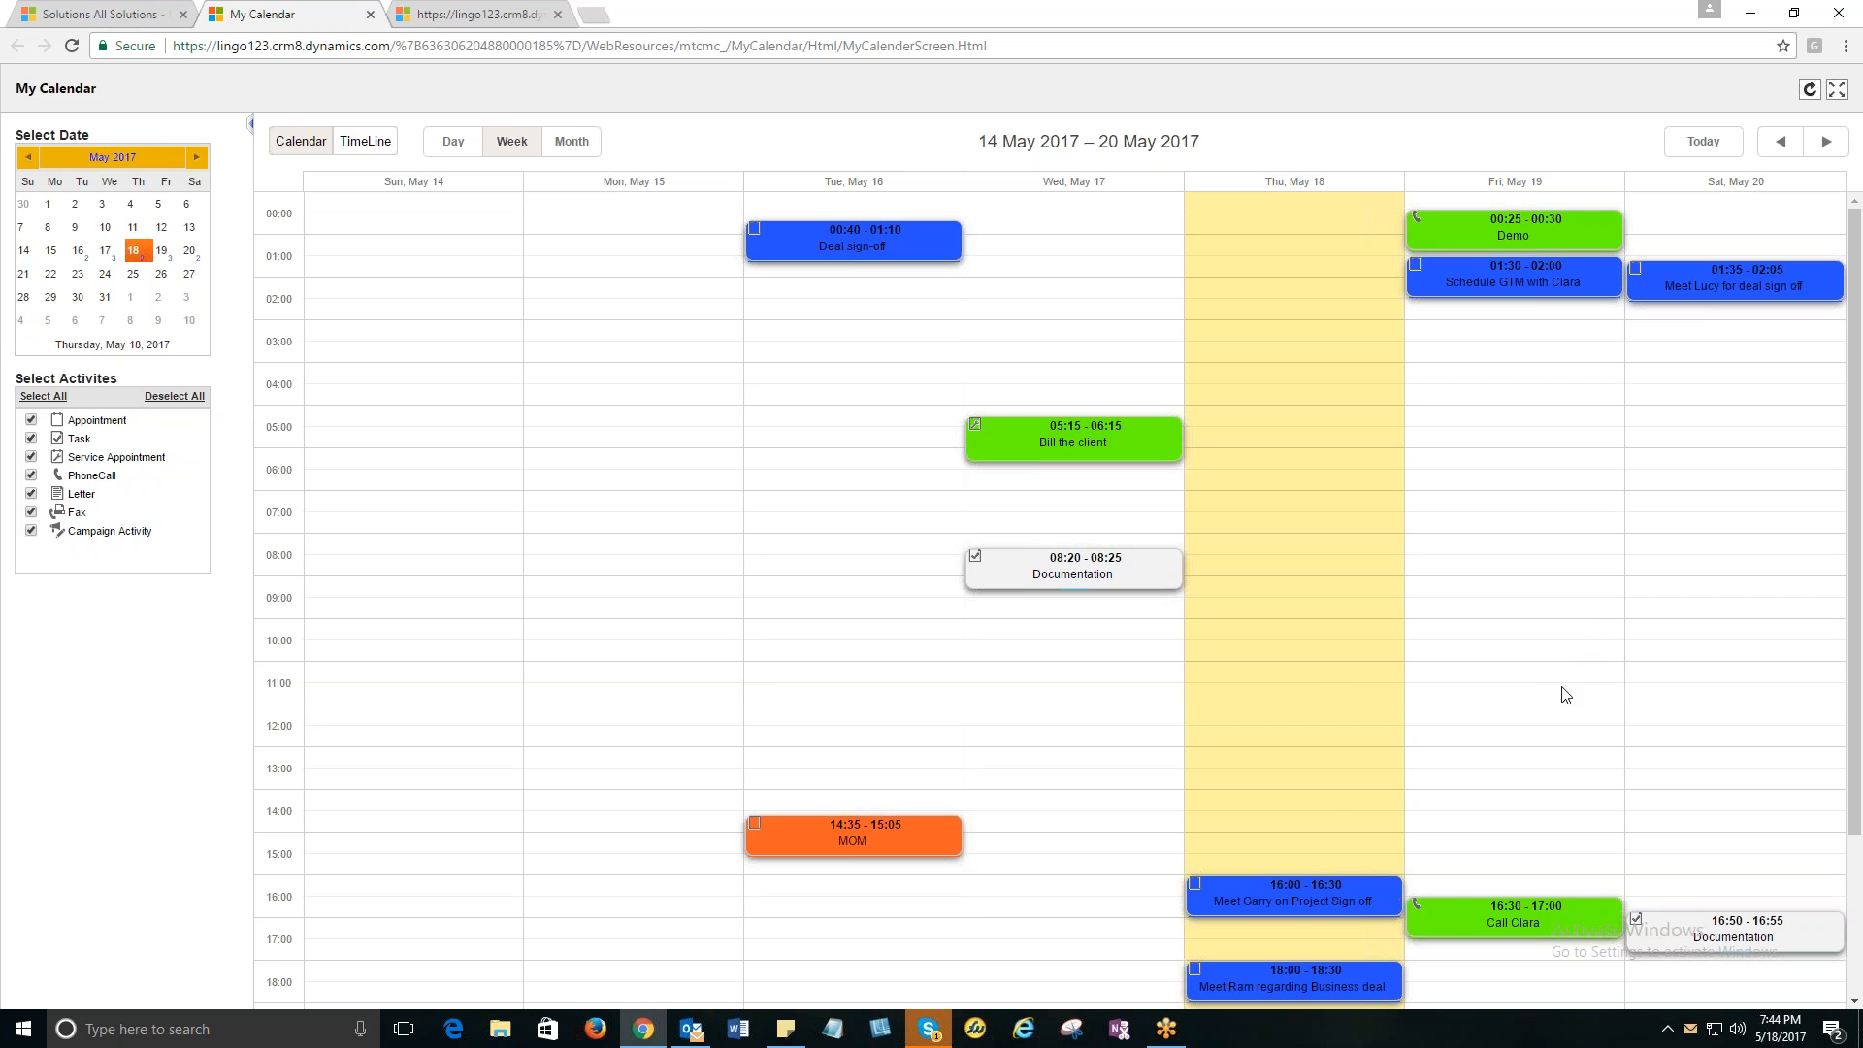
mouse_move(1545, 393)
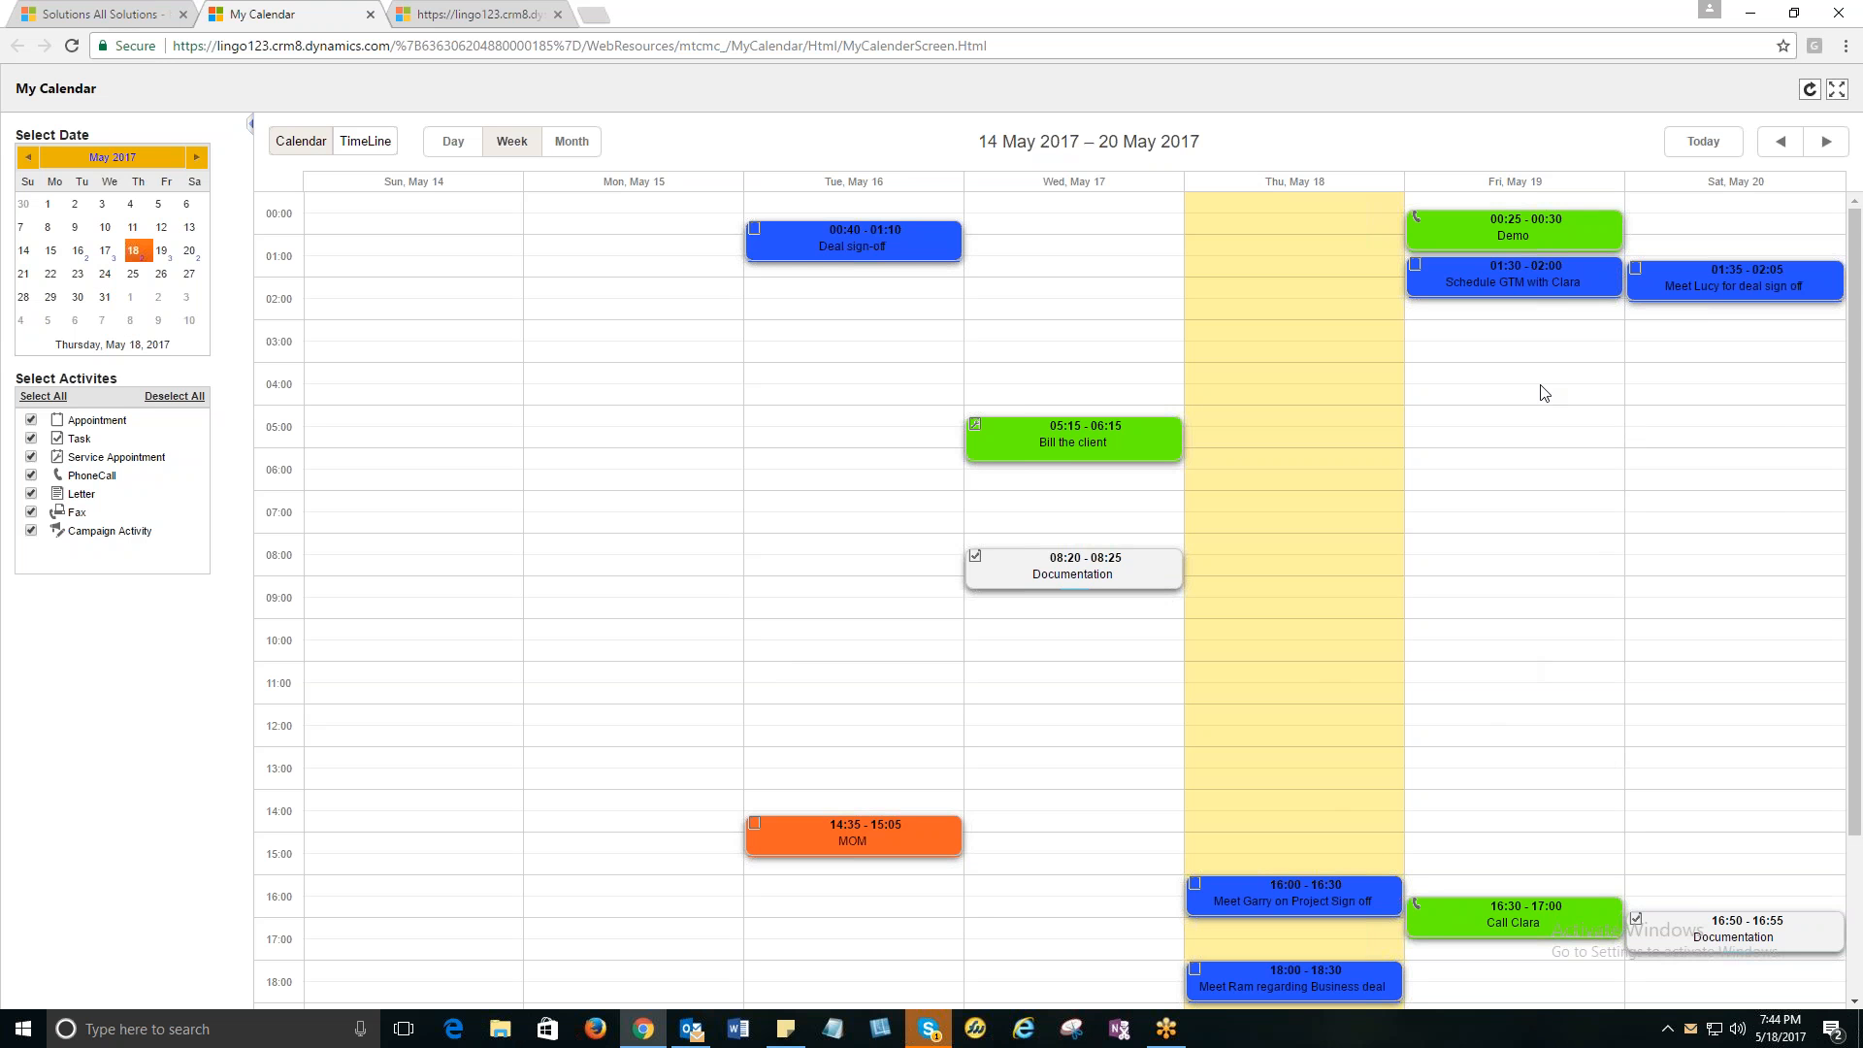
mouse_move(1513, 281)
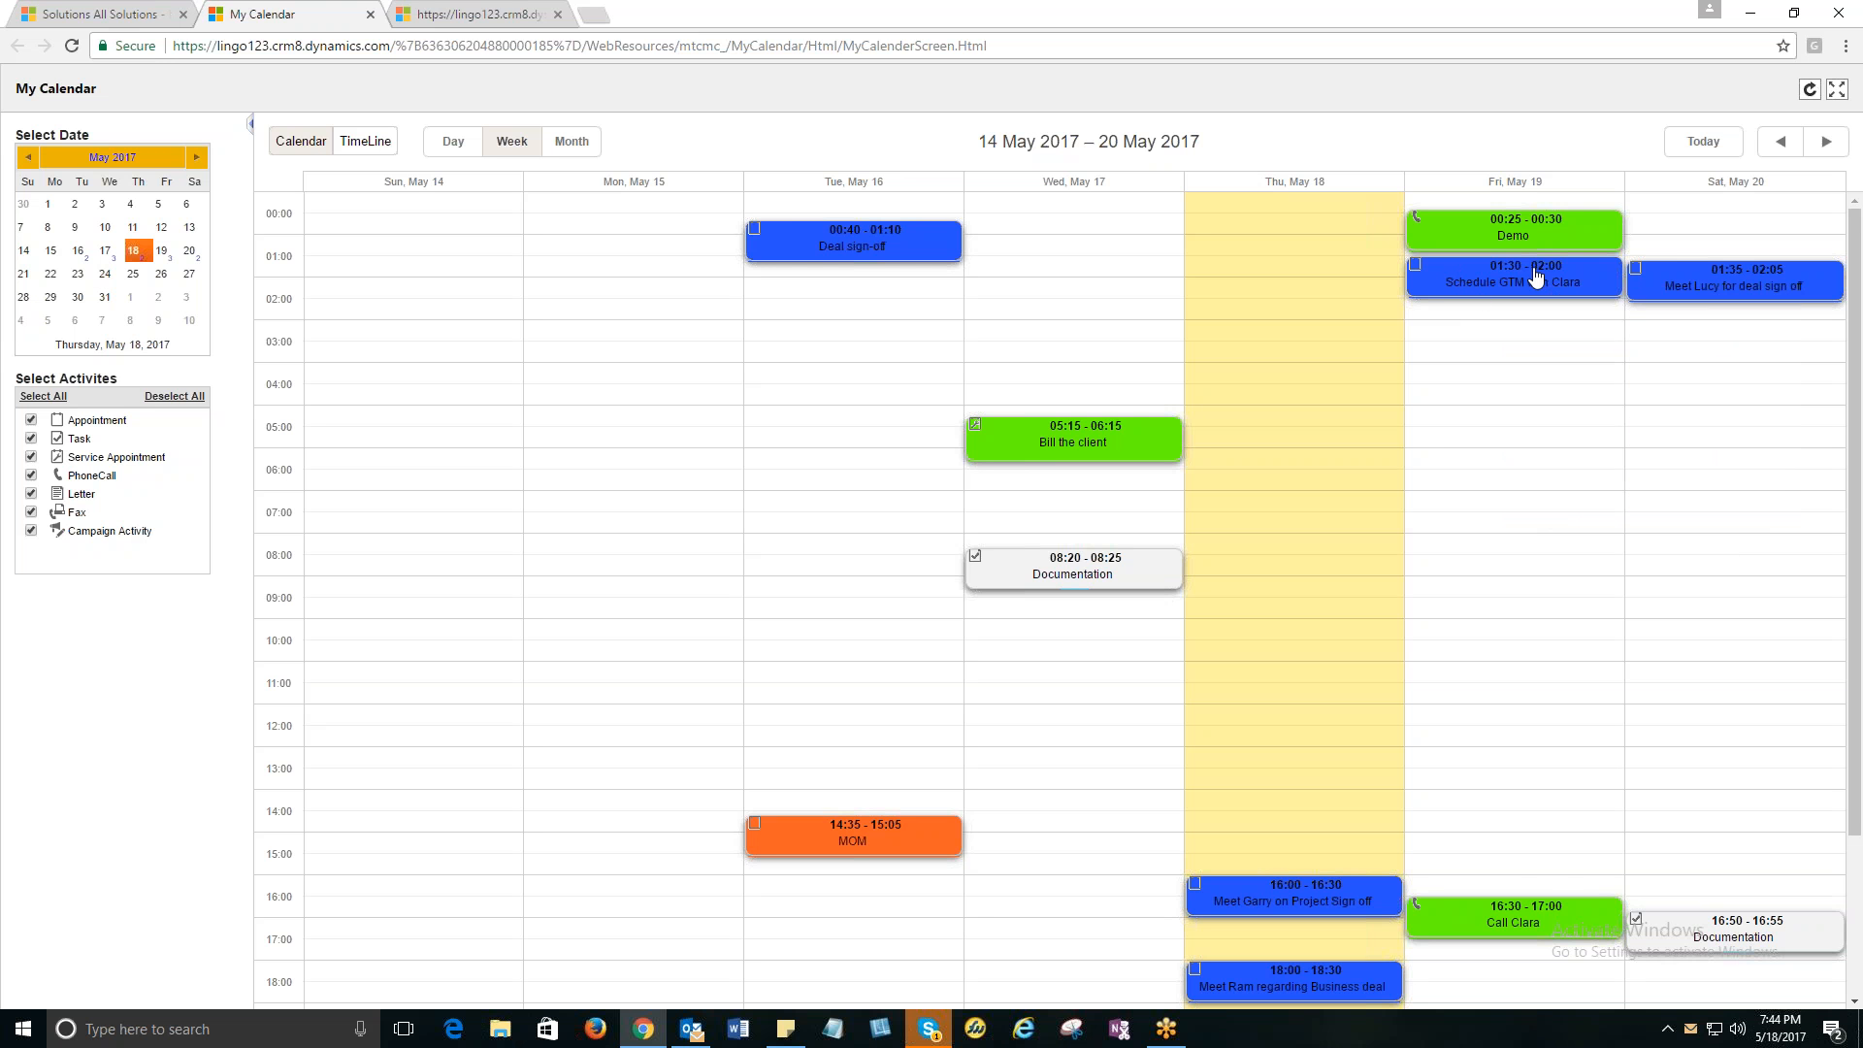
Drag Schedule GTM with Clara from Friday 01:30 to Saturday 03:55.
drag(1514, 278, 1514, 312)
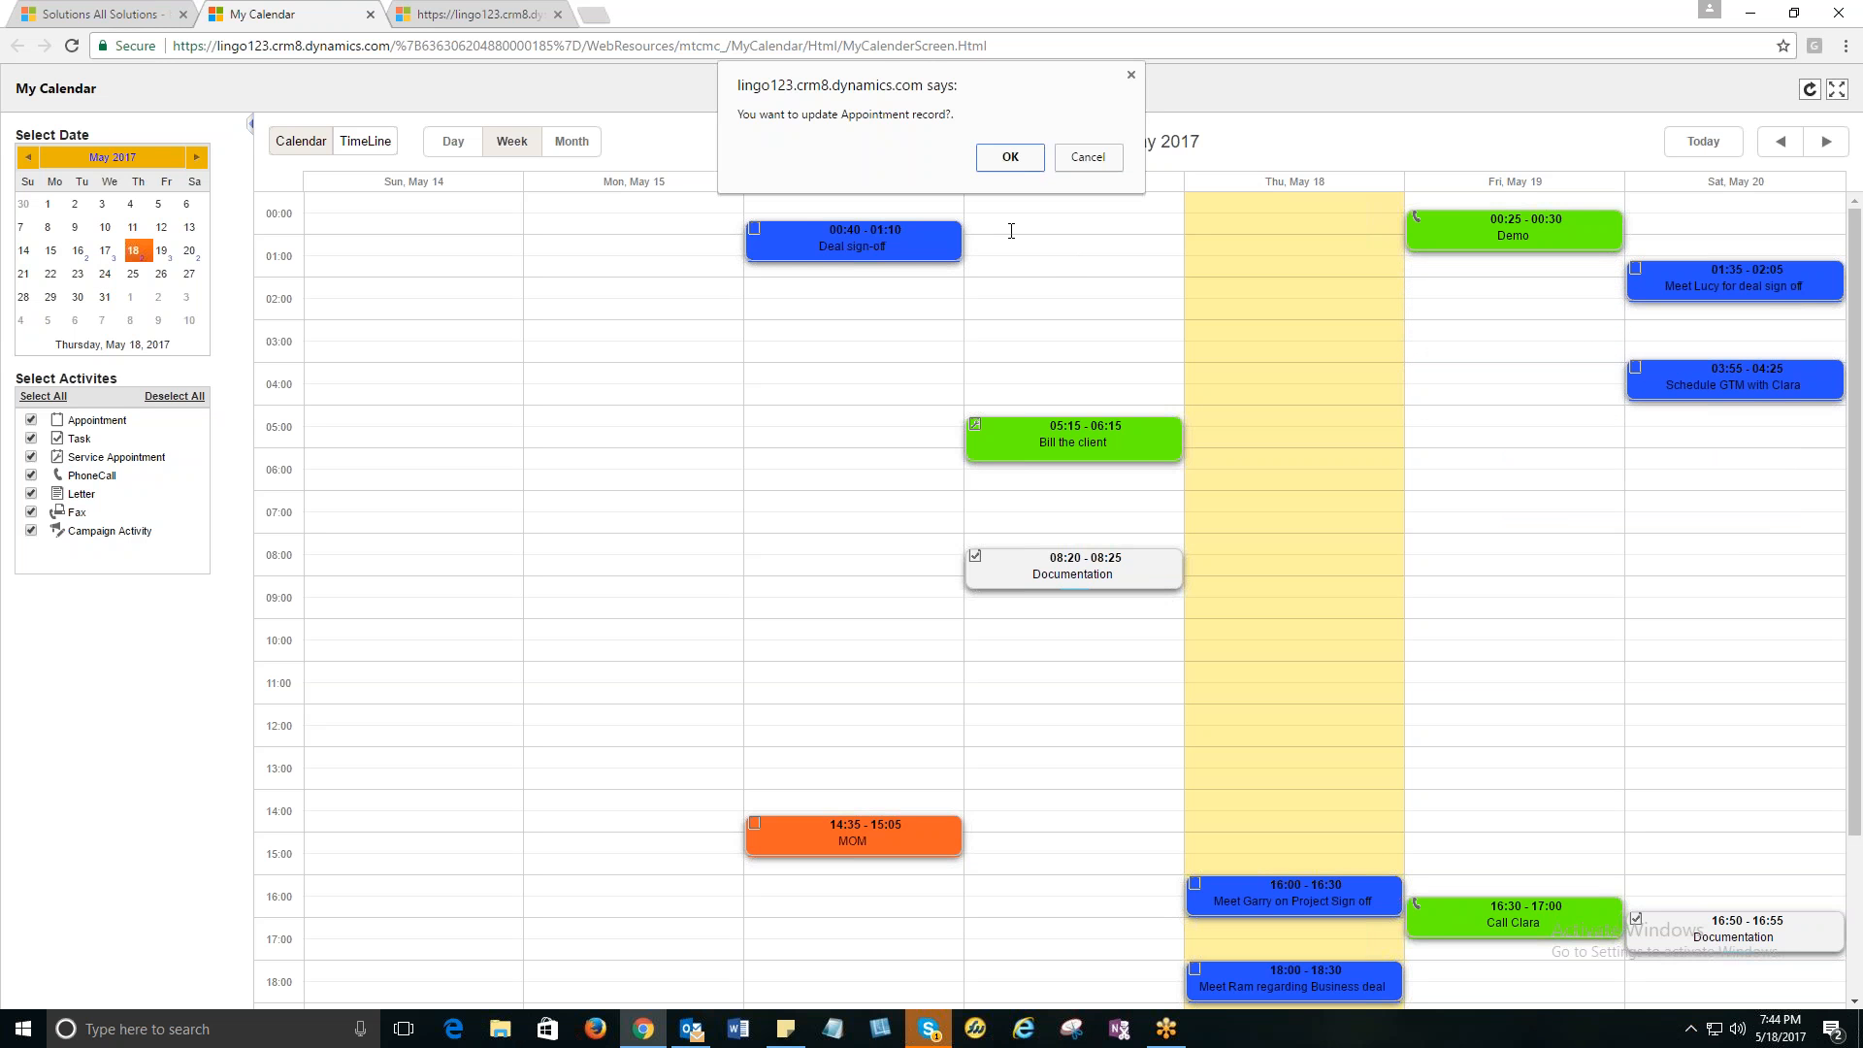
mouse_move(872, 143)
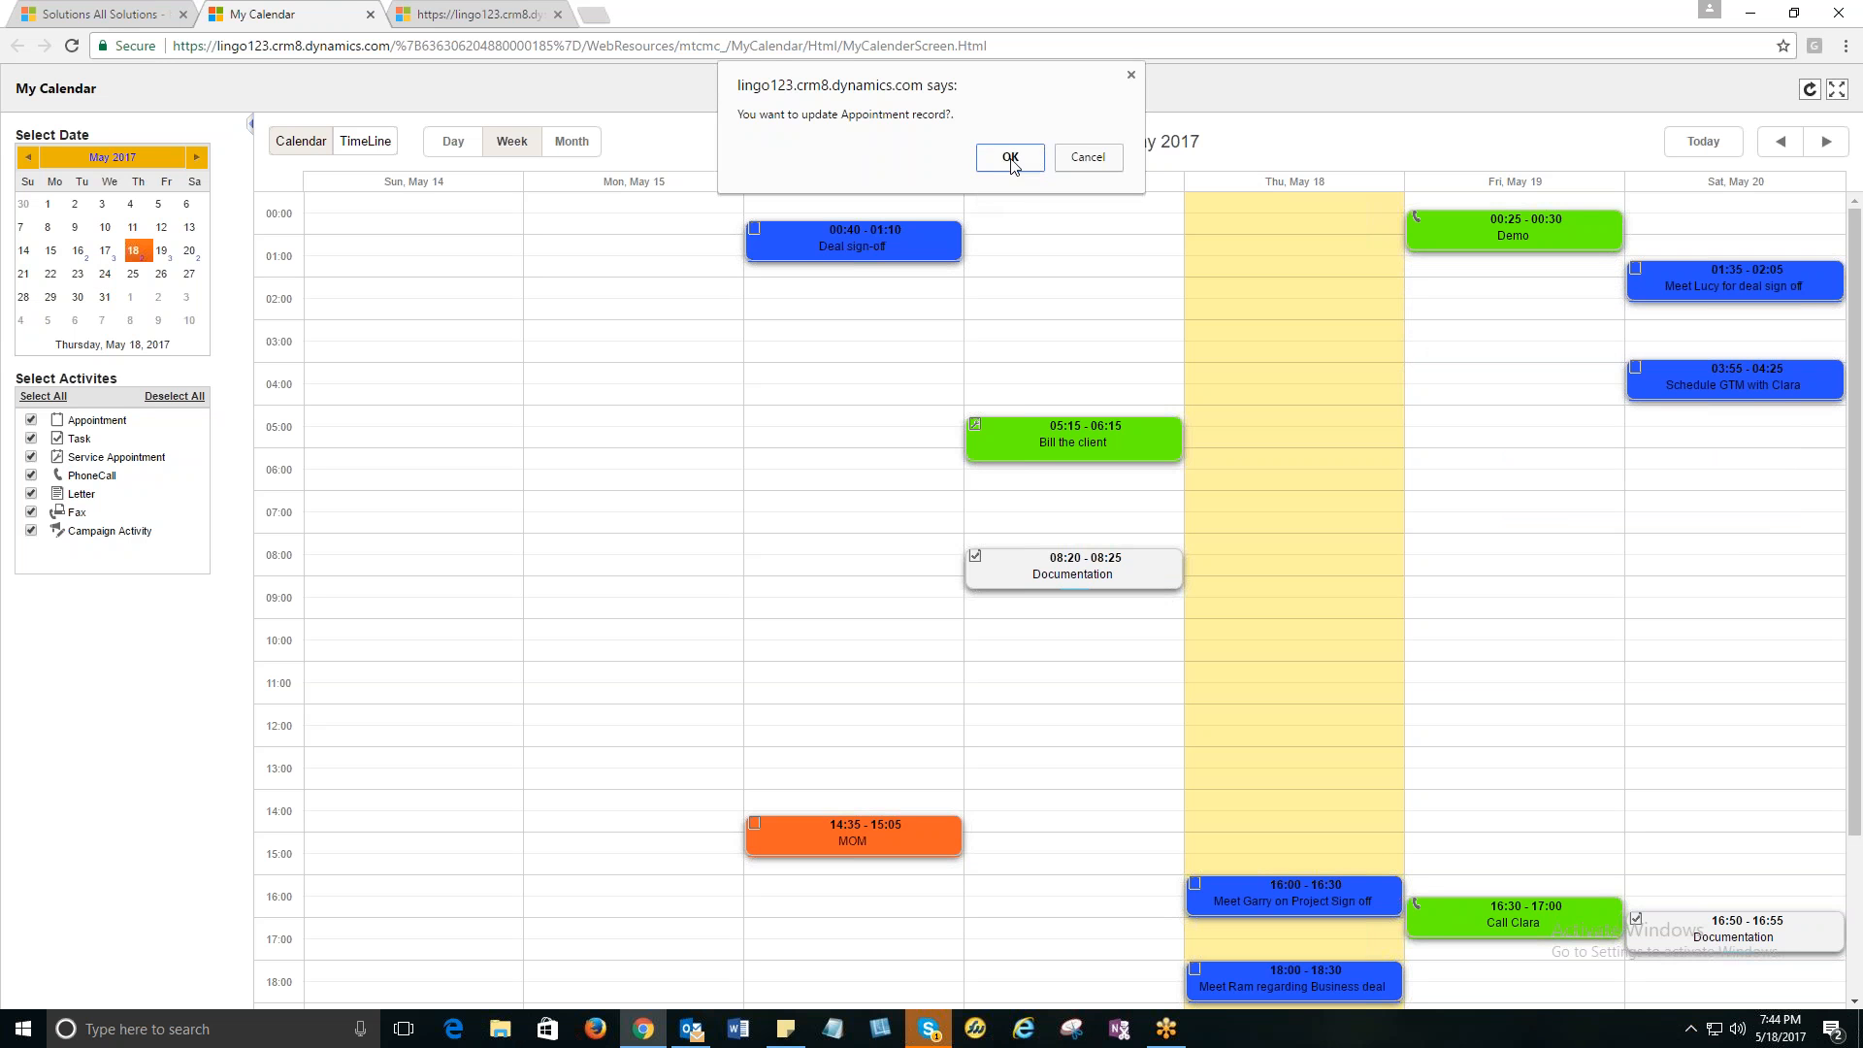
Confirm the Appointment update and scroll through the 14–20 May week.
click(1010, 158)
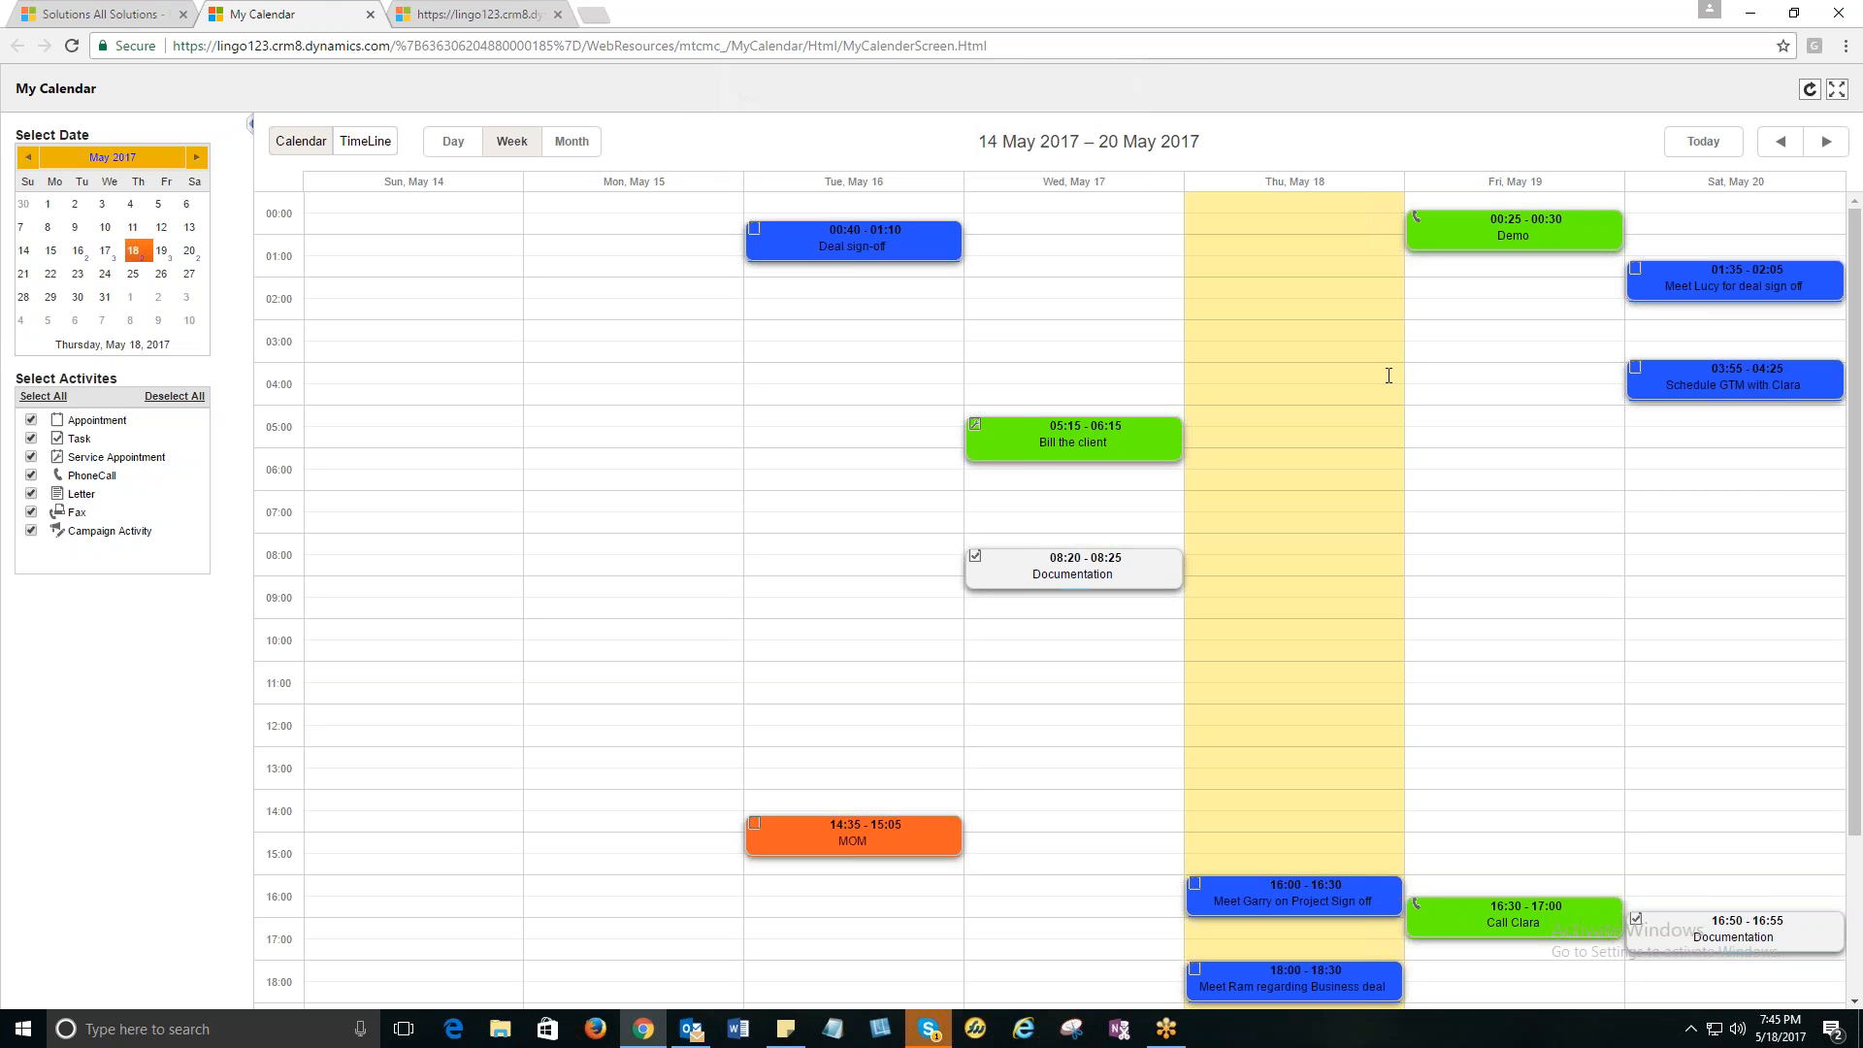
mouse_move(1674, 492)
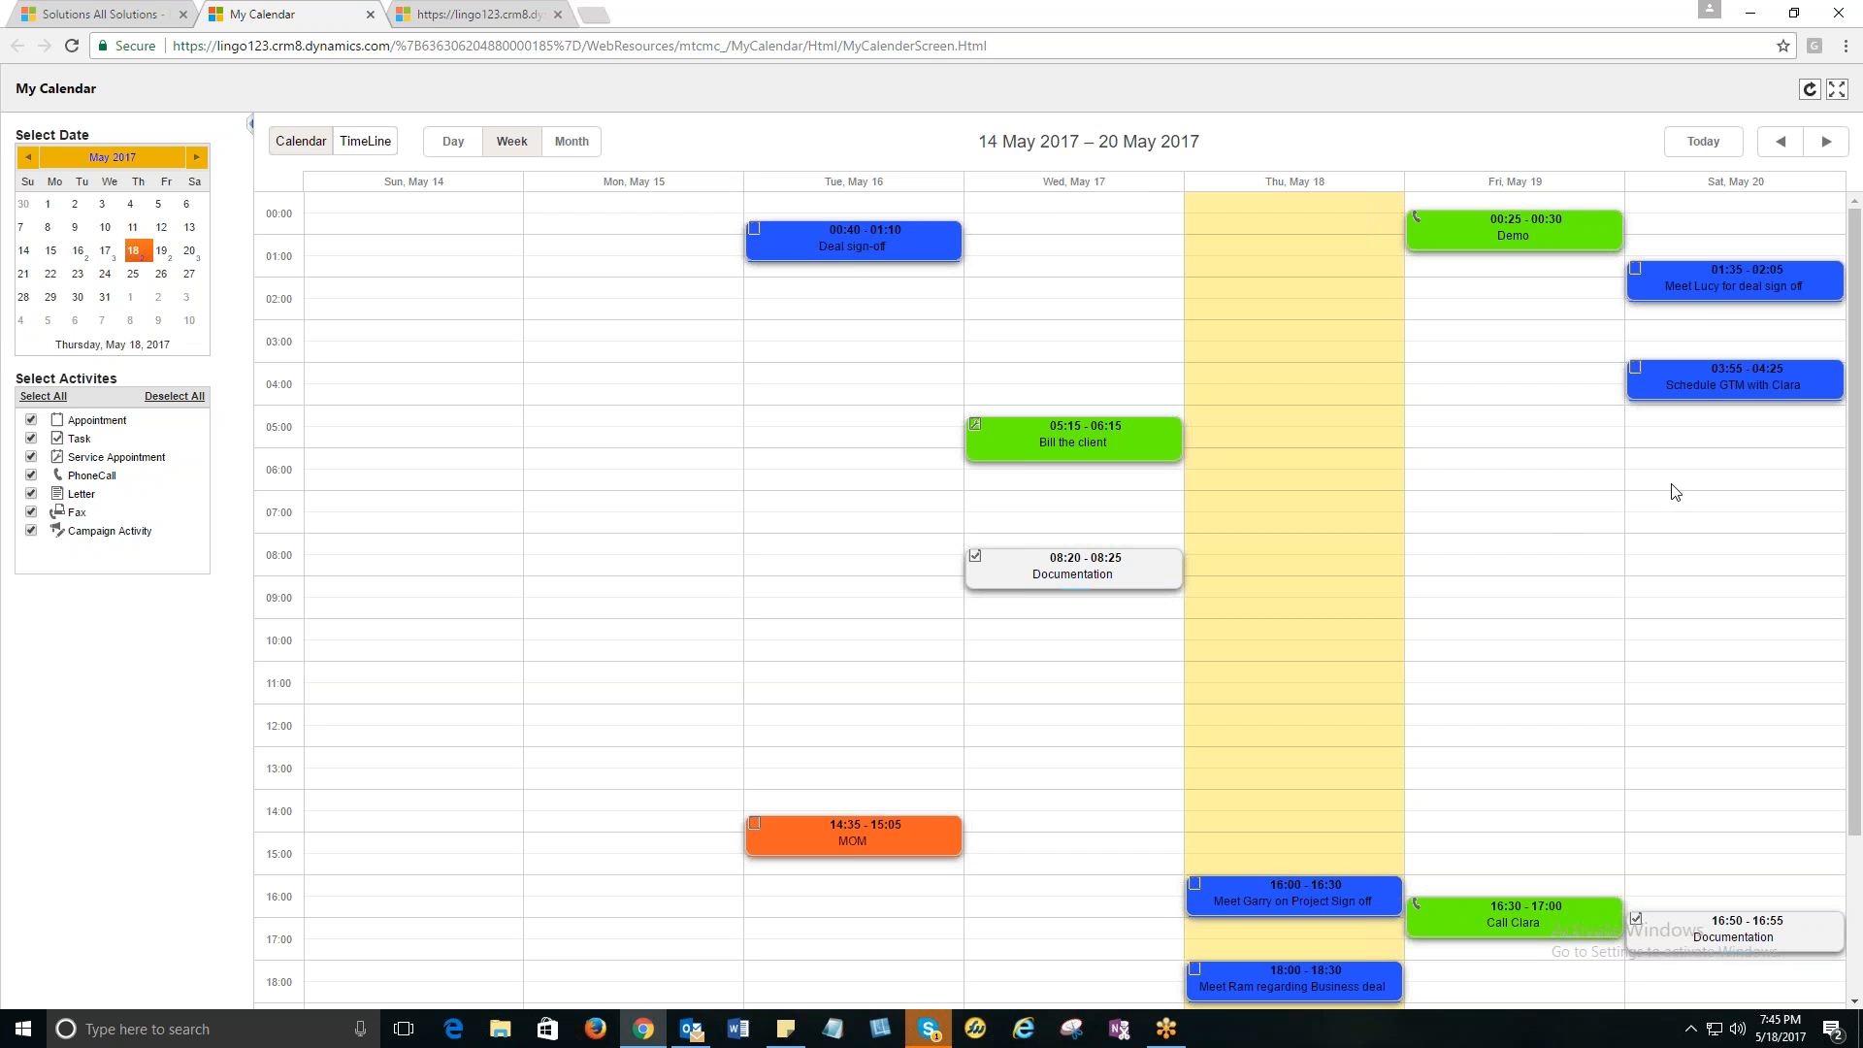
mouse_move(1564, 533)
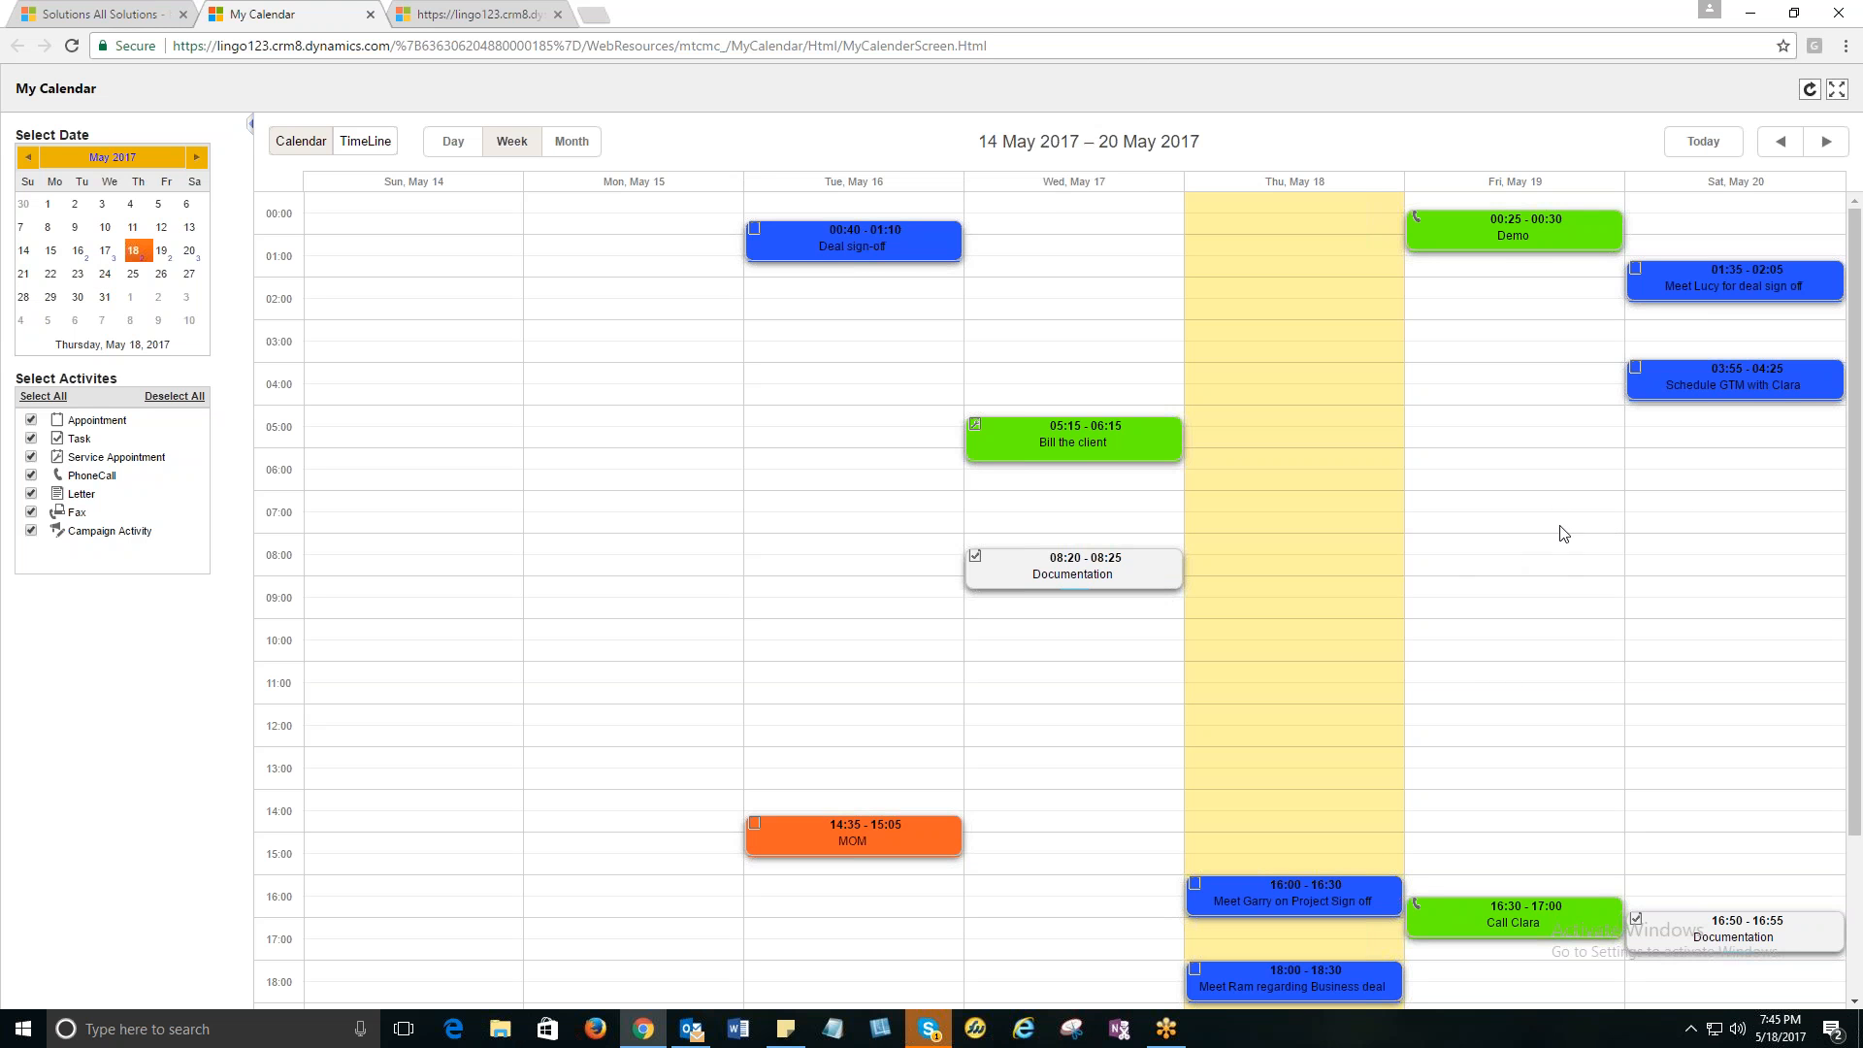
mouse_move(1476, 668)
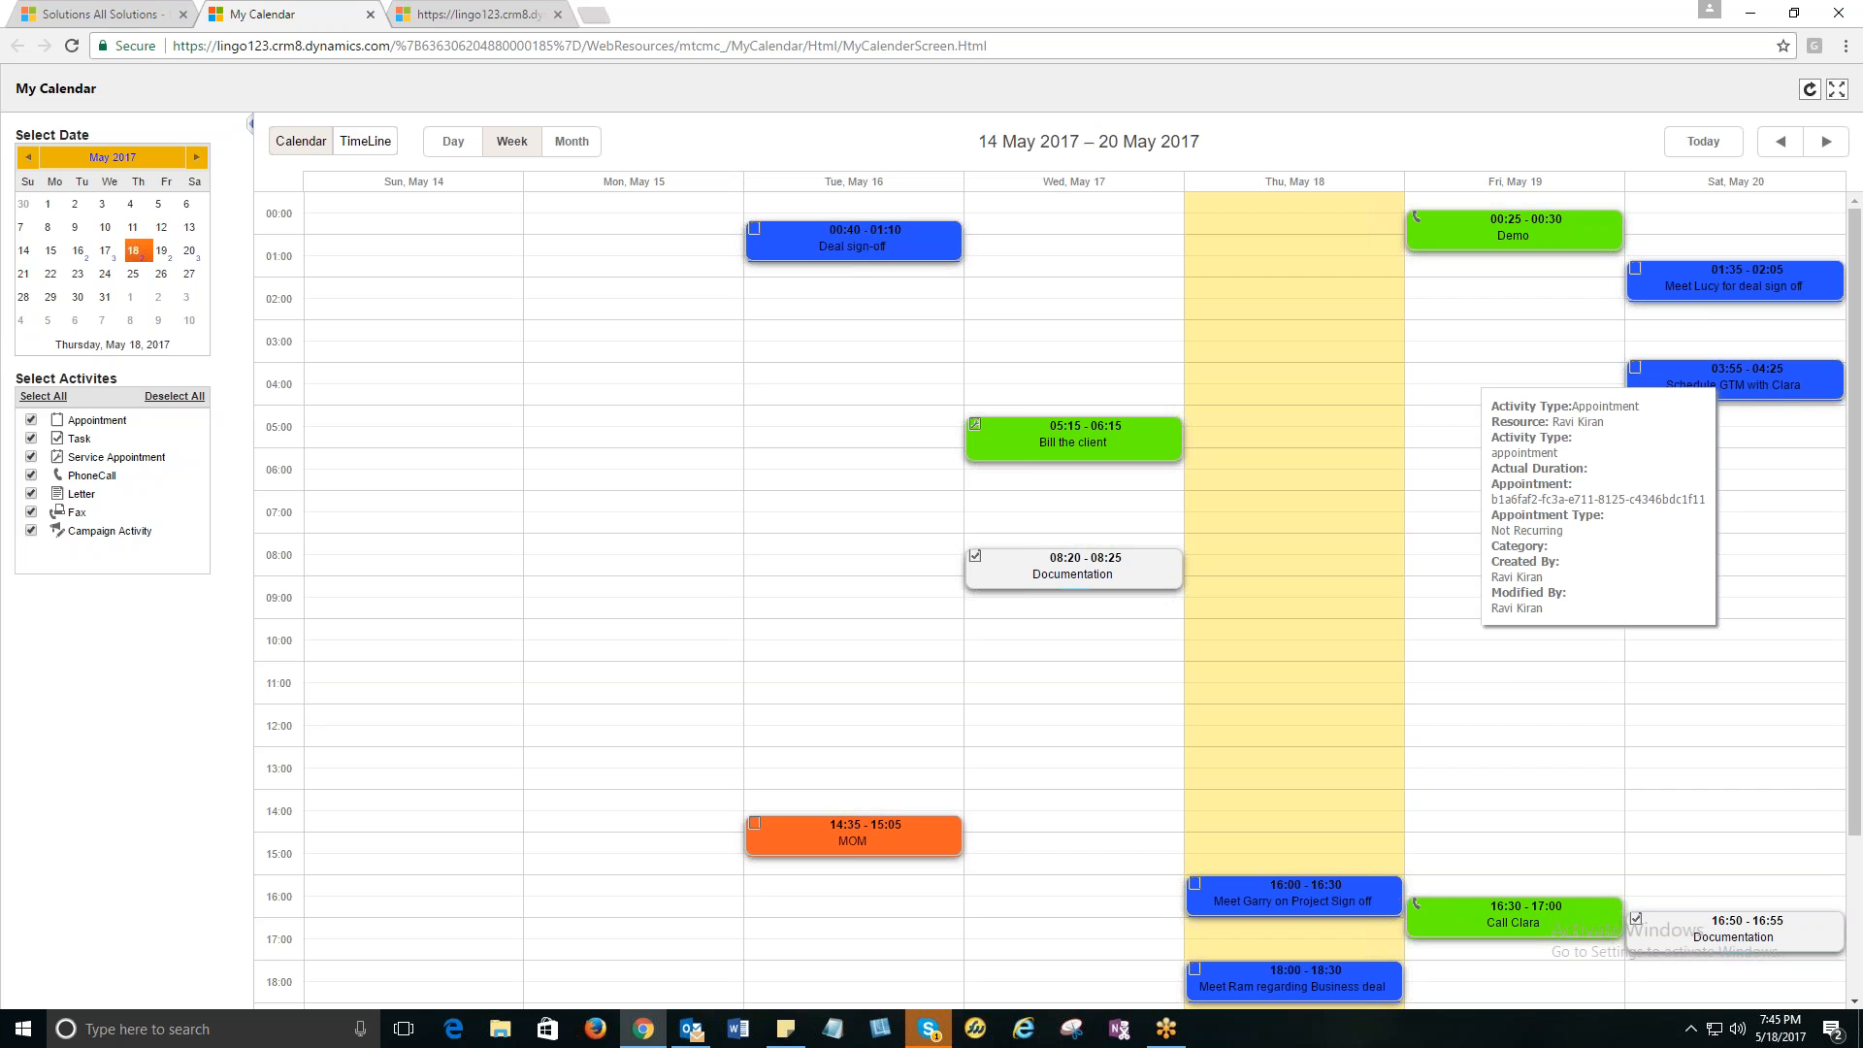
mouse_move(1767, 398)
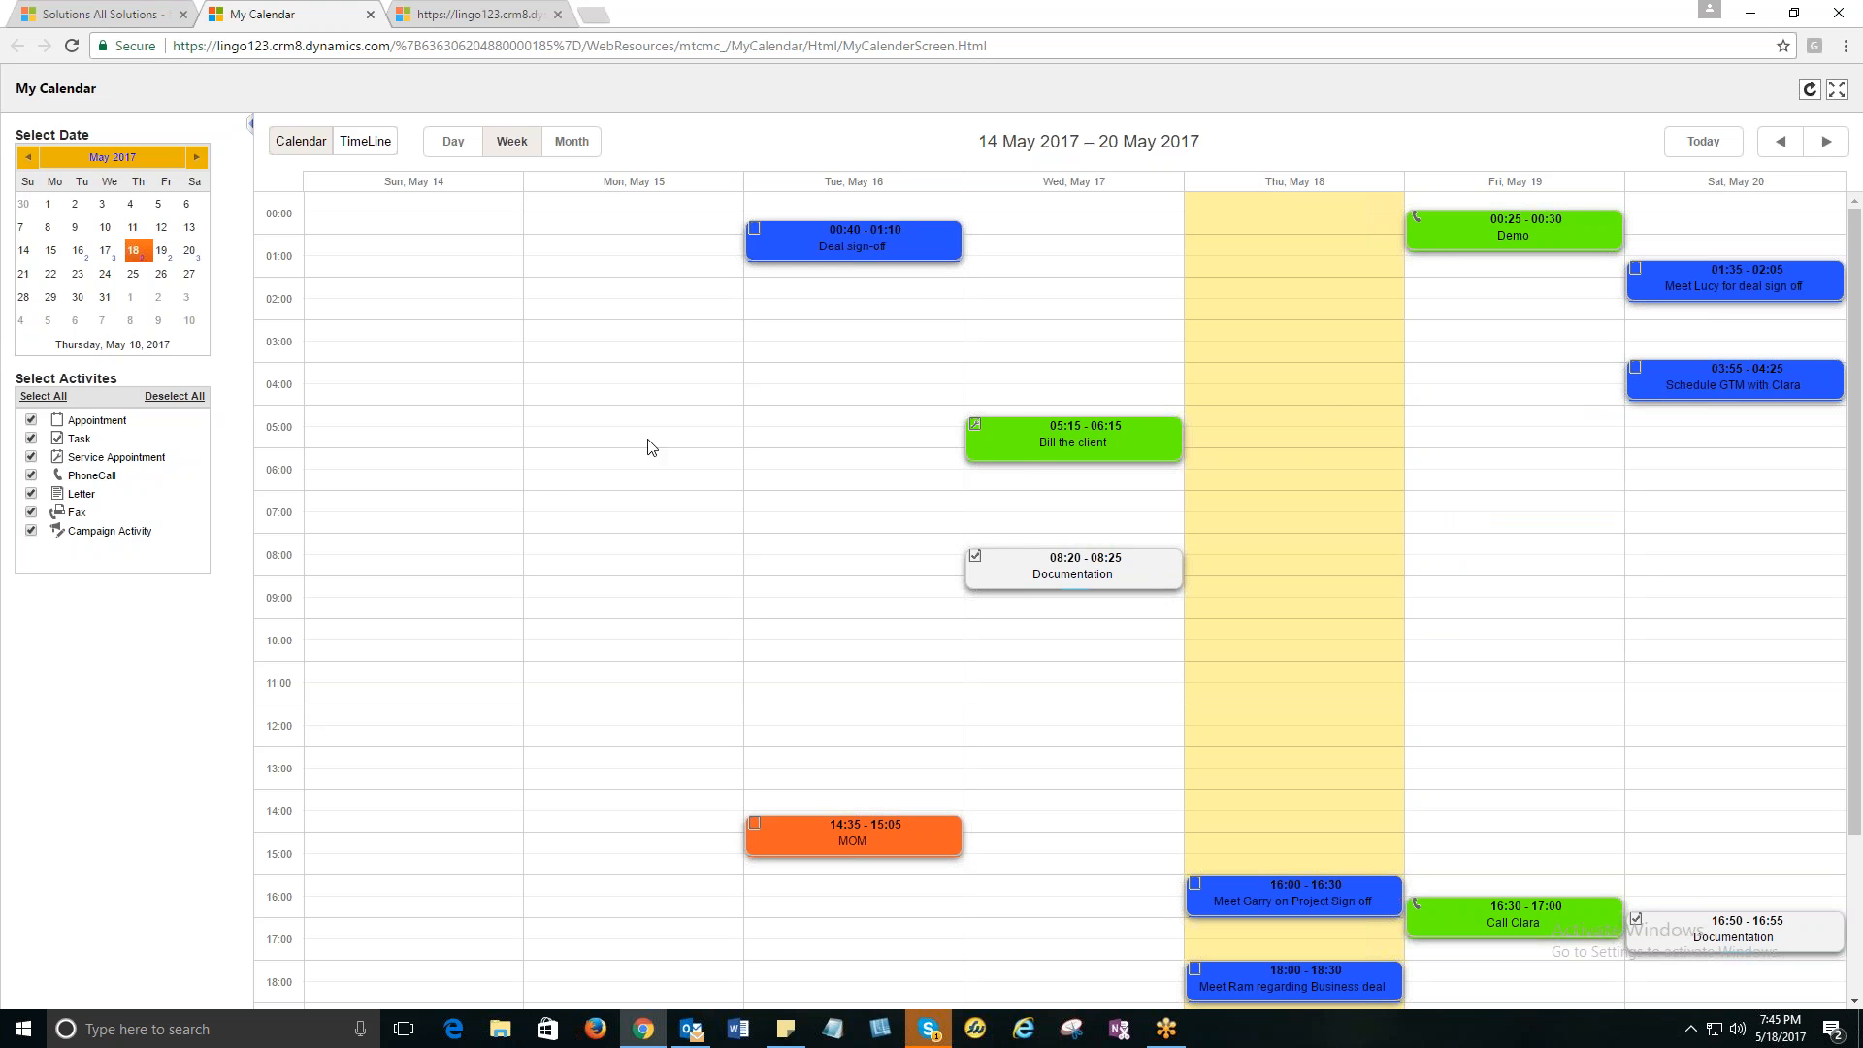
mouse_move(1646, 635)
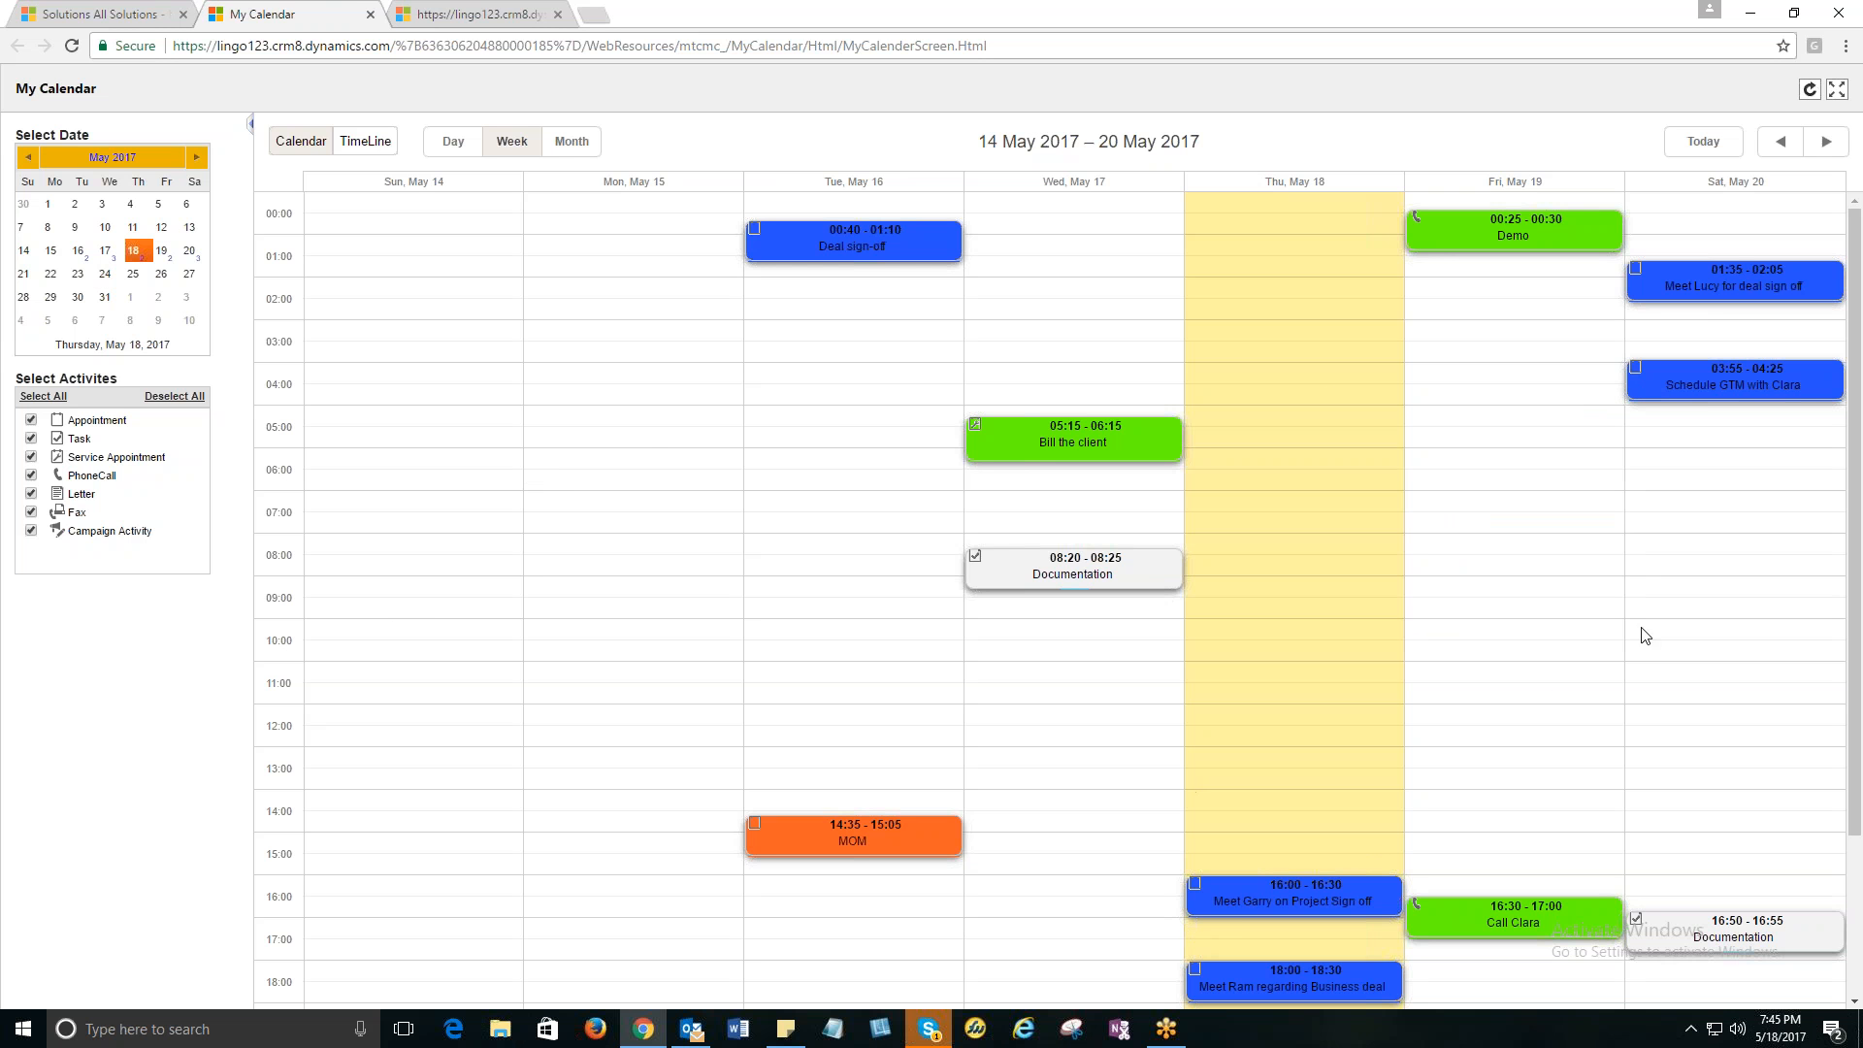
scroll(down, 3)
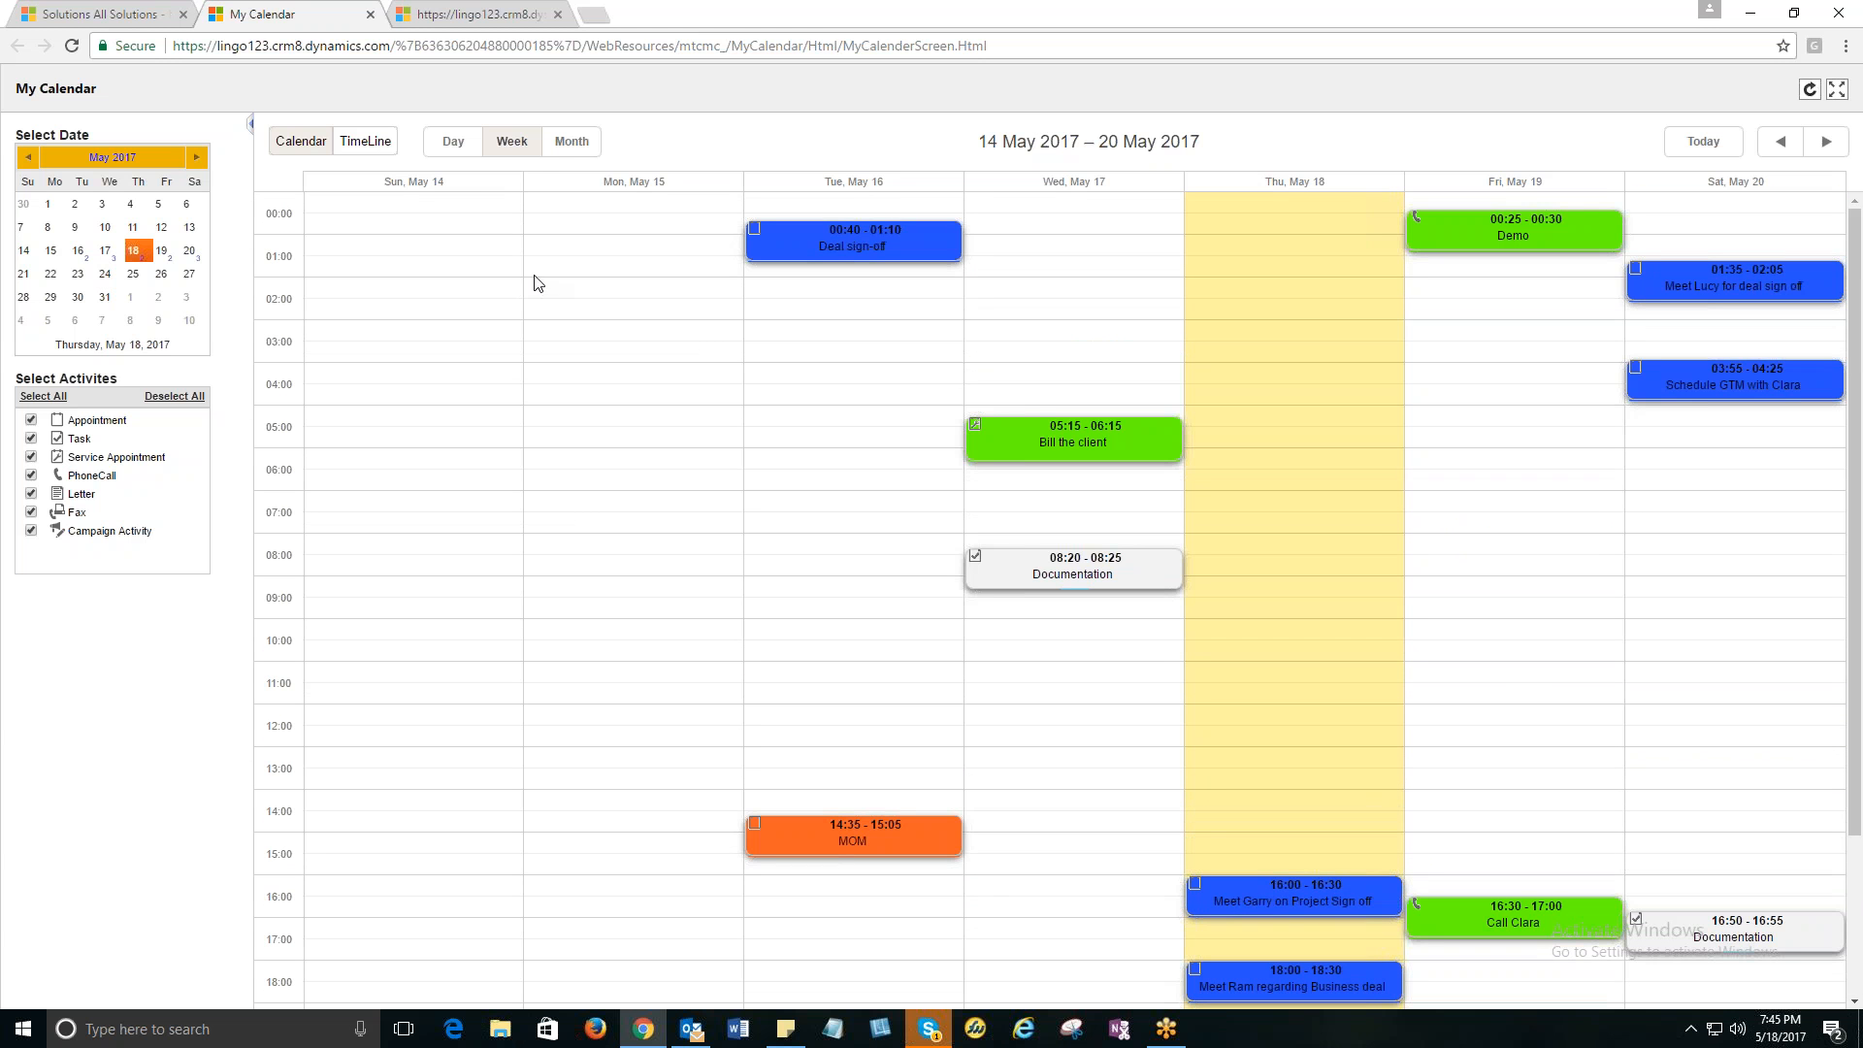
mouse_move(451, 142)
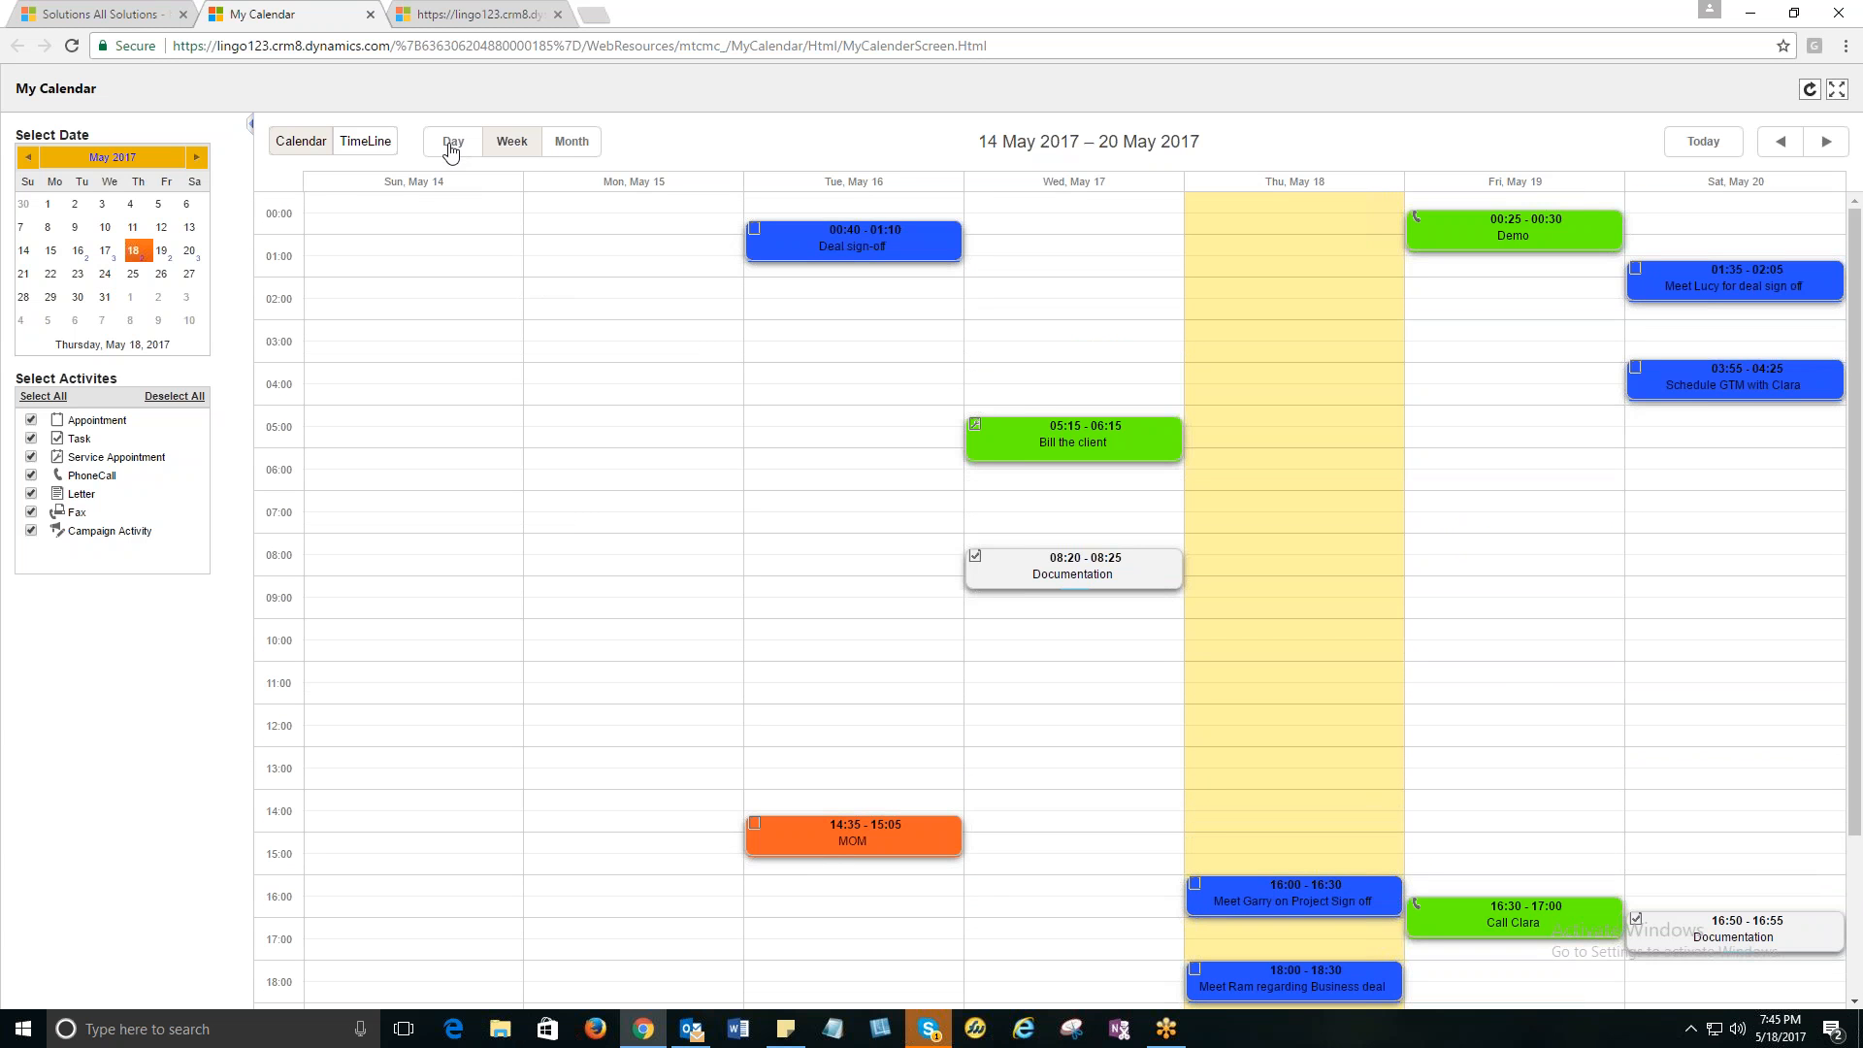
mouse_move(583, 152)
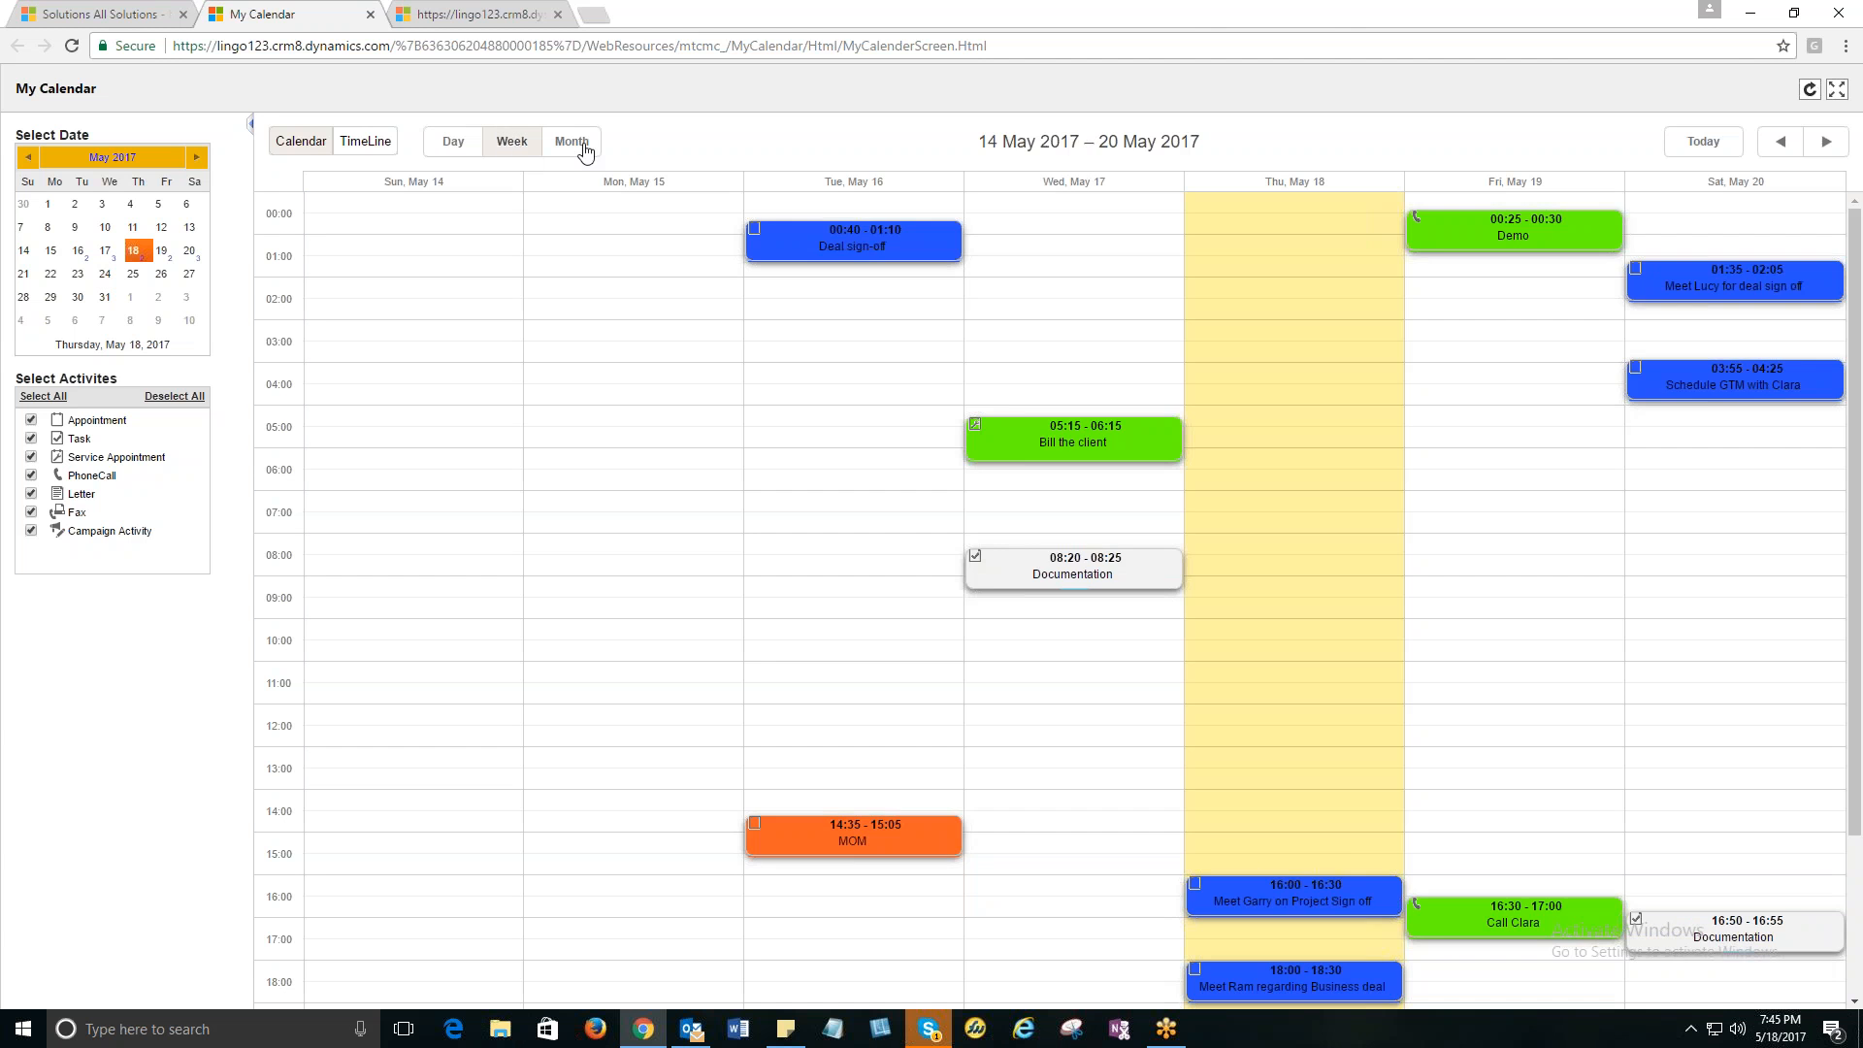
Switch My Calendar to Month, then to TimeLine for 1–31 May 2017.
click(571, 139)
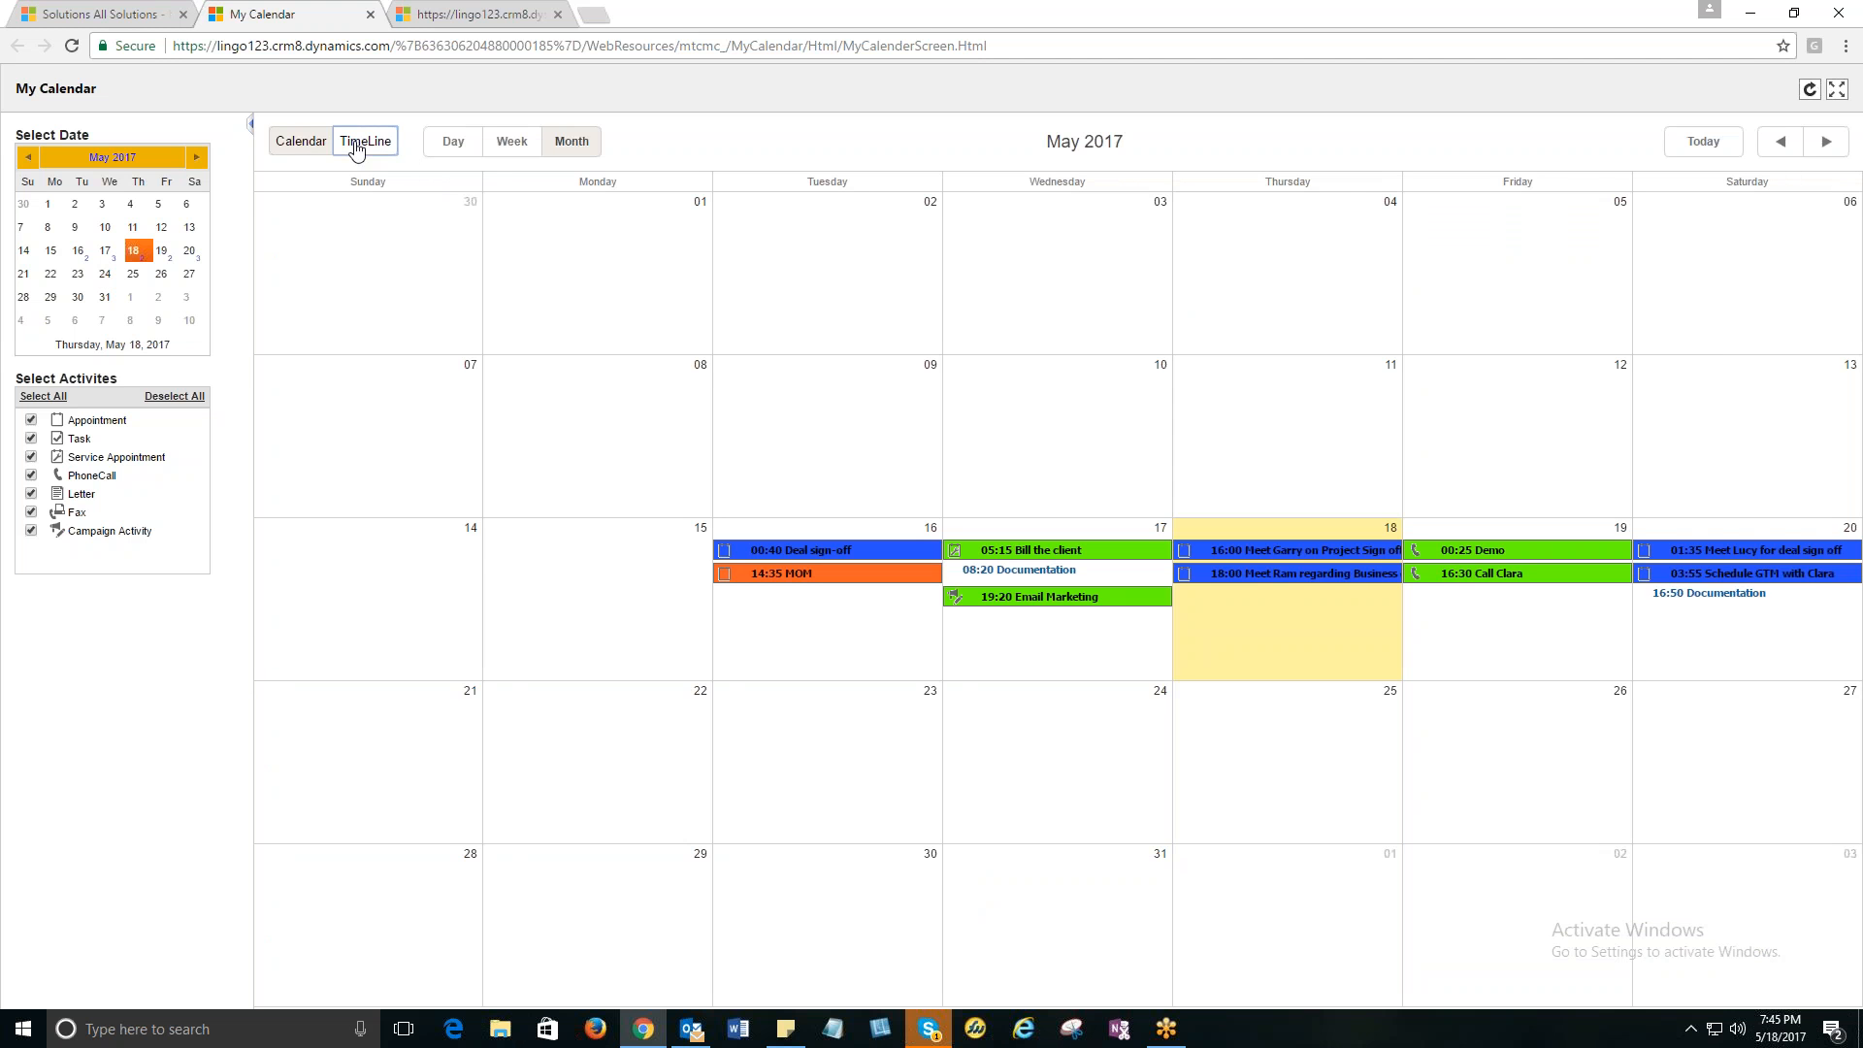
click(365, 140)
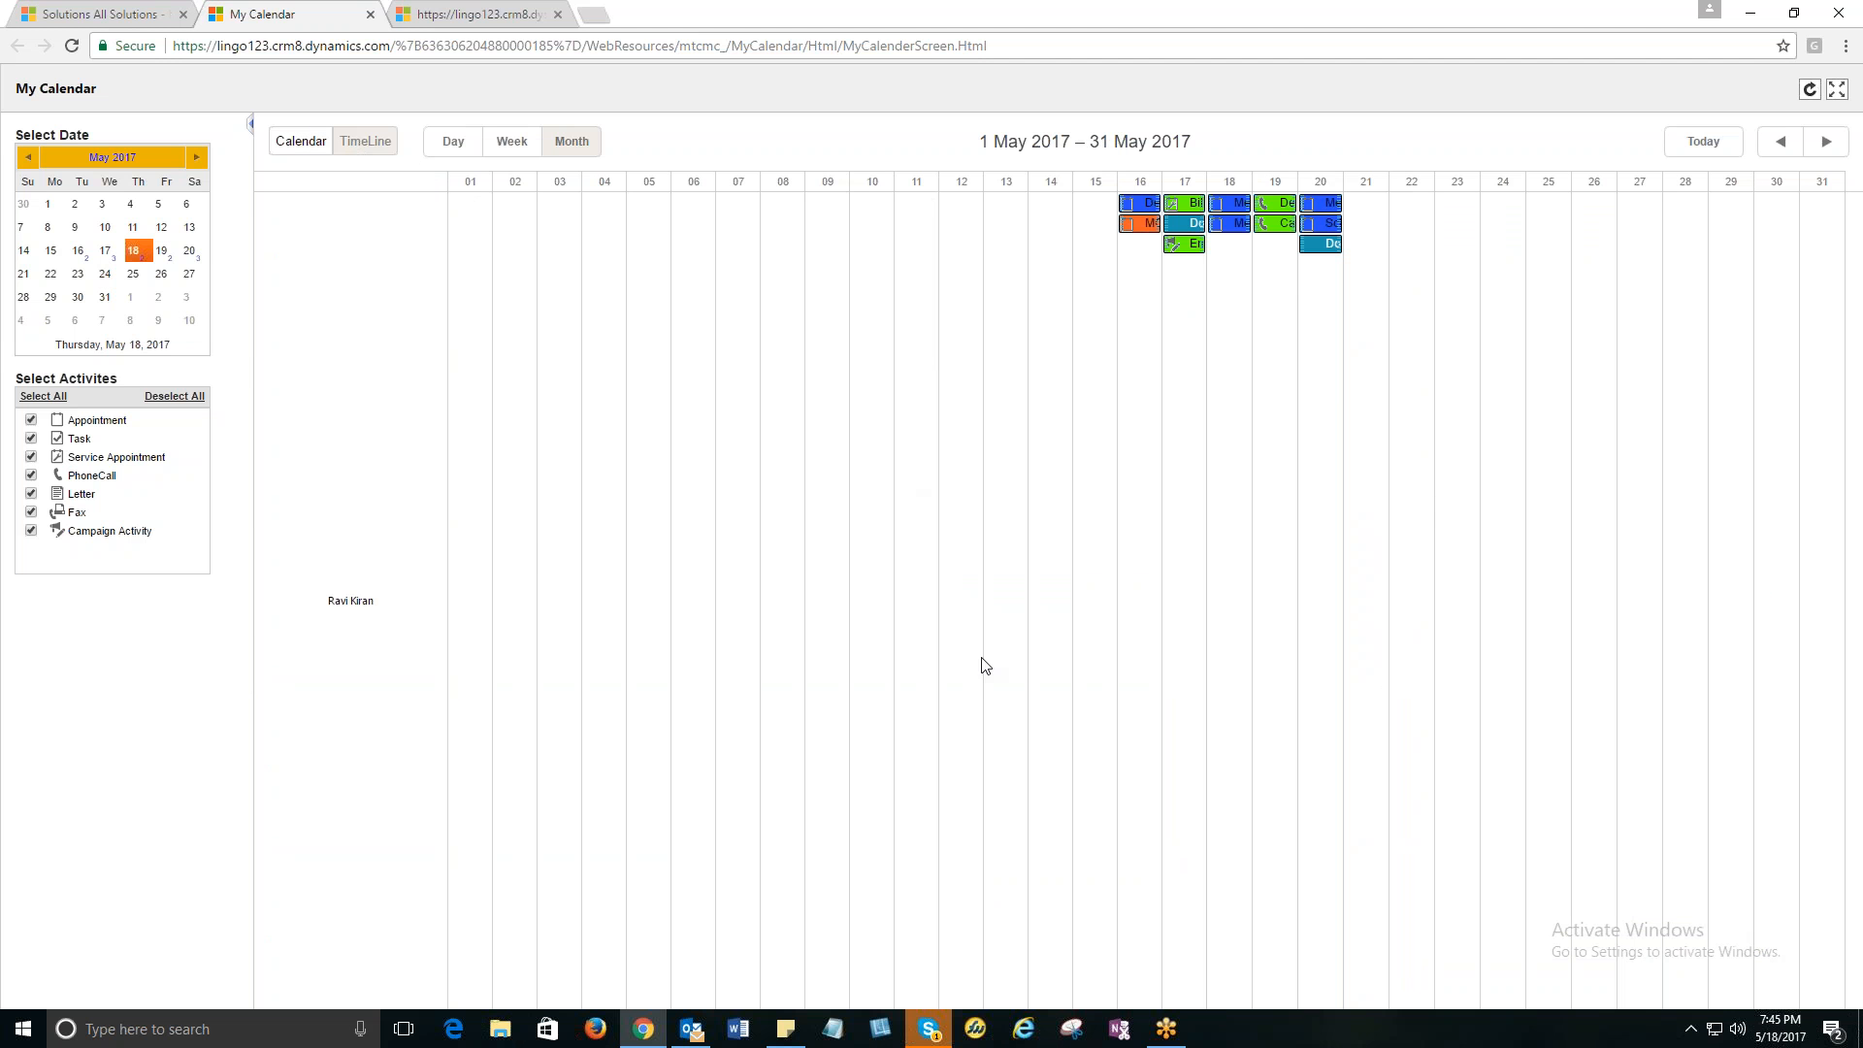
mouse_move(351, 483)
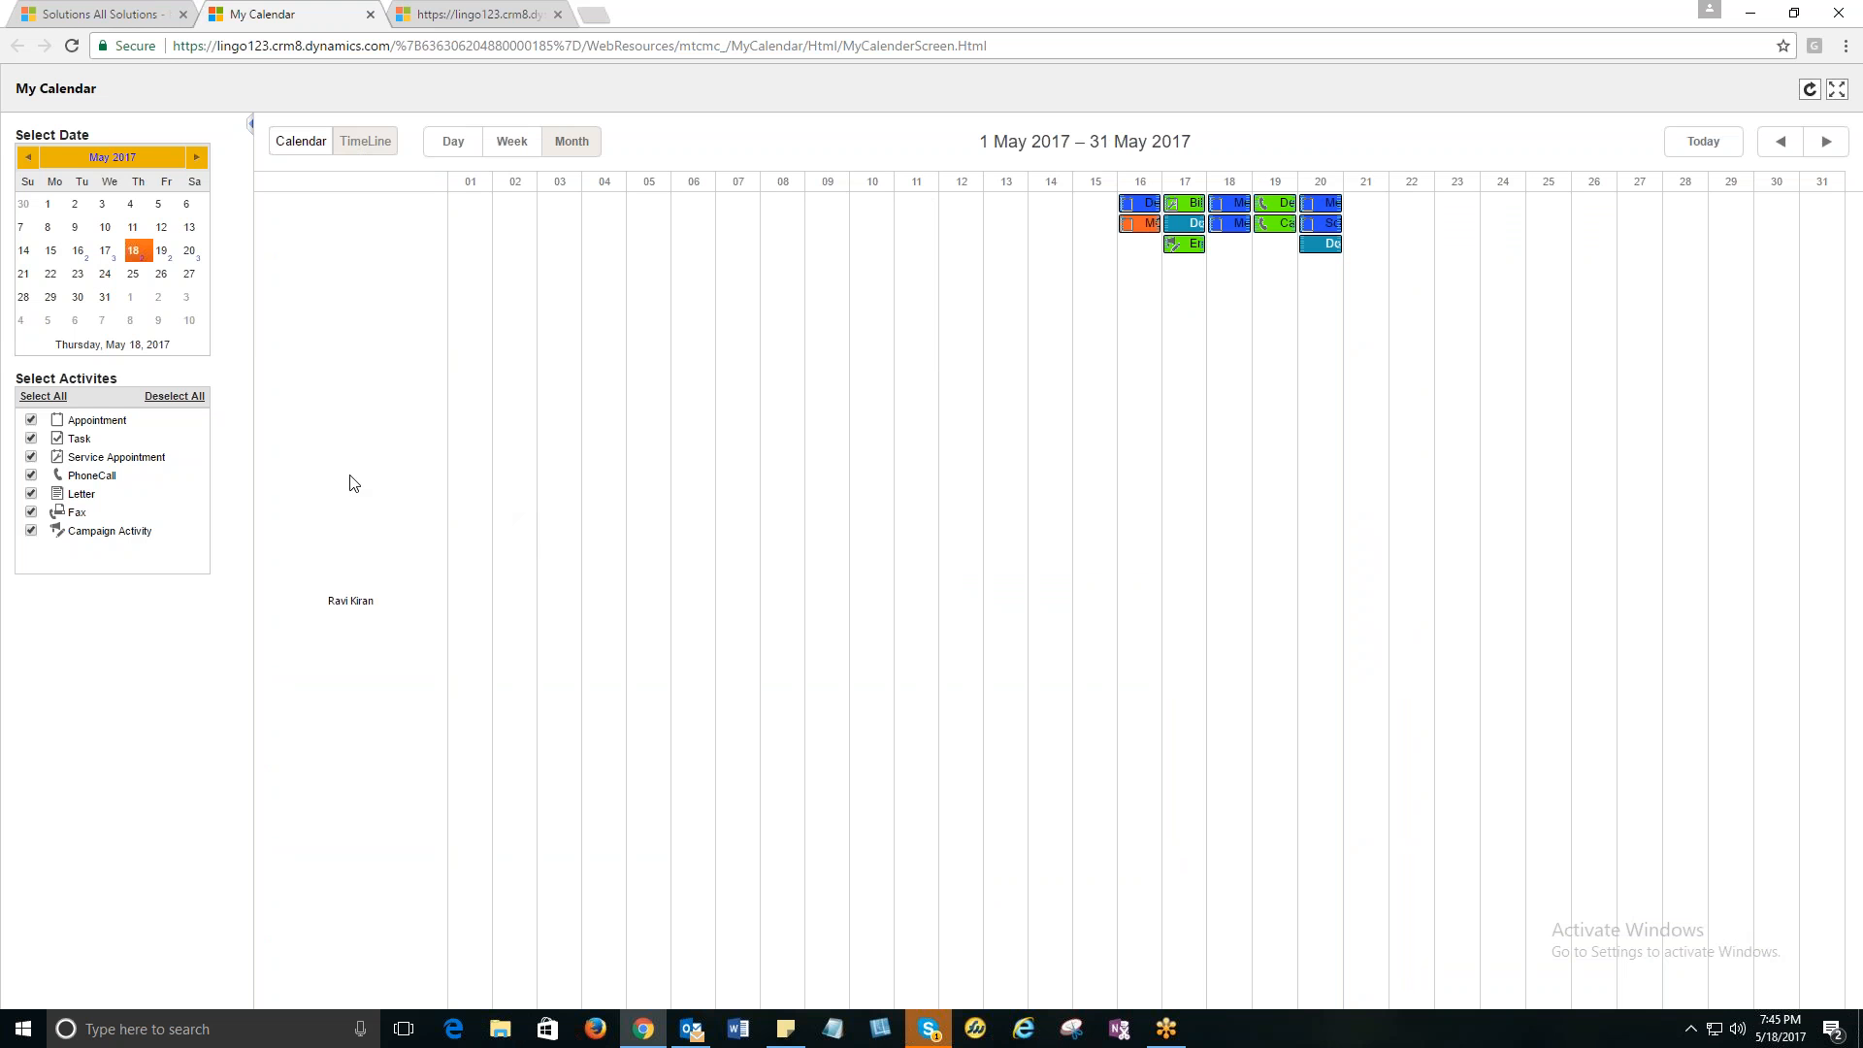
mouse_move(352, 459)
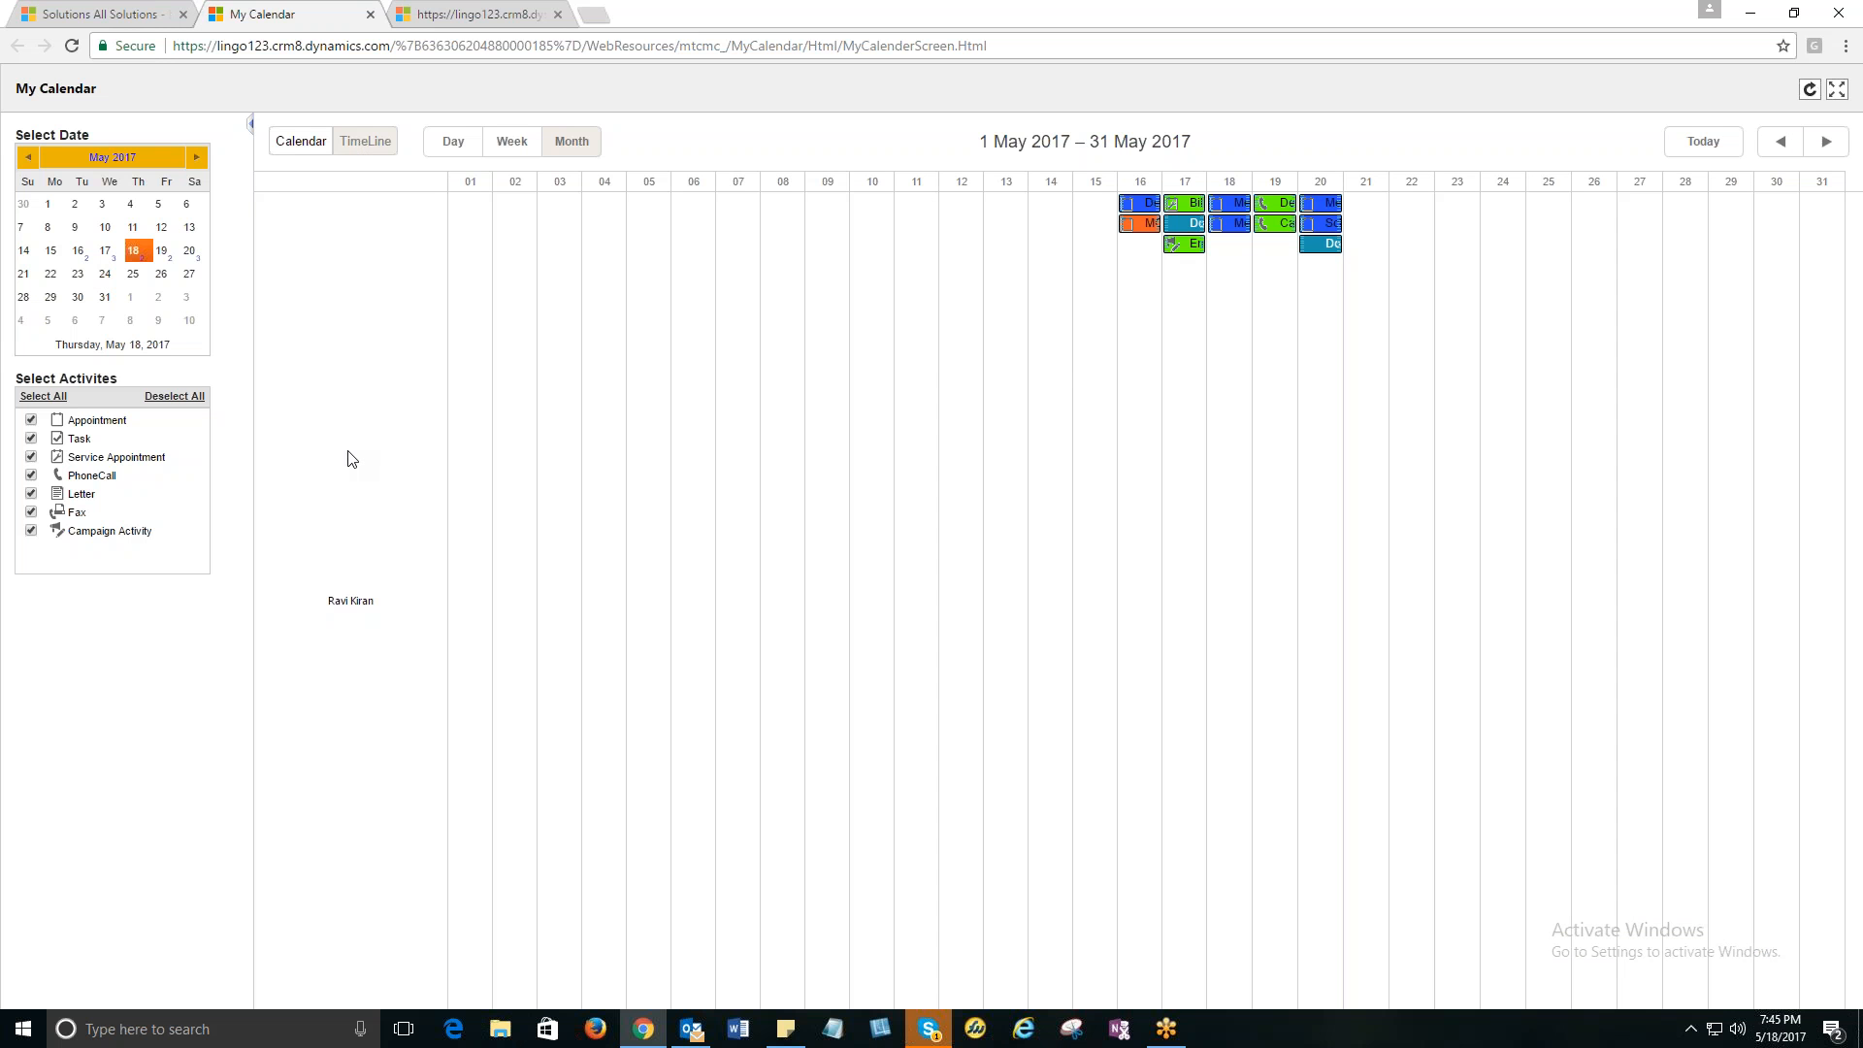
mouse_move(411, 418)
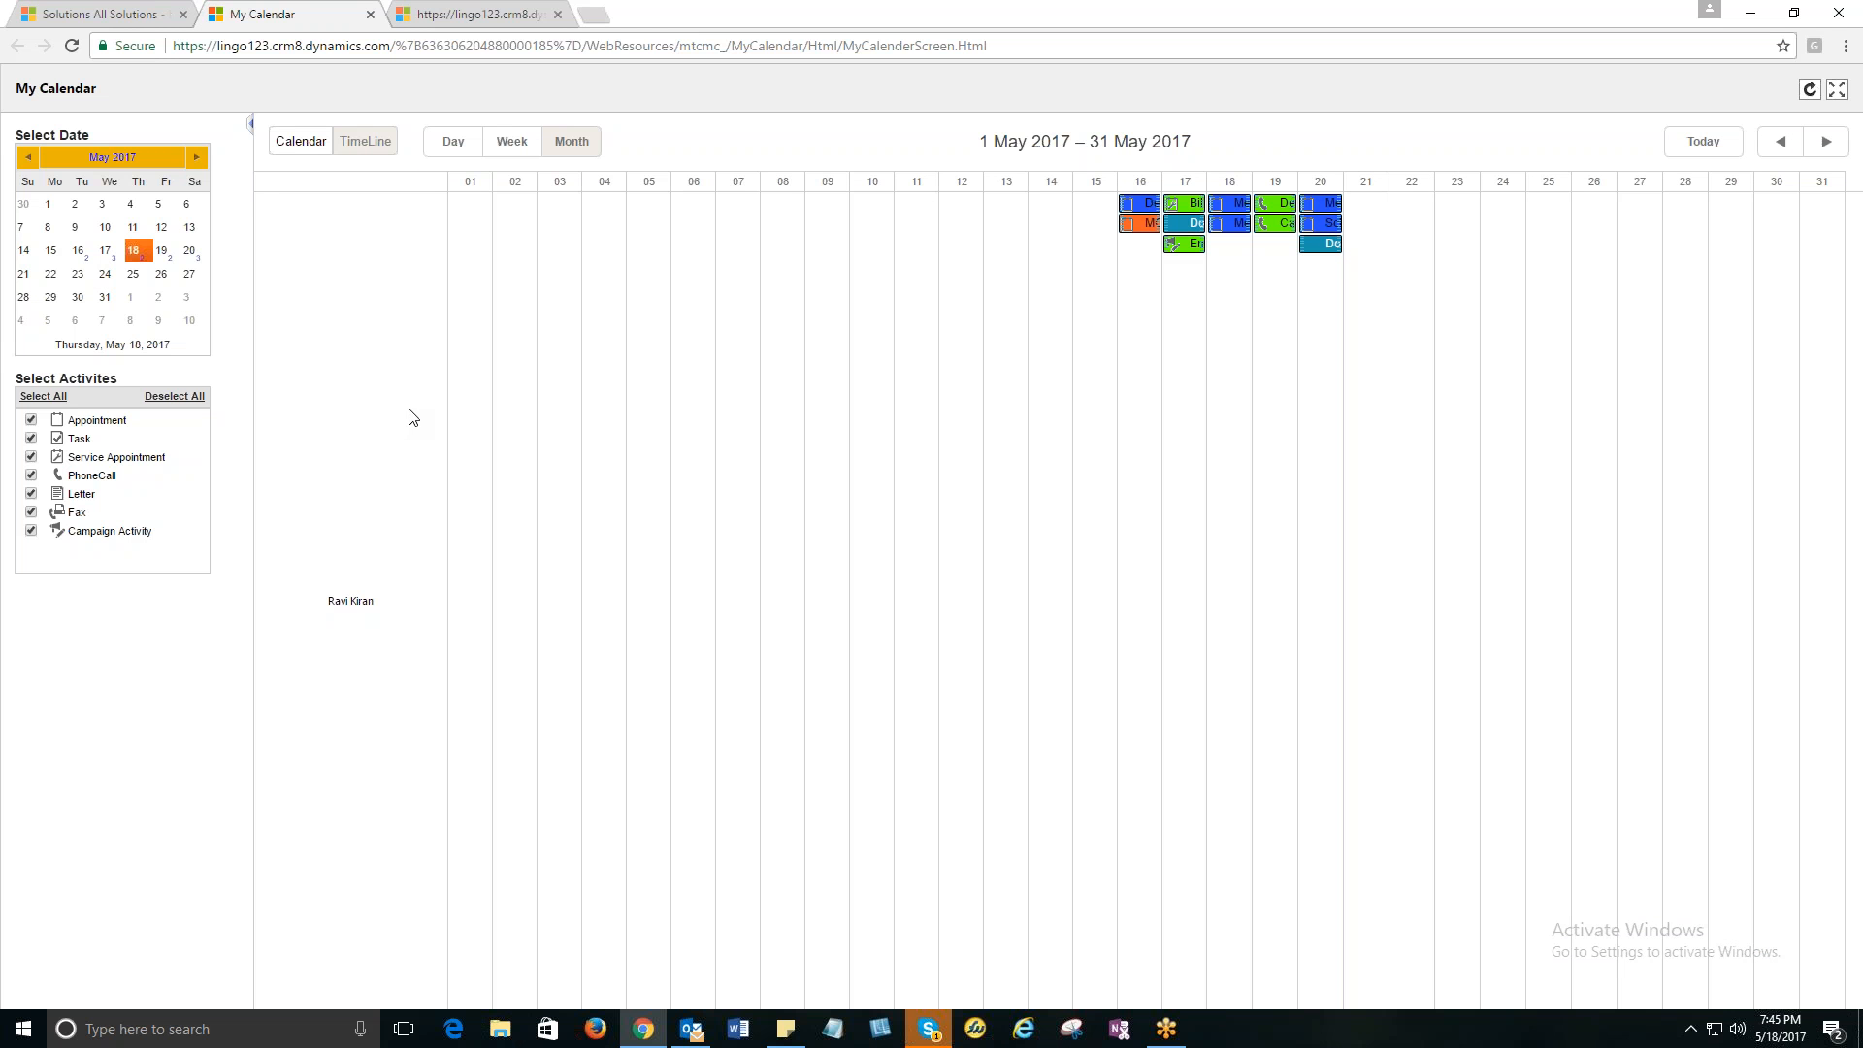
mouse_move(360, 376)
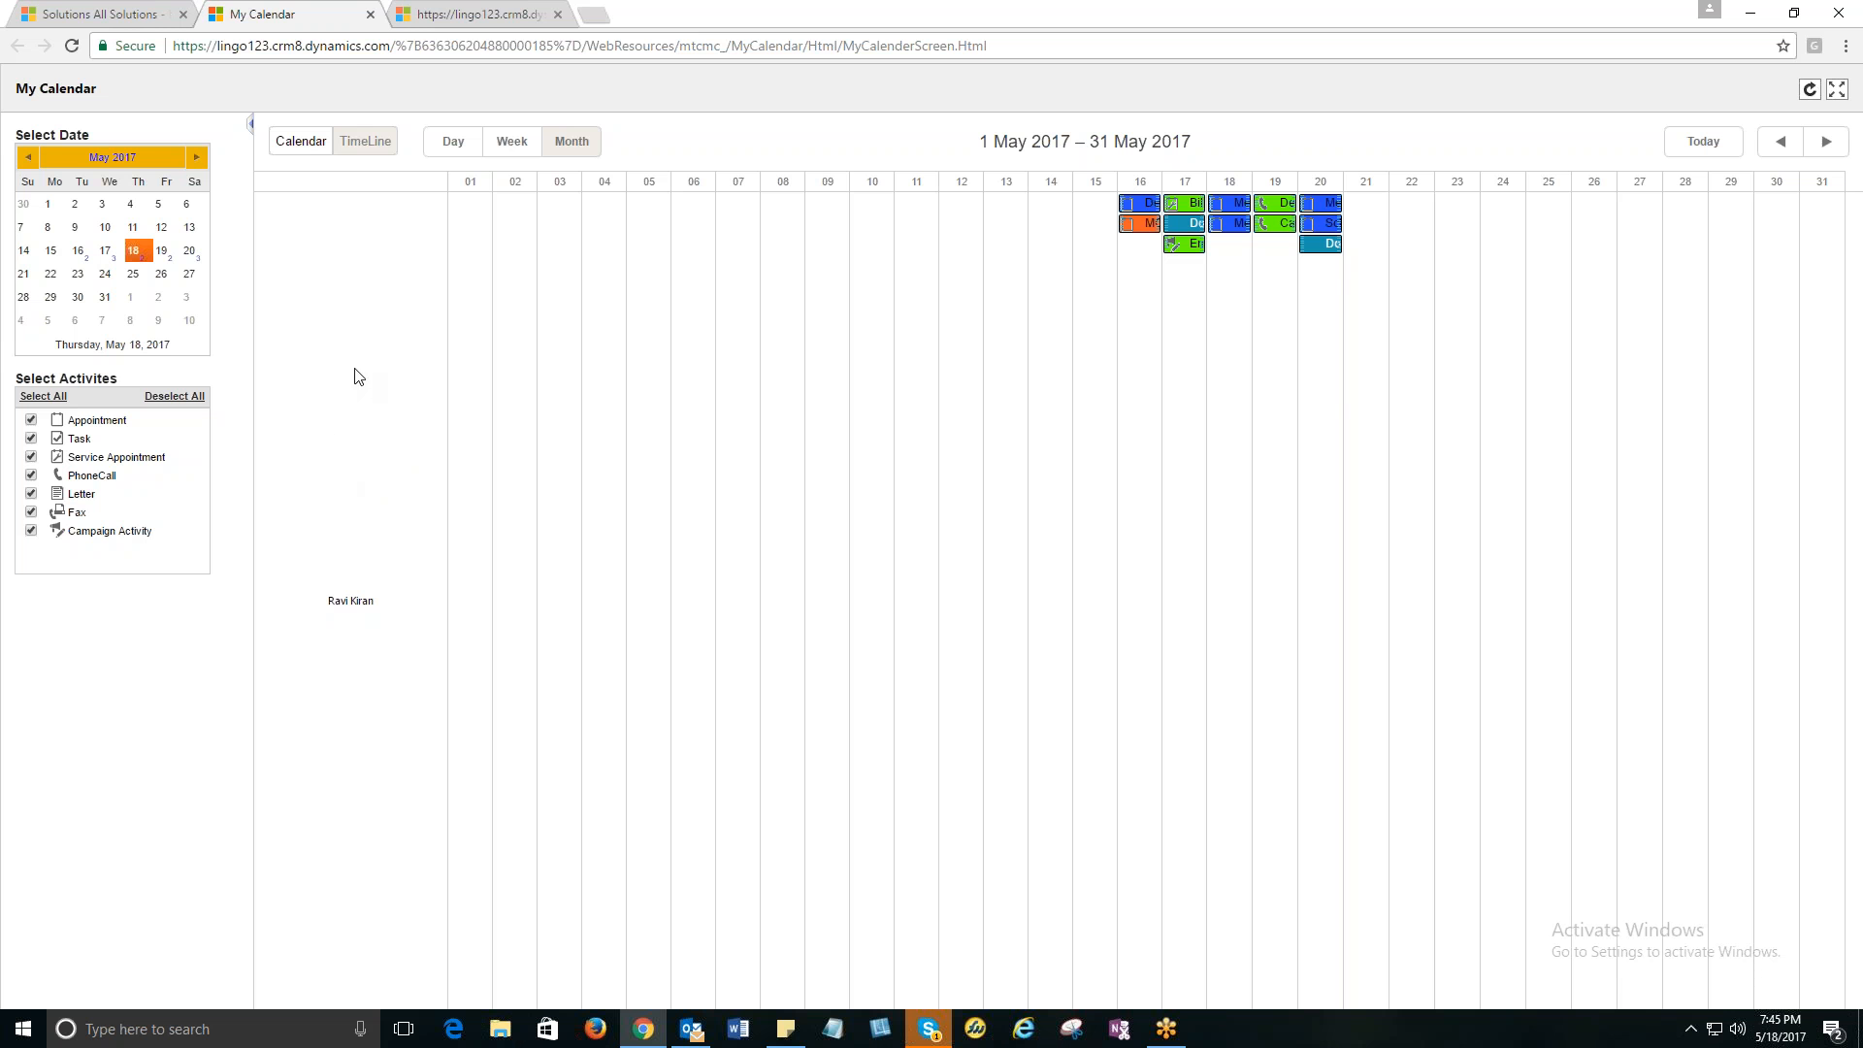
mouse_move(321, 360)
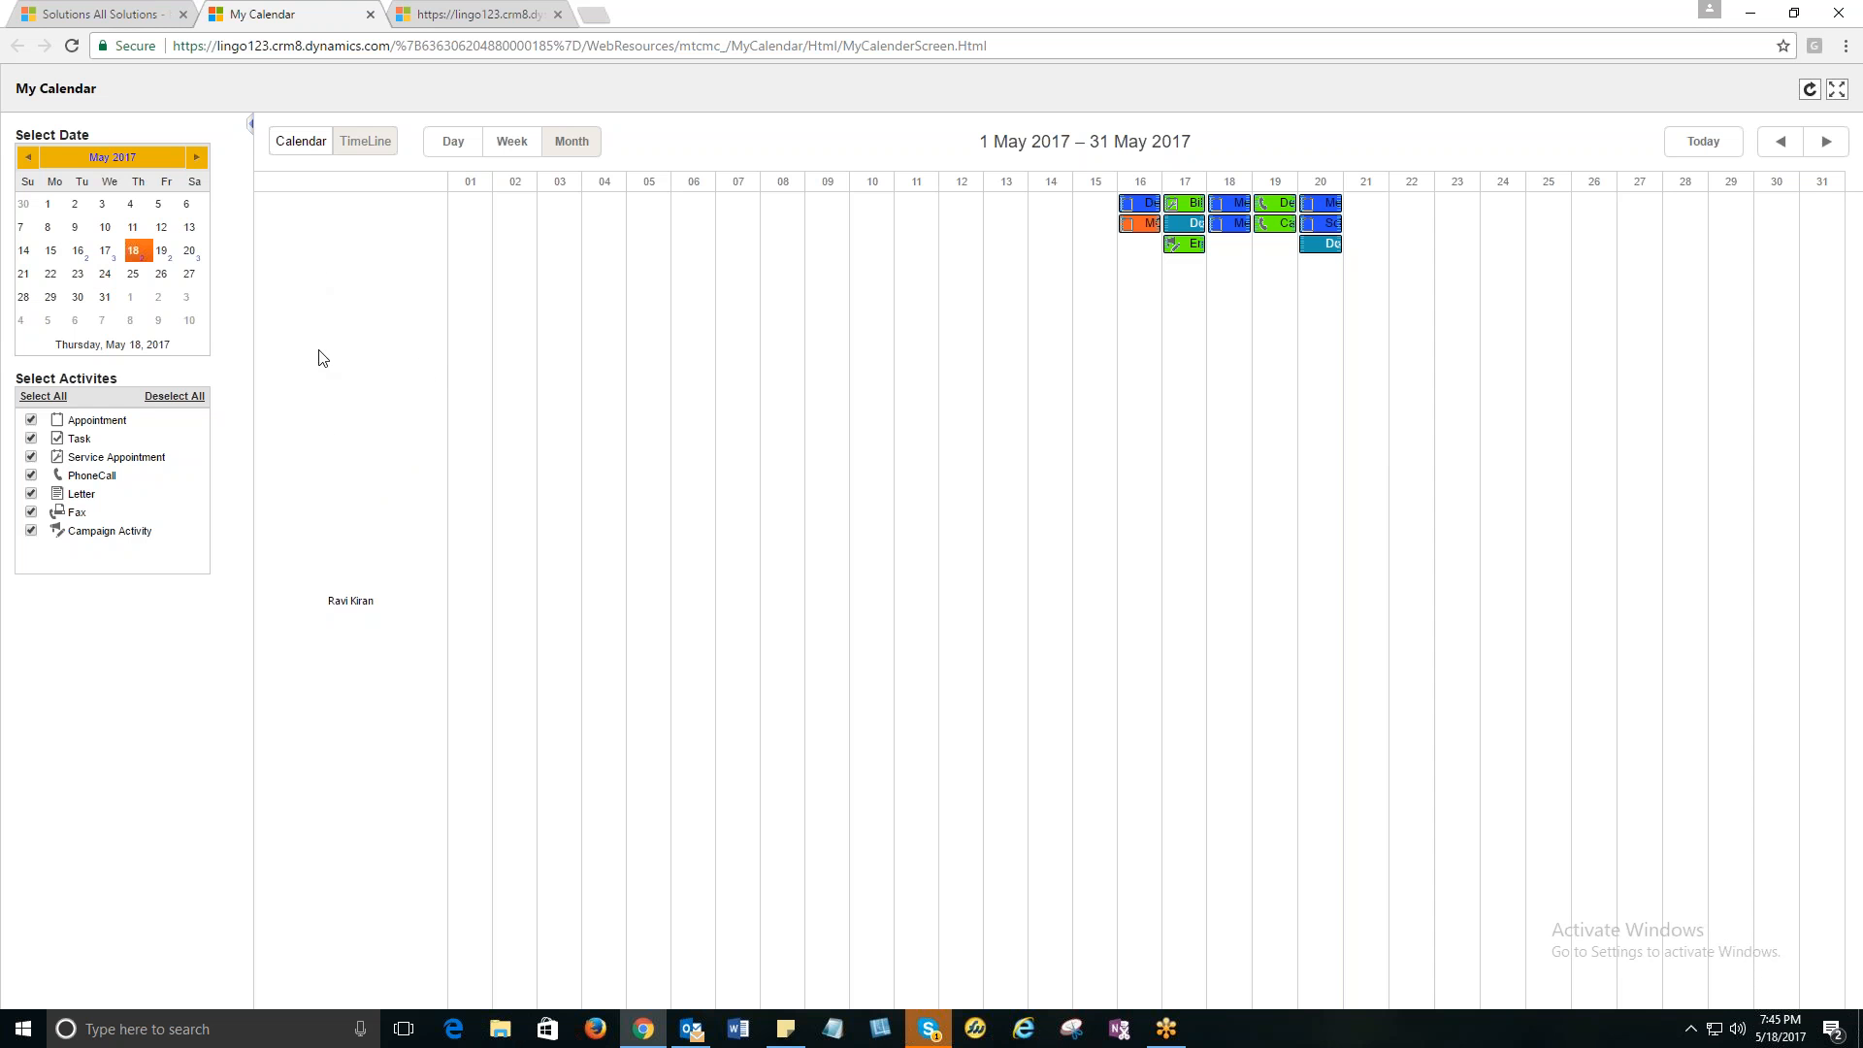
mouse_move(301, 140)
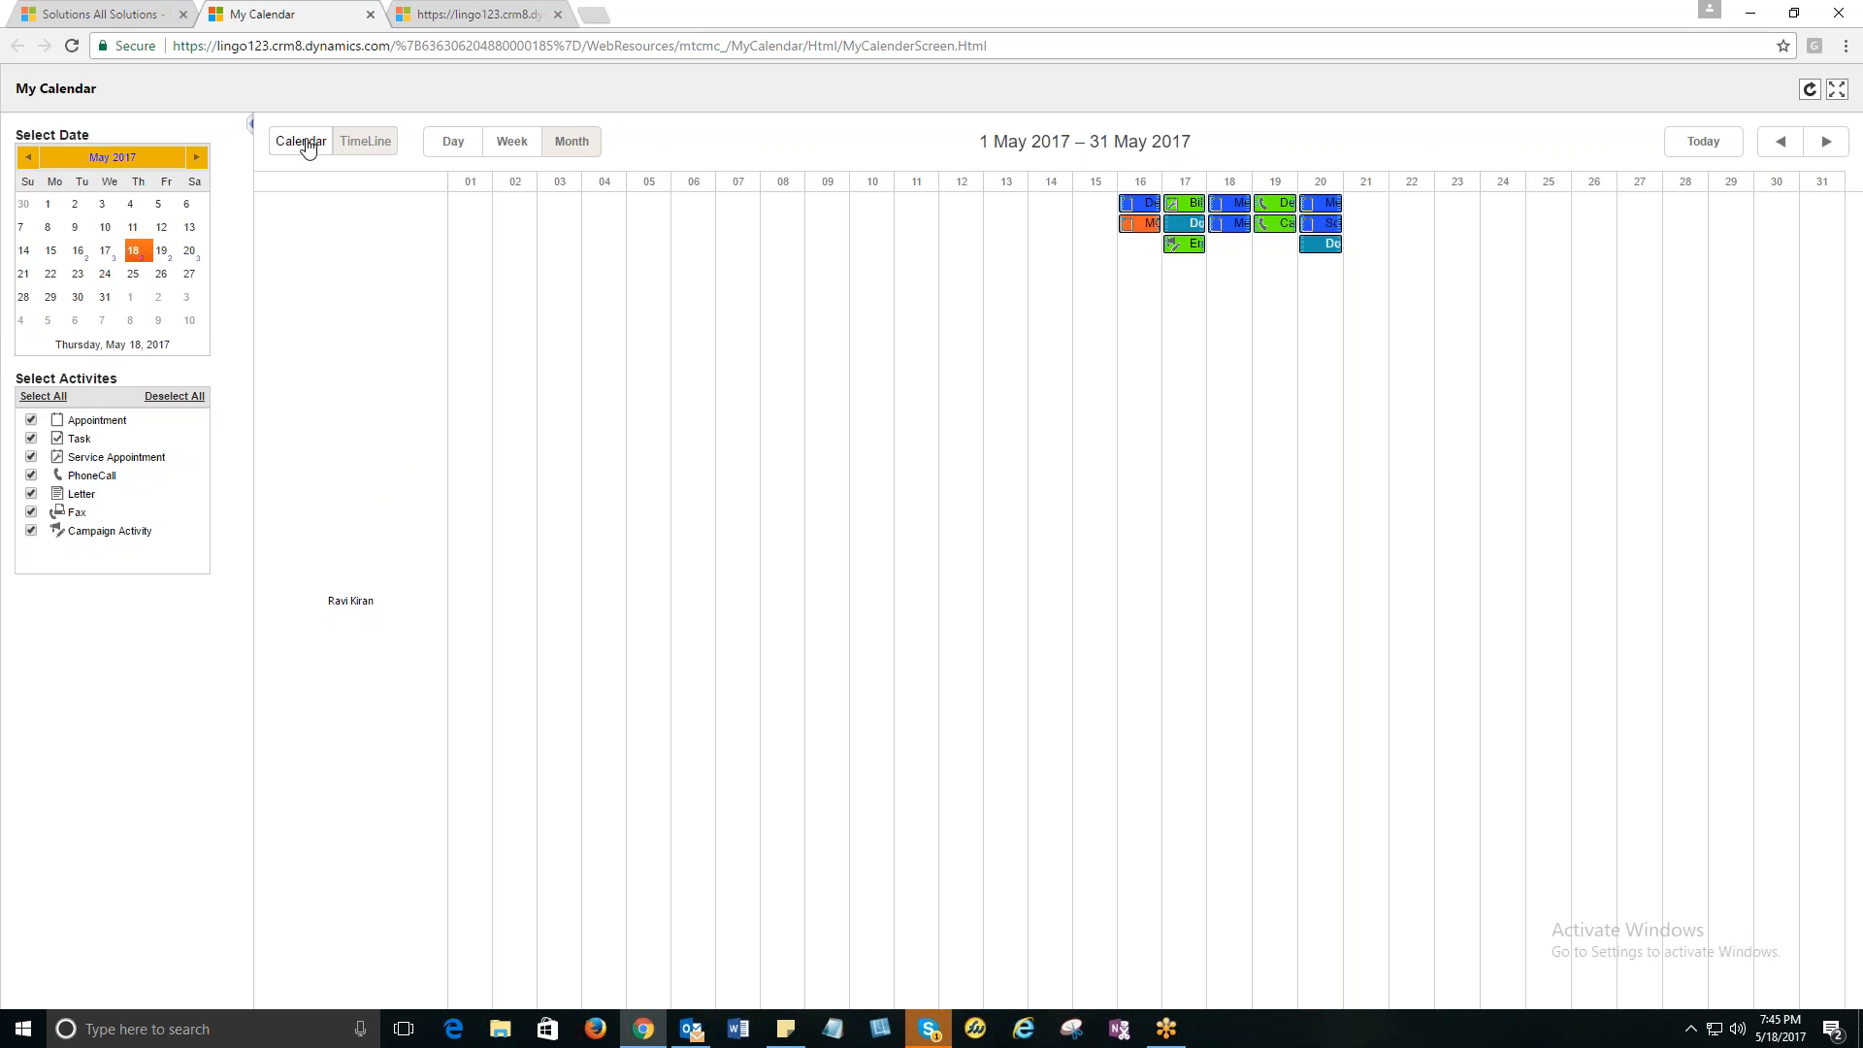
Return from TimeLine to the calendar grid, try Day, and go back to Month.
click(365, 142)
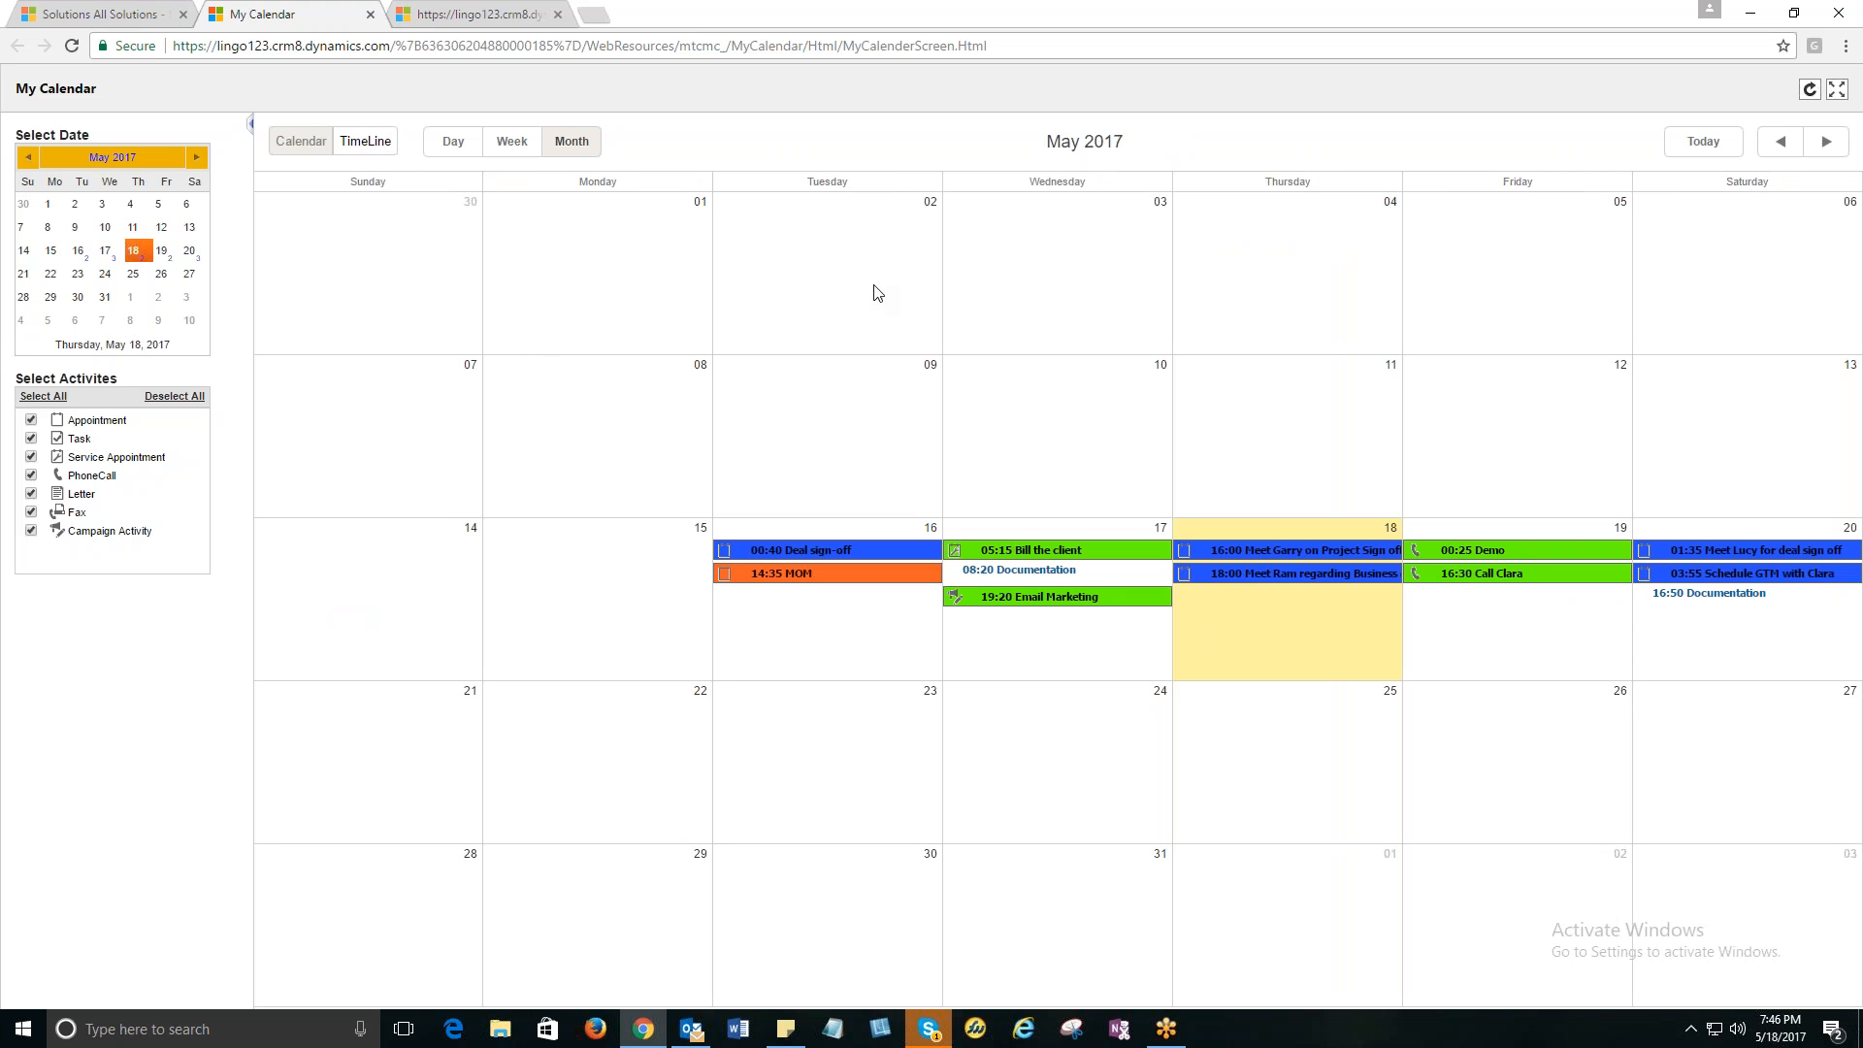
mouse_move(485, 379)
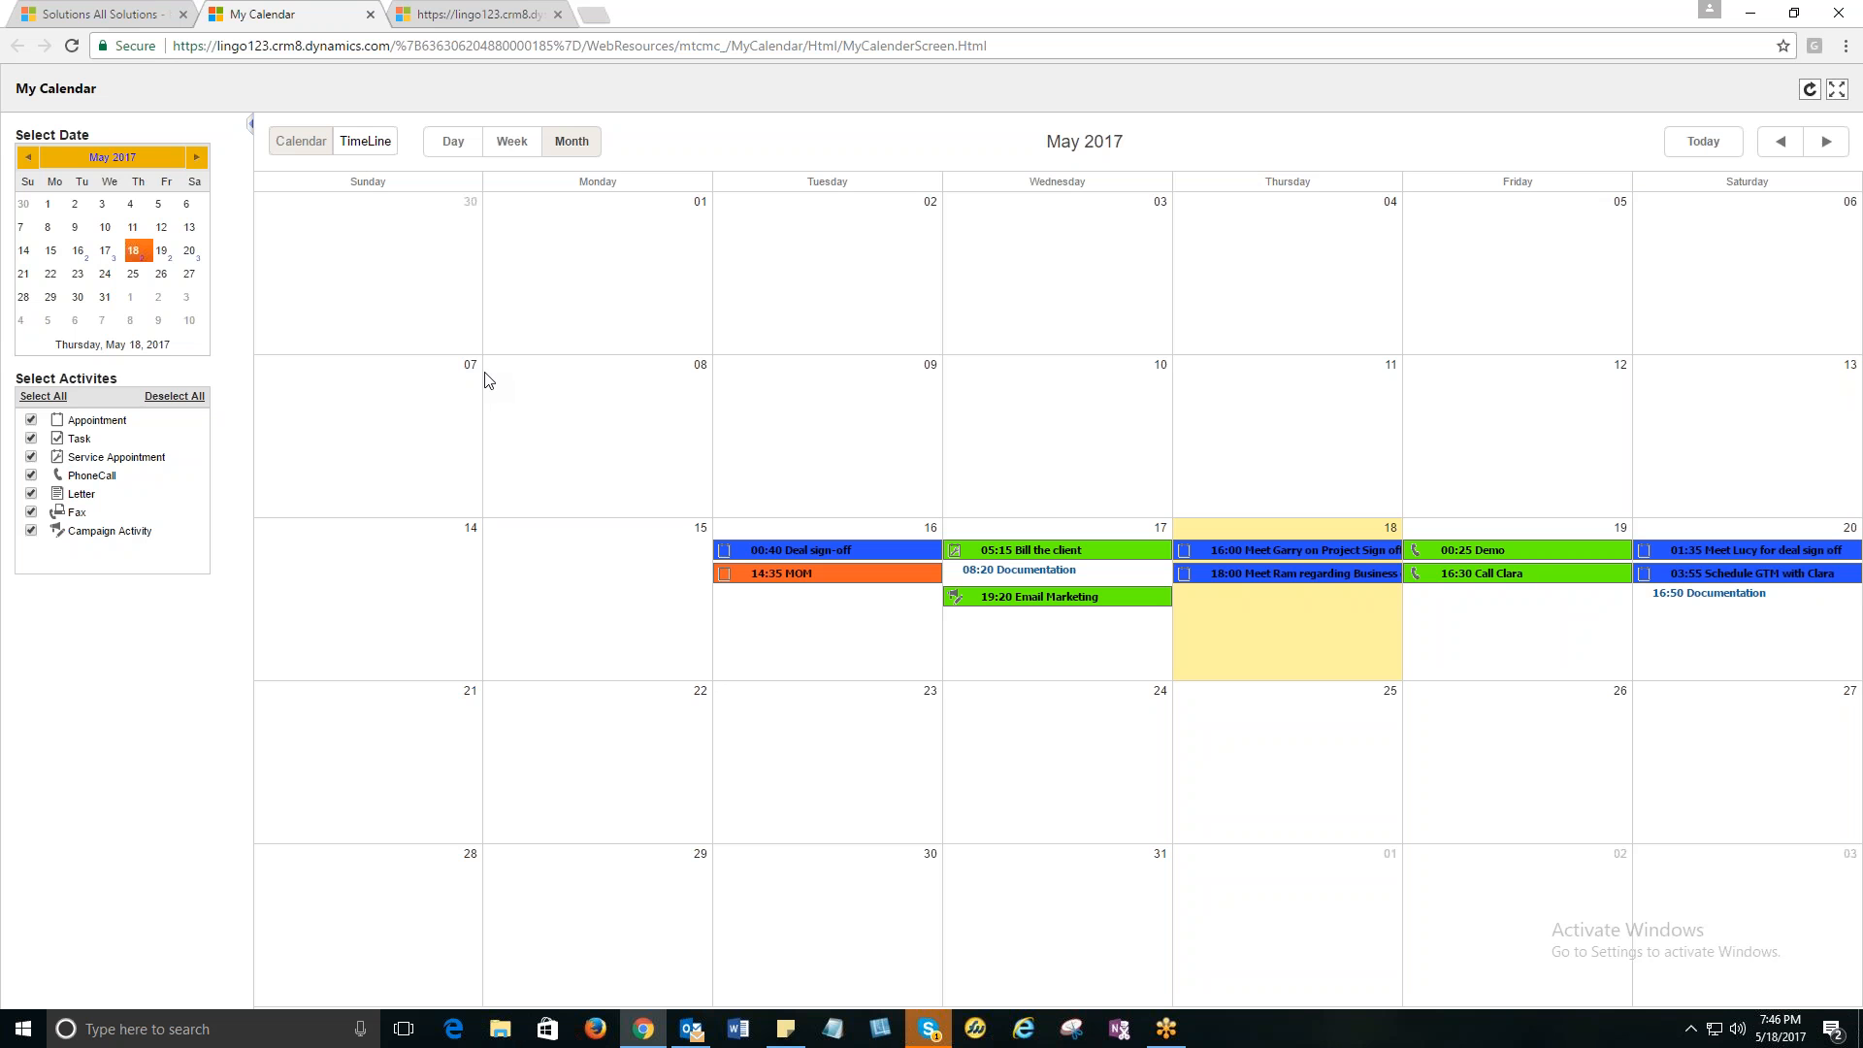
mouse_move(306, 128)
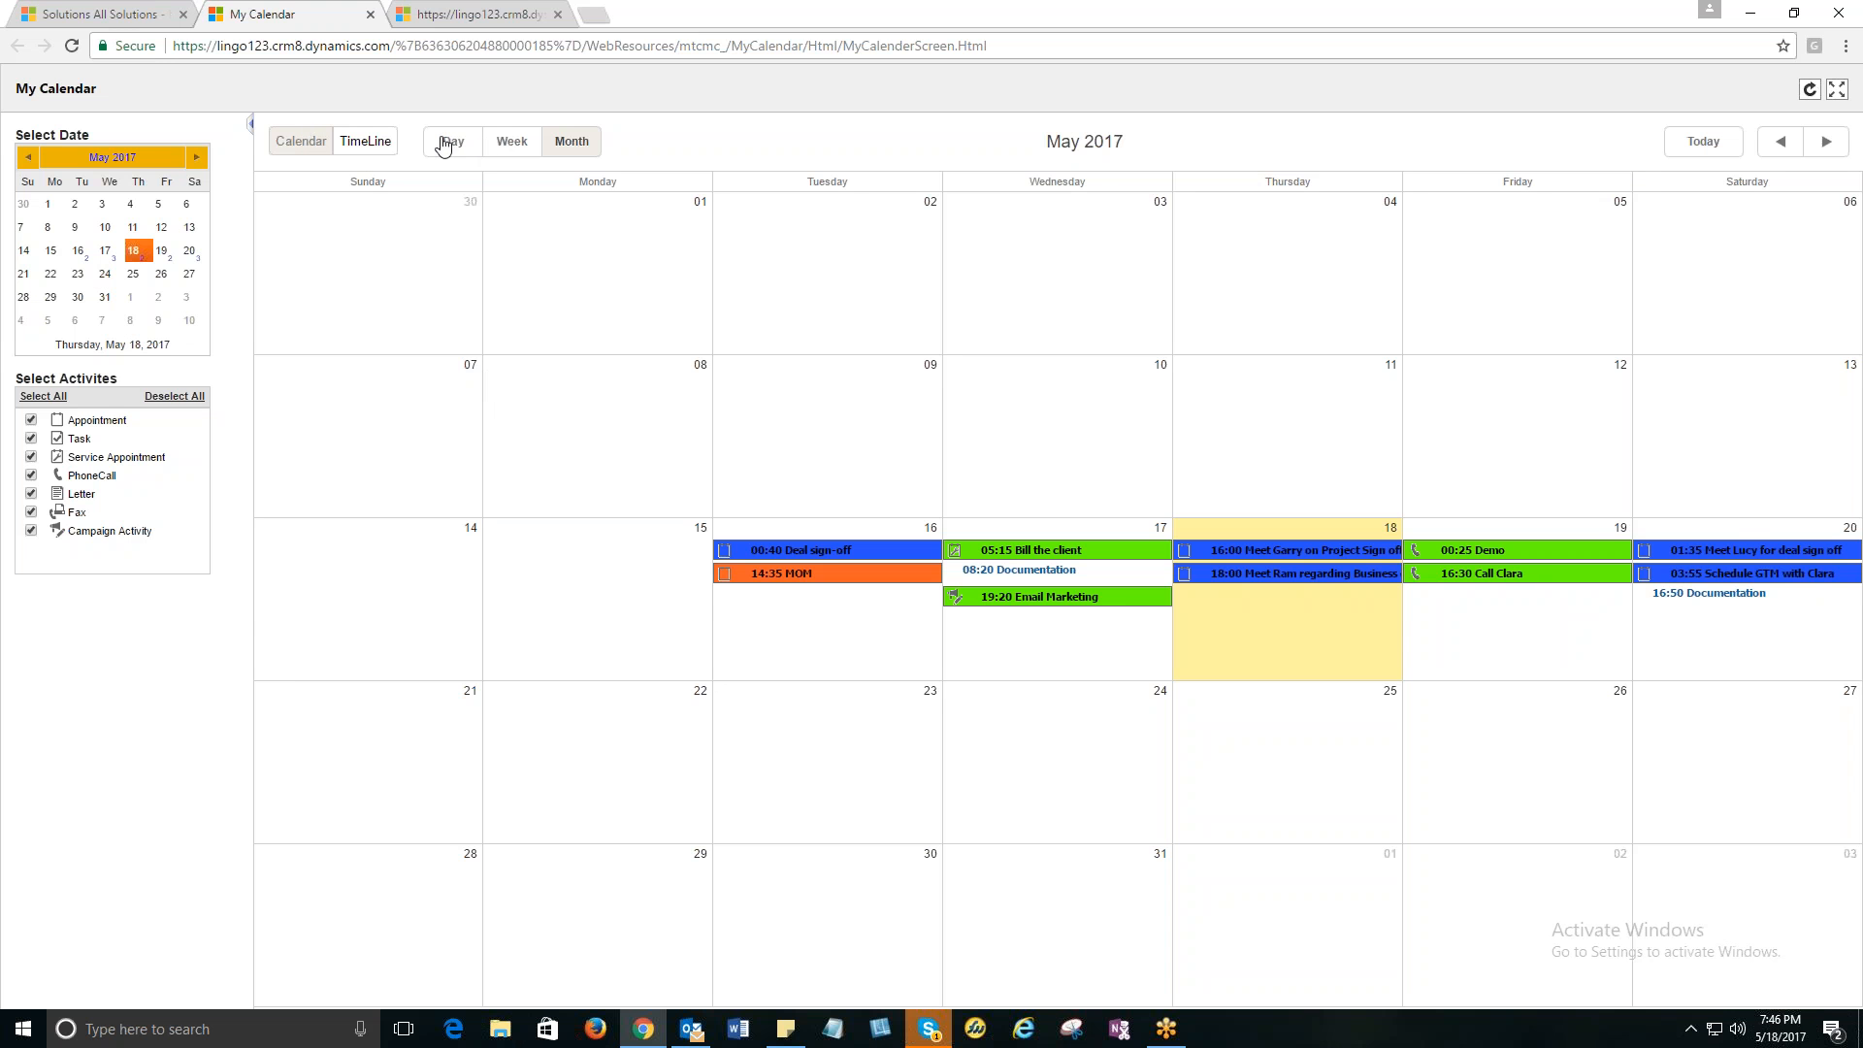
click(451, 141)
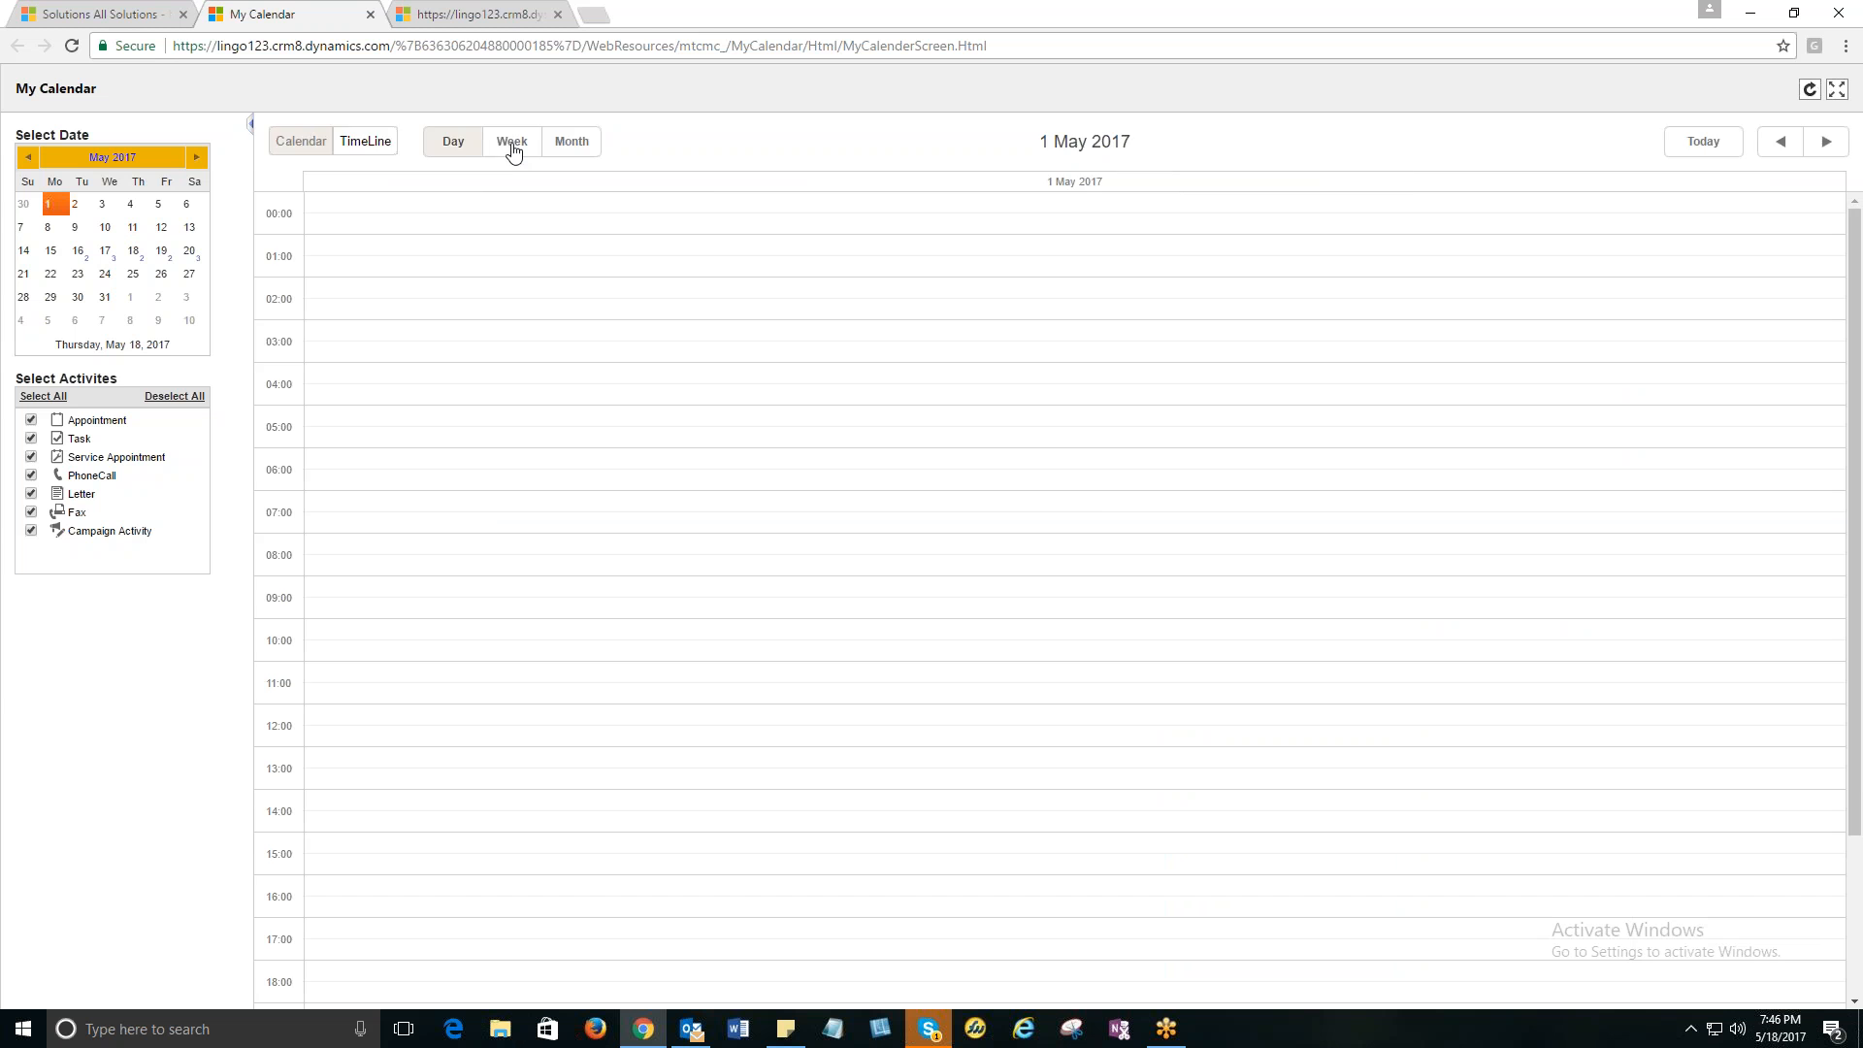
click(570, 142)
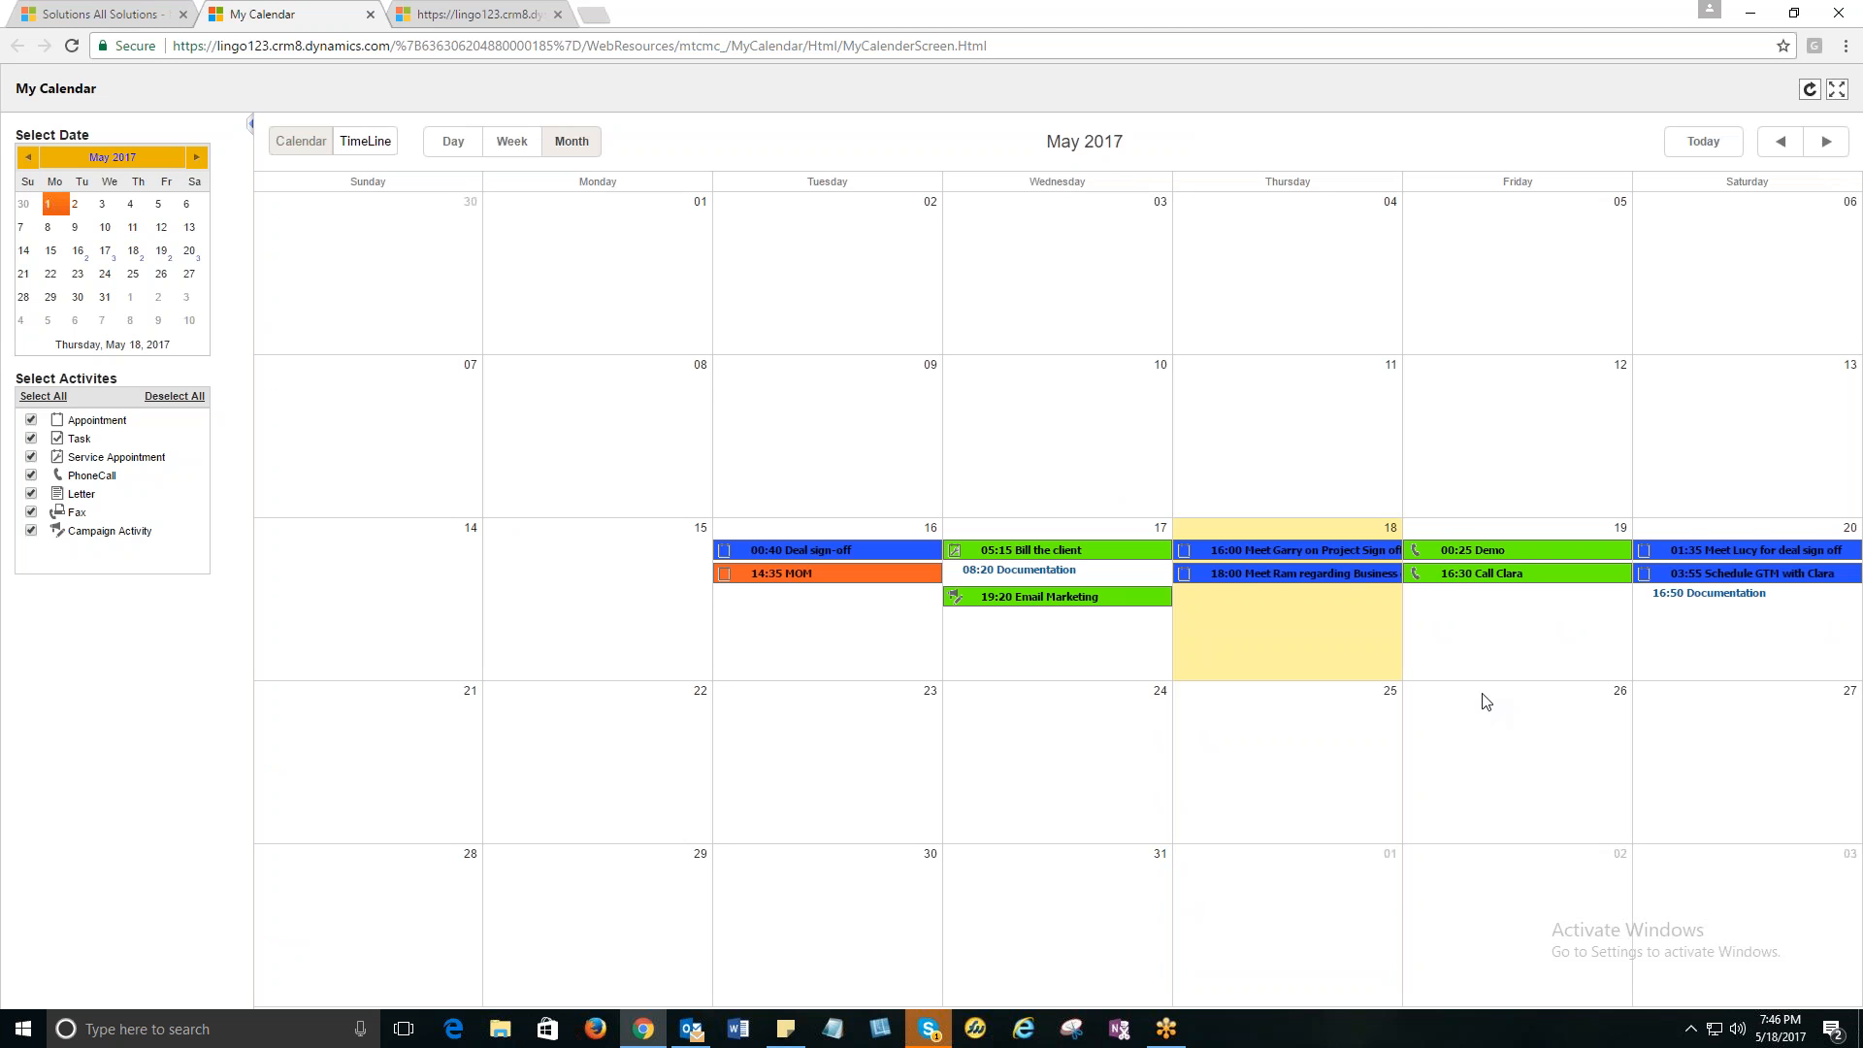
mouse_move(1307, 637)
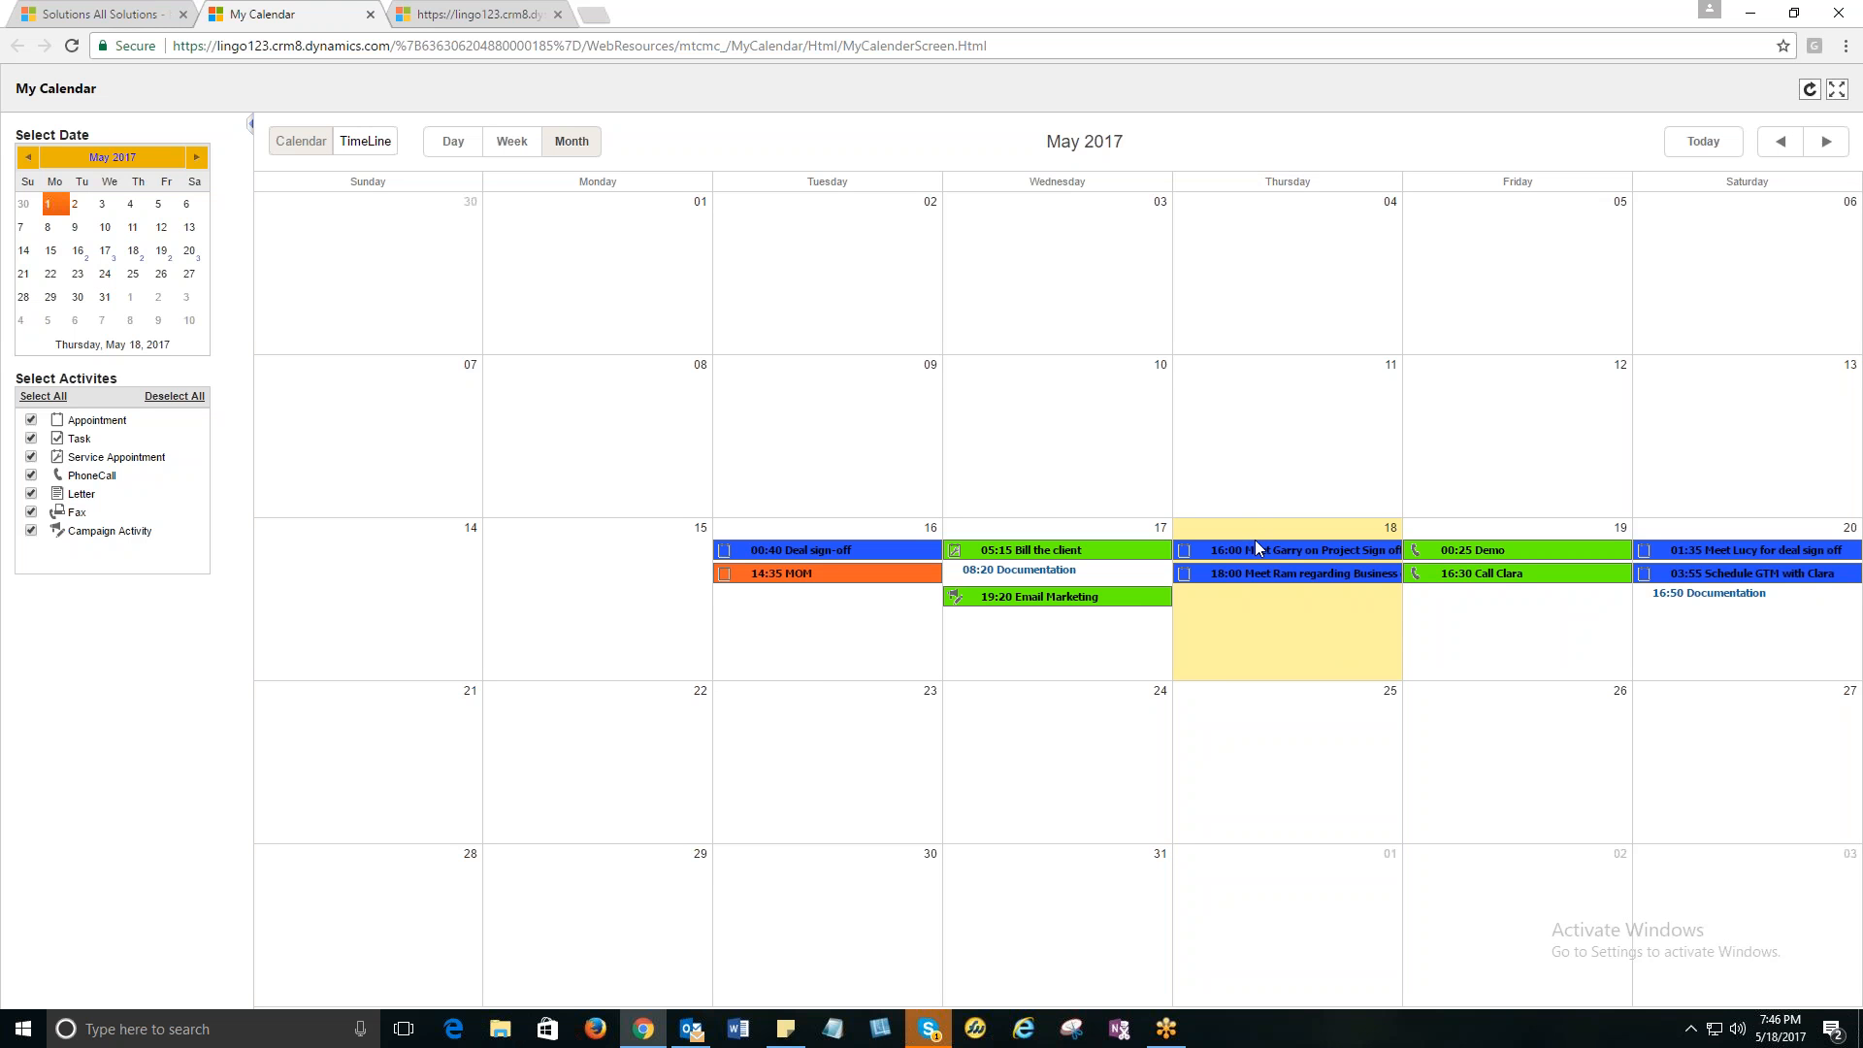
mouse_move(1152, 451)
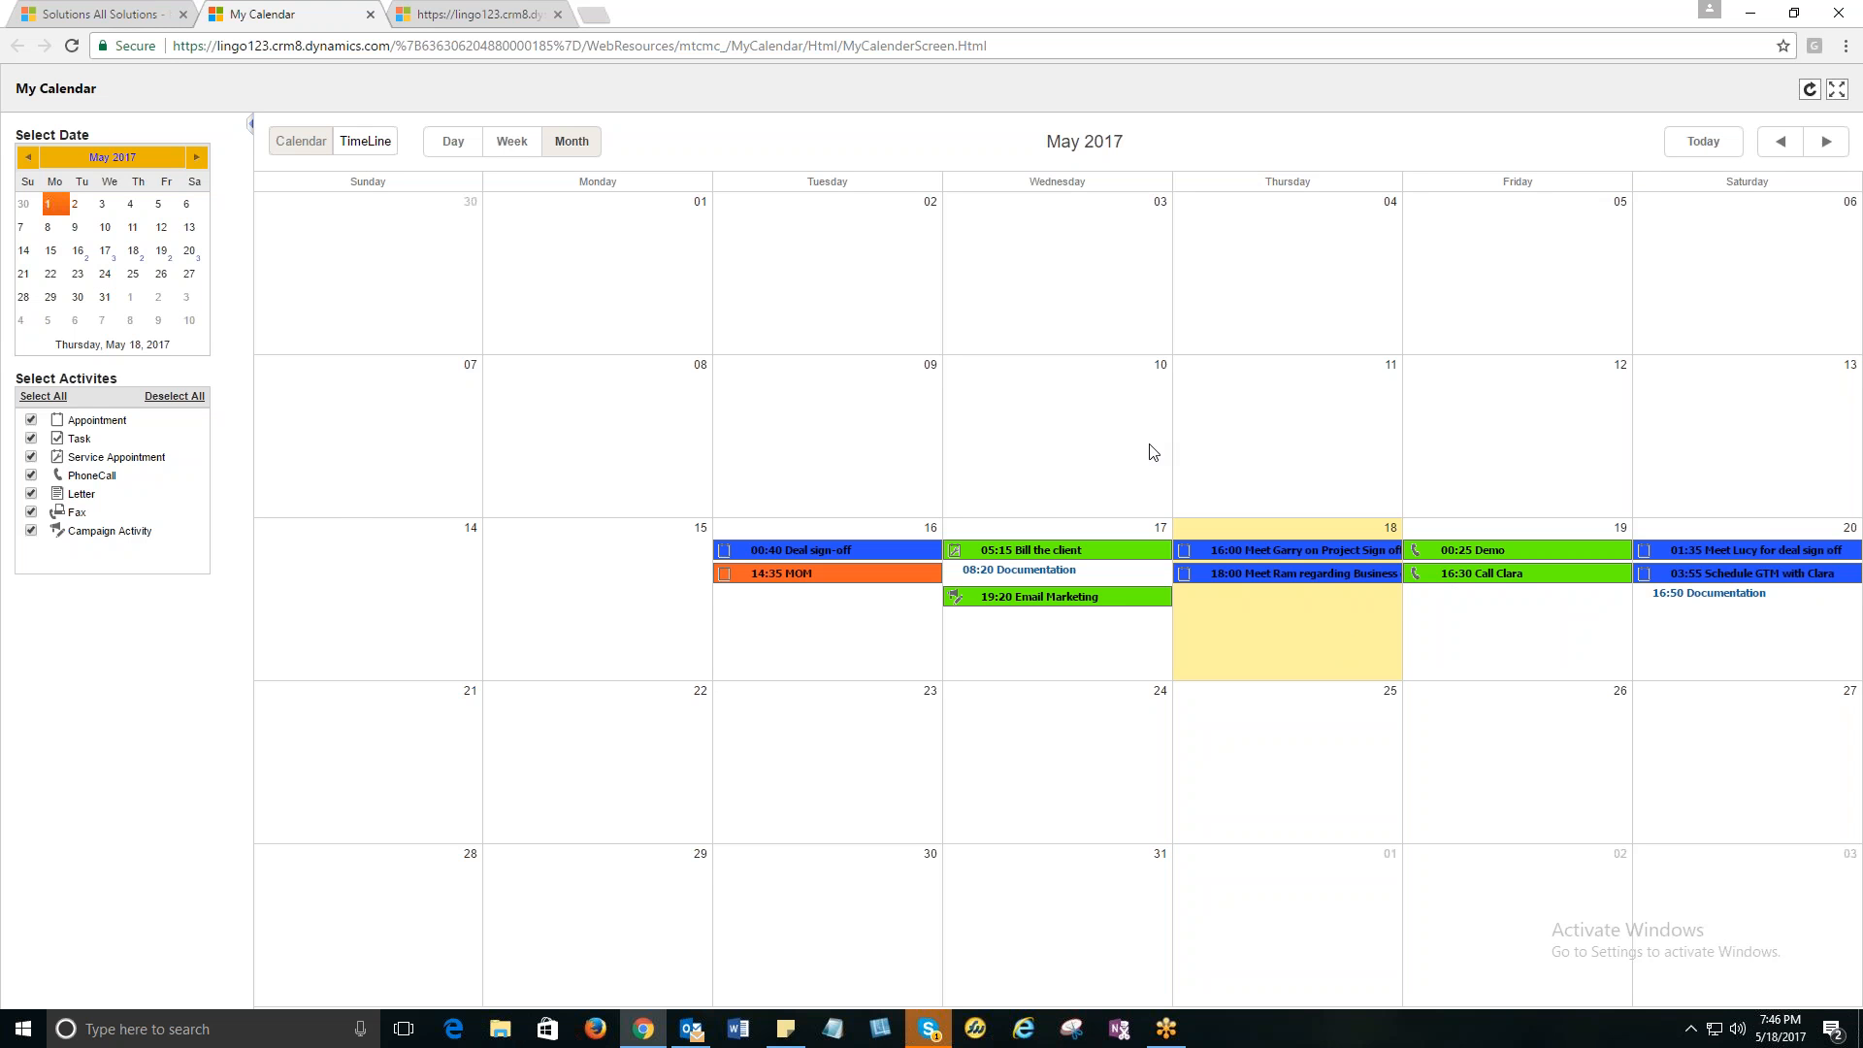
mouse_move(1258, 424)
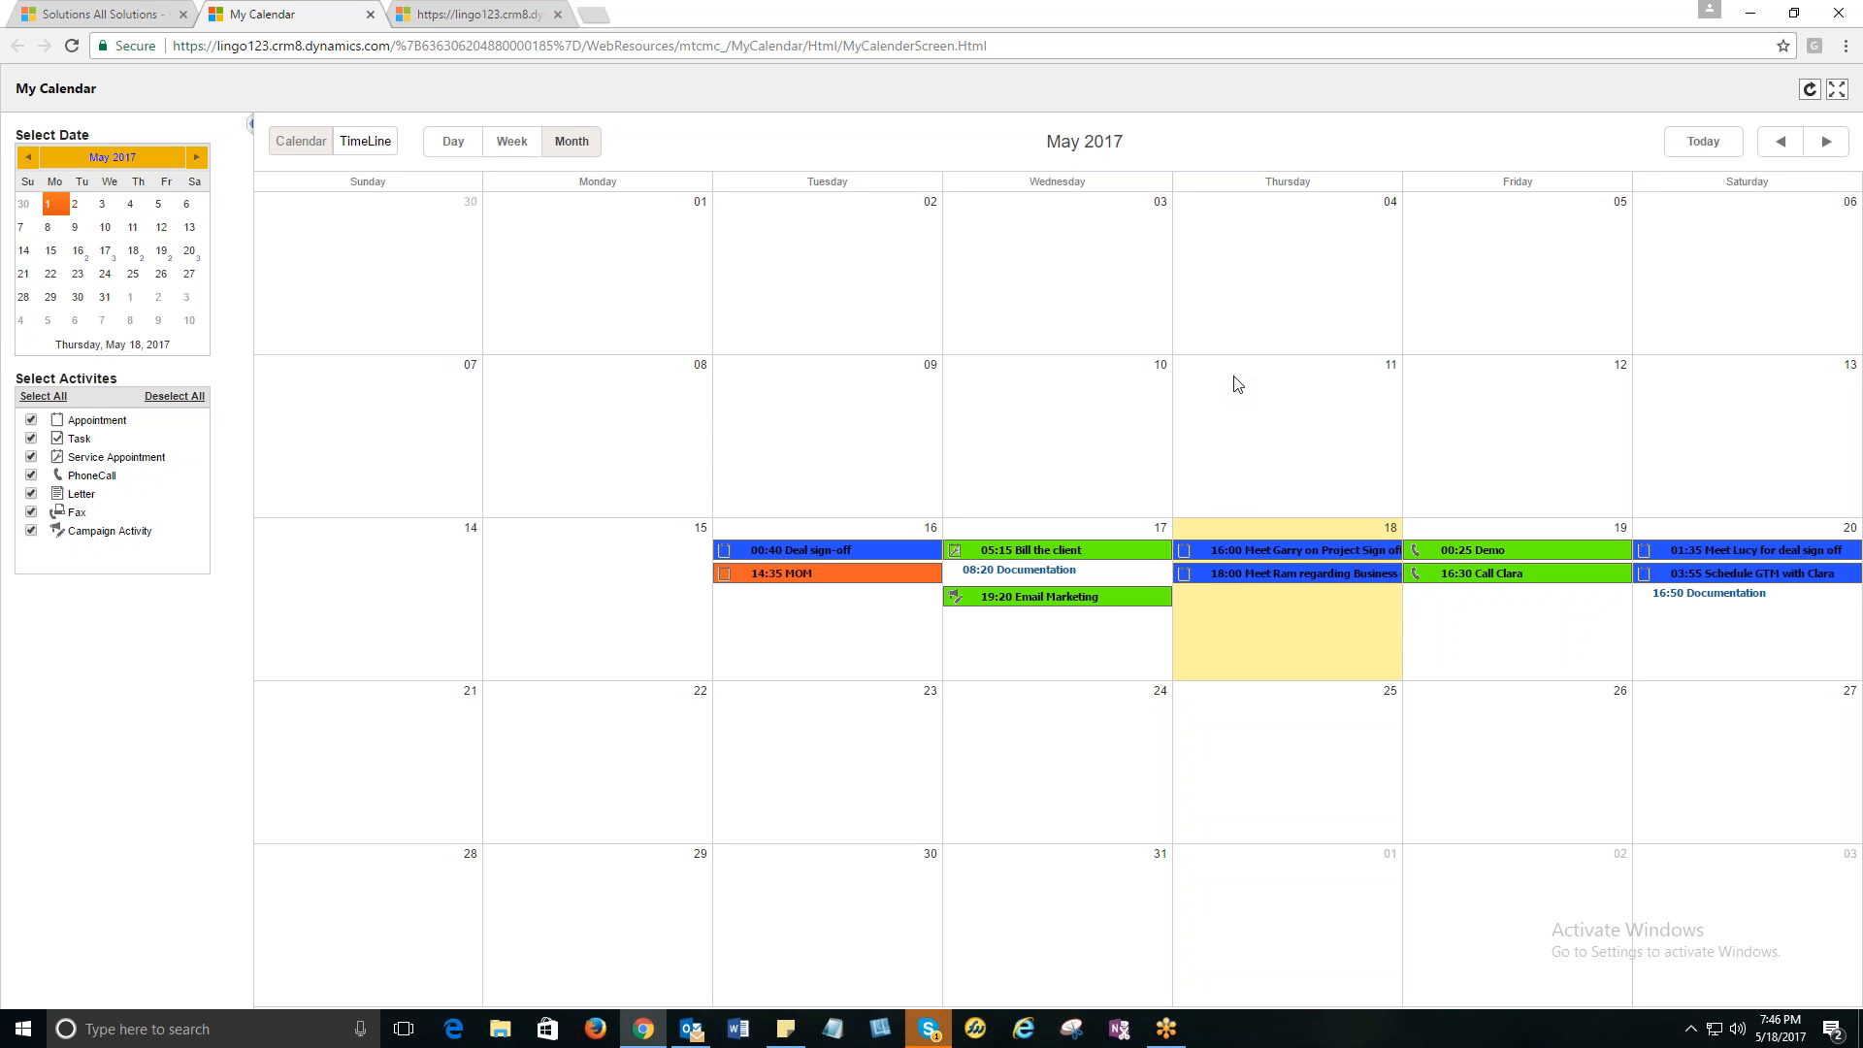
mouse_move(1346, 428)
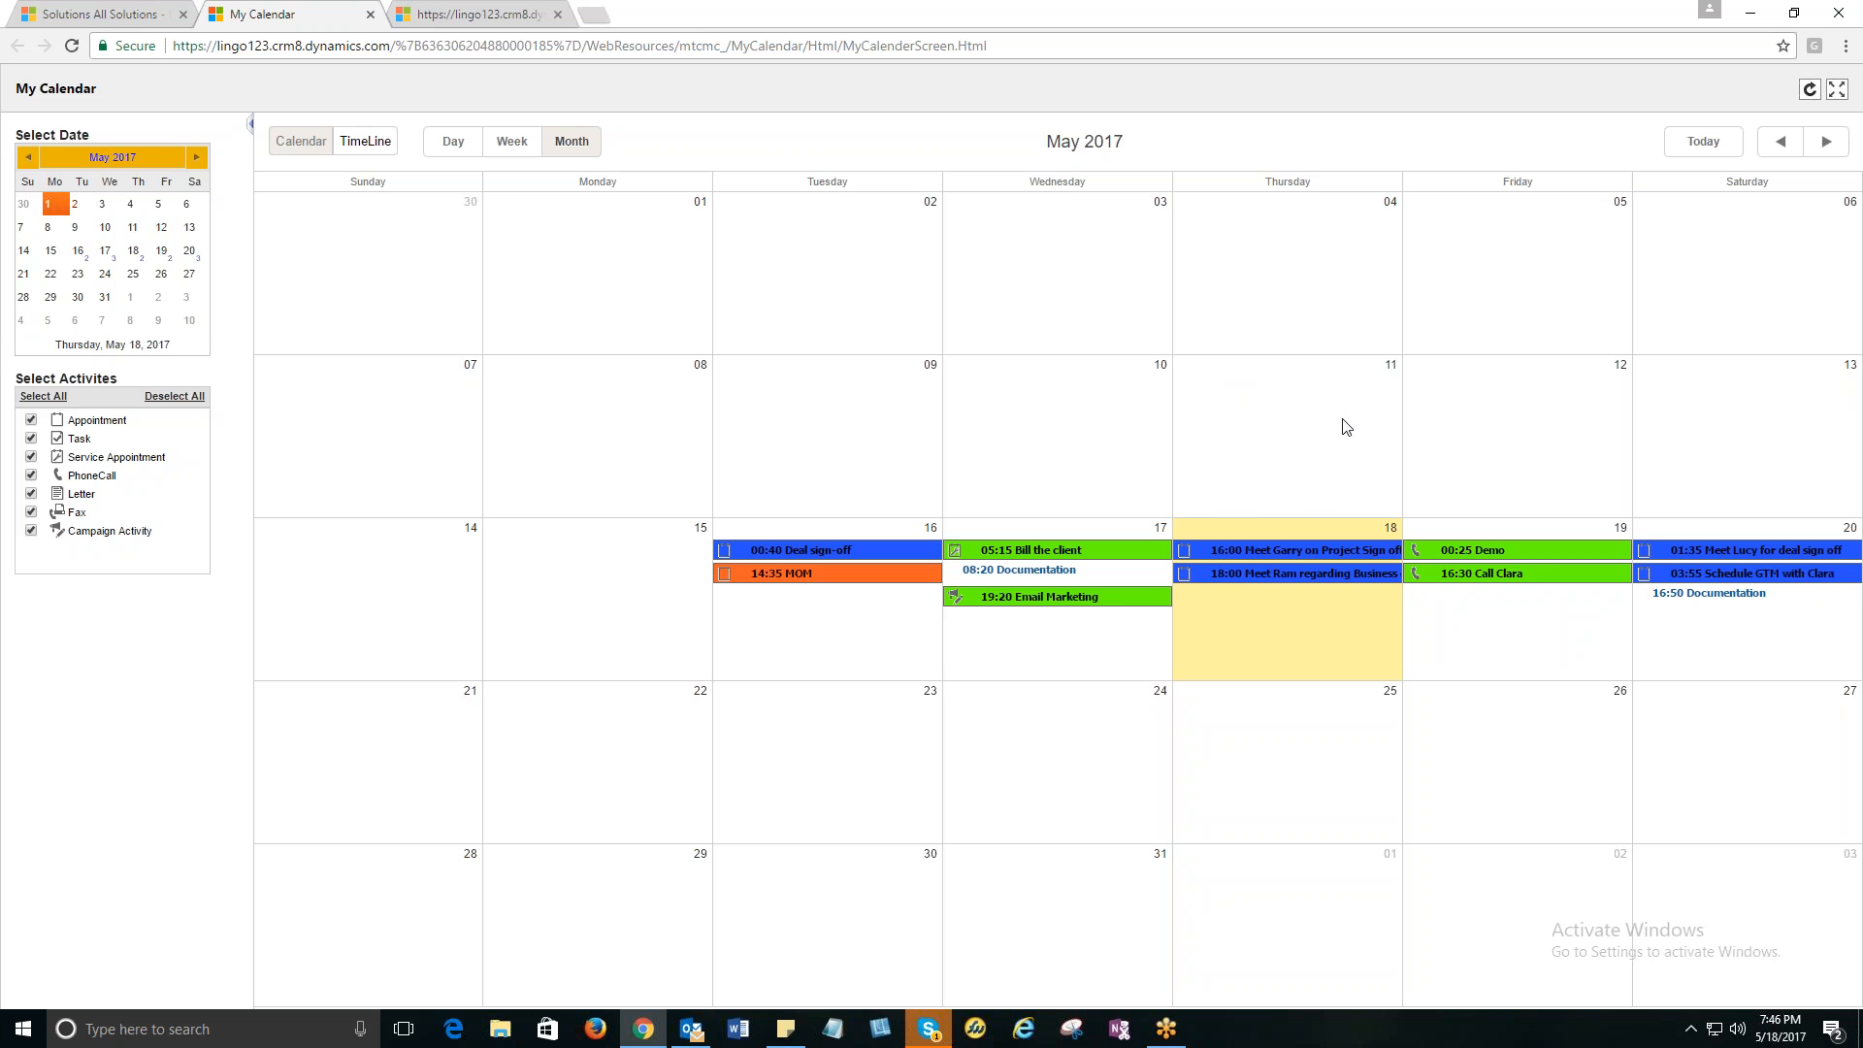
mouse_move(297, 354)
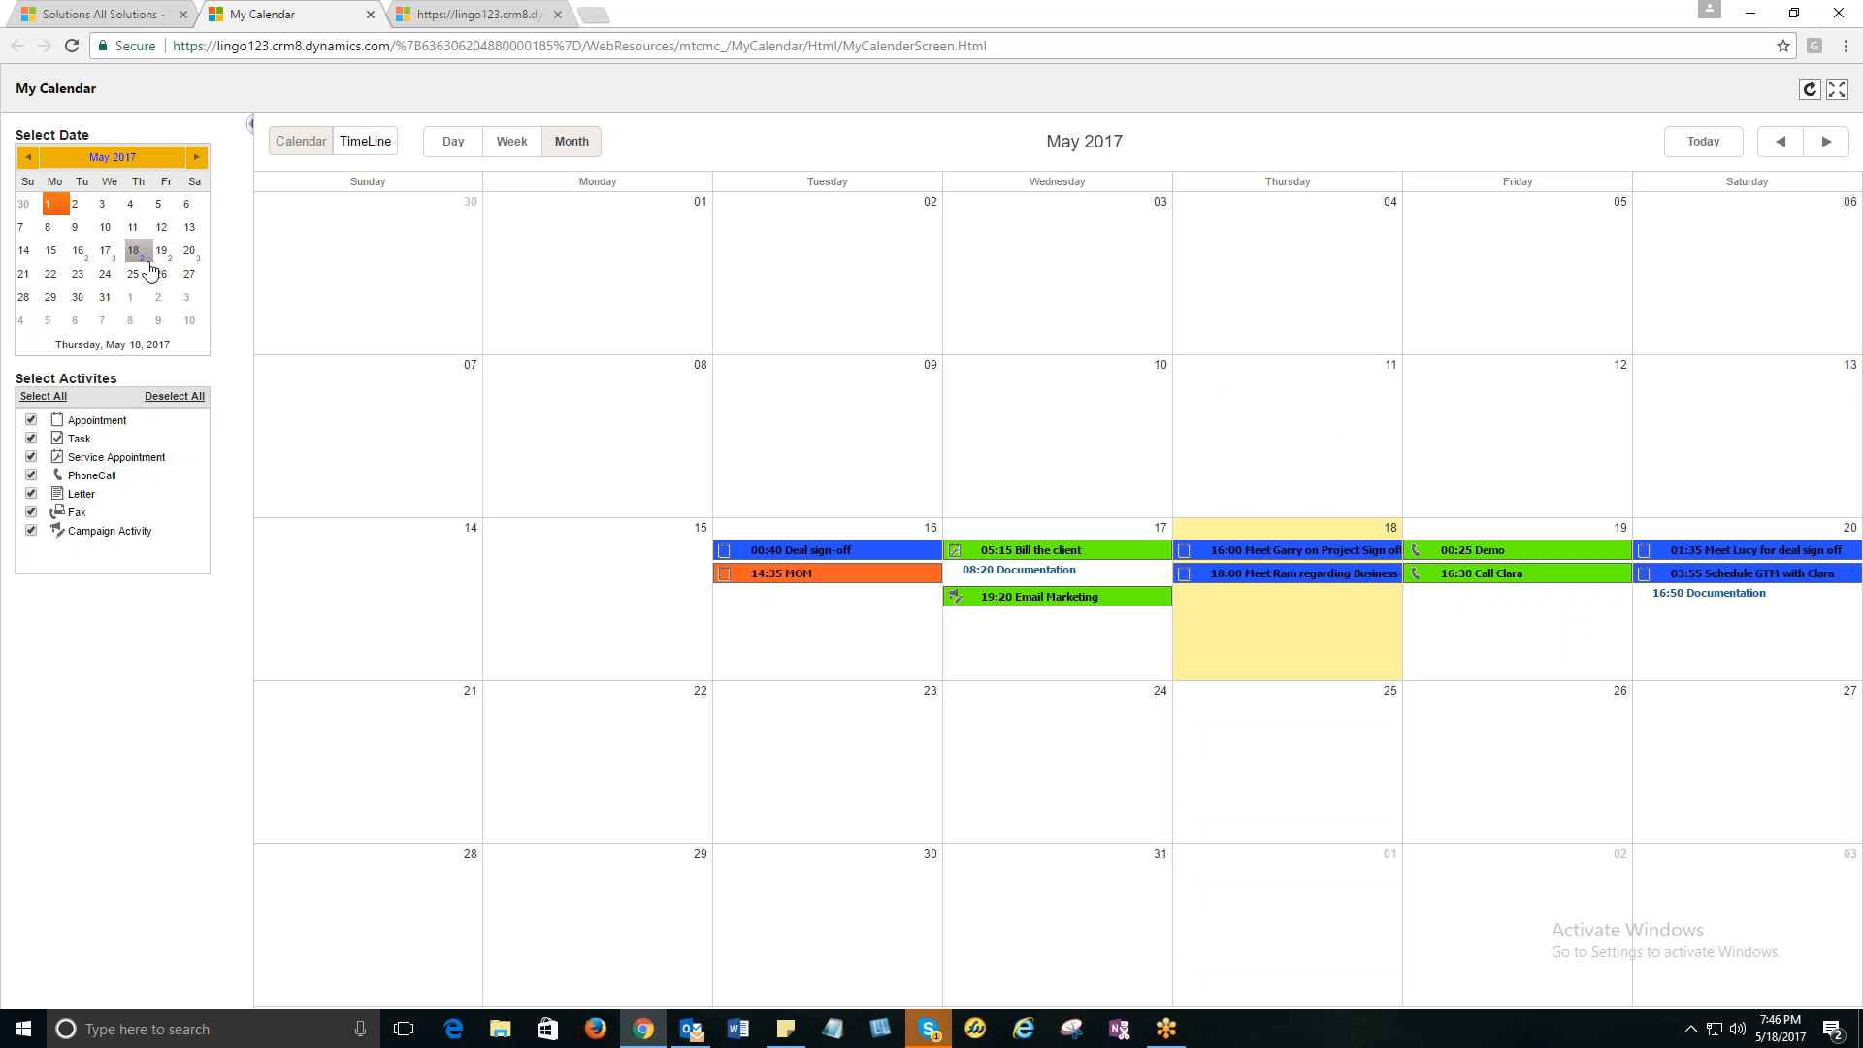
mouse_move(104, 250)
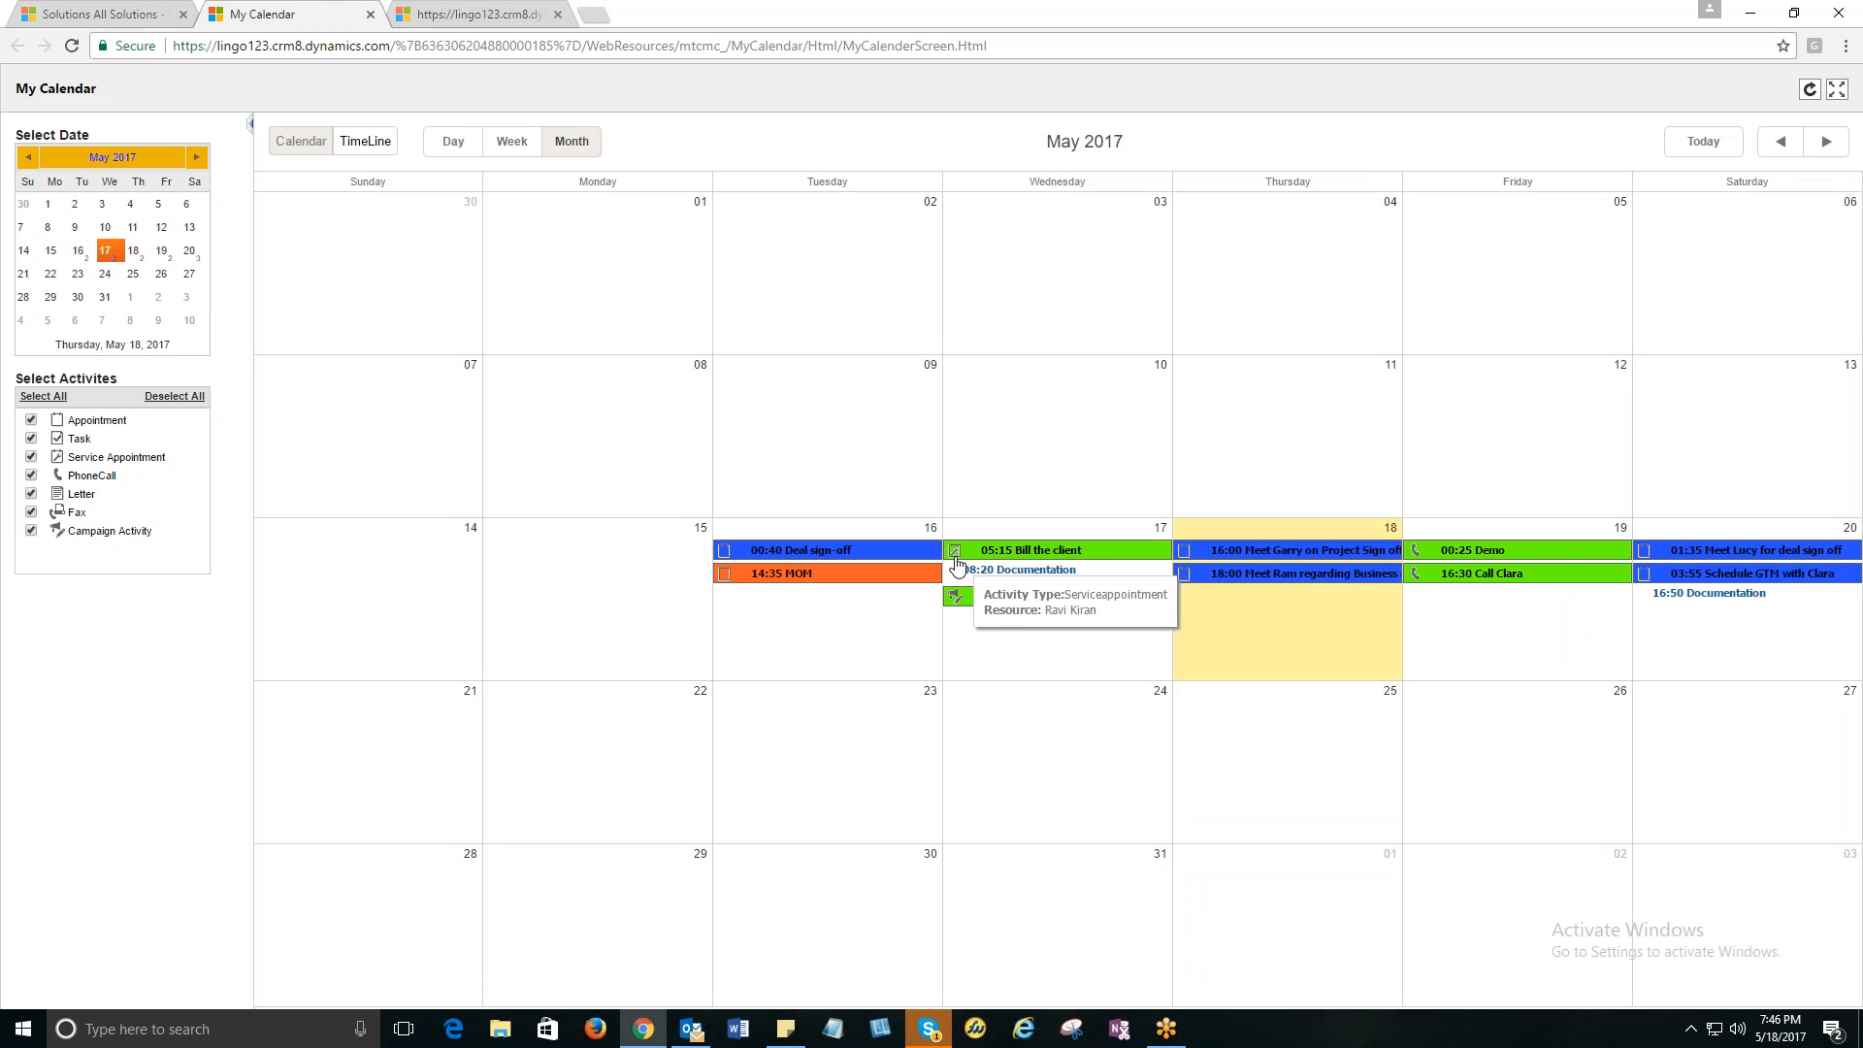
mouse_move(1170, 621)
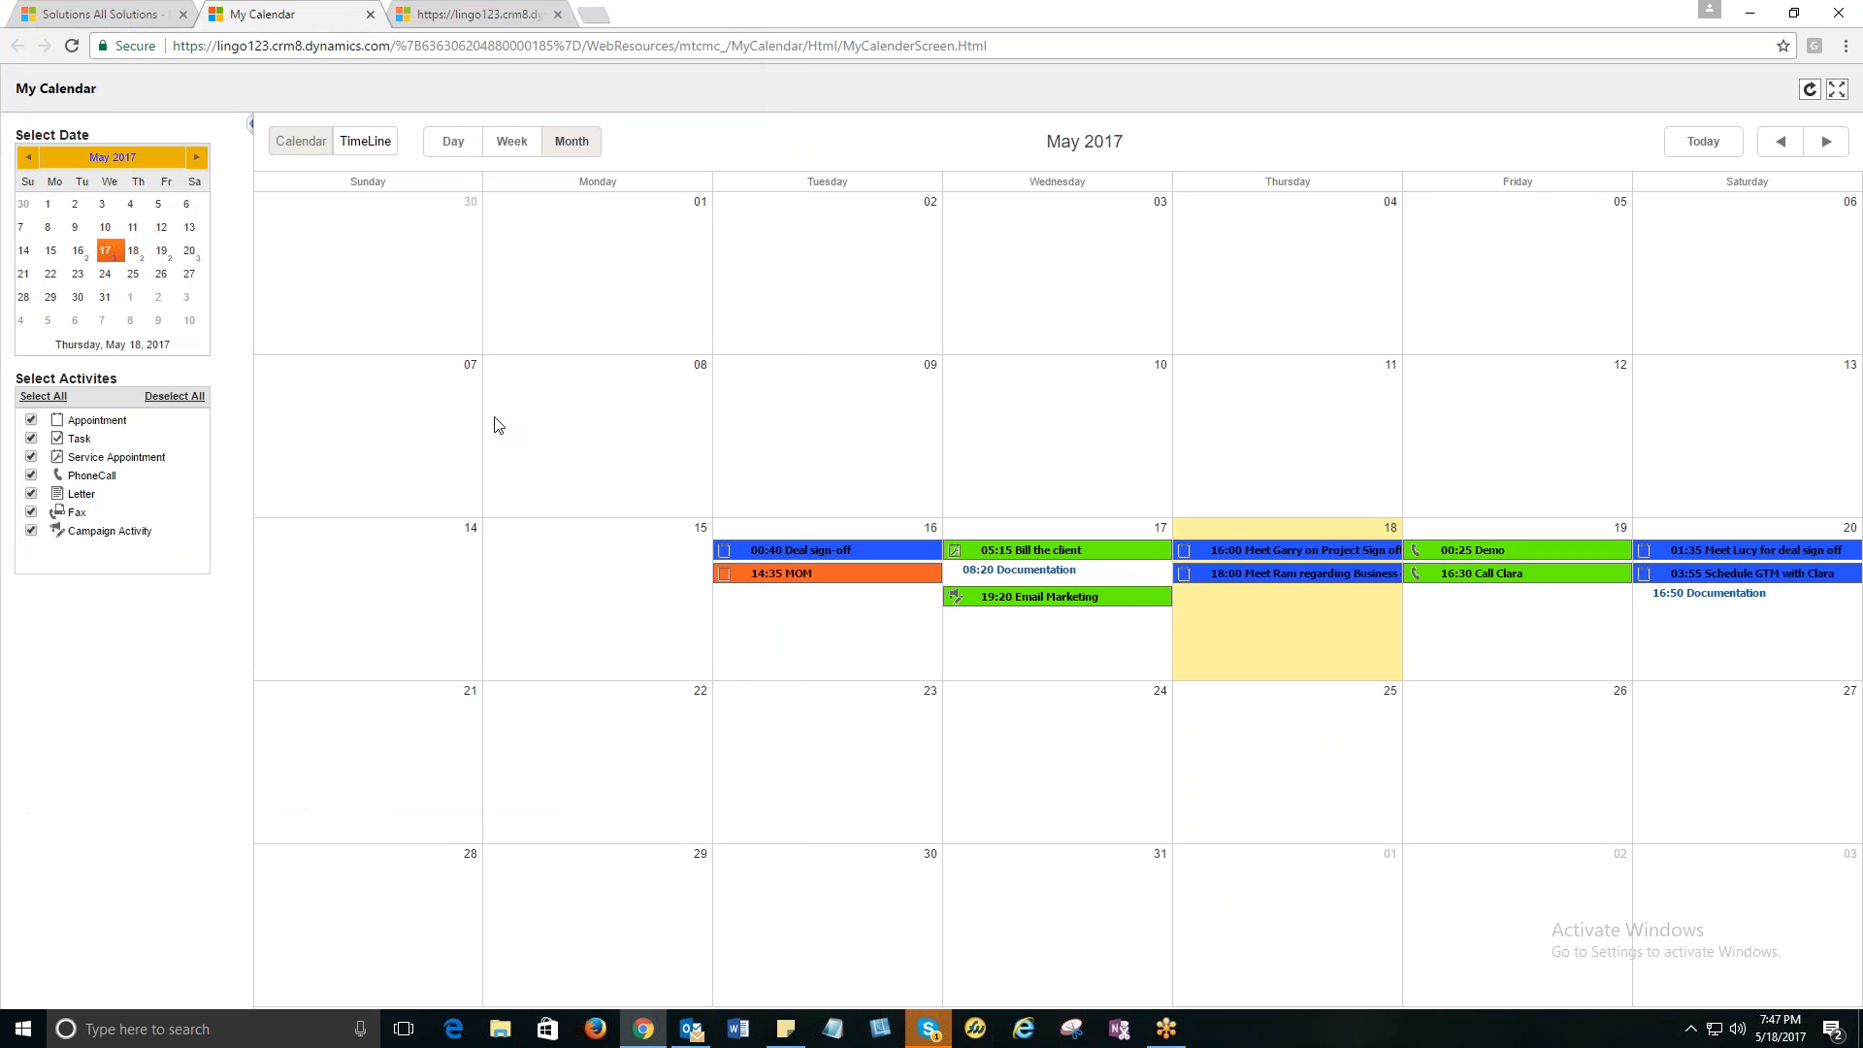
mouse_move(1184, 729)
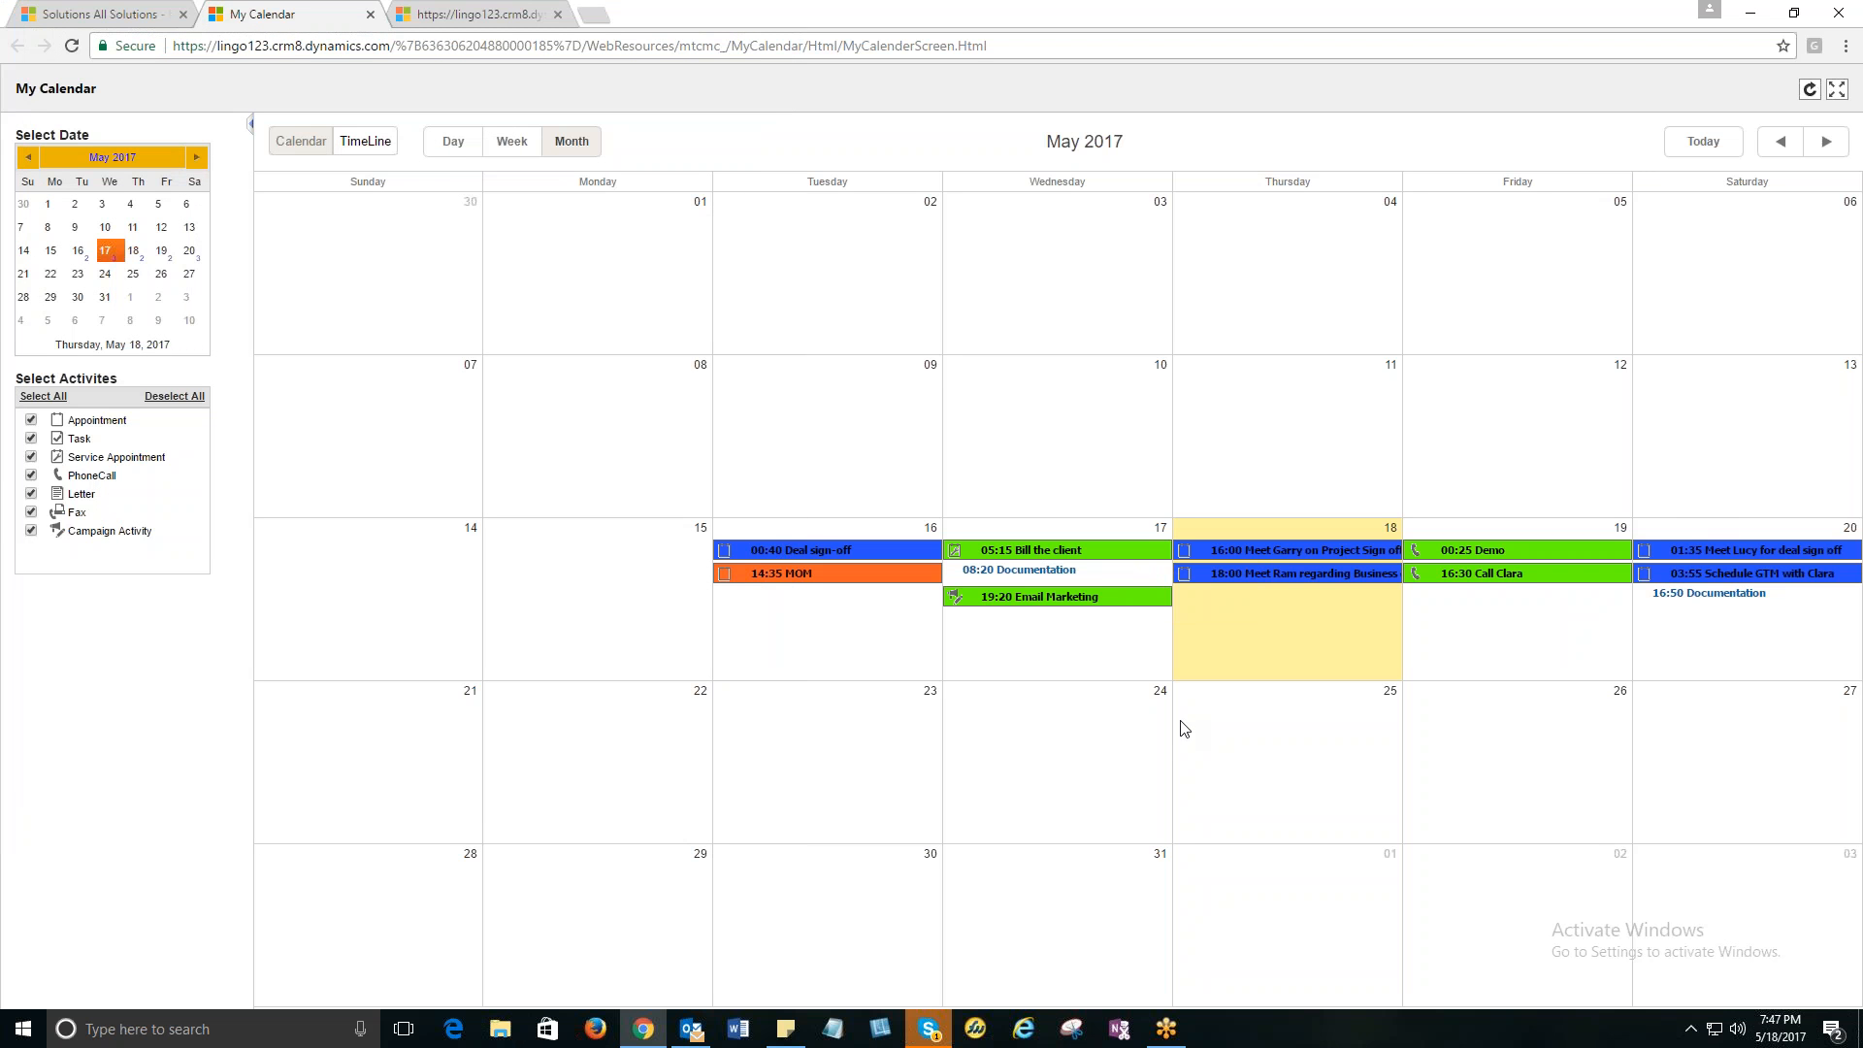
mouse_move(651, 483)
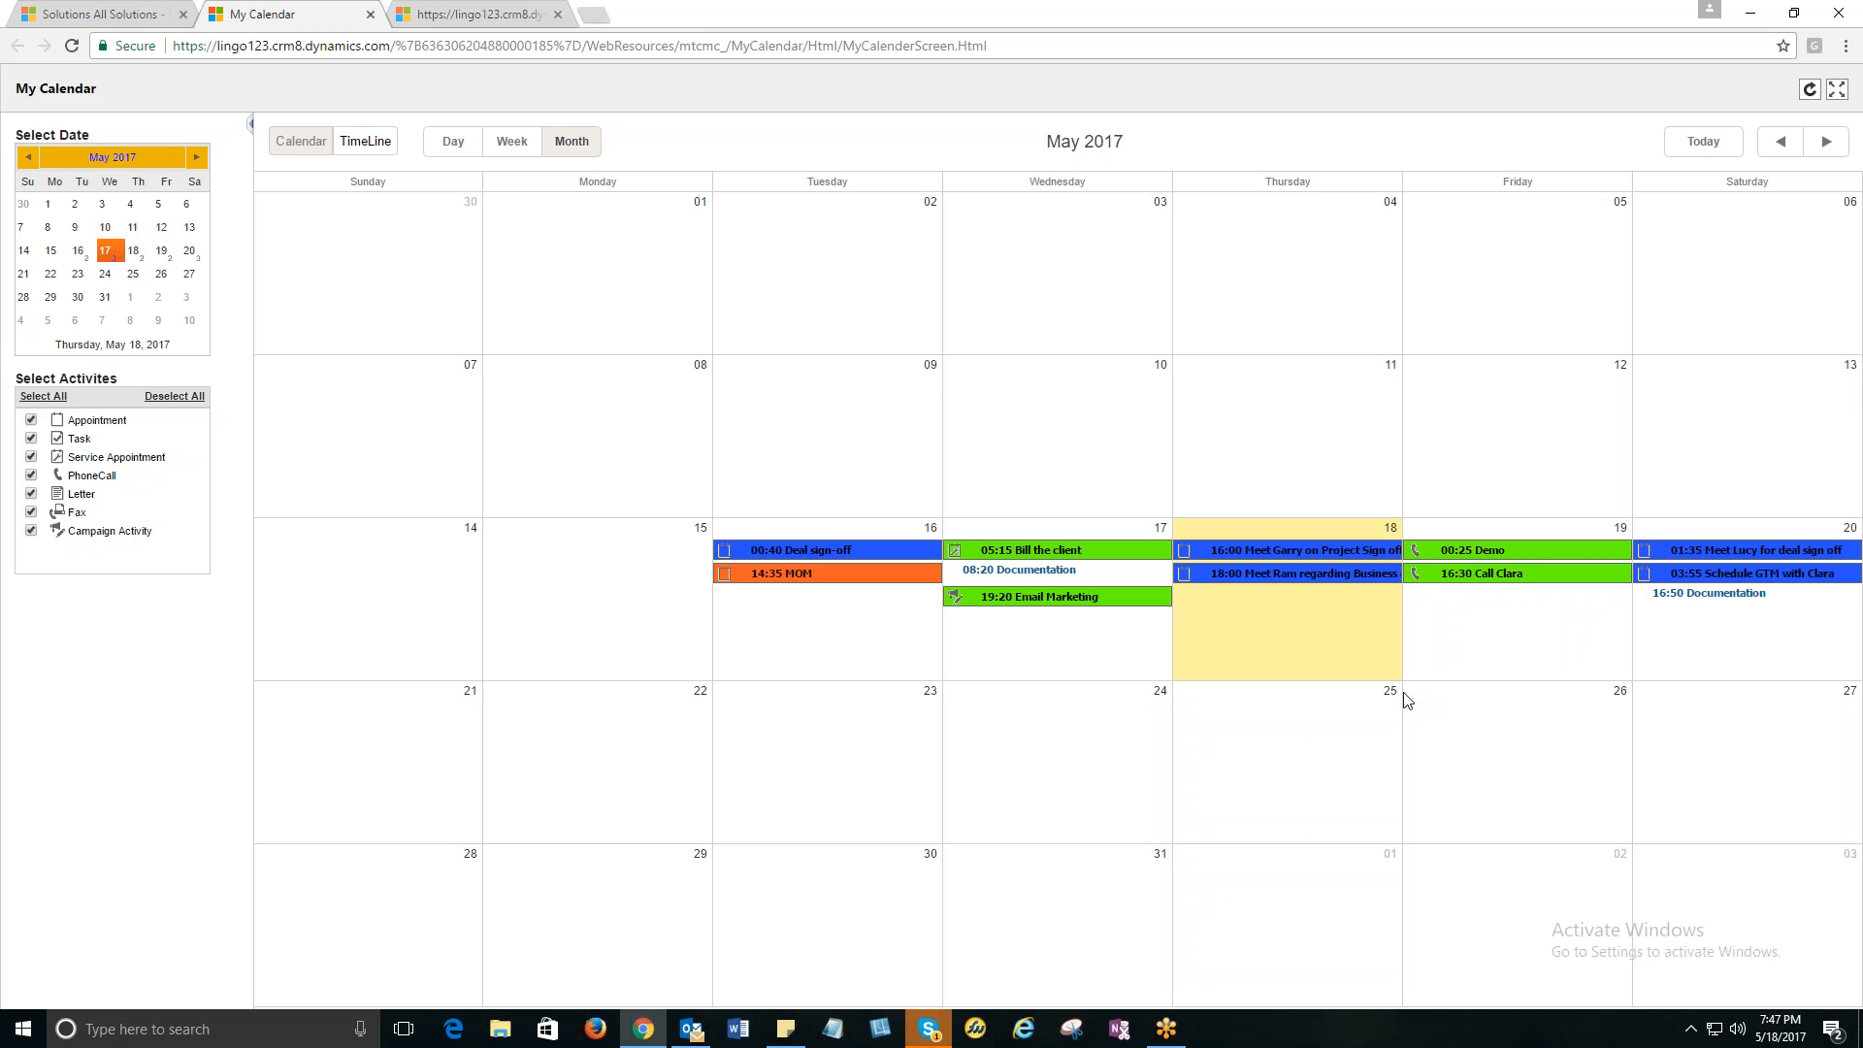
mouse_move(451, 512)
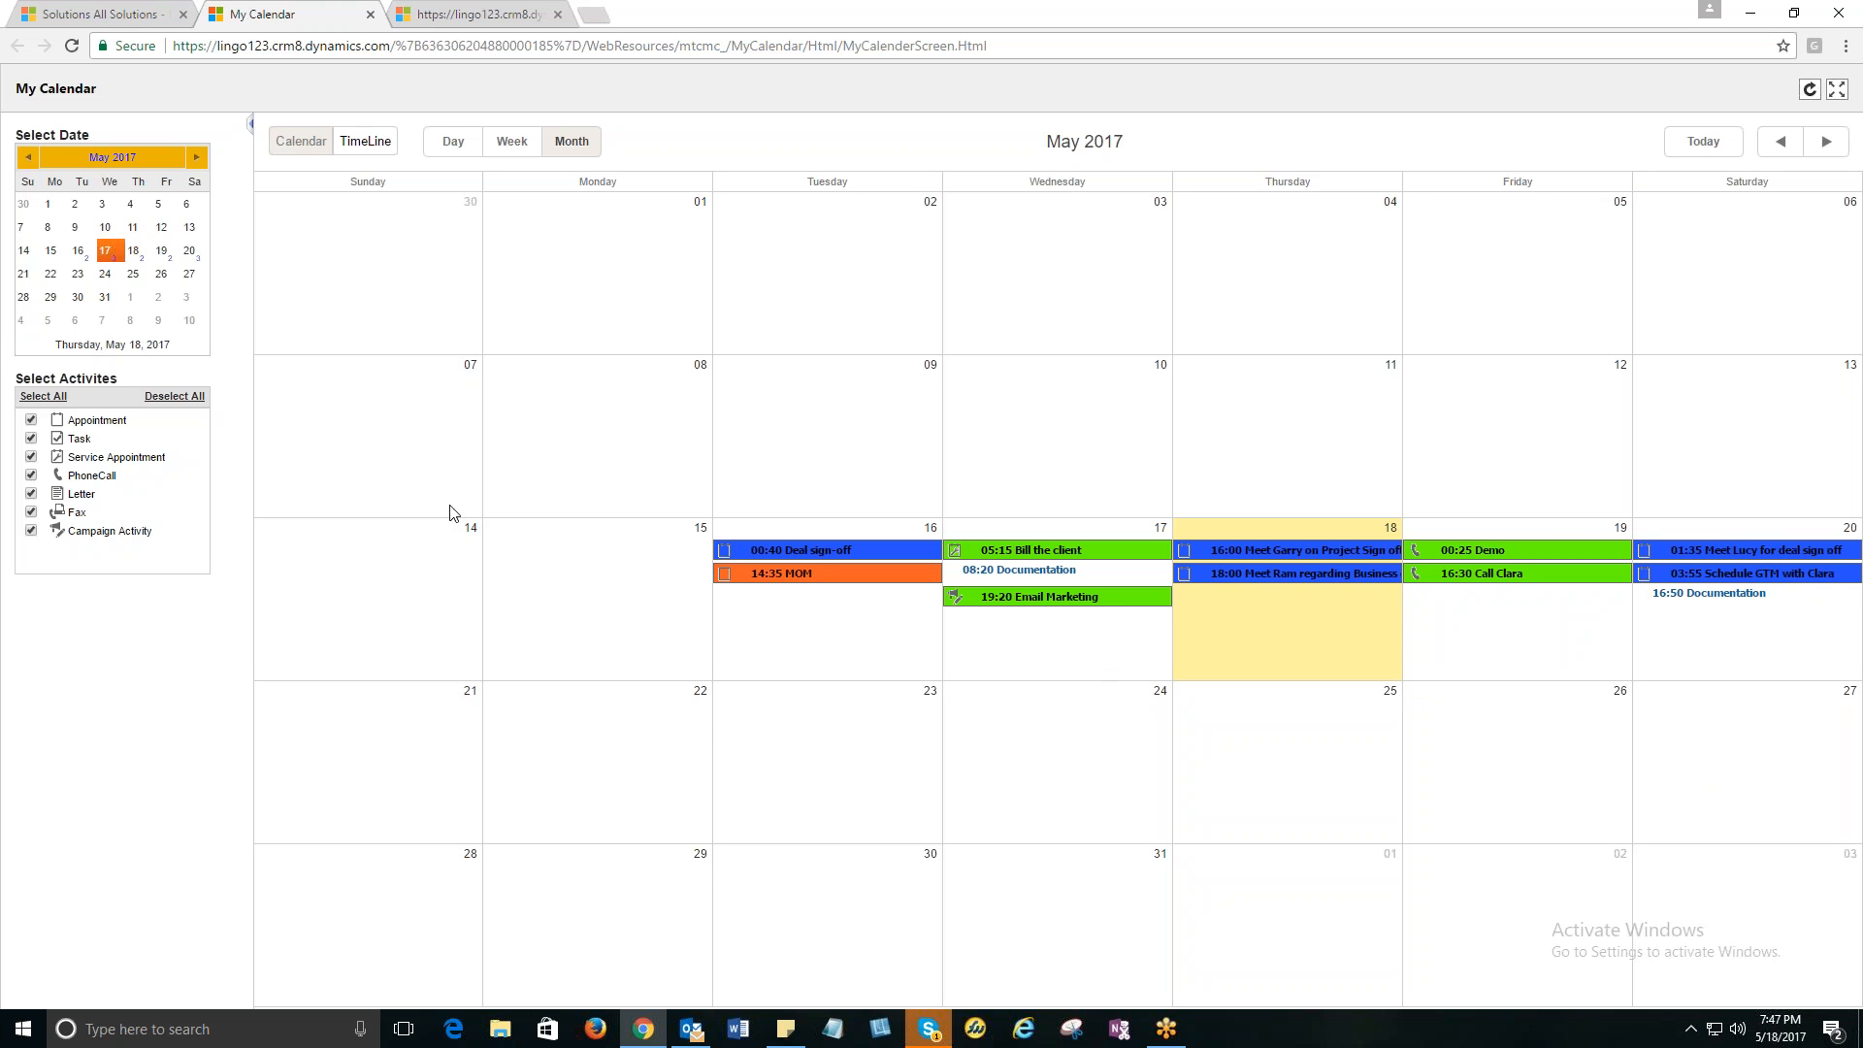
mouse_move(925, 773)
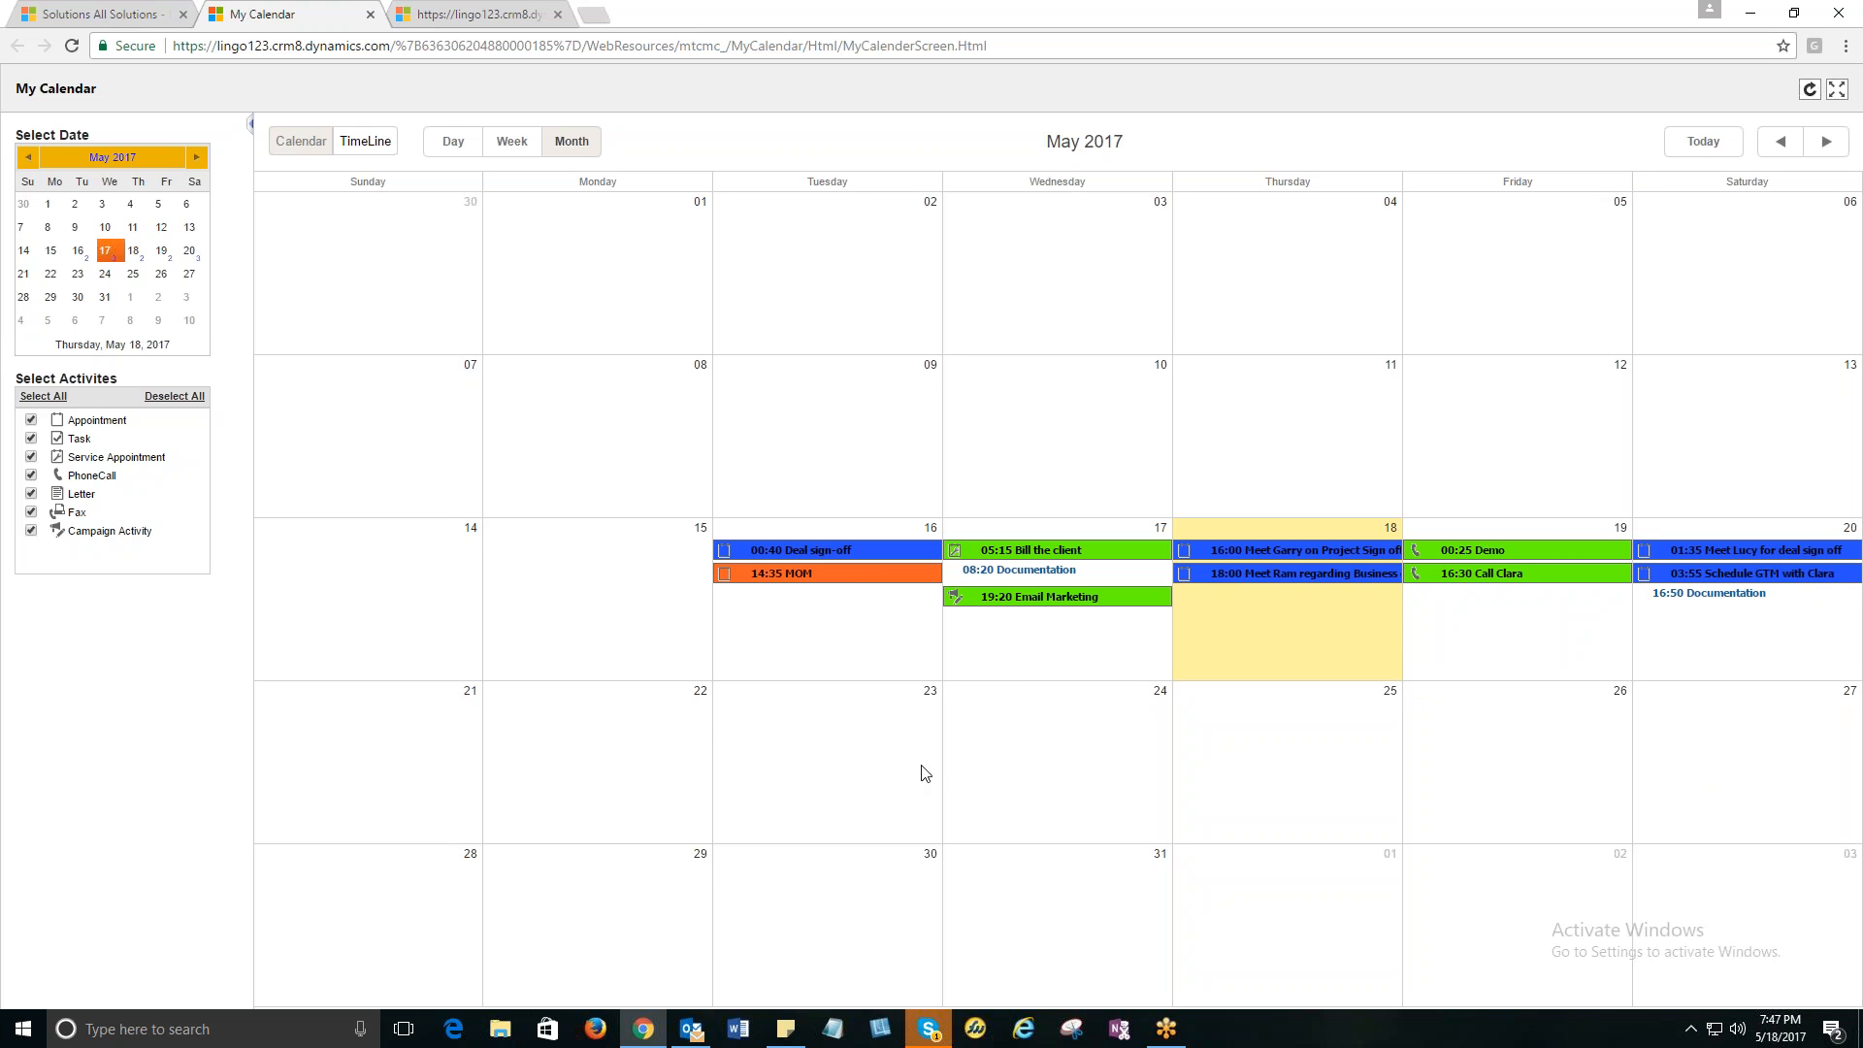
mouse_move(763, 625)
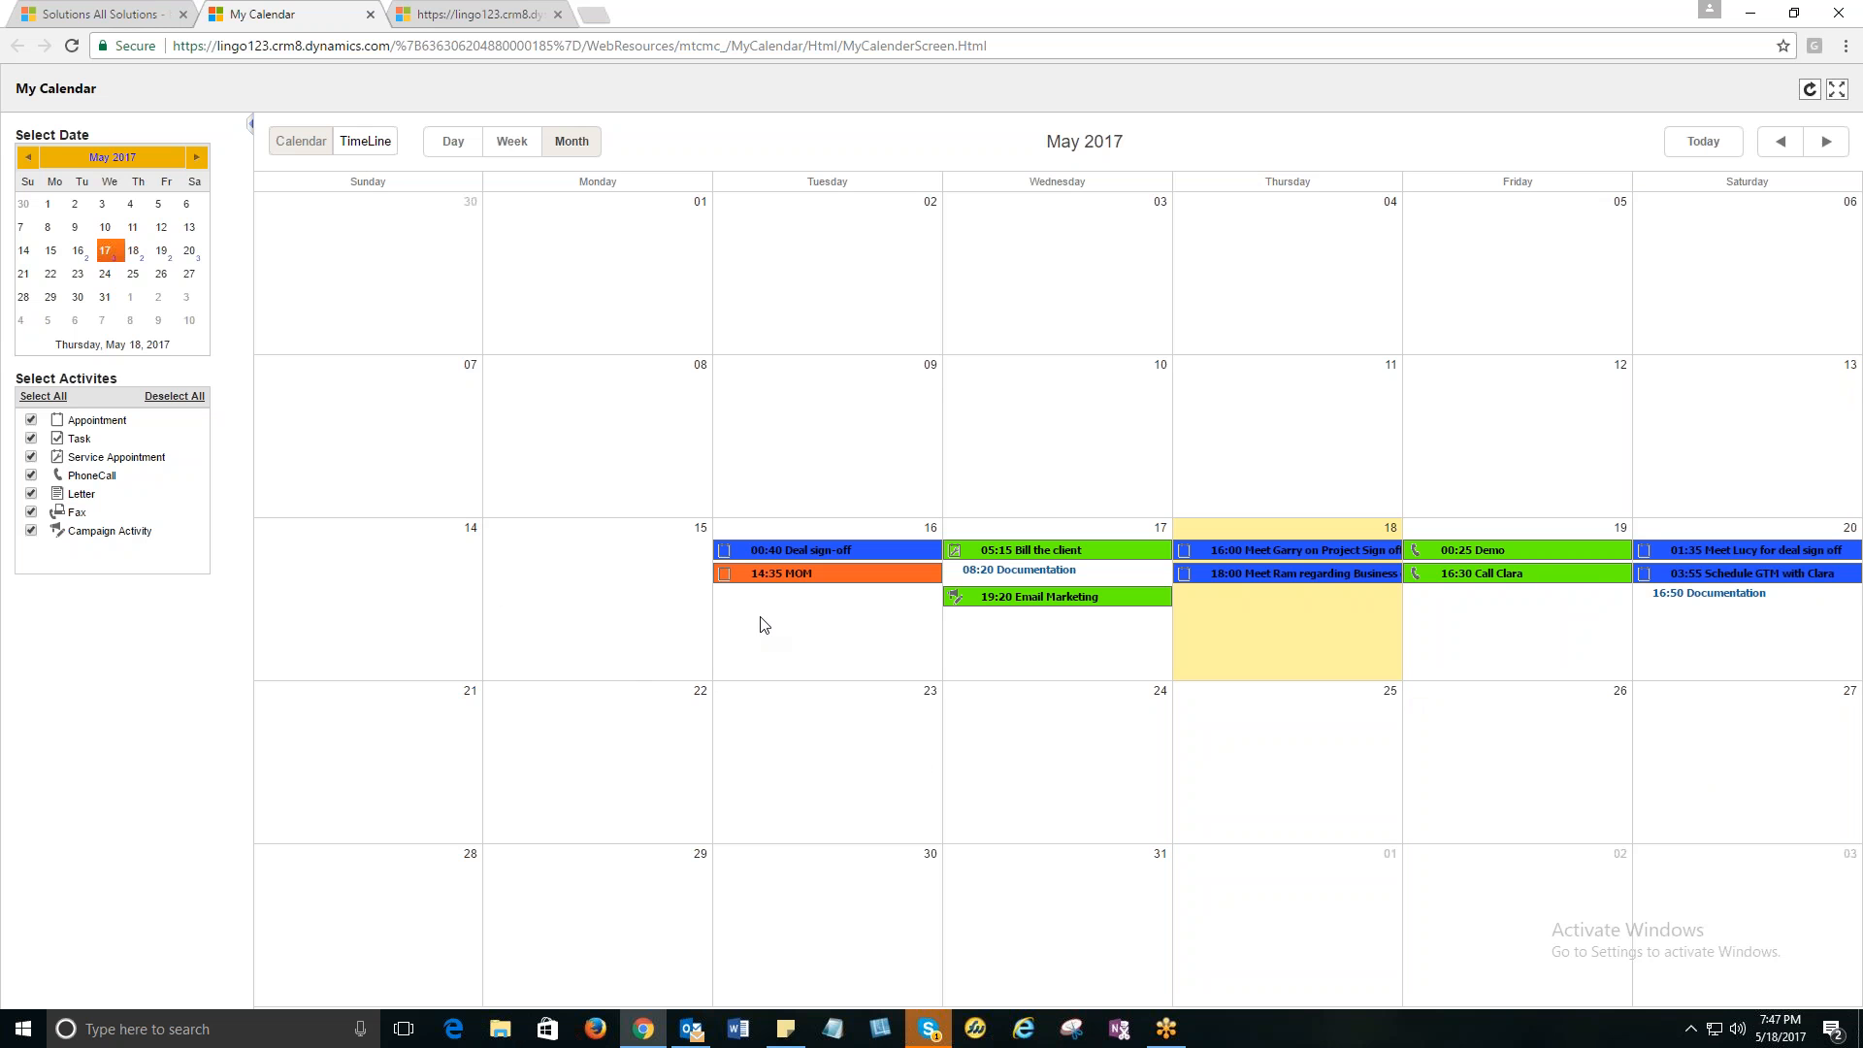
mouse_move(1534, 753)
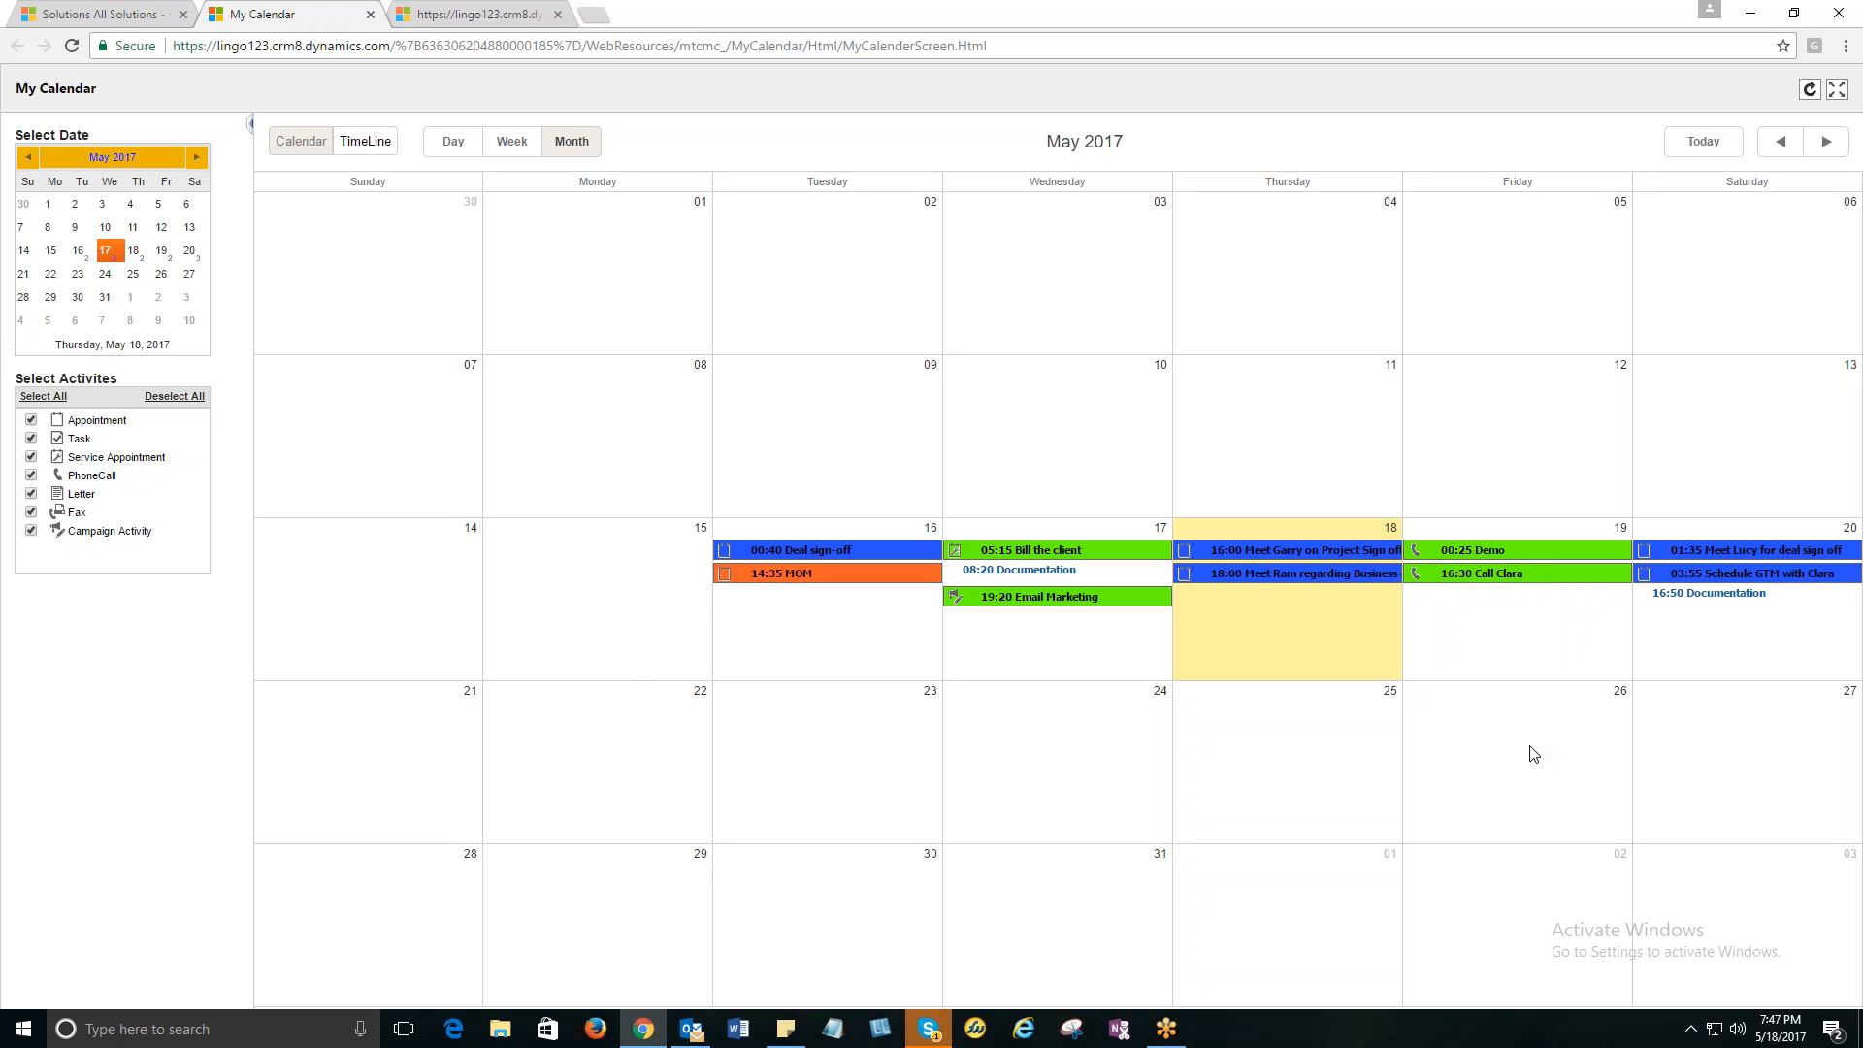
mouse_move(910, 428)
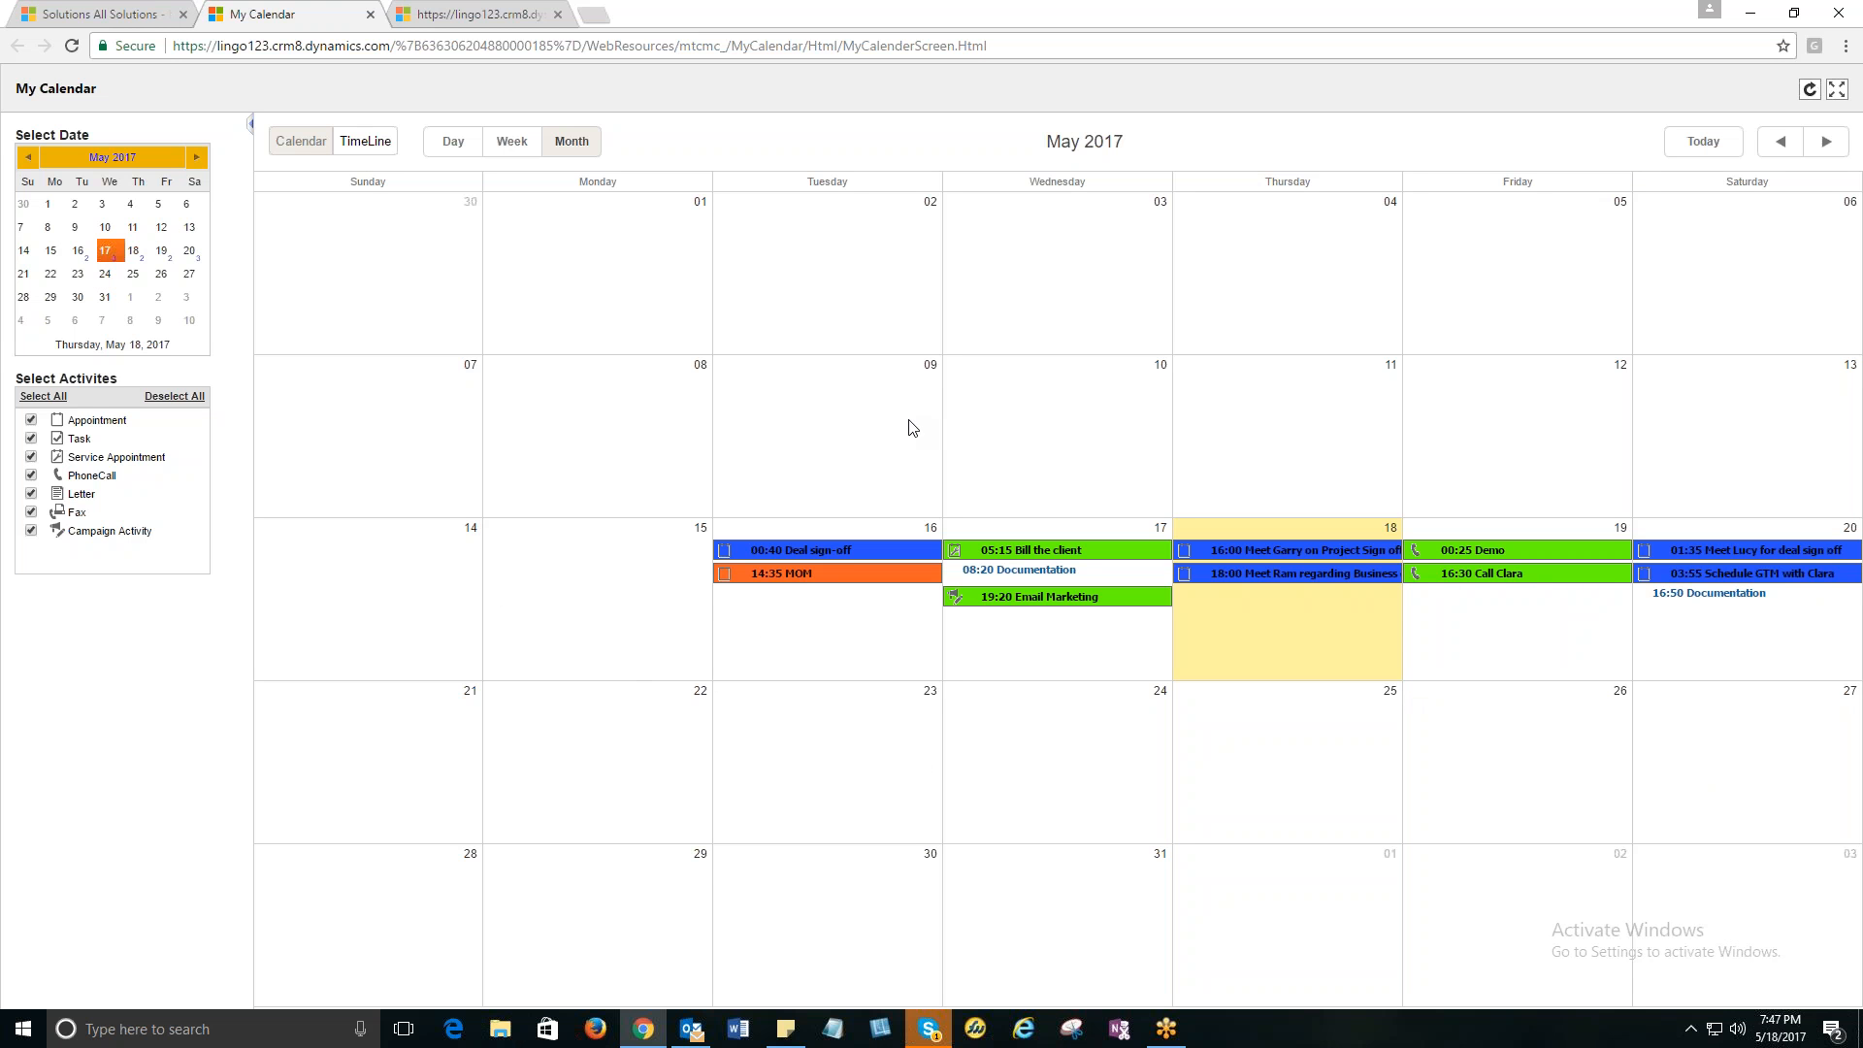
mouse_move(1034, 417)
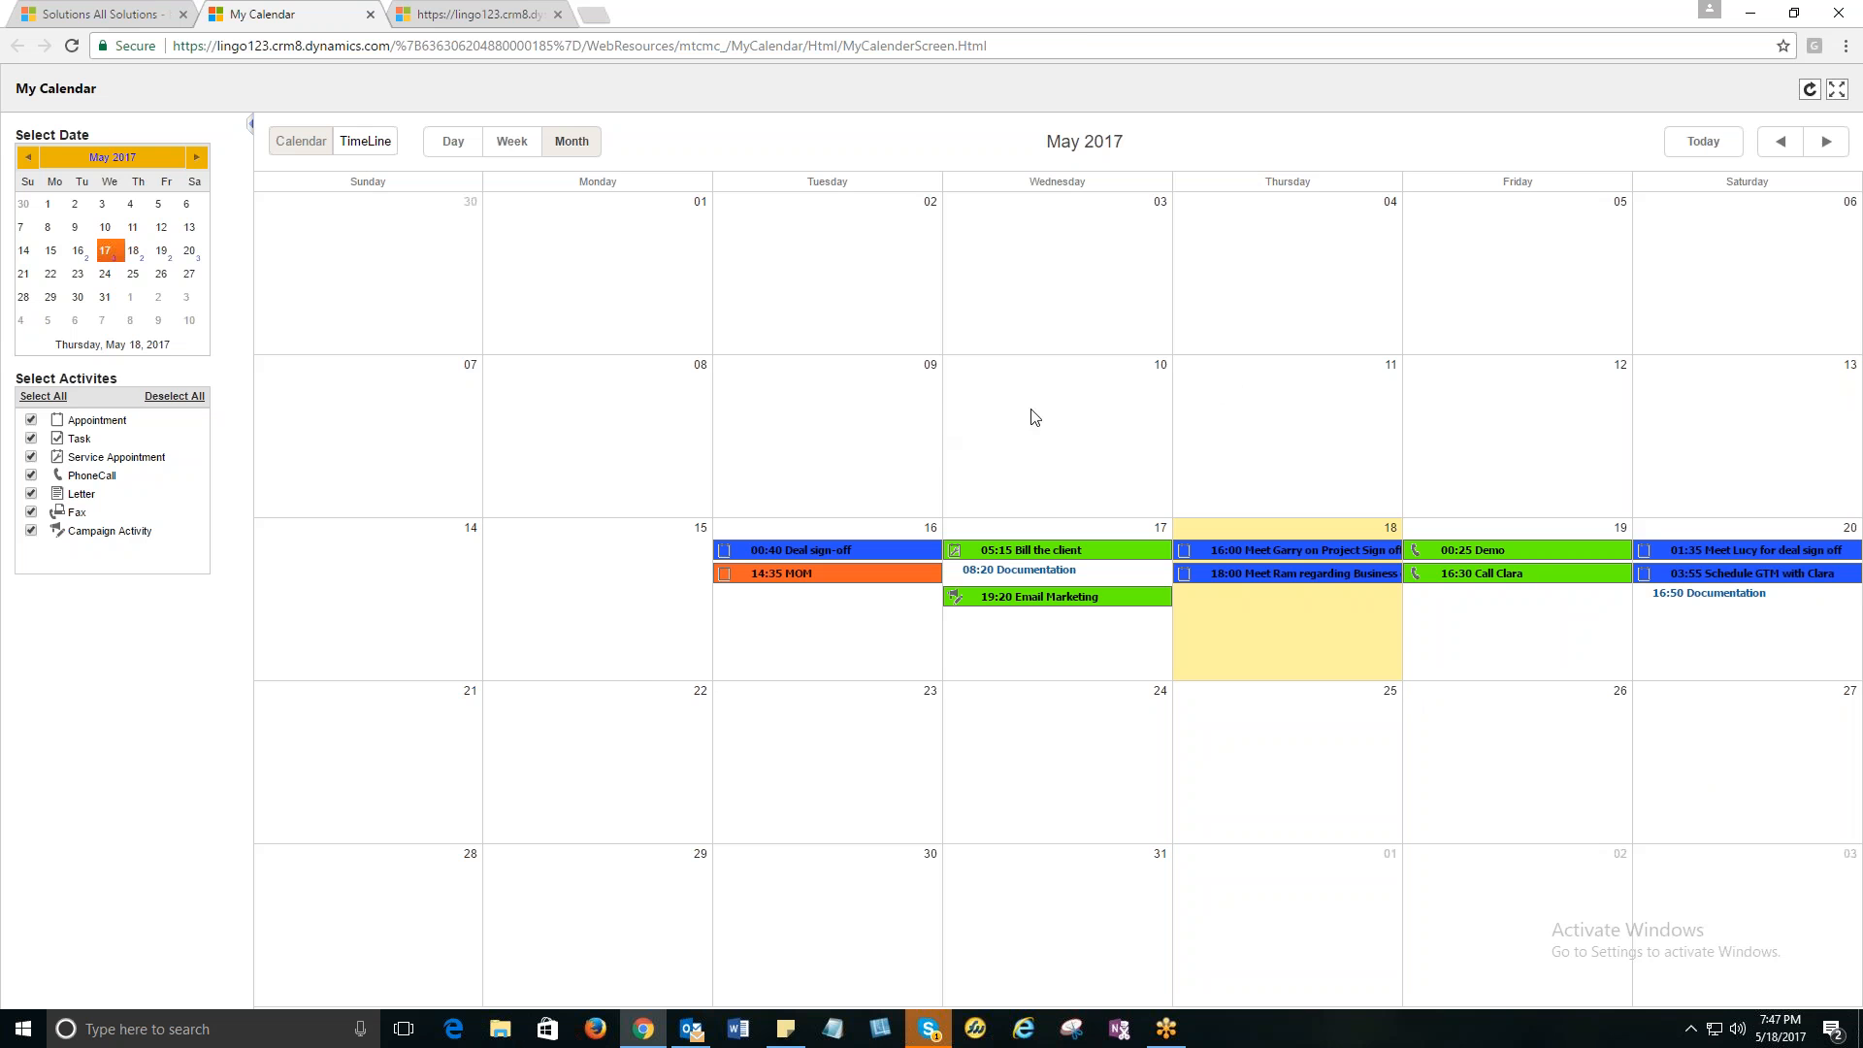
mouse_move(1148, 798)
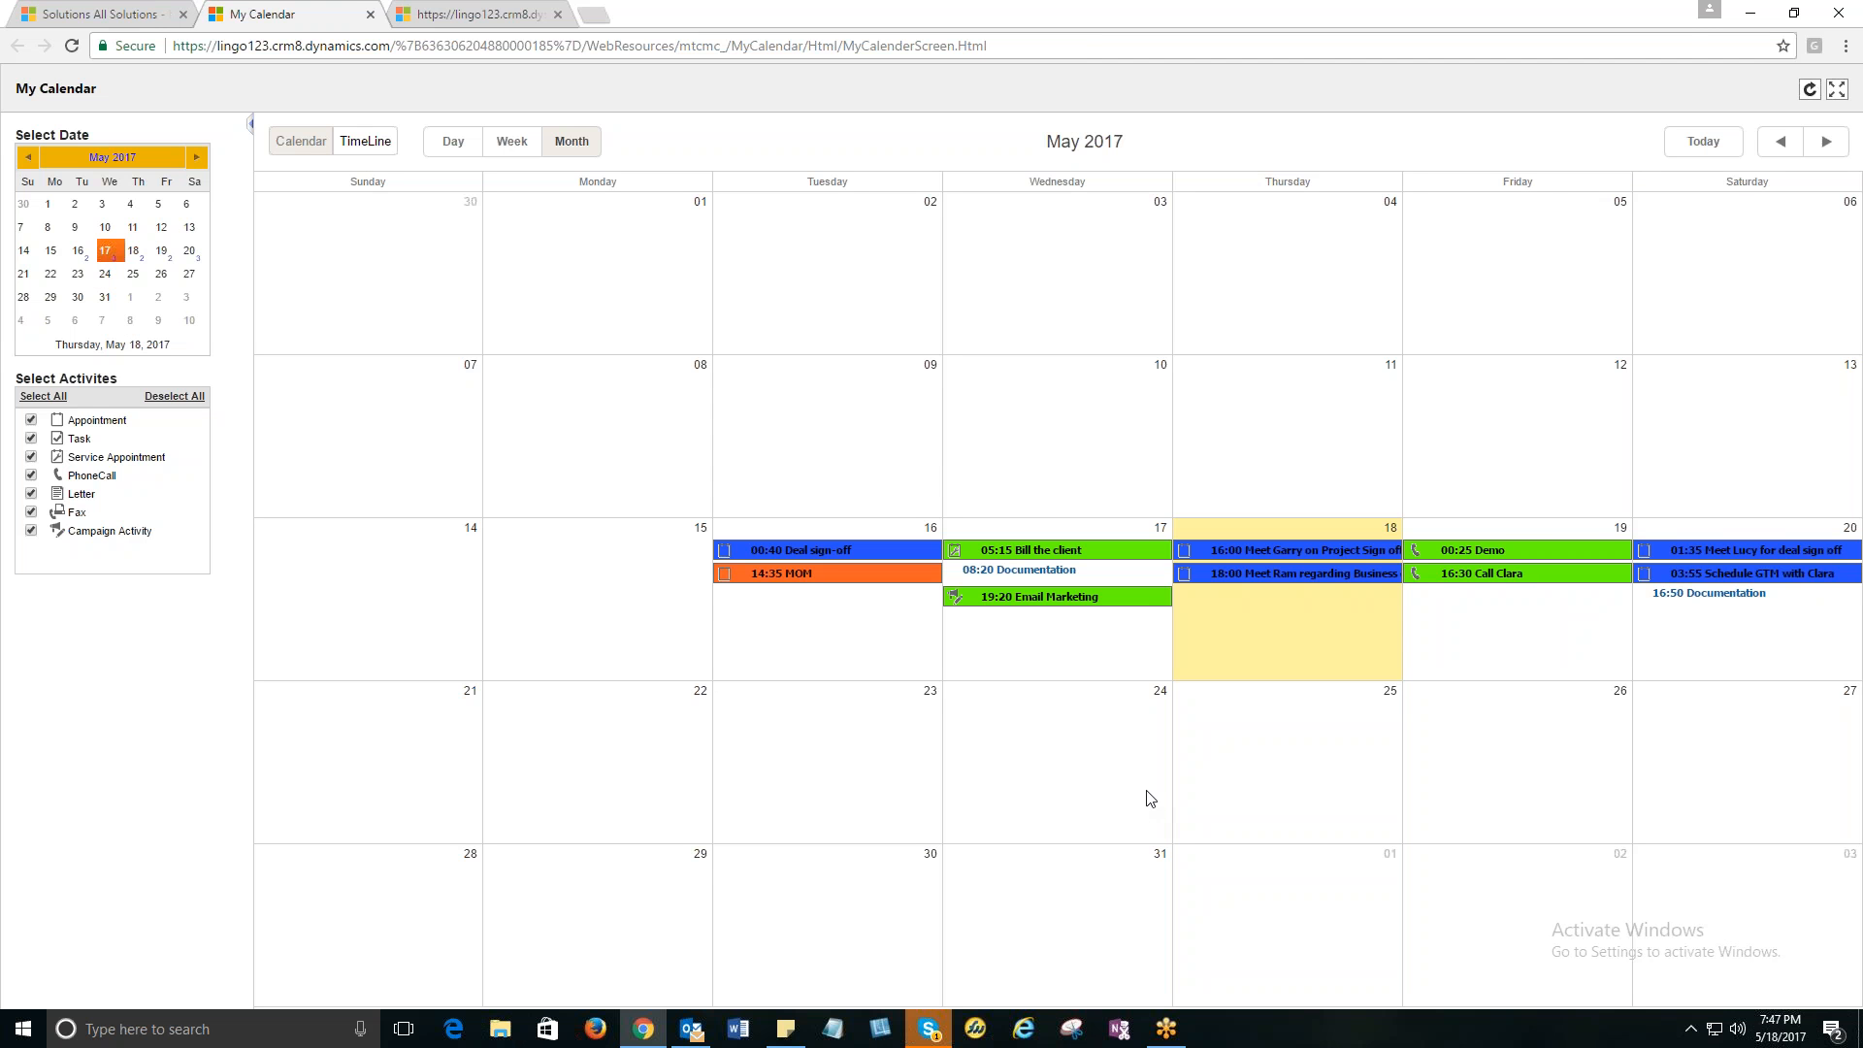